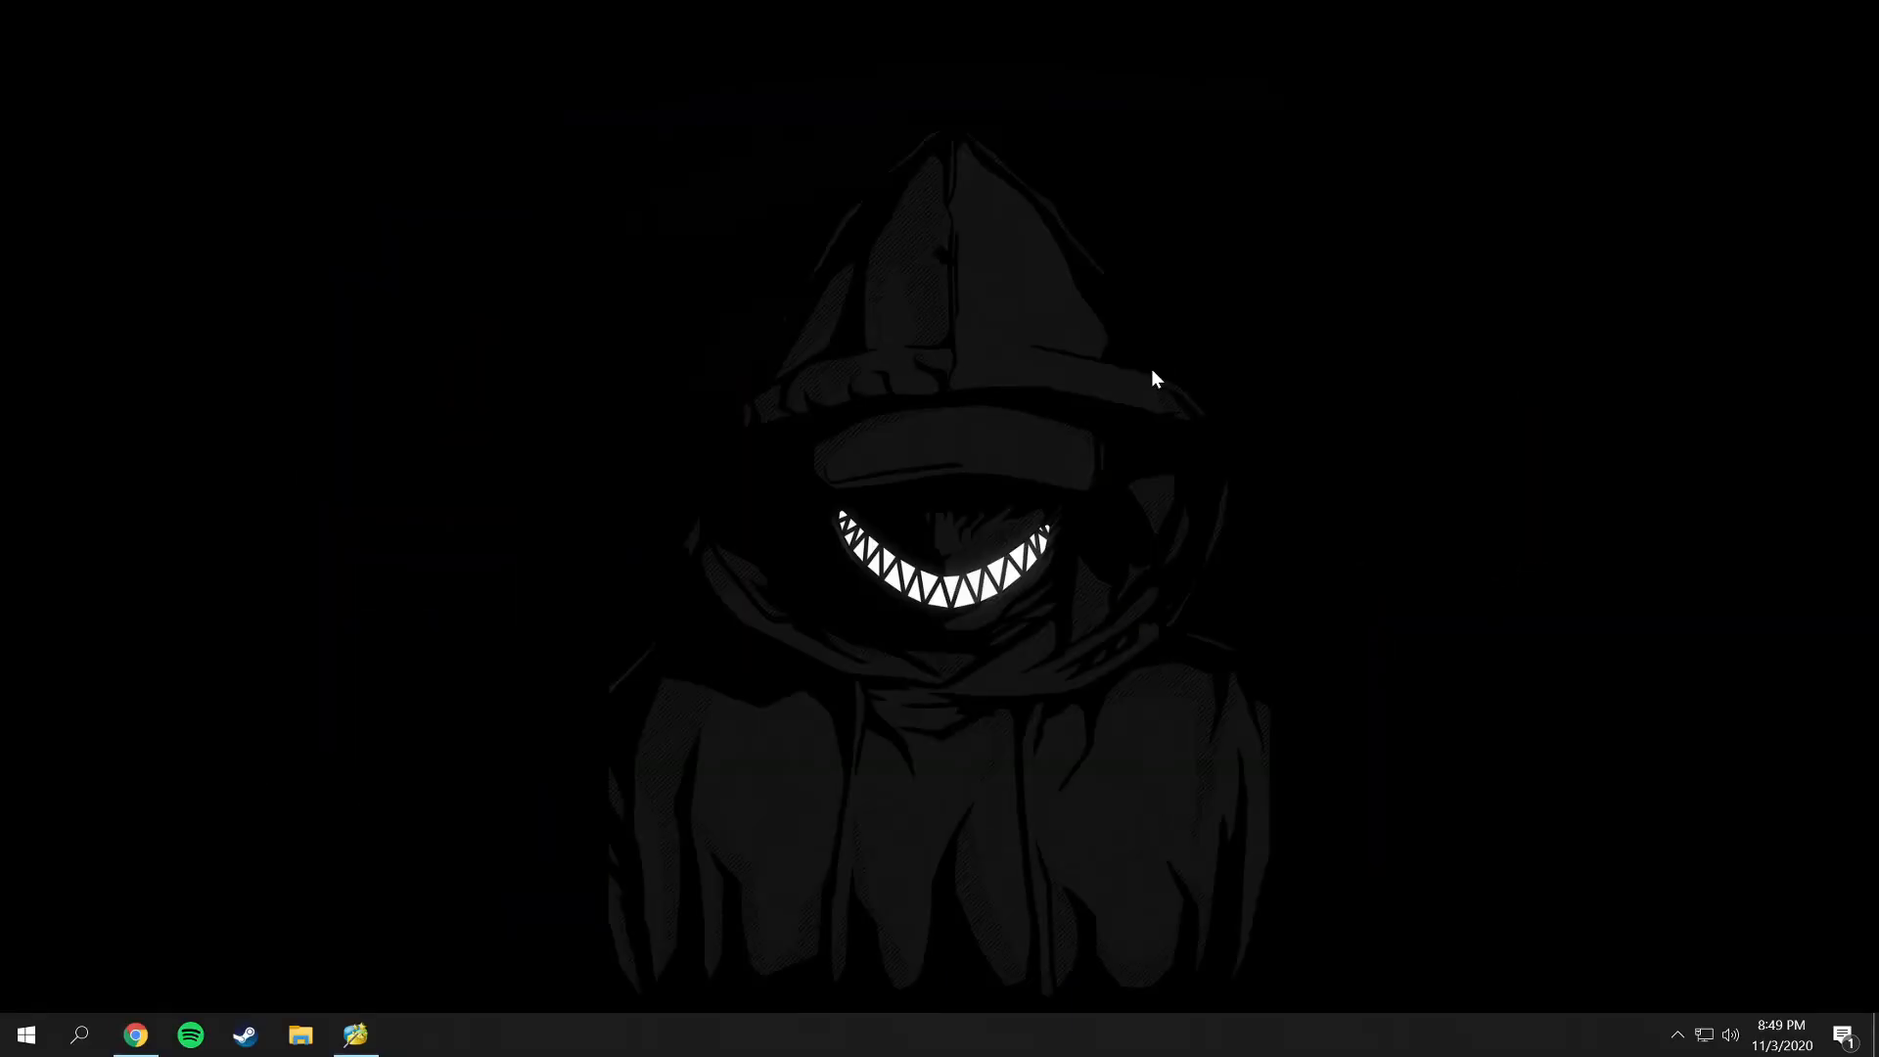
{"action": "mouse_move", "coordinate": [751, 825]}
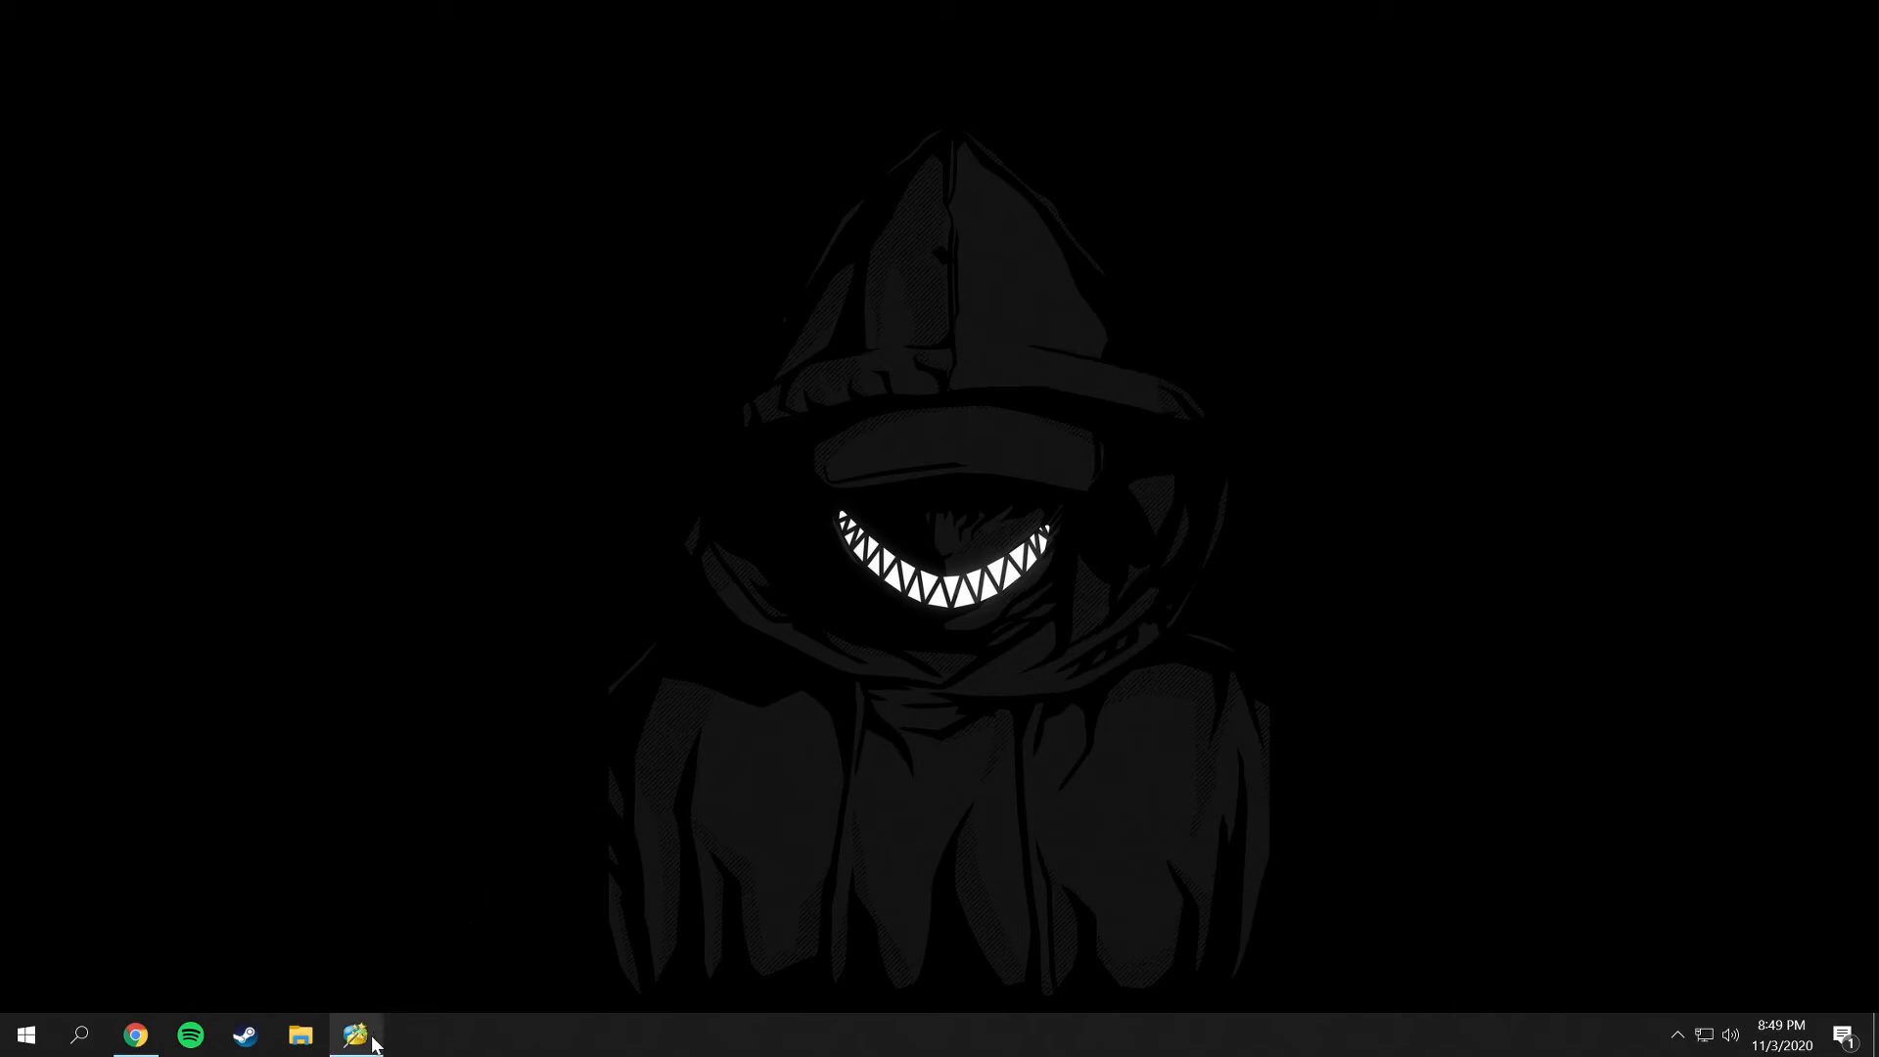
Bring the MiniTool Partition Wizard window forward to review the six-disk map.
{"action": "left_click", "coordinate": [354, 1033]}
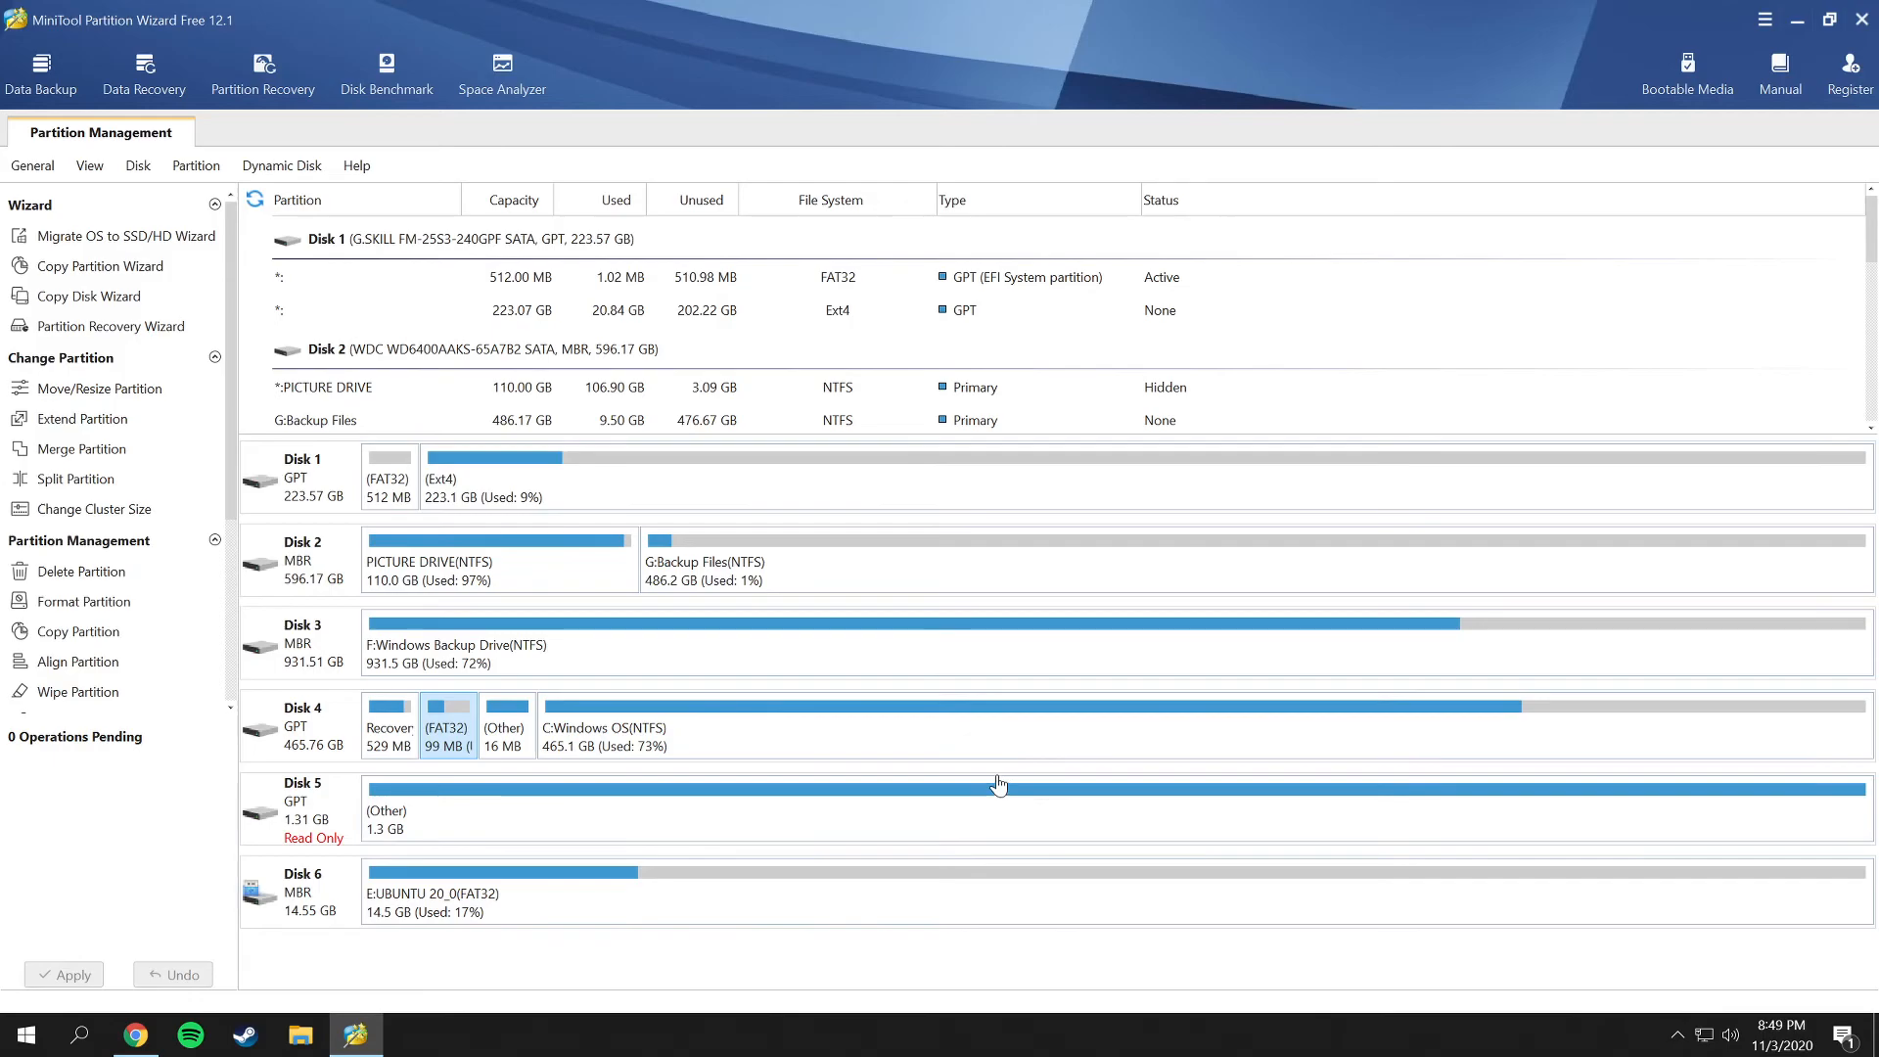
{"action": "mouse_move", "coordinate": [184, 44]}
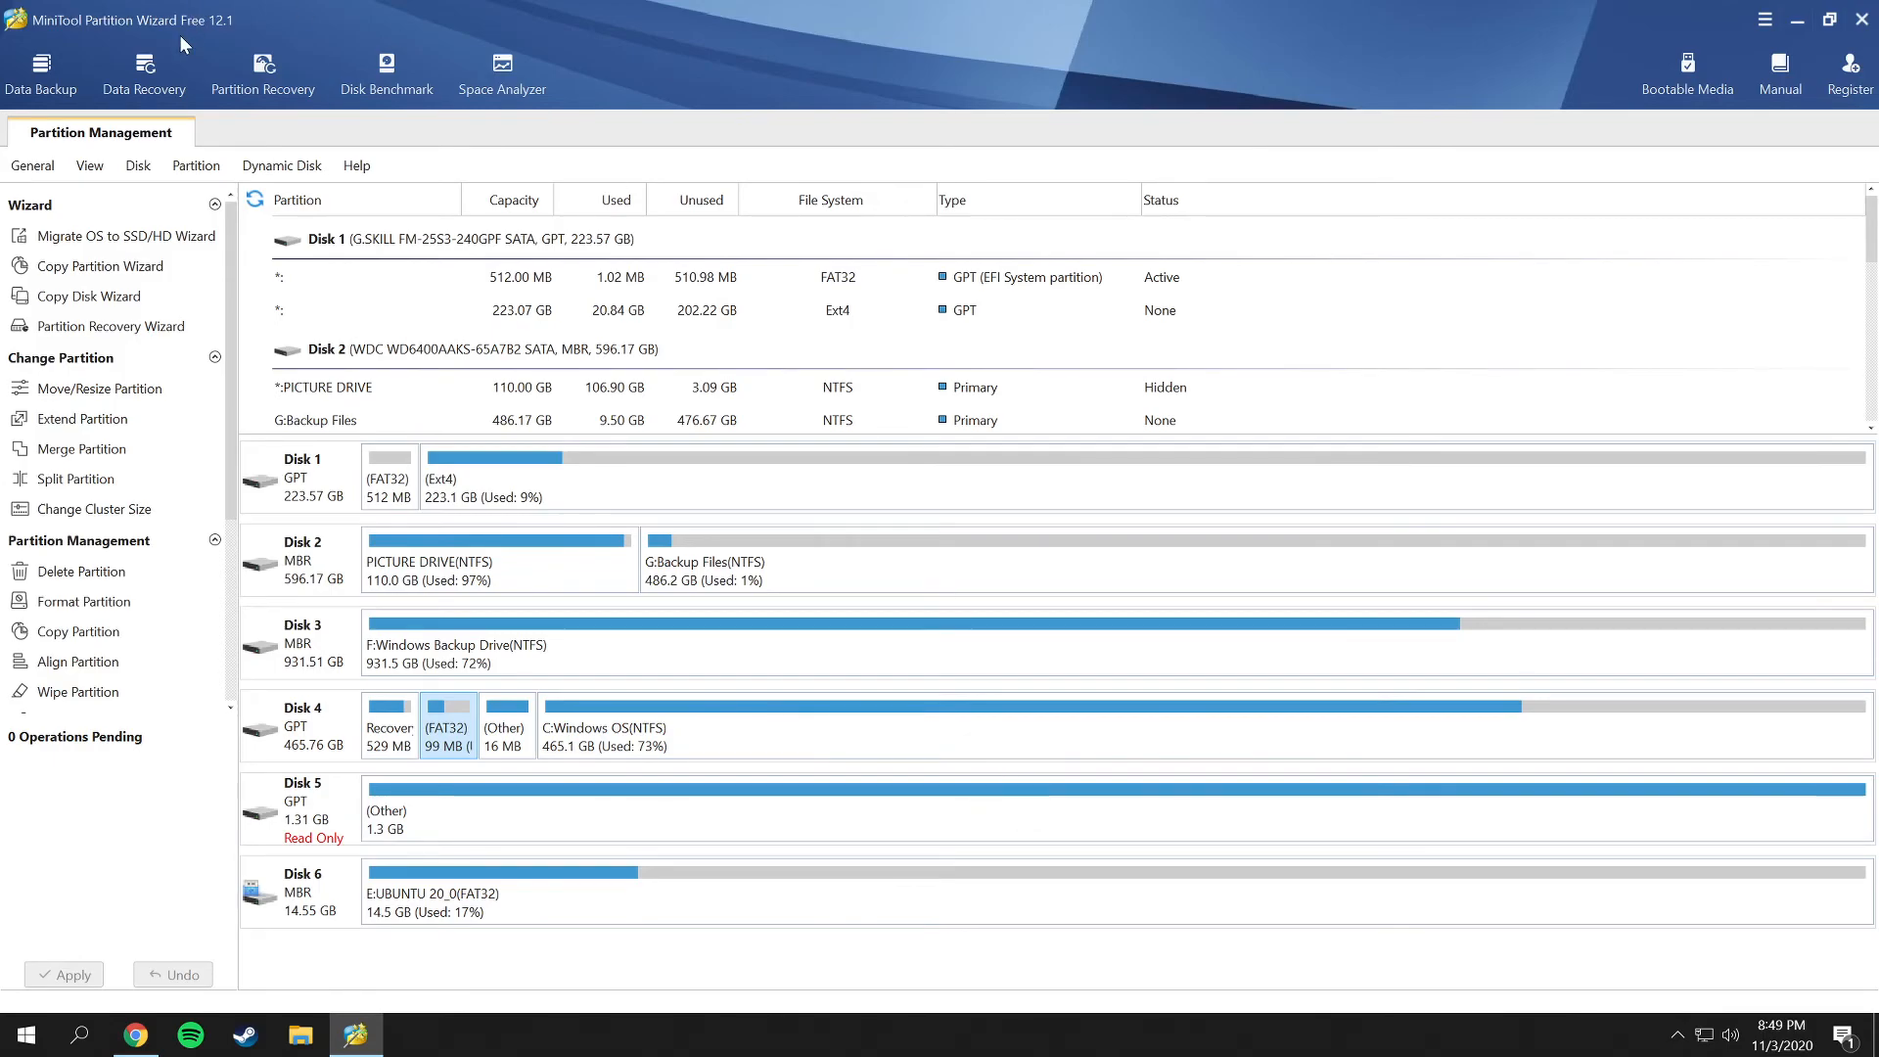
{"action": "mouse_move", "coordinate": [227, 33]}
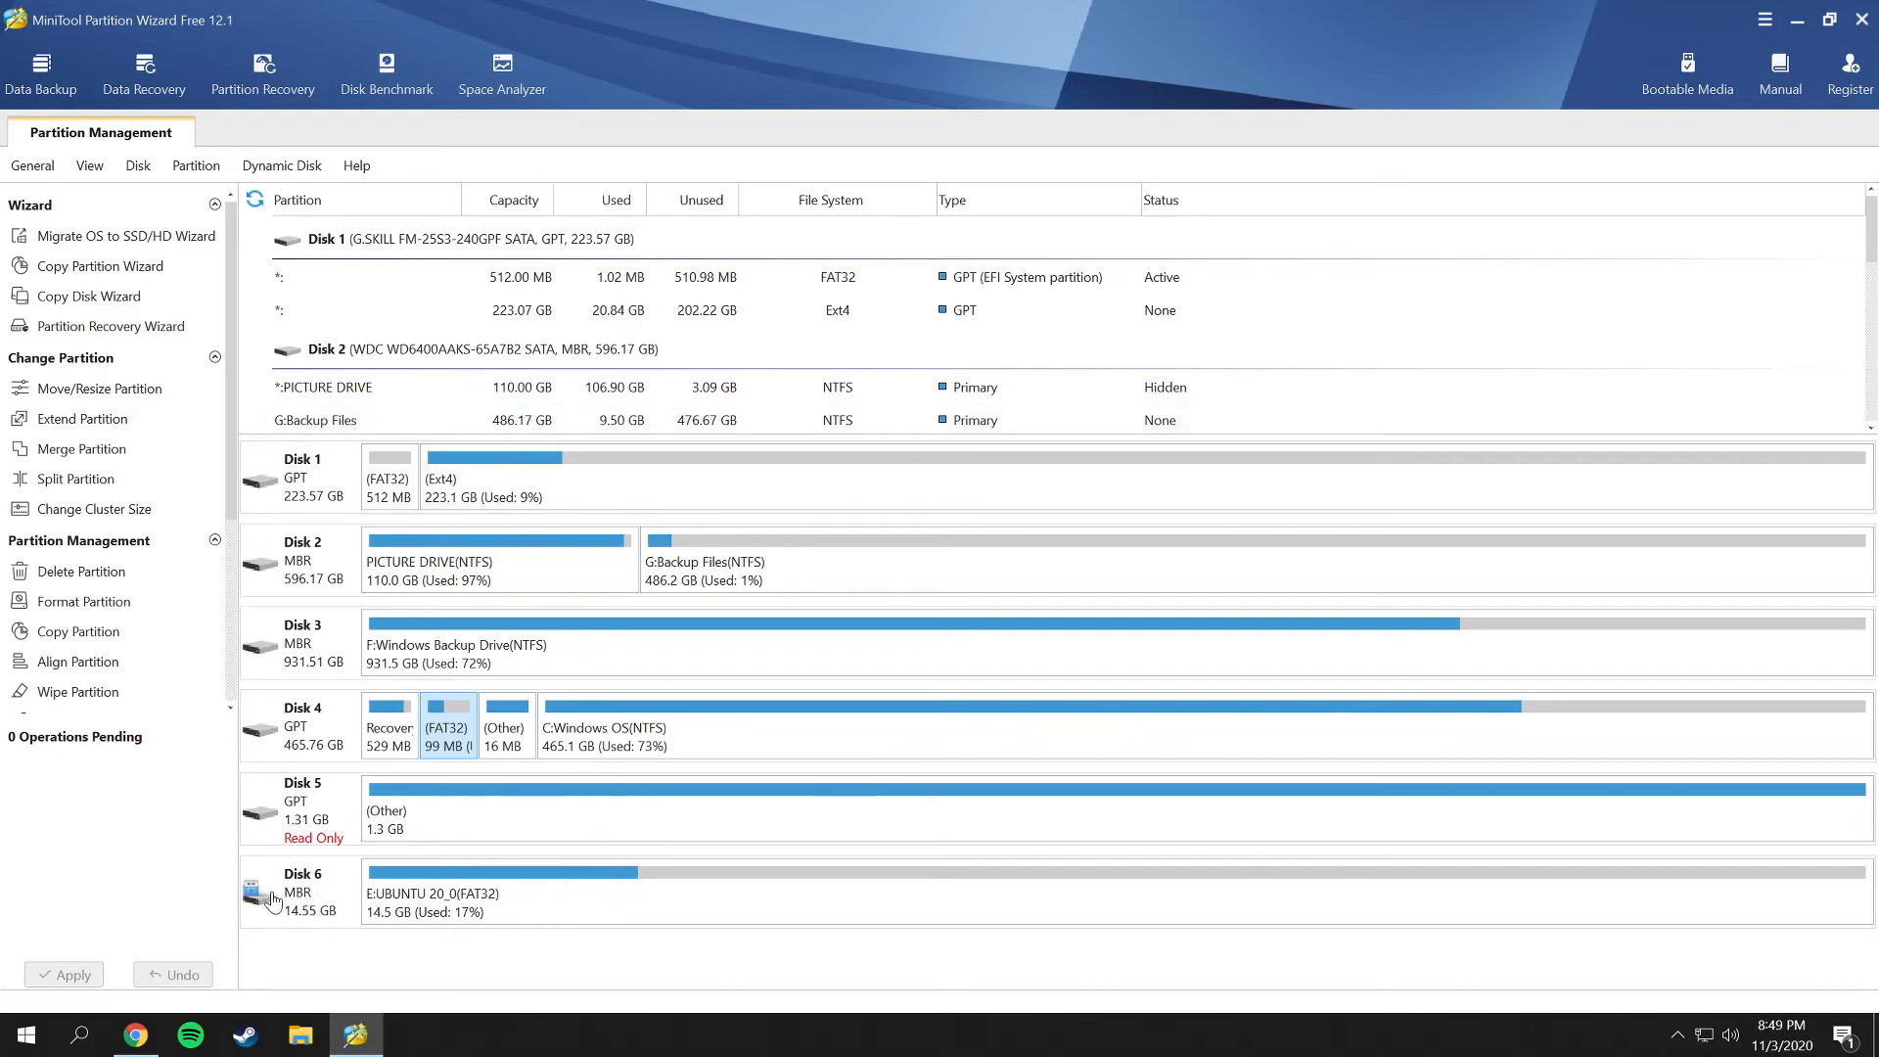
{"action": "mouse_move", "coordinate": [255, 890]}
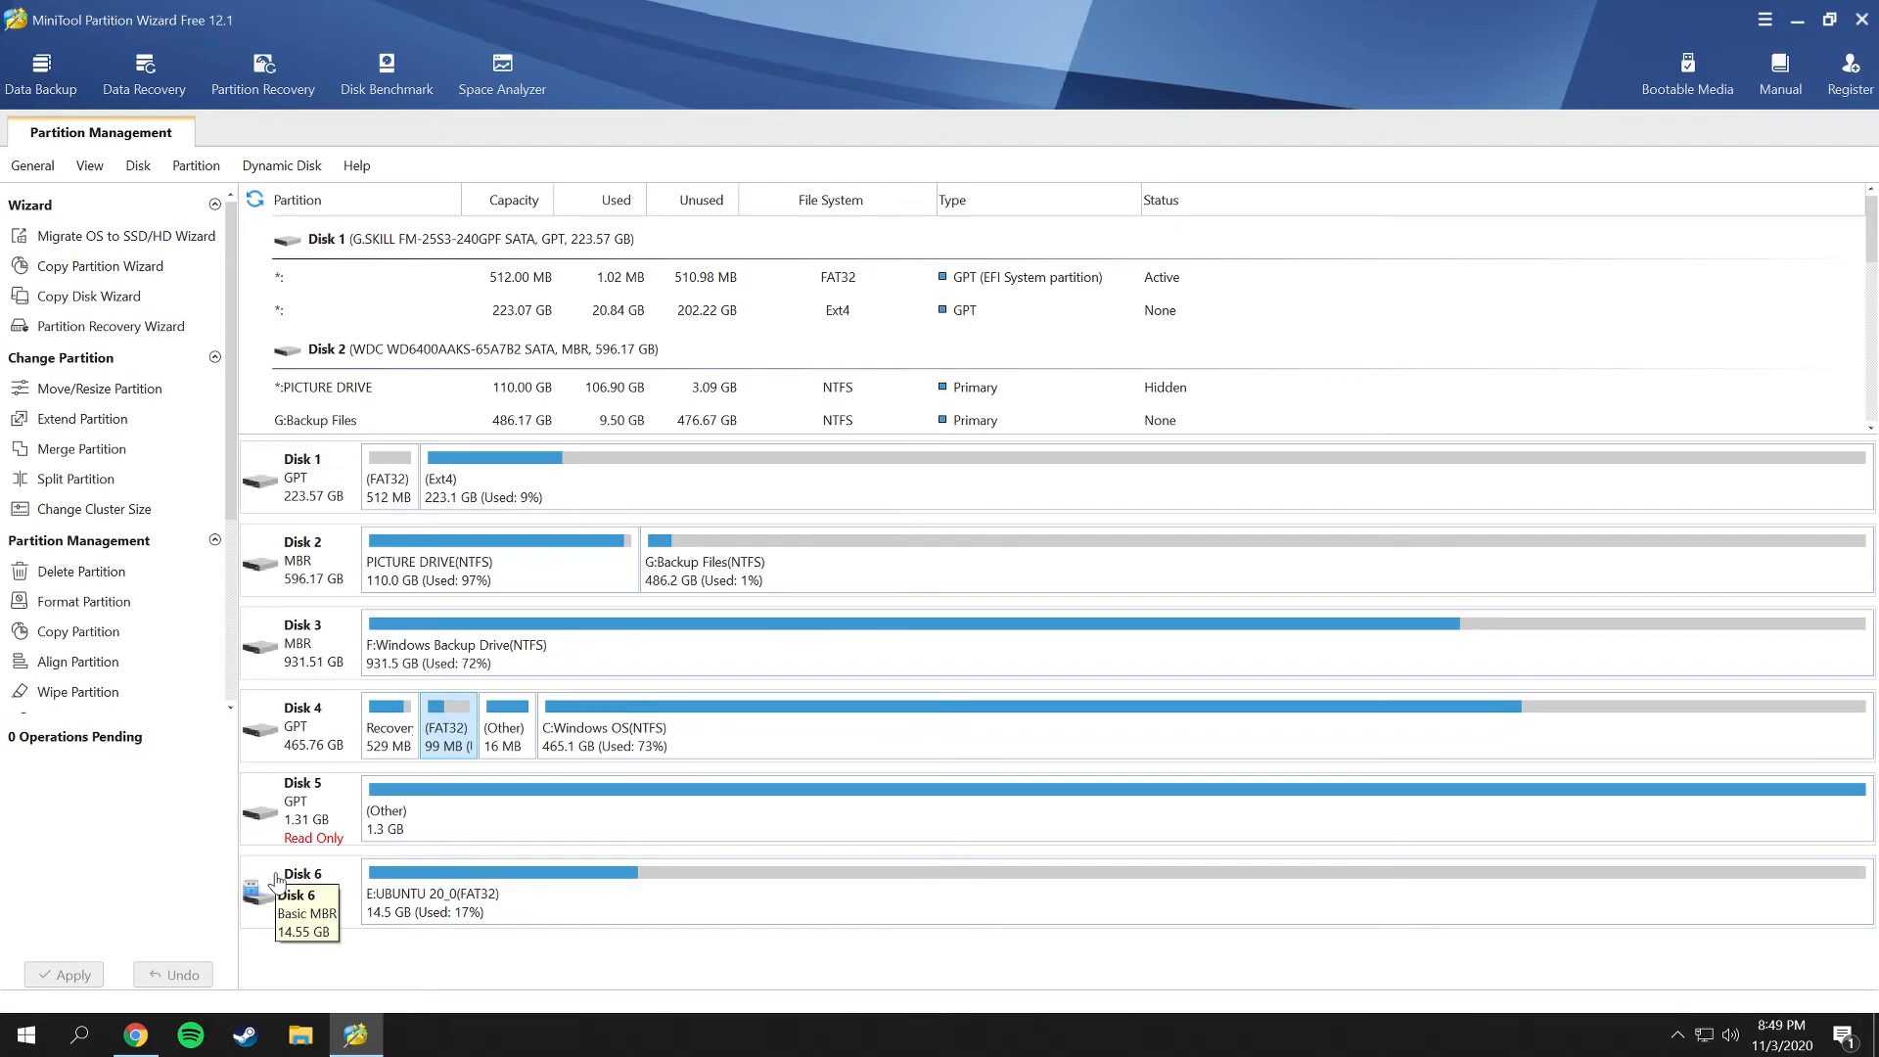
{"action": "mouse_move", "coordinate": [677, 824]}
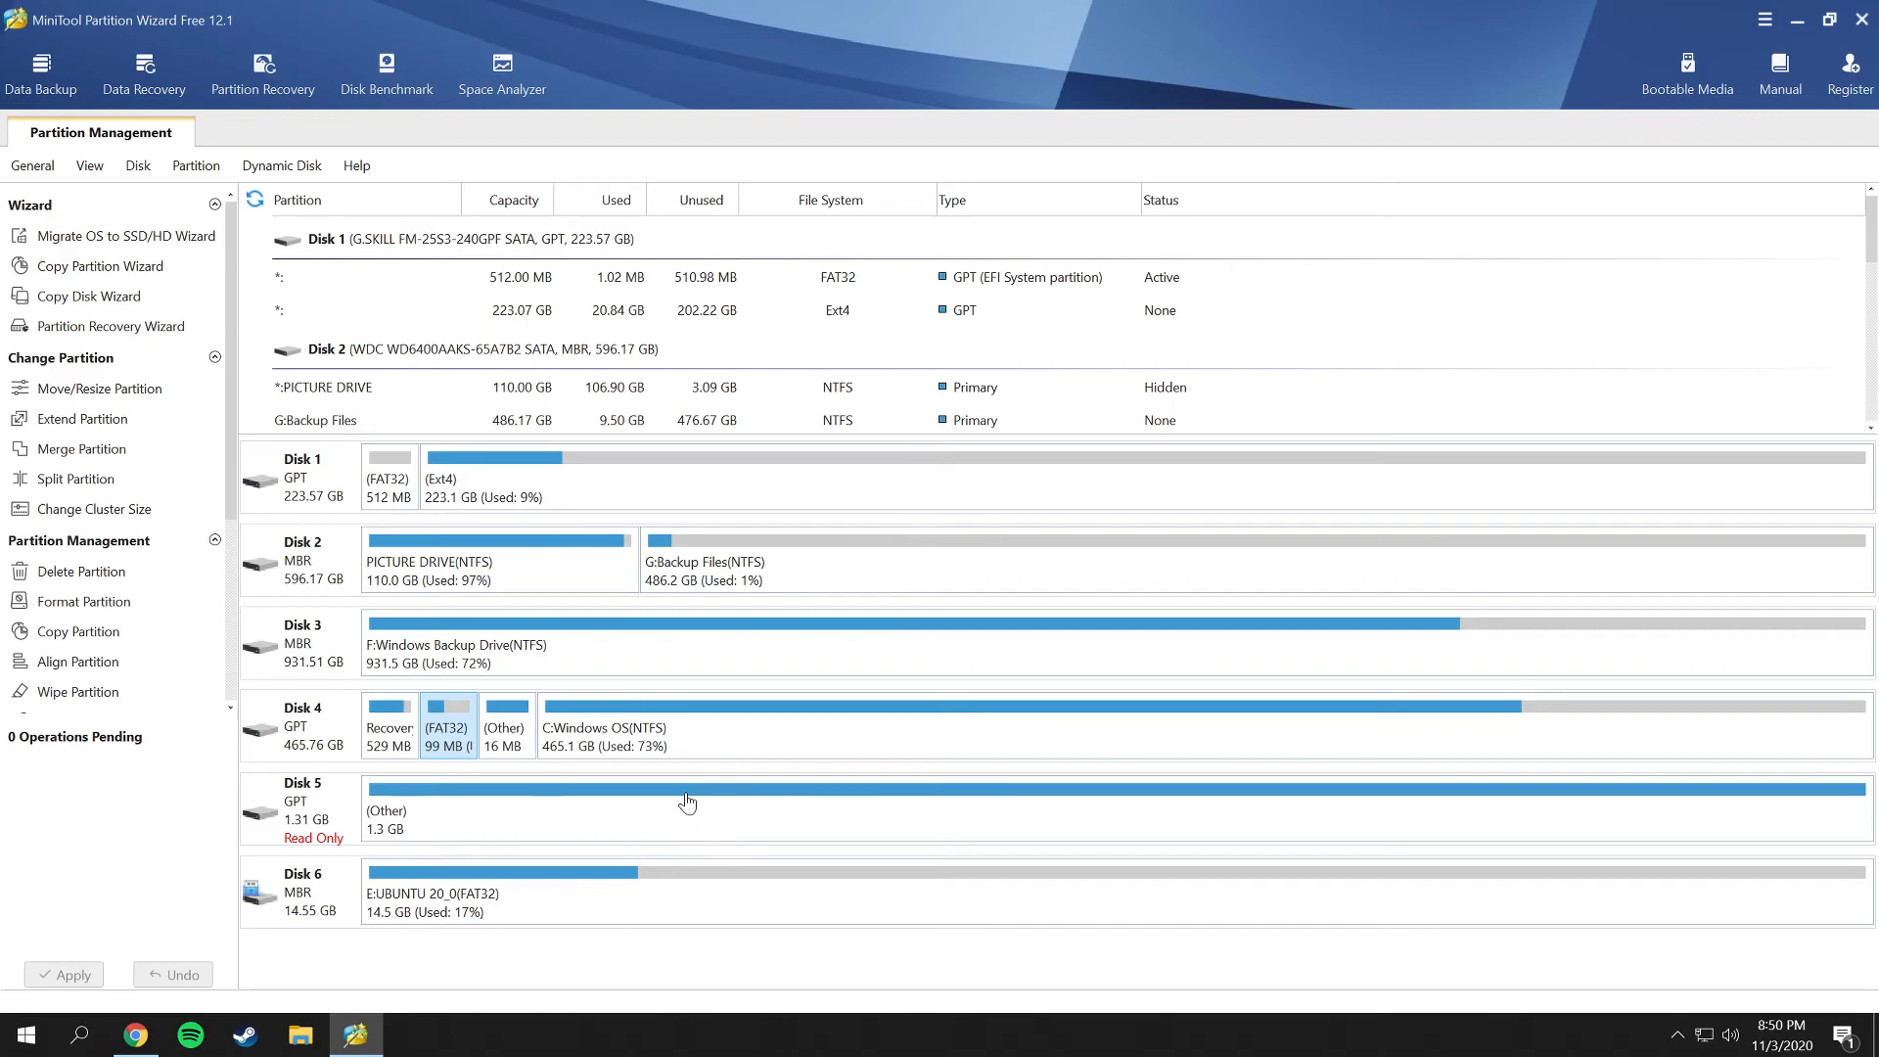
{"action": "mouse_move", "coordinate": [676, 791]}
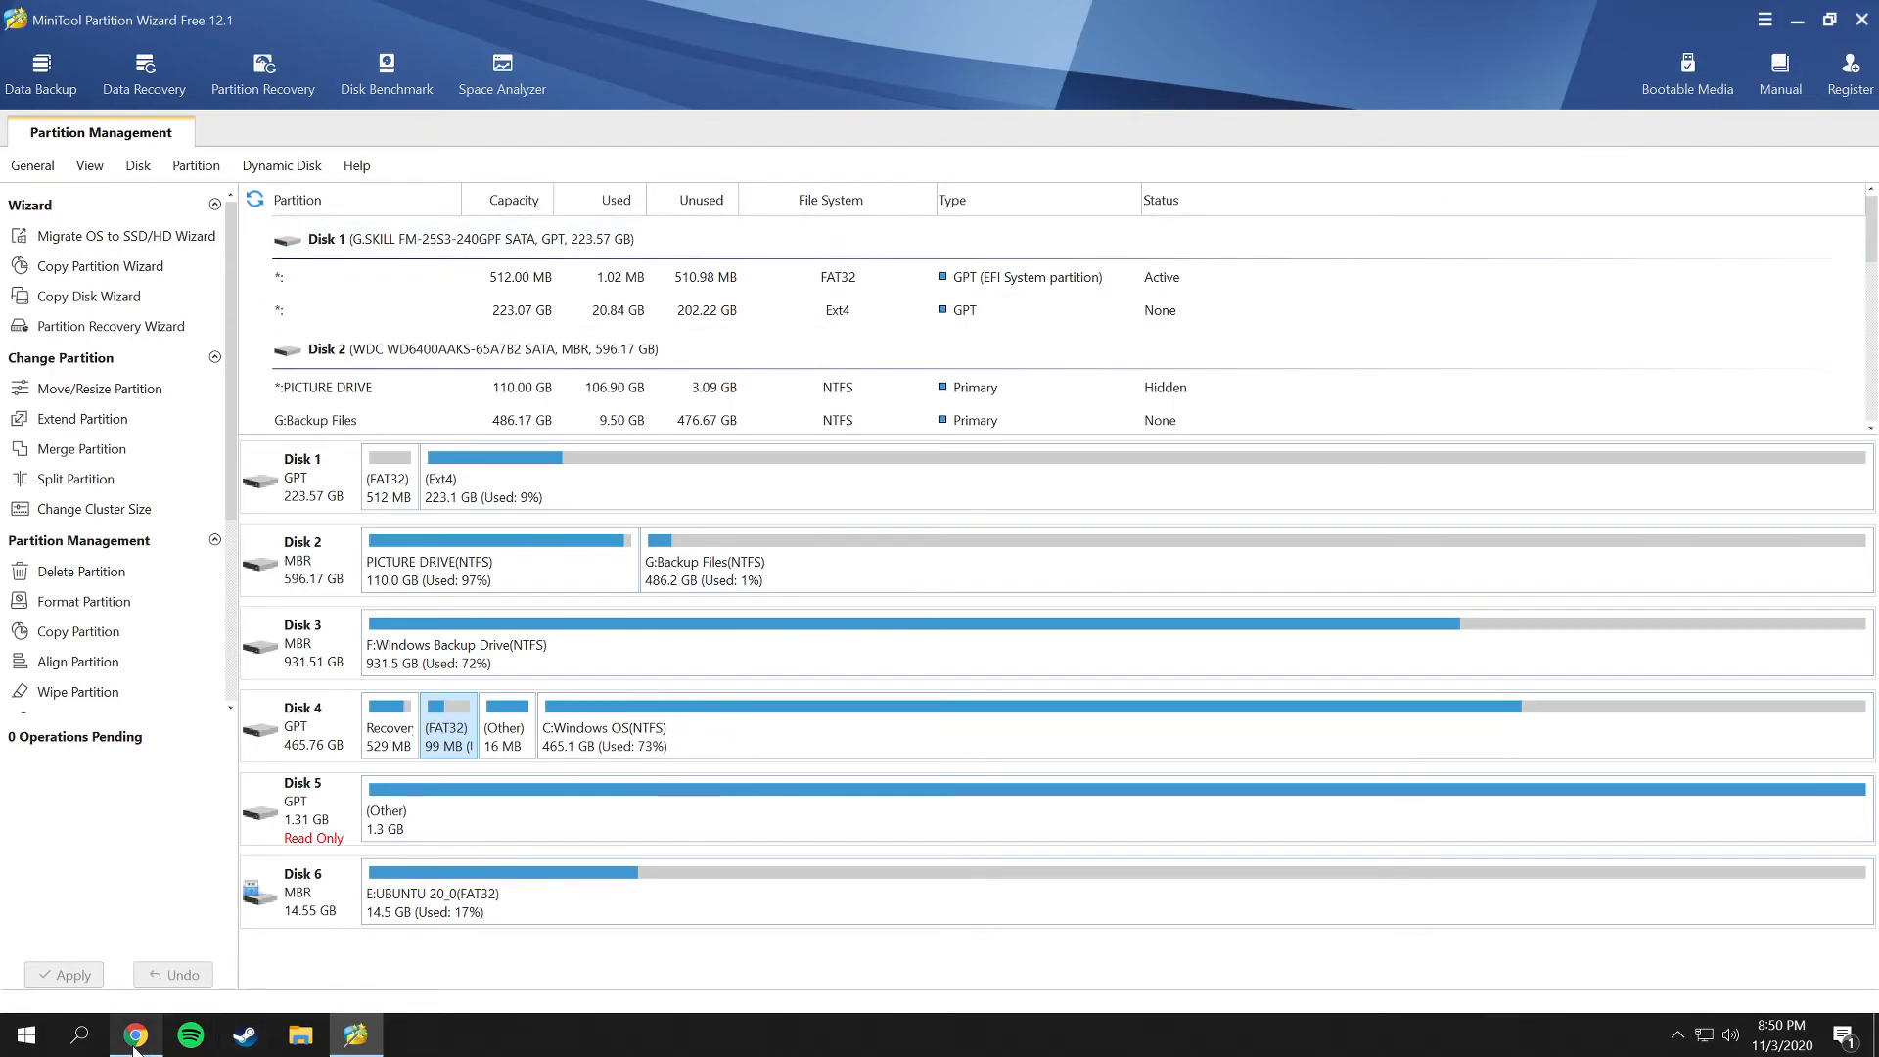
Switch to the browser's Partition Wizard Free 12.1 page and view the Pro 12.1 edition.
{"action": "left_click", "coordinate": [135, 1034]}
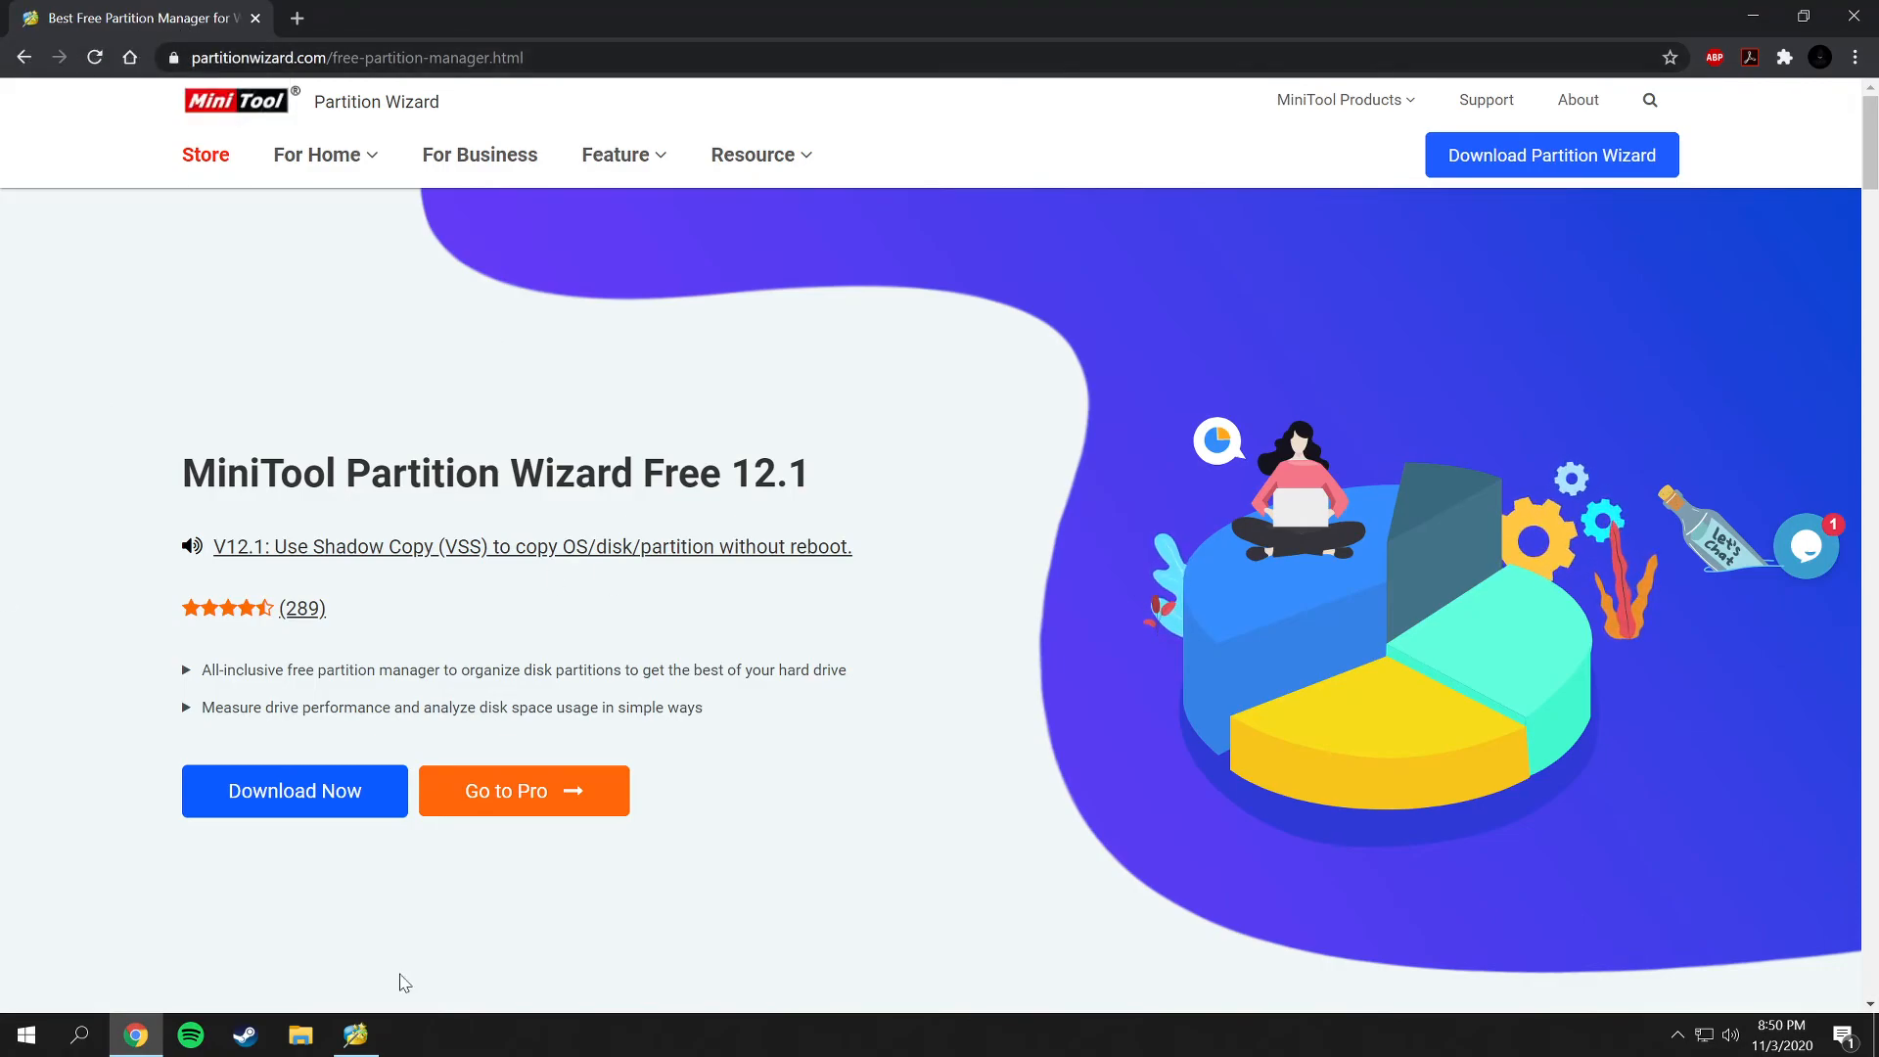
{"action": "mouse_move", "coordinate": [294, 791]}
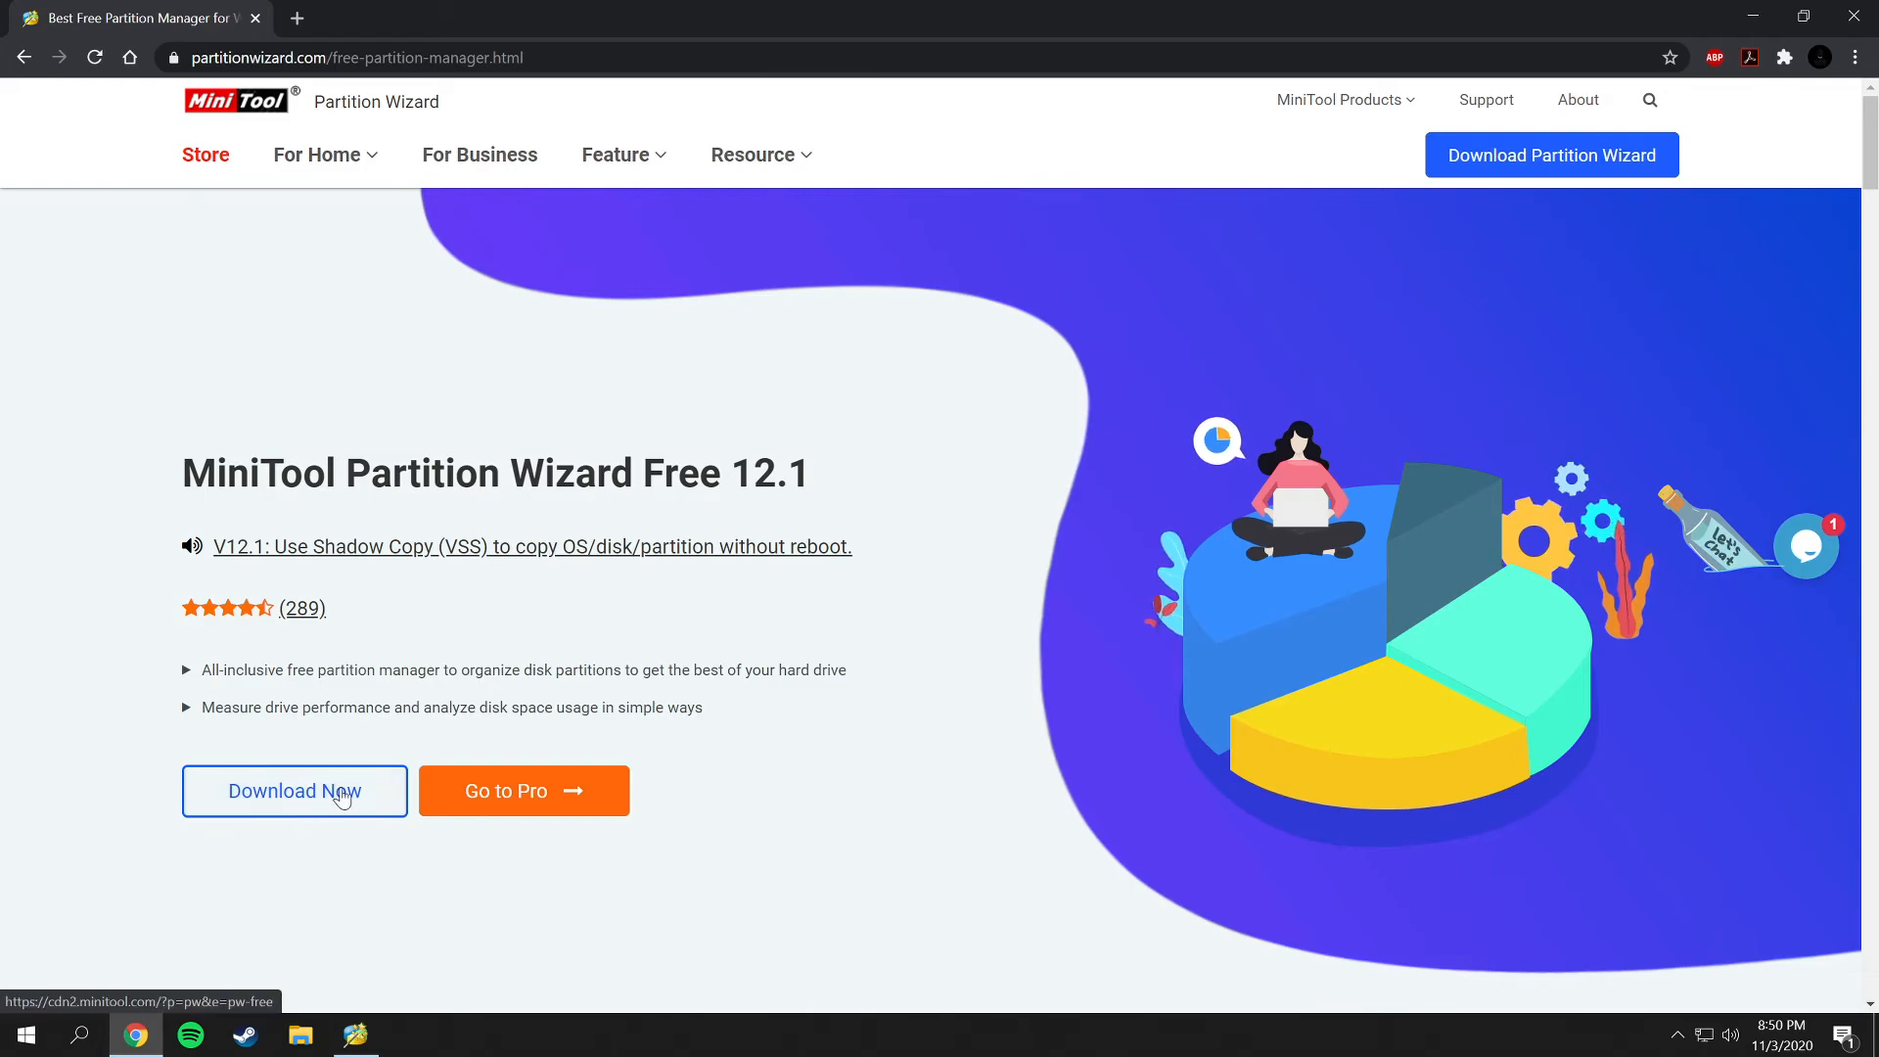
{"action": "mouse_move", "coordinate": [587, 806]}
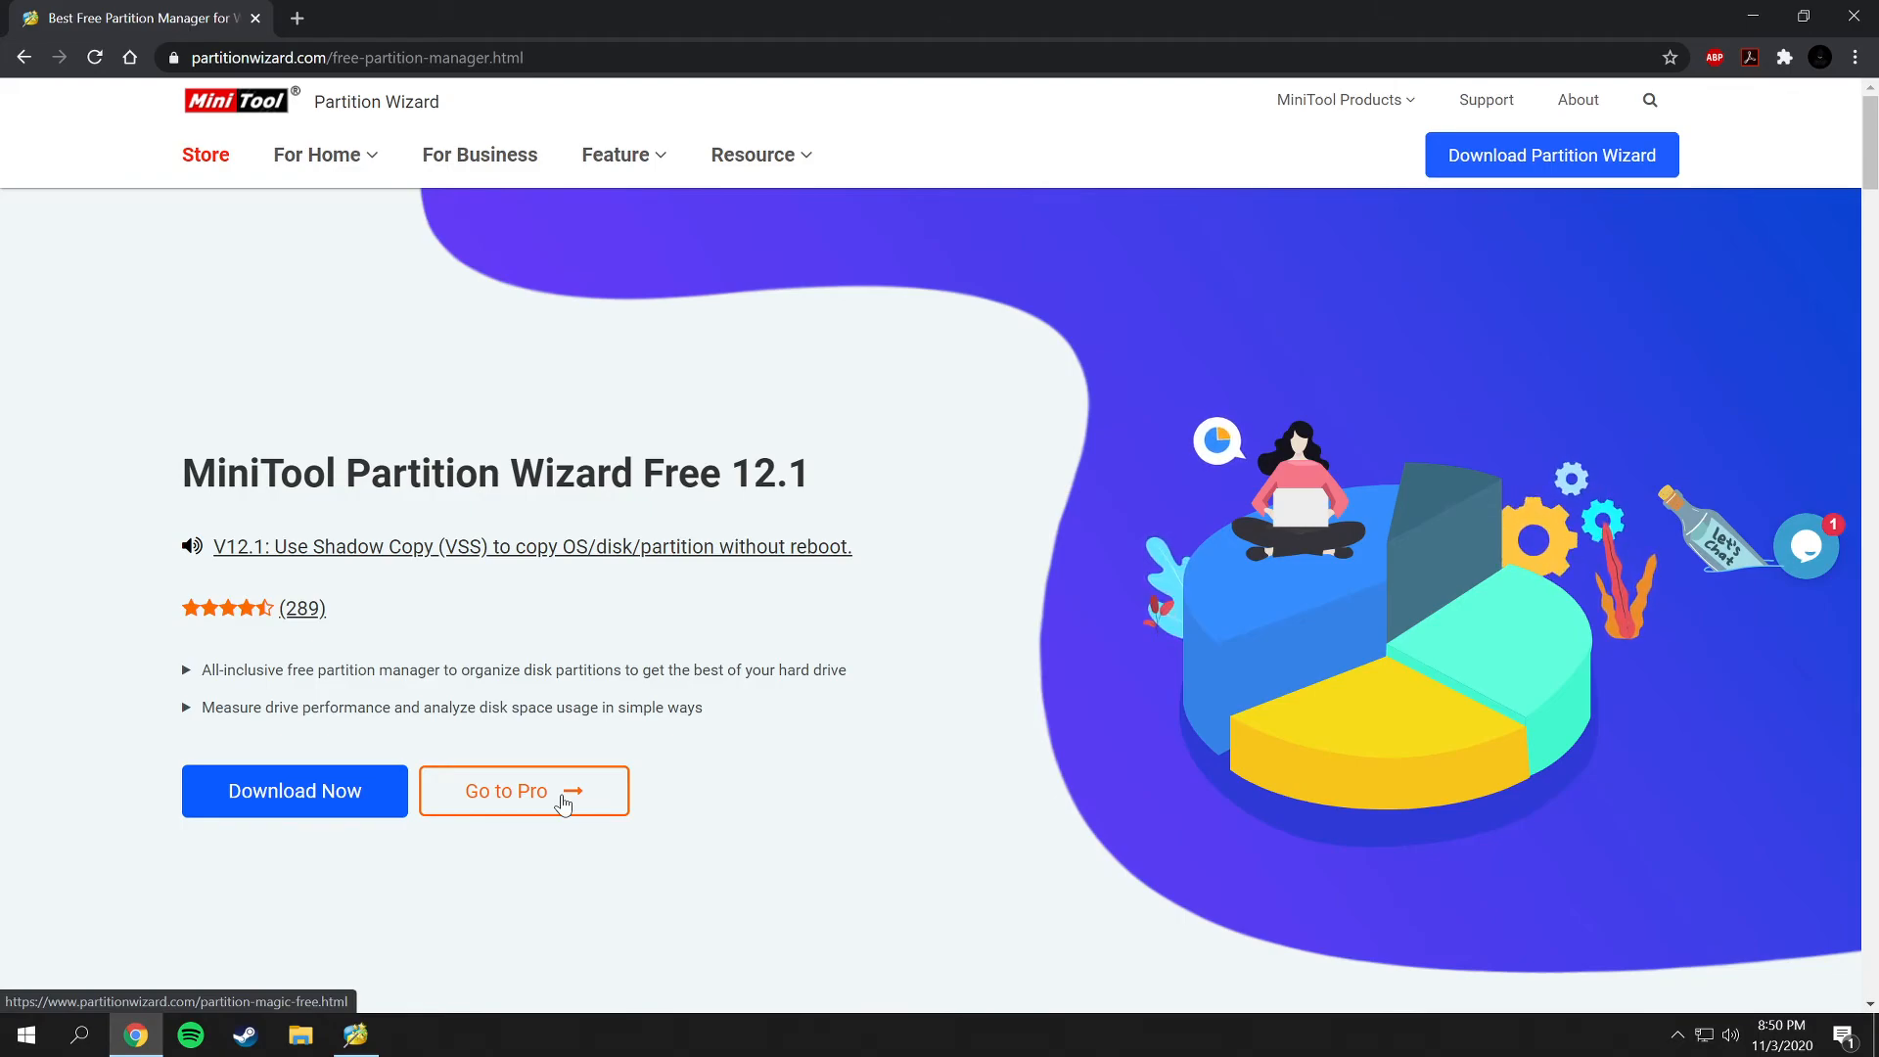
{"action": "left_click", "coordinate": [522, 790]}
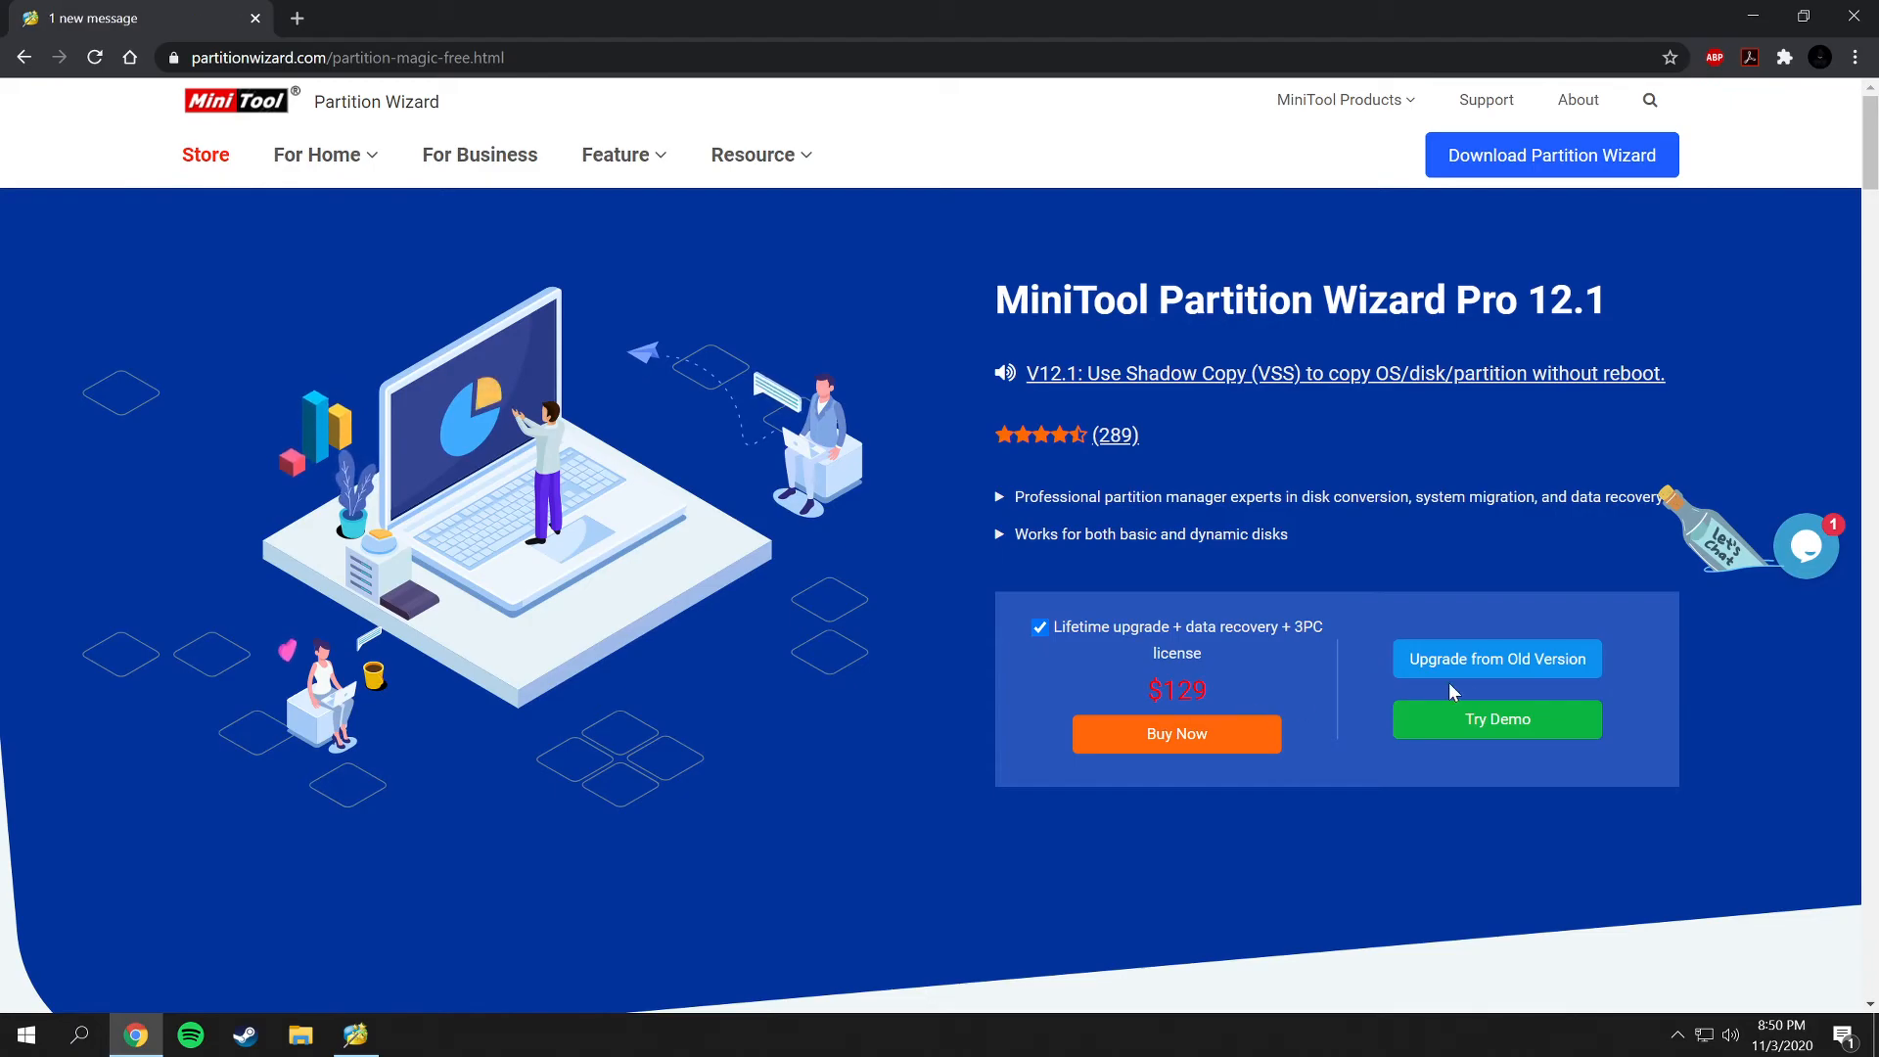
{"action": "mouse_move", "coordinate": [1529, 734]}
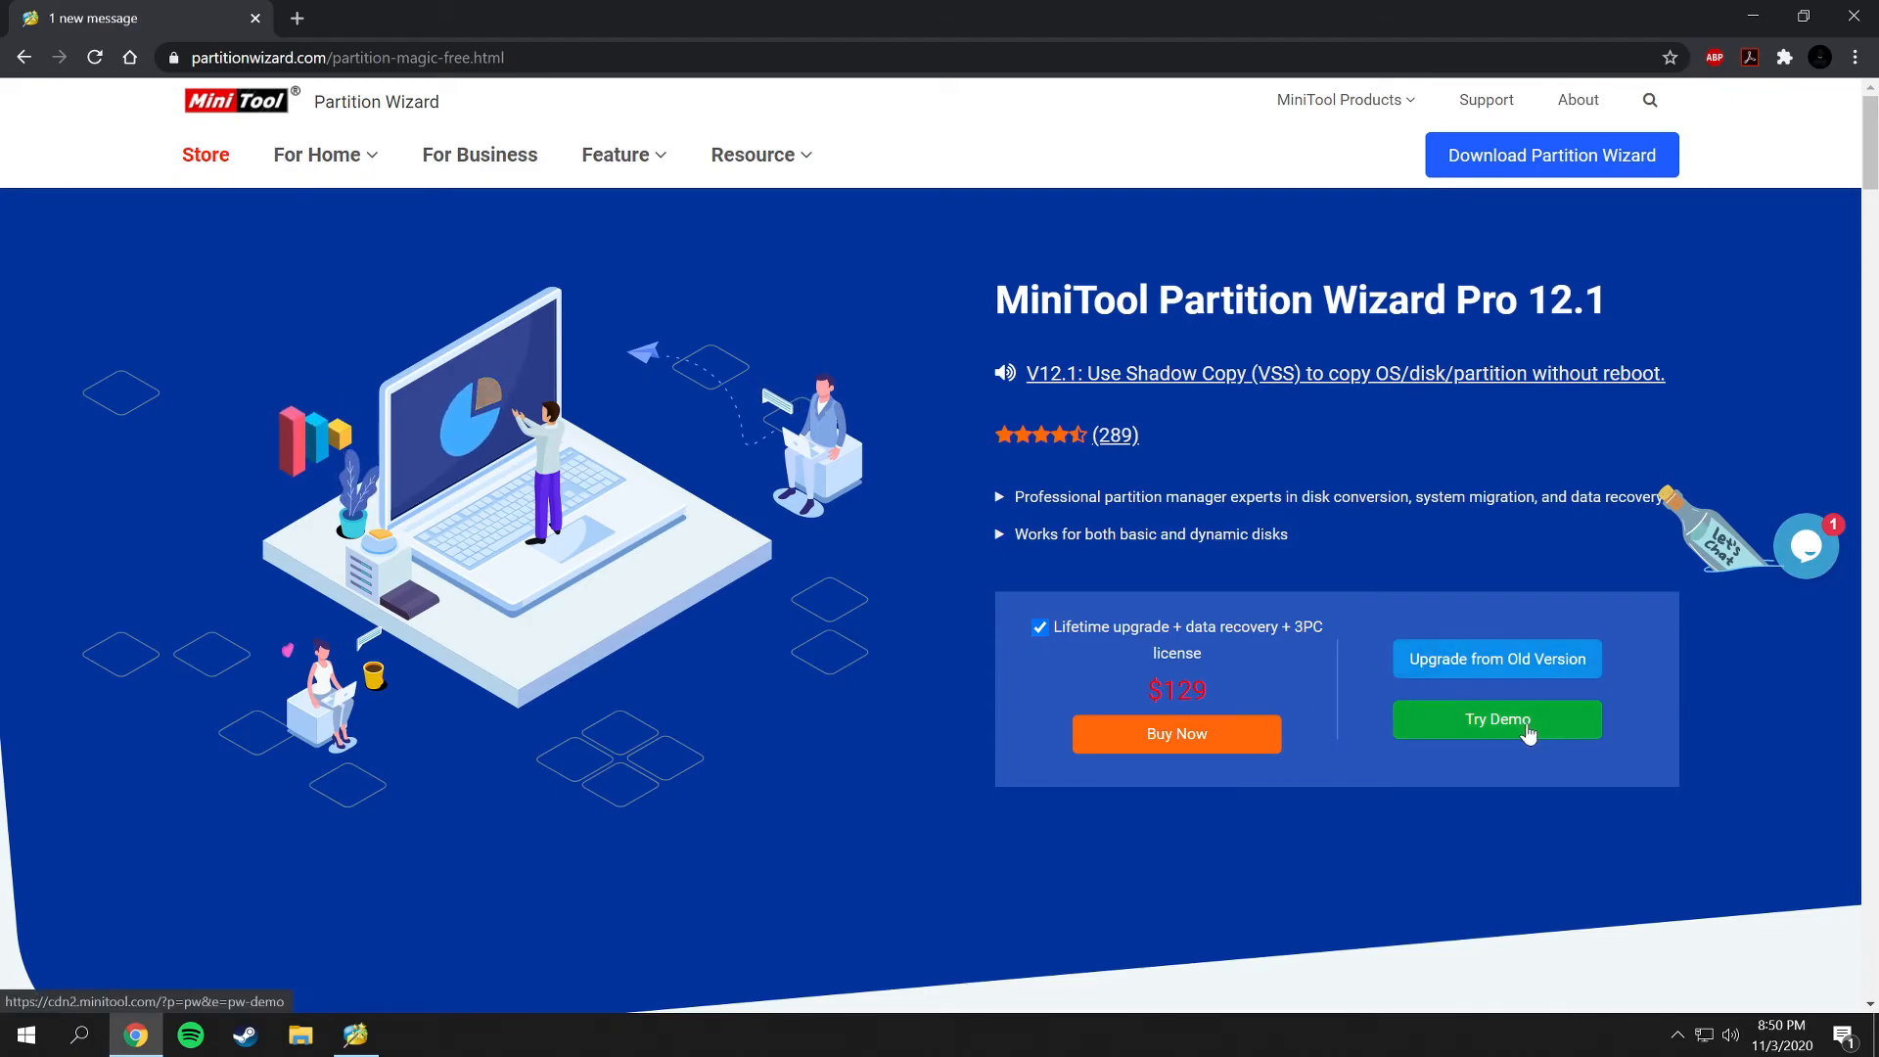
{"action": "mouse_move", "coordinate": [906, 650]}
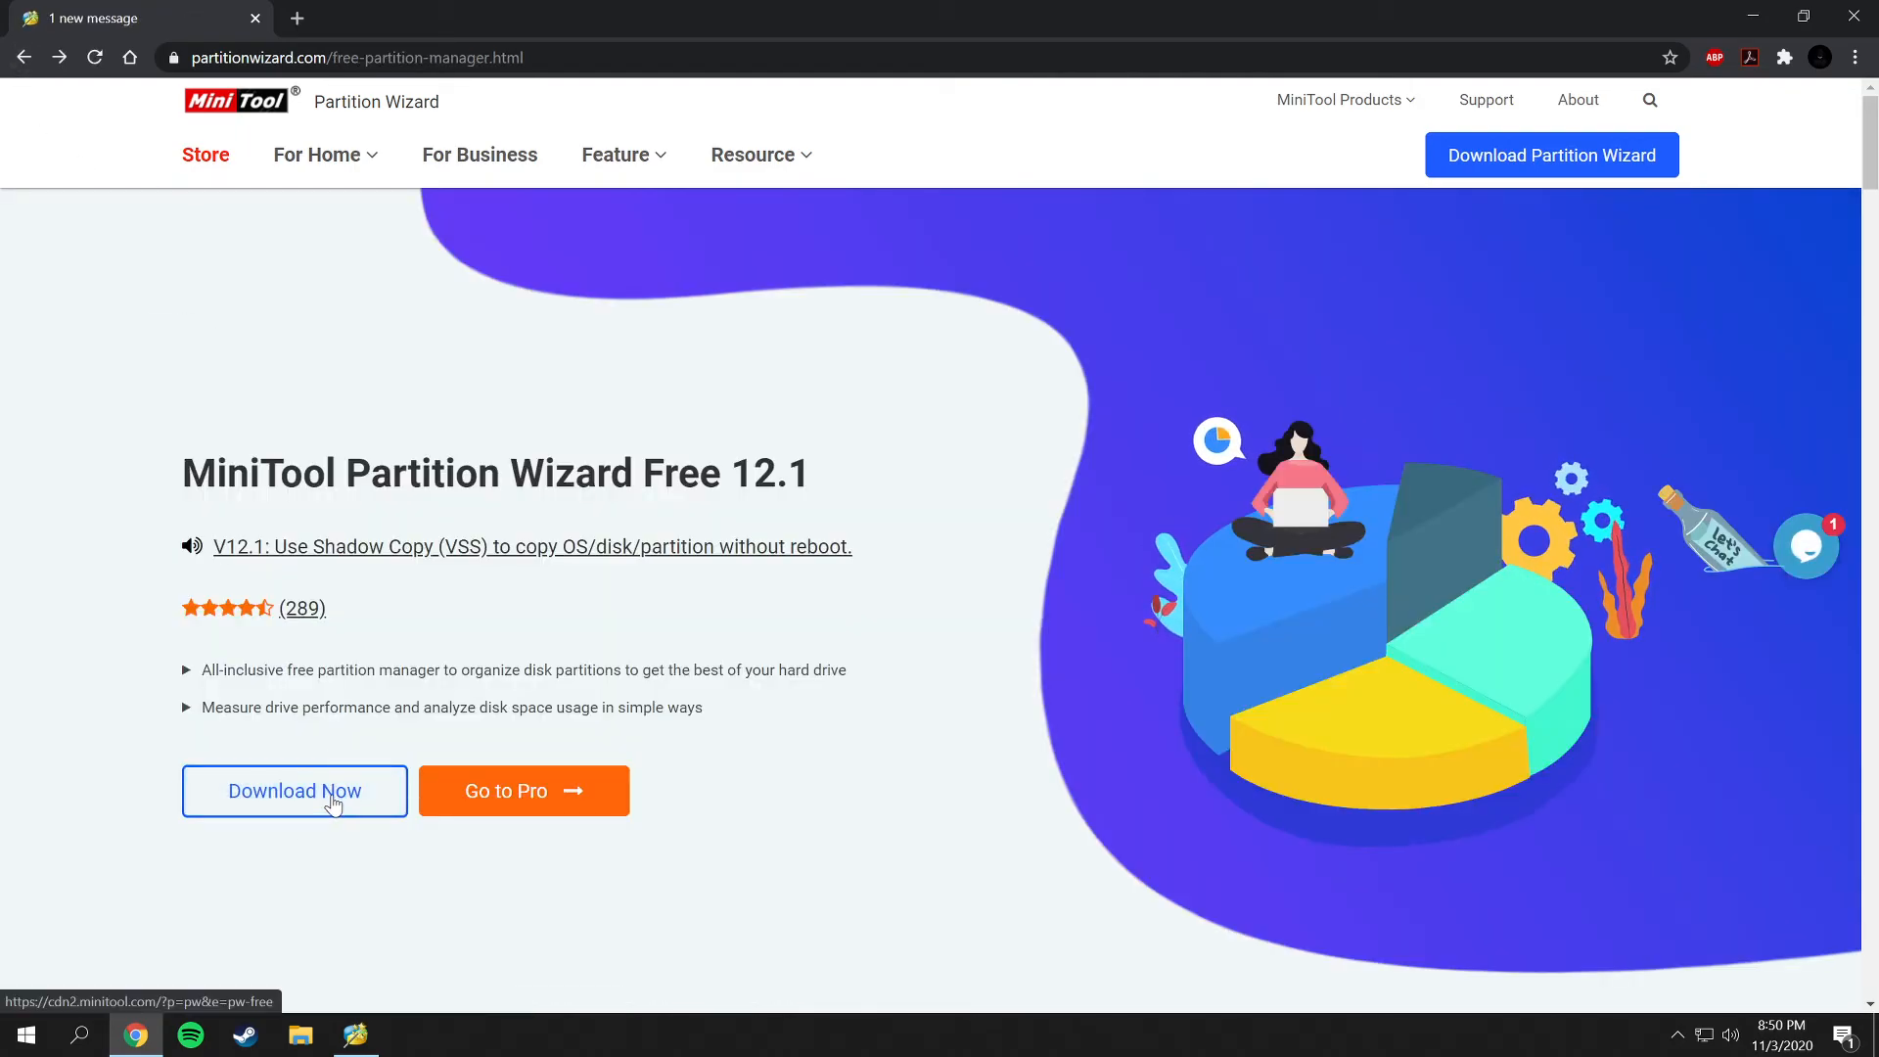
Download pw12-free.exe to Downloads and dismiss the thank-you tab.
{"action": "left_click", "coordinate": [293, 791]}
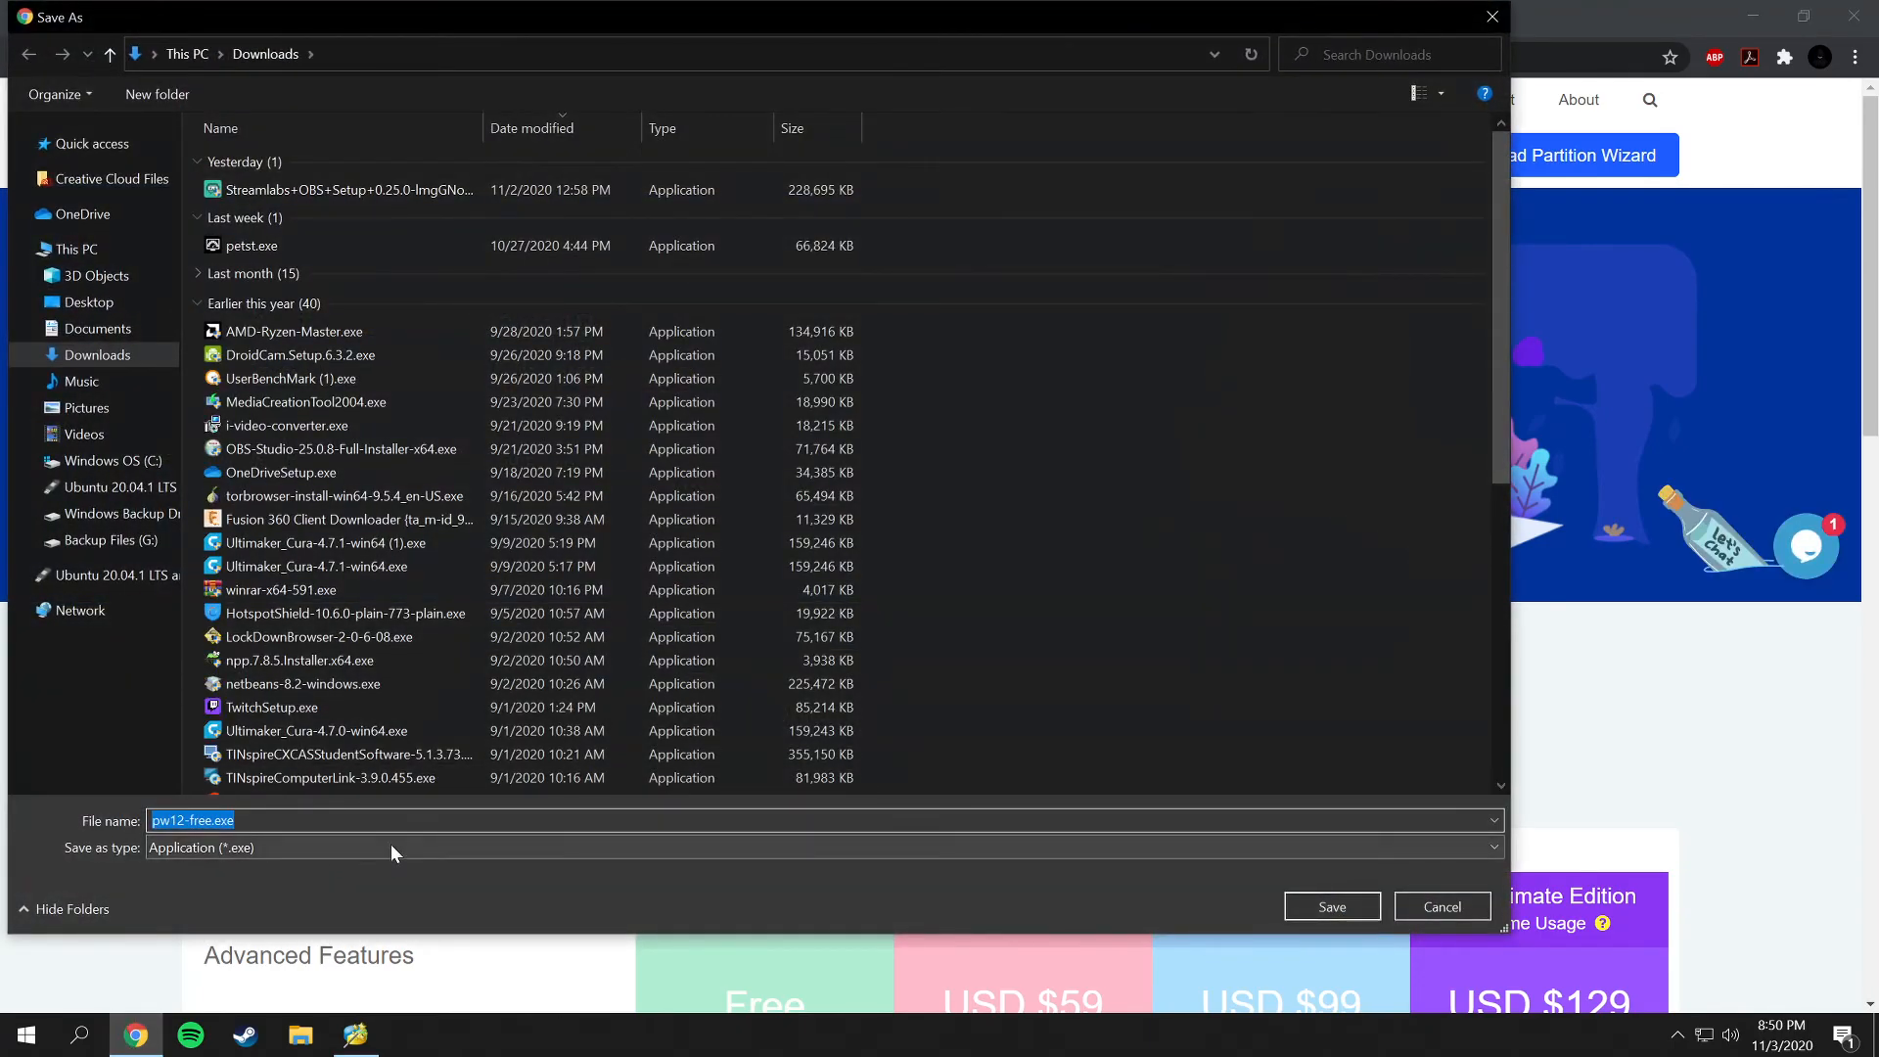
{"action": "left_click", "coordinate": [1331, 906]}
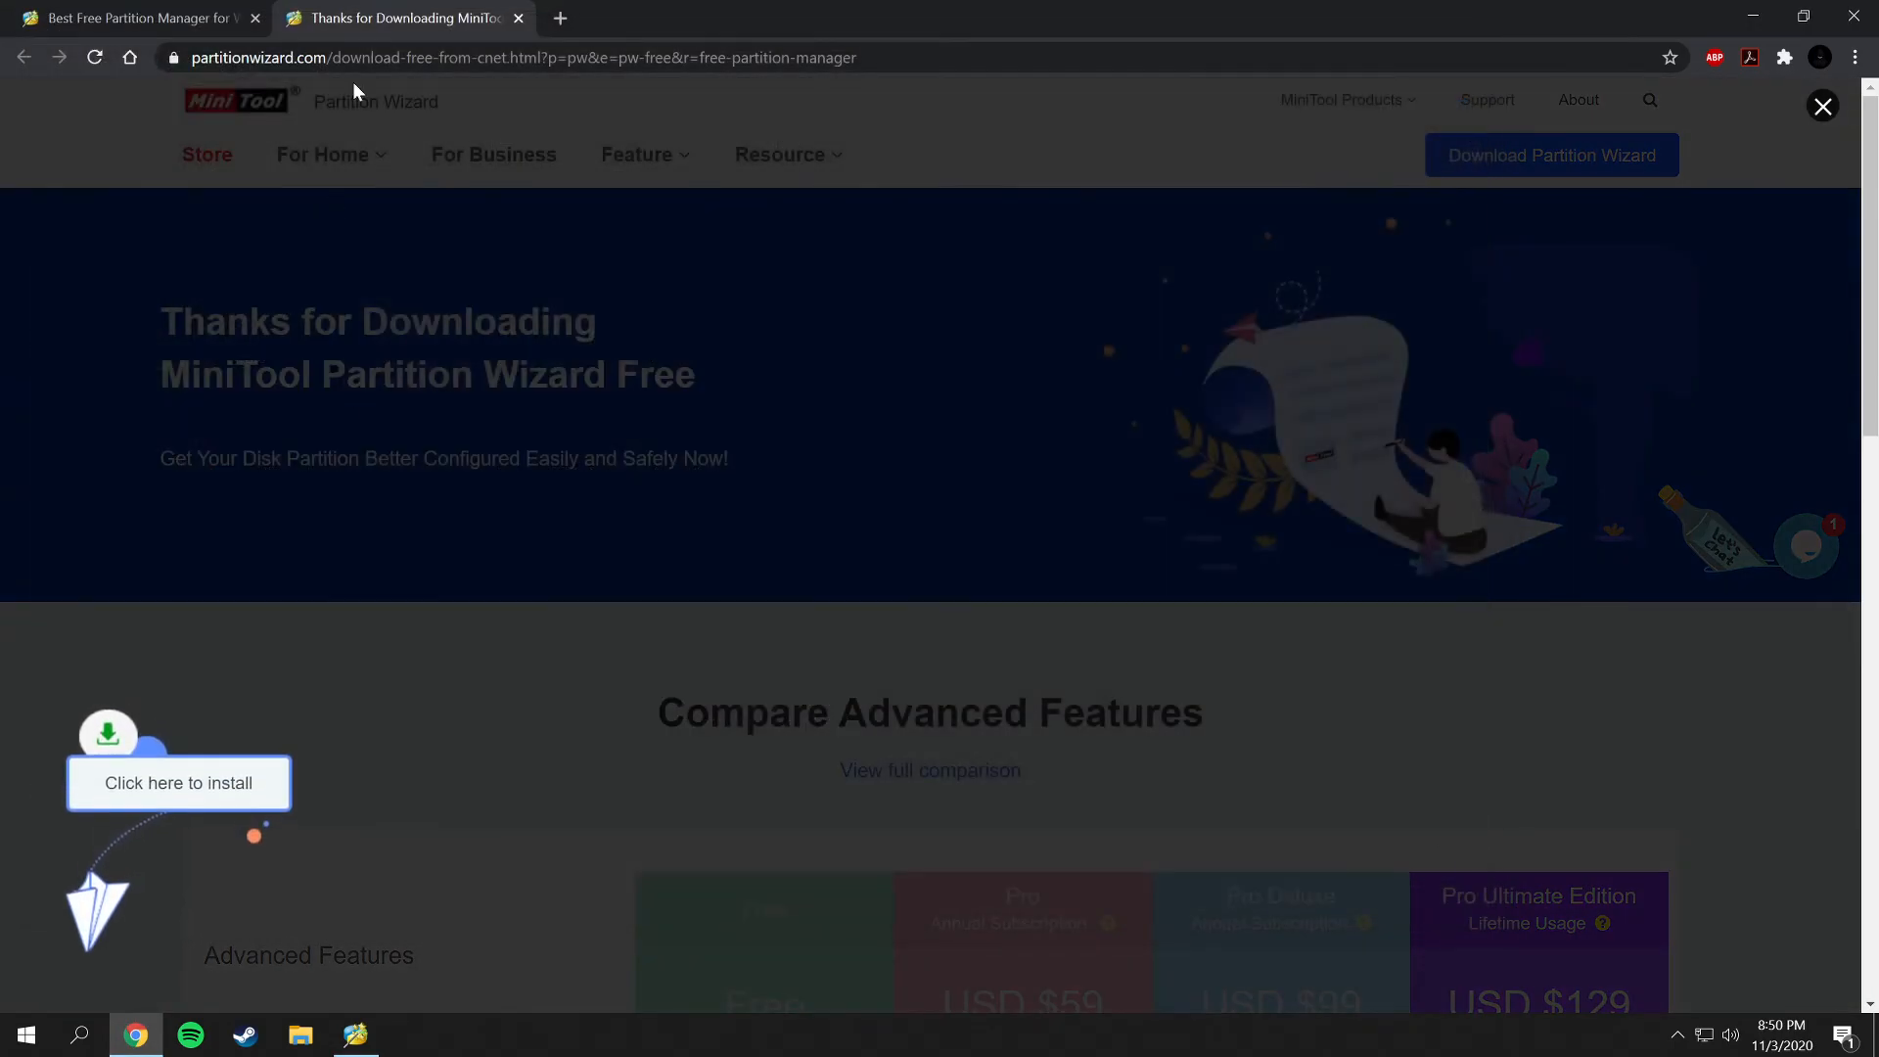
{"action": "mouse_move", "coordinate": [519, 20]}
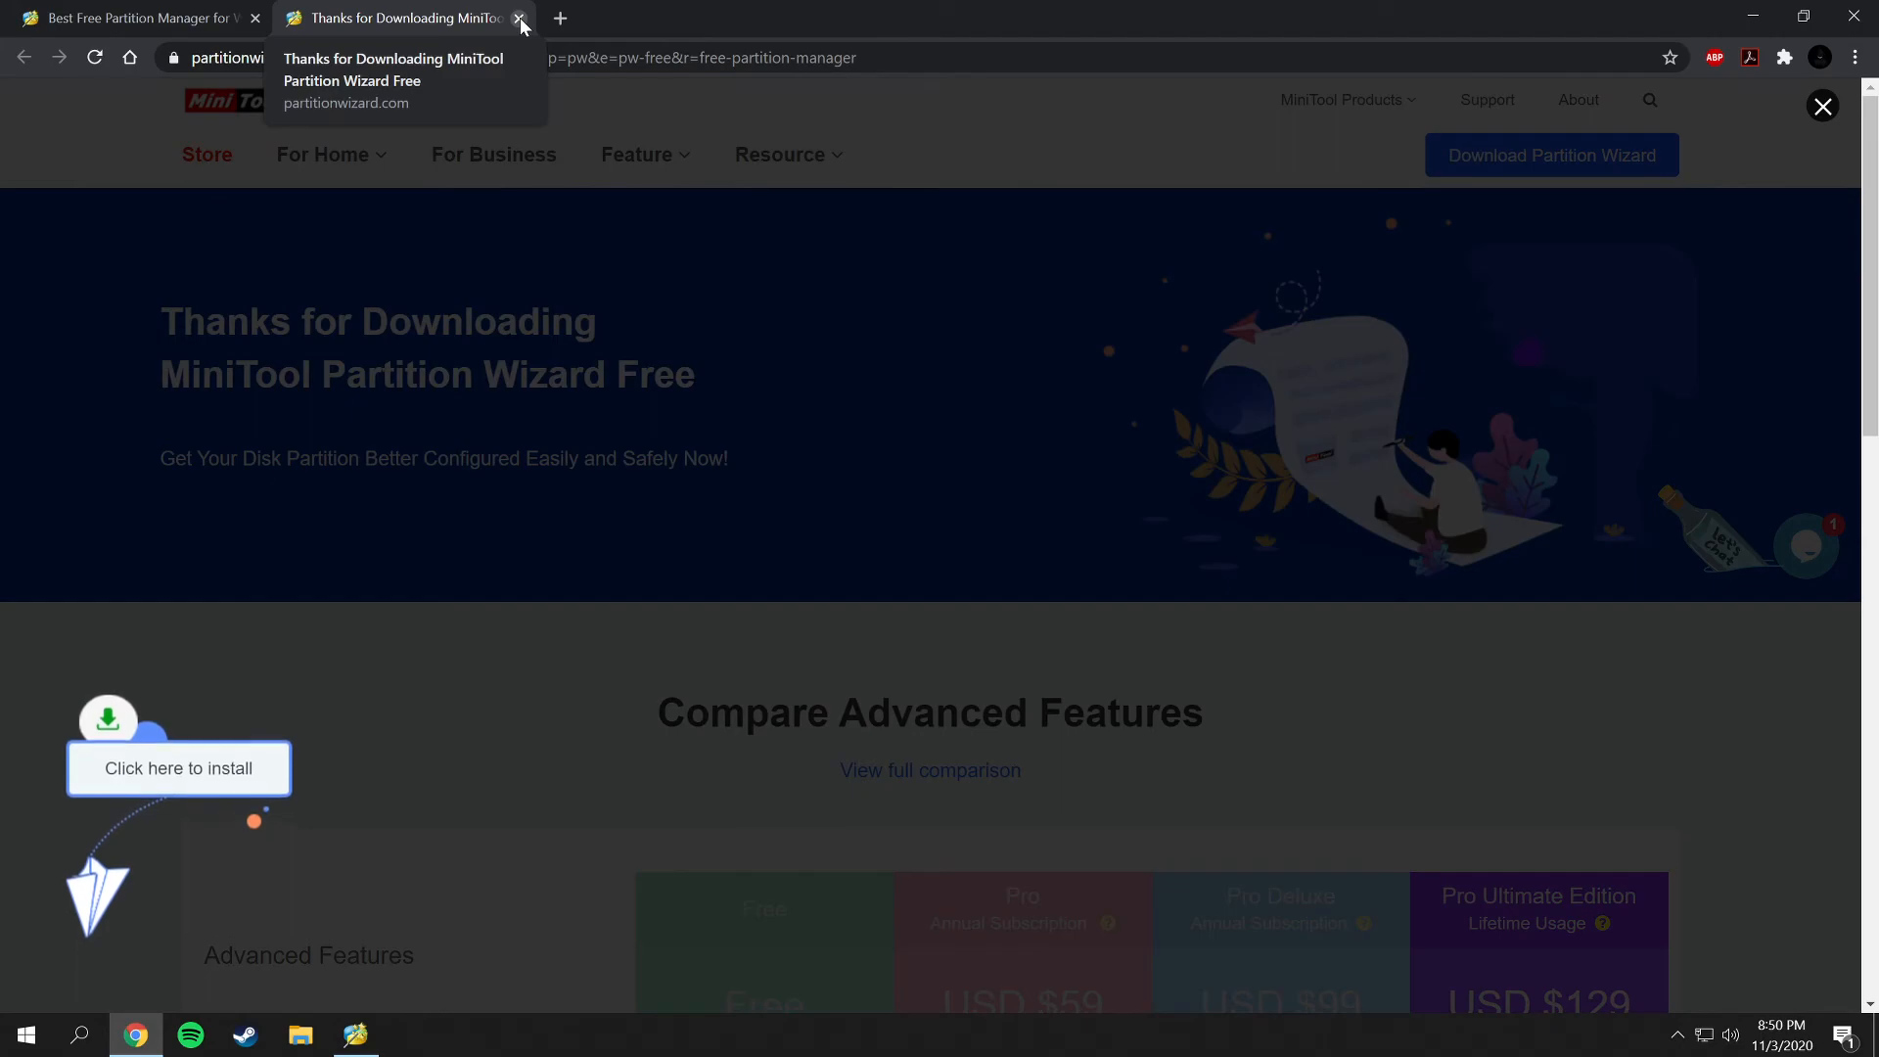
{"action": "left_click", "coordinate": [521, 18]}
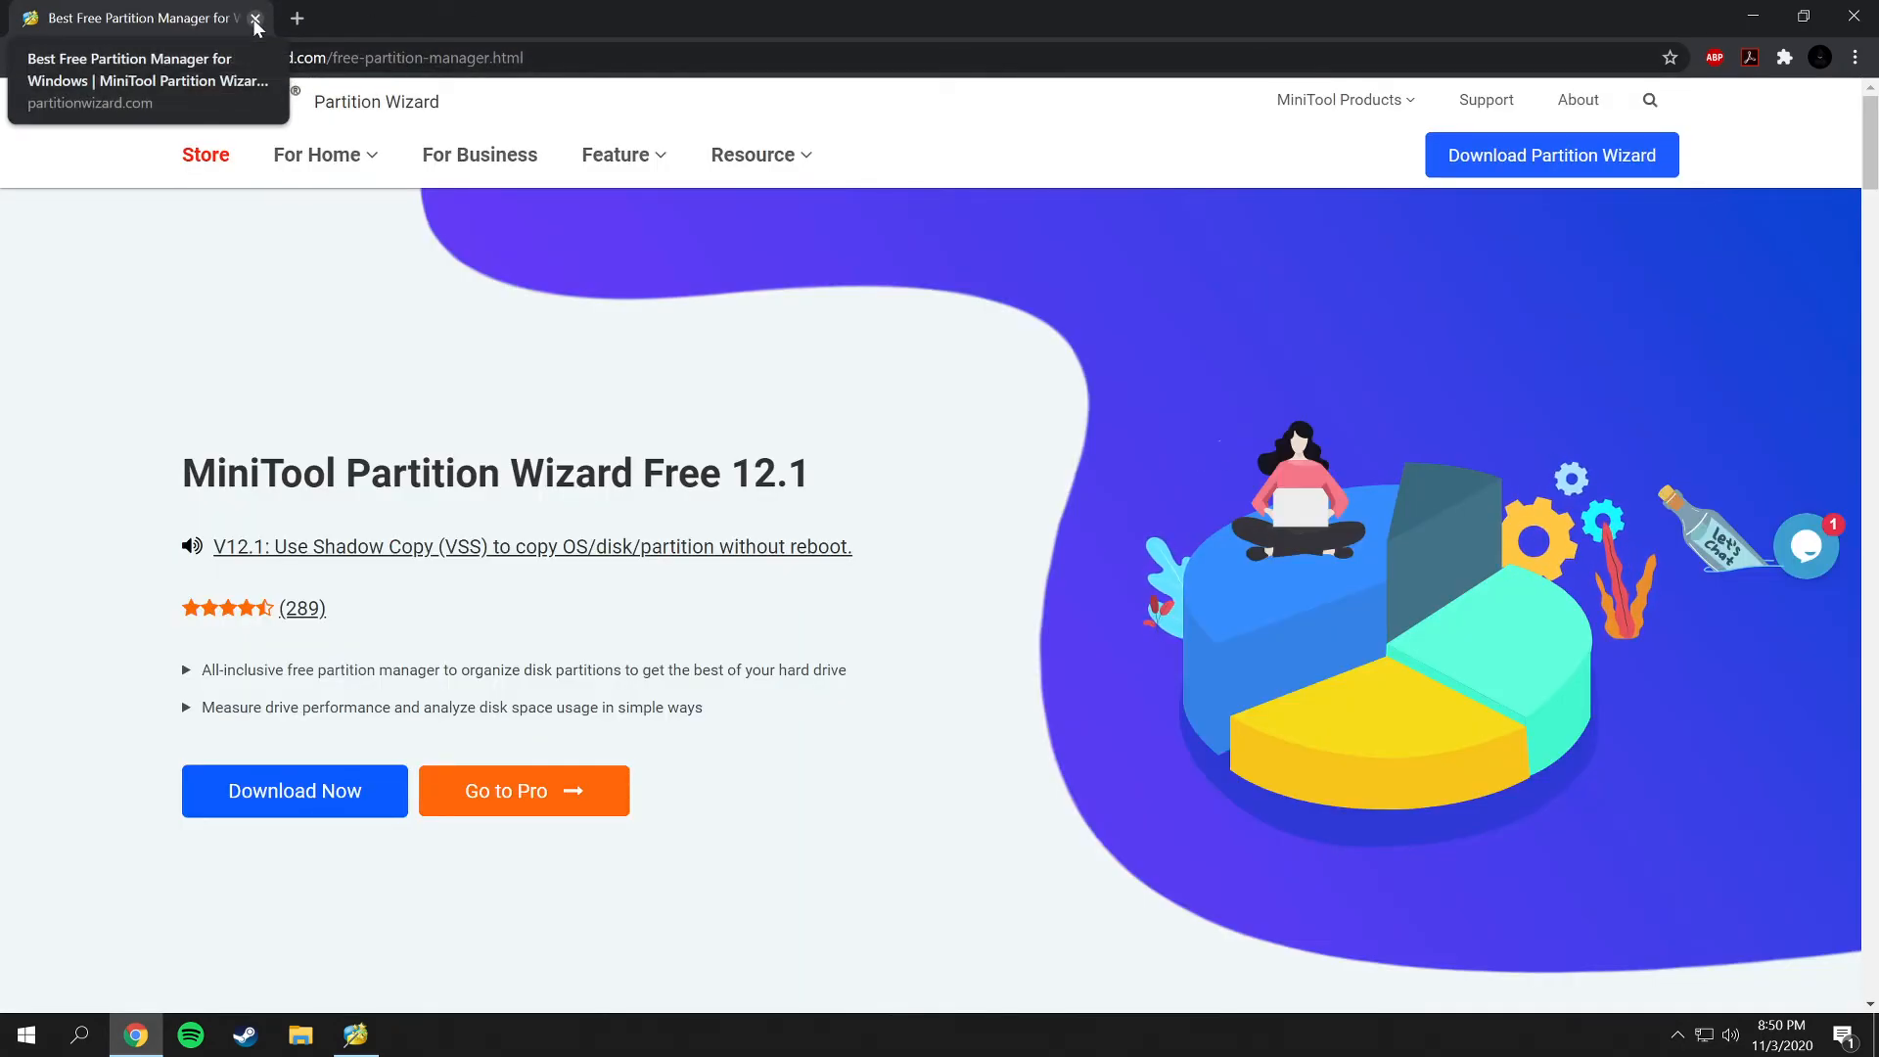
{"action": "mouse_move", "coordinate": [237, 180]}
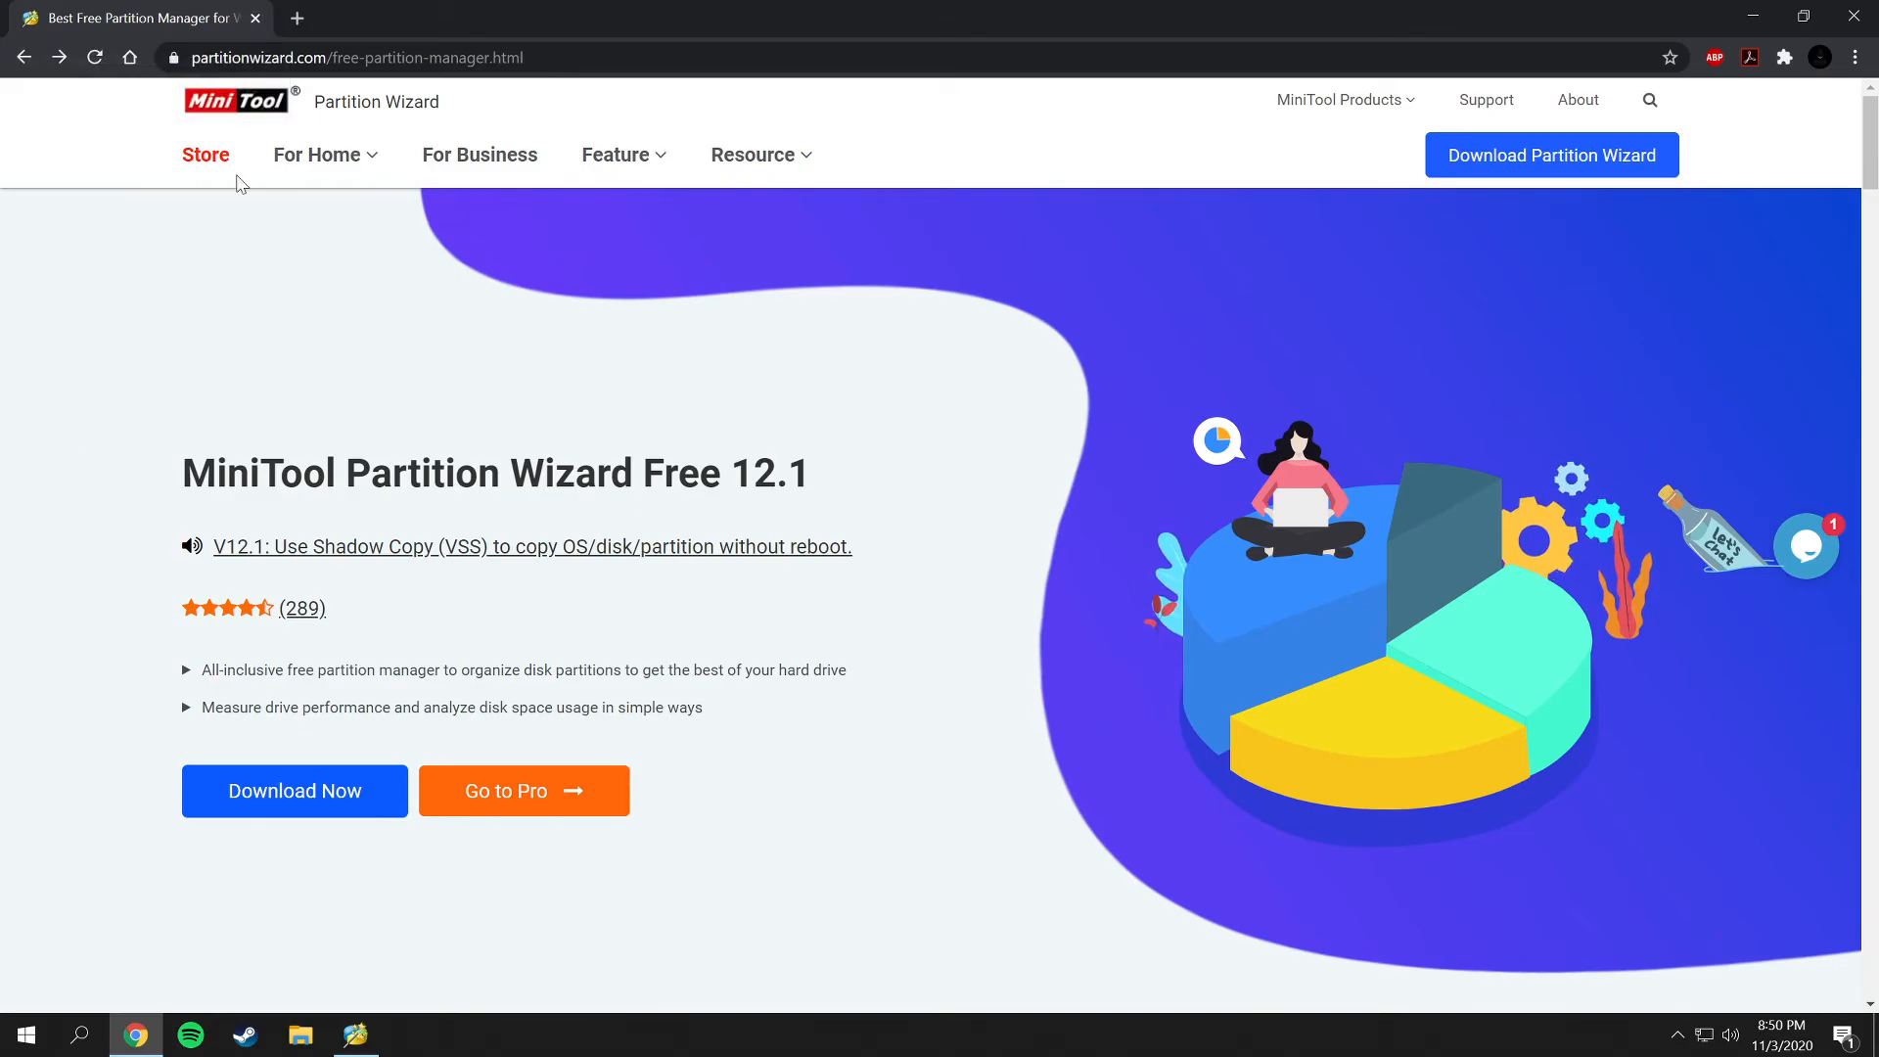
{"action": "mouse_move", "coordinate": [347, 130]}
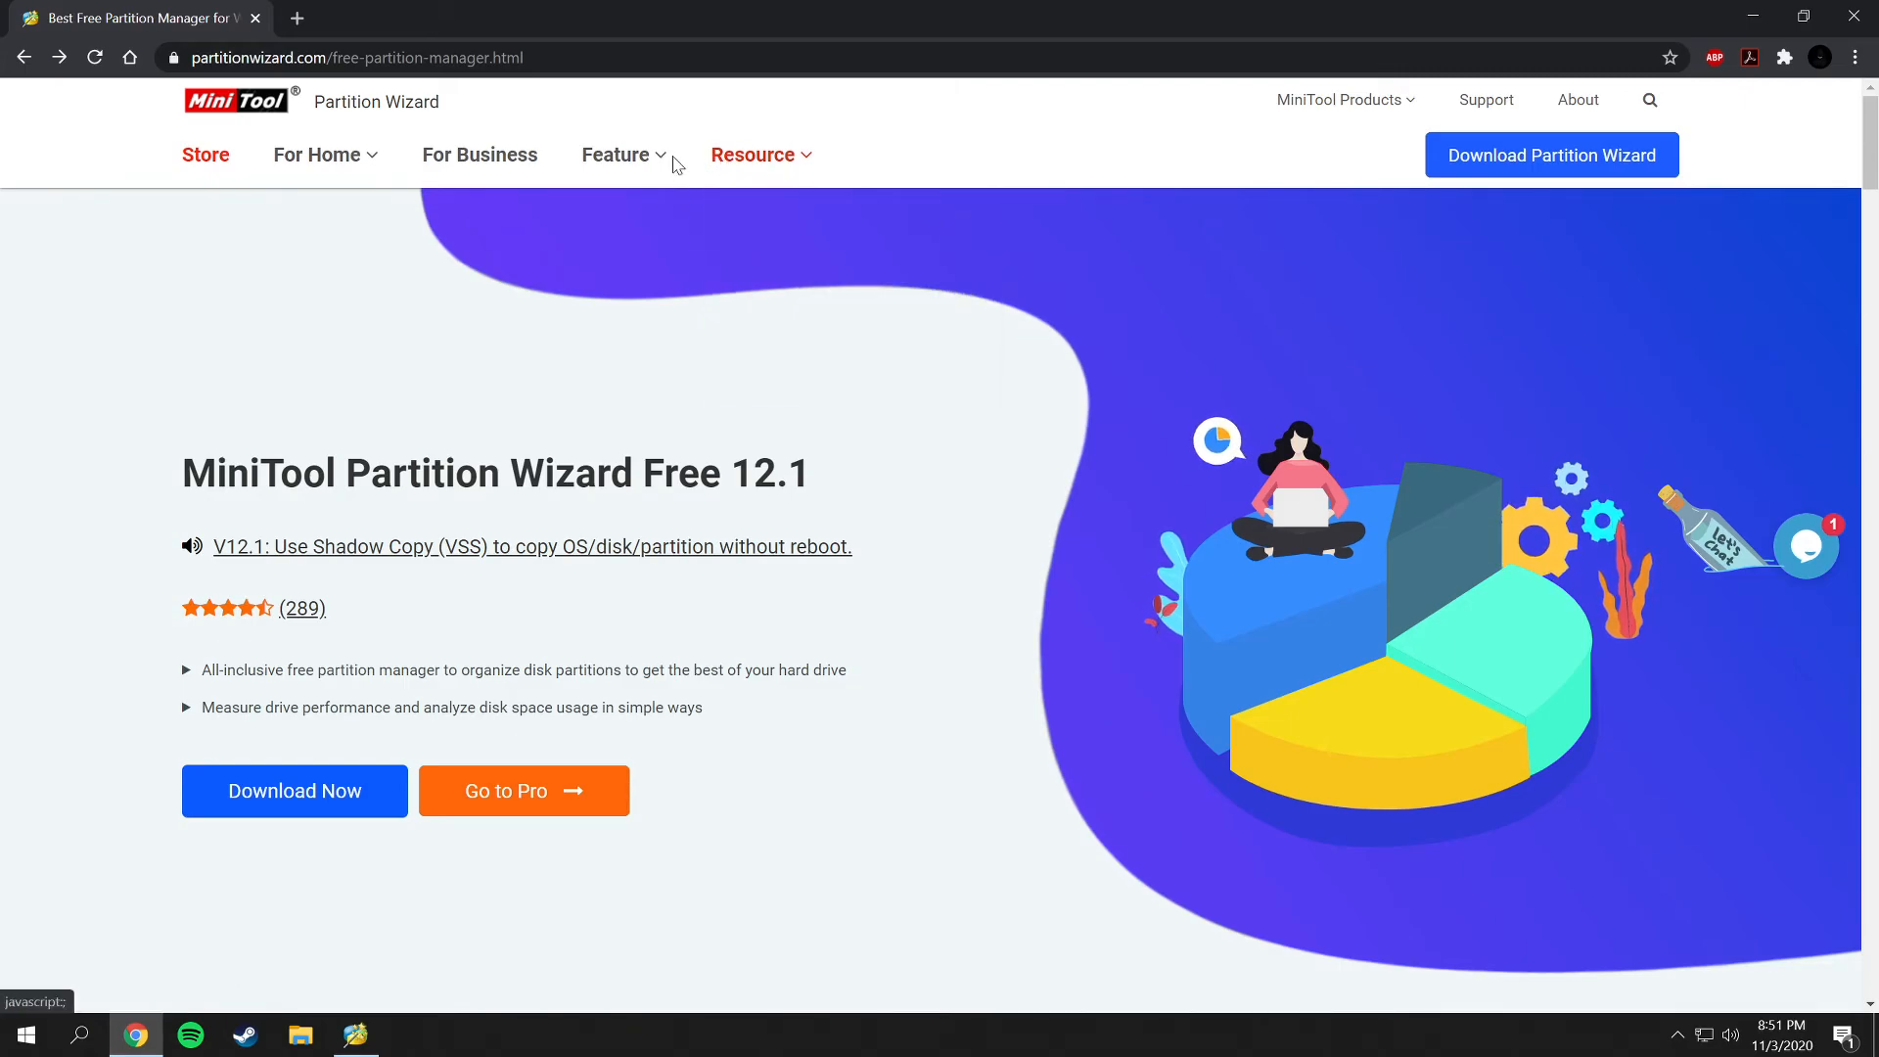
{"action": "mouse_move", "coordinate": [503, 180]}
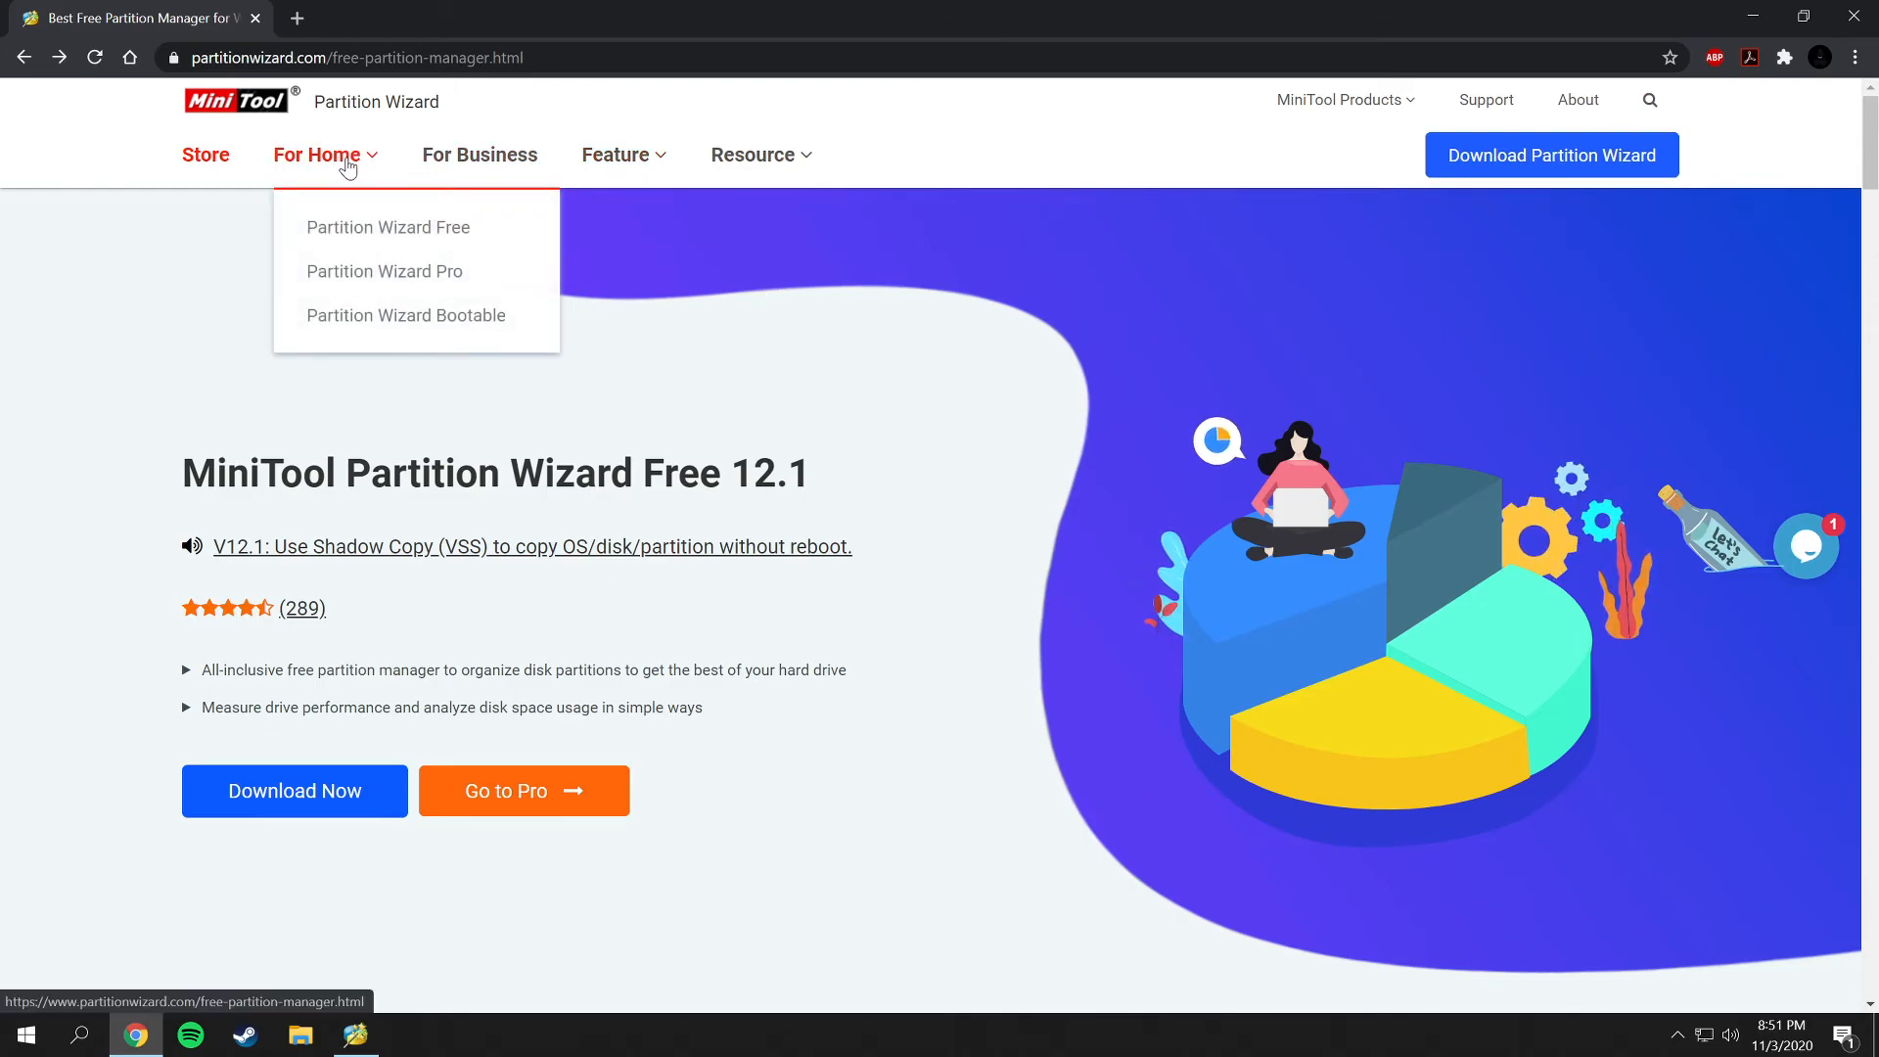
{"action": "mouse_move", "coordinate": [405, 315]}
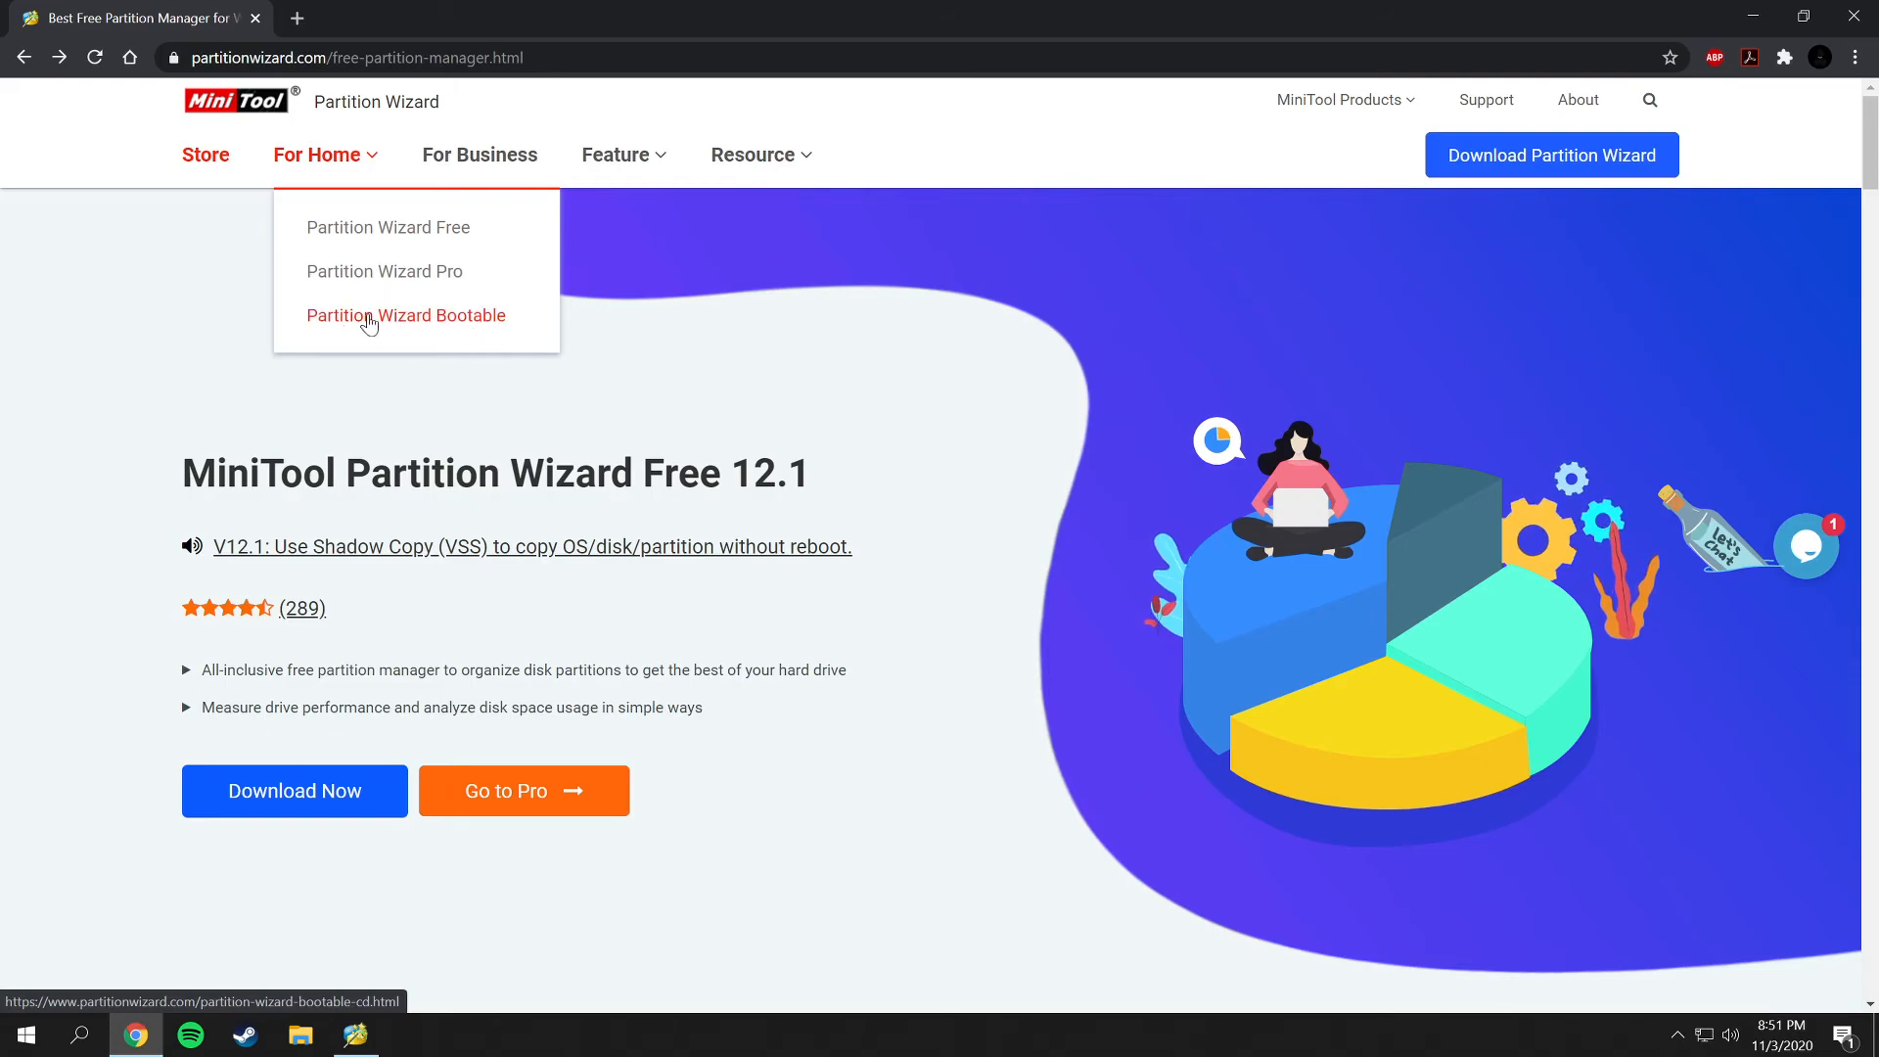
{"action": "mouse_move", "coordinate": [496, 333]}
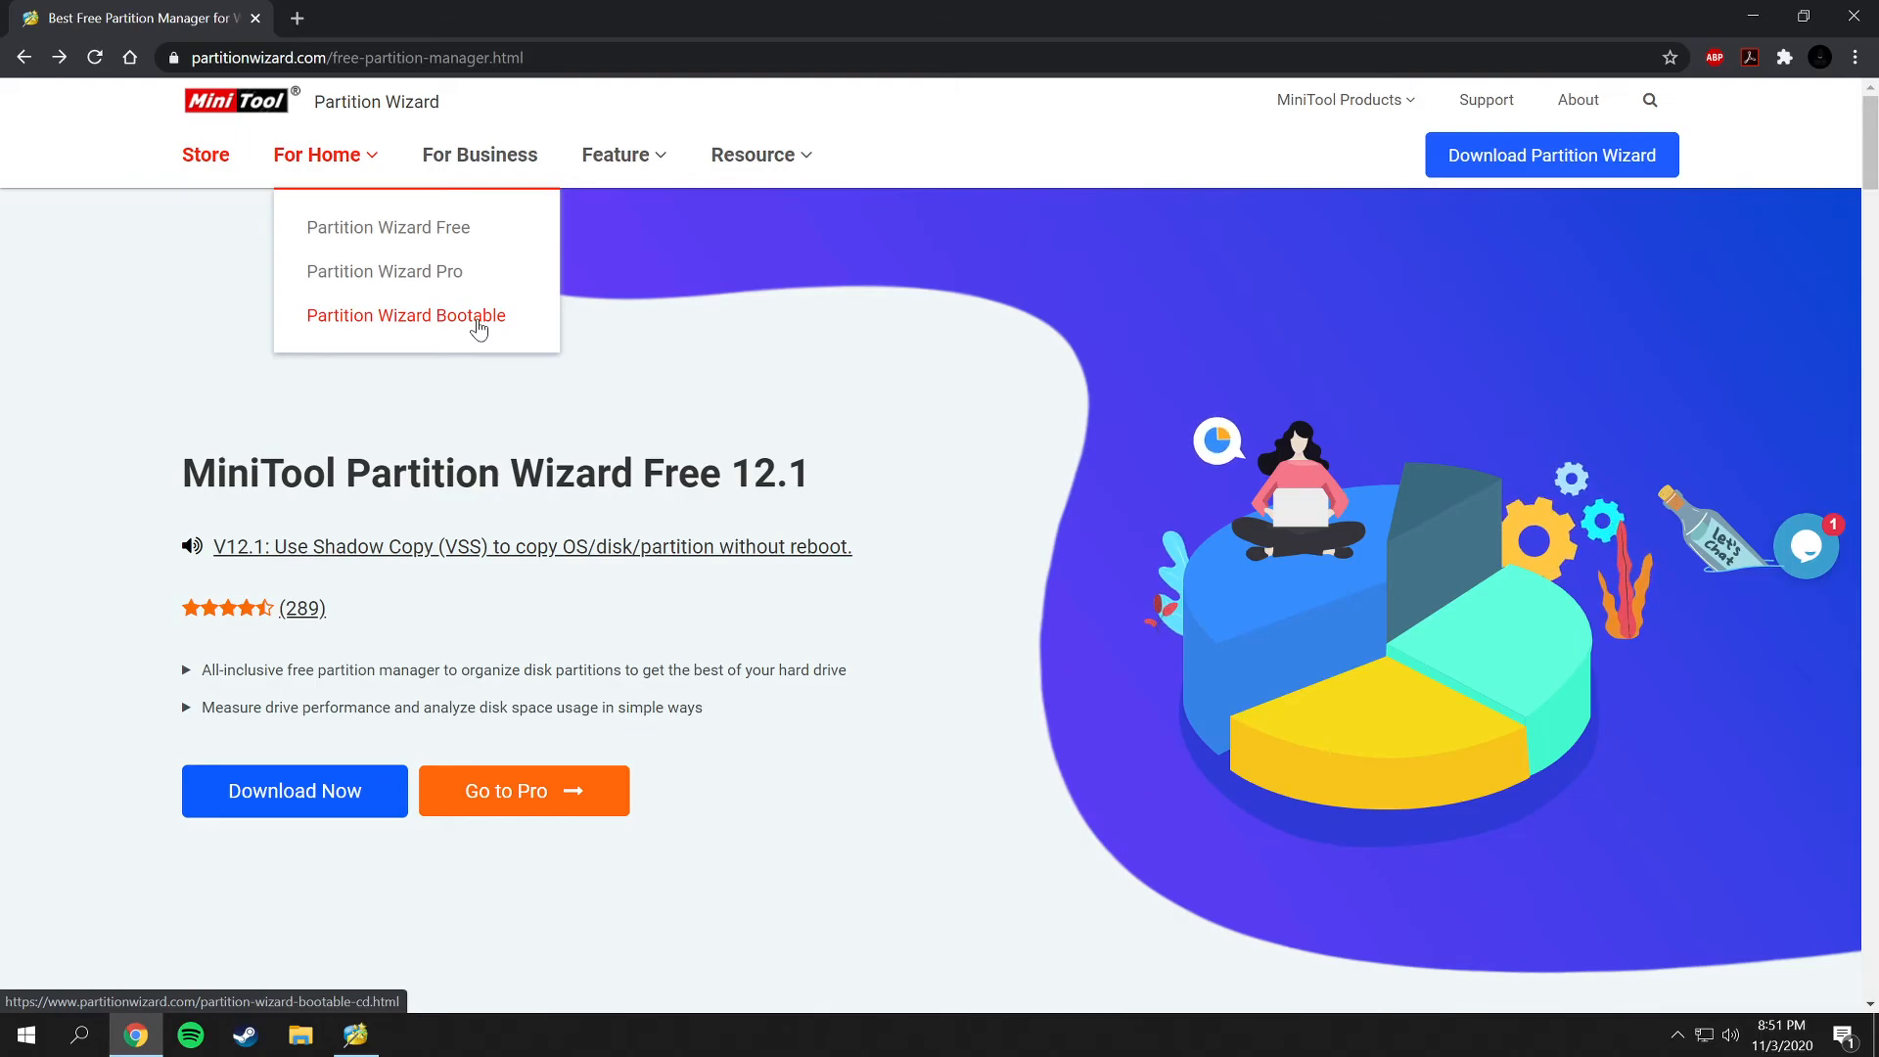
{"action": "mouse_move", "coordinate": [587, 317]}
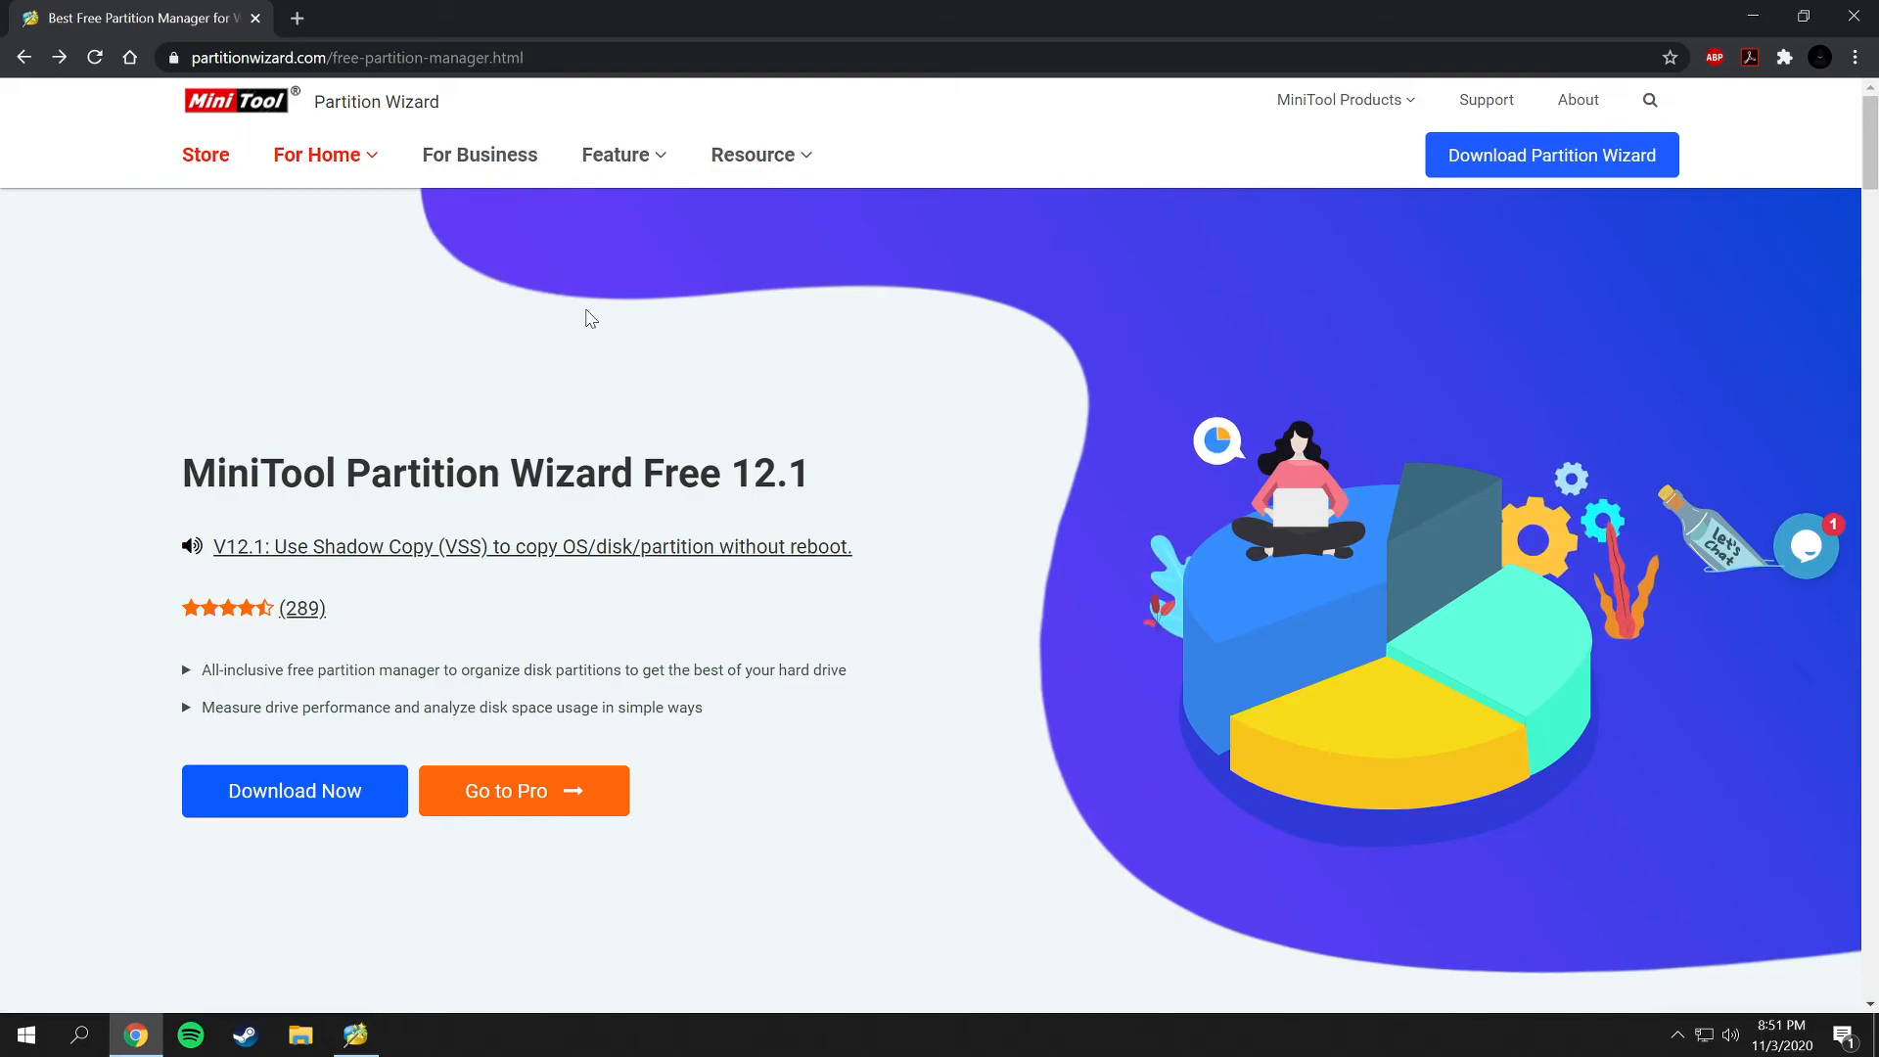
{"action": "mouse_move", "coordinate": [621, 321]}
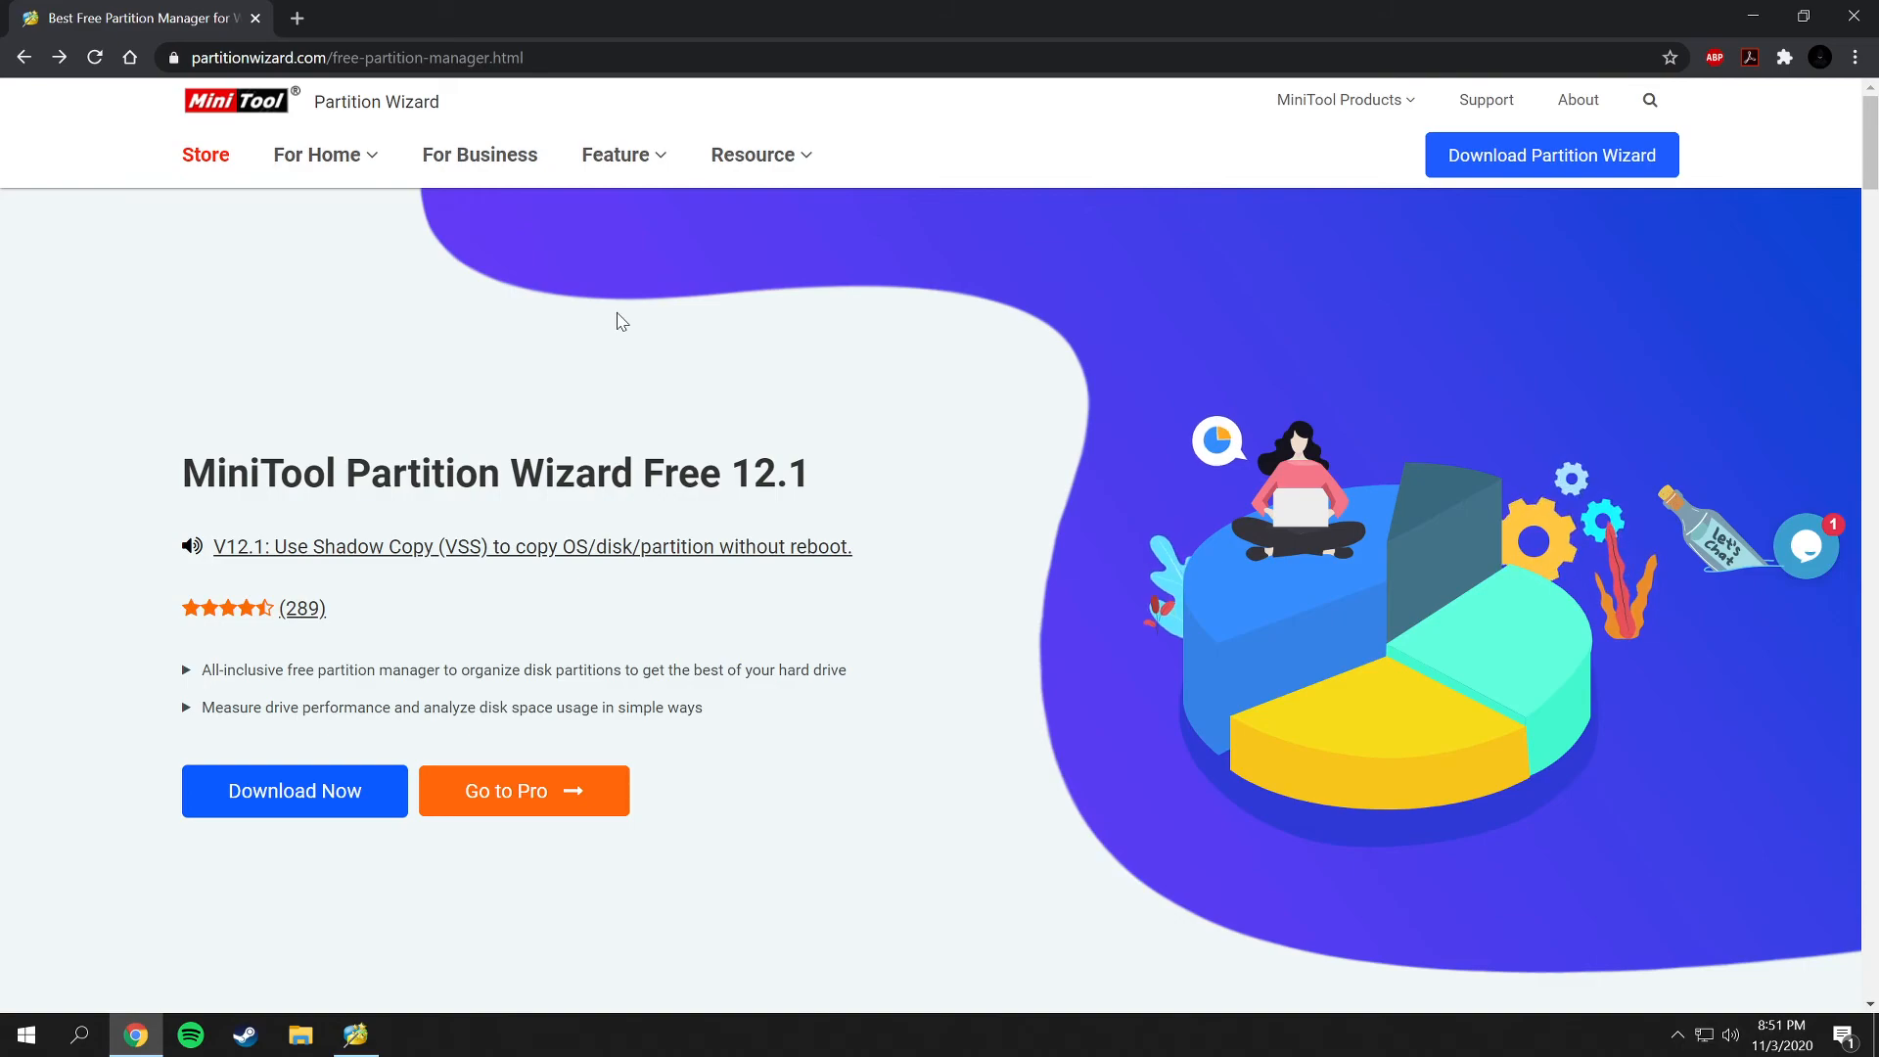
{"action": "mouse_move", "coordinate": [1714, 33]}
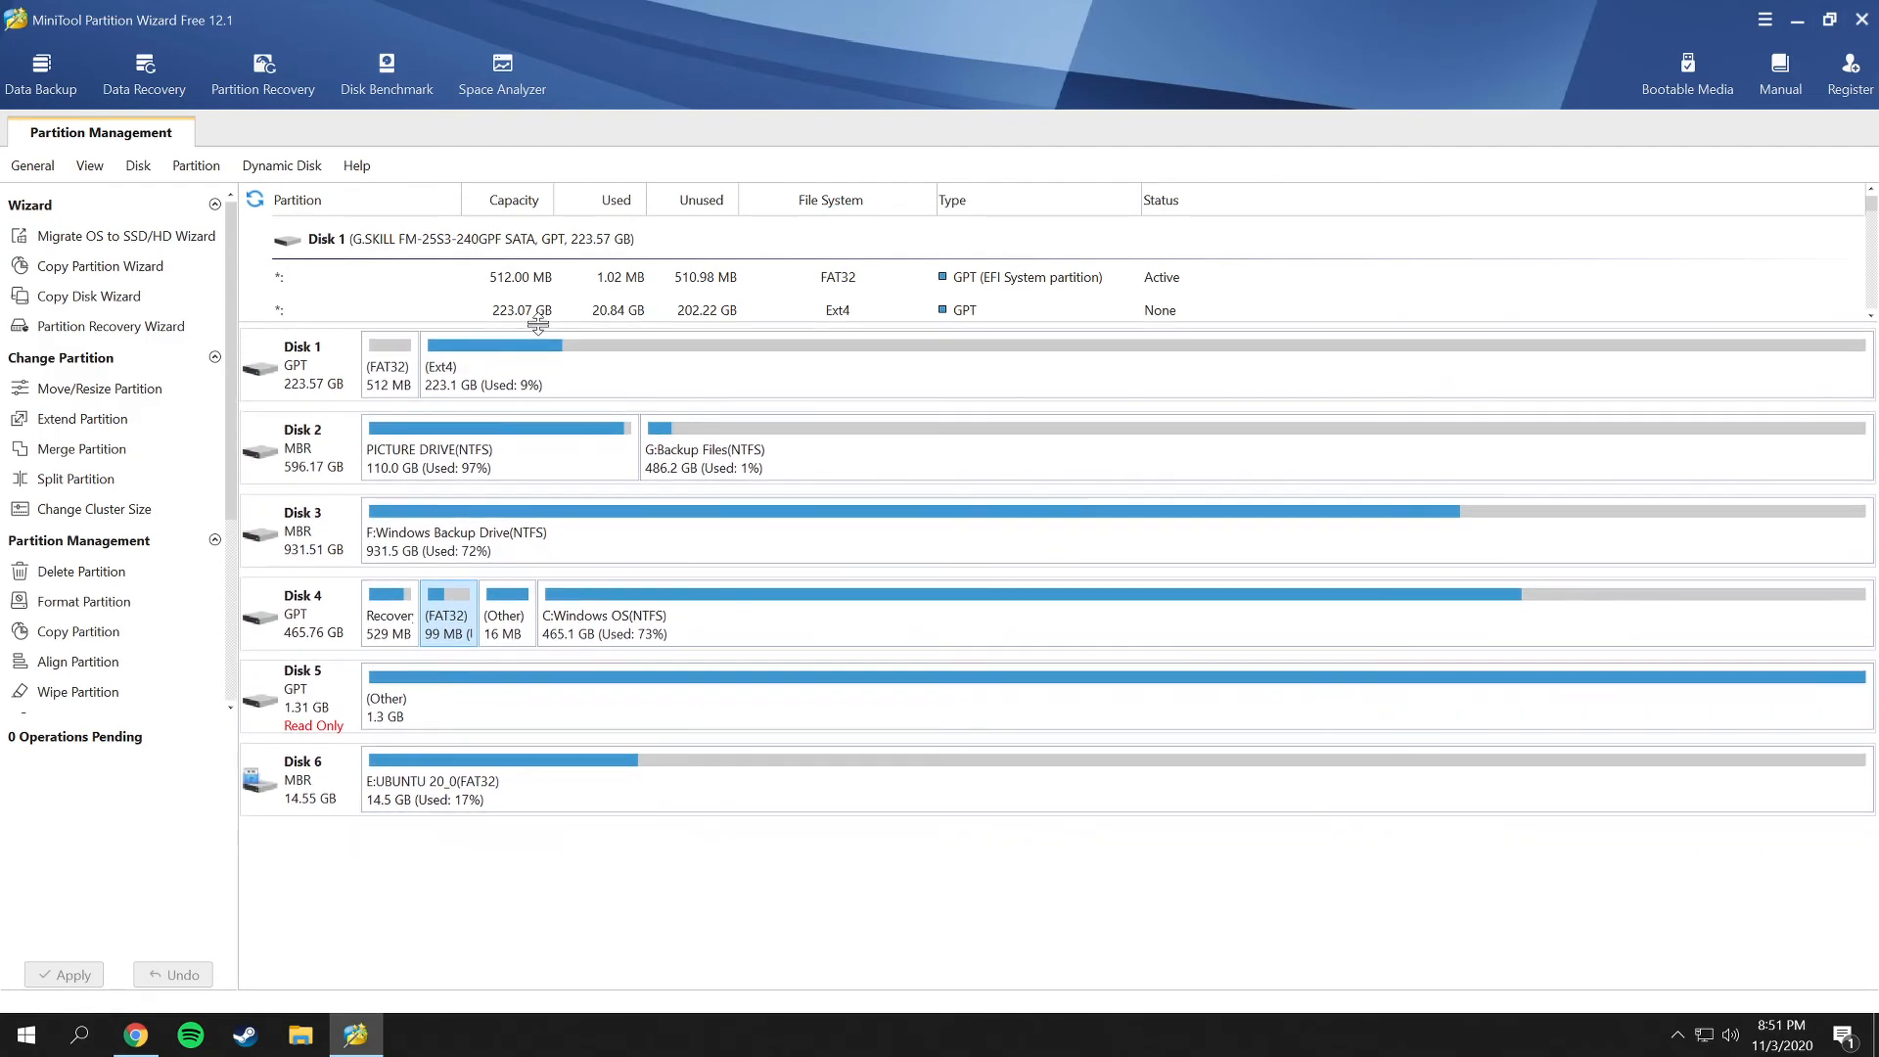
{"action": "left_click", "coordinate": [301, 779]}
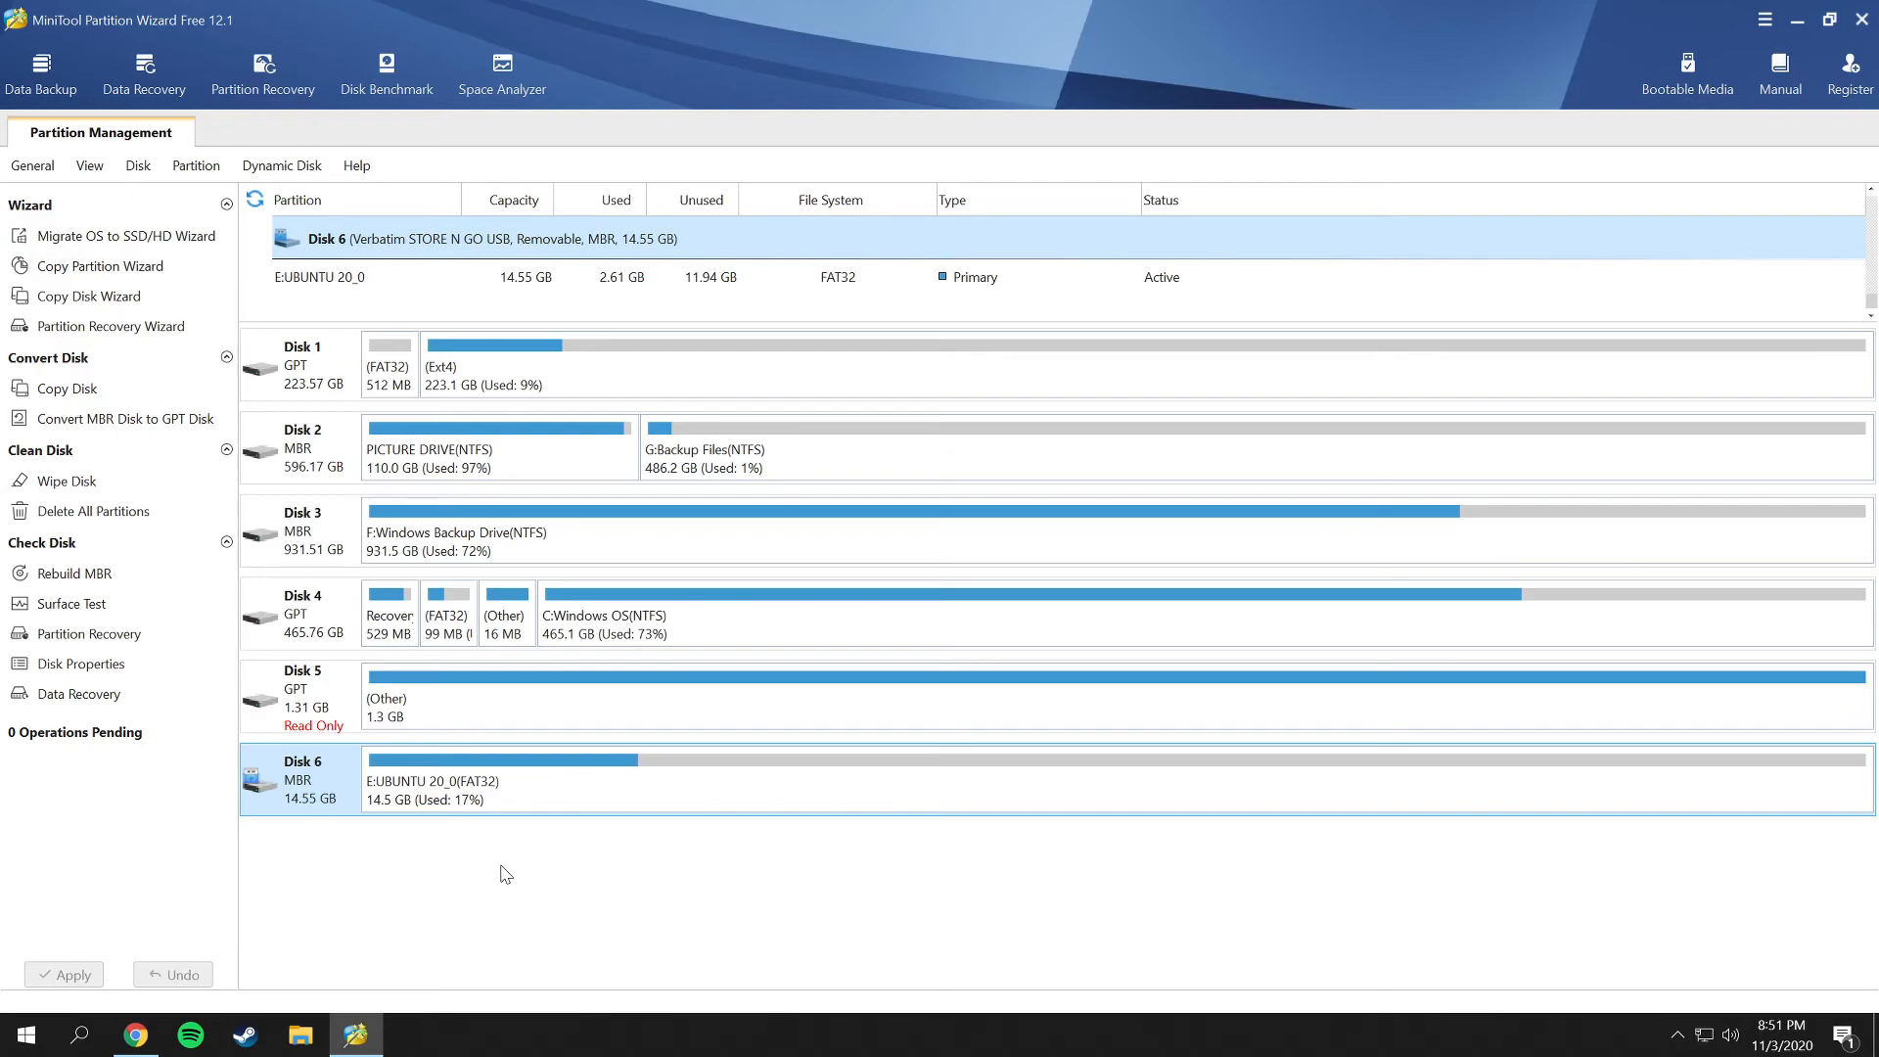
{"action": "mouse_move", "coordinate": [495, 801]}
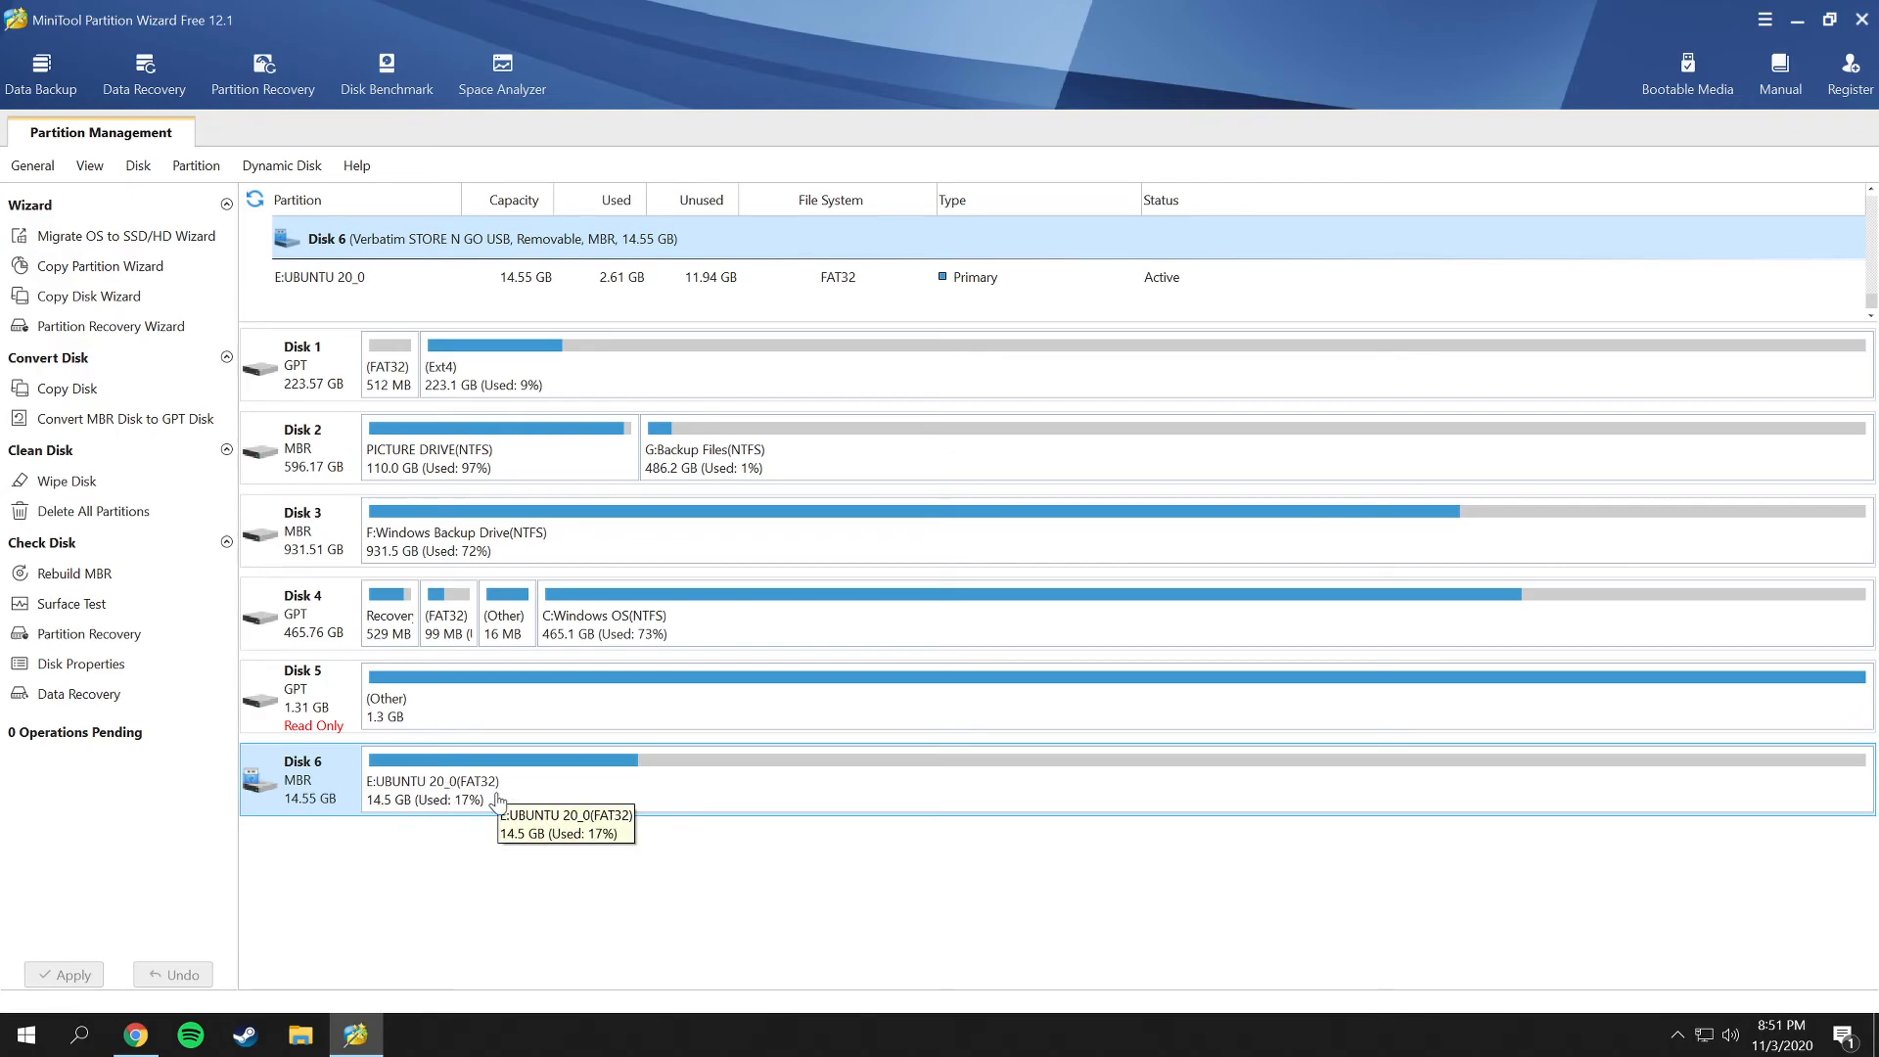
{"action": "mouse_move", "coordinate": [515, 916]}
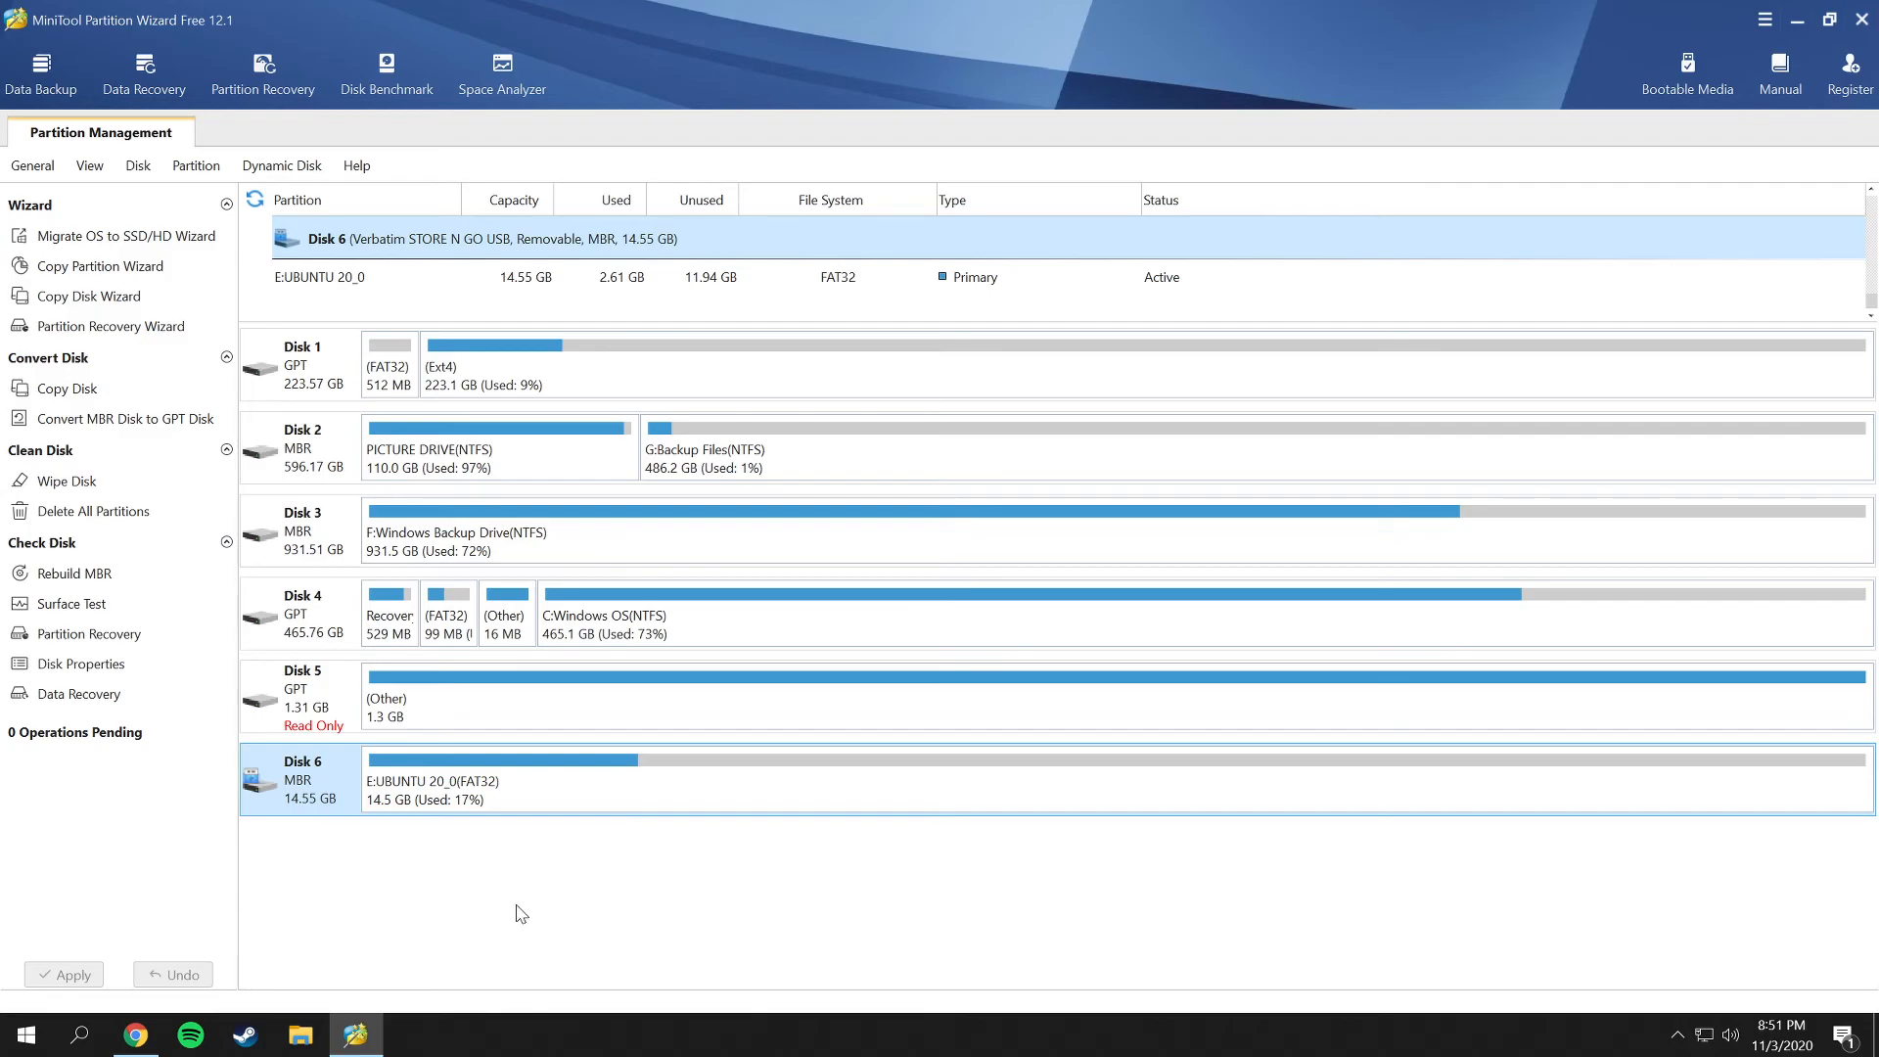
{"action": "mouse_move", "coordinate": [456, 798]}
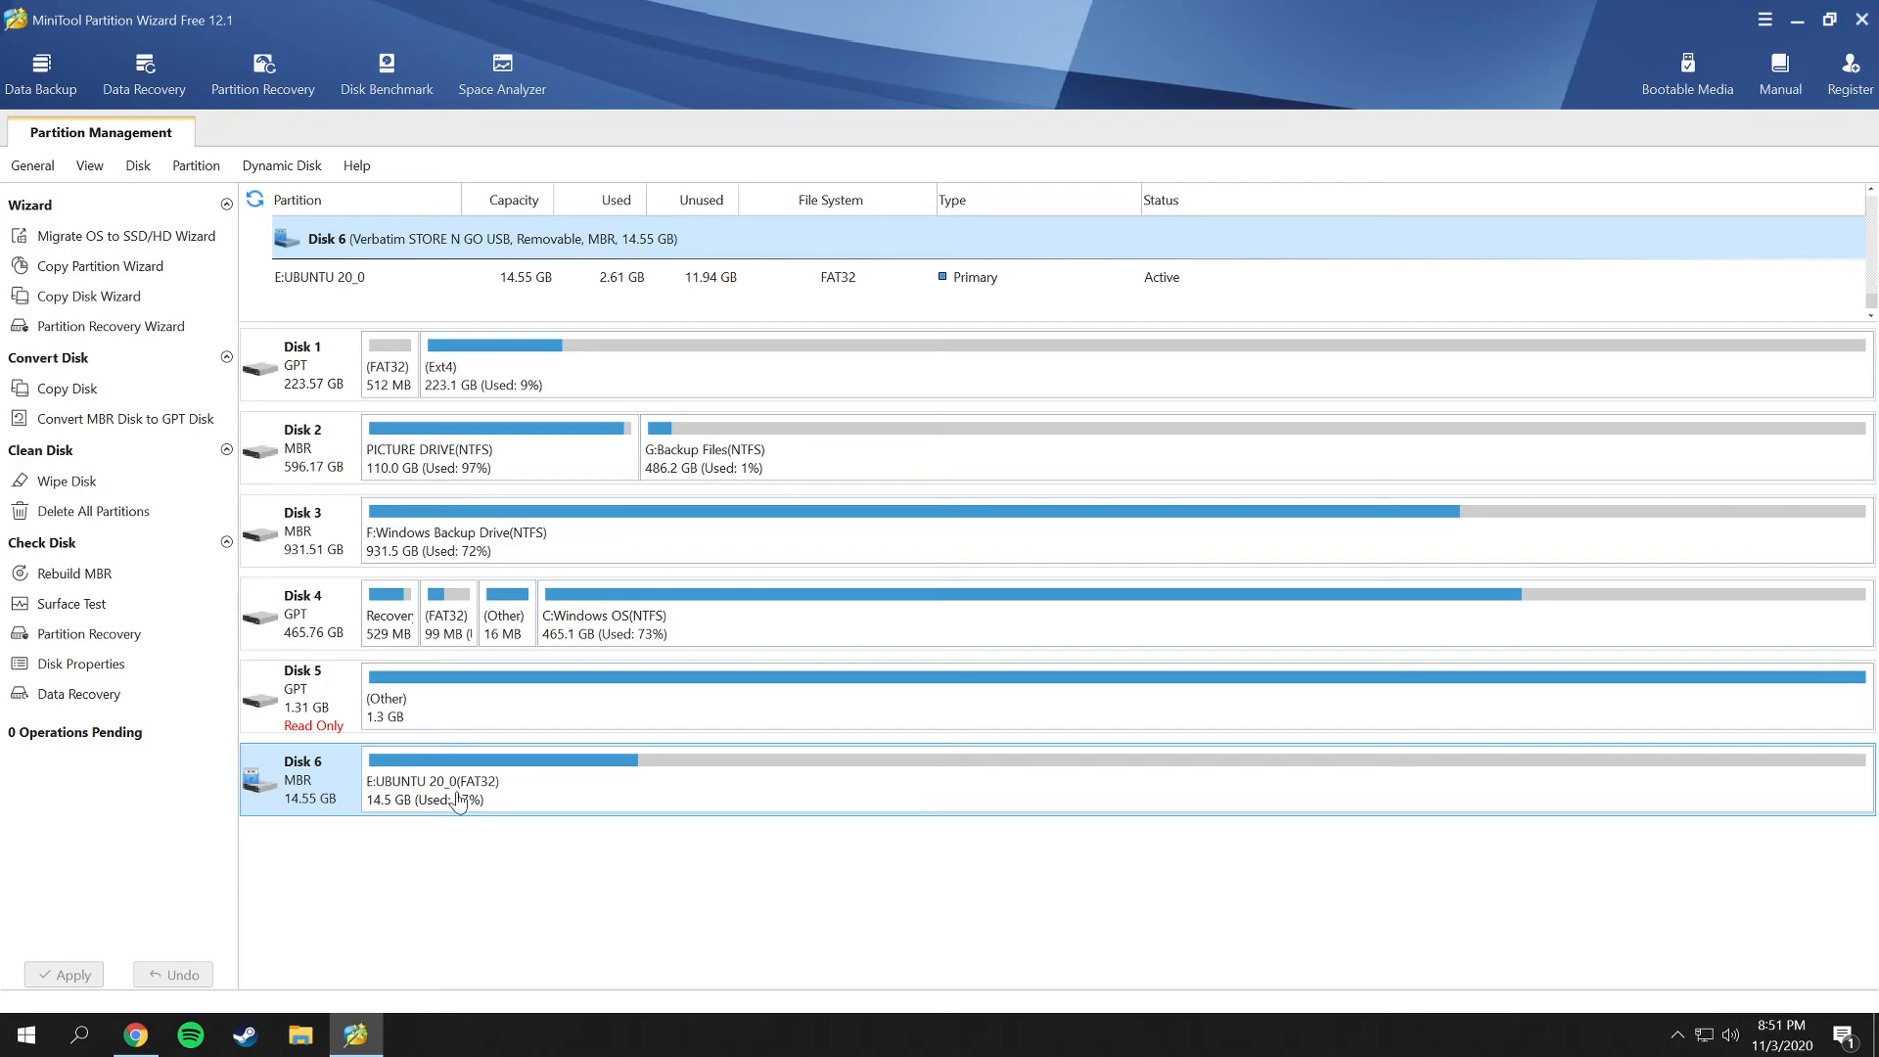
{"action": "mouse_move", "coordinate": [270, 789]}
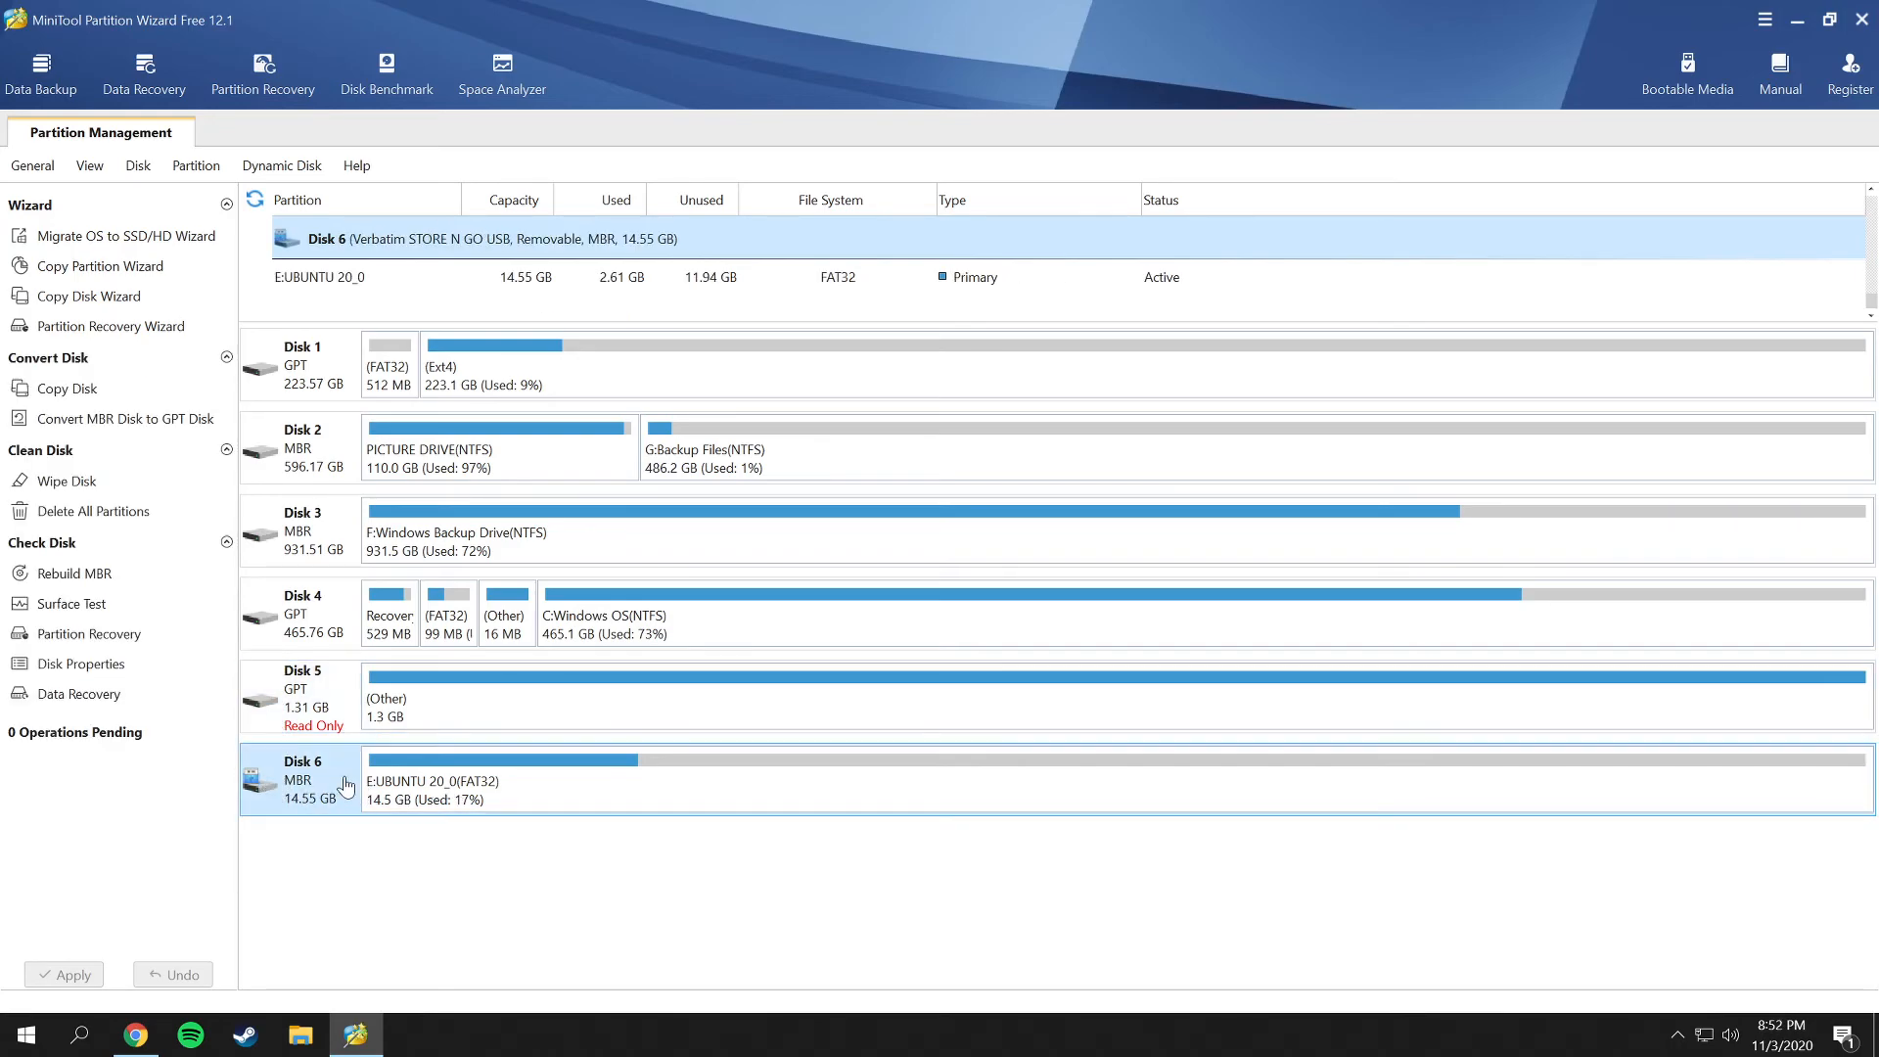
{"action": "mouse_move", "coordinate": [317, 797]}
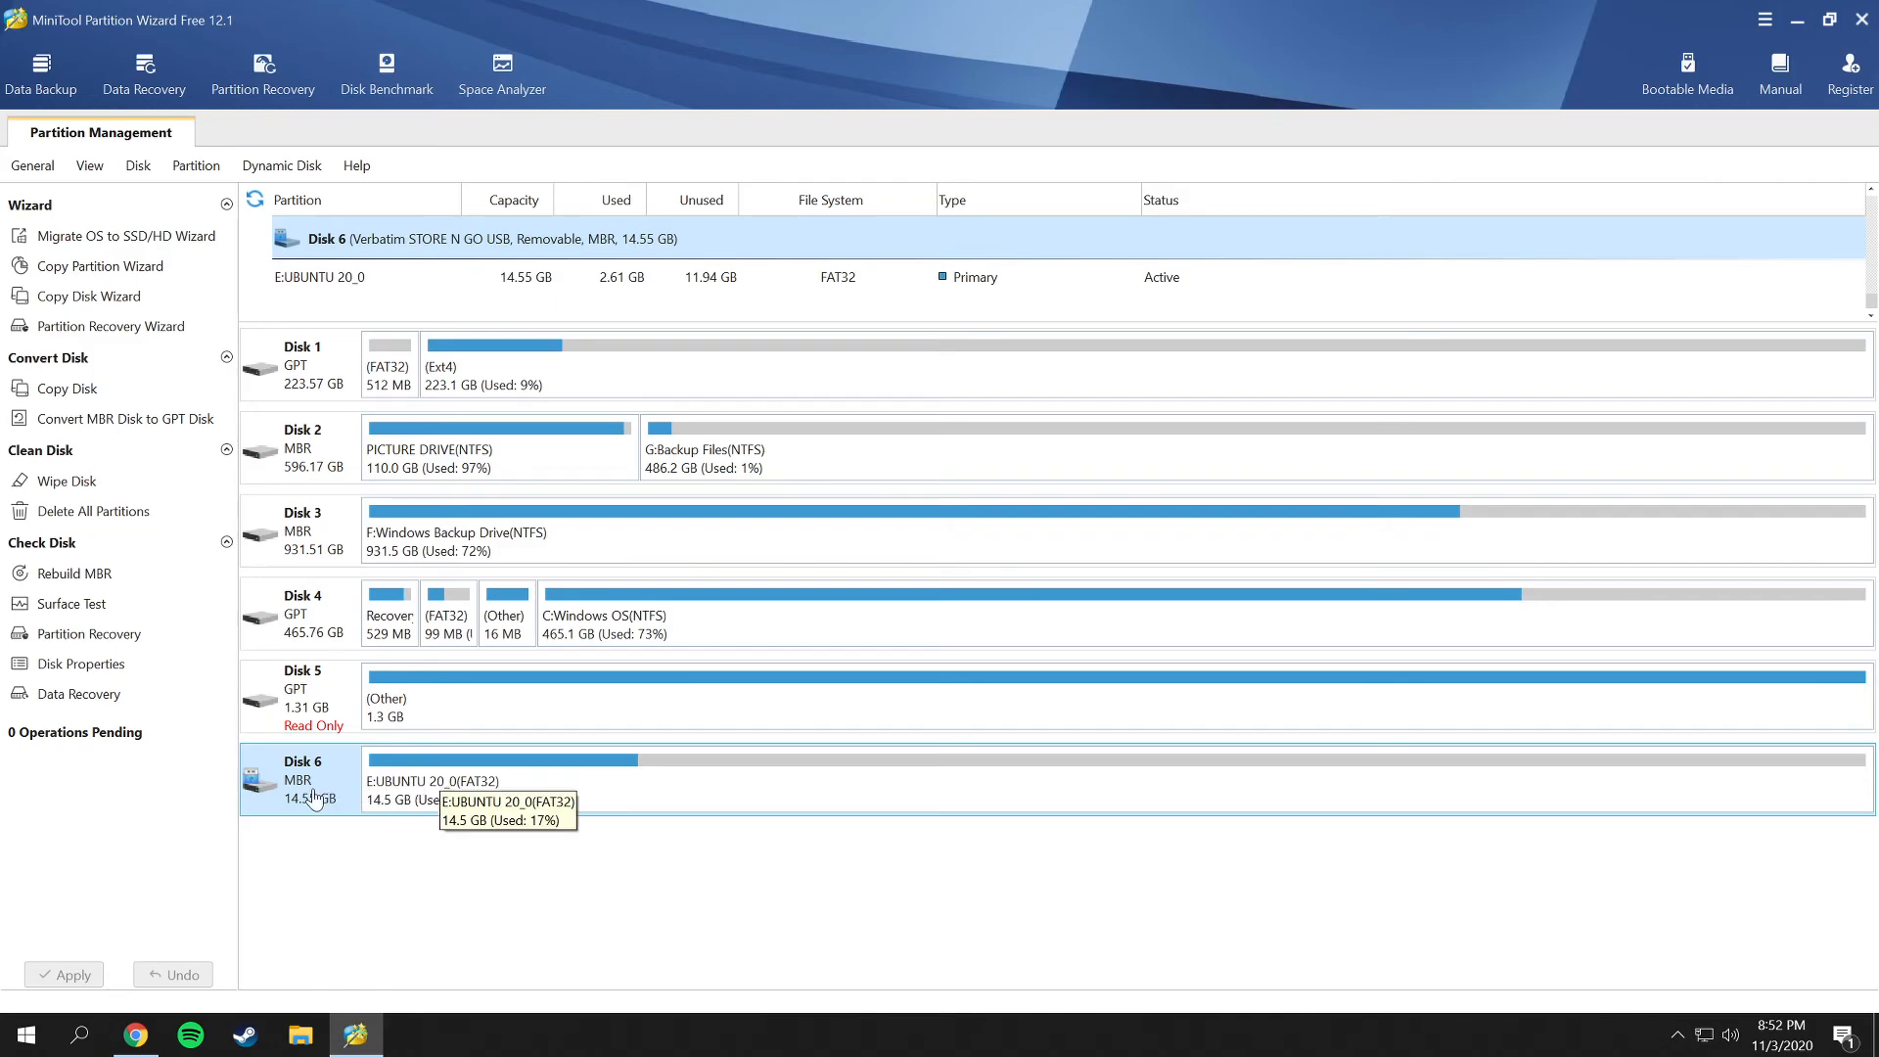
{"action": "mouse_move", "coordinate": [299, 368]}
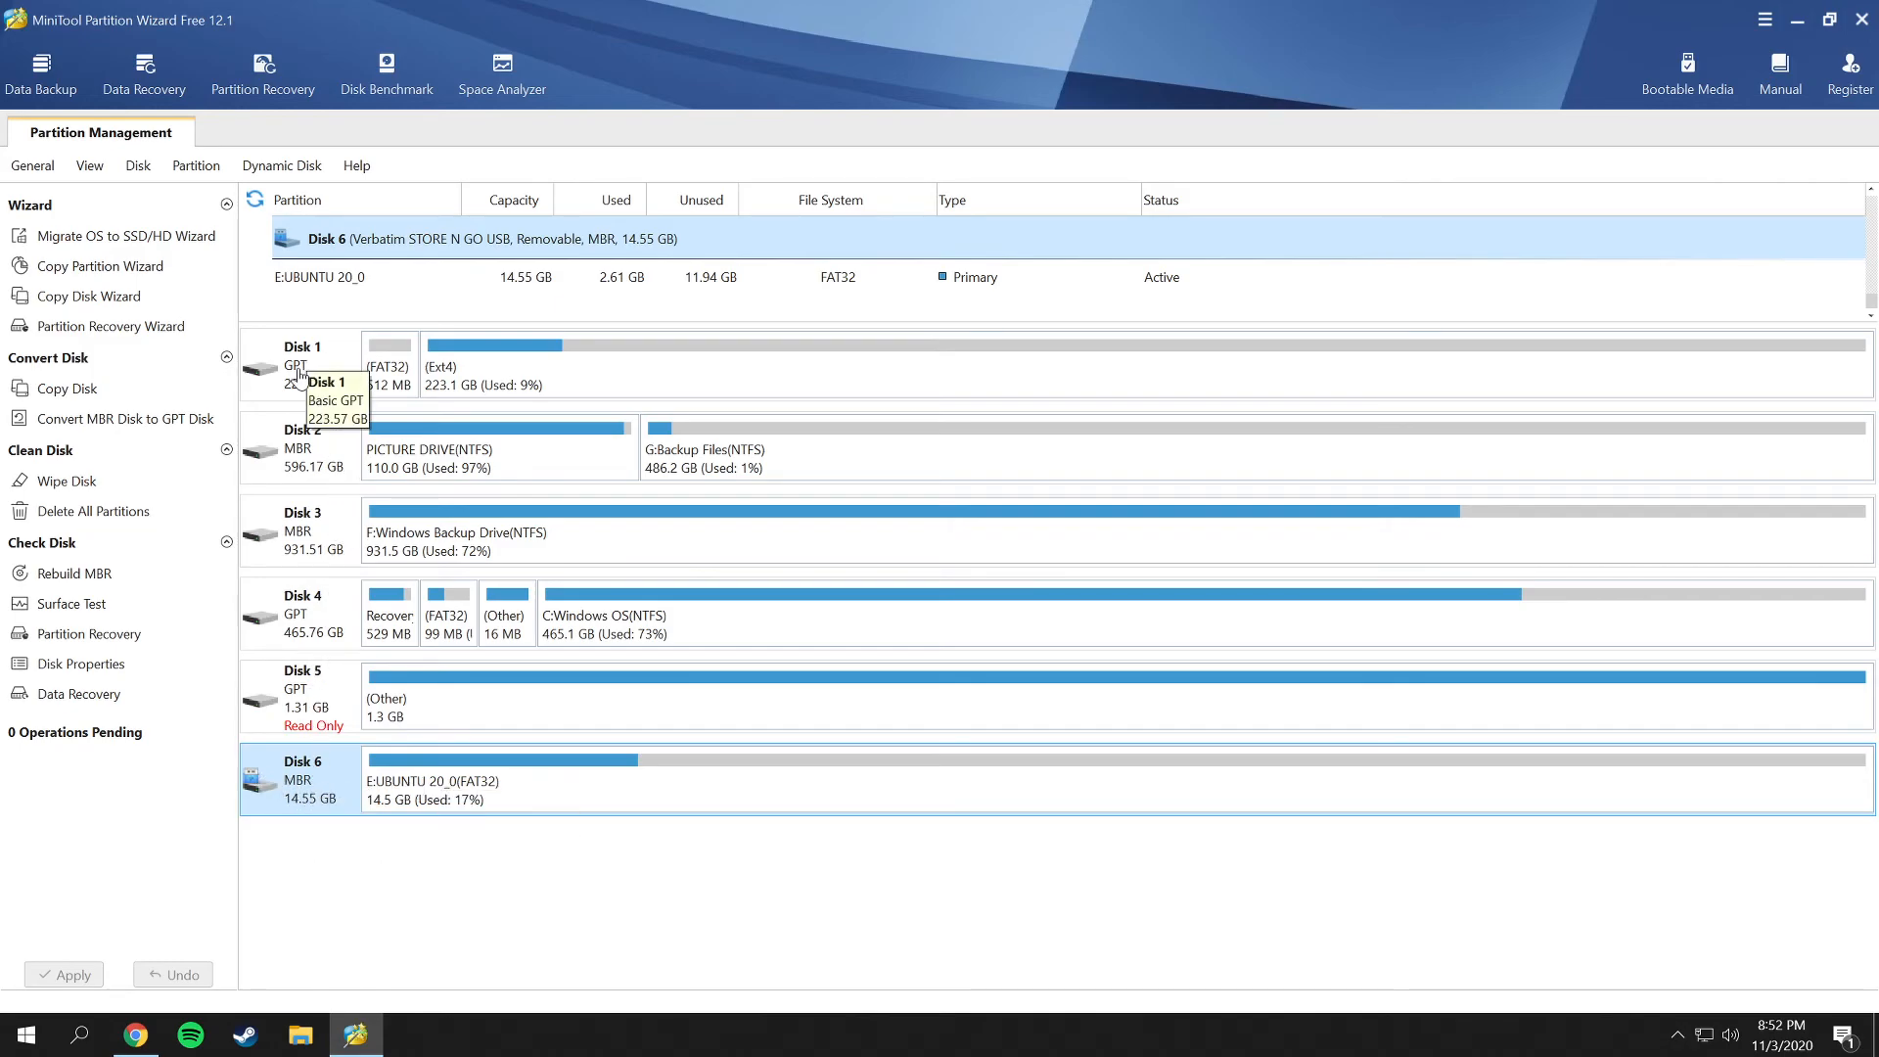
{"action": "left_click", "coordinate": [304, 366]}
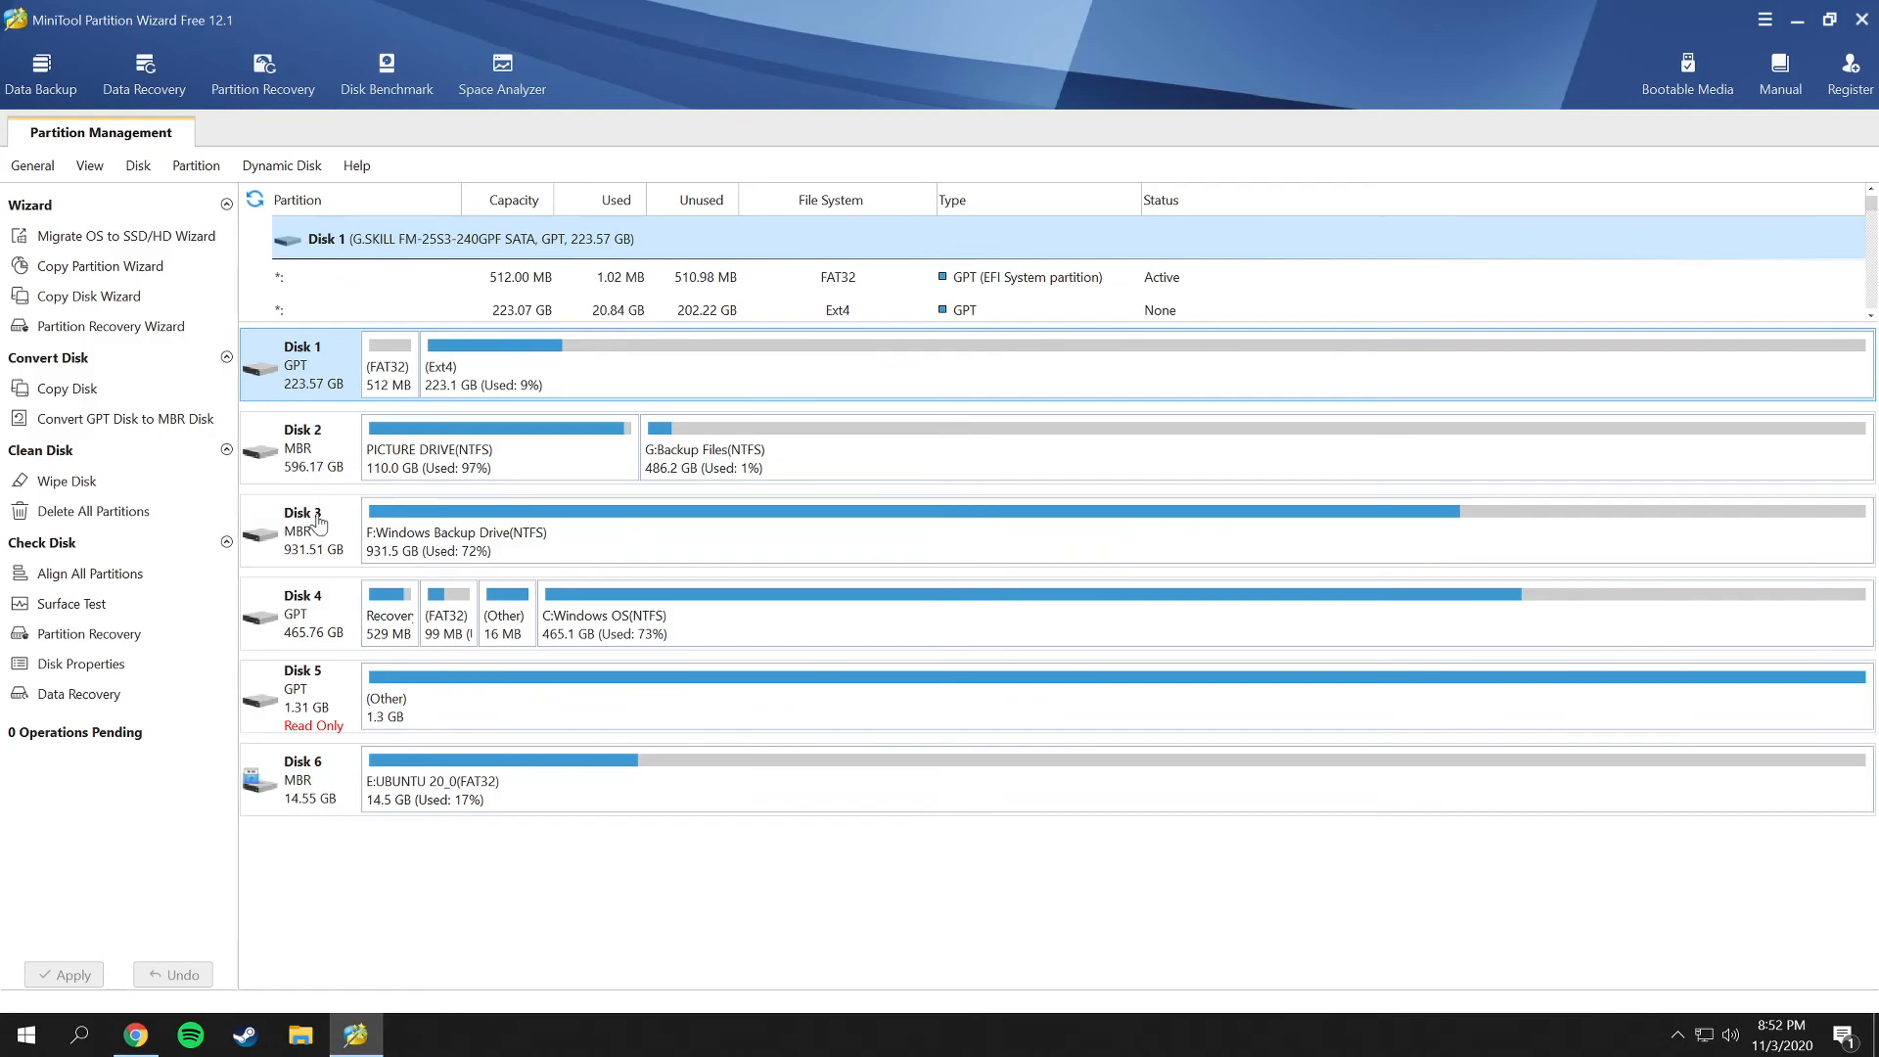
{"action": "left_click", "coordinate": [304, 613]}
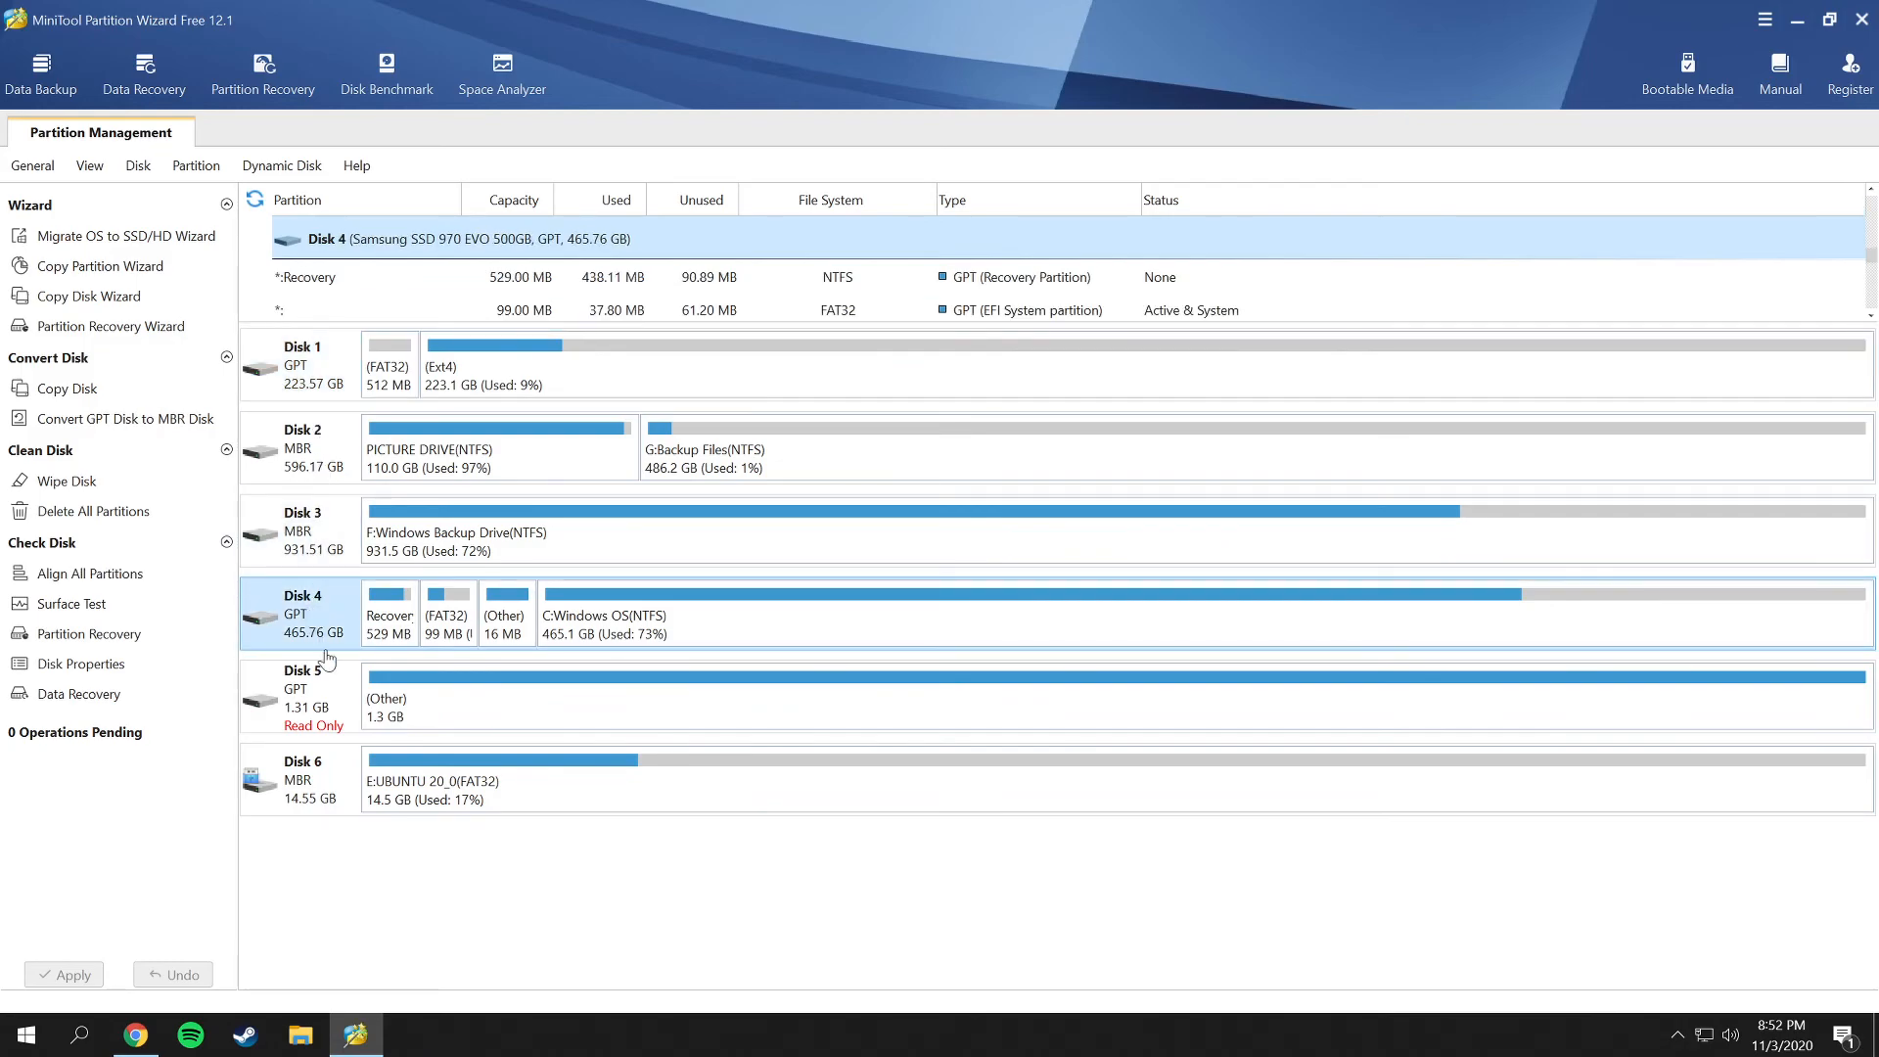
{"action": "left_click", "coordinate": [301, 694]}
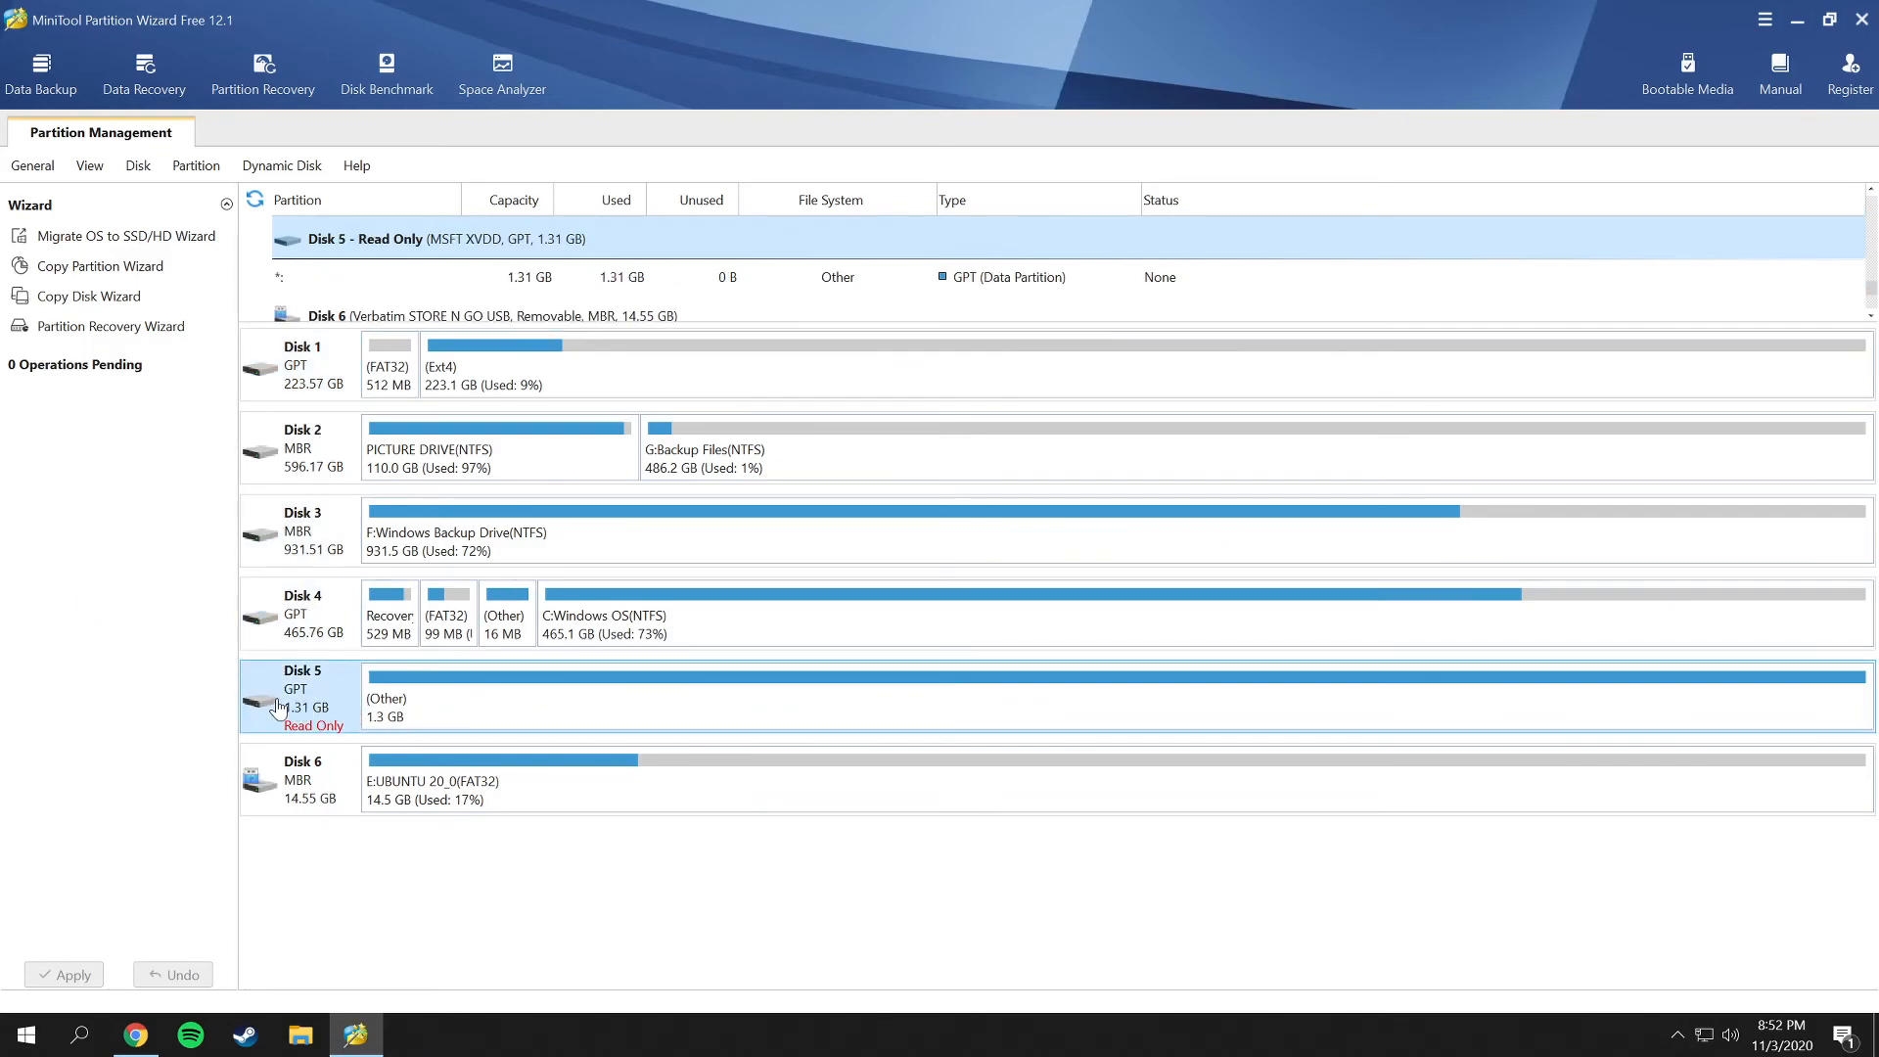
{"action": "mouse_move", "coordinate": [503, 698]}
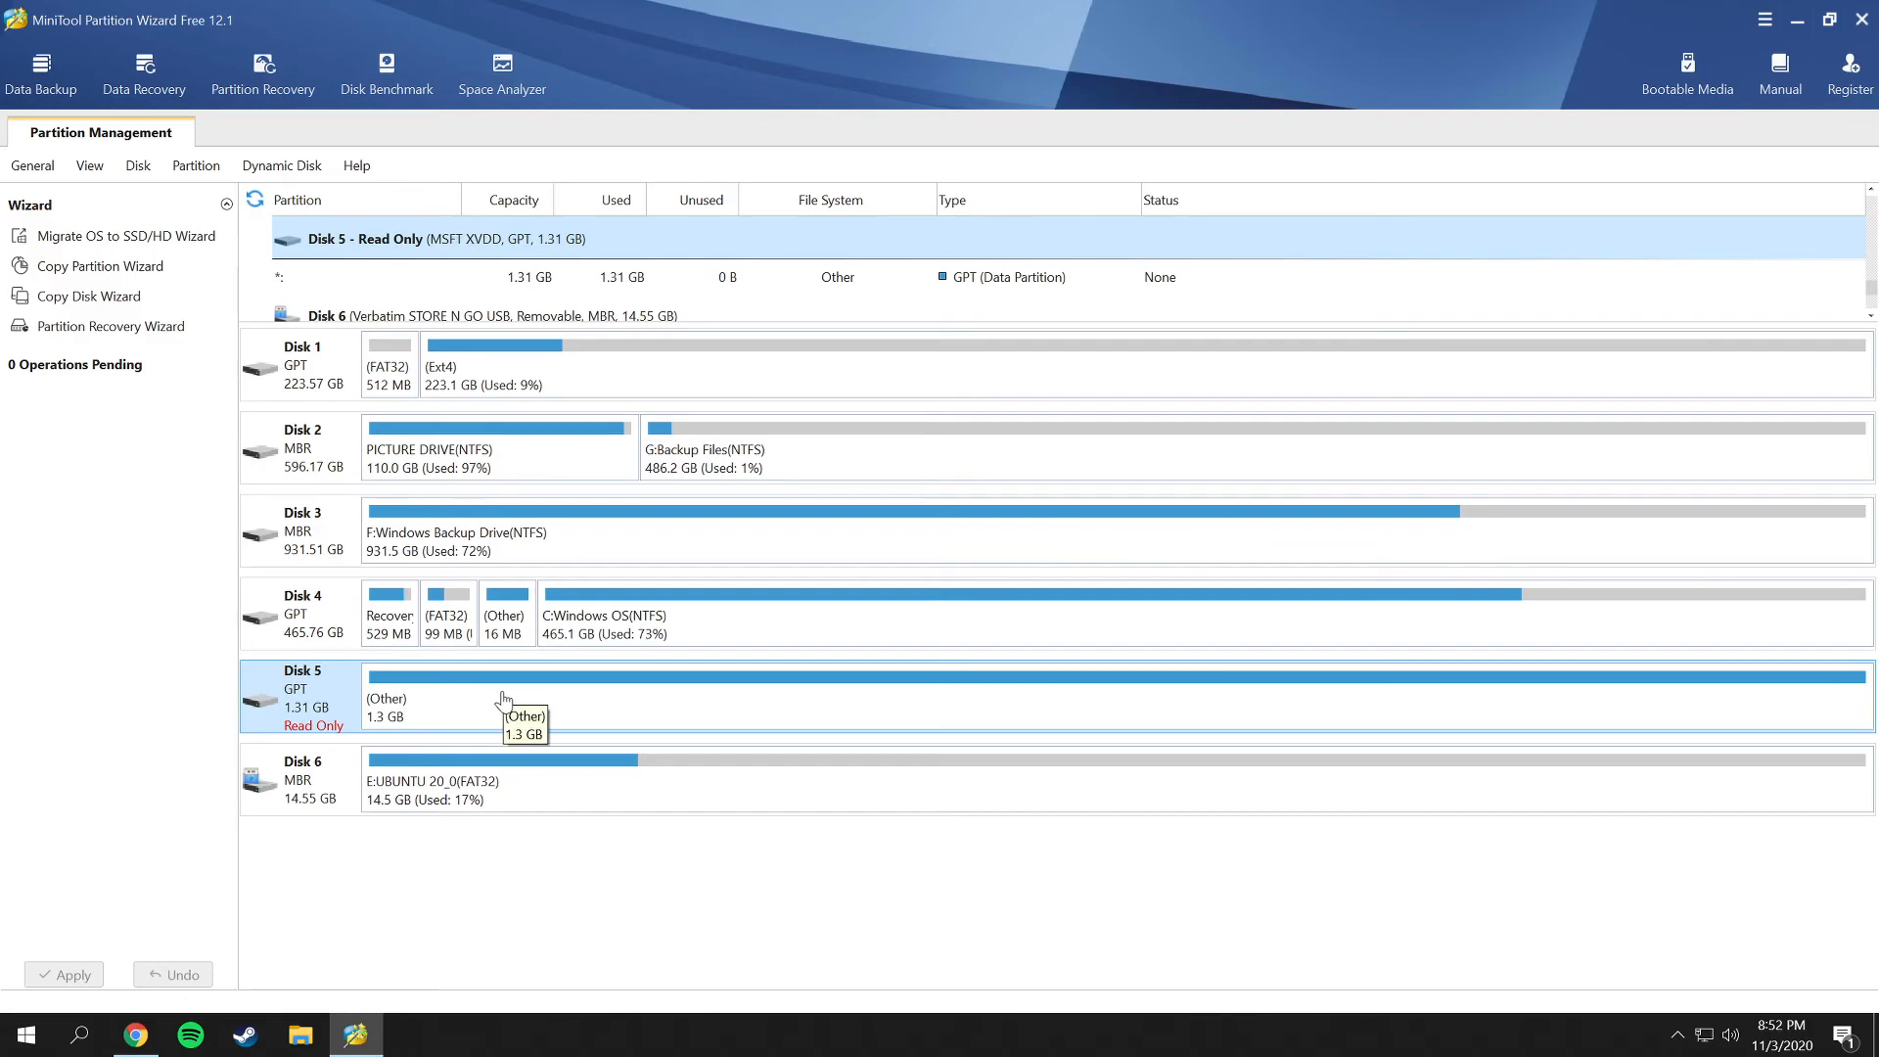
{"action": "mouse_move", "coordinate": [519, 685]}
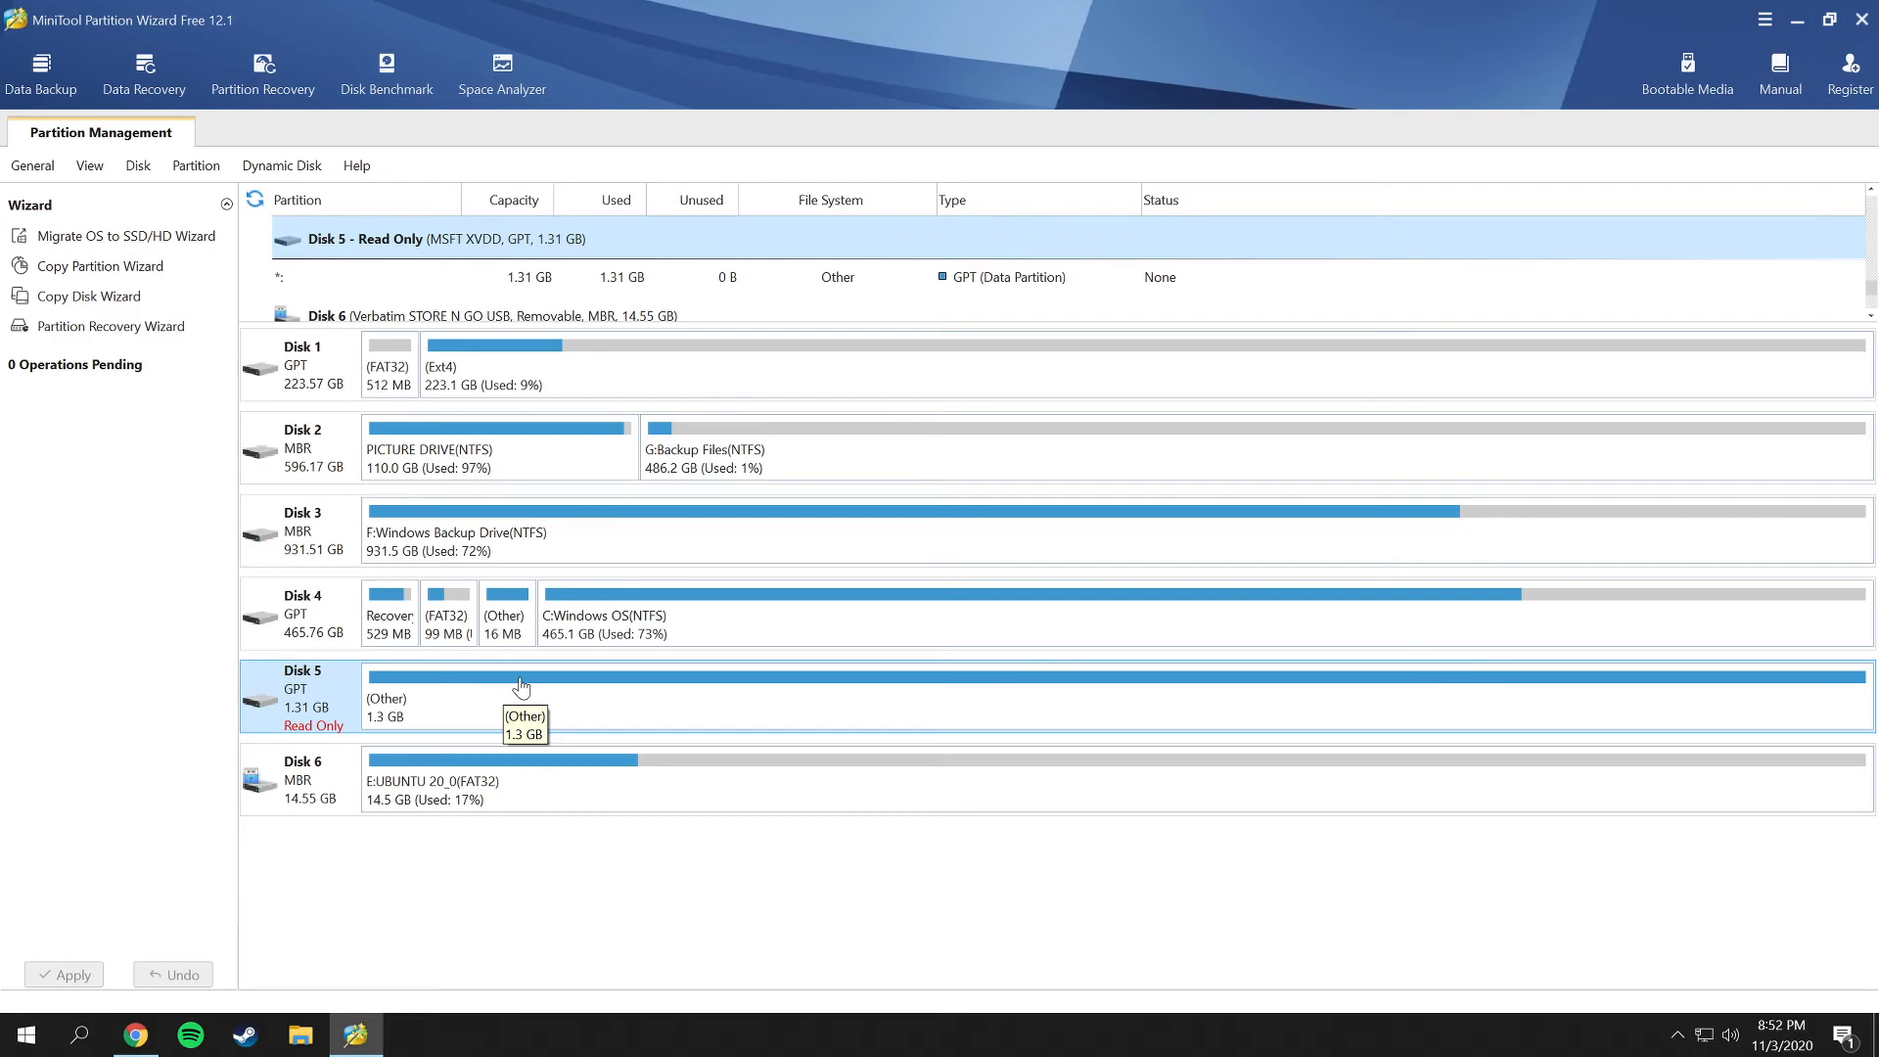
{"action": "mouse_move", "coordinate": [348, 724]}
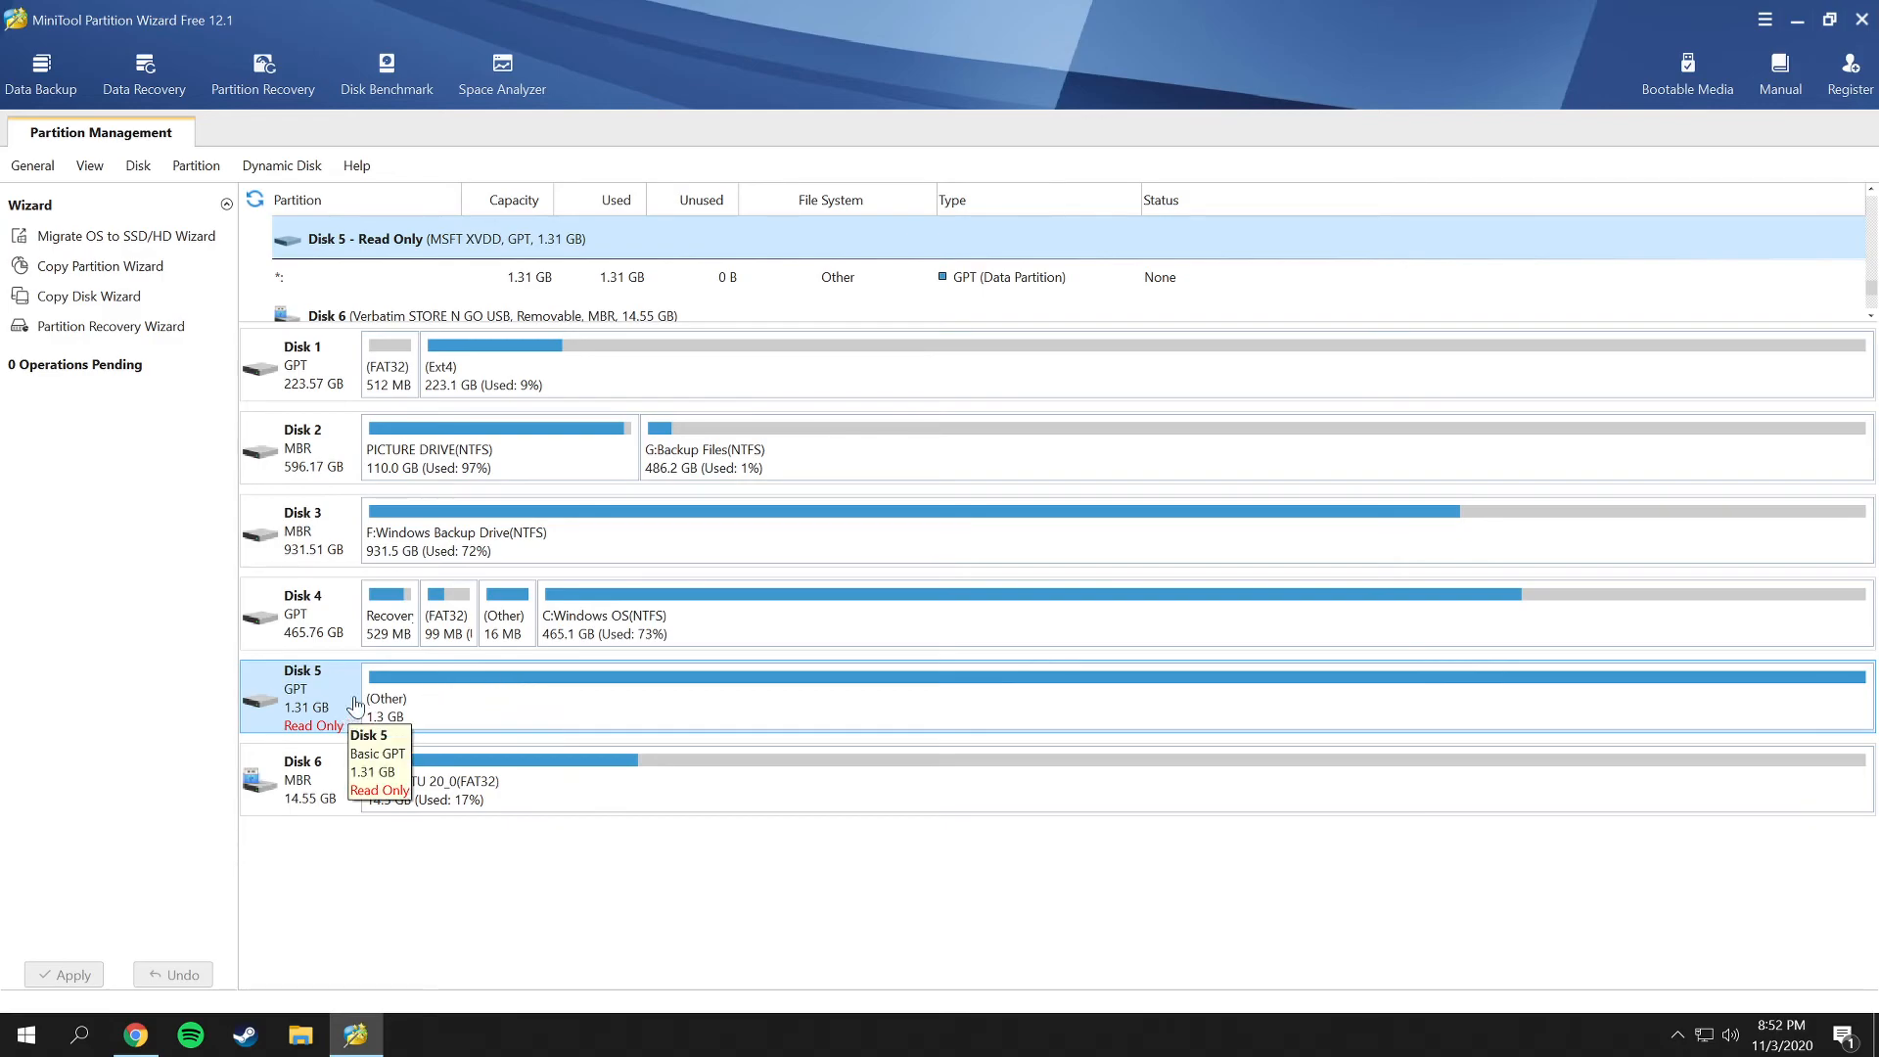
{"action": "left_click", "coordinate": [302, 611]}
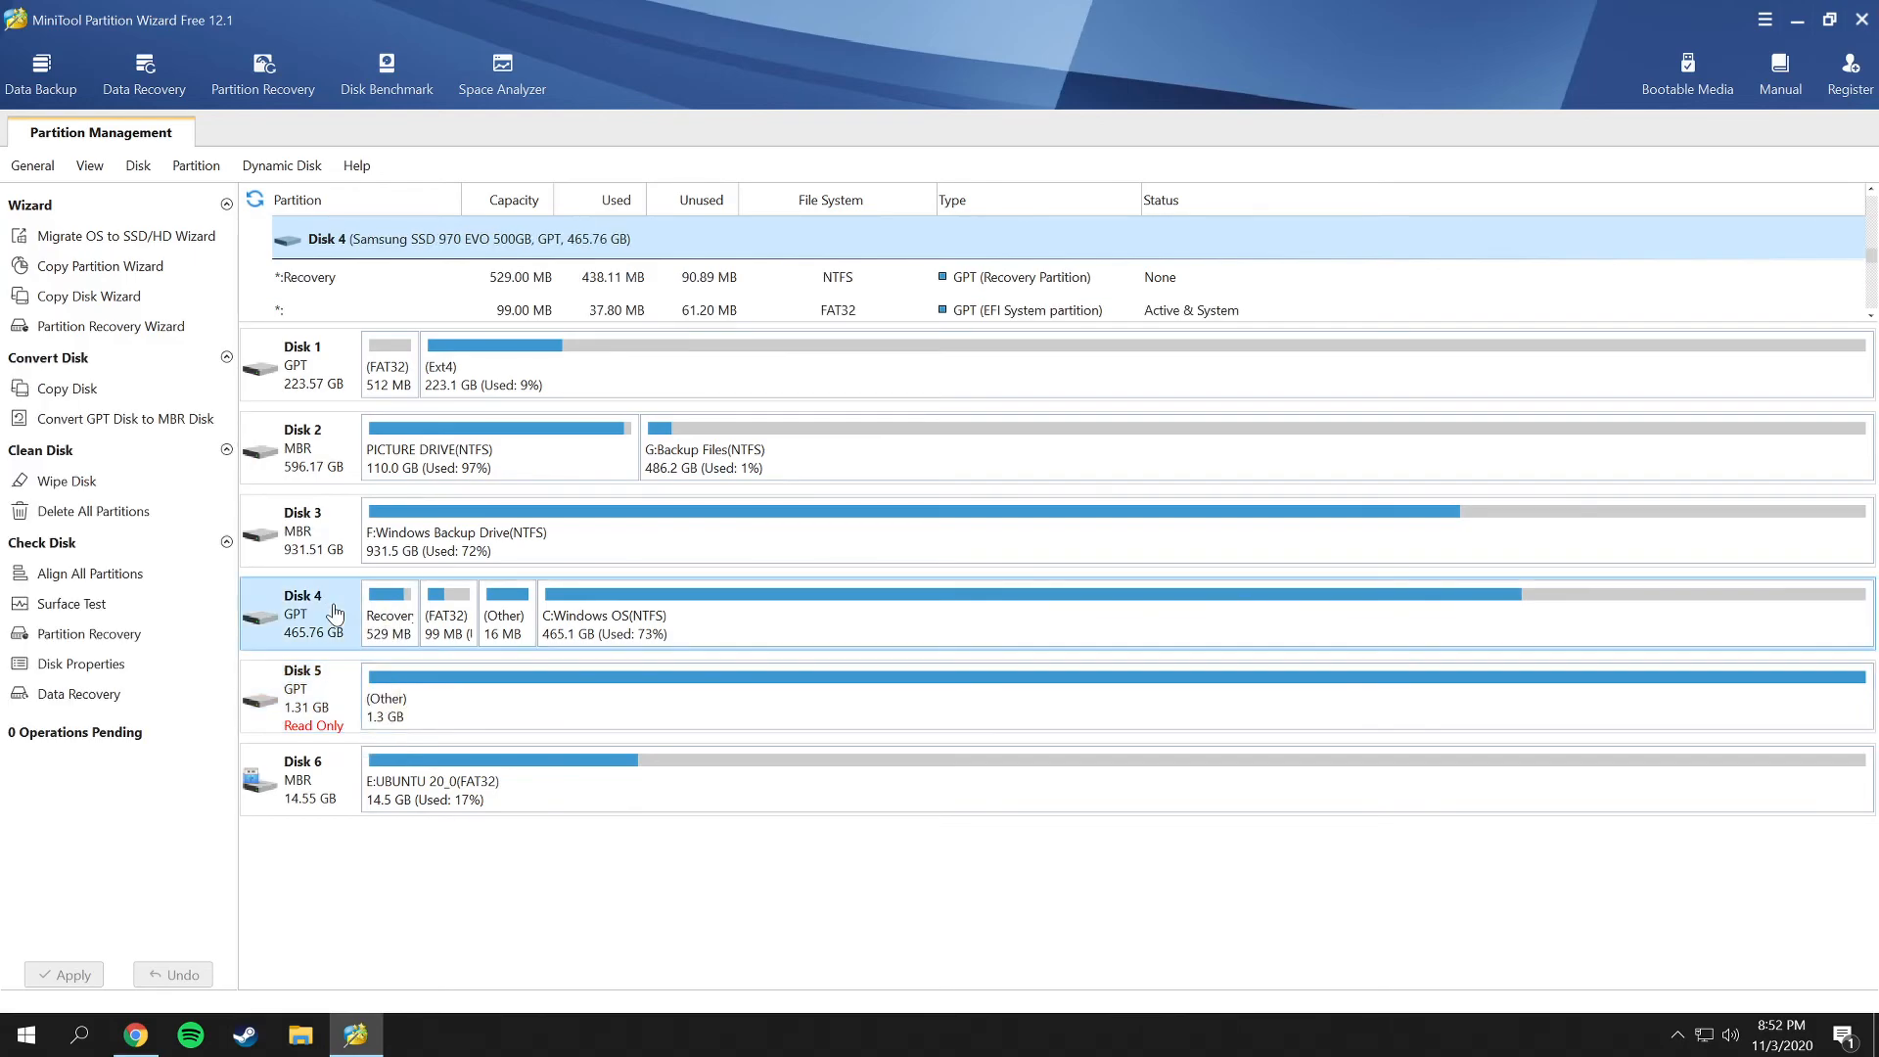
{"action": "left_click", "coordinate": [303, 366]}
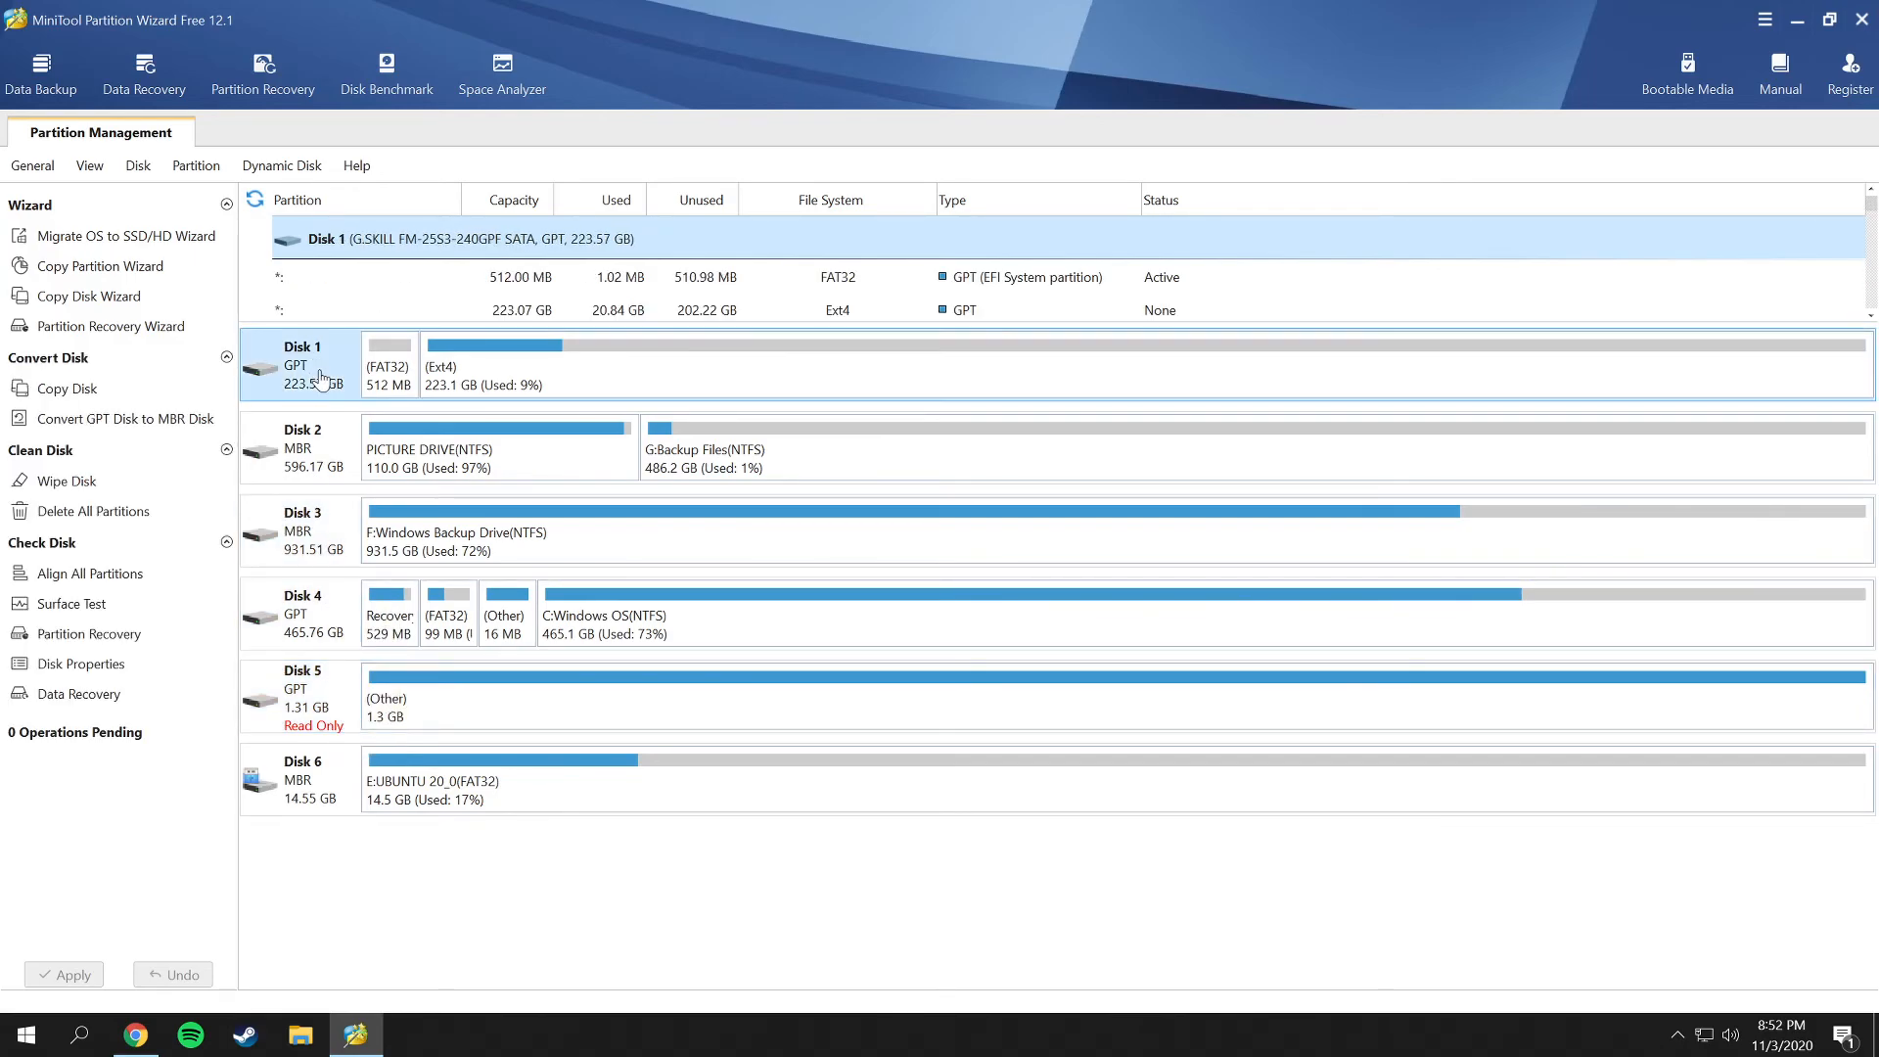
{"action": "mouse_move", "coordinate": [301, 628]}
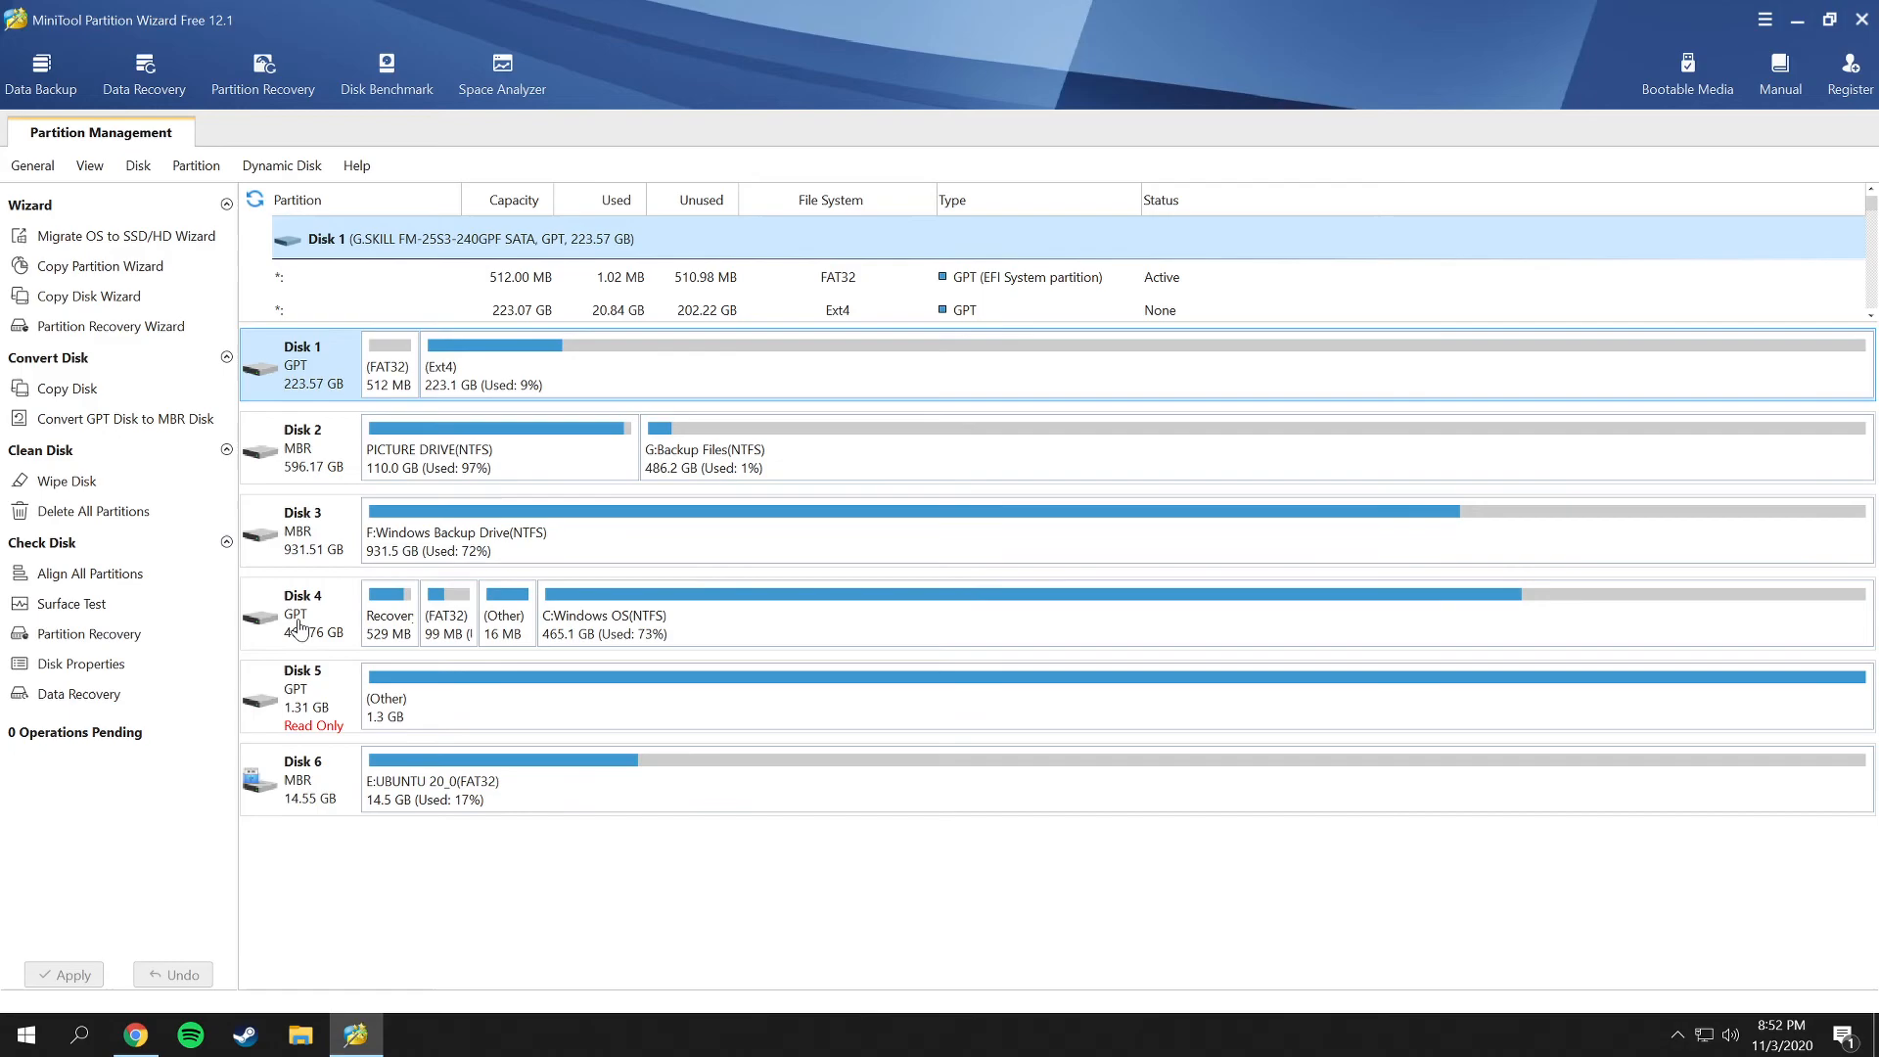
{"action": "left_click", "coordinate": [302, 613]}
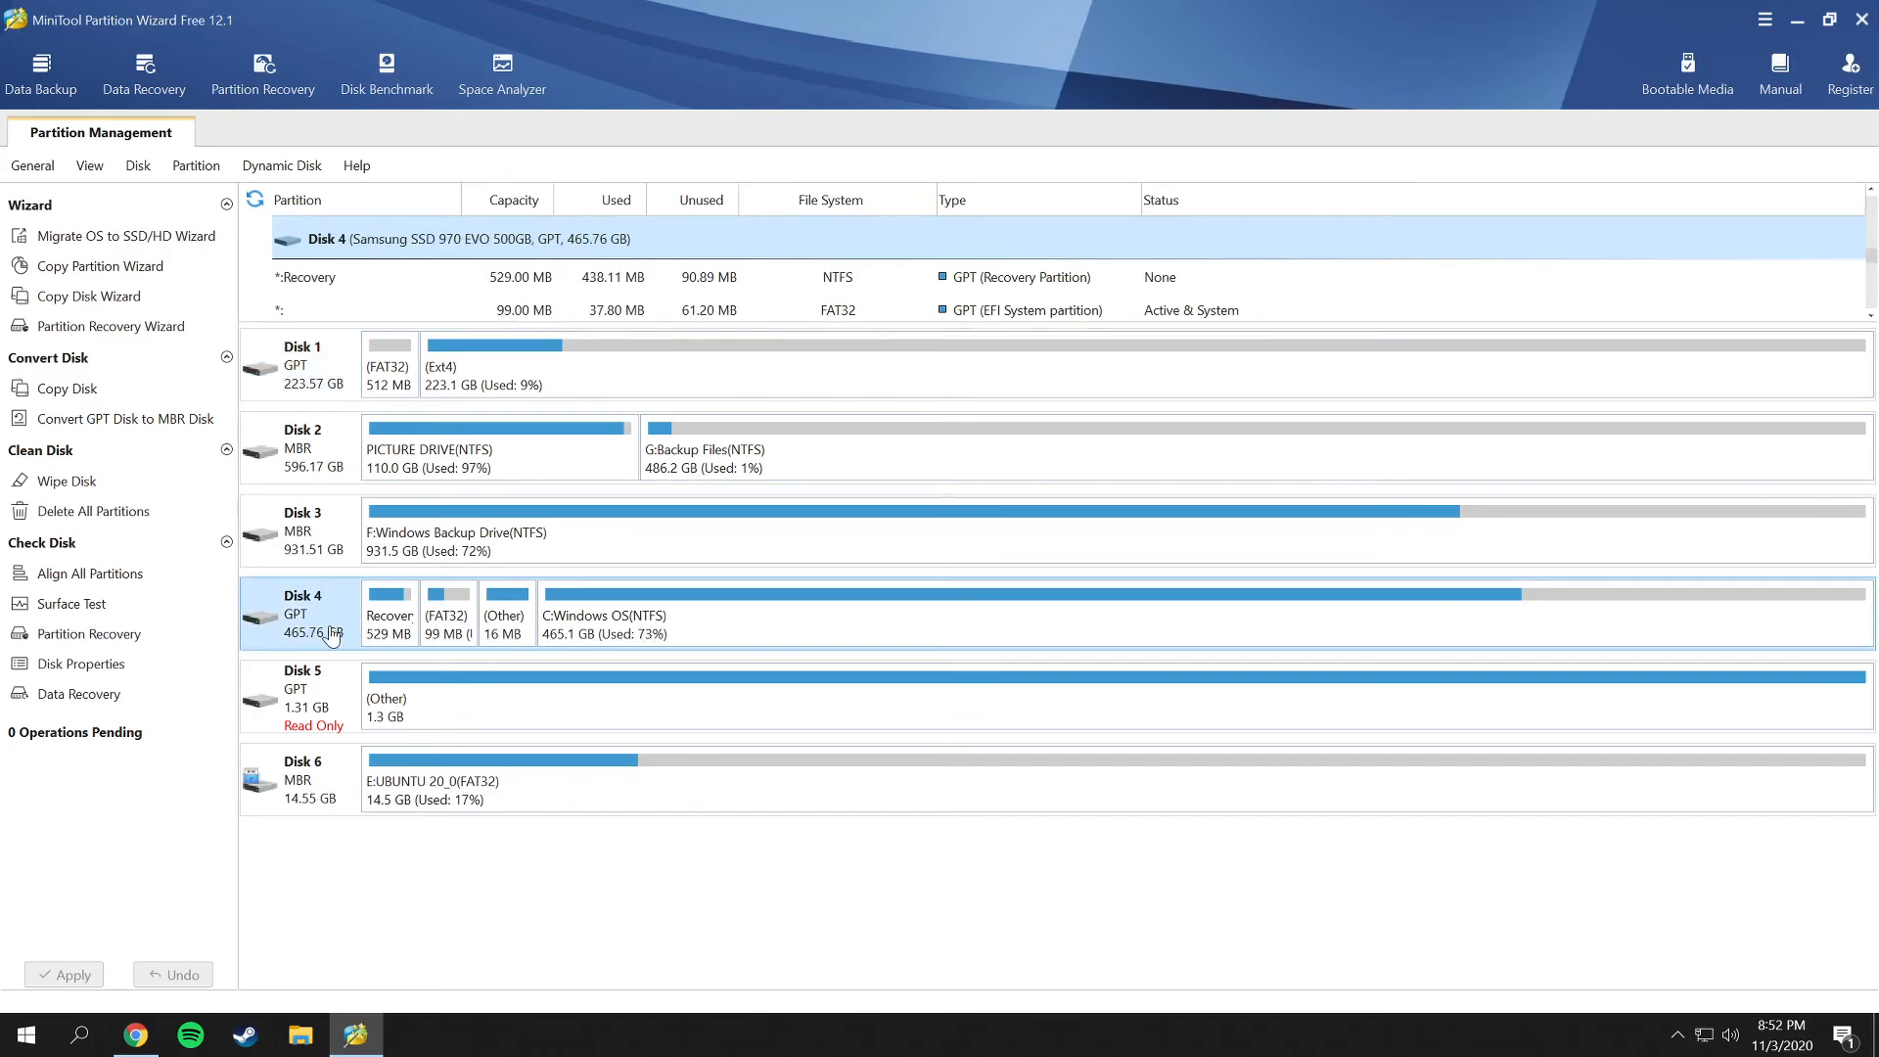
{"action": "mouse_move", "coordinate": [300, 532]}
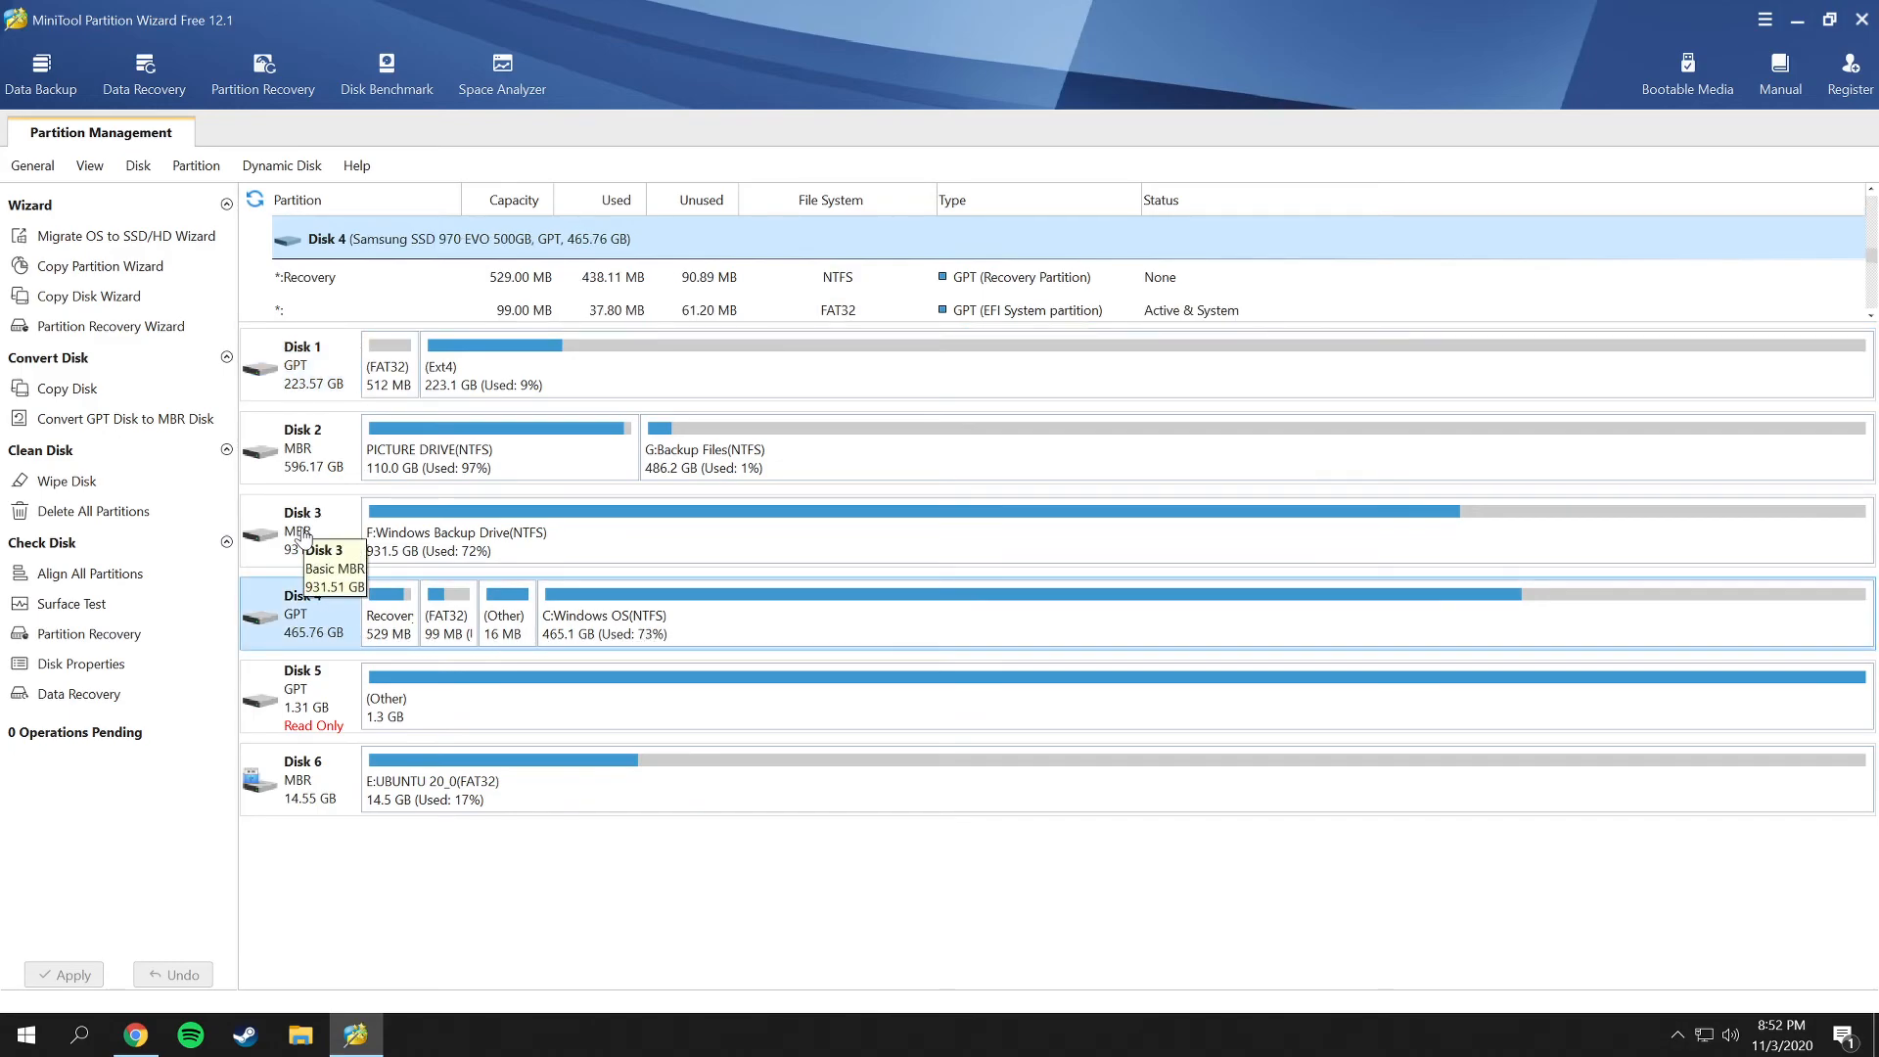
{"action": "mouse_move", "coordinate": [615, 642]}
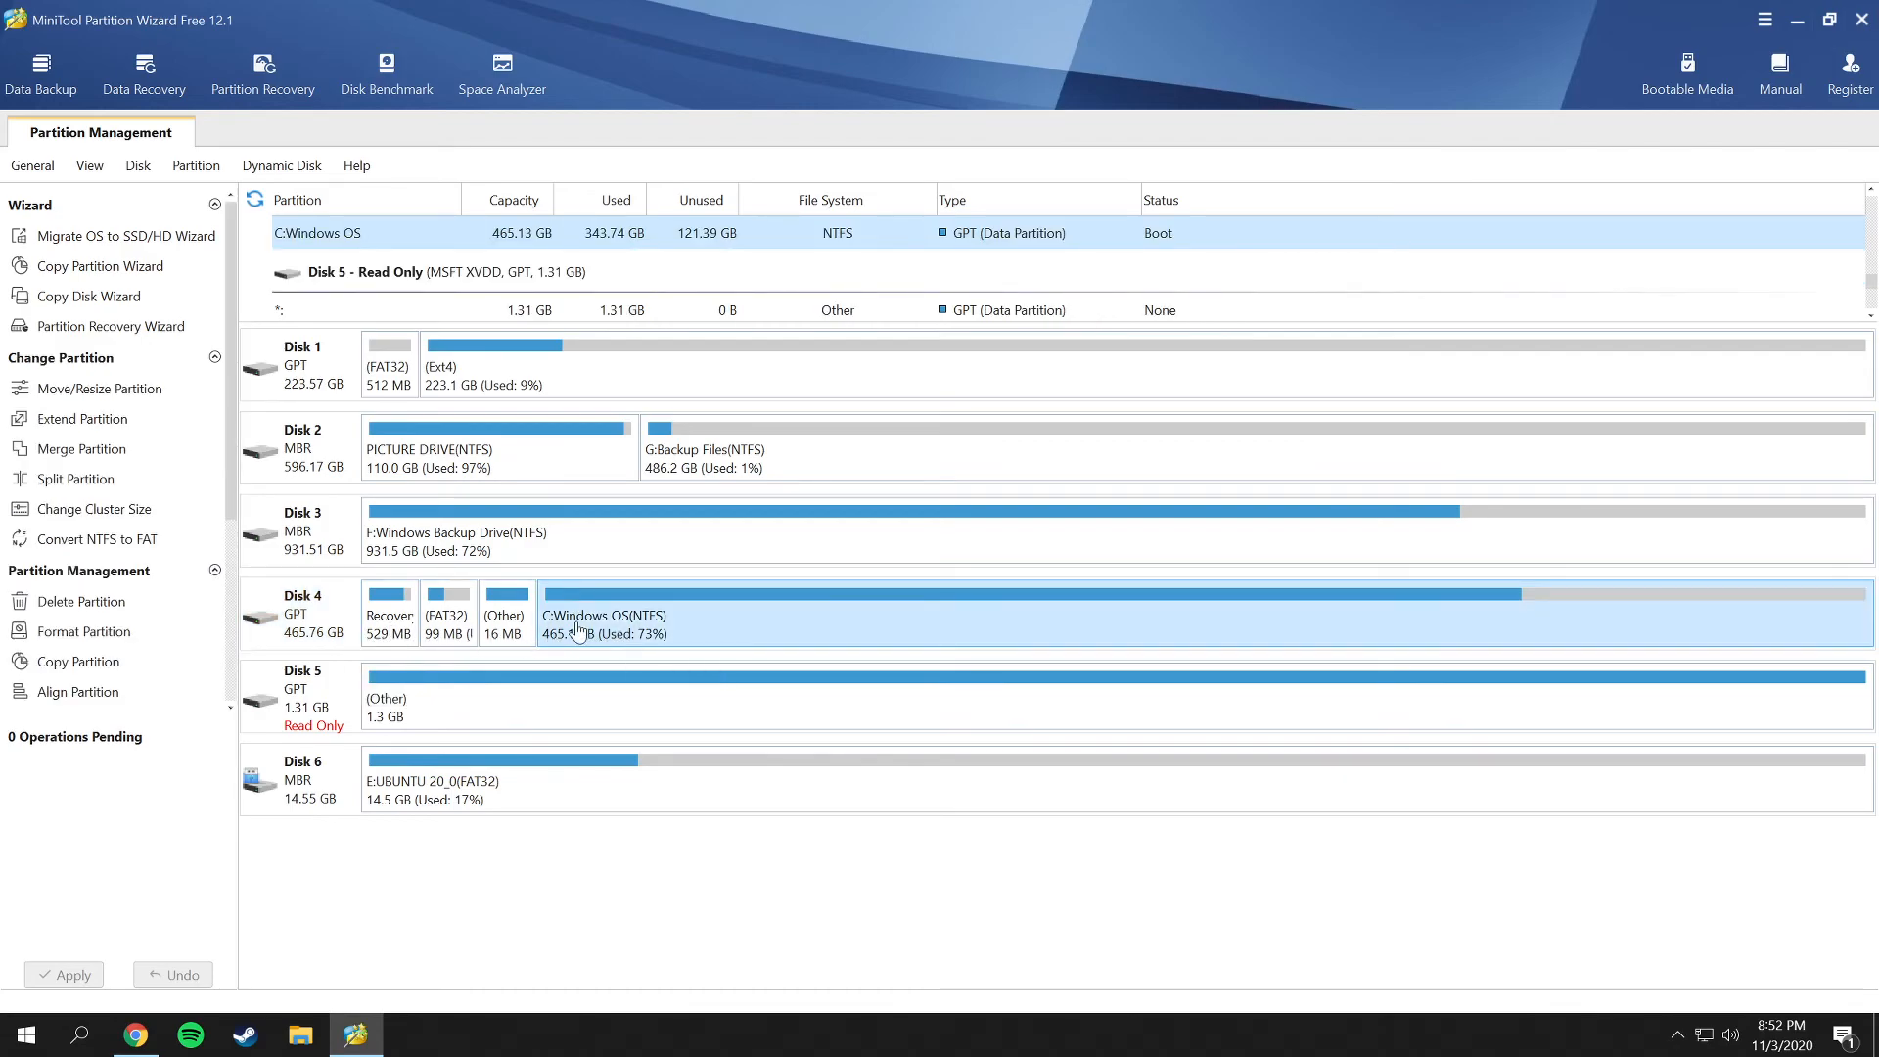
{"action": "left_click", "coordinate": [388, 595]}
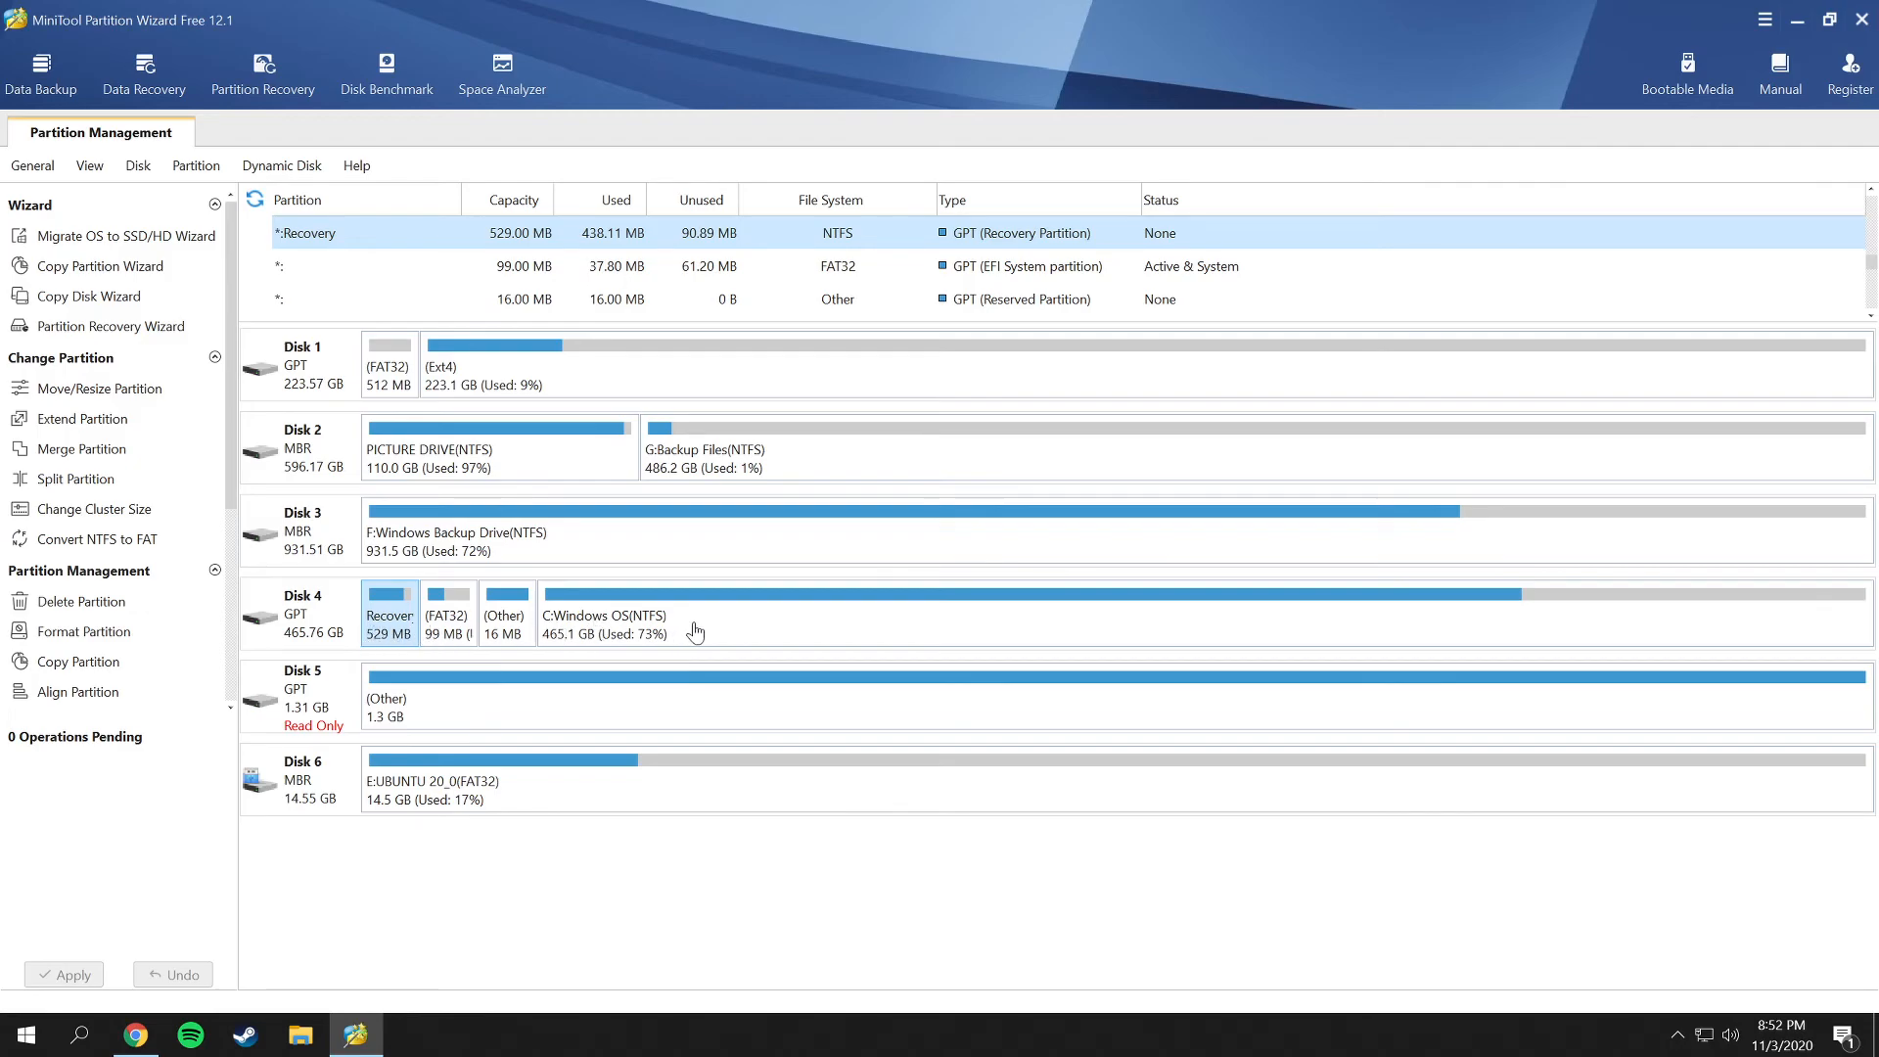
{"action": "mouse_move", "coordinate": [696, 629]}
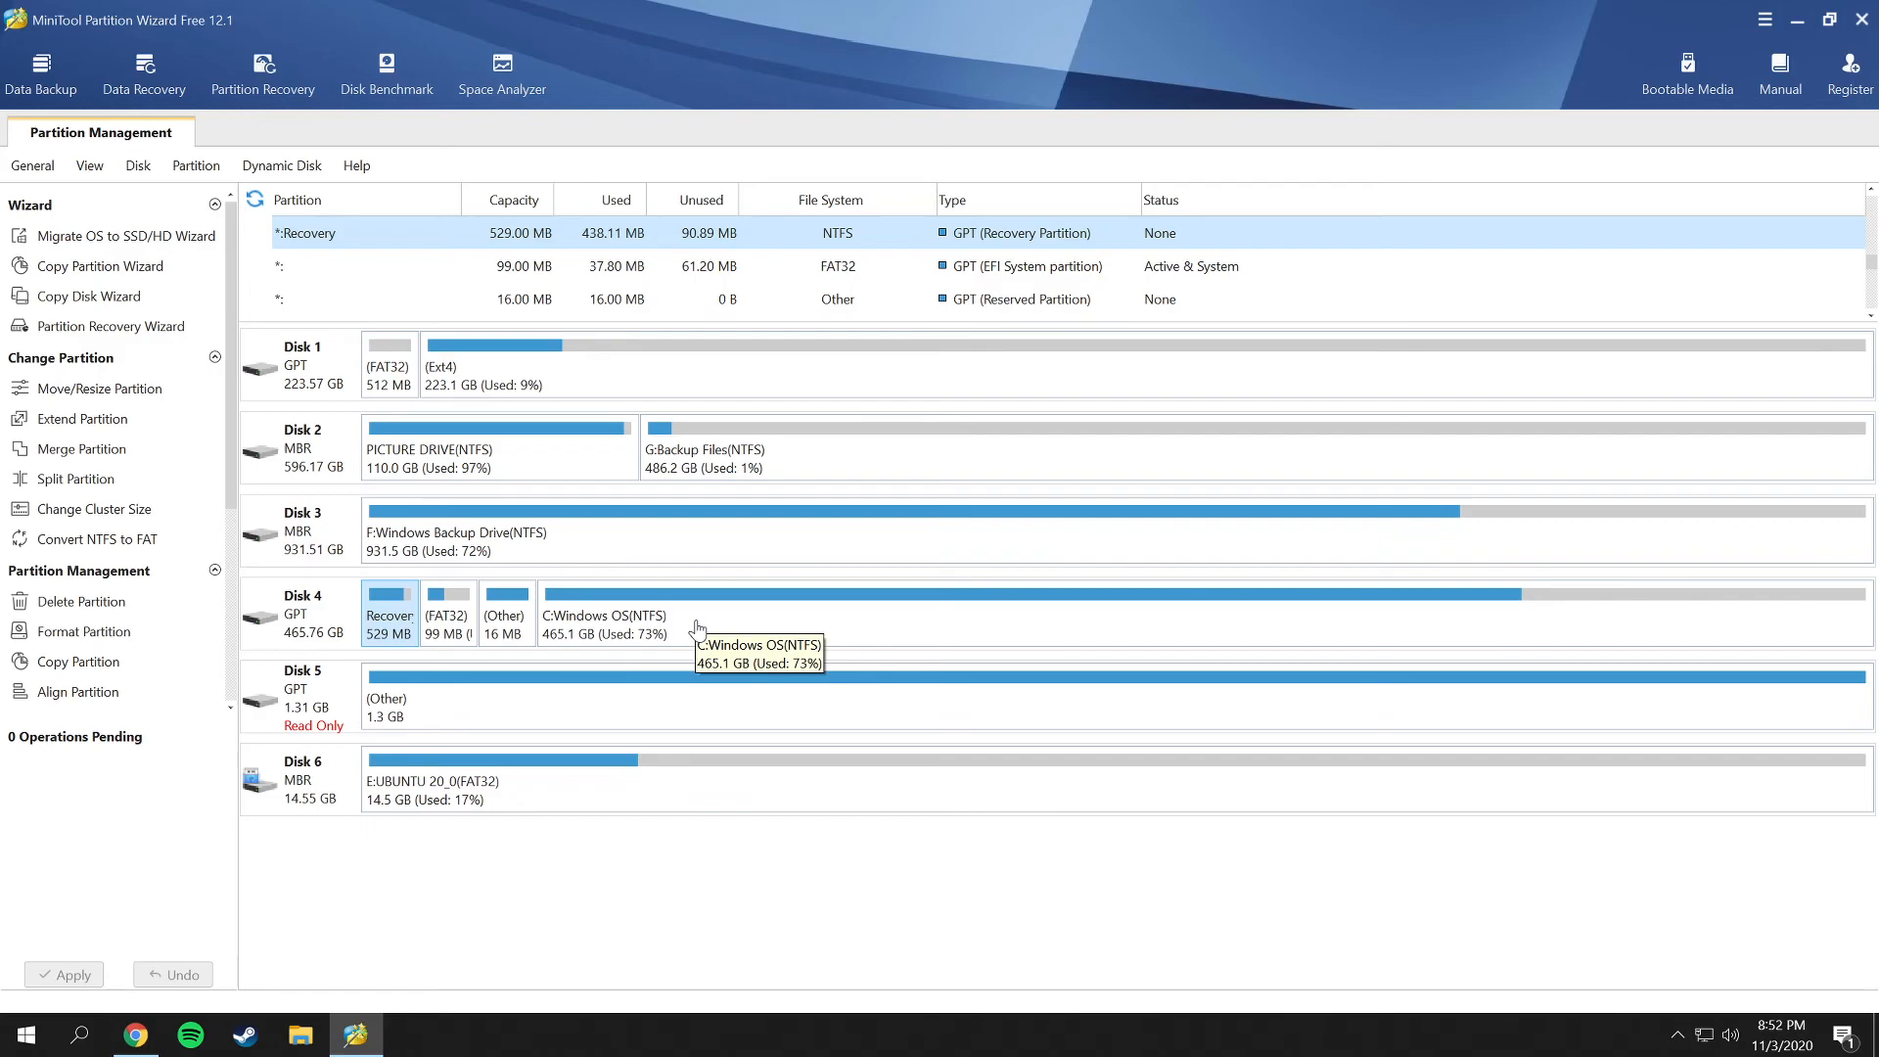
{"action": "mouse_move", "coordinate": [648, 636]}
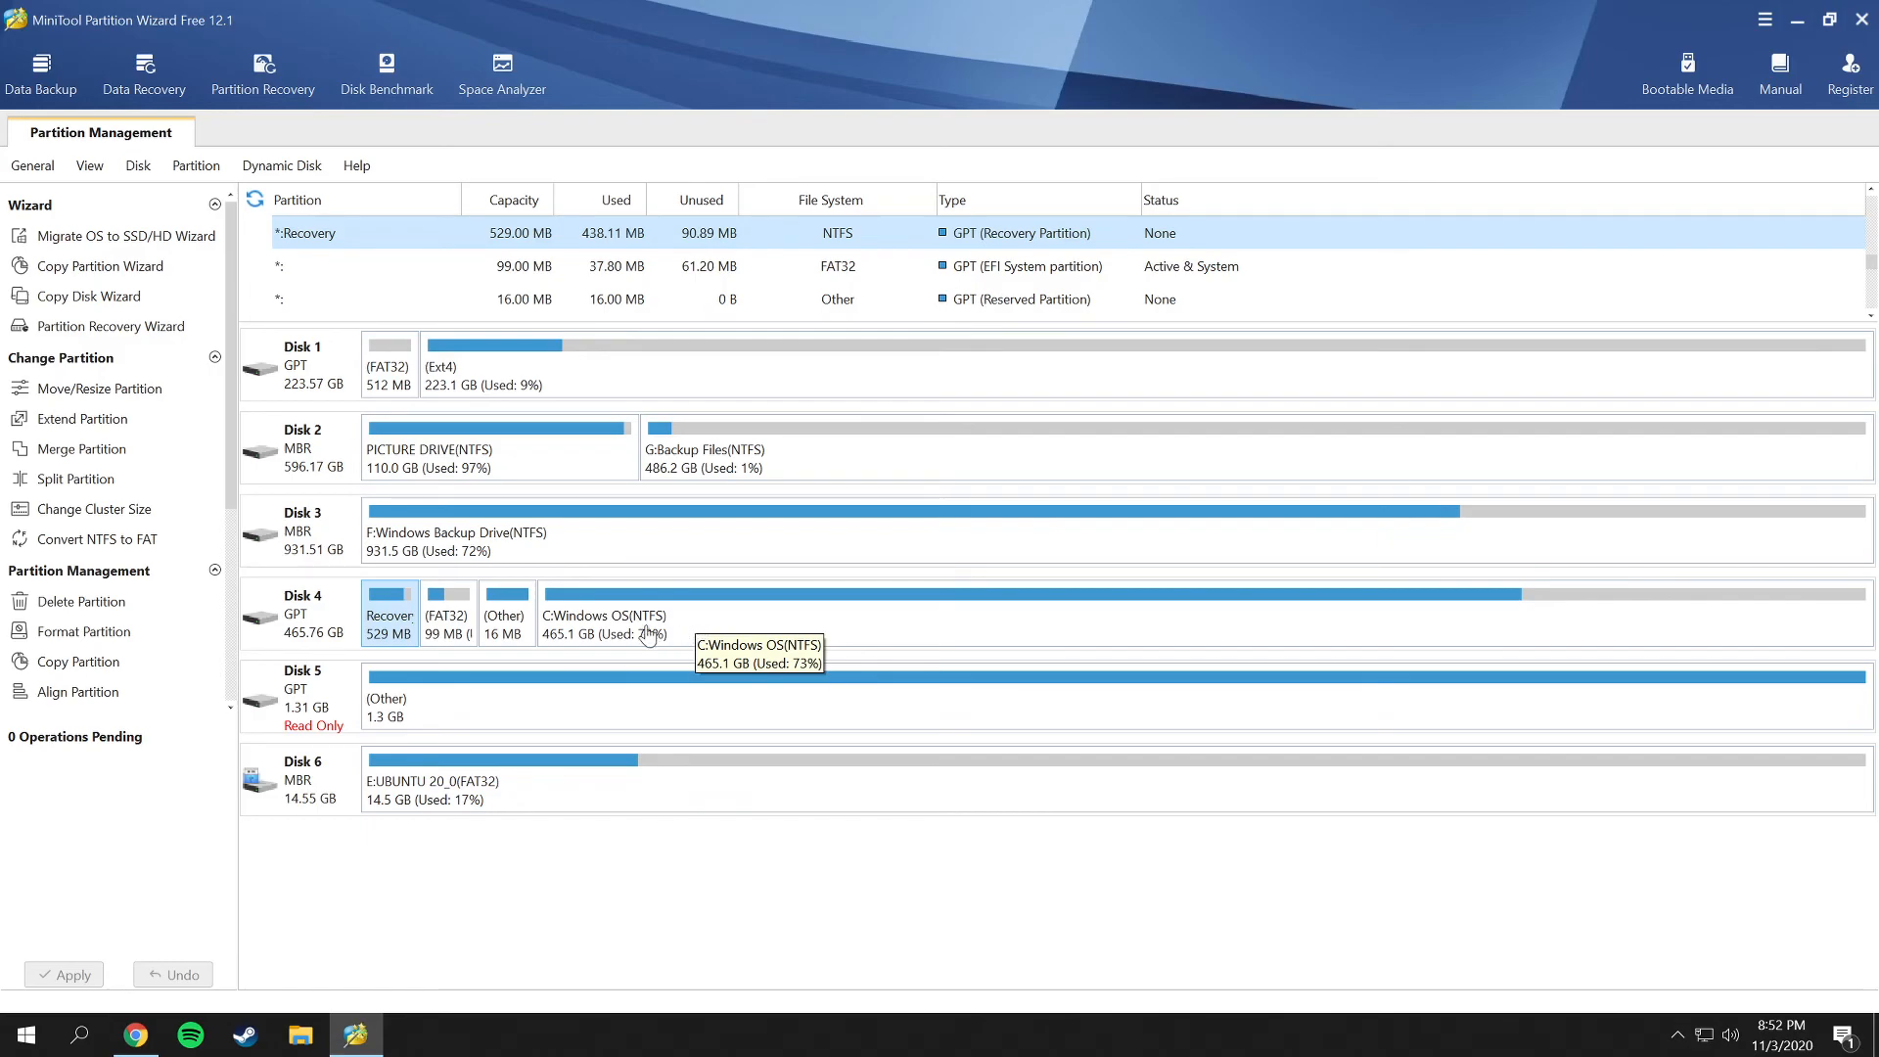
{"action": "right_click", "coordinate": [648, 614]}
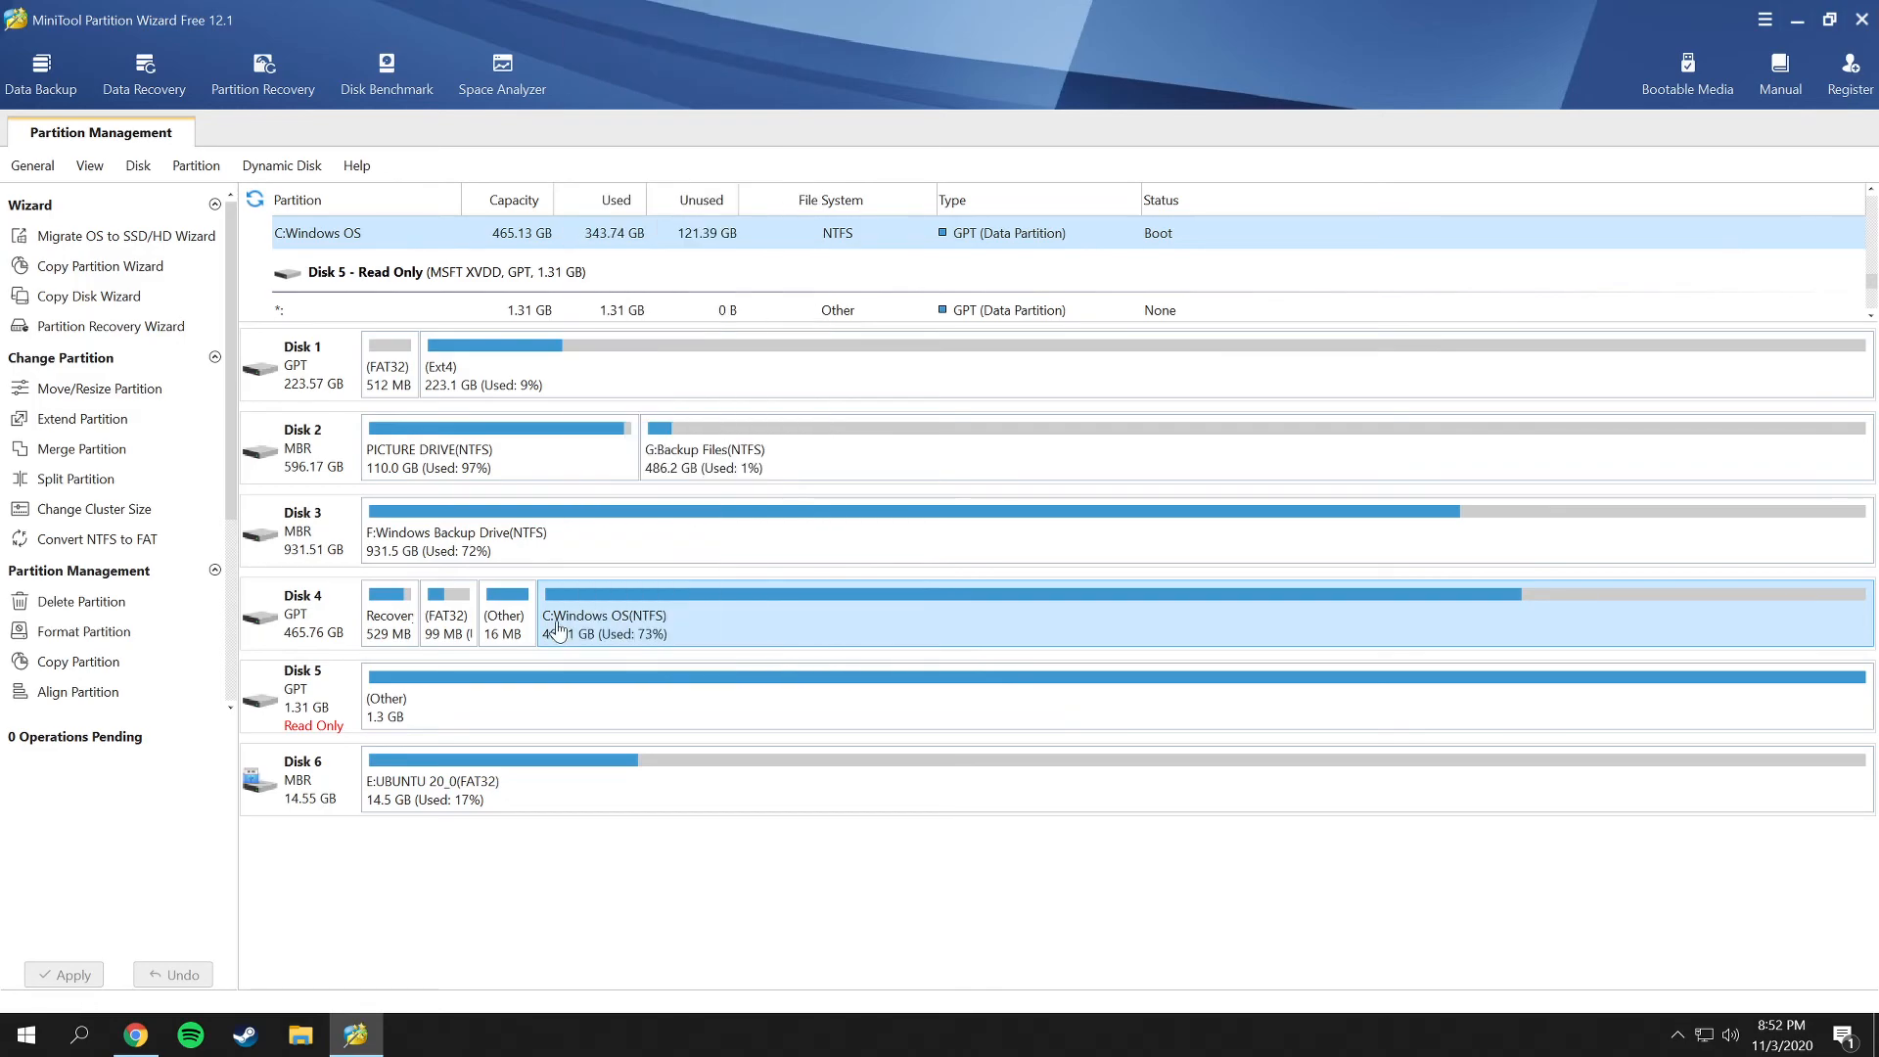
{"action": "mouse_move", "coordinate": [642, 622]}
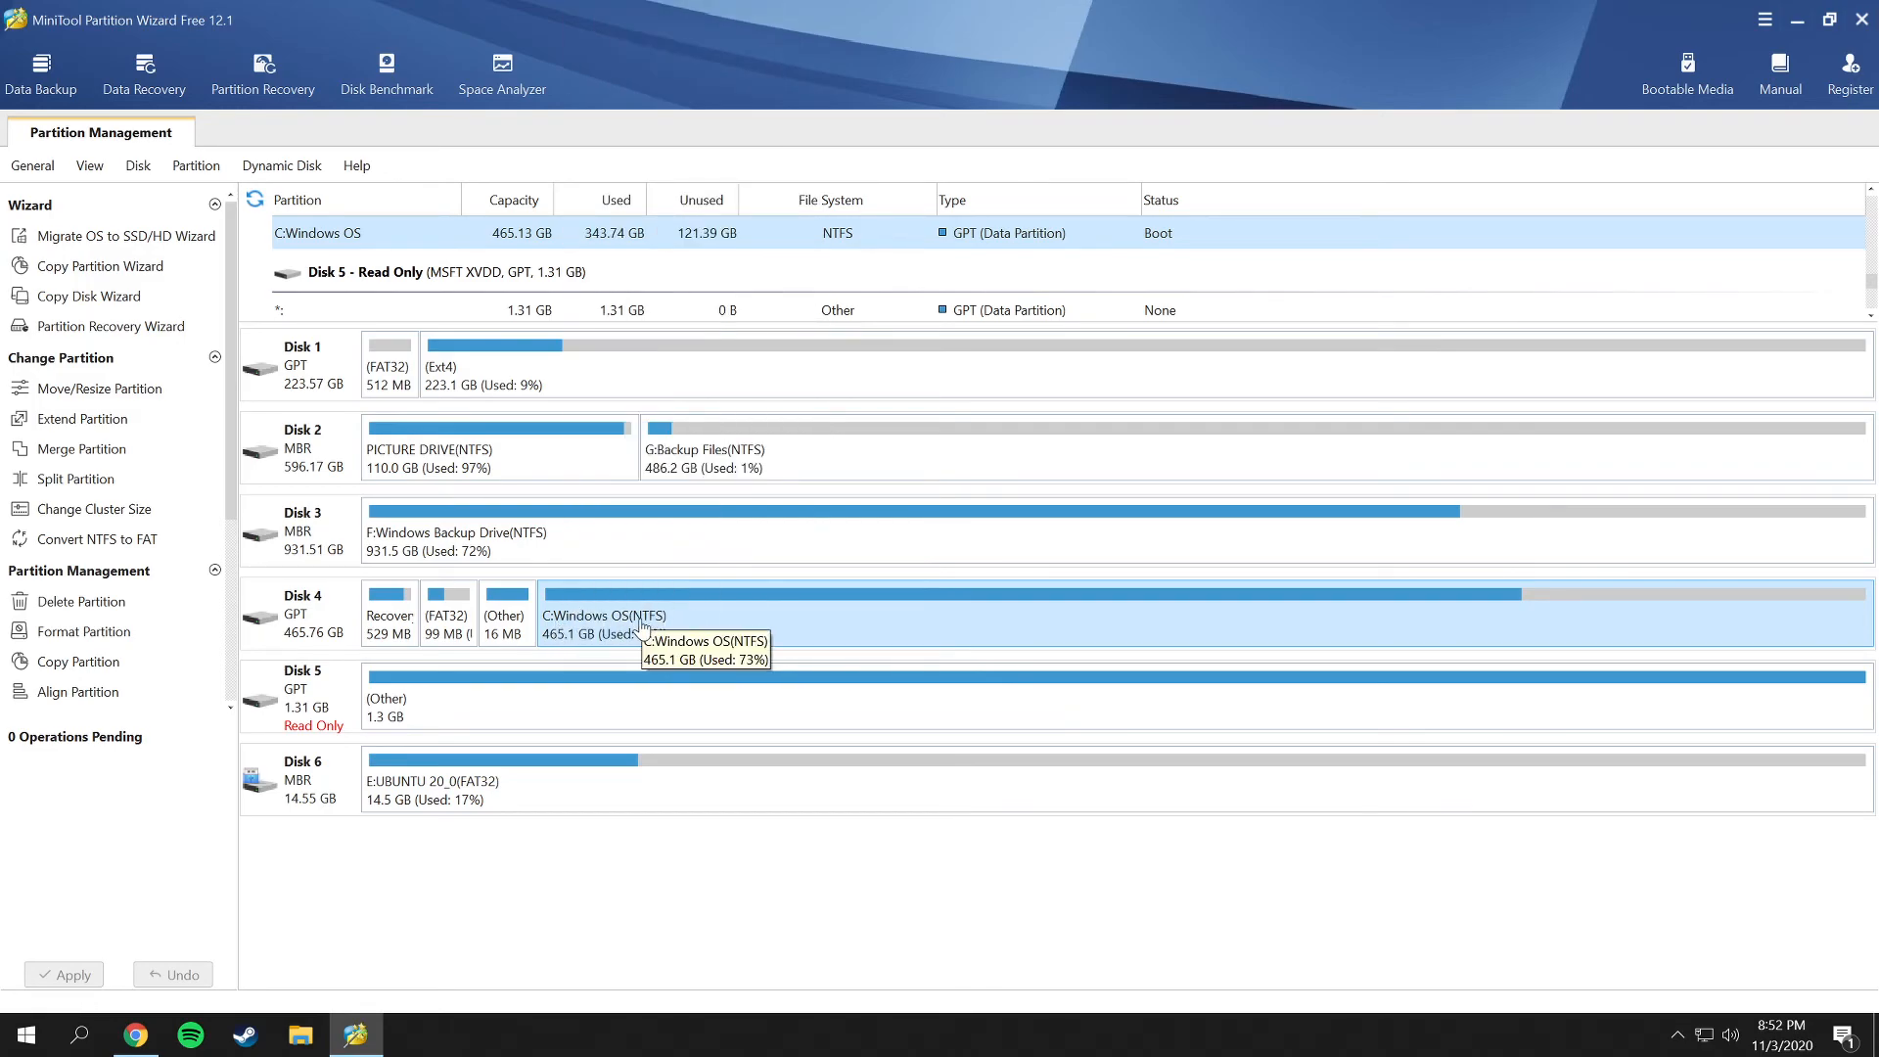
{"action": "mouse_move", "coordinate": [632, 627]}
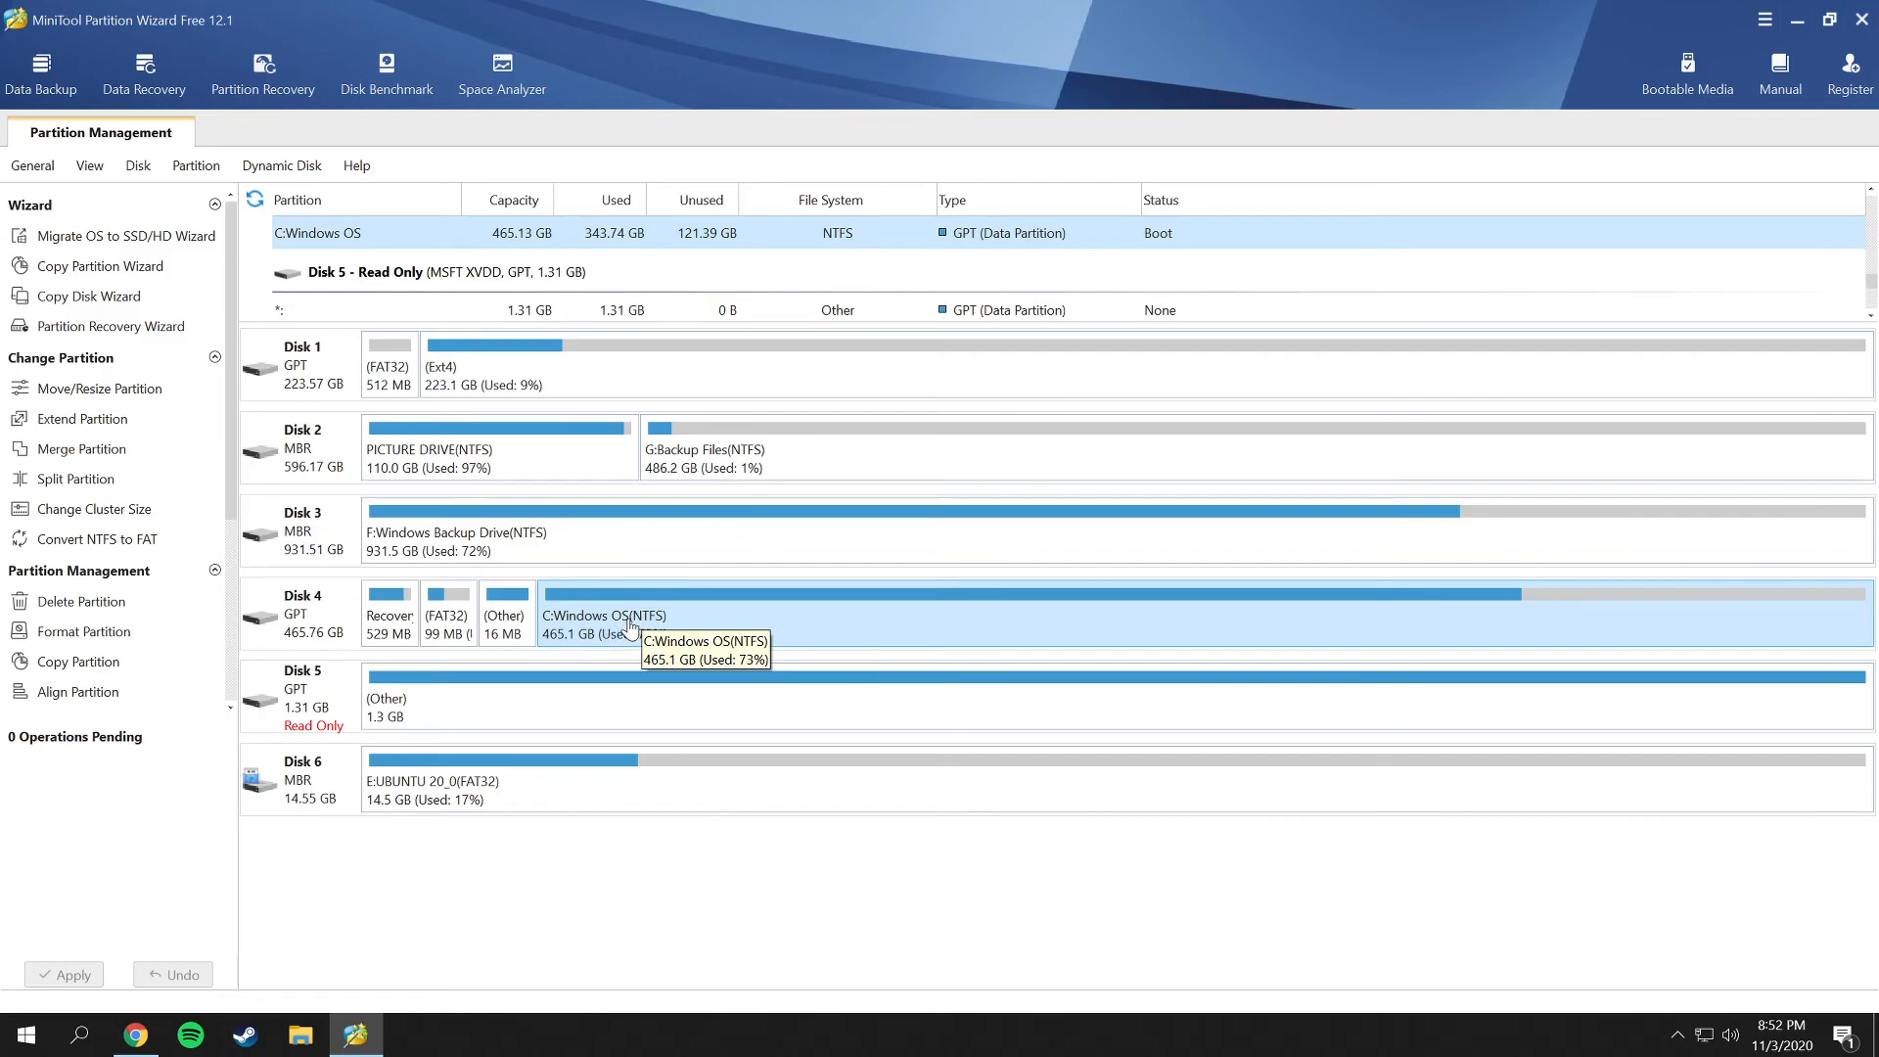
{"action": "right_click", "coordinate": [632, 615]}
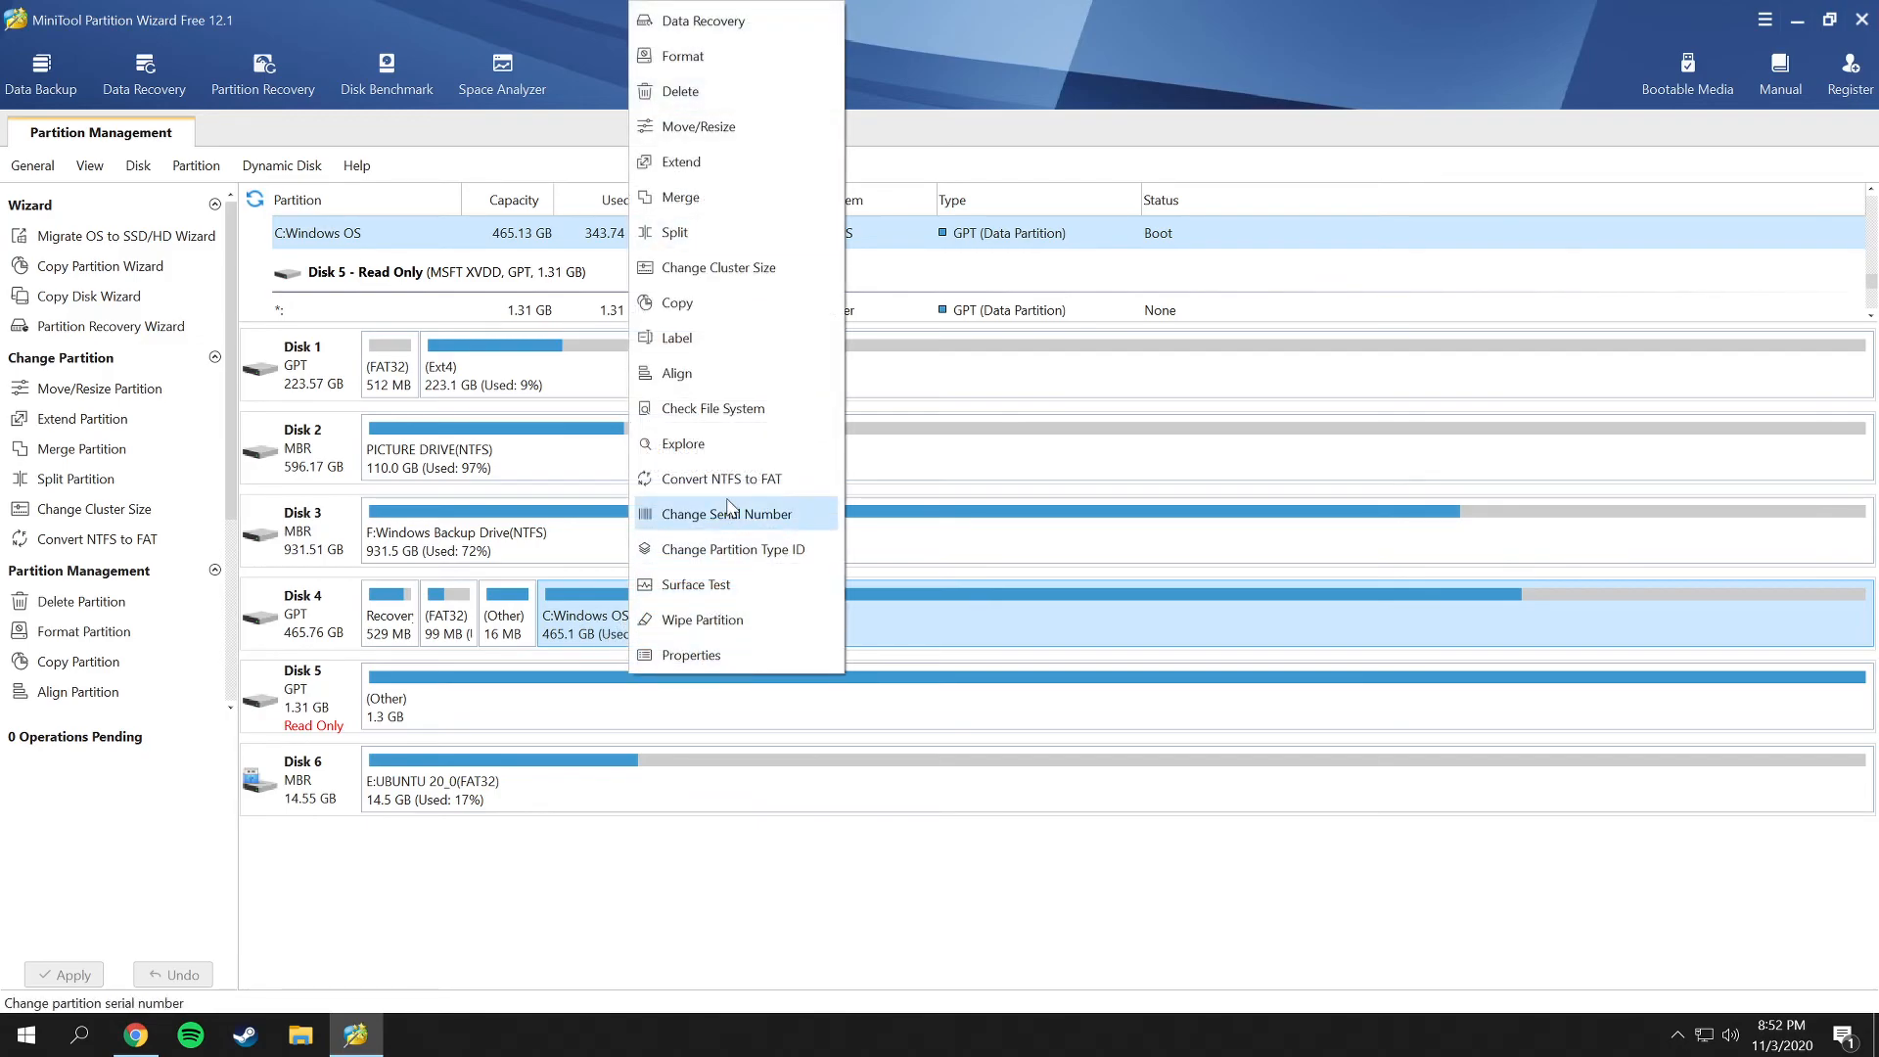
{"action": "mouse_move", "coordinate": [697, 301]}
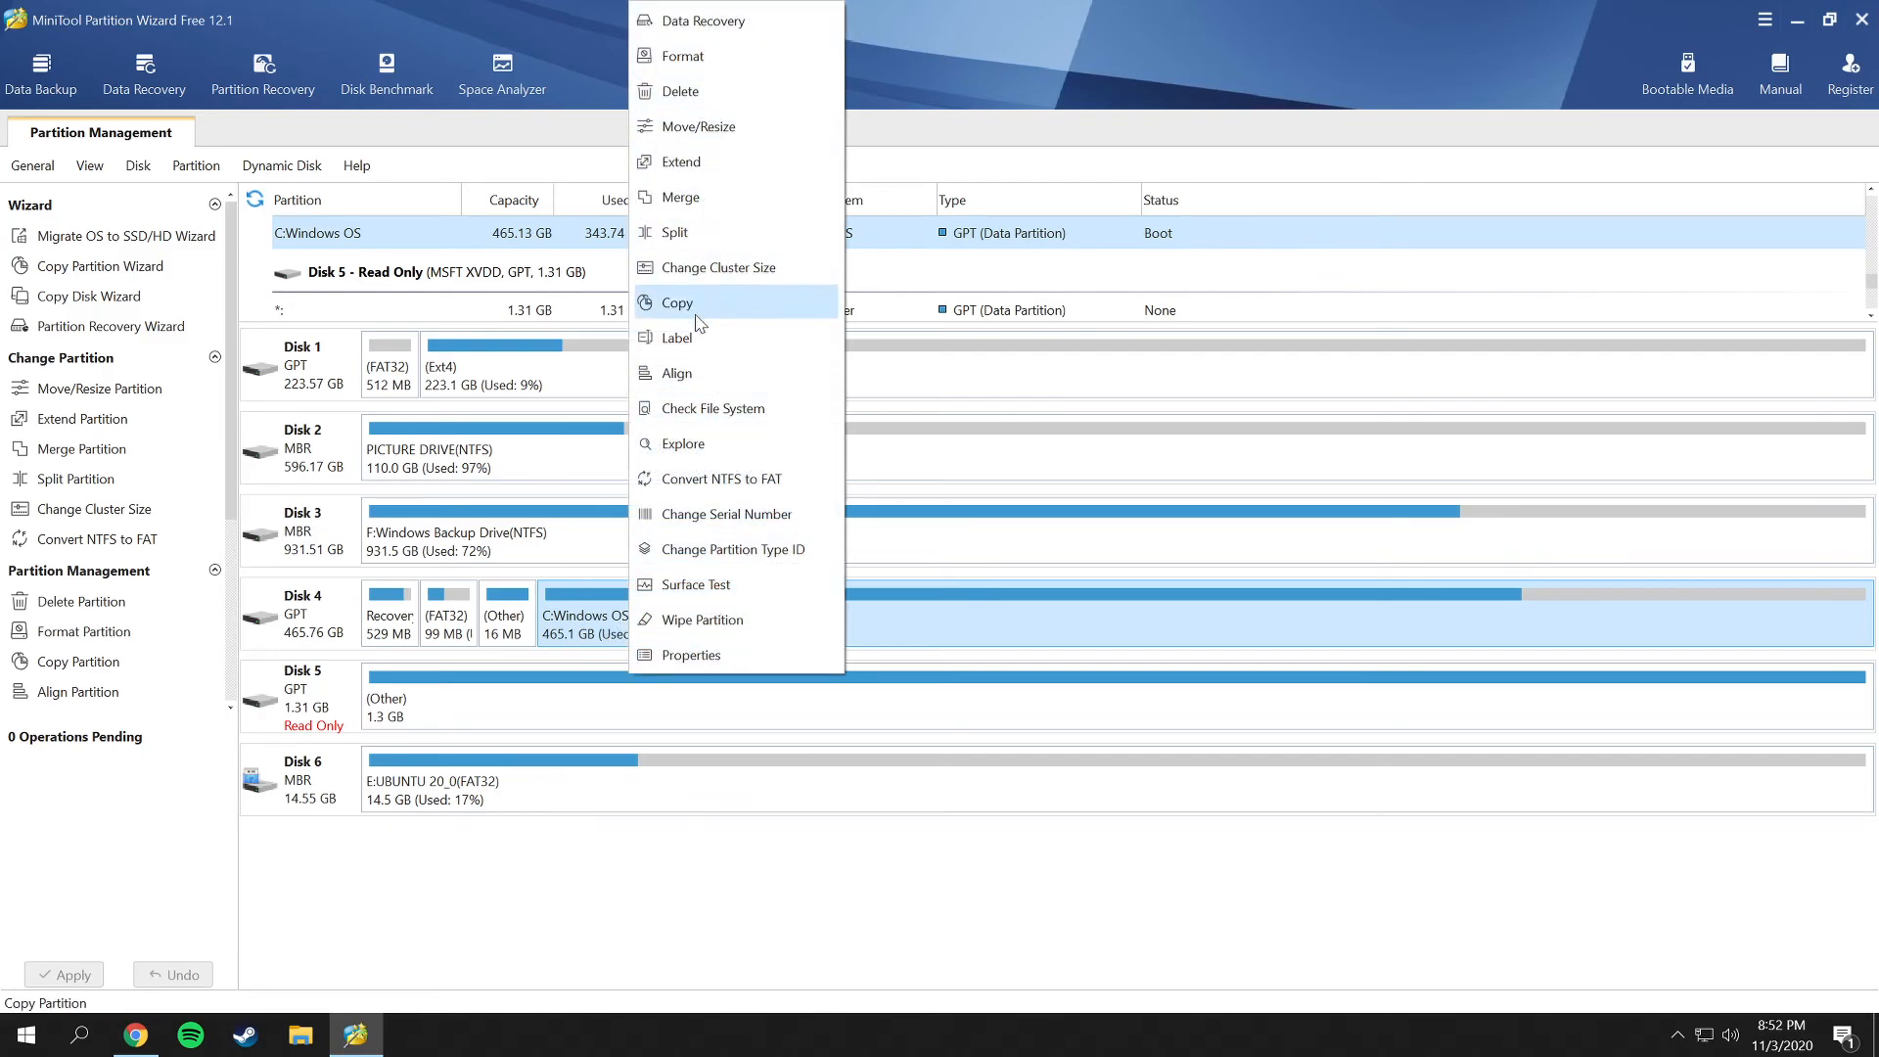
{"action": "mouse_move", "coordinate": [703, 20]}
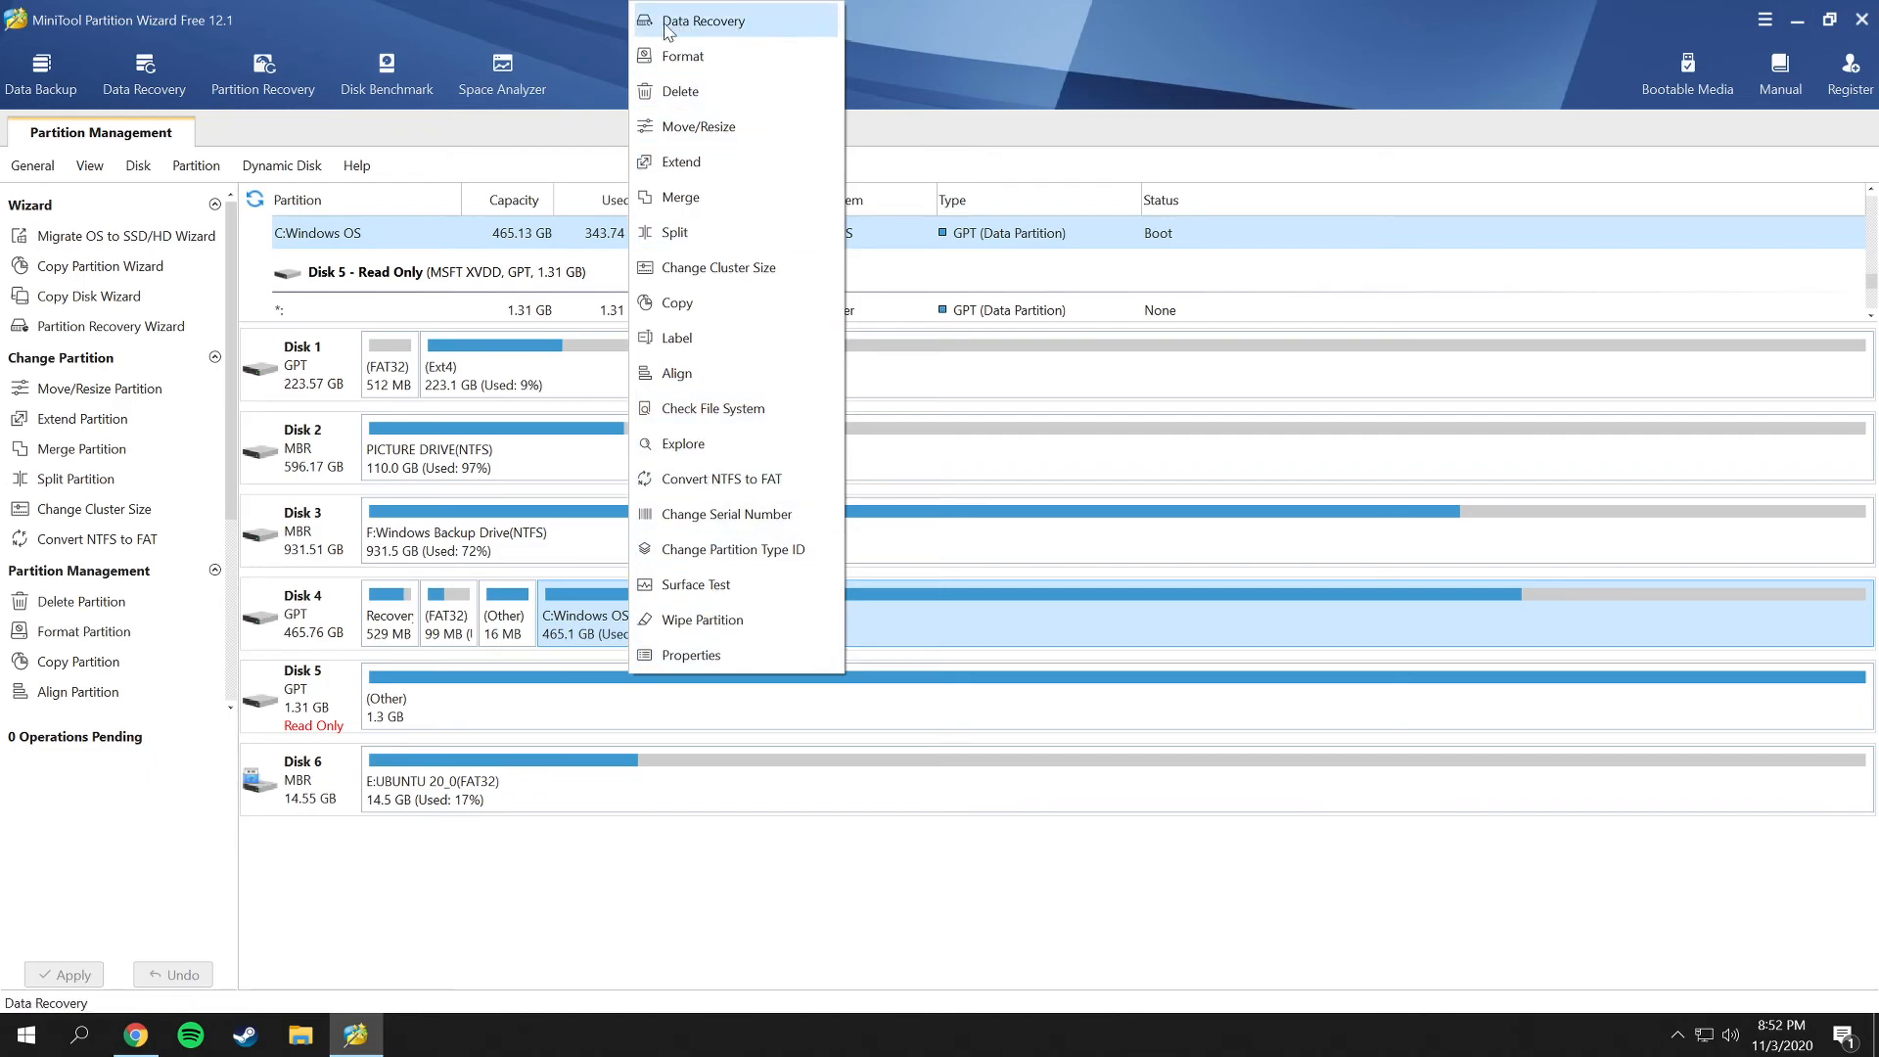
{"action": "mouse_move", "coordinate": [736, 196]}
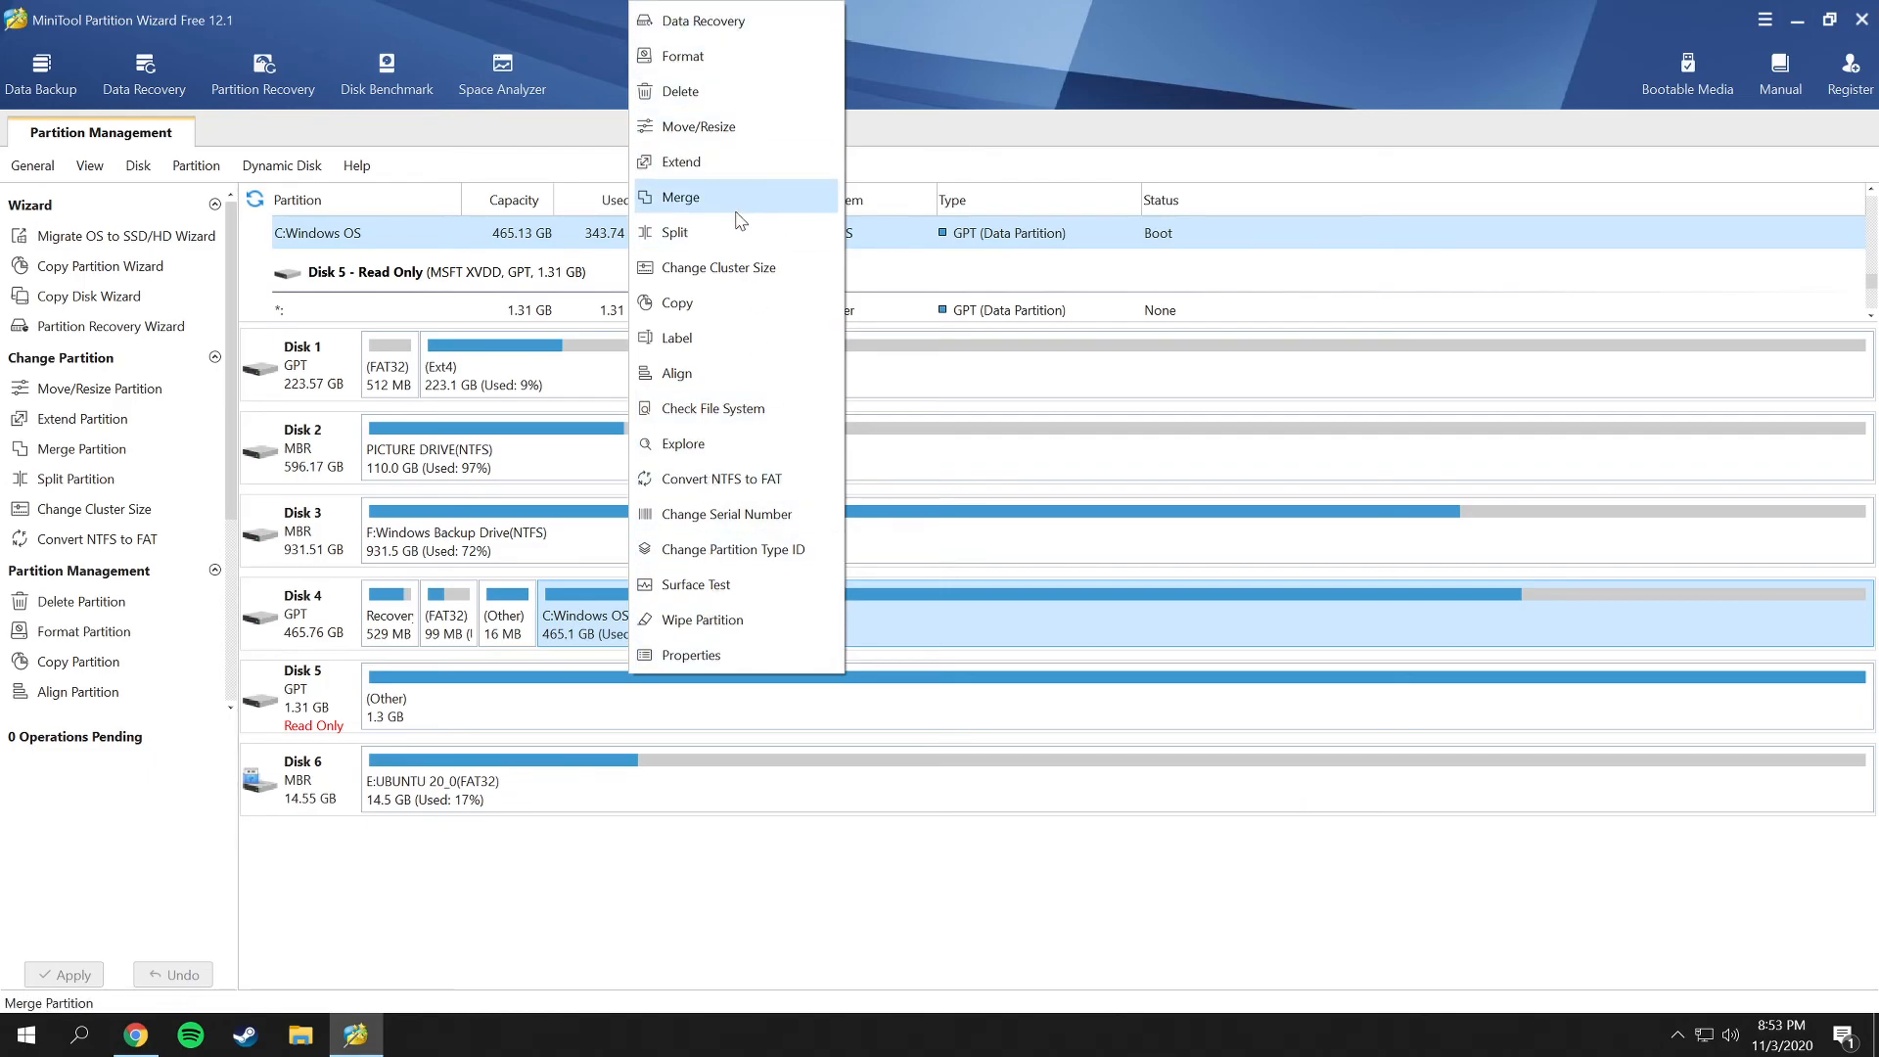
{"action": "mouse_move", "coordinate": [701, 231]}
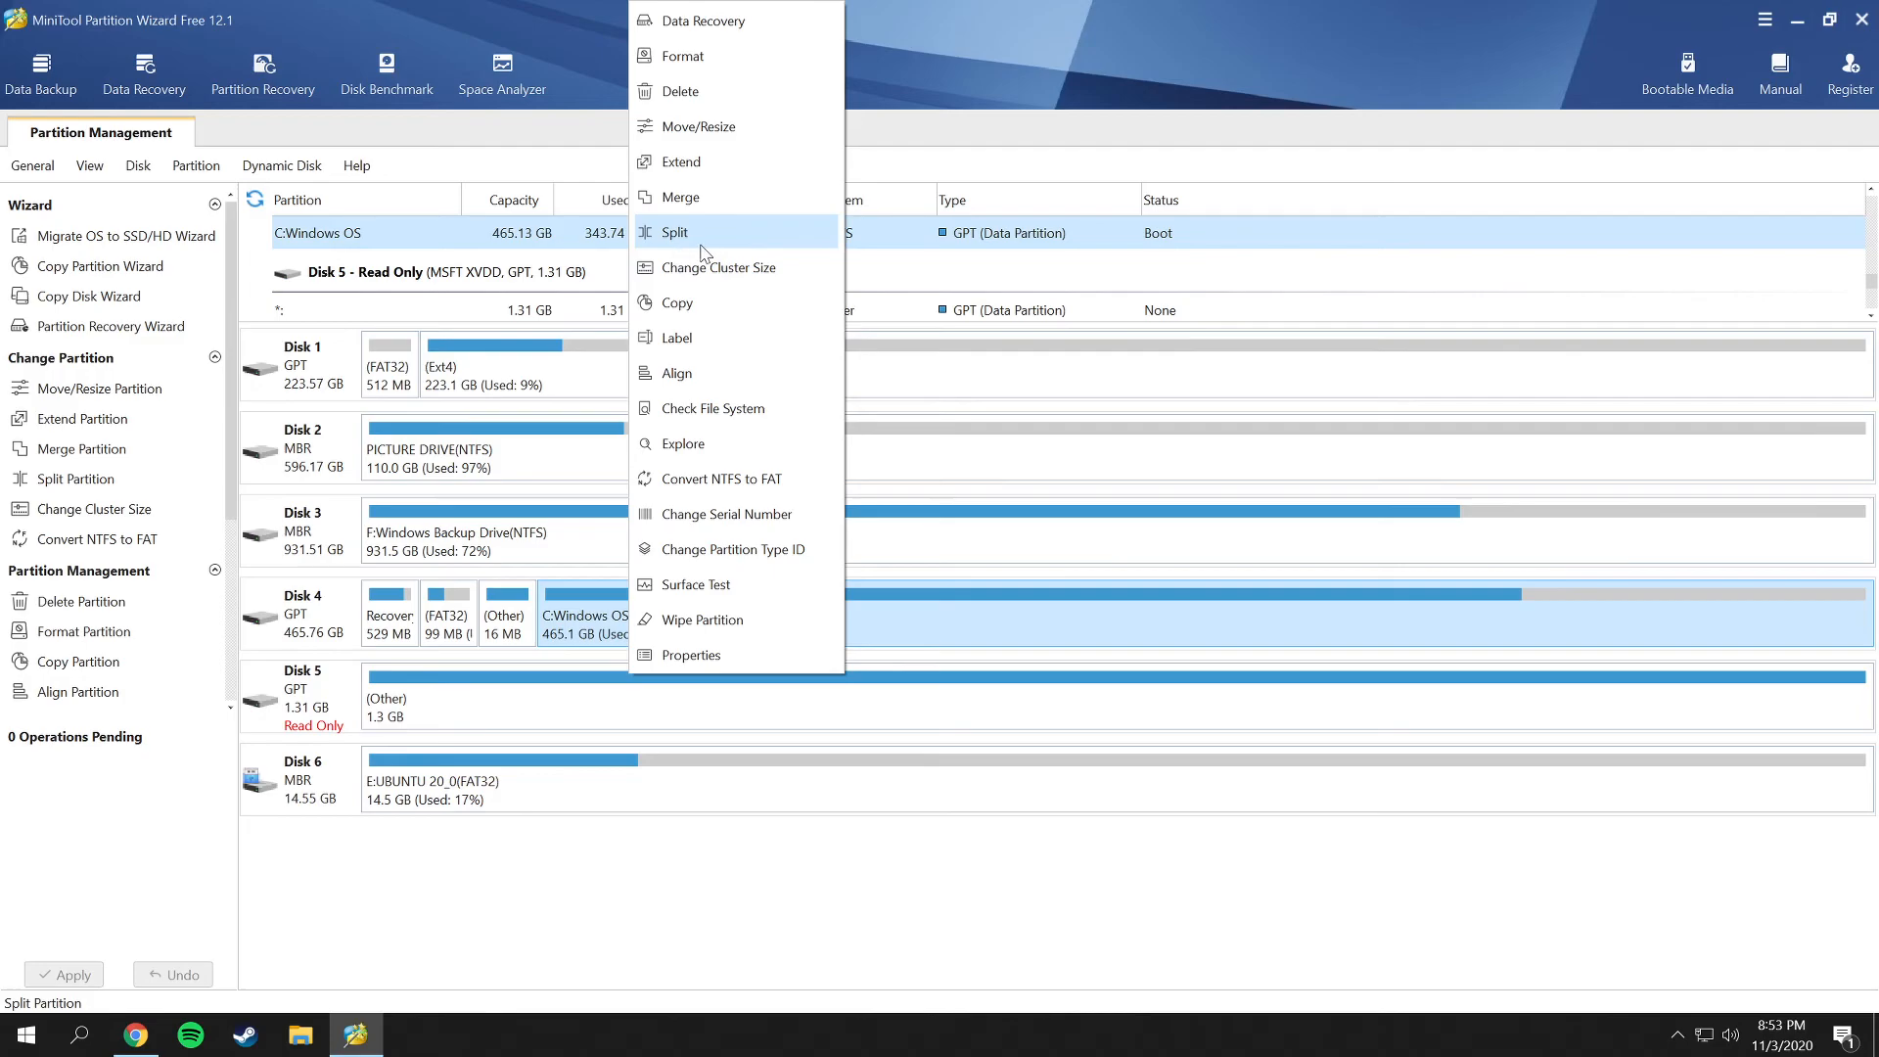
{"action": "mouse_move", "coordinate": [713, 301]}
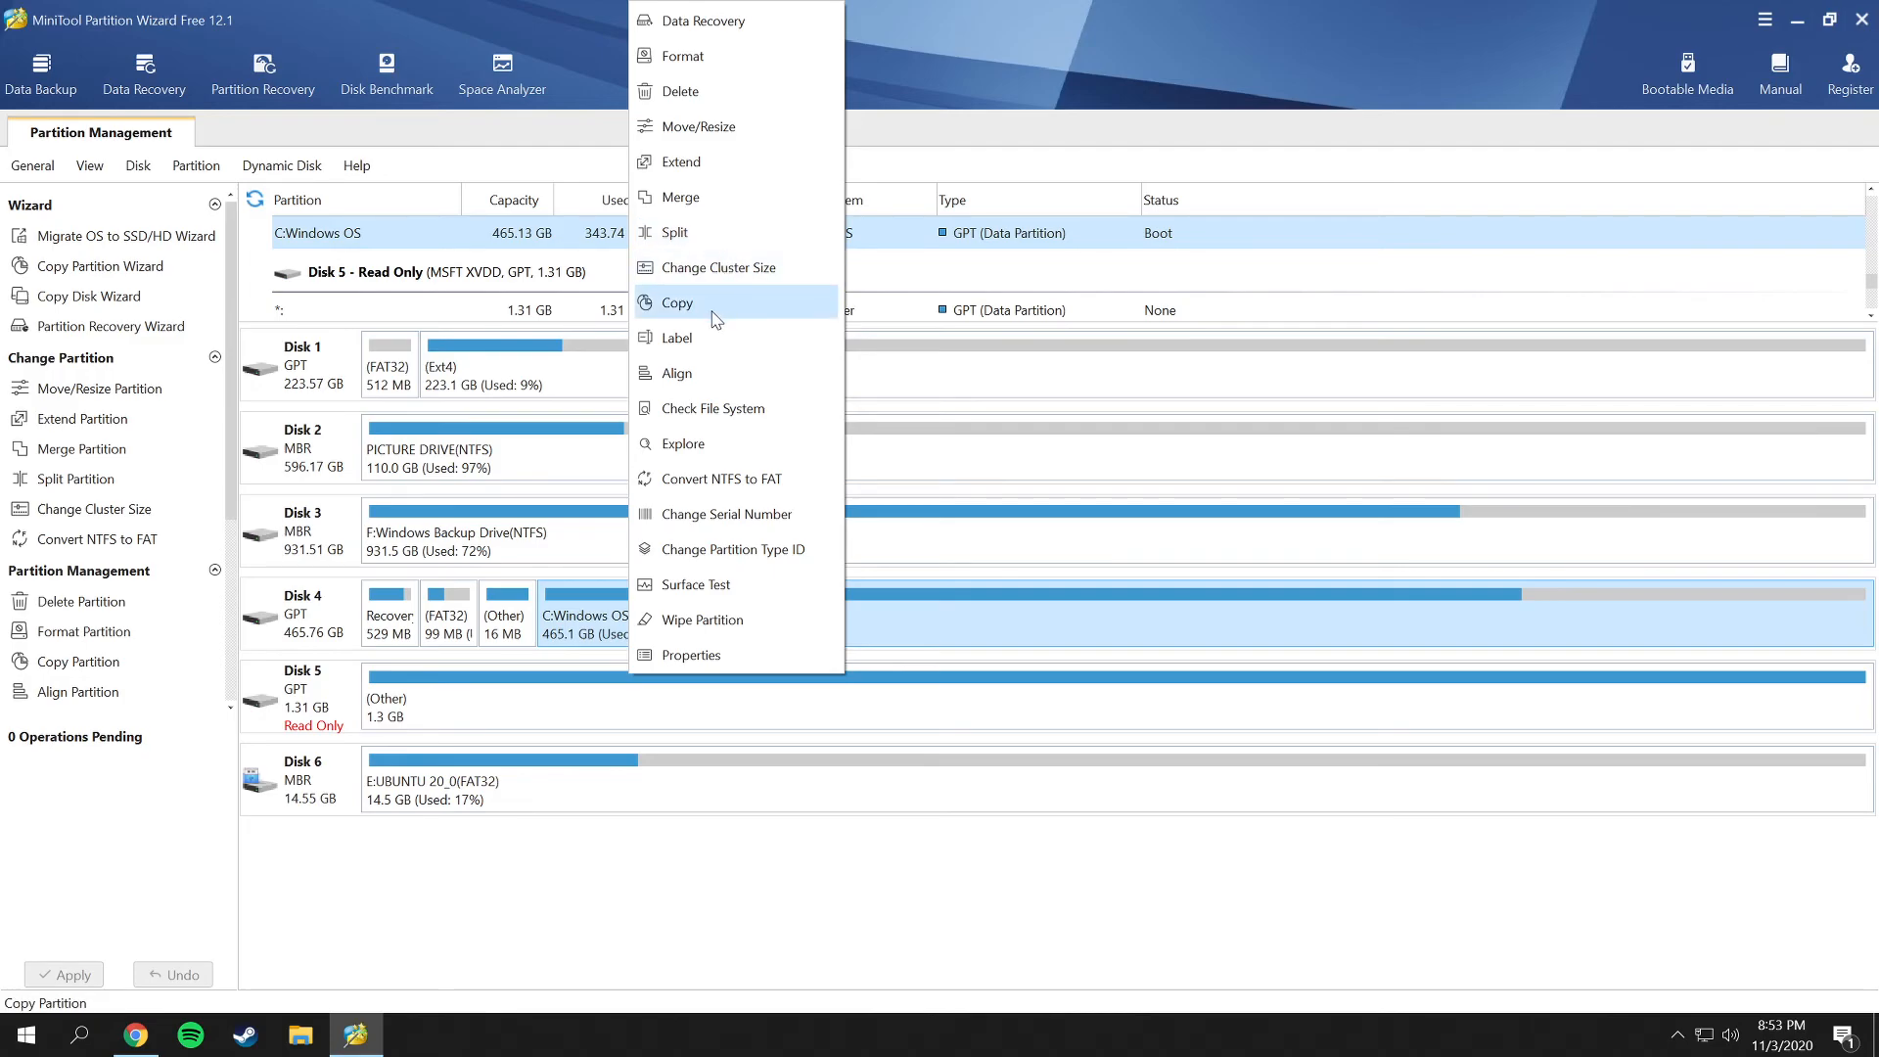
{"action": "mouse_move", "coordinate": [691, 407]}
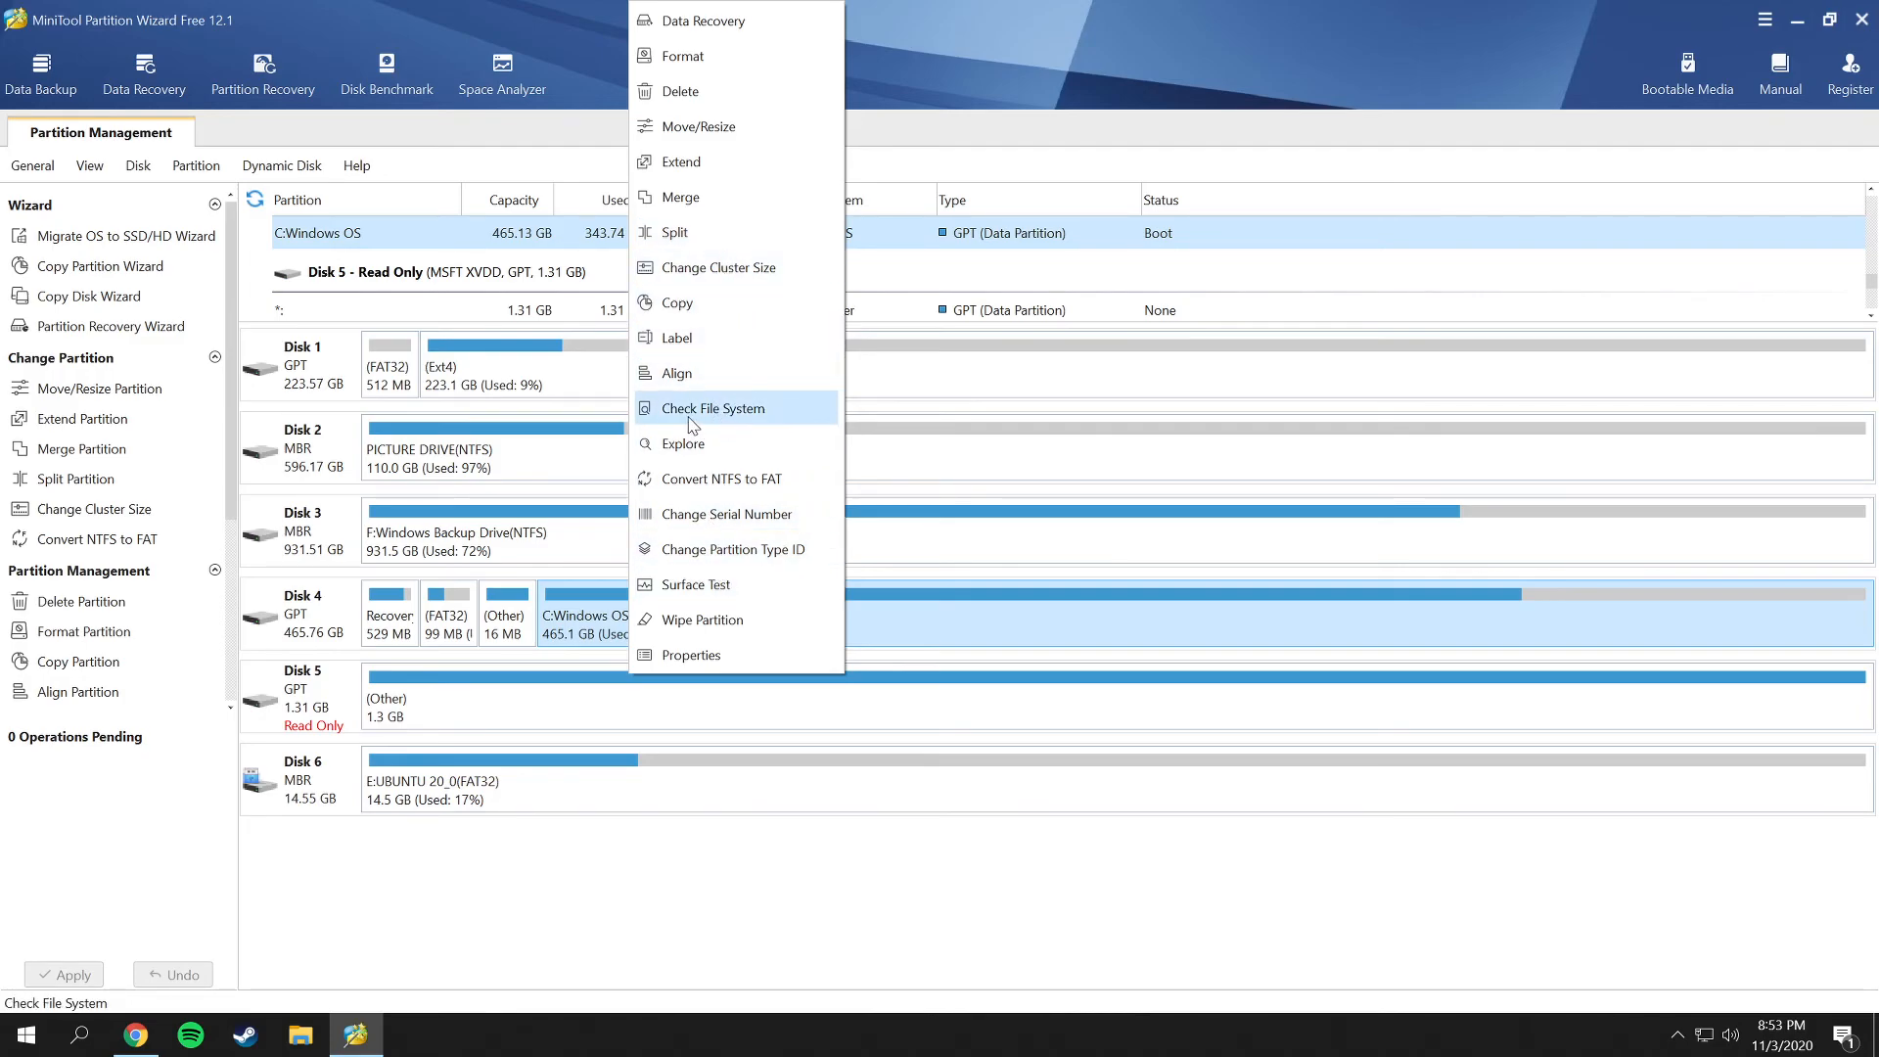
{"action": "mouse_move", "coordinate": [763, 429]}
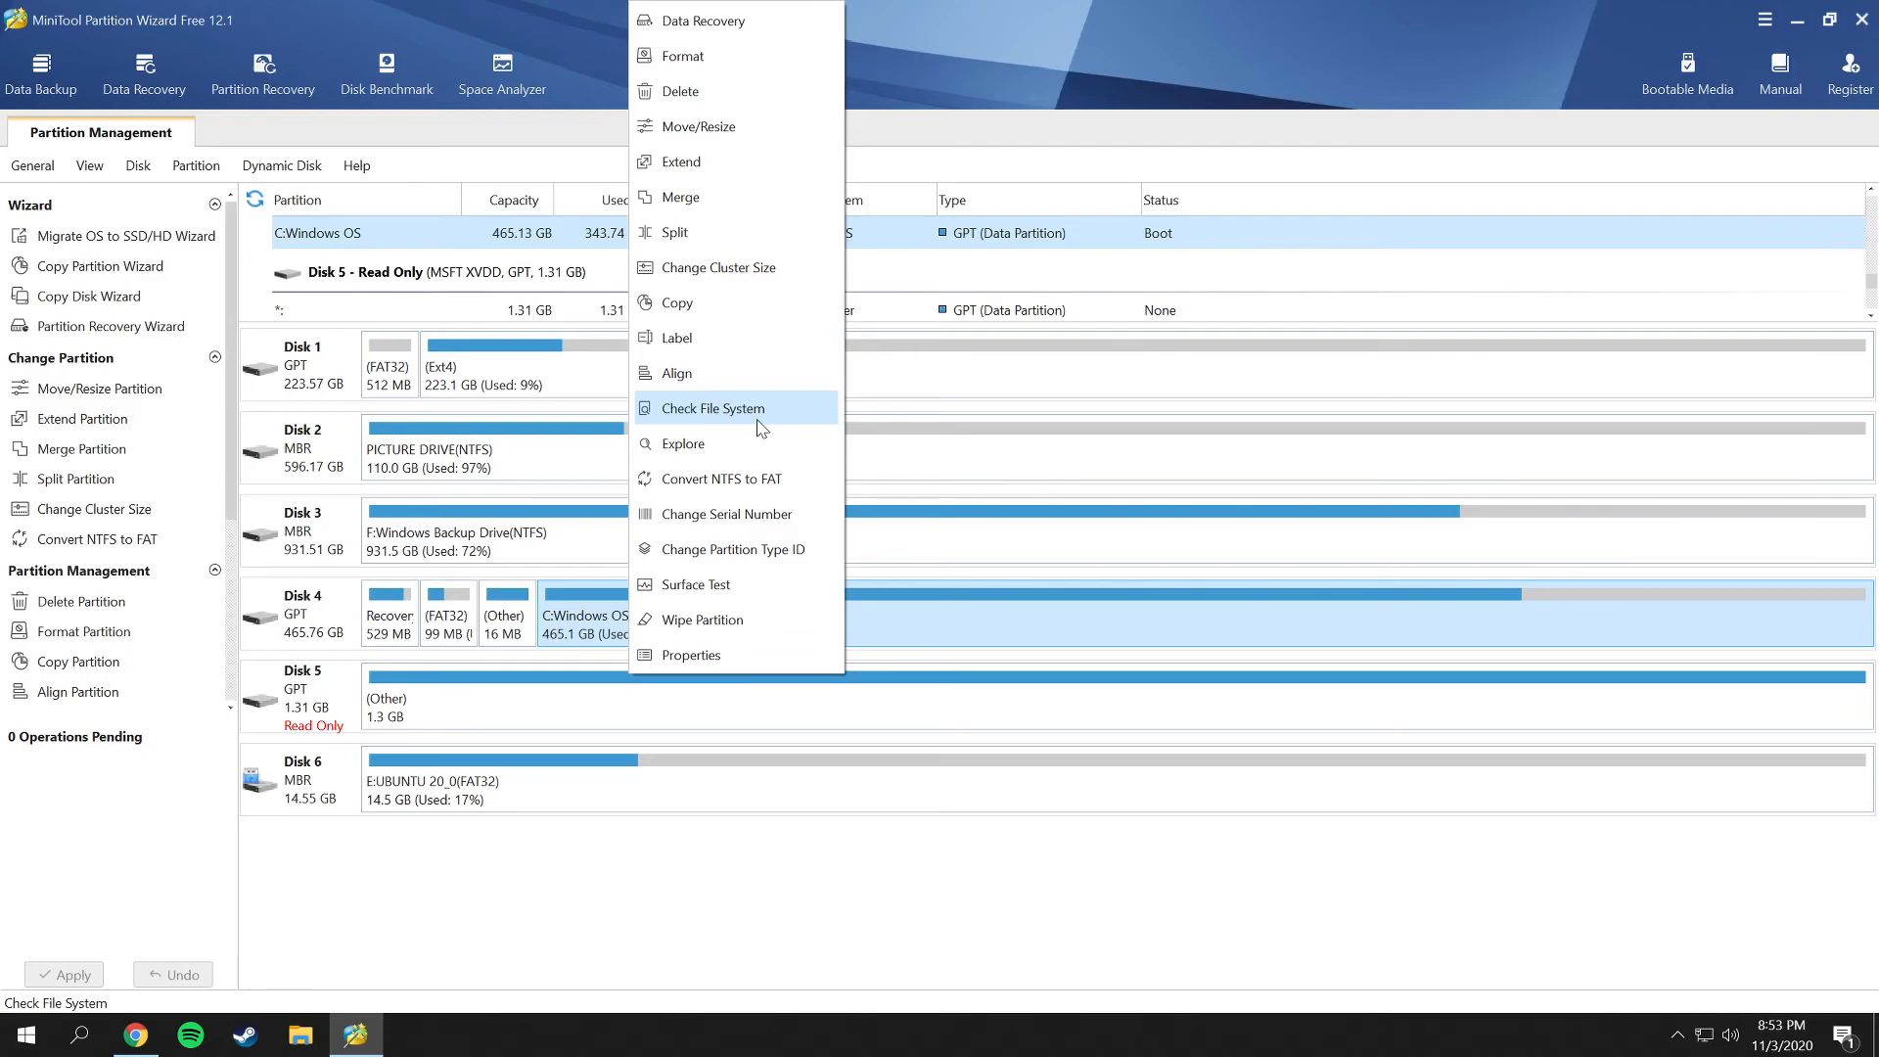
{"action": "mouse_move", "coordinate": [744, 445]}
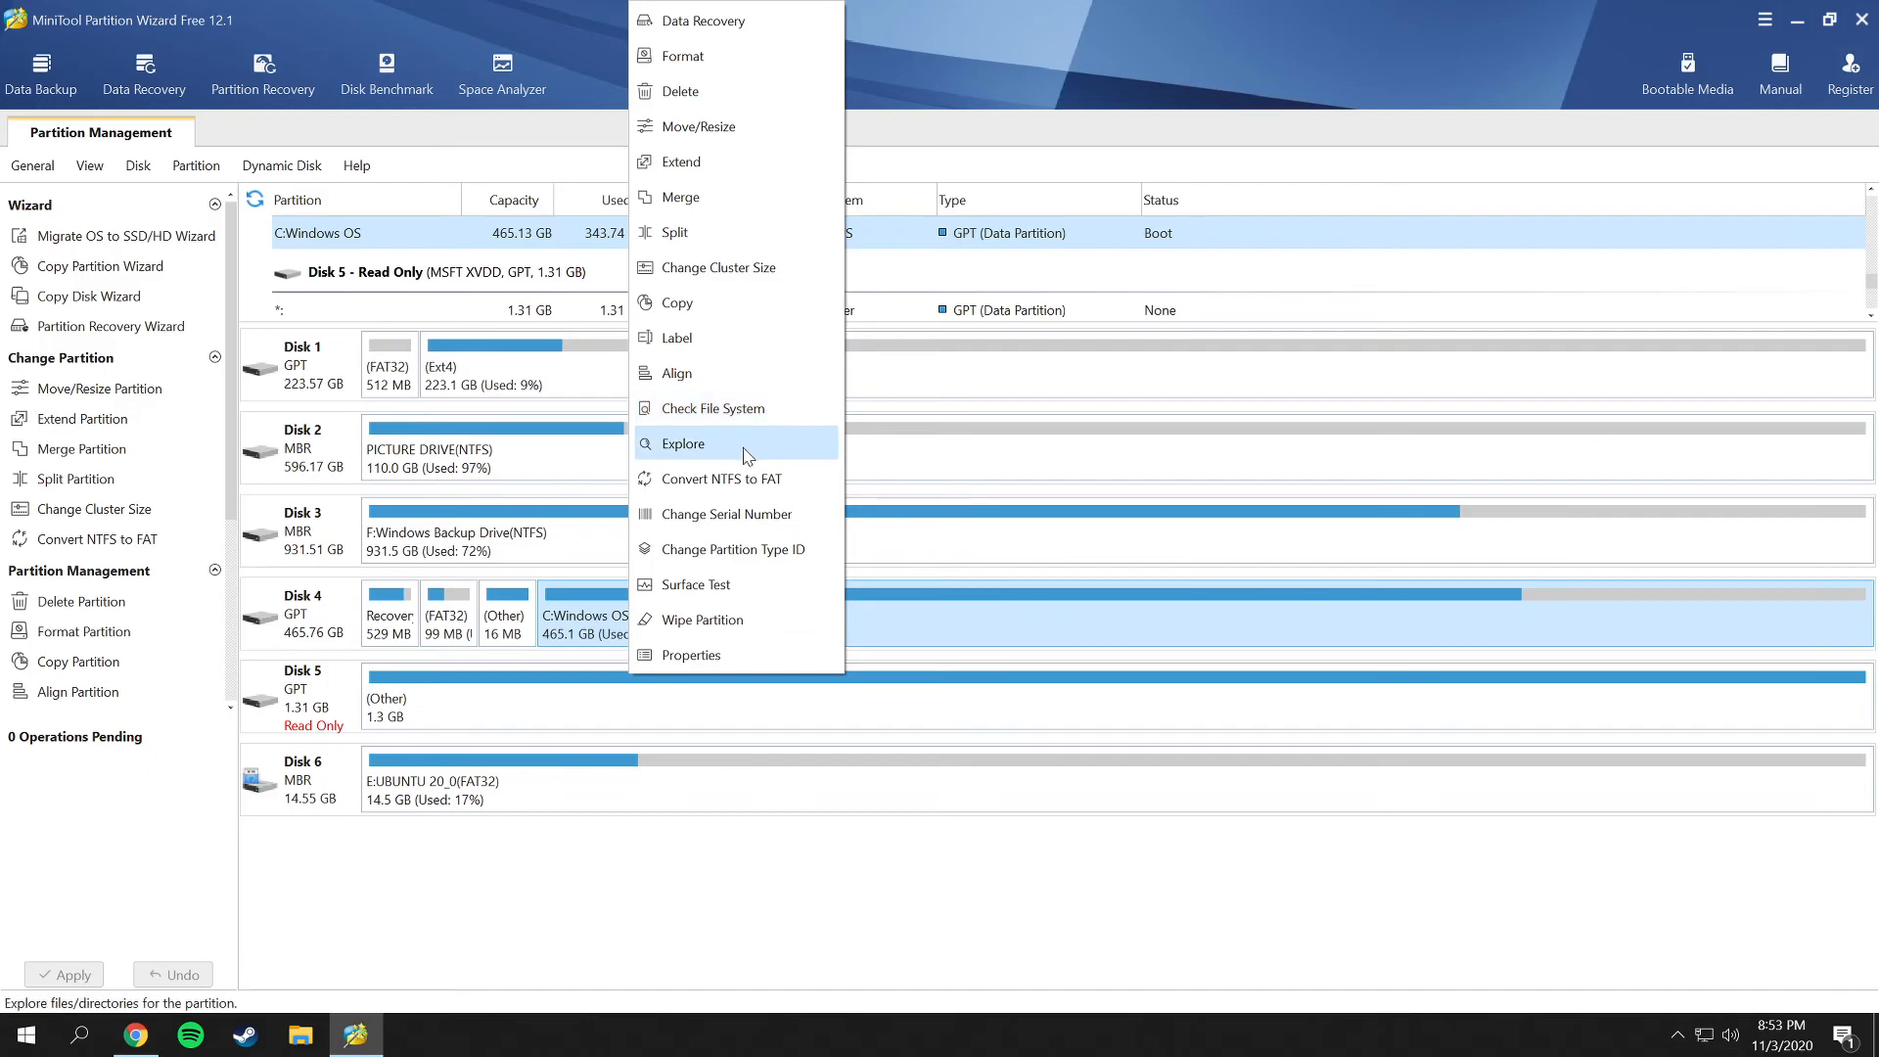
{"action": "mouse_move", "coordinate": [765, 620]}
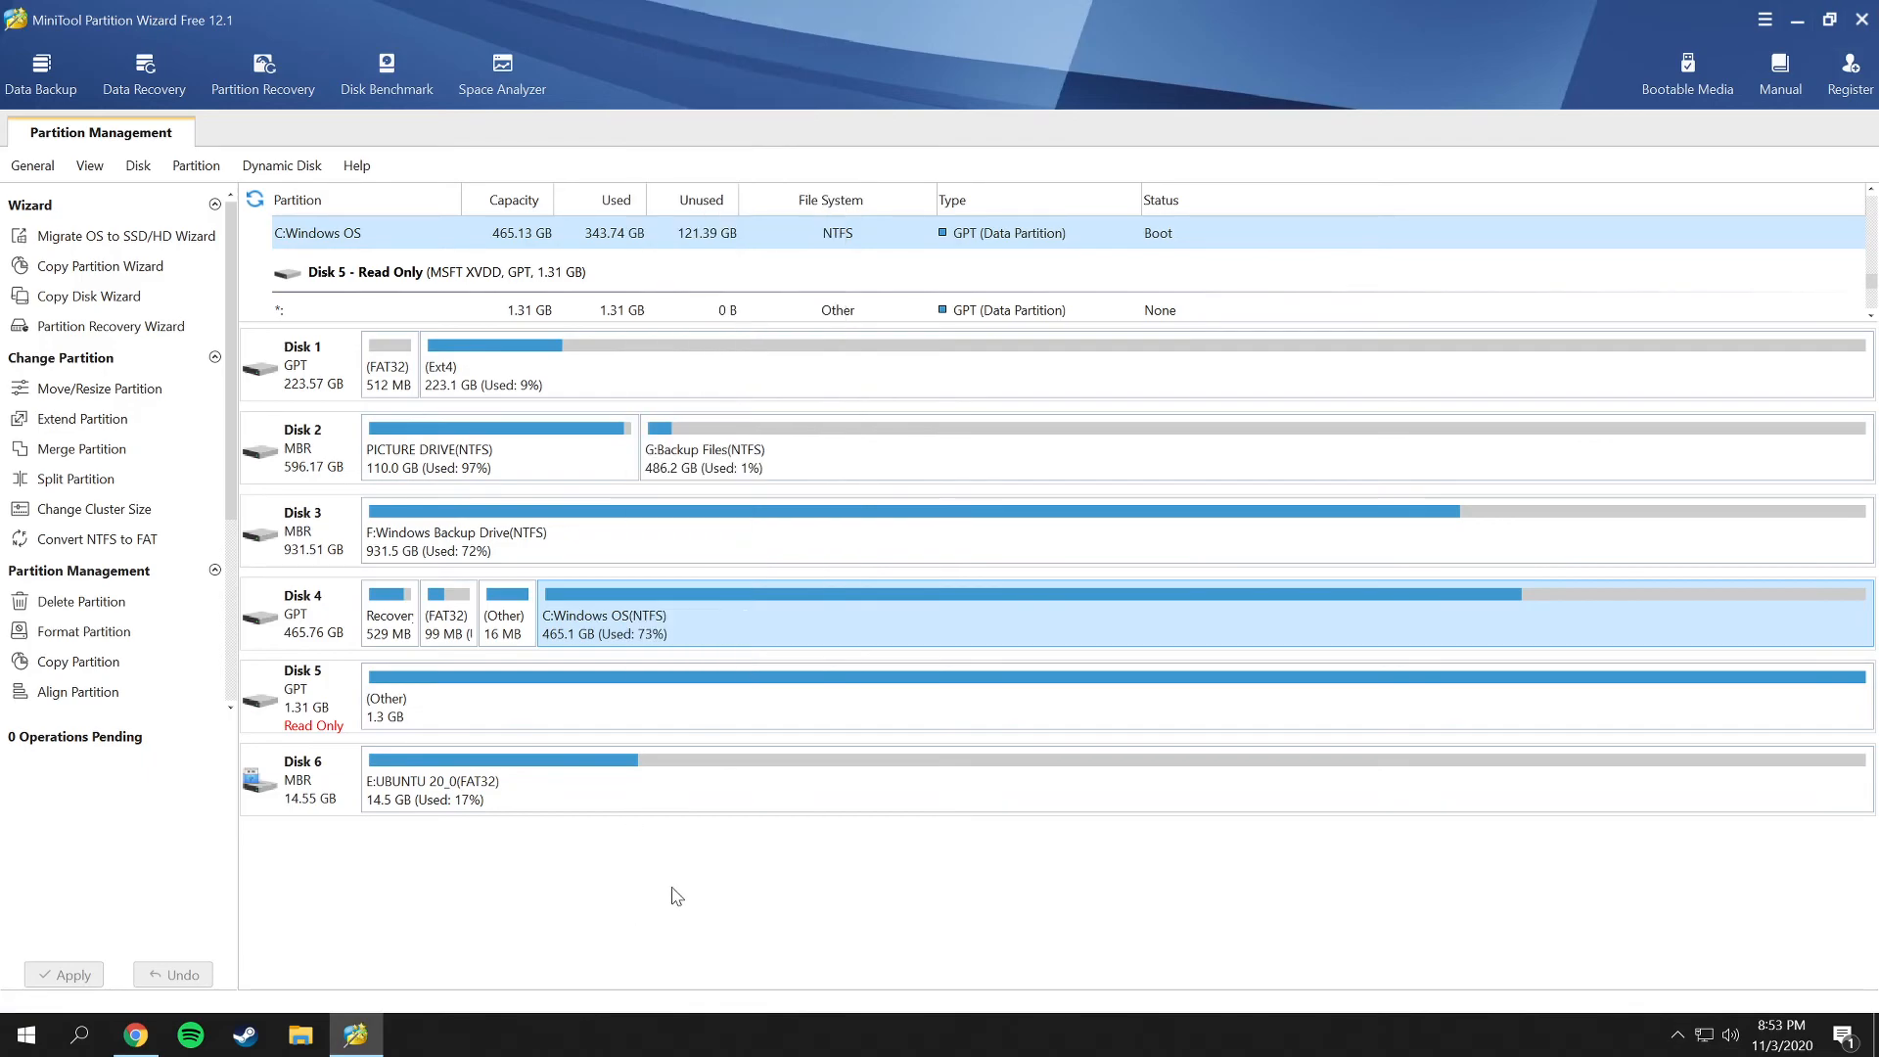
{"action": "mouse_move", "coordinate": [319, 771]}
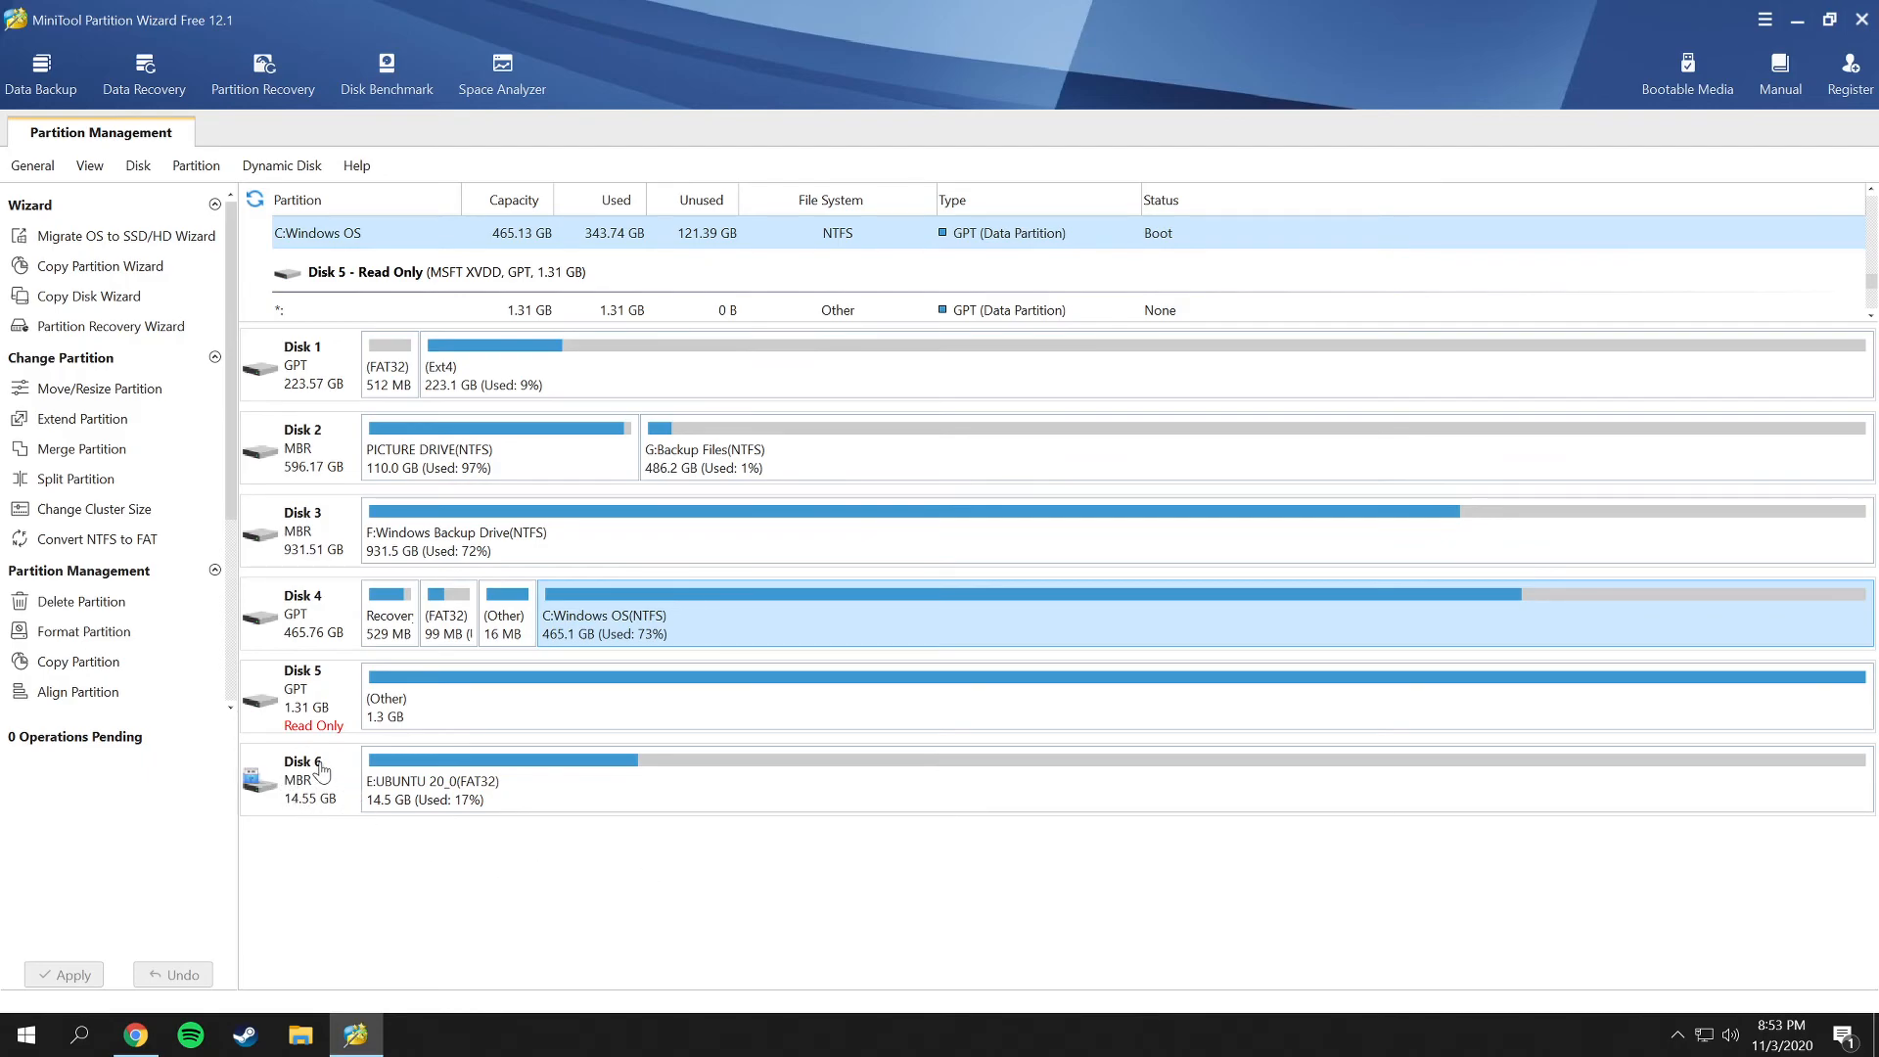
Select the 14.55 GB Verbatim USB Disk 6 and show its disk action list.
{"action": "left_click", "coordinate": [303, 779]}
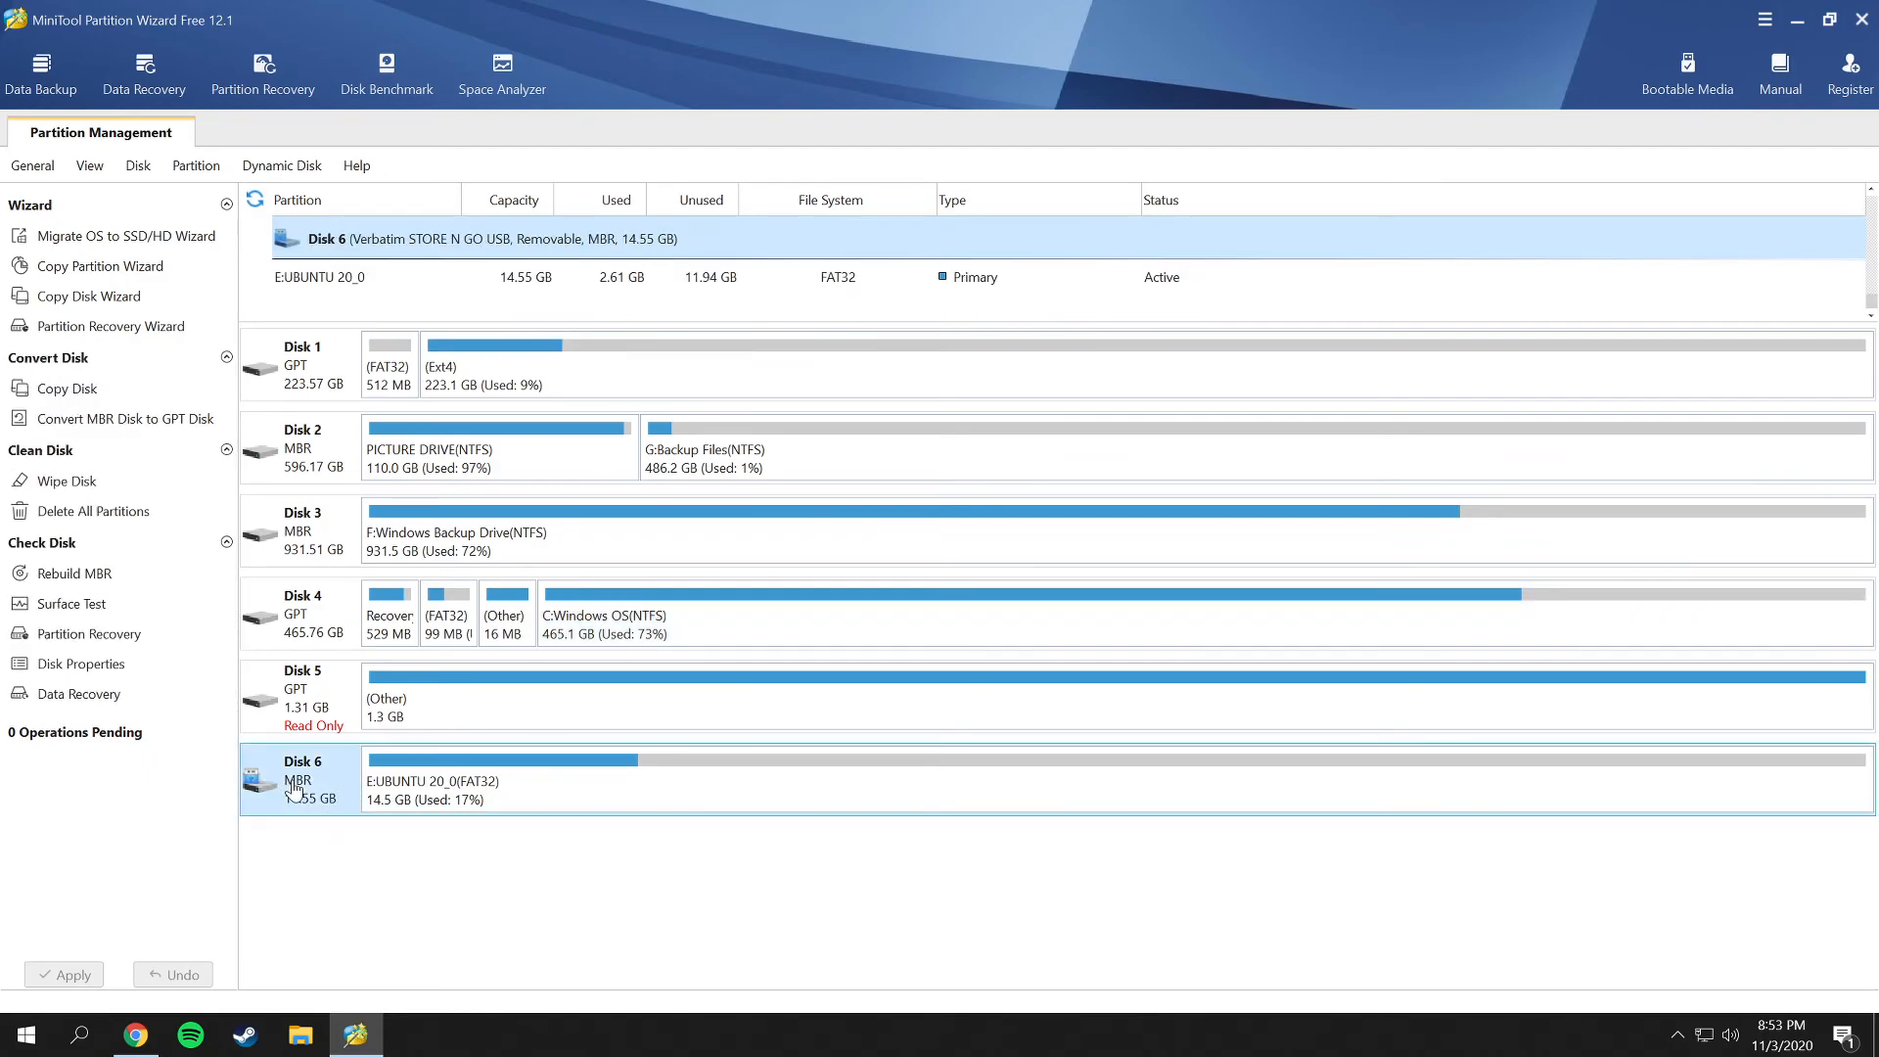
{"action": "mouse_move", "coordinate": [323, 794]}
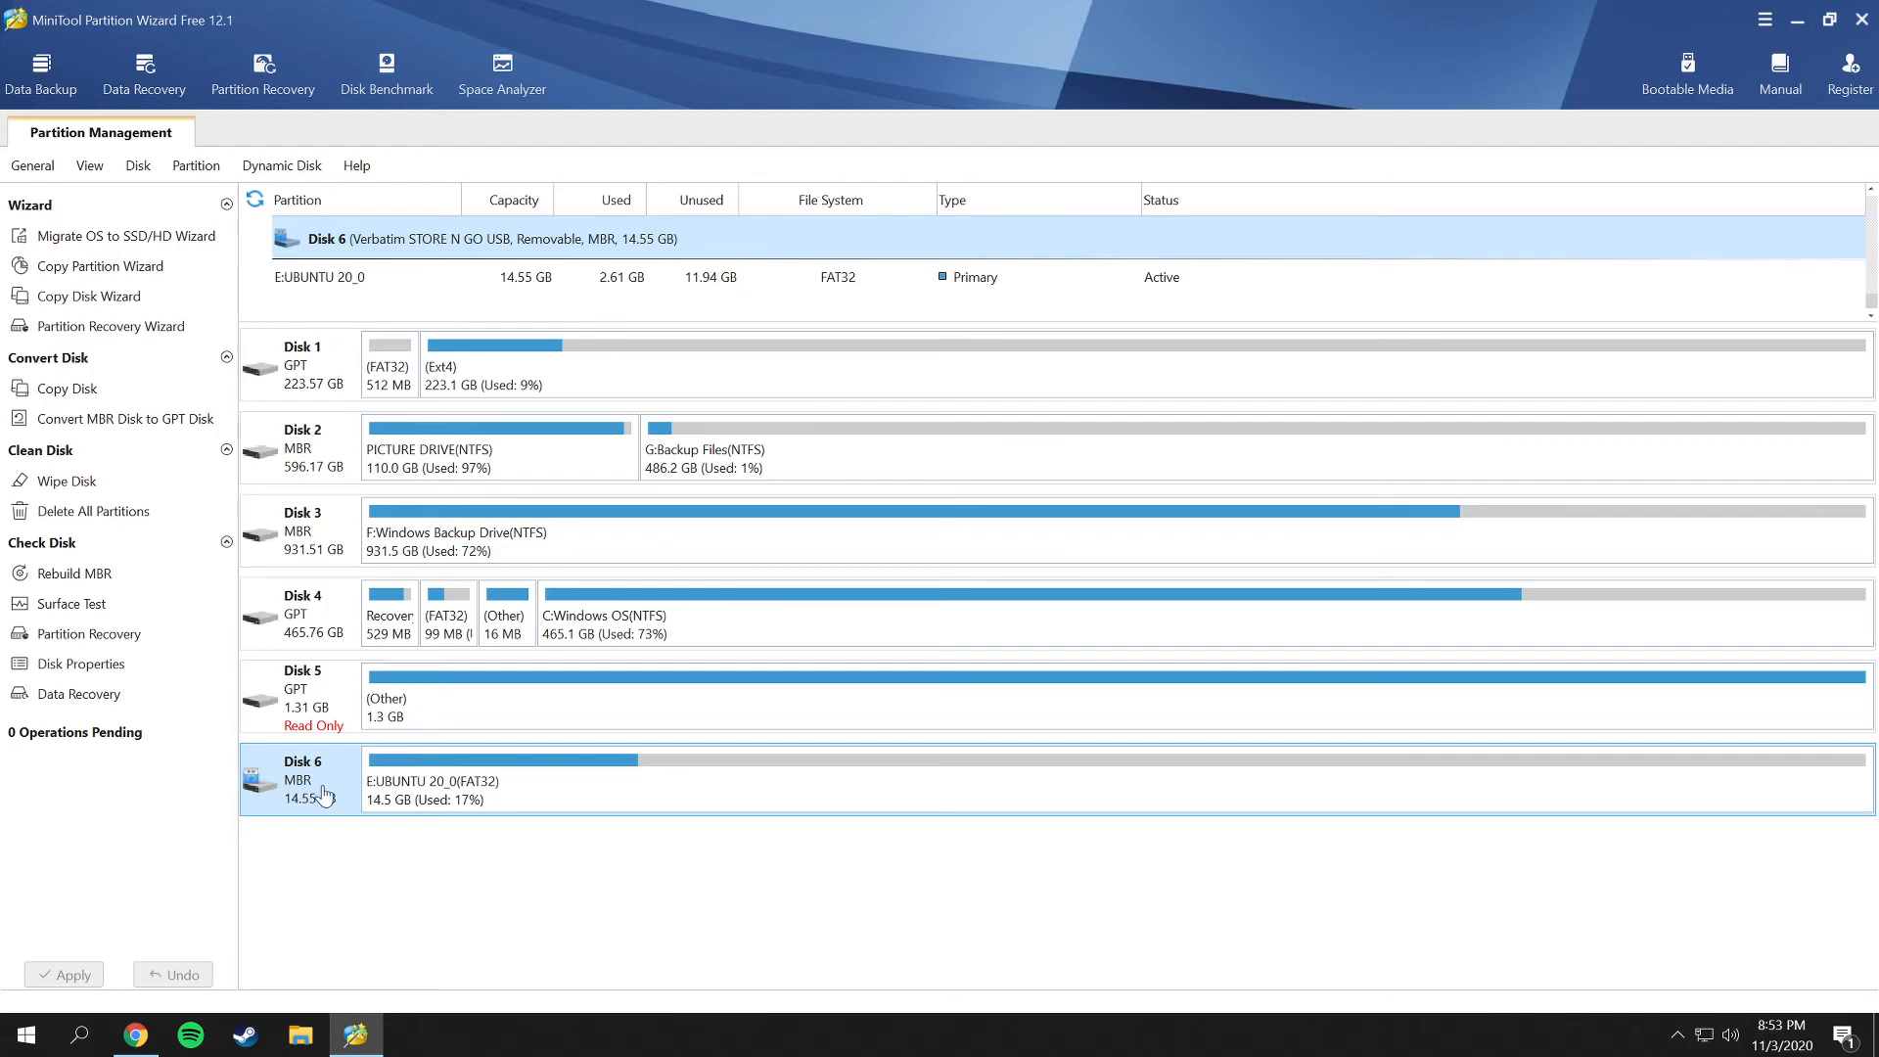
{"action": "mouse_move", "coordinate": [323, 791]}
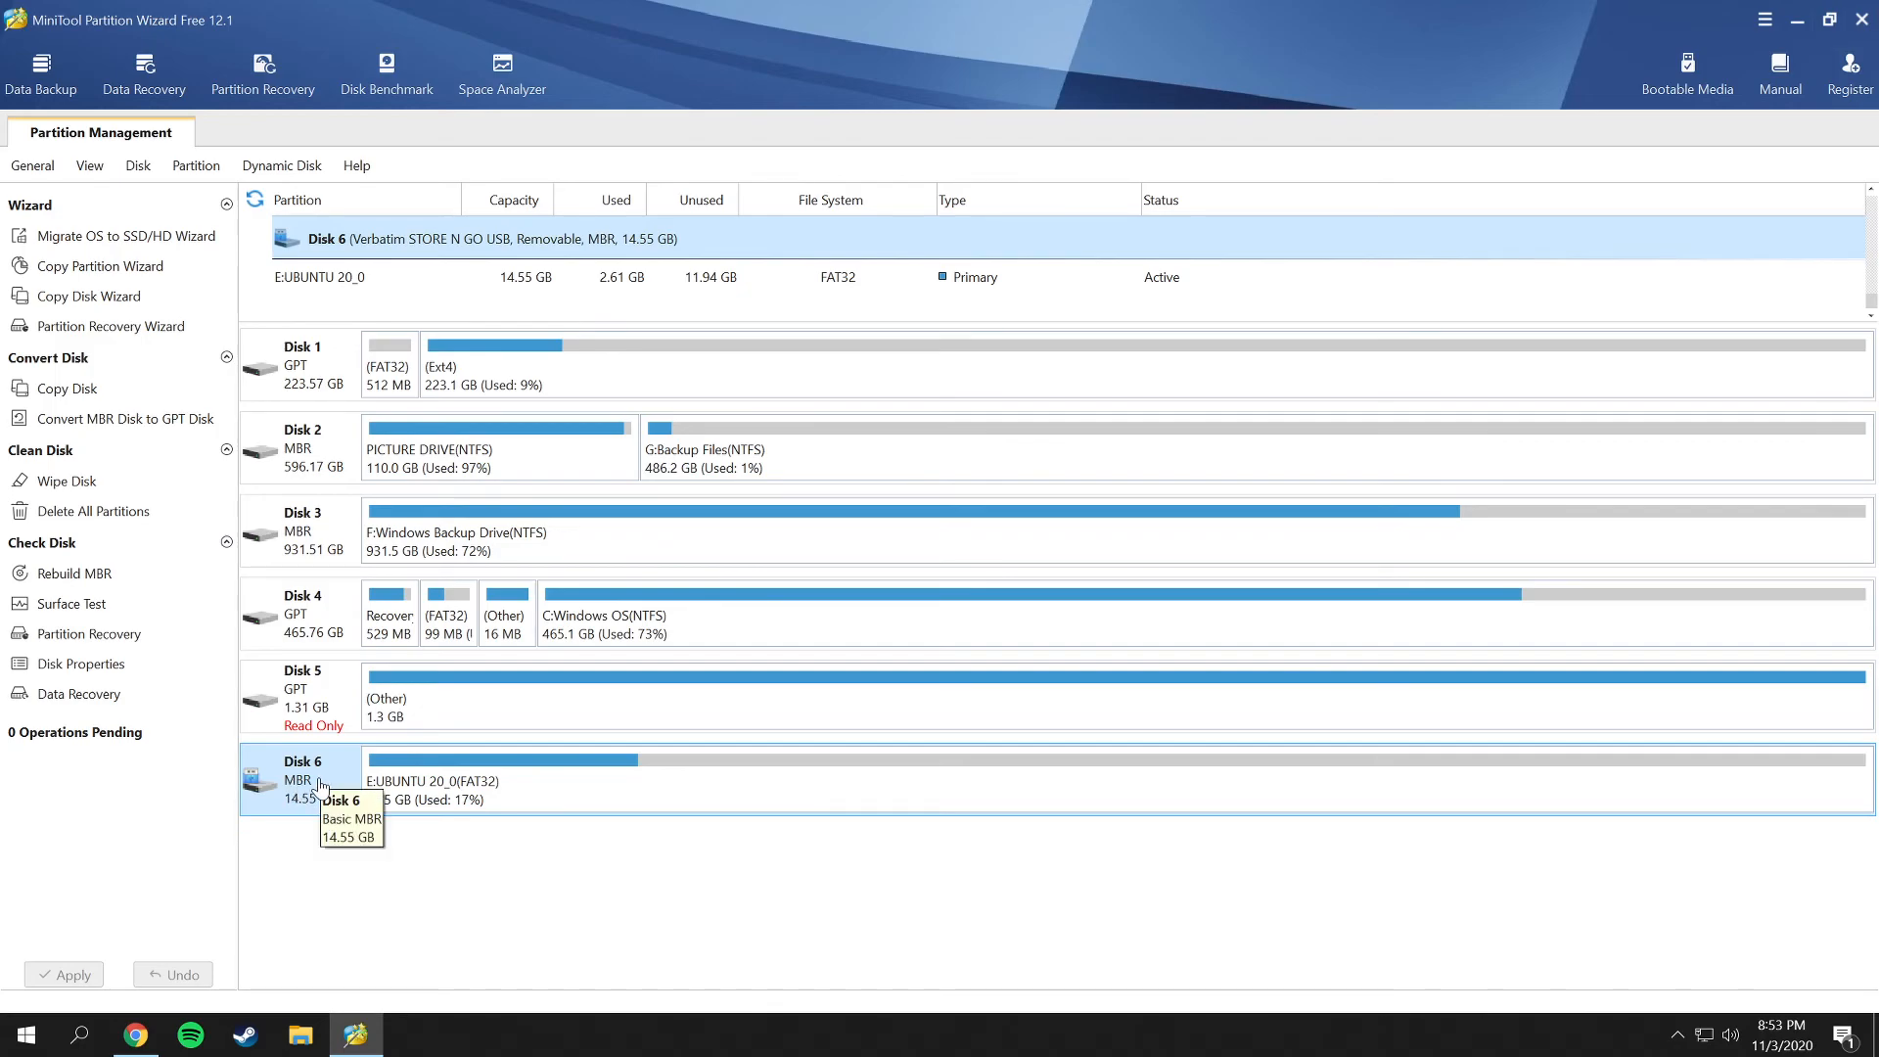
{"action": "right_click", "coordinate": [317, 779]}
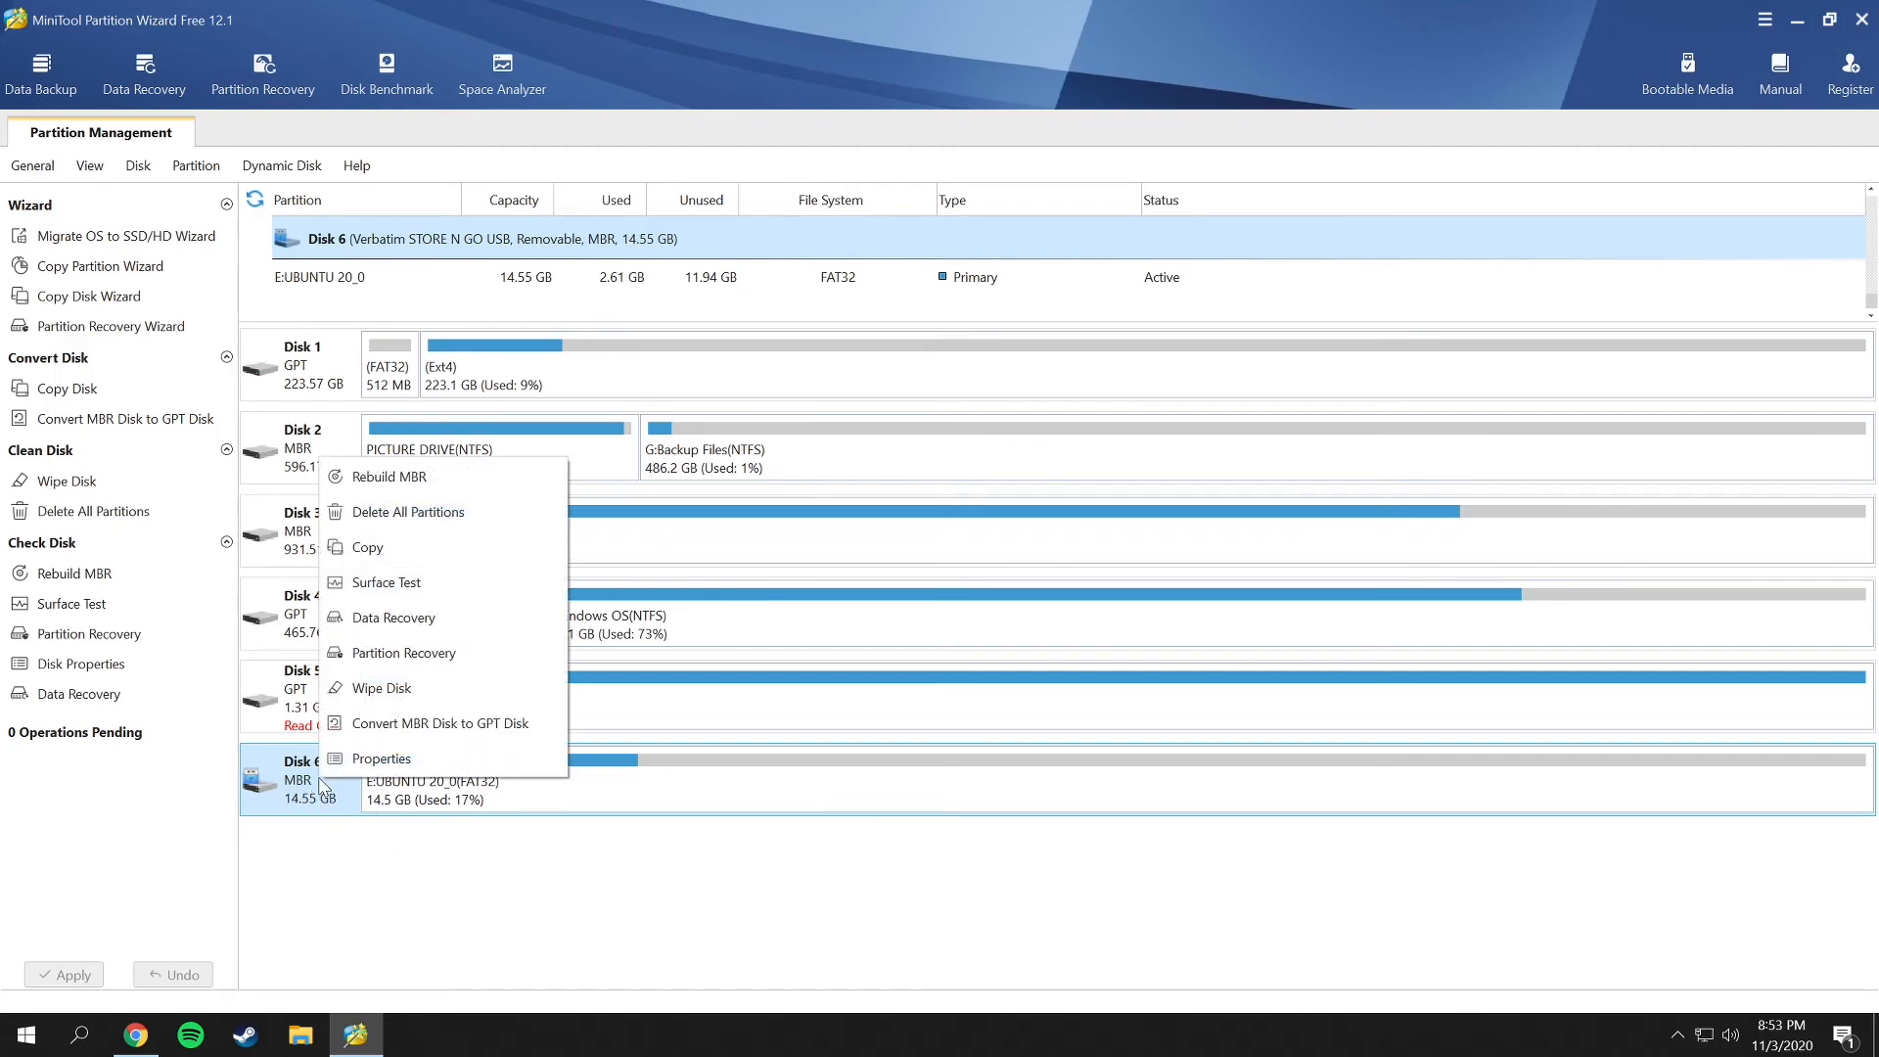
{"action": "mouse_move", "coordinate": [521, 567]}
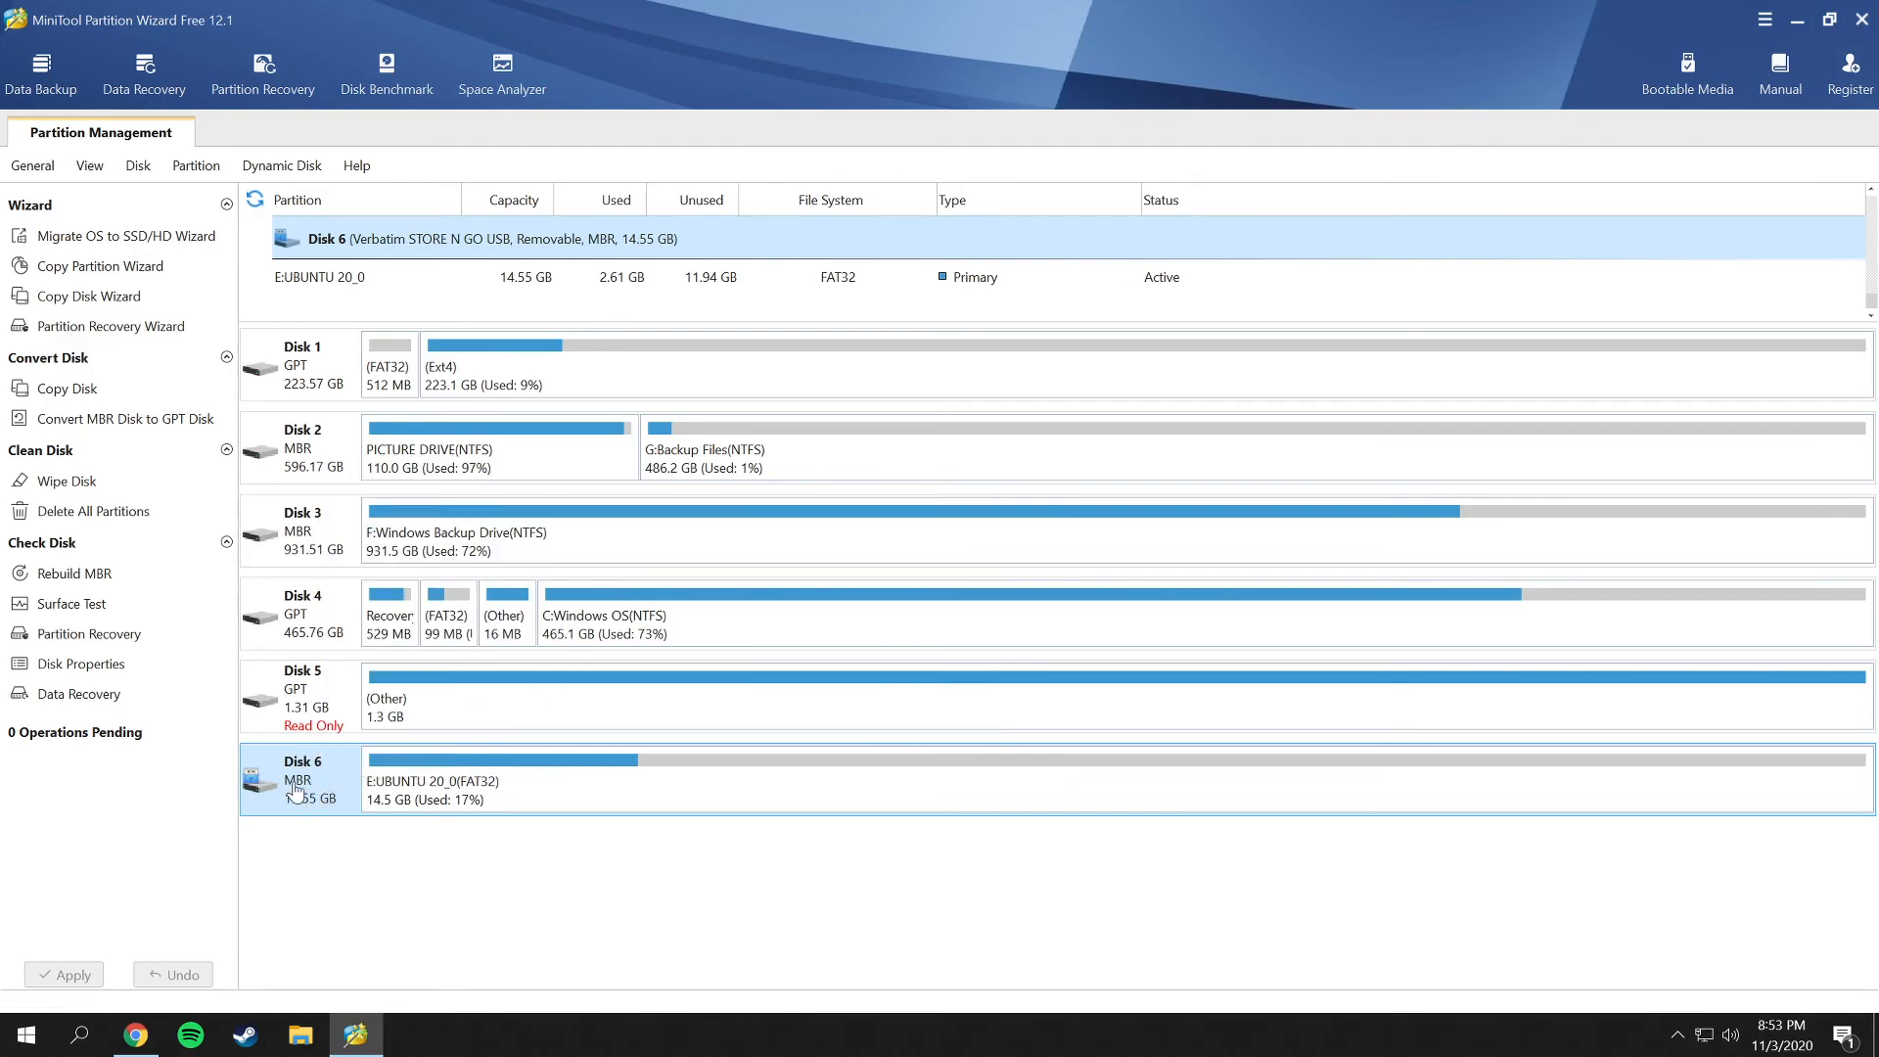
{"action": "mouse_move", "coordinate": [298, 800]}
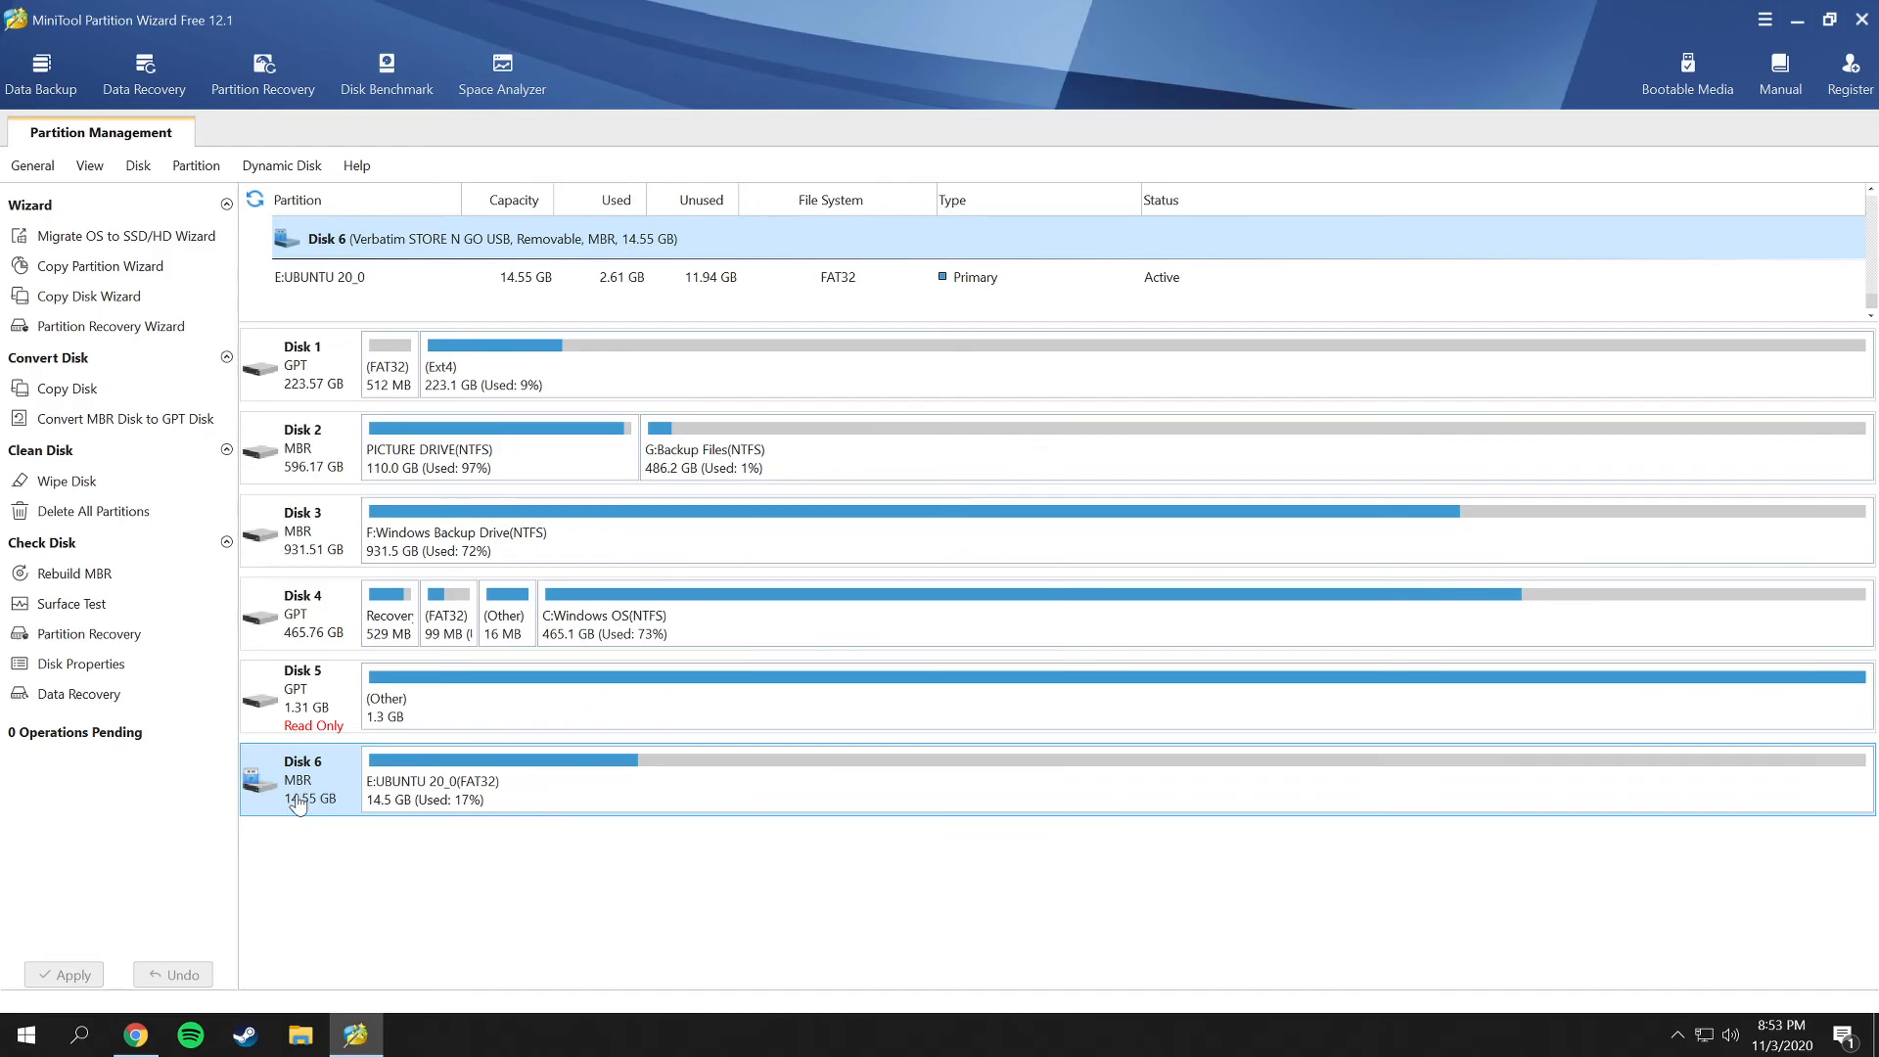
{"action": "mouse_move", "coordinate": [413, 767]}
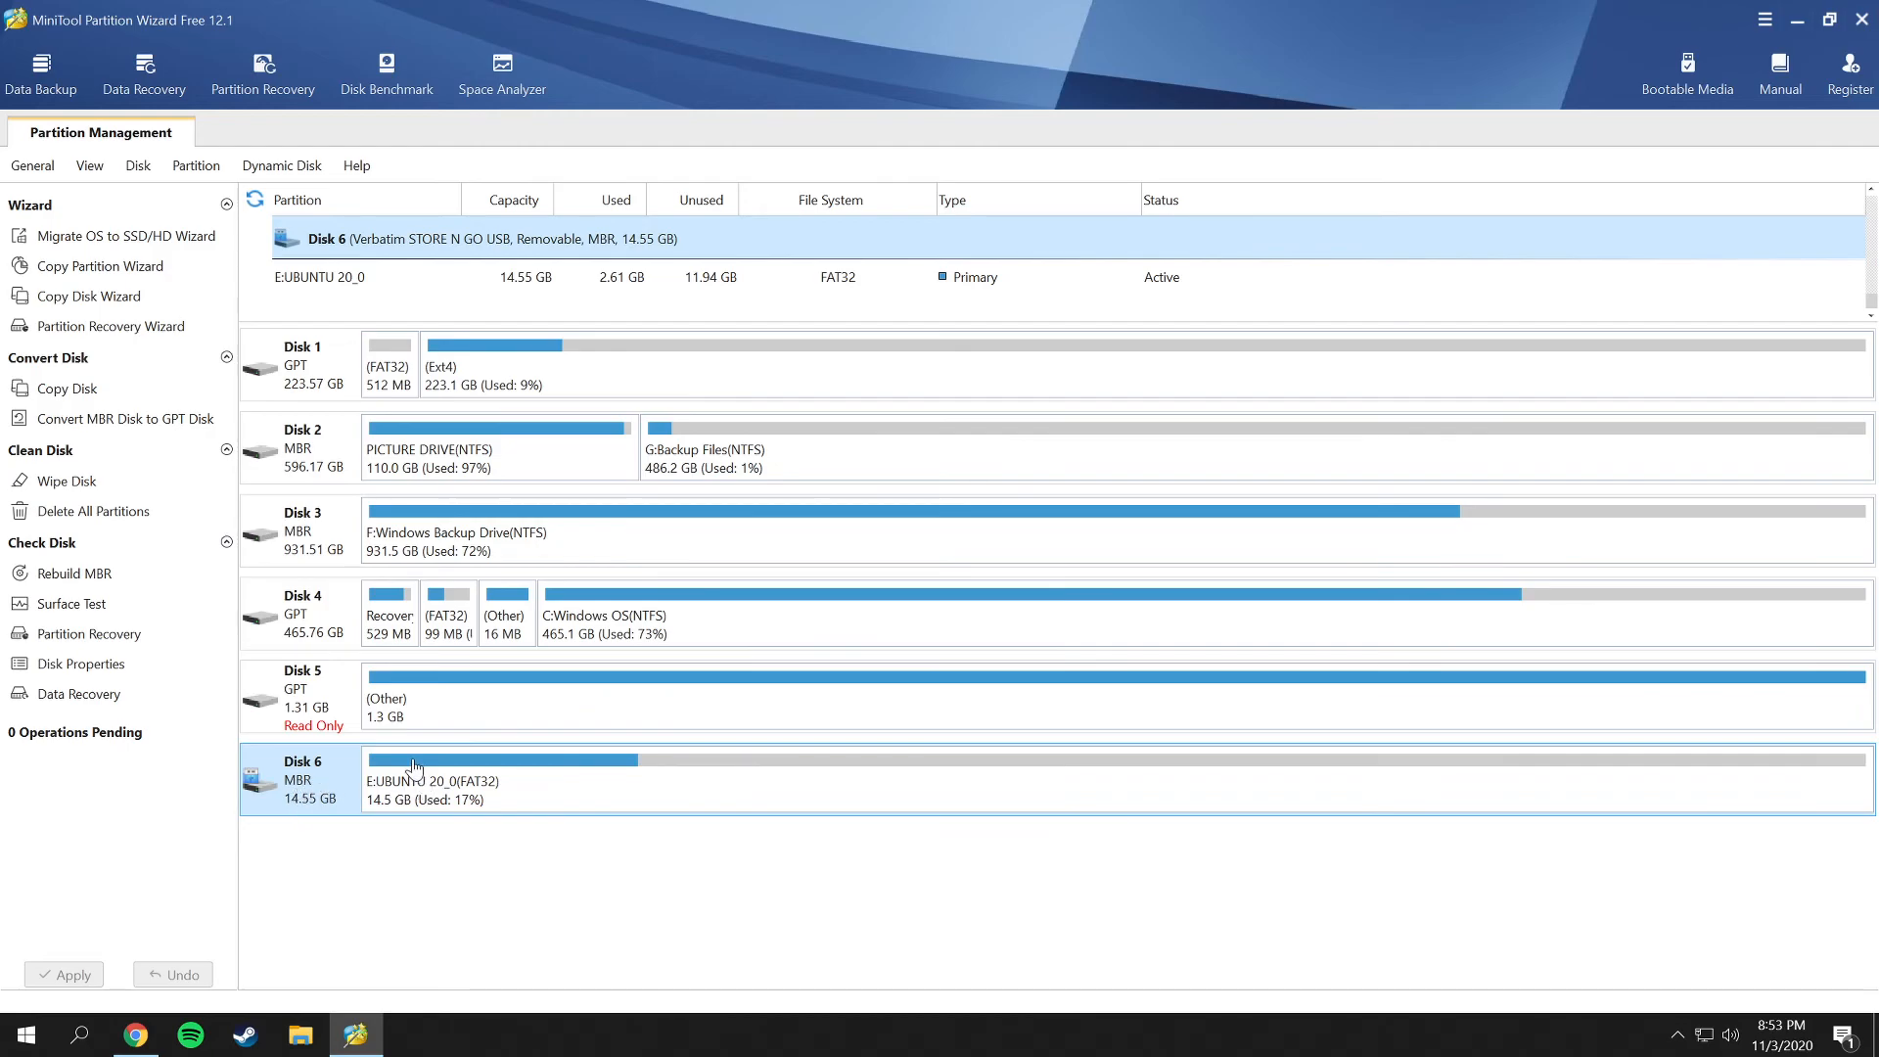
{"action": "mouse_move", "coordinate": [695, 767]}
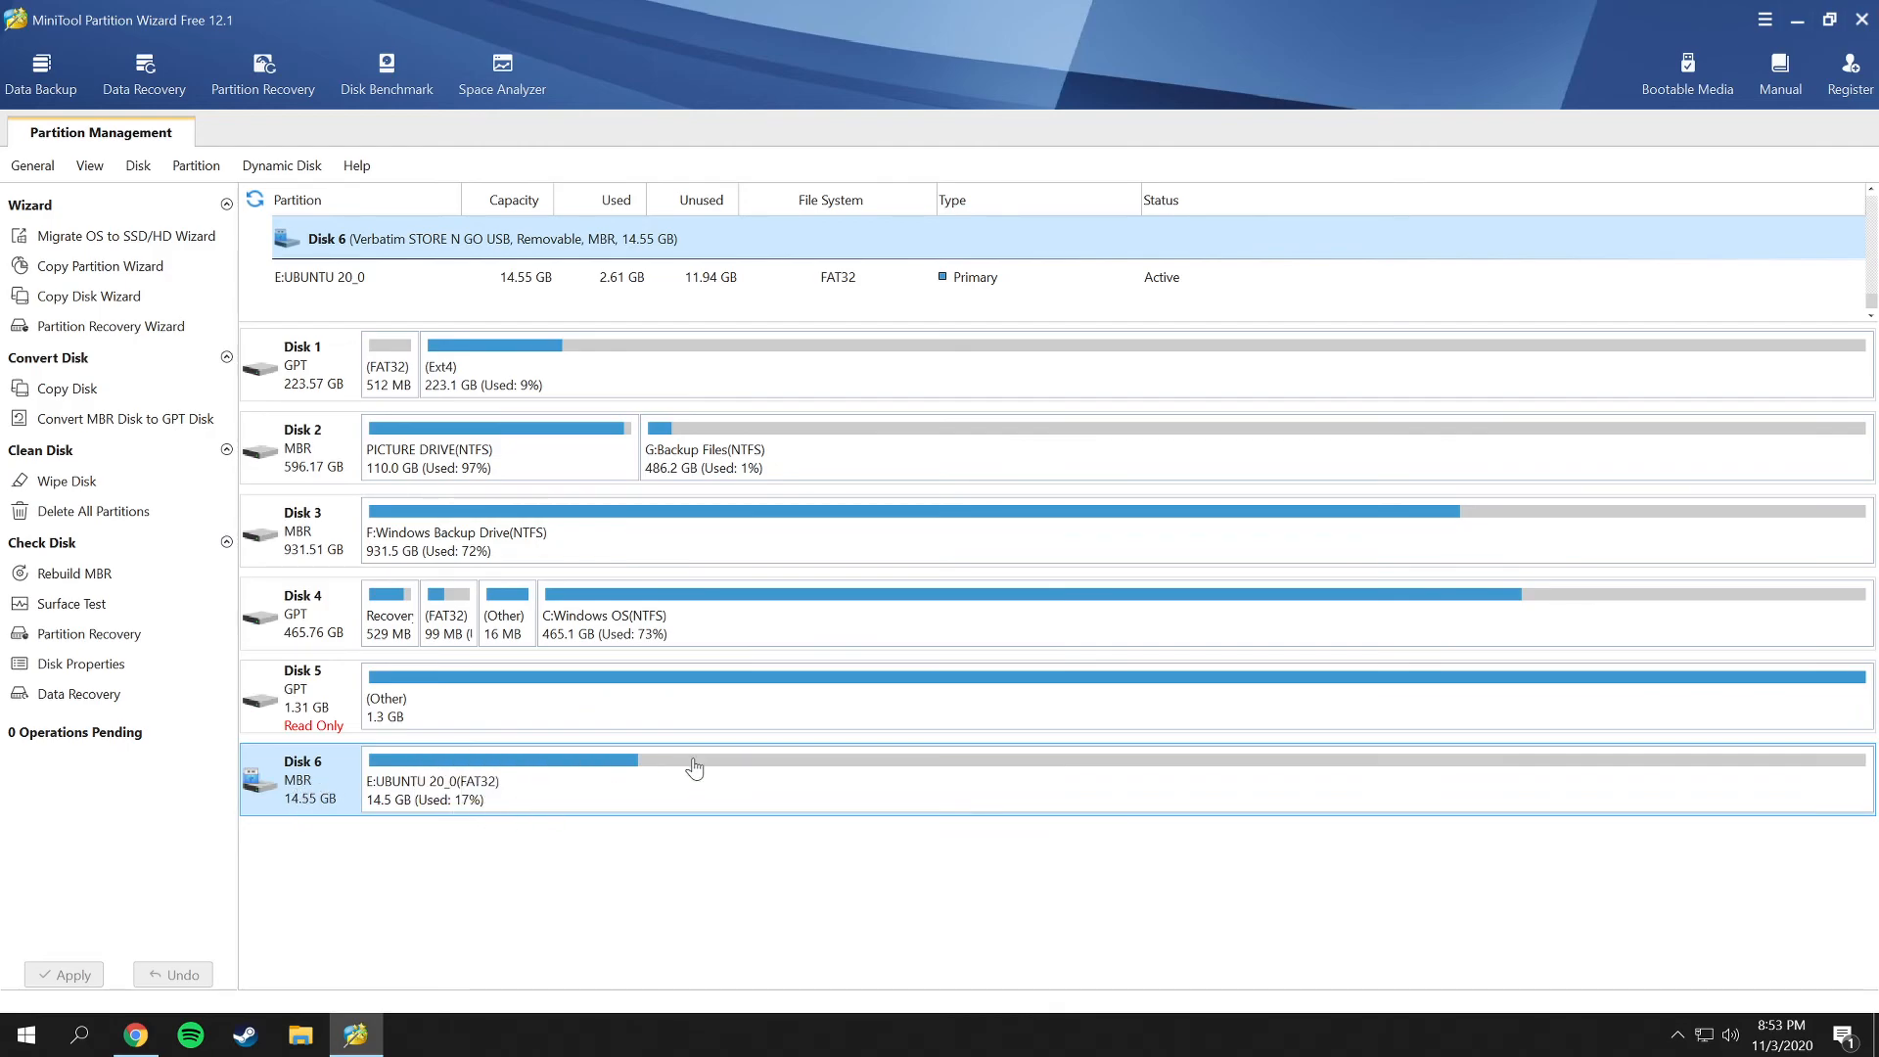
{"action": "mouse_move", "coordinate": [390, 604]}
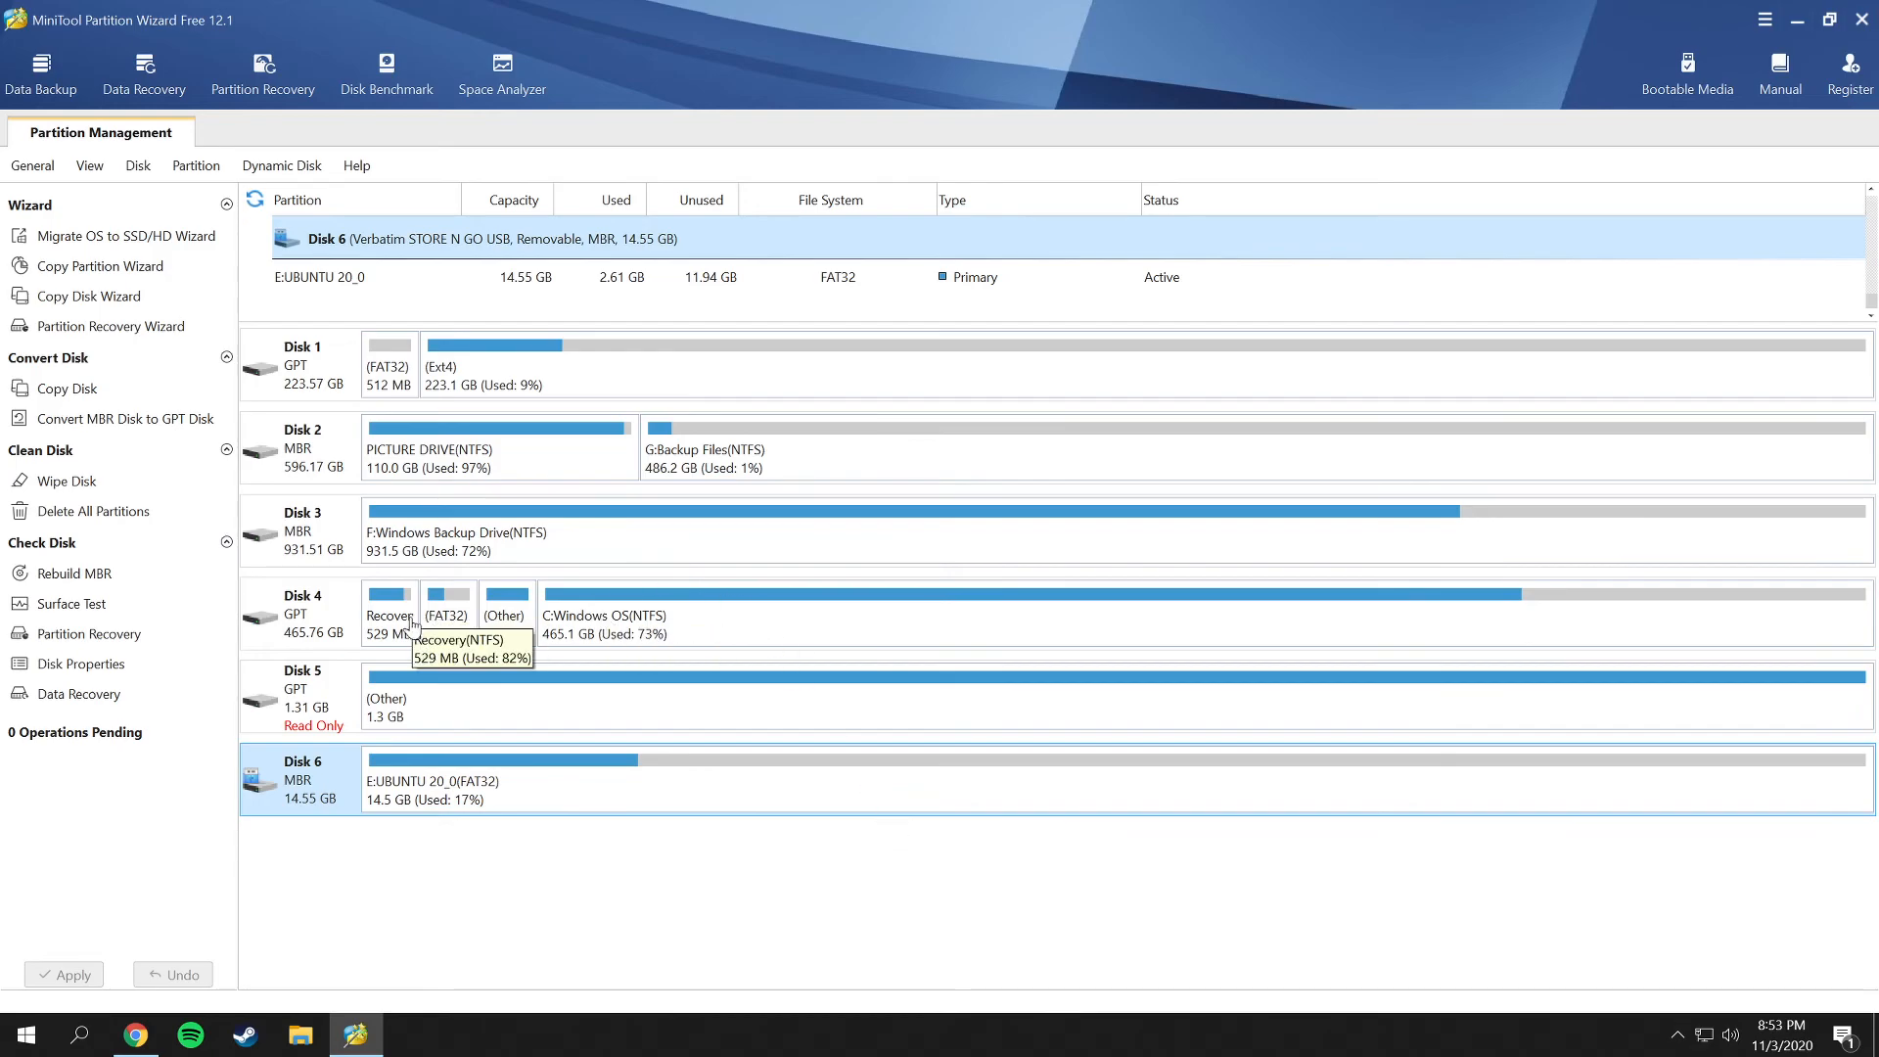
{"action": "mouse_move", "coordinate": [441, 799]}
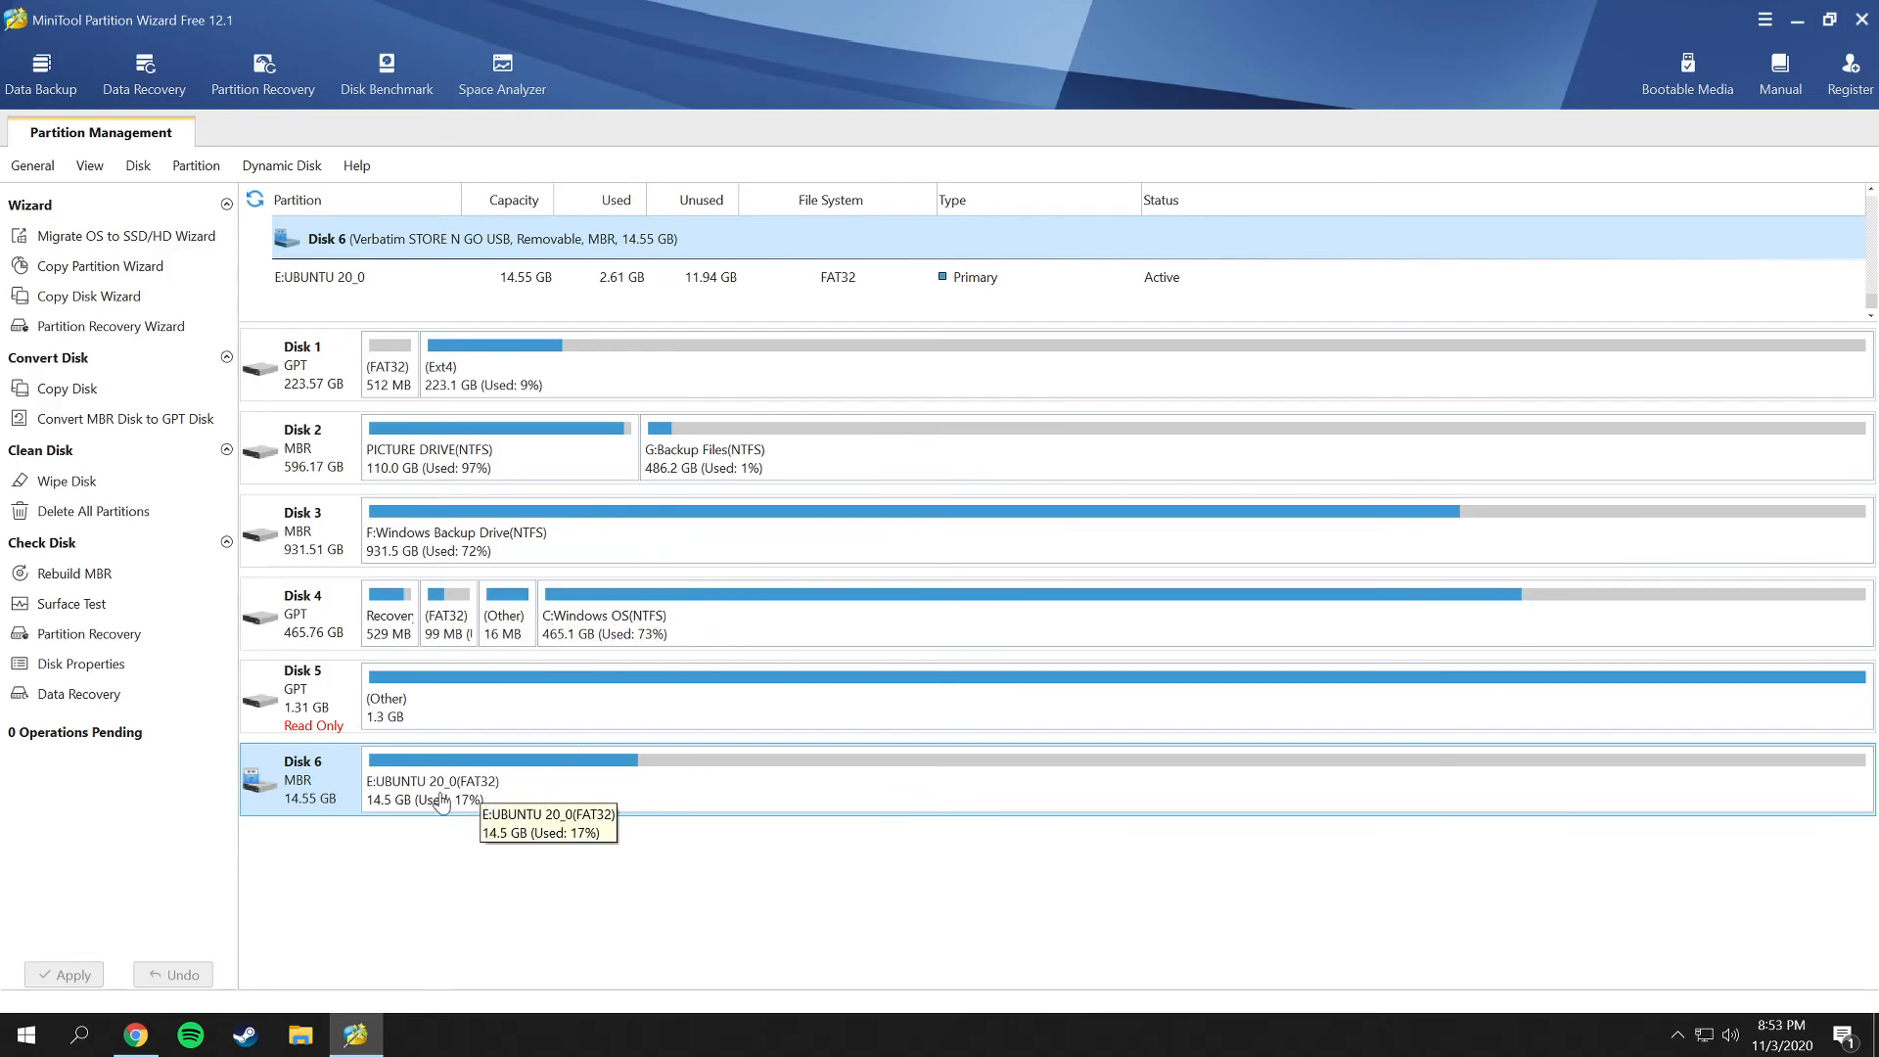
{"action": "mouse_move", "coordinate": [305, 789]}
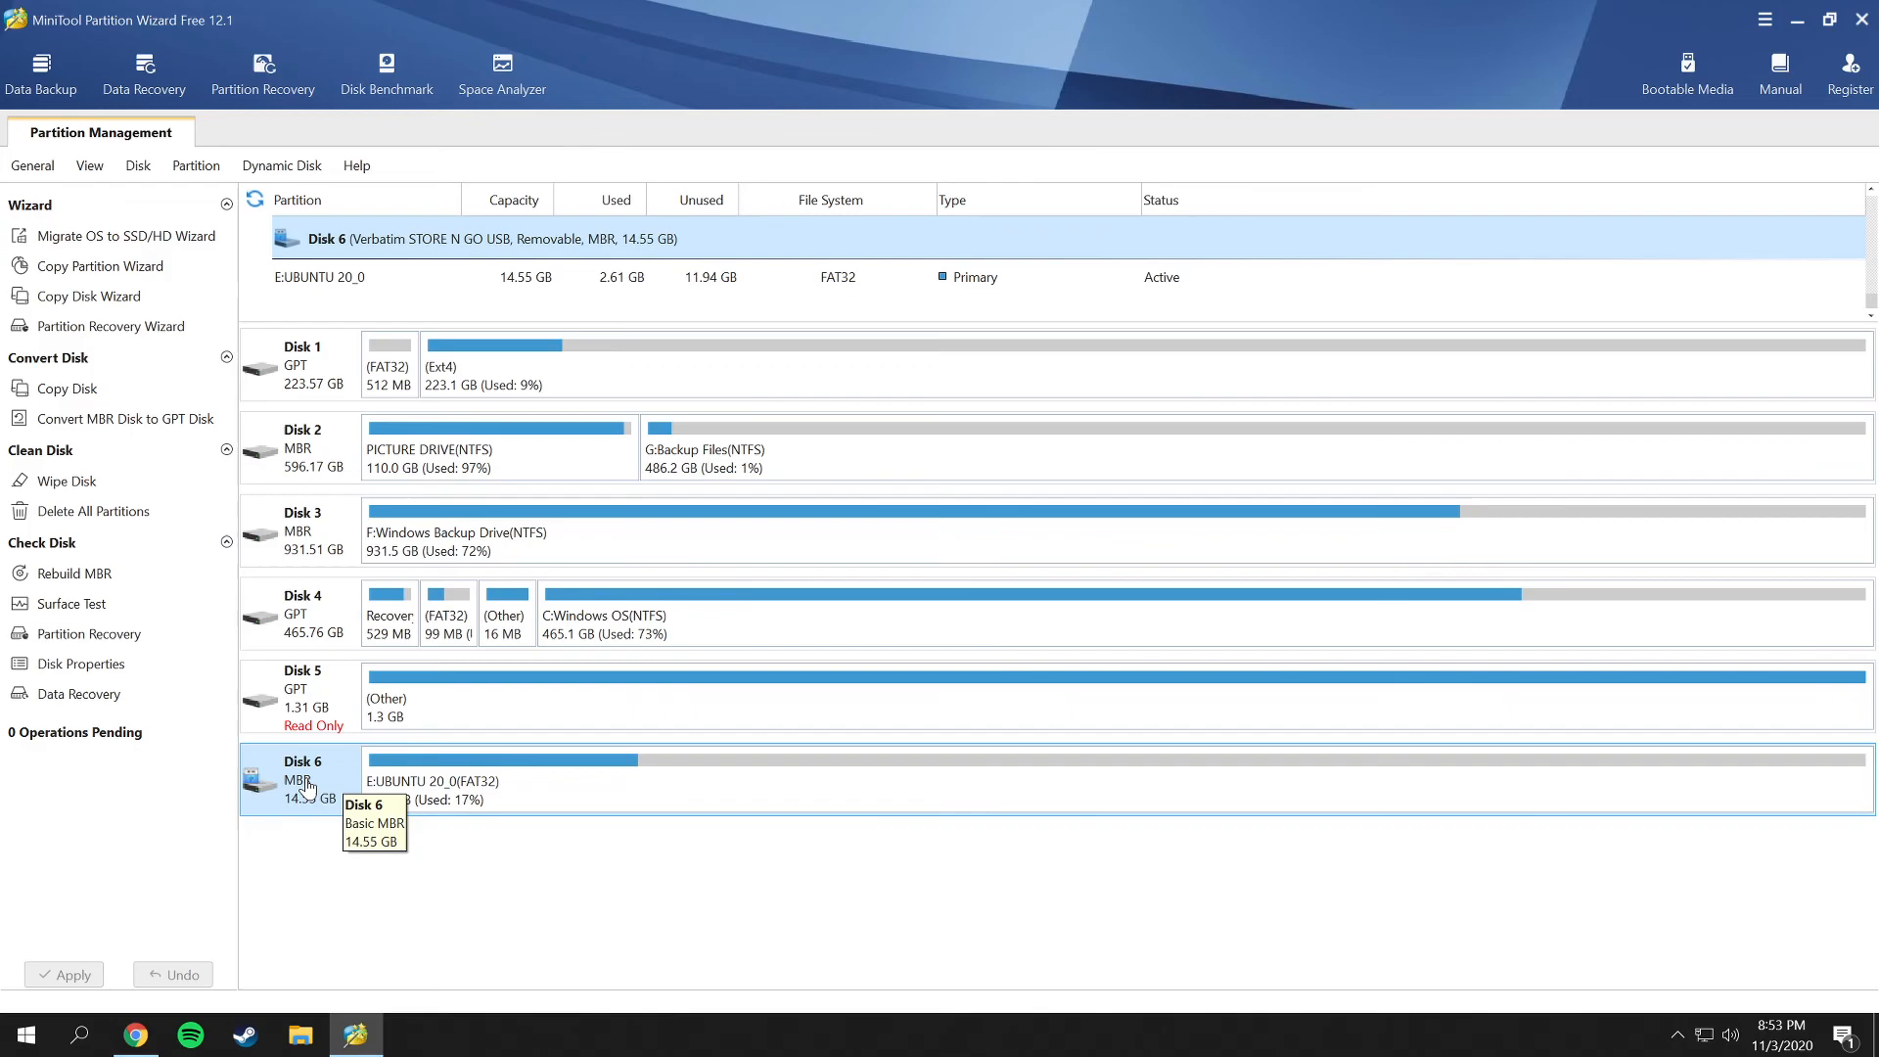
Reopen Disk 6's action list, ready for Delete All Partitions, and reselect Disk 6.
{"action": "right_click", "coordinate": [302, 779]}
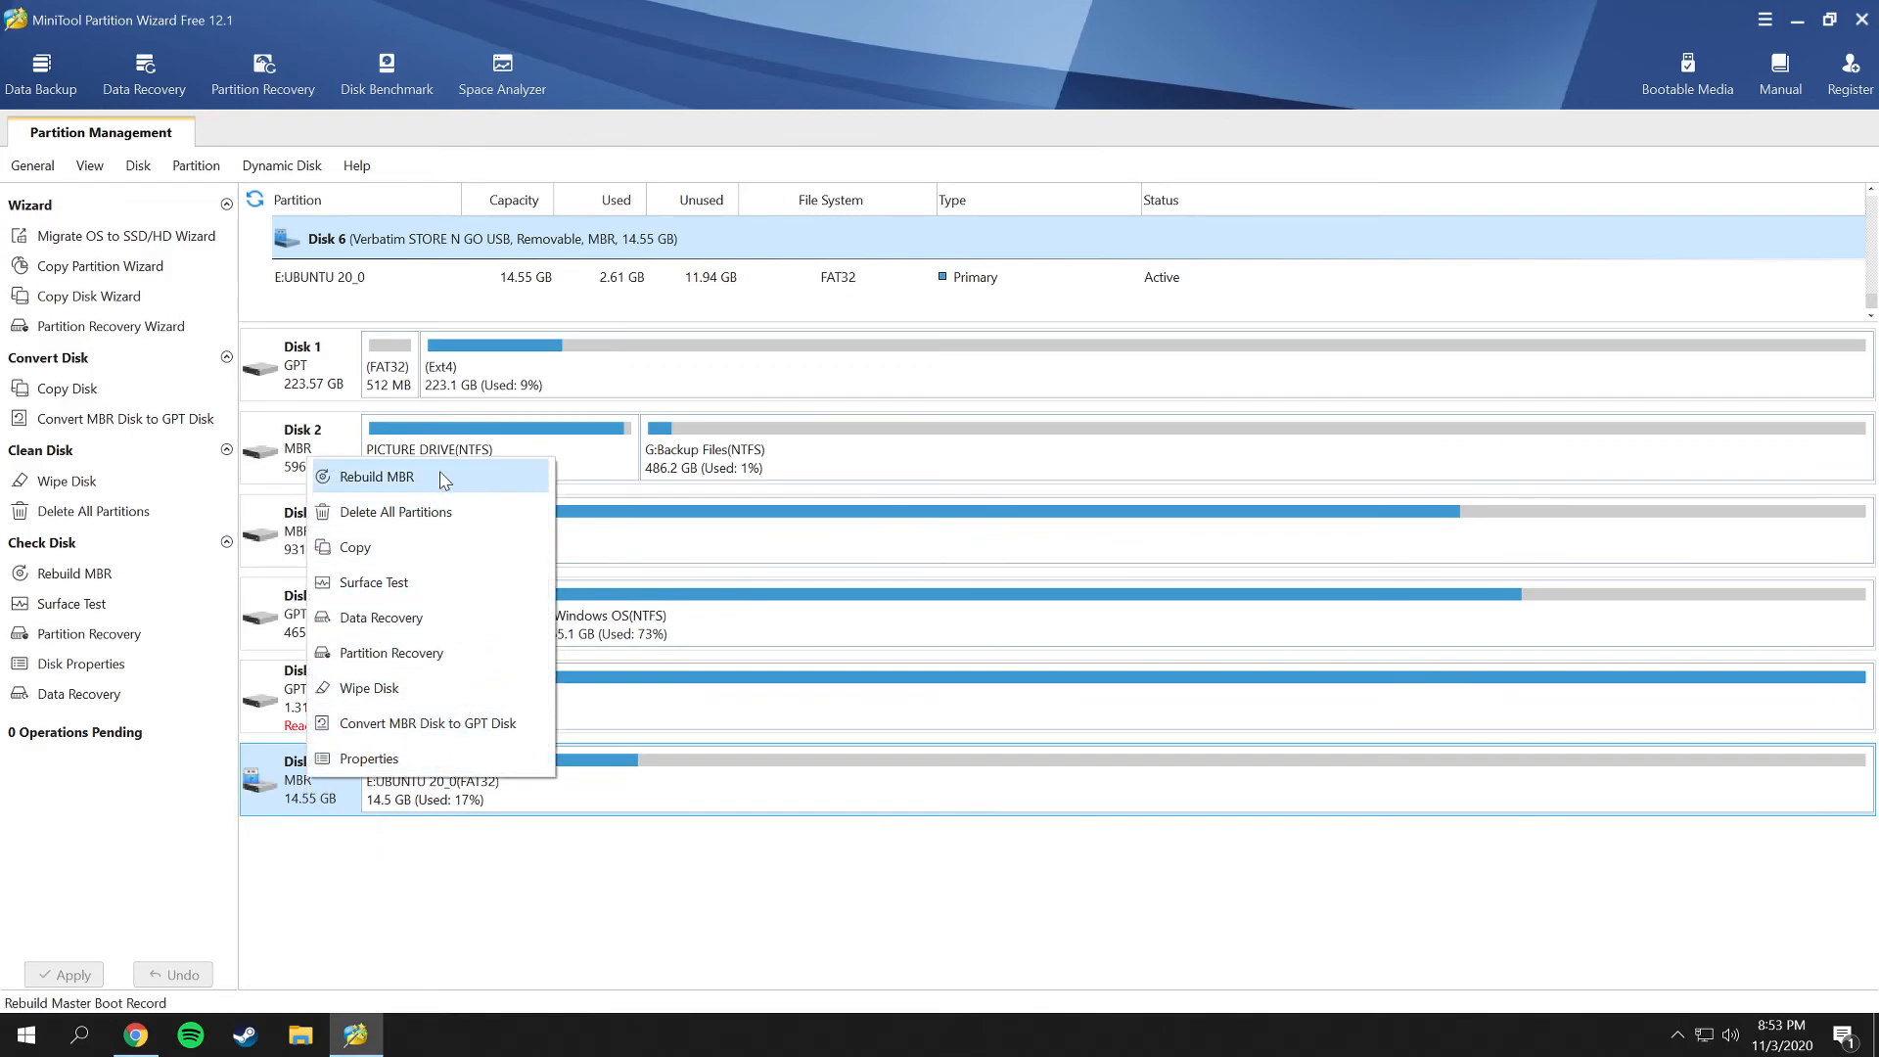
{"action": "mouse_move", "coordinate": [389, 652]}
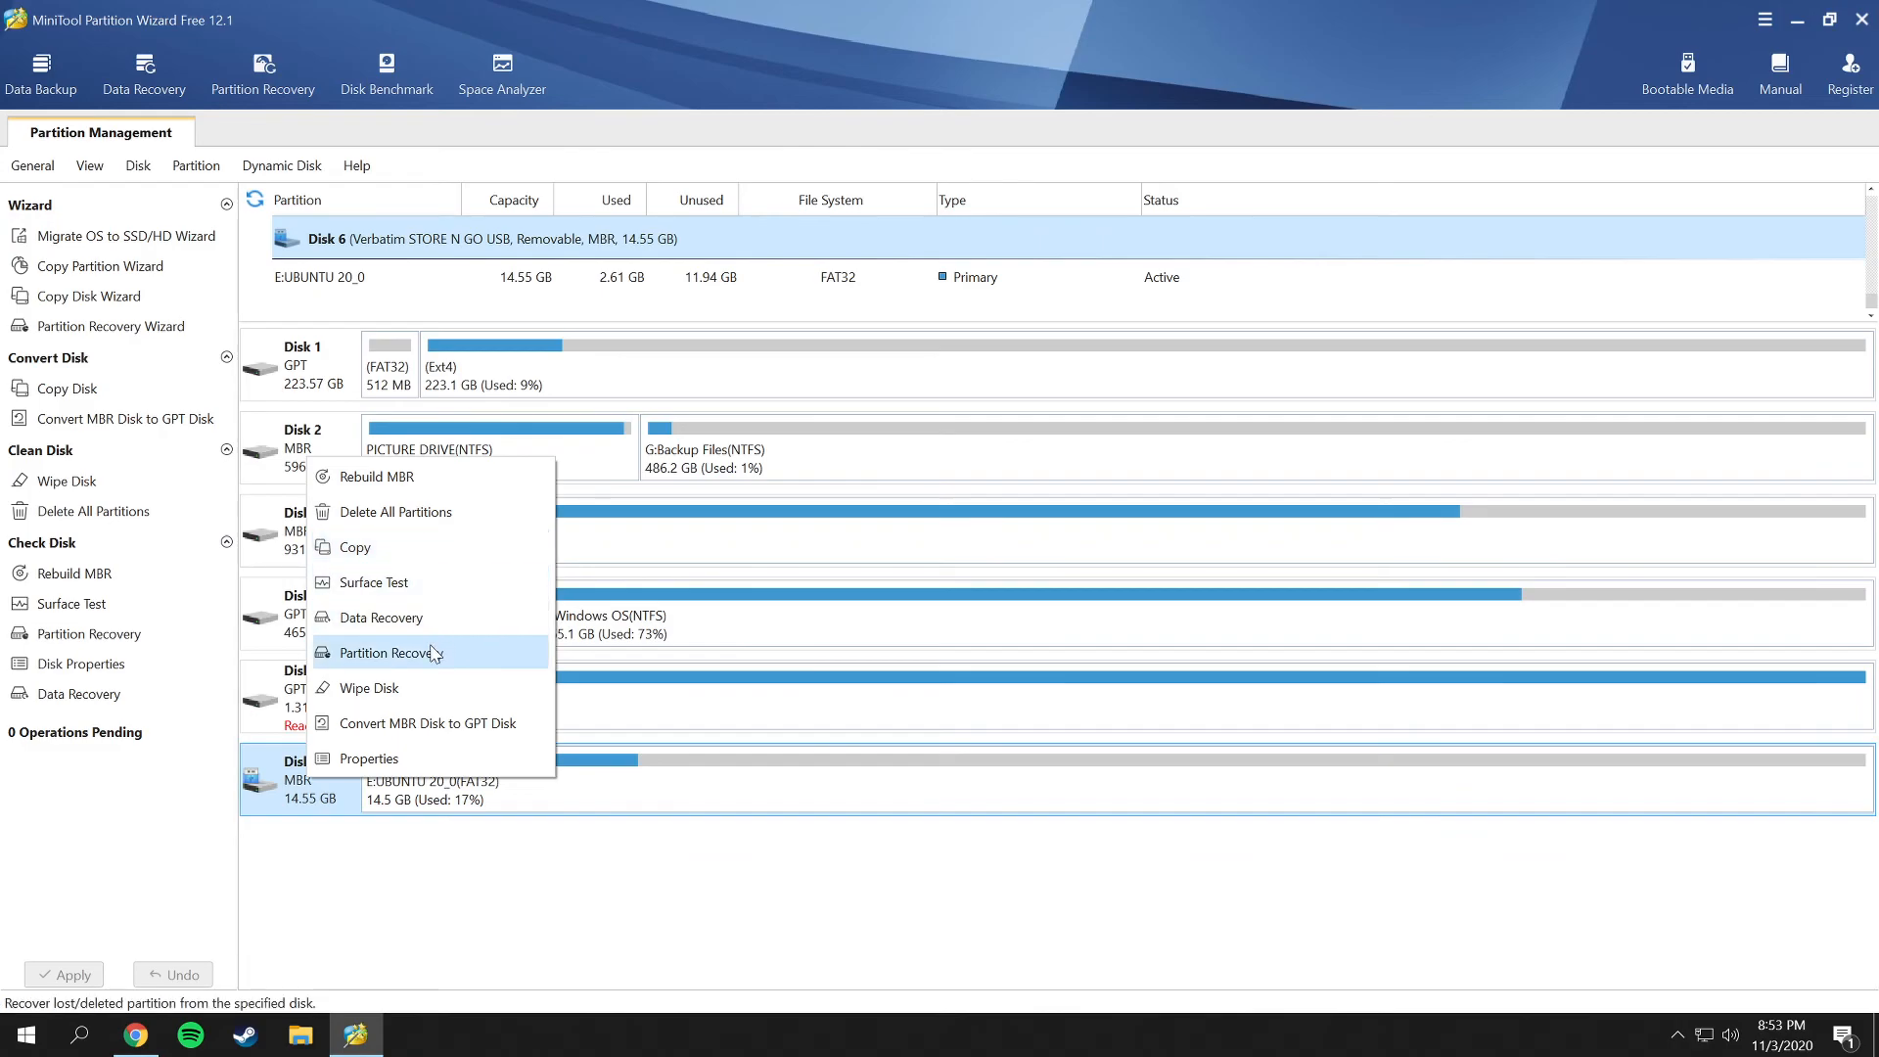
{"action": "mouse_move", "coordinate": [395, 511]}
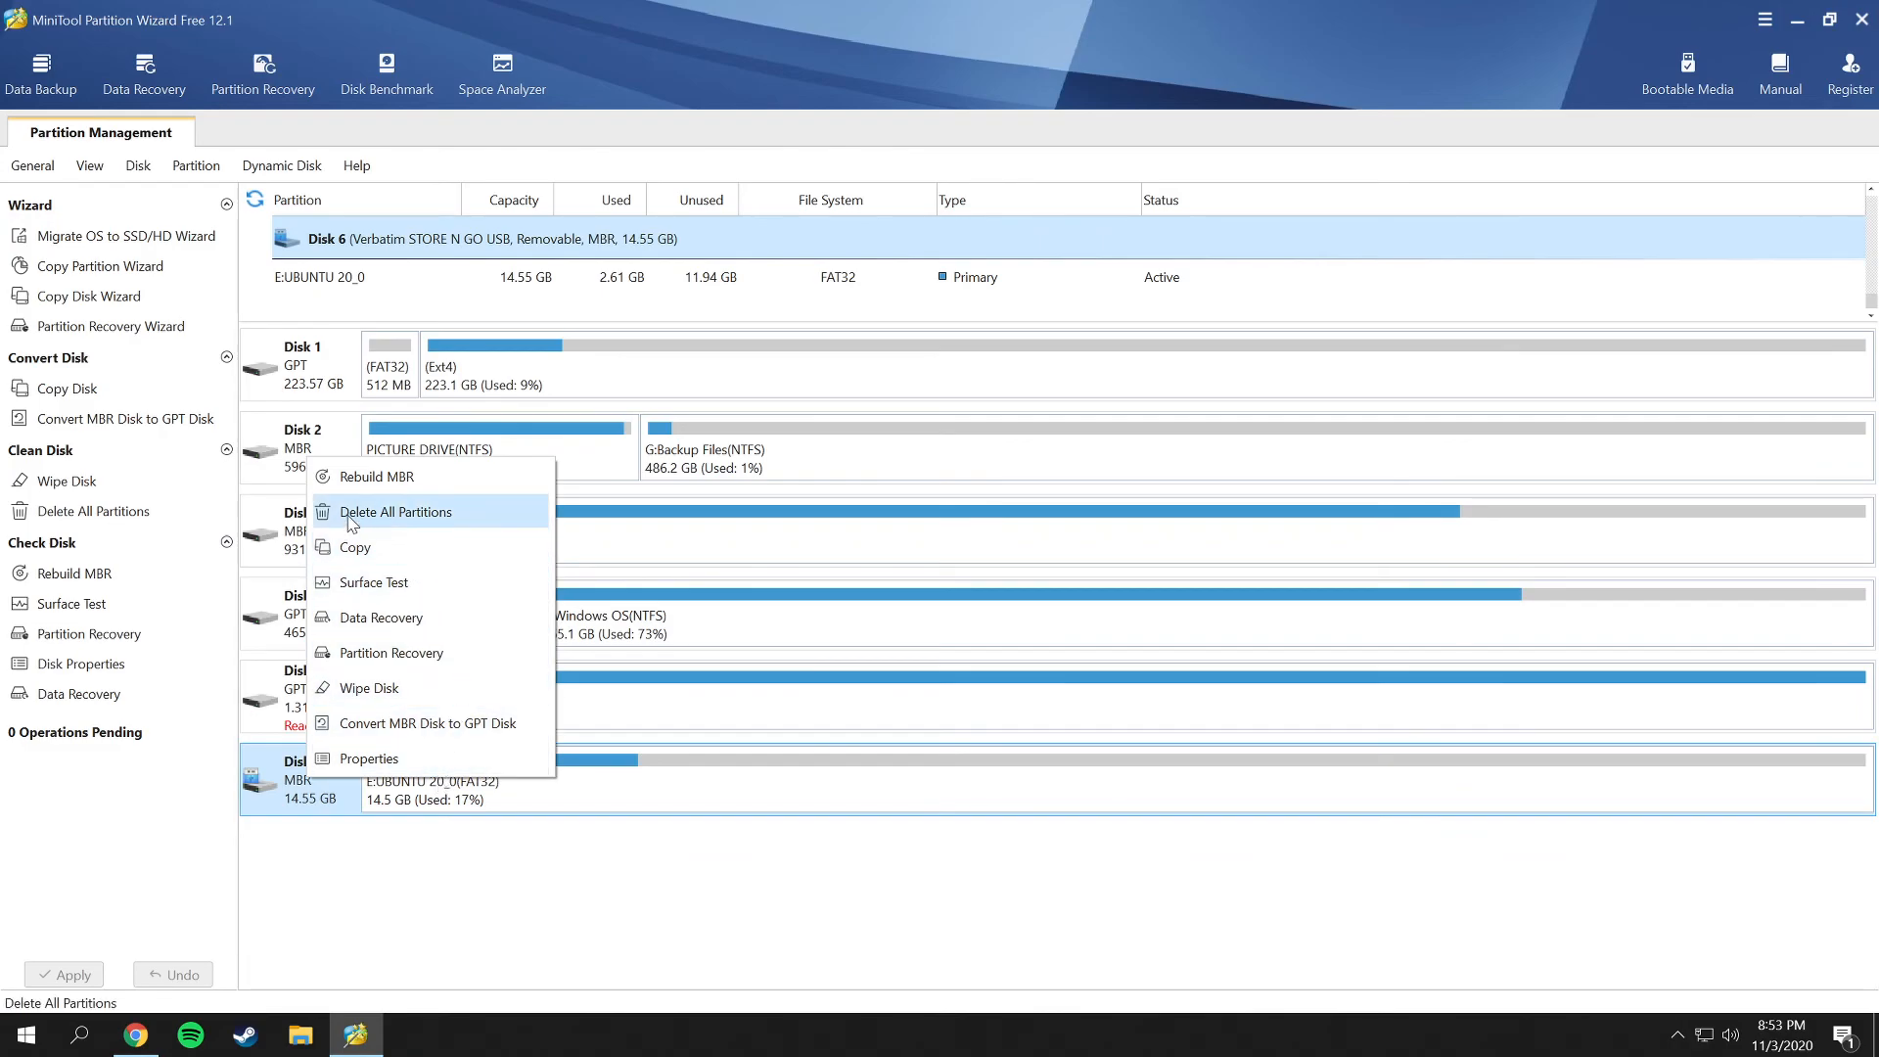
{"action": "mouse_move", "coordinate": [495, 519]}
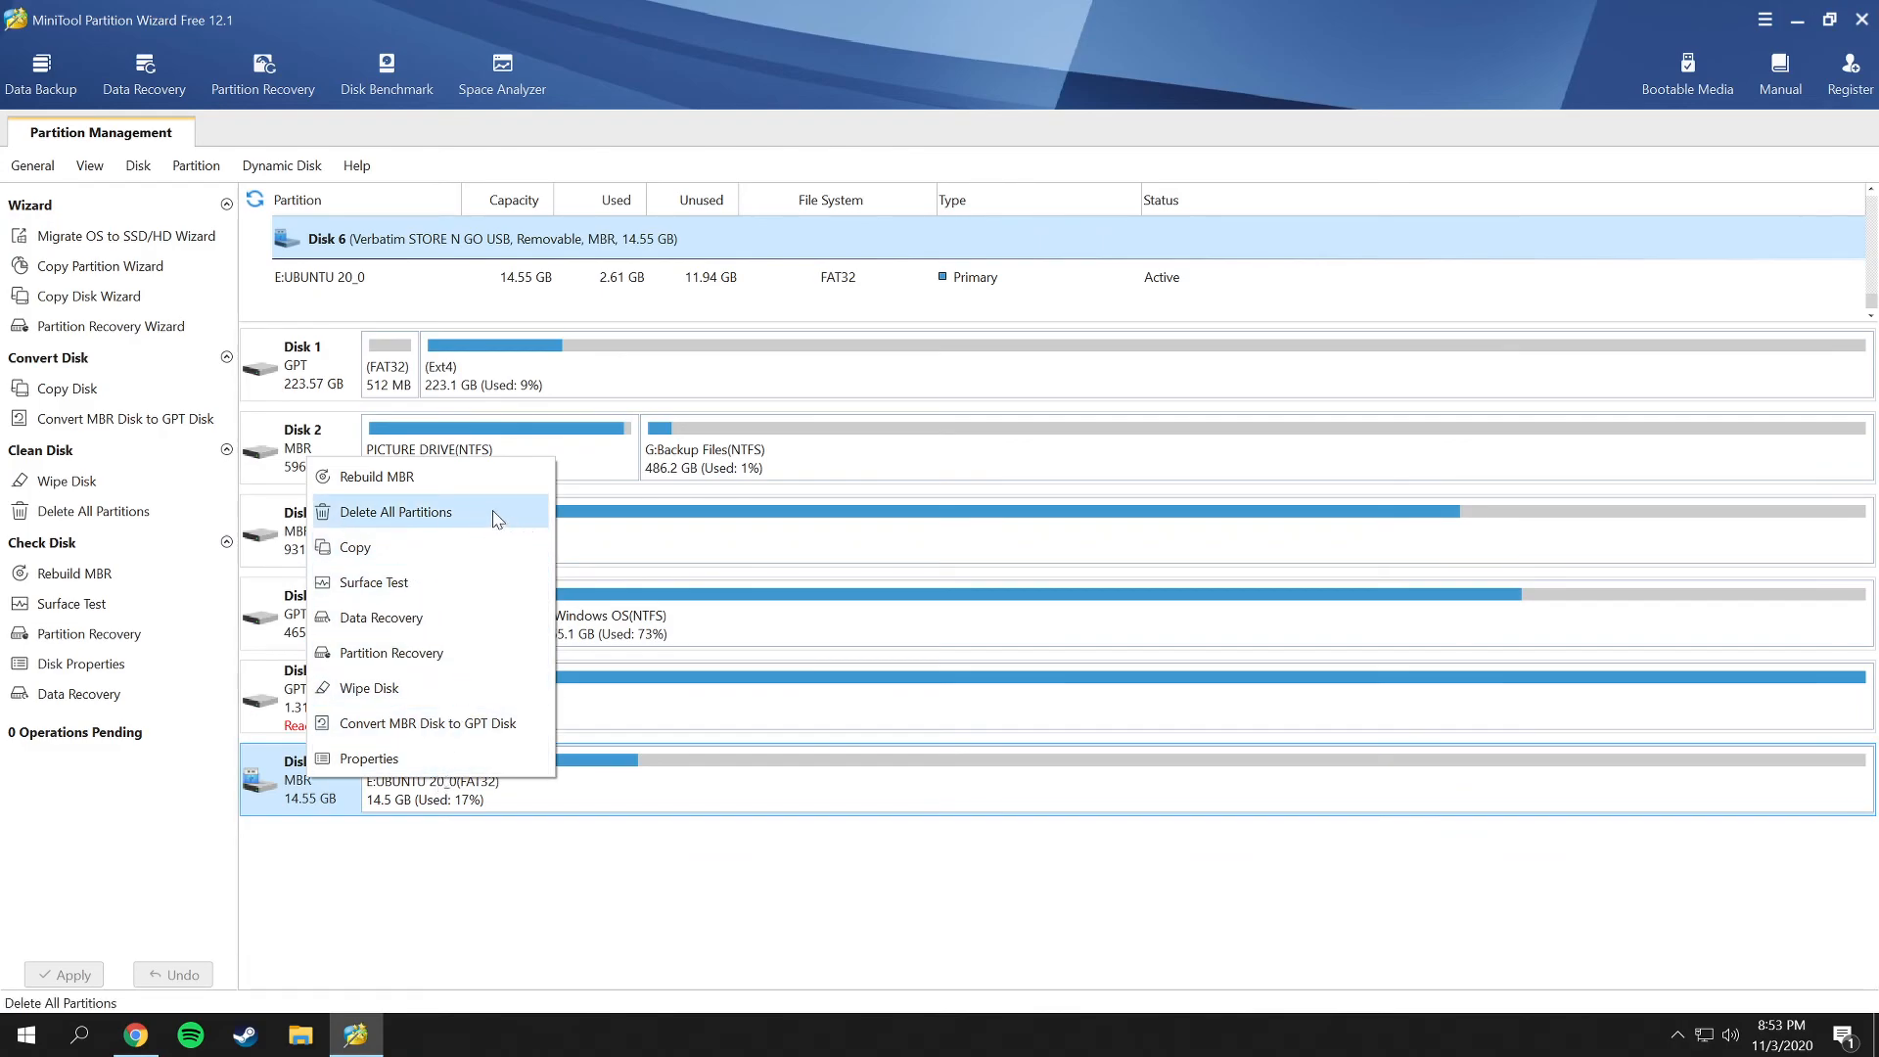
{"action": "mouse_move", "coordinate": [370, 687]}
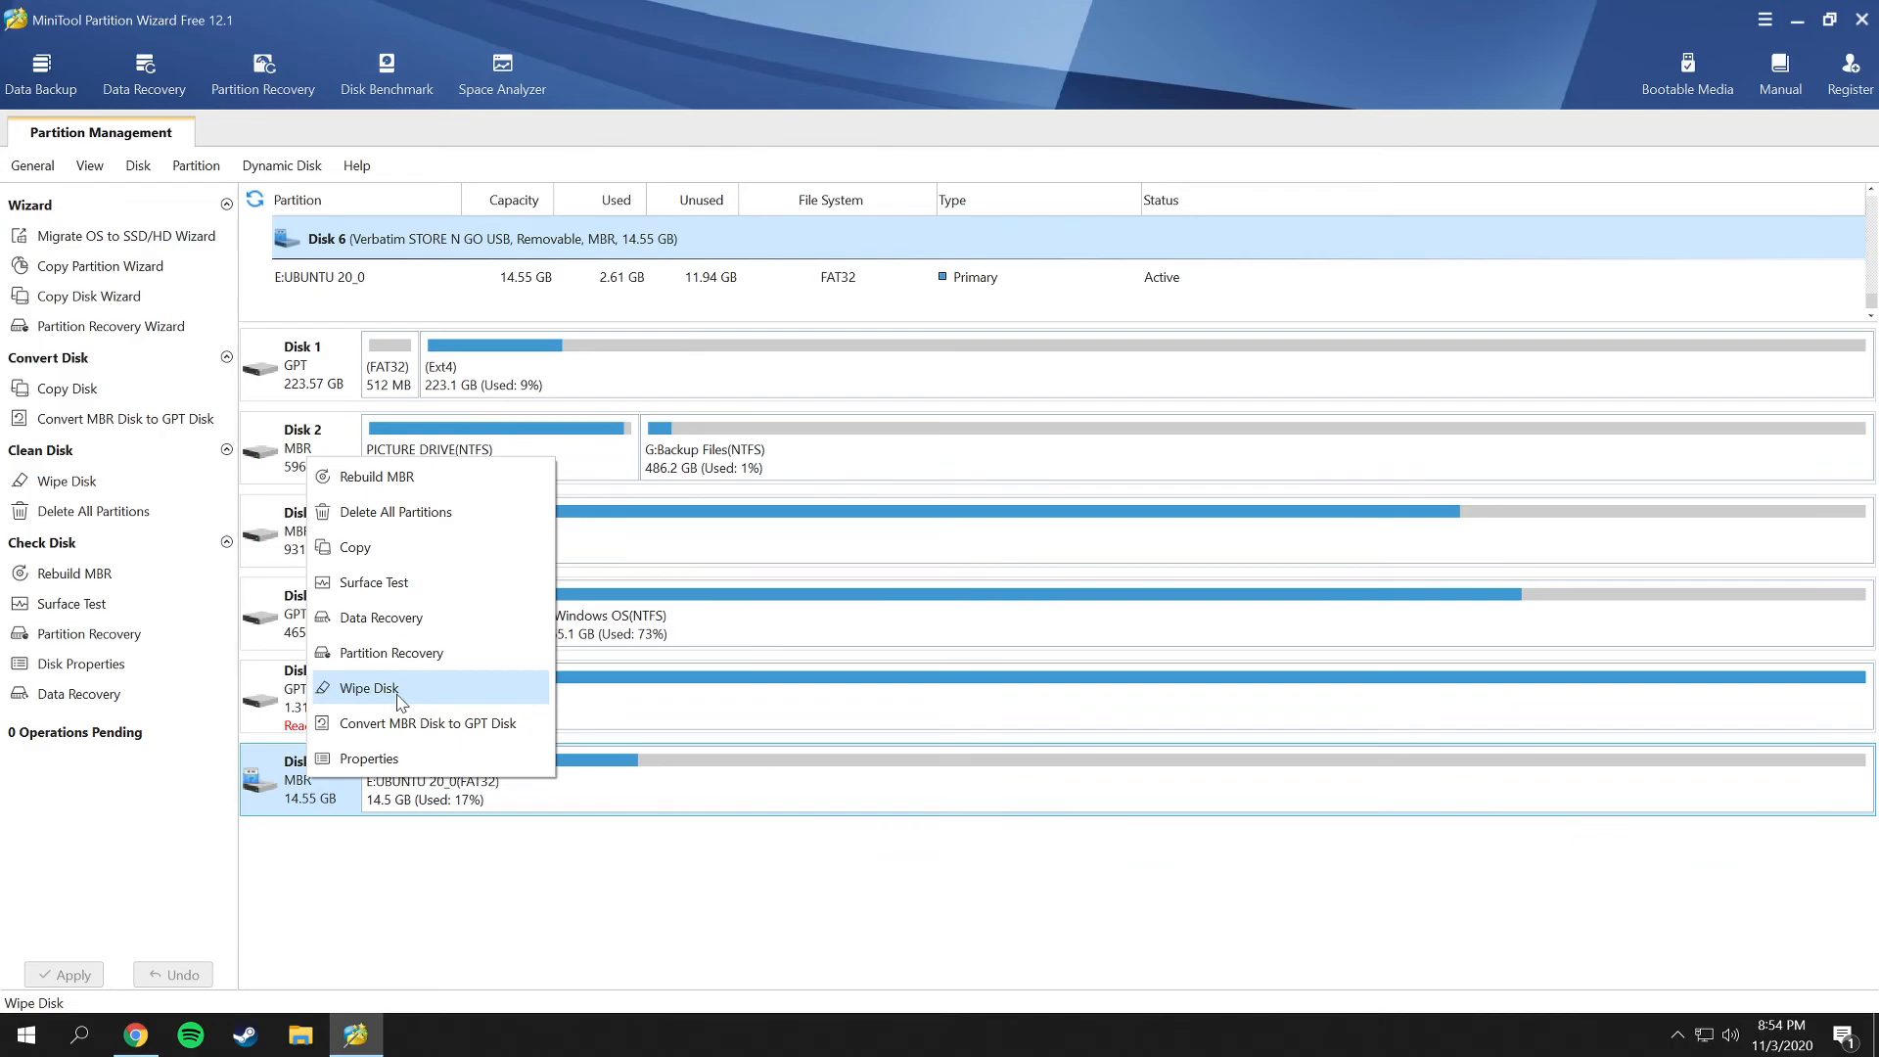
{"action": "mouse_move", "coordinate": [413, 704]}
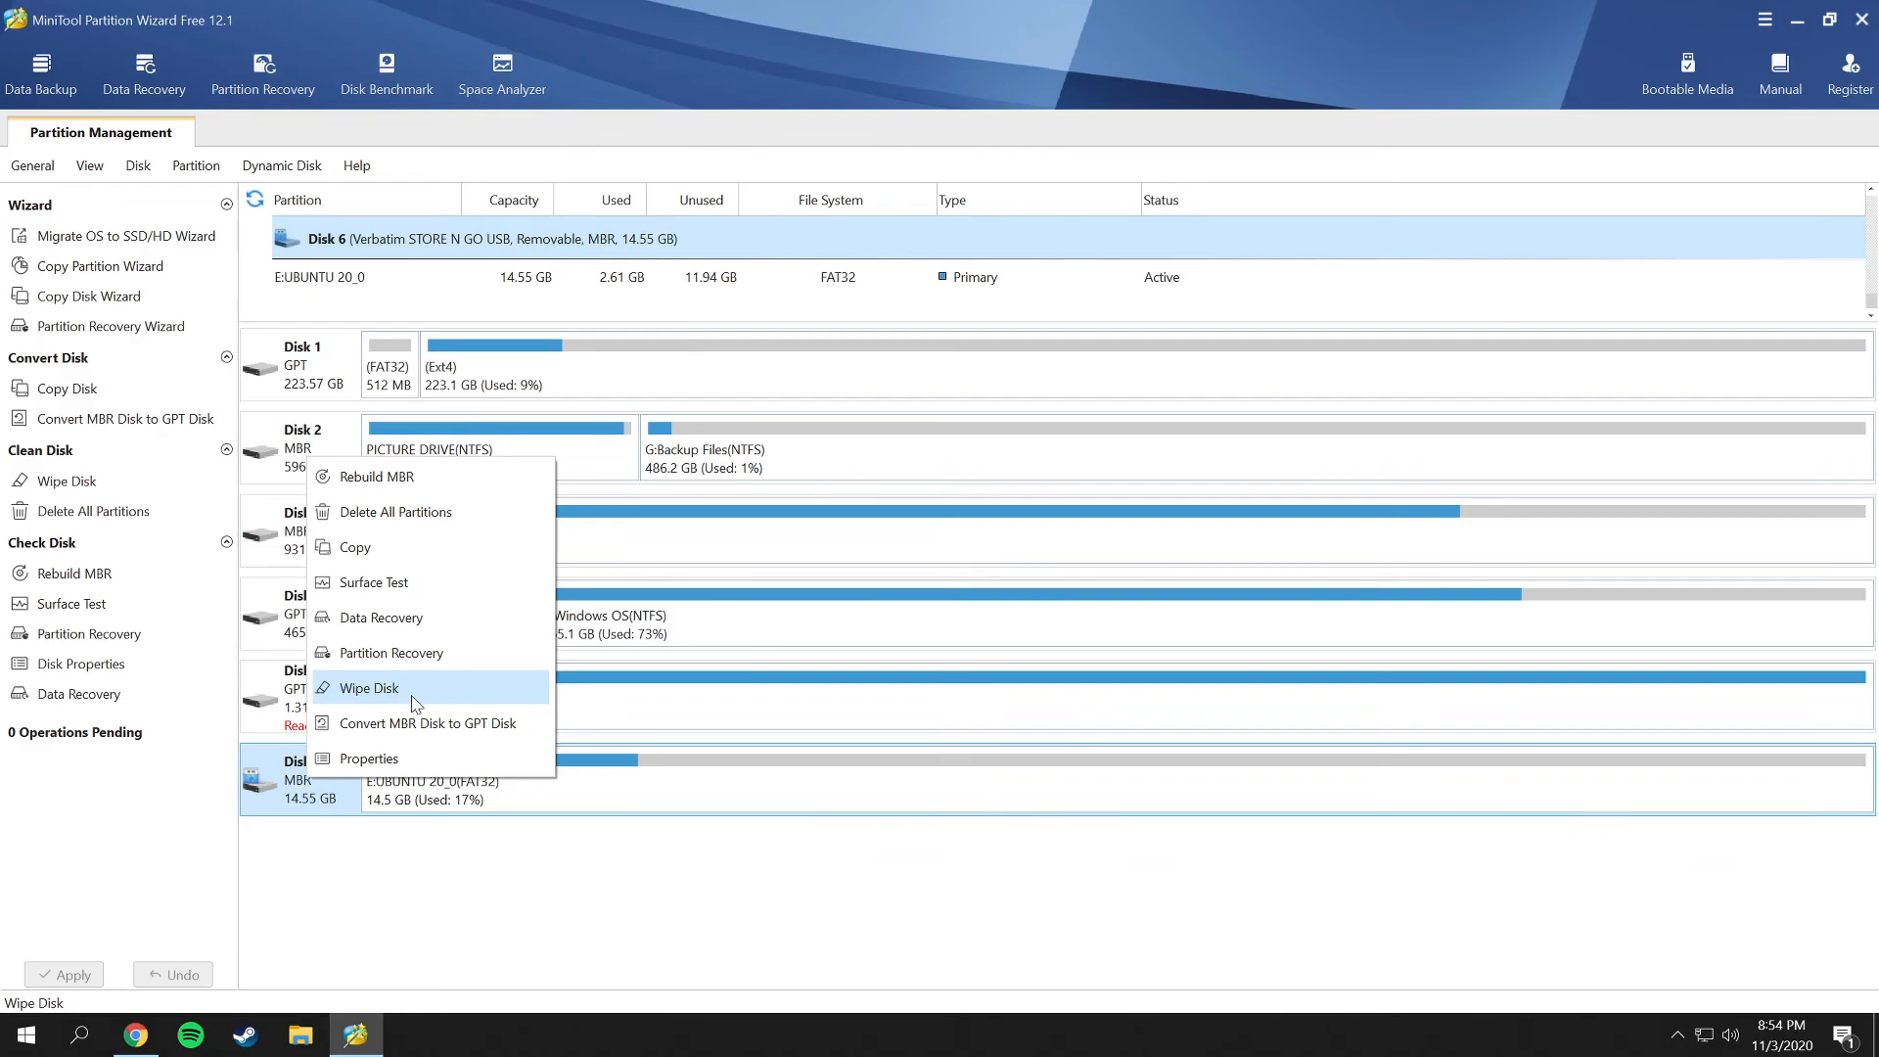
{"action": "mouse_move", "coordinate": [394, 511]}
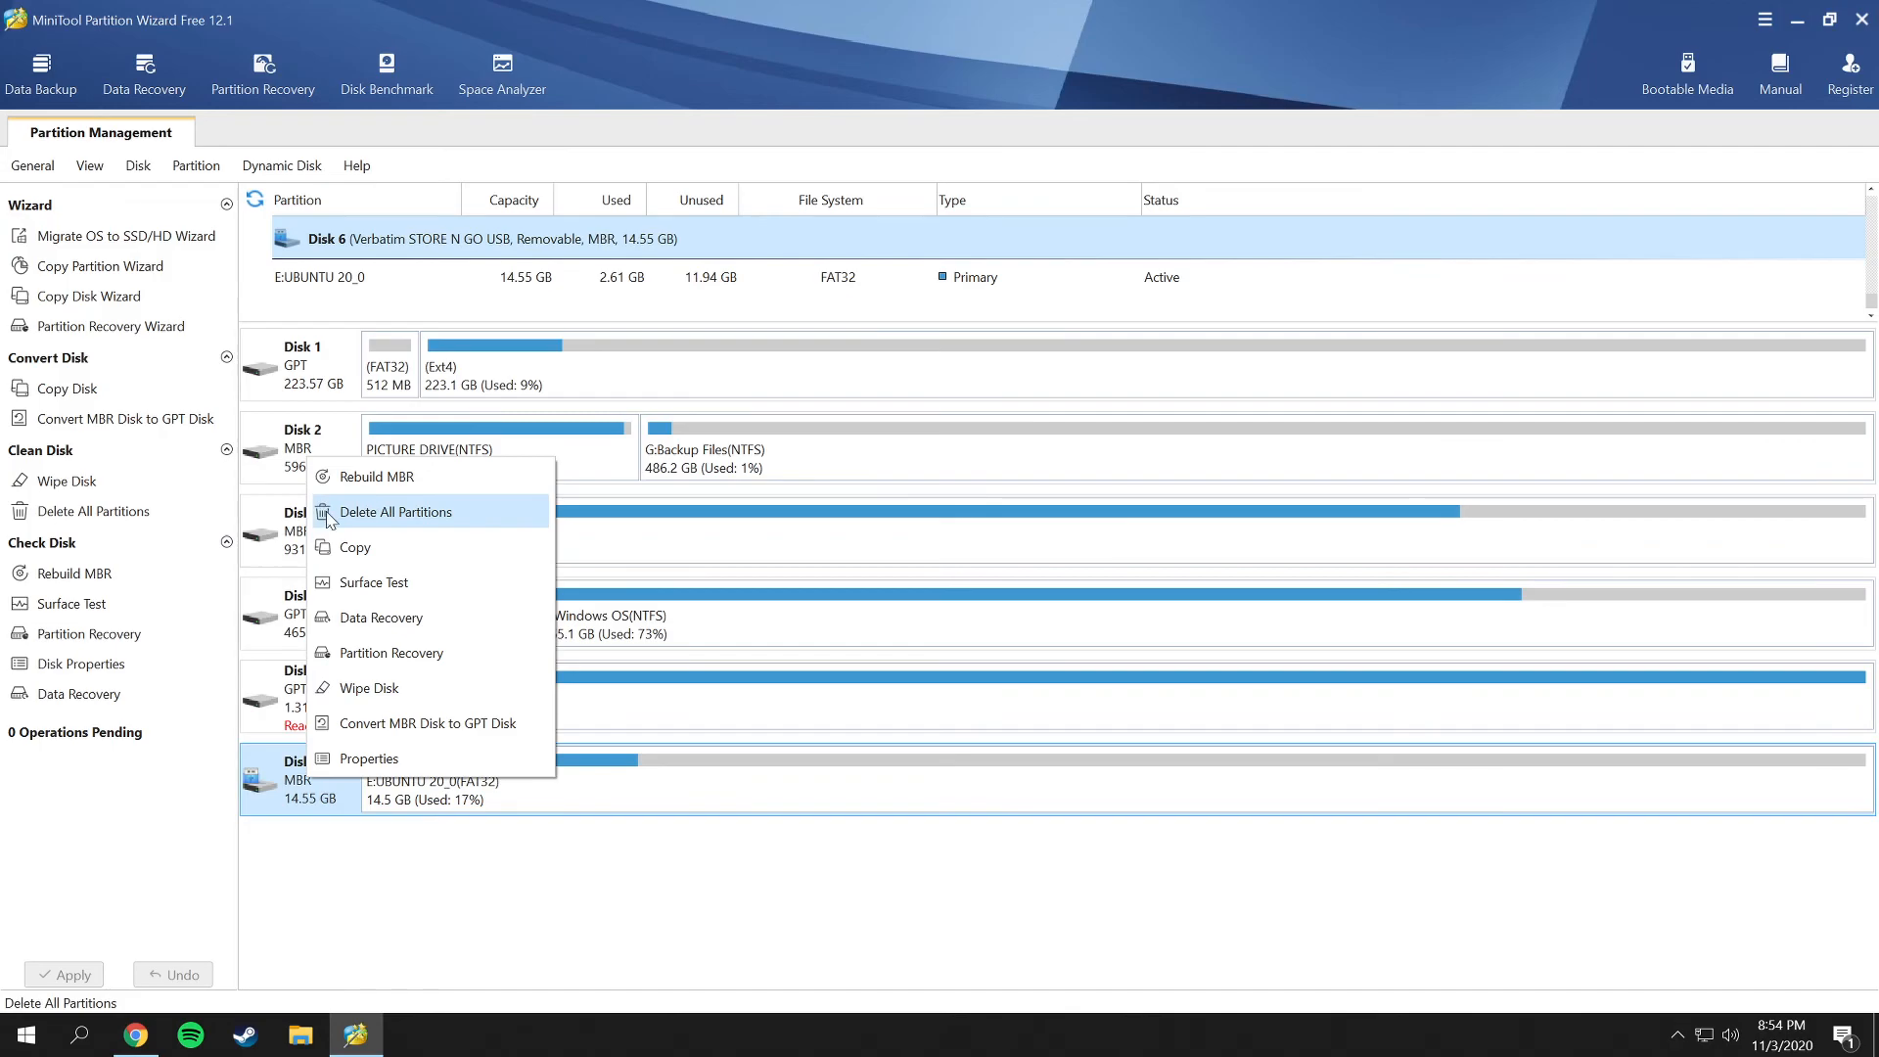
{"action": "mouse_move", "coordinate": [493, 523]}
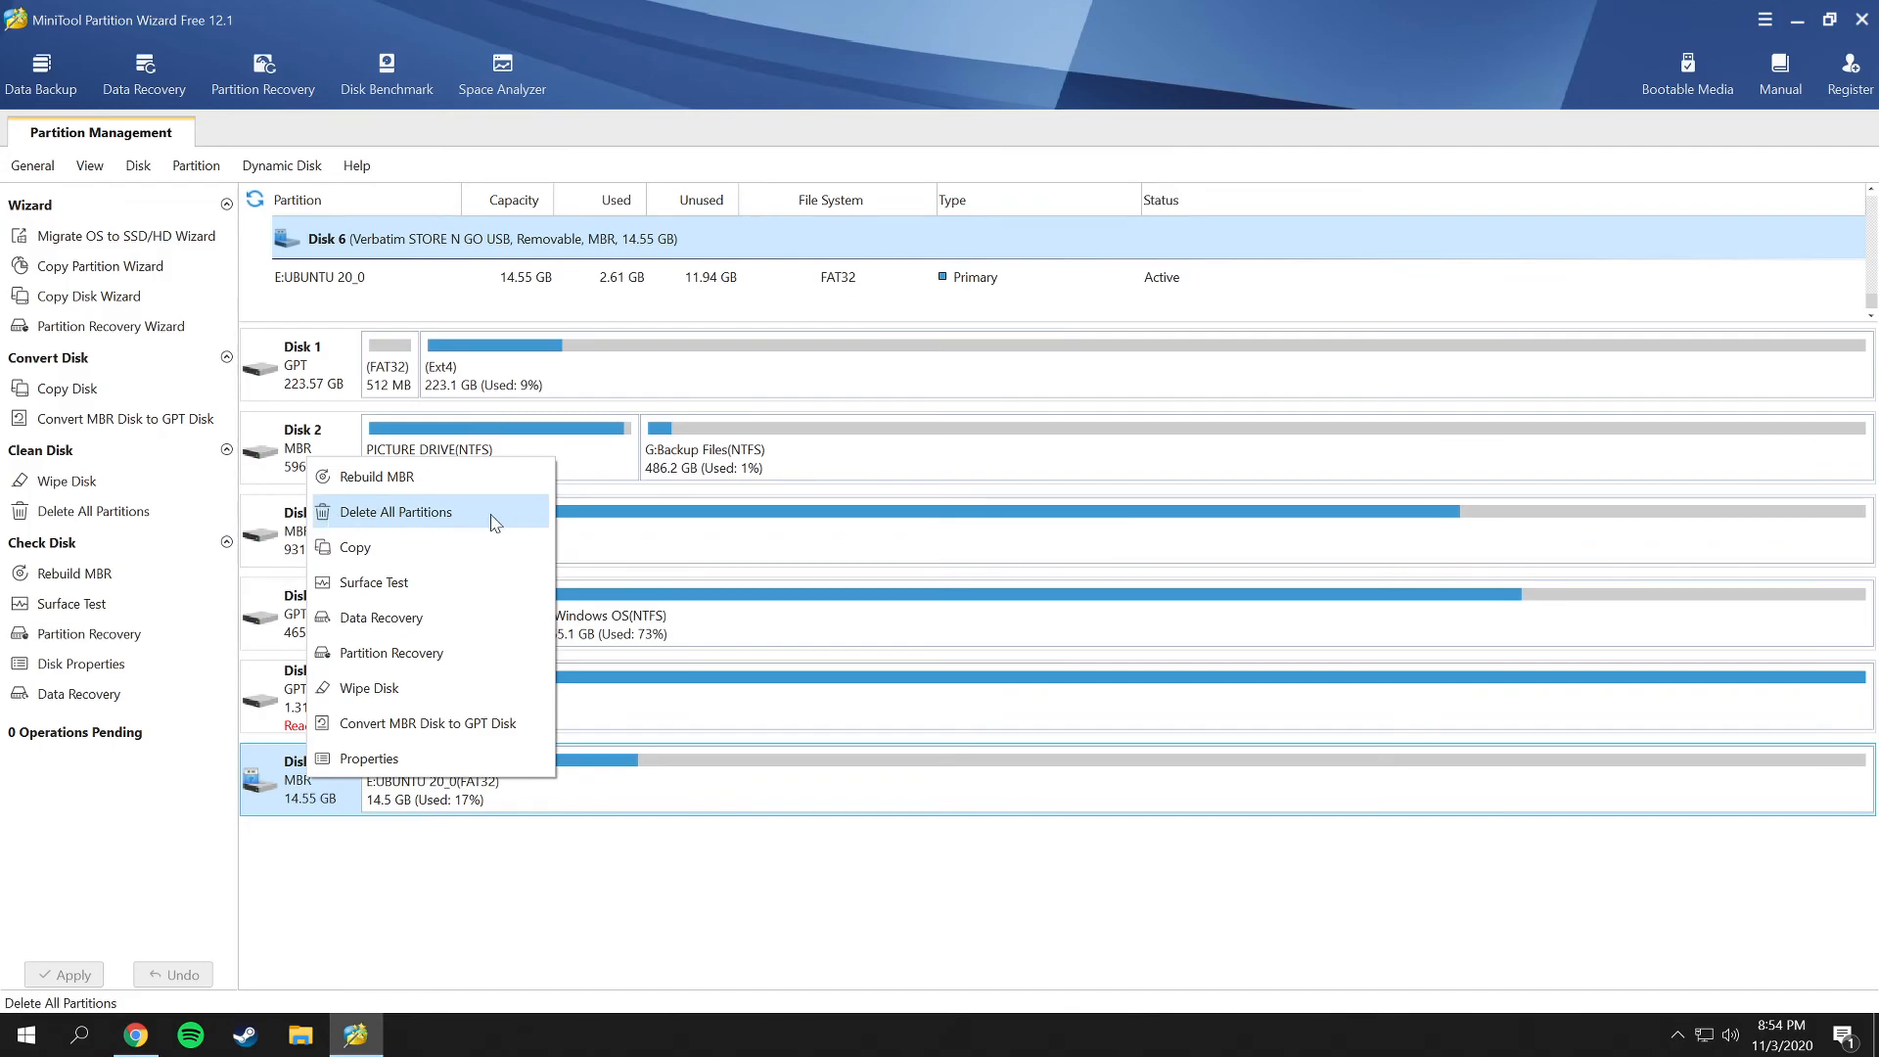
{"action": "mouse_move", "coordinate": [413, 583]}
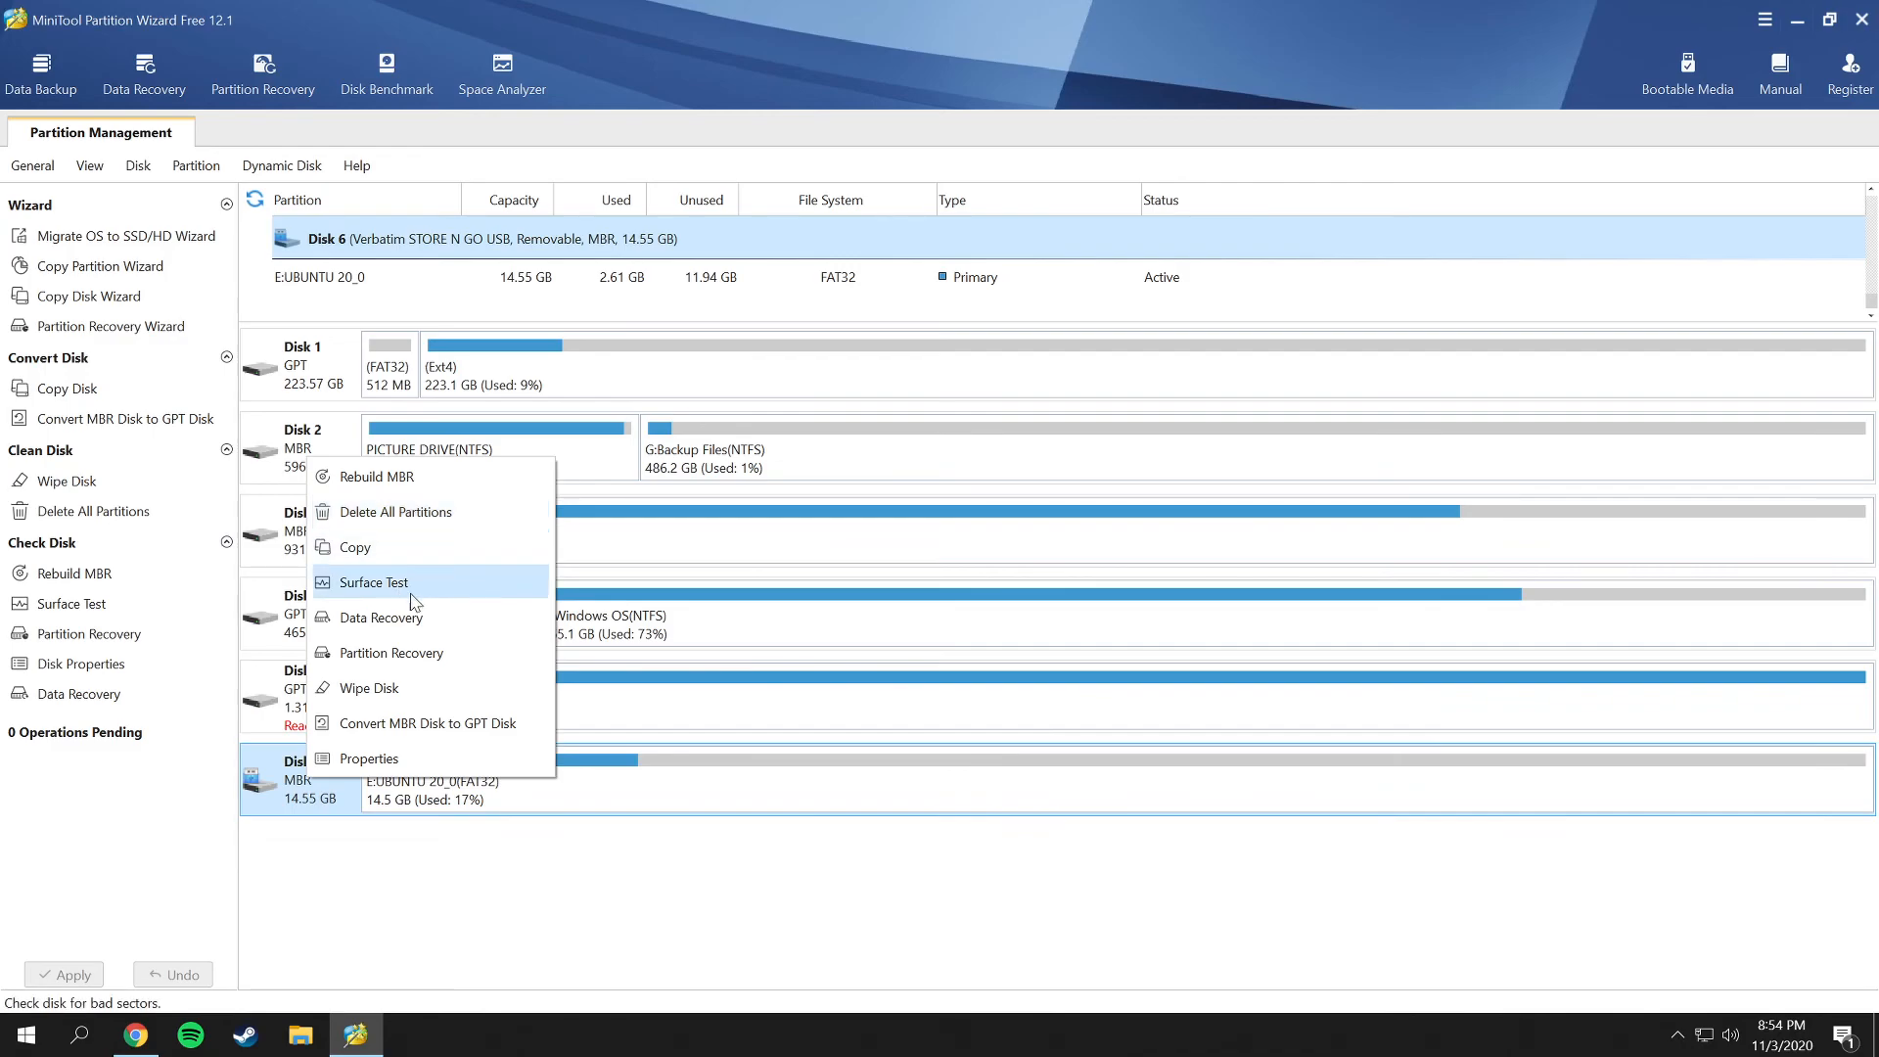
{"action": "mouse_move", "coordinate": [390, 652]}
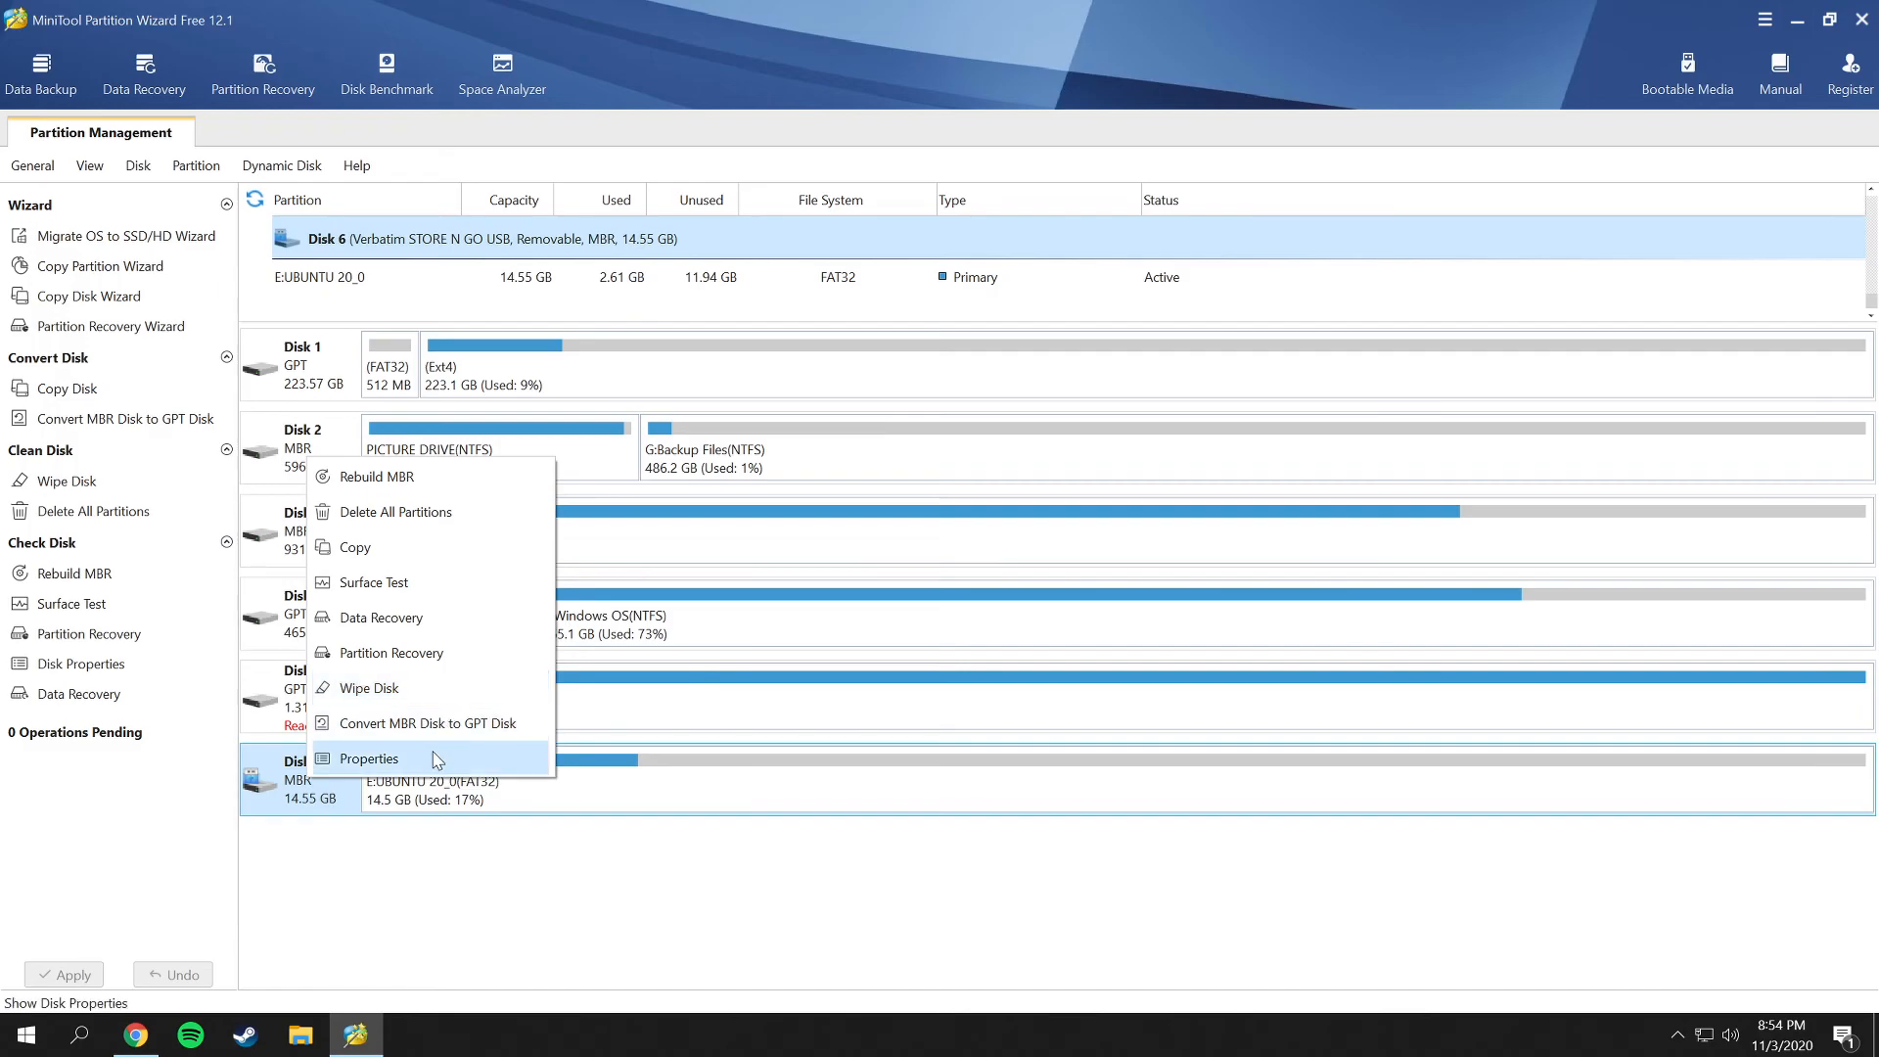
{"action": "mouse_move", "coordinate": [644, 834]}
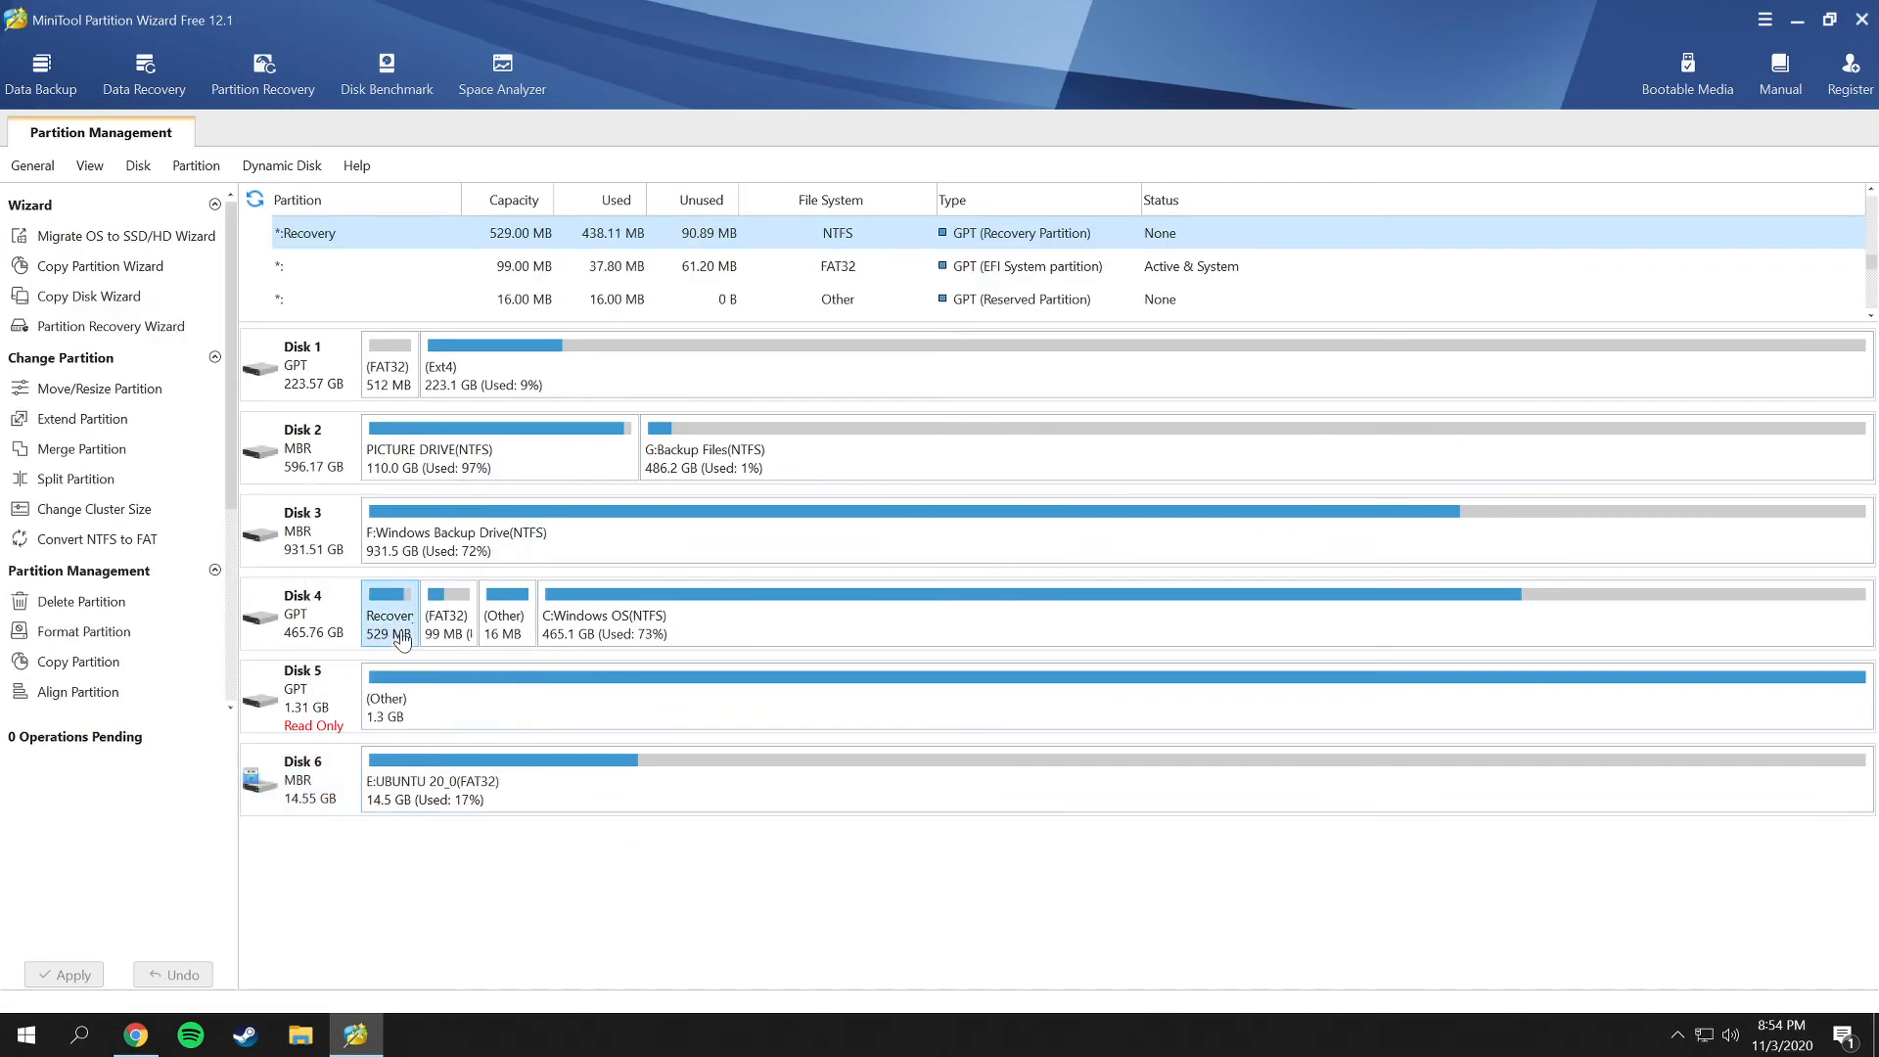
{"action": "left_click", "coordinate": [304, 778]}
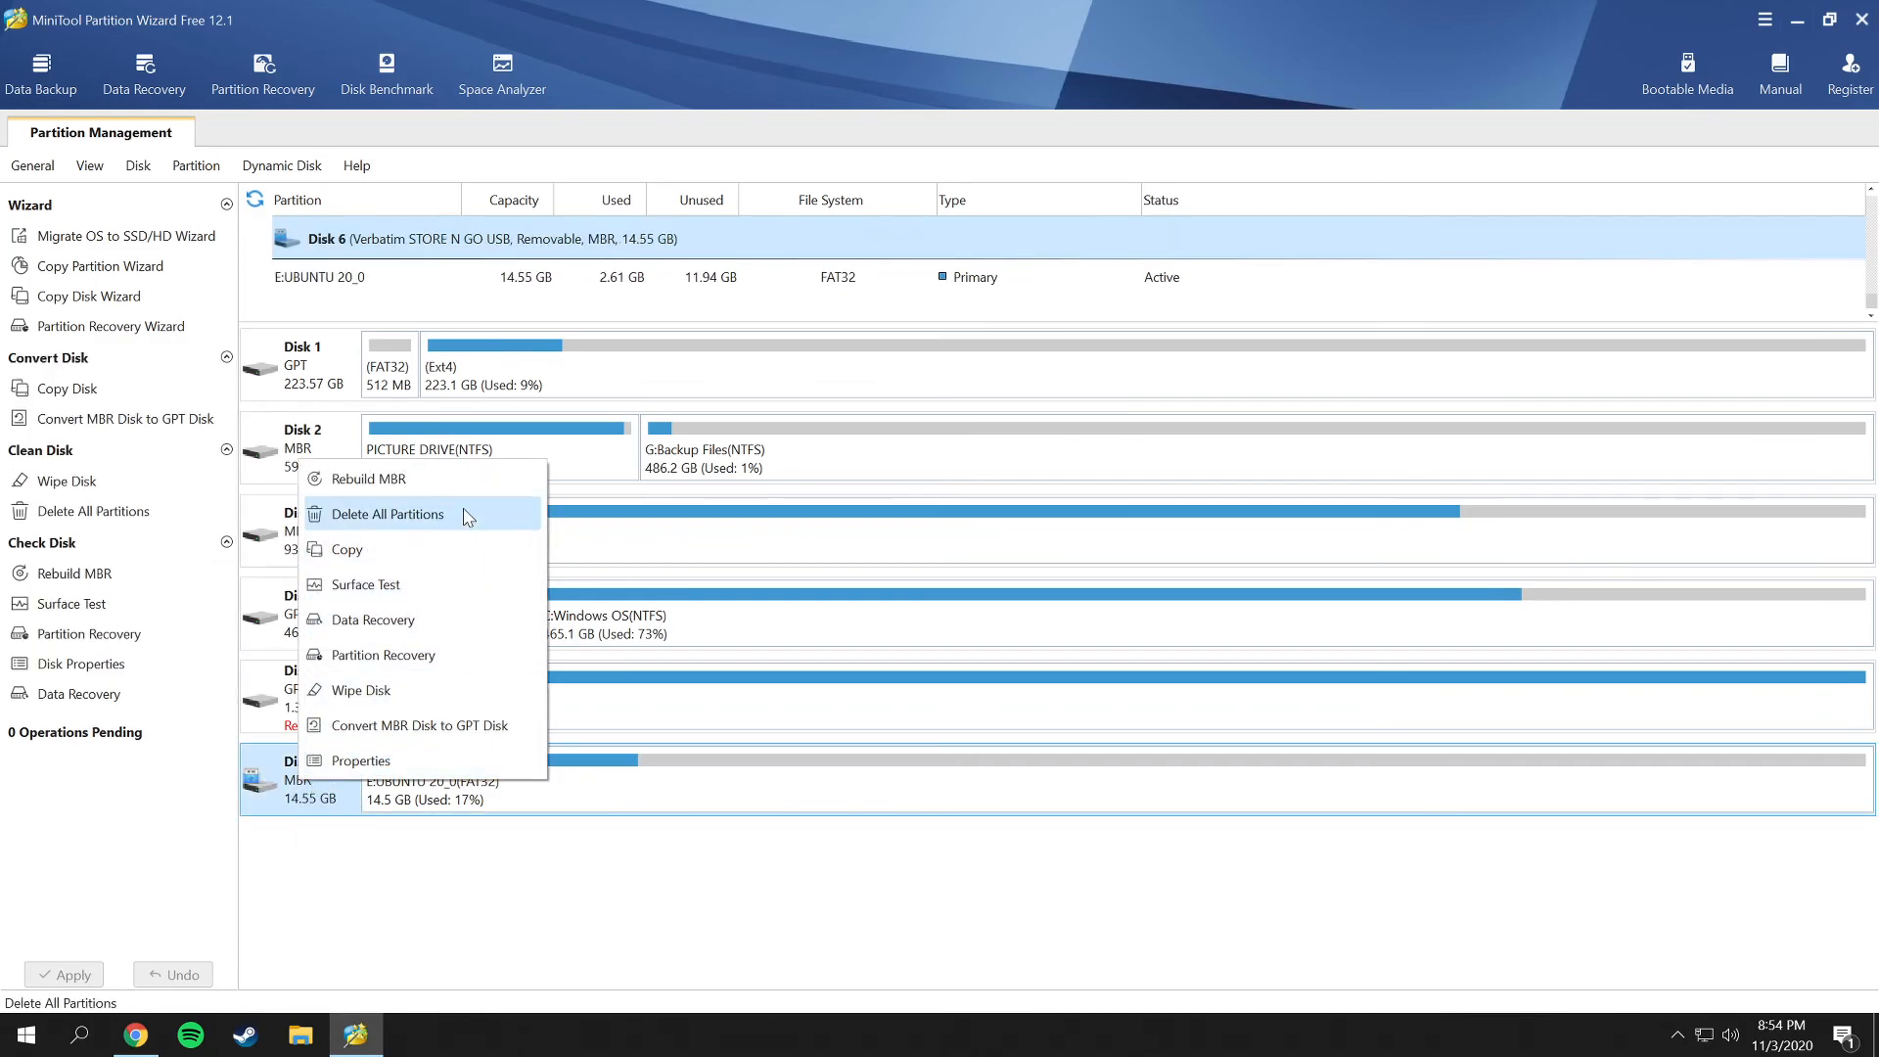
{"action": "mouse_move", "coordinate": [403, 522]}
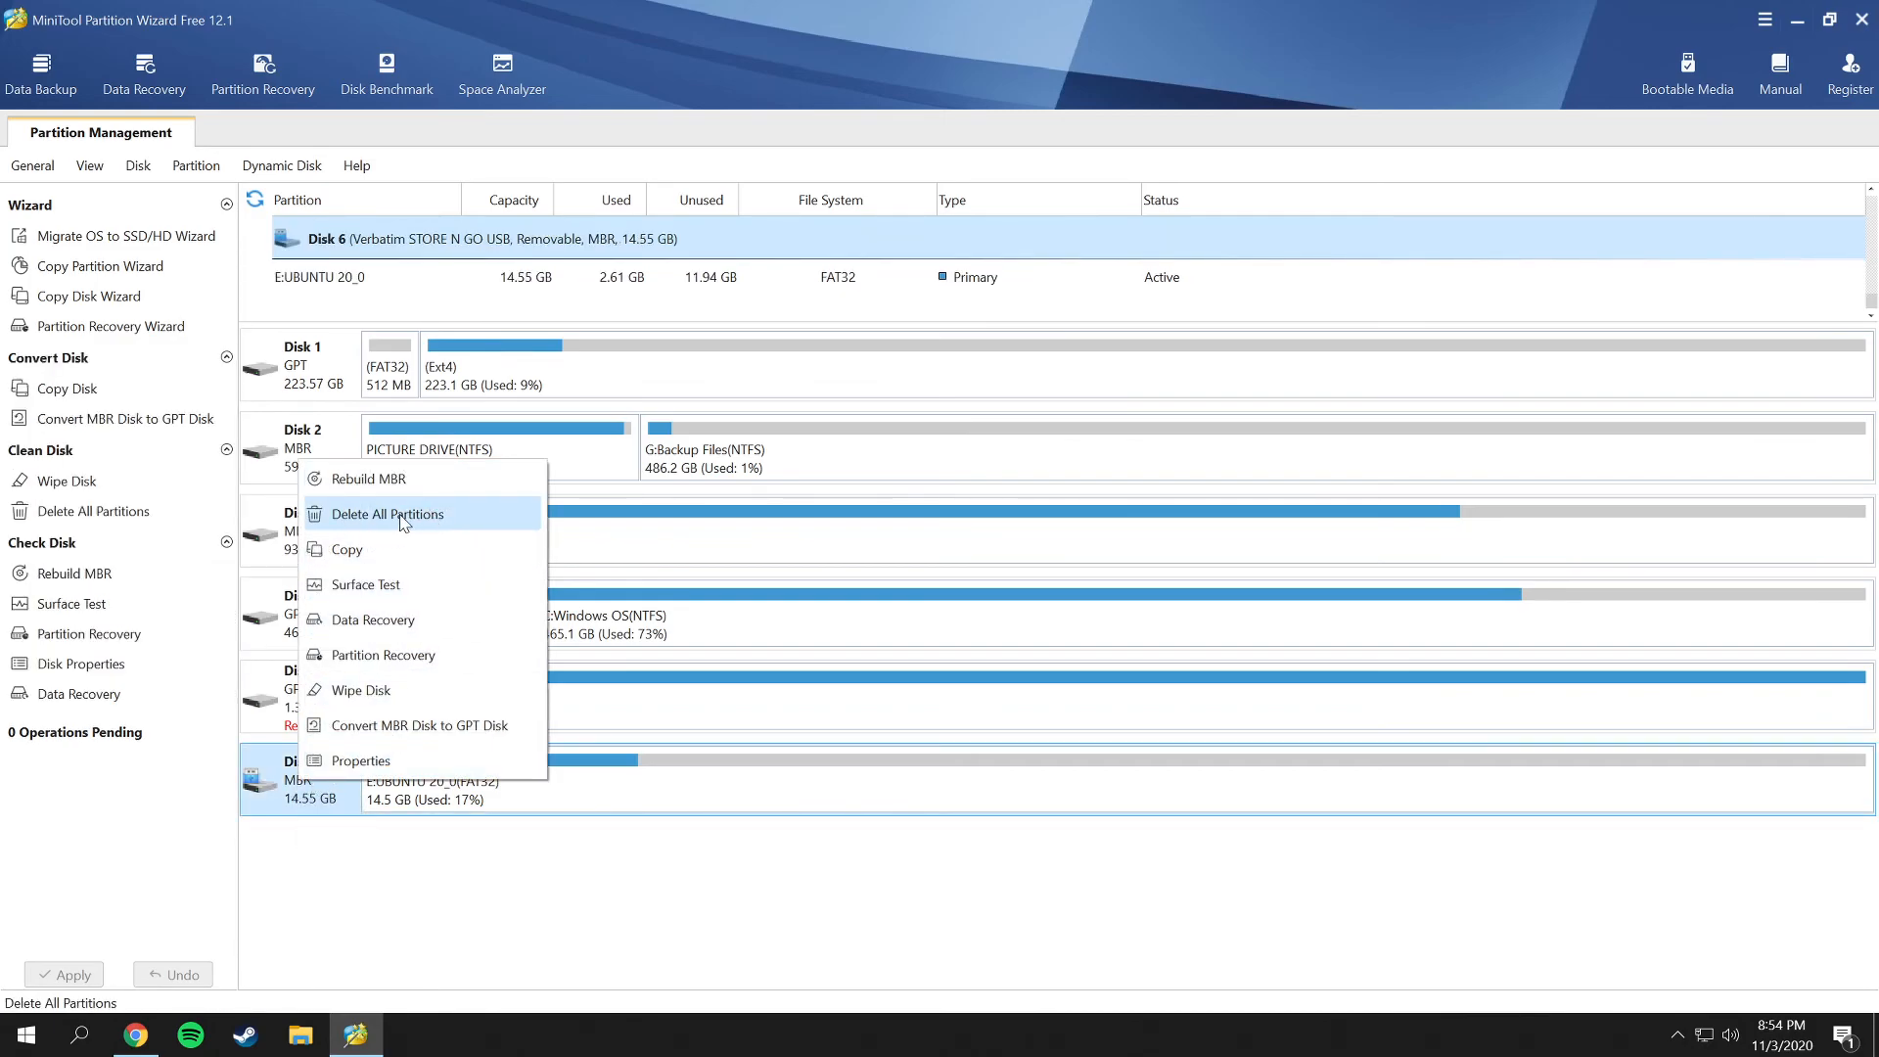
{"action": "left_click", "coordinate": [386, 515]}
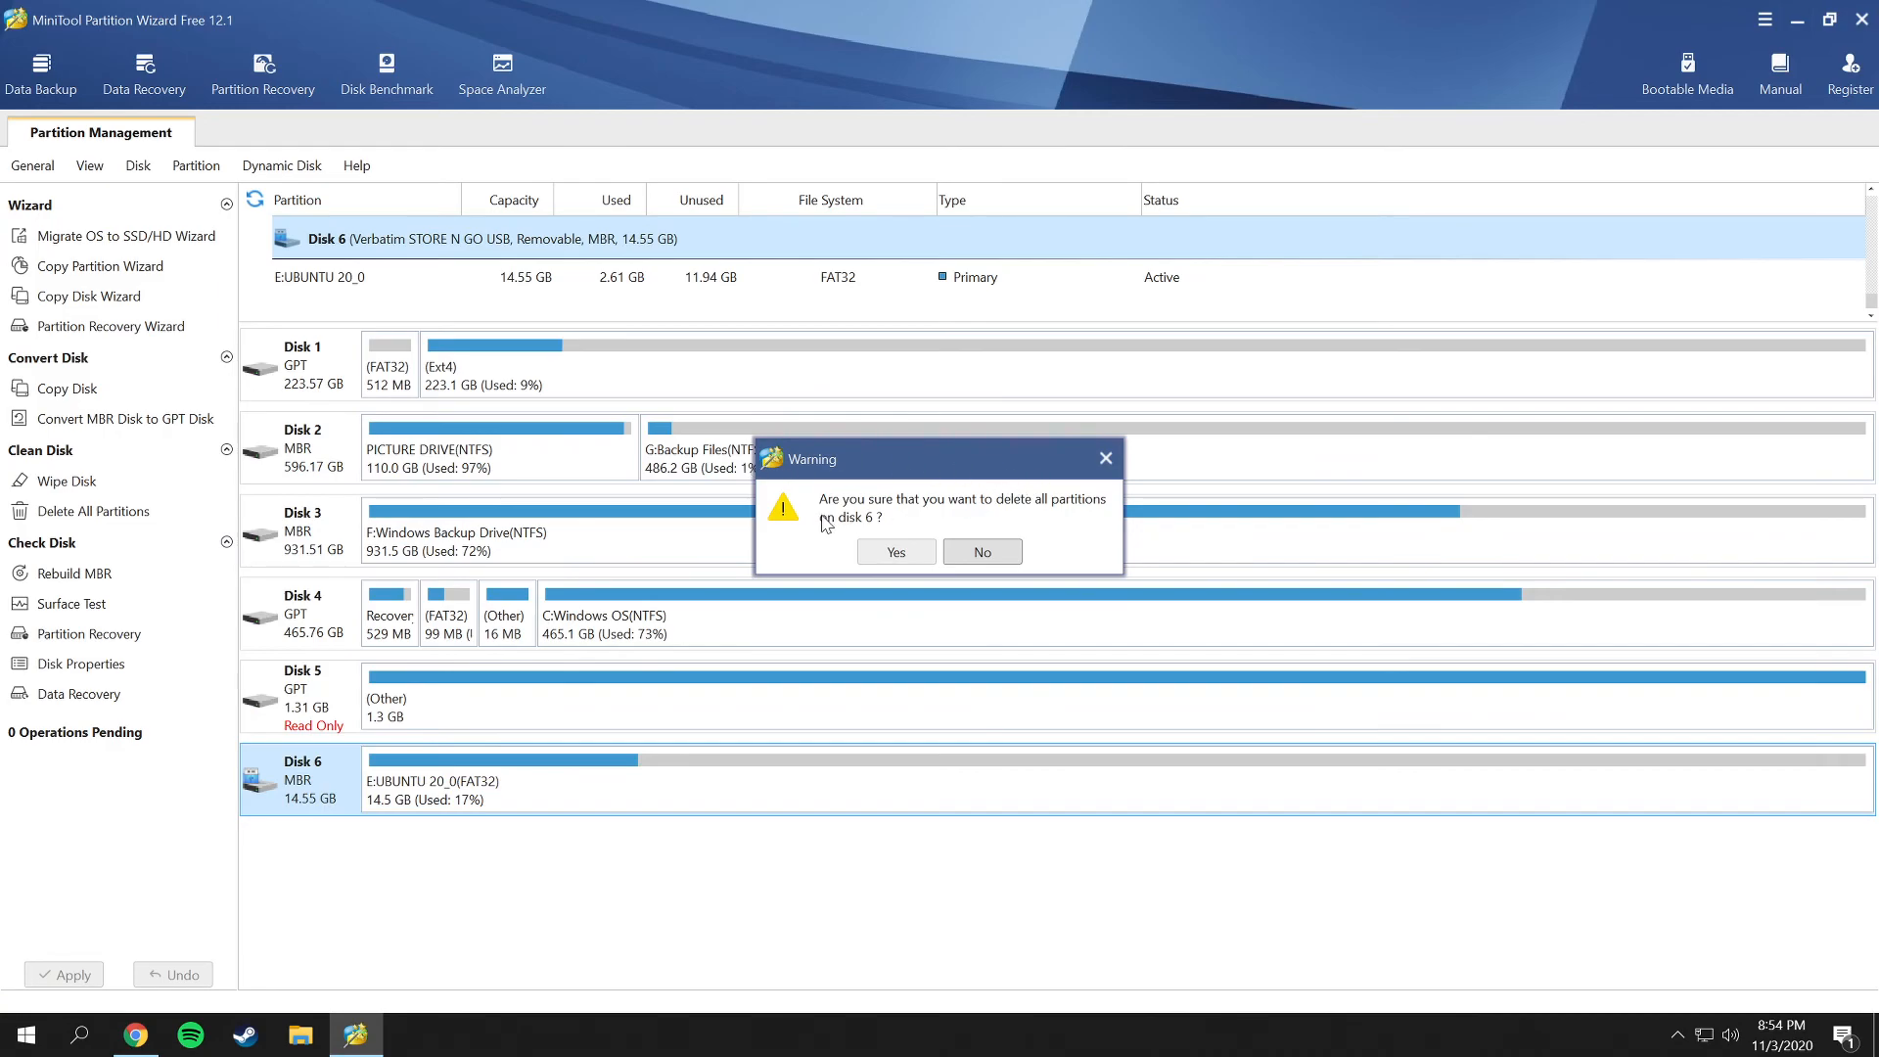
{"action": "mouse_move", "coordinate": [1090, 511]}
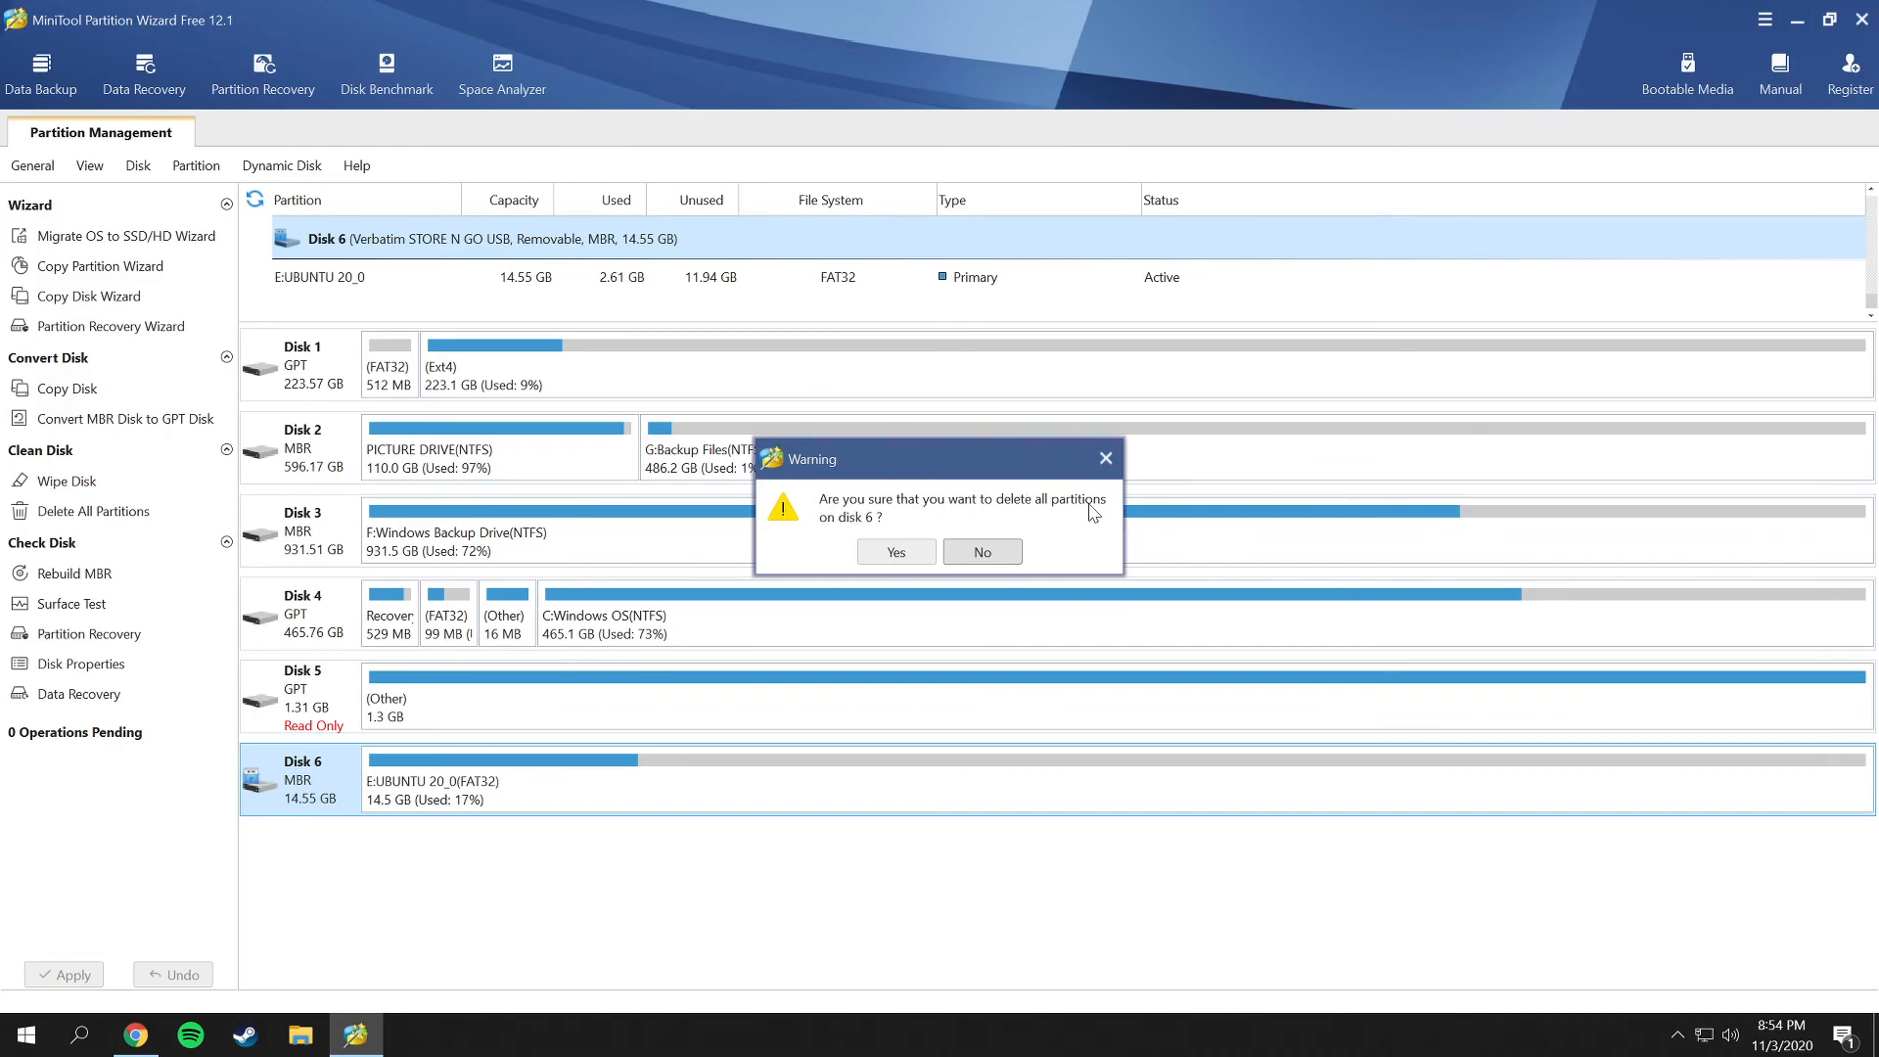
{"action": "mouse_move", "coordinate": [537, 696]}
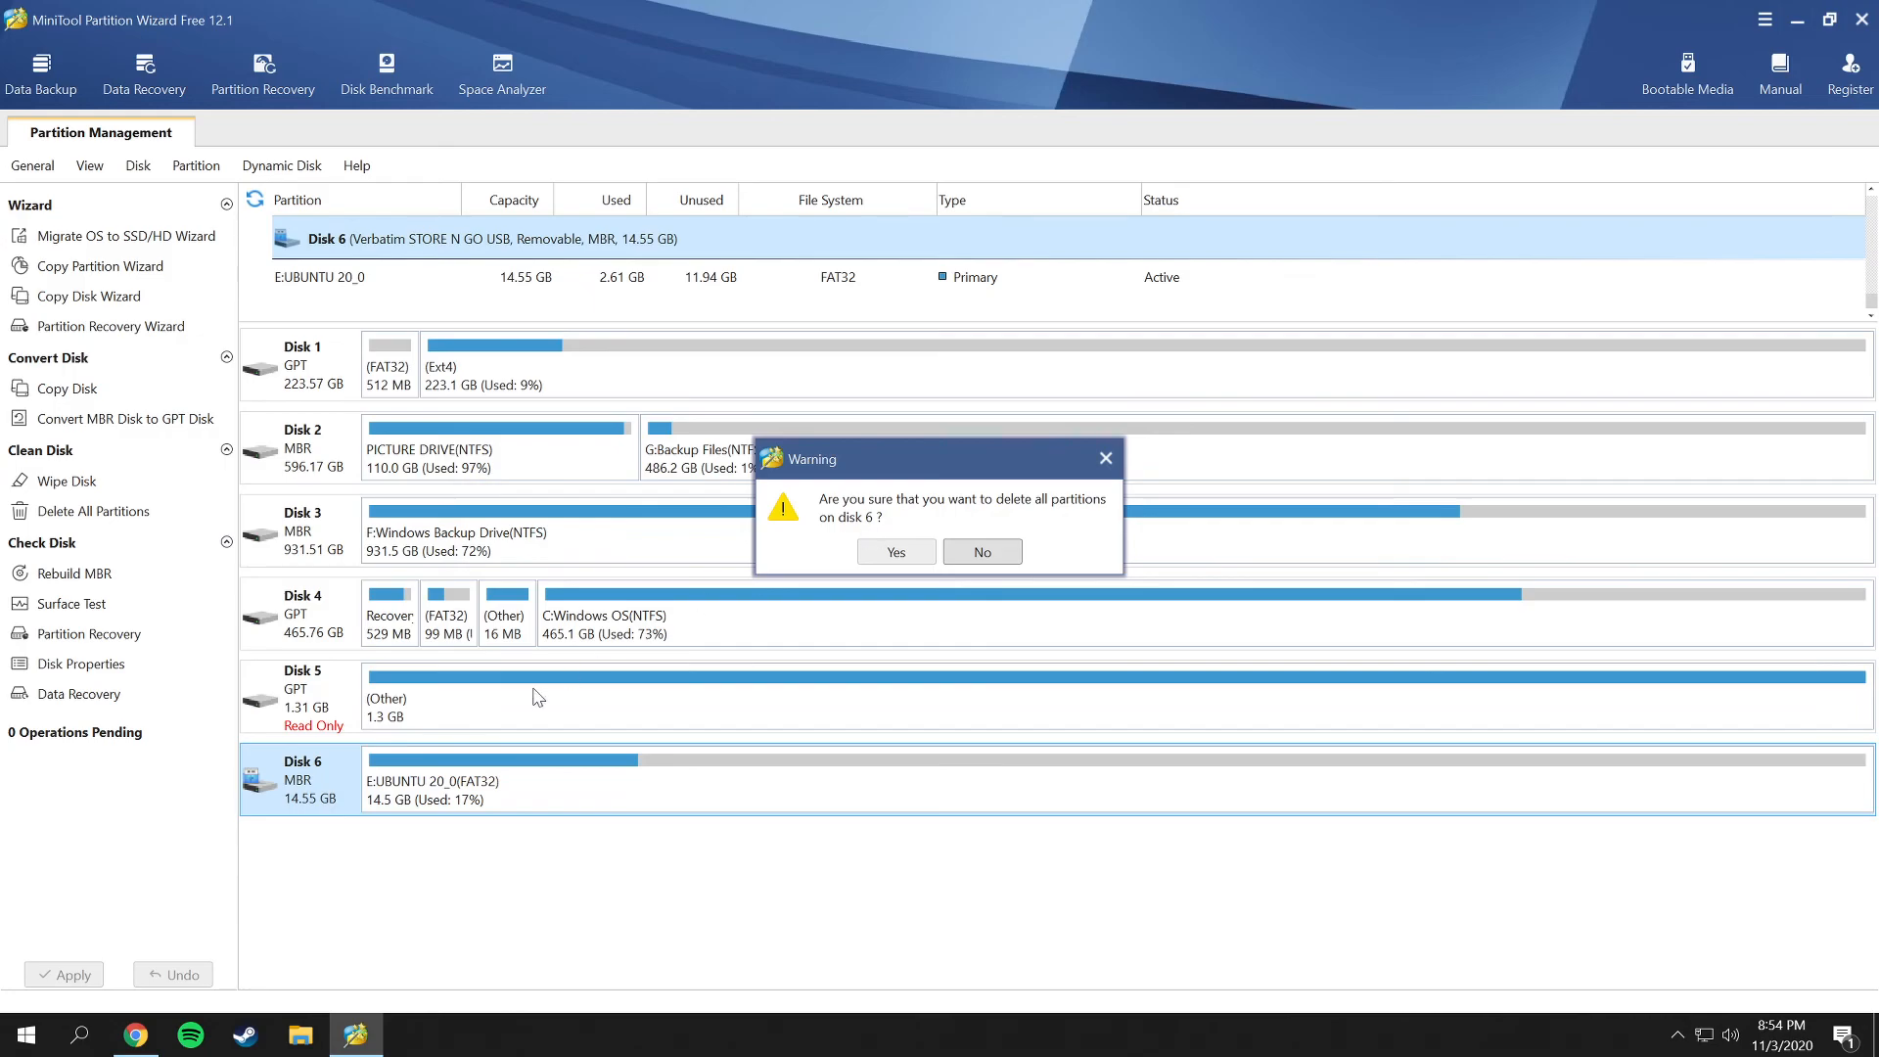
{"action": "mouse_move", "coordinate": [894, 552]}
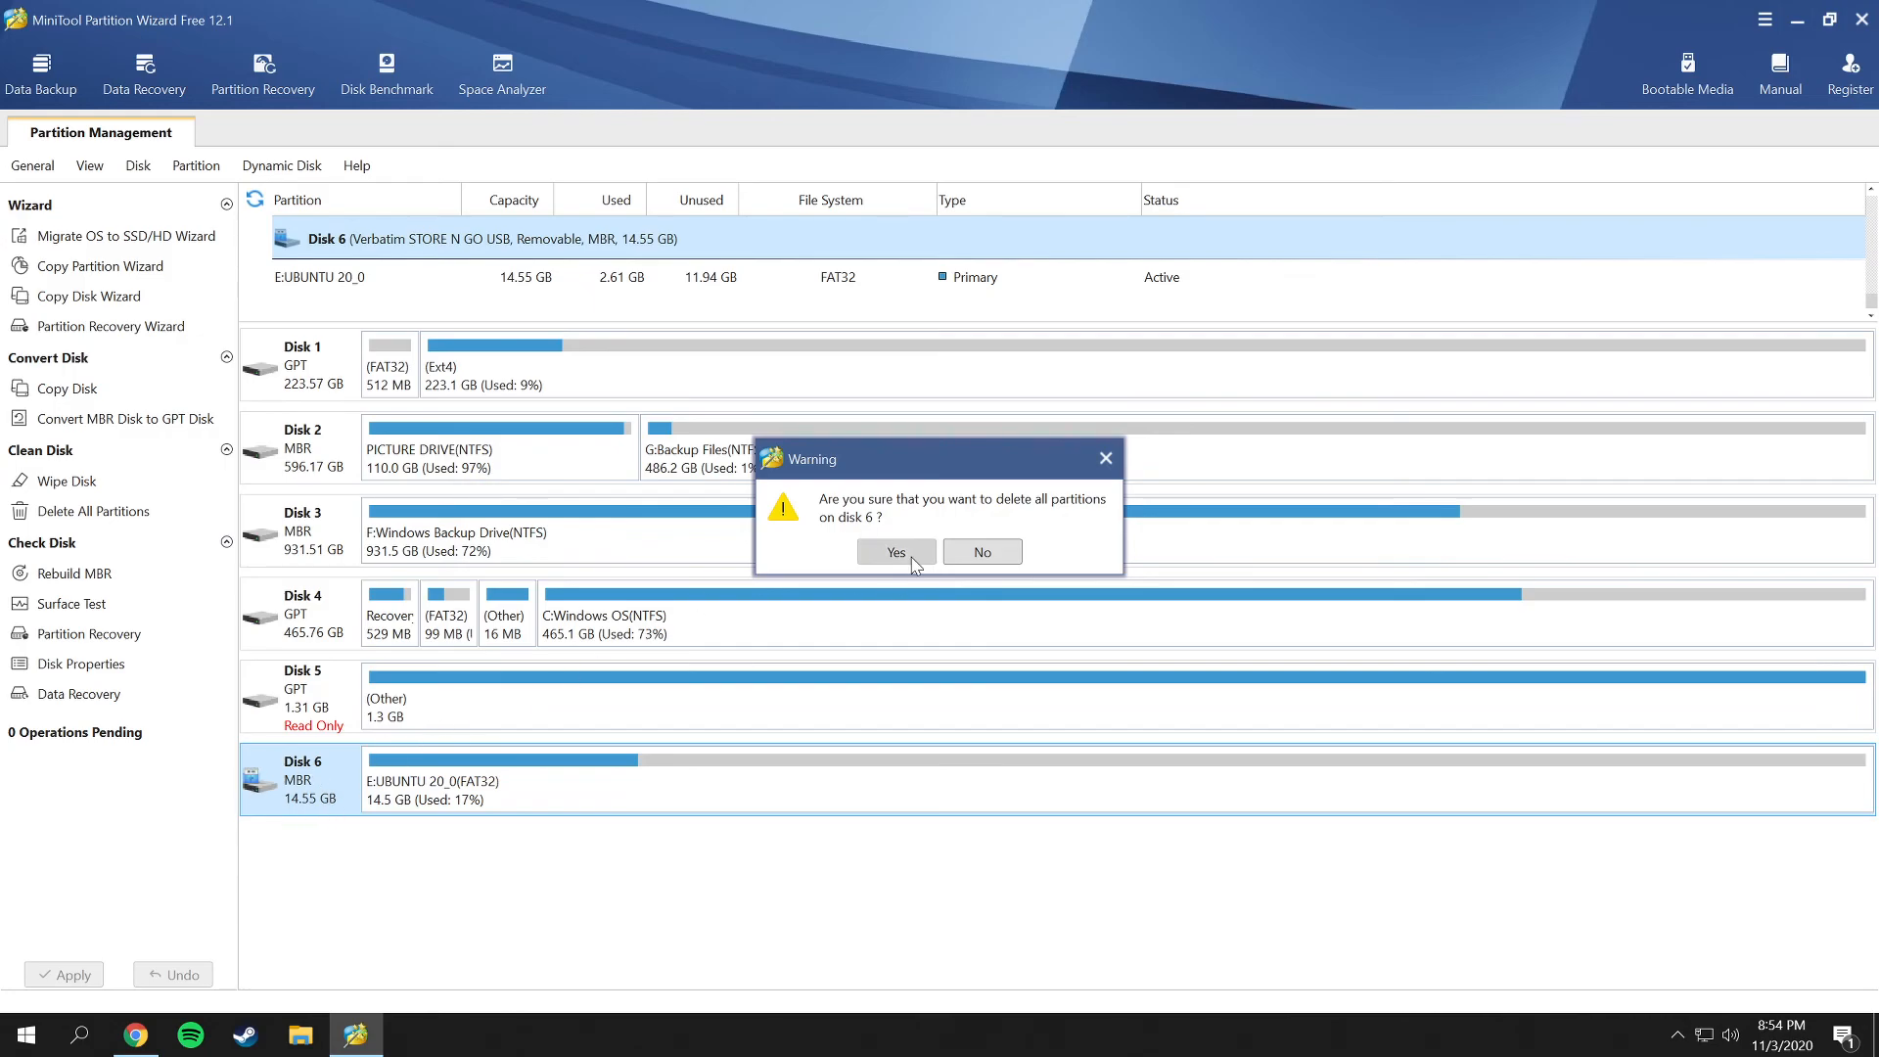
{"action": "left_click", "coordinate": [895, 552]}
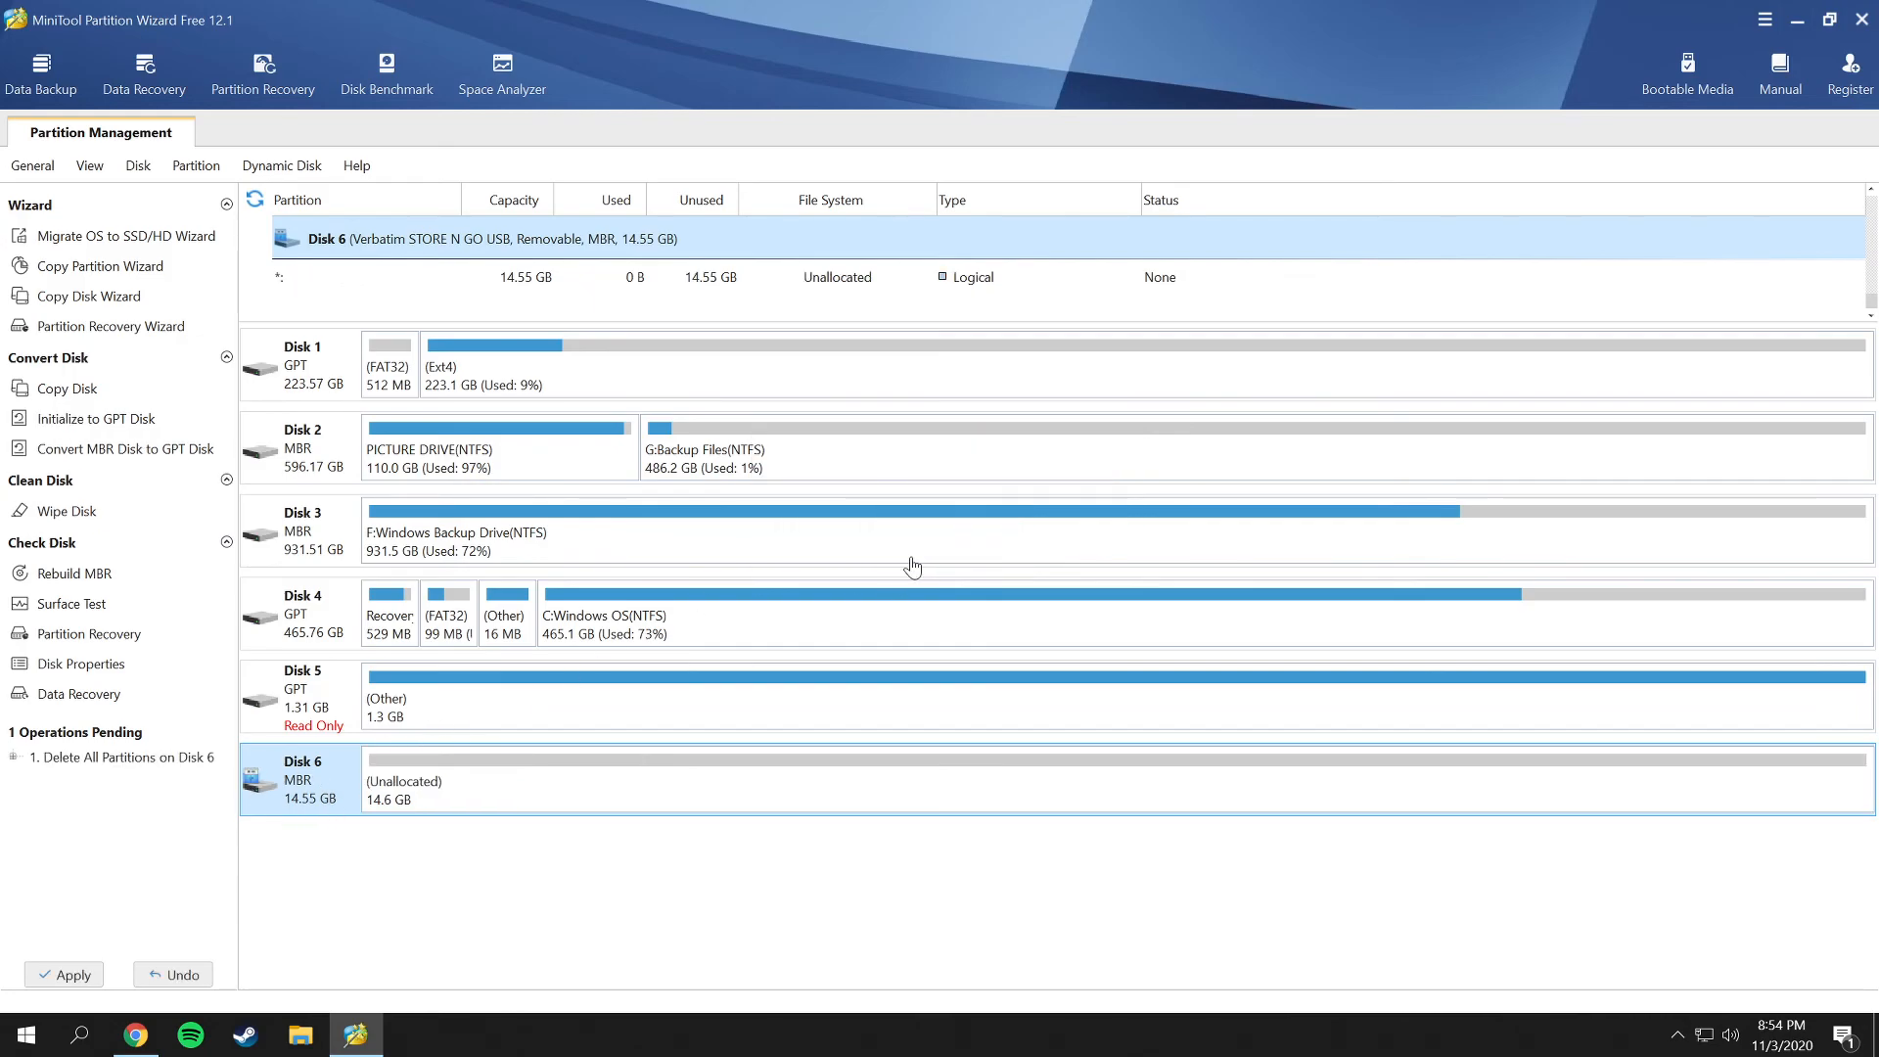
{"action": "mouse_move", "coordinate": [443, 887]}
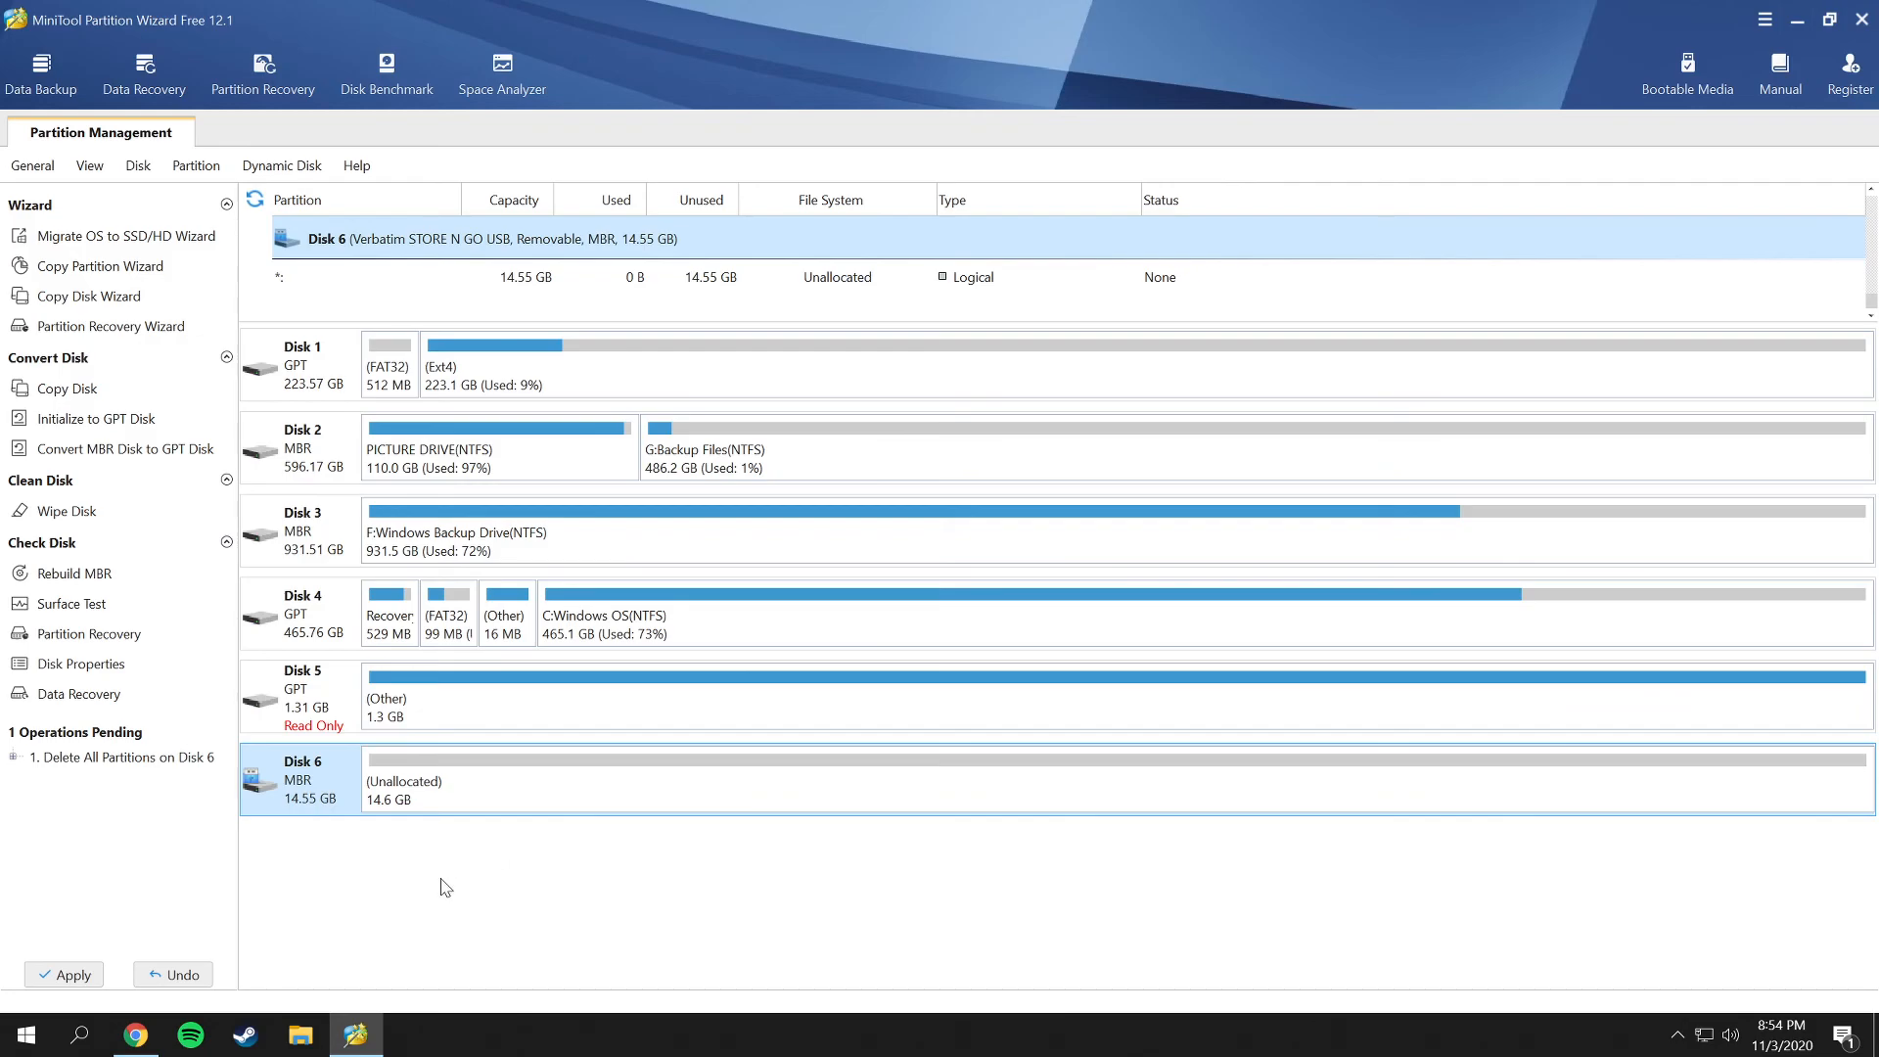
{"action": "mouse_move", "coordinate": [440, 793]}
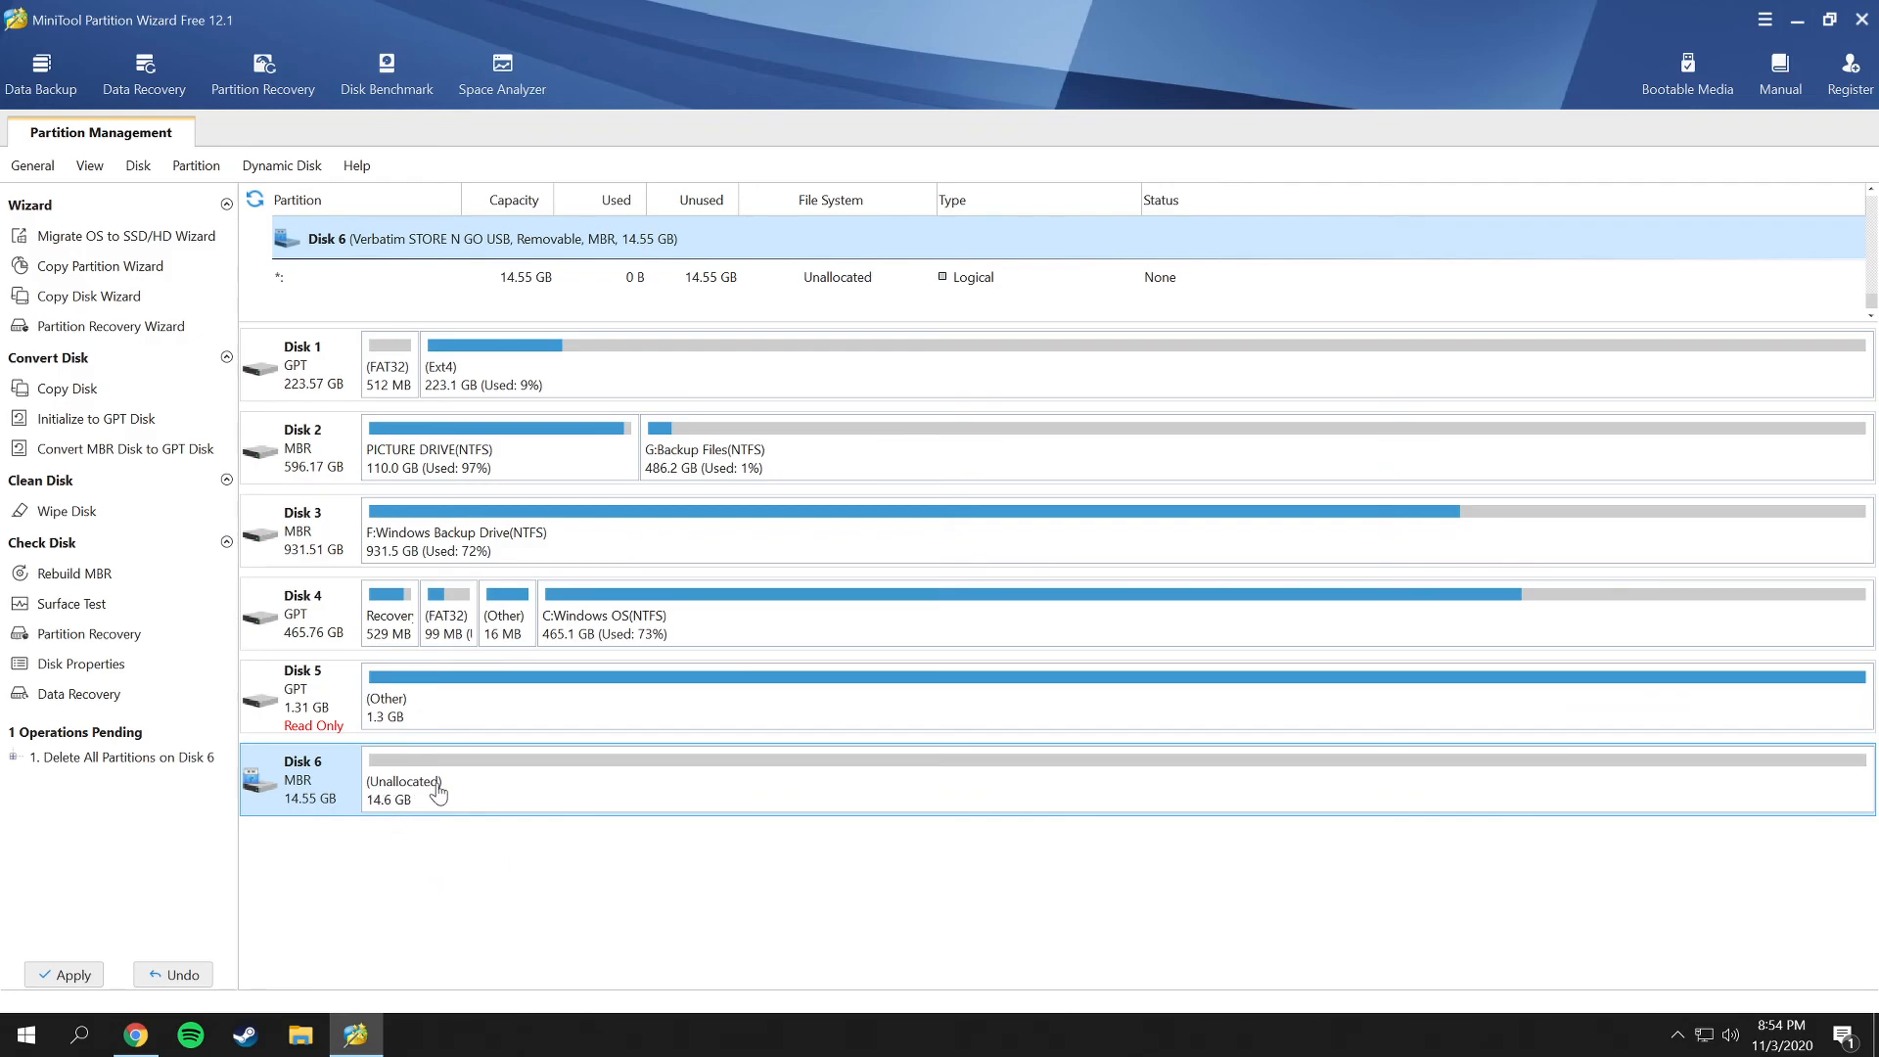
{"action": "mouse_move", "coordinate": [377, 767]}
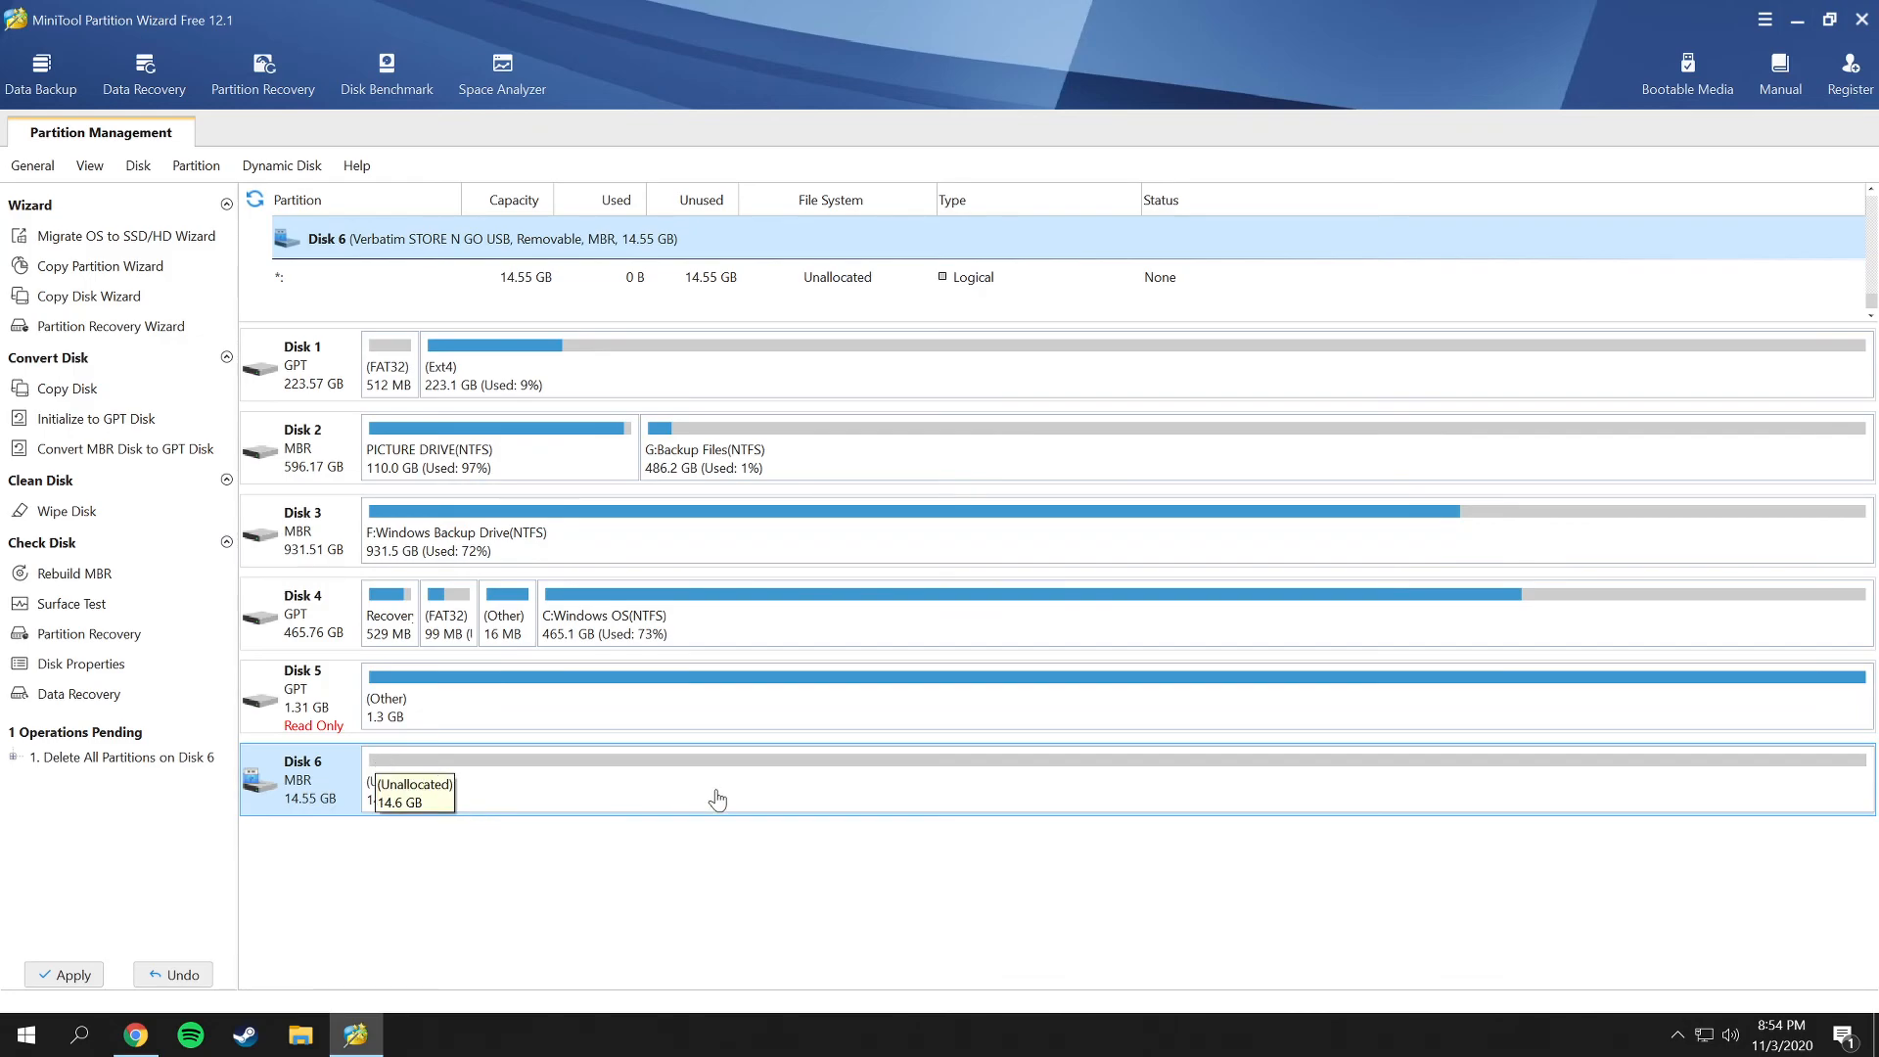
{"action": "mouse_move", "coordinate": [295, 905]}
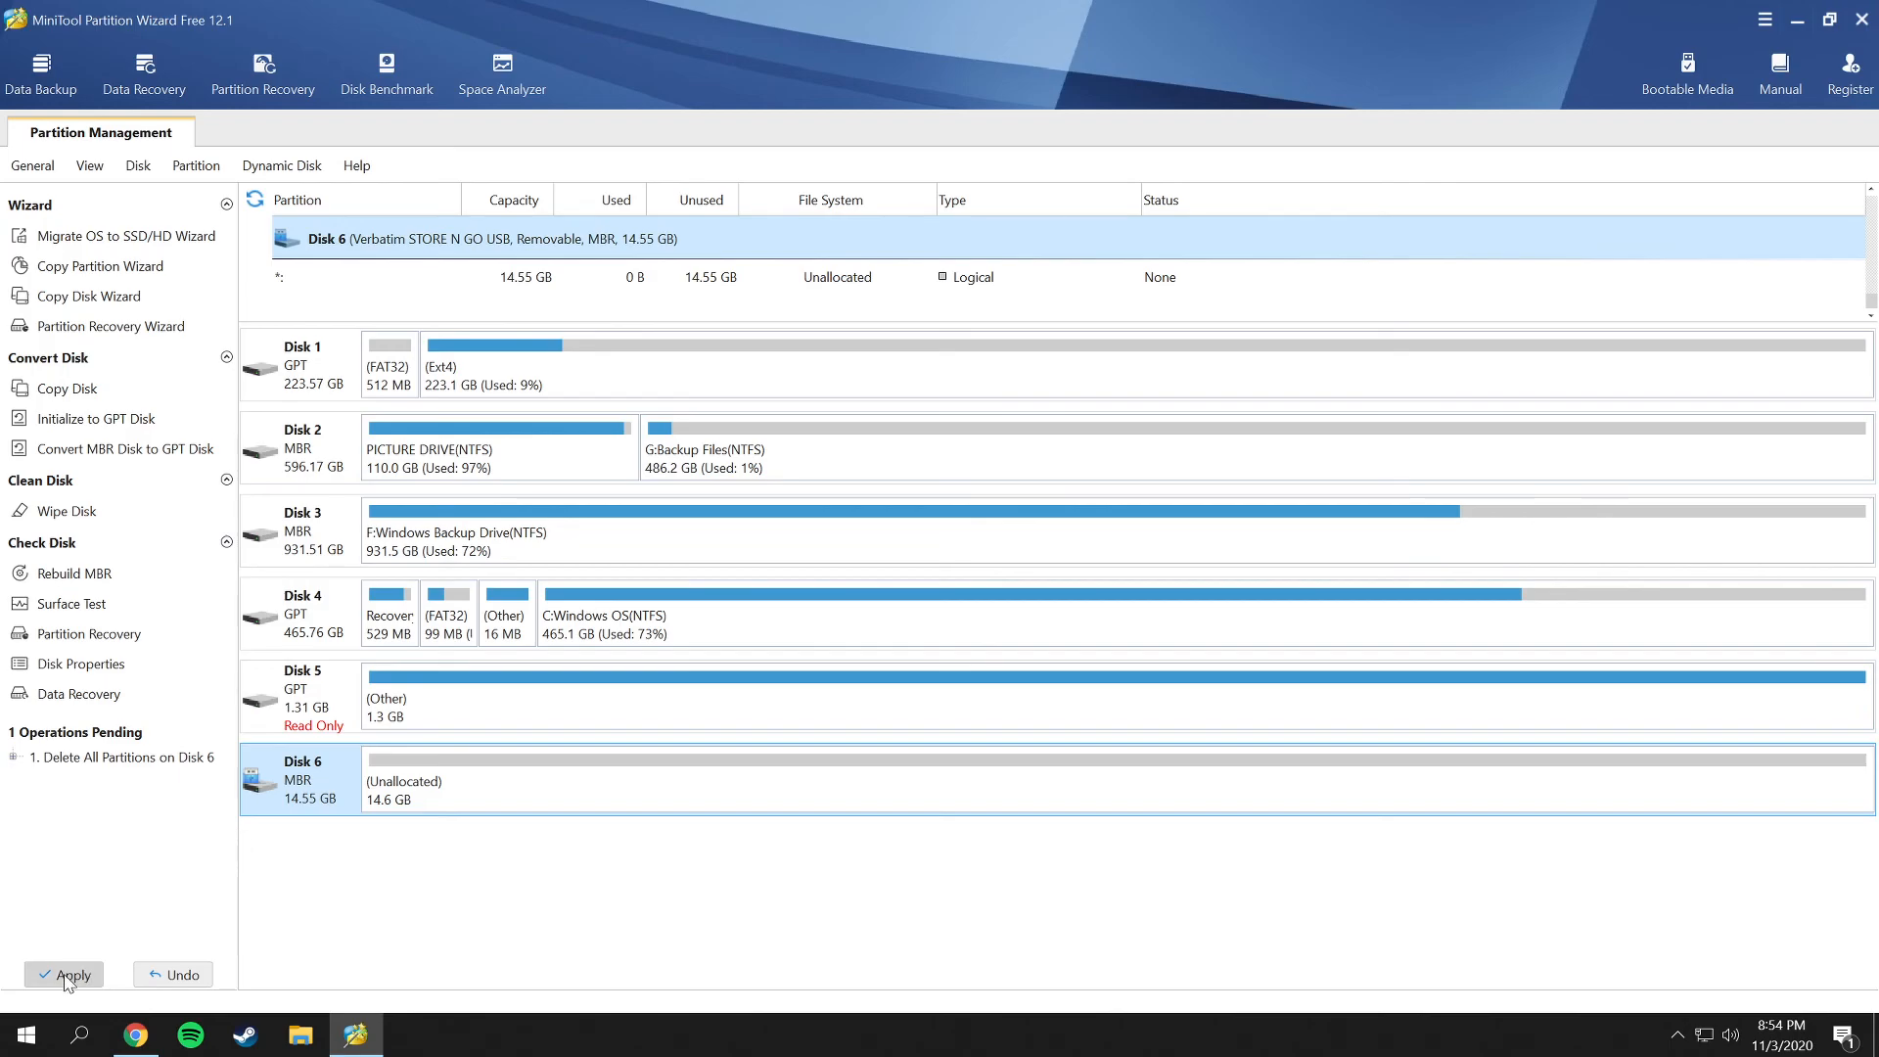
{"action": "mouse_move", "coordinate": [137, 1006]}
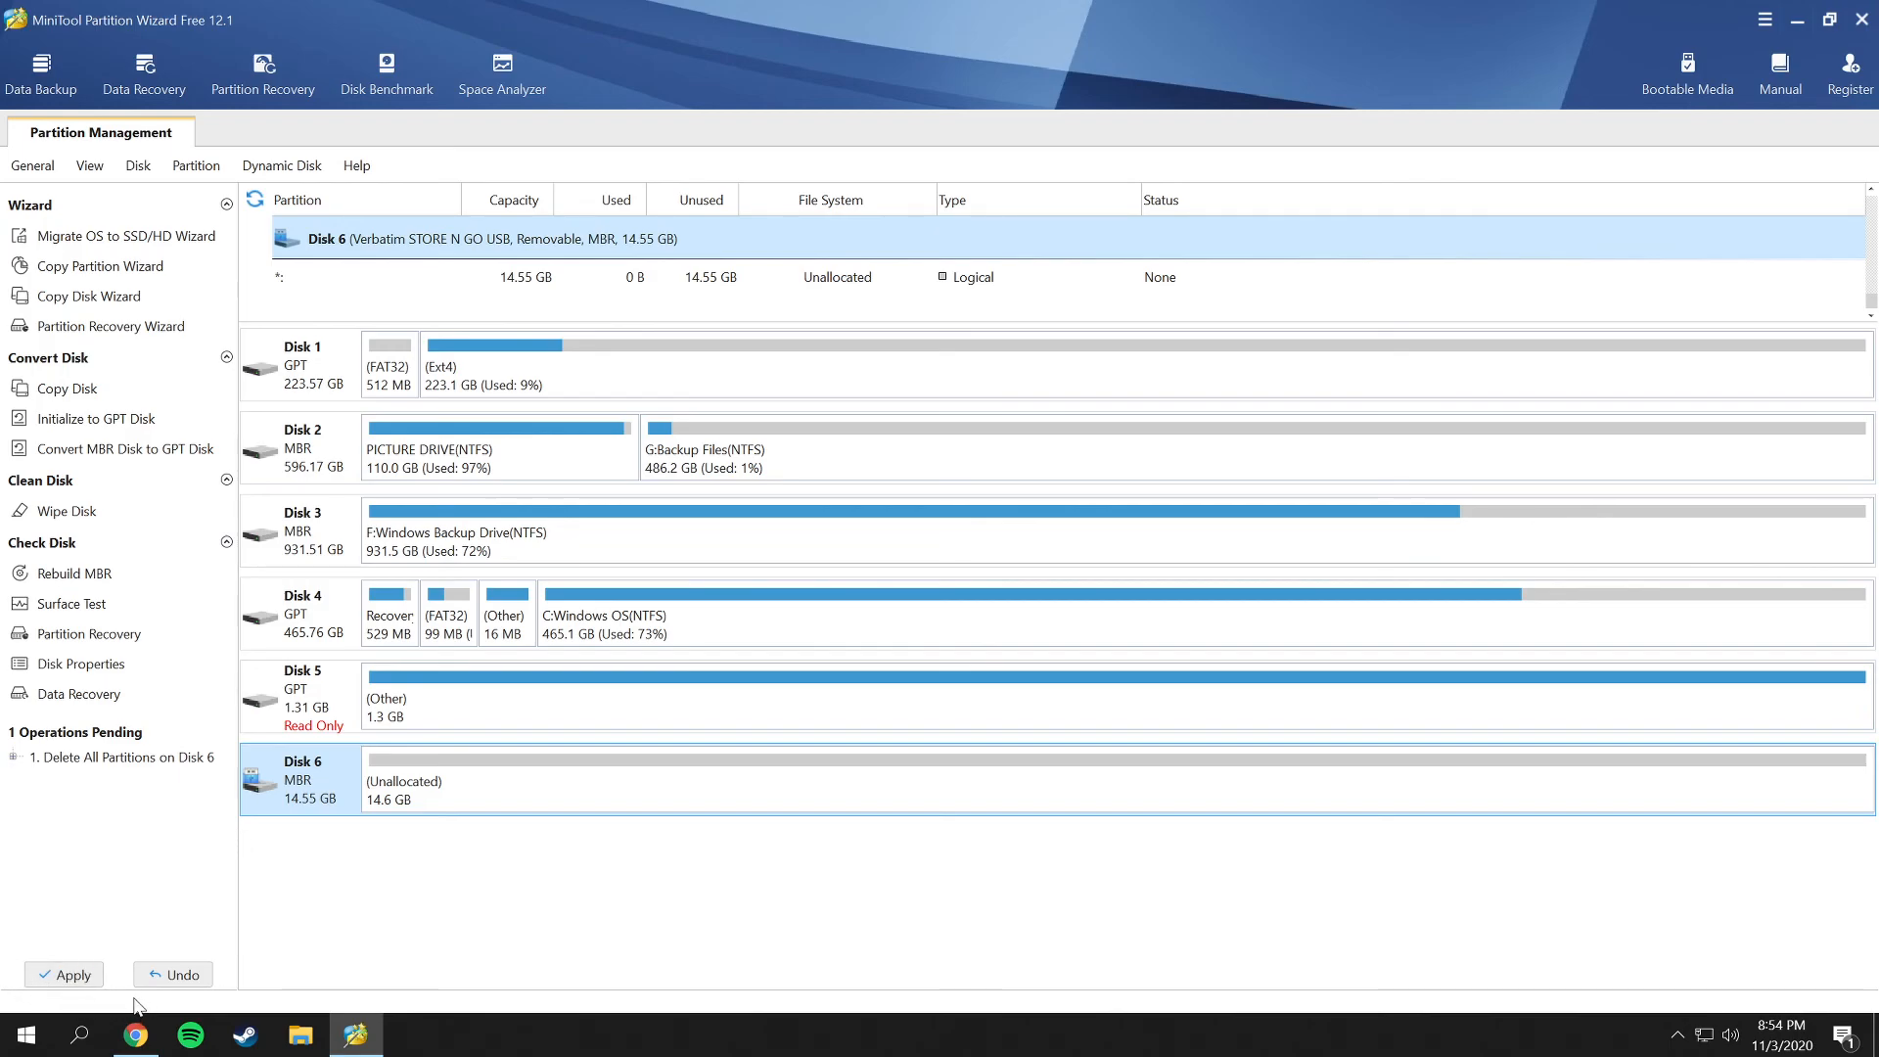
{"action": "mouse_move", "coordinate": [172, 973]}
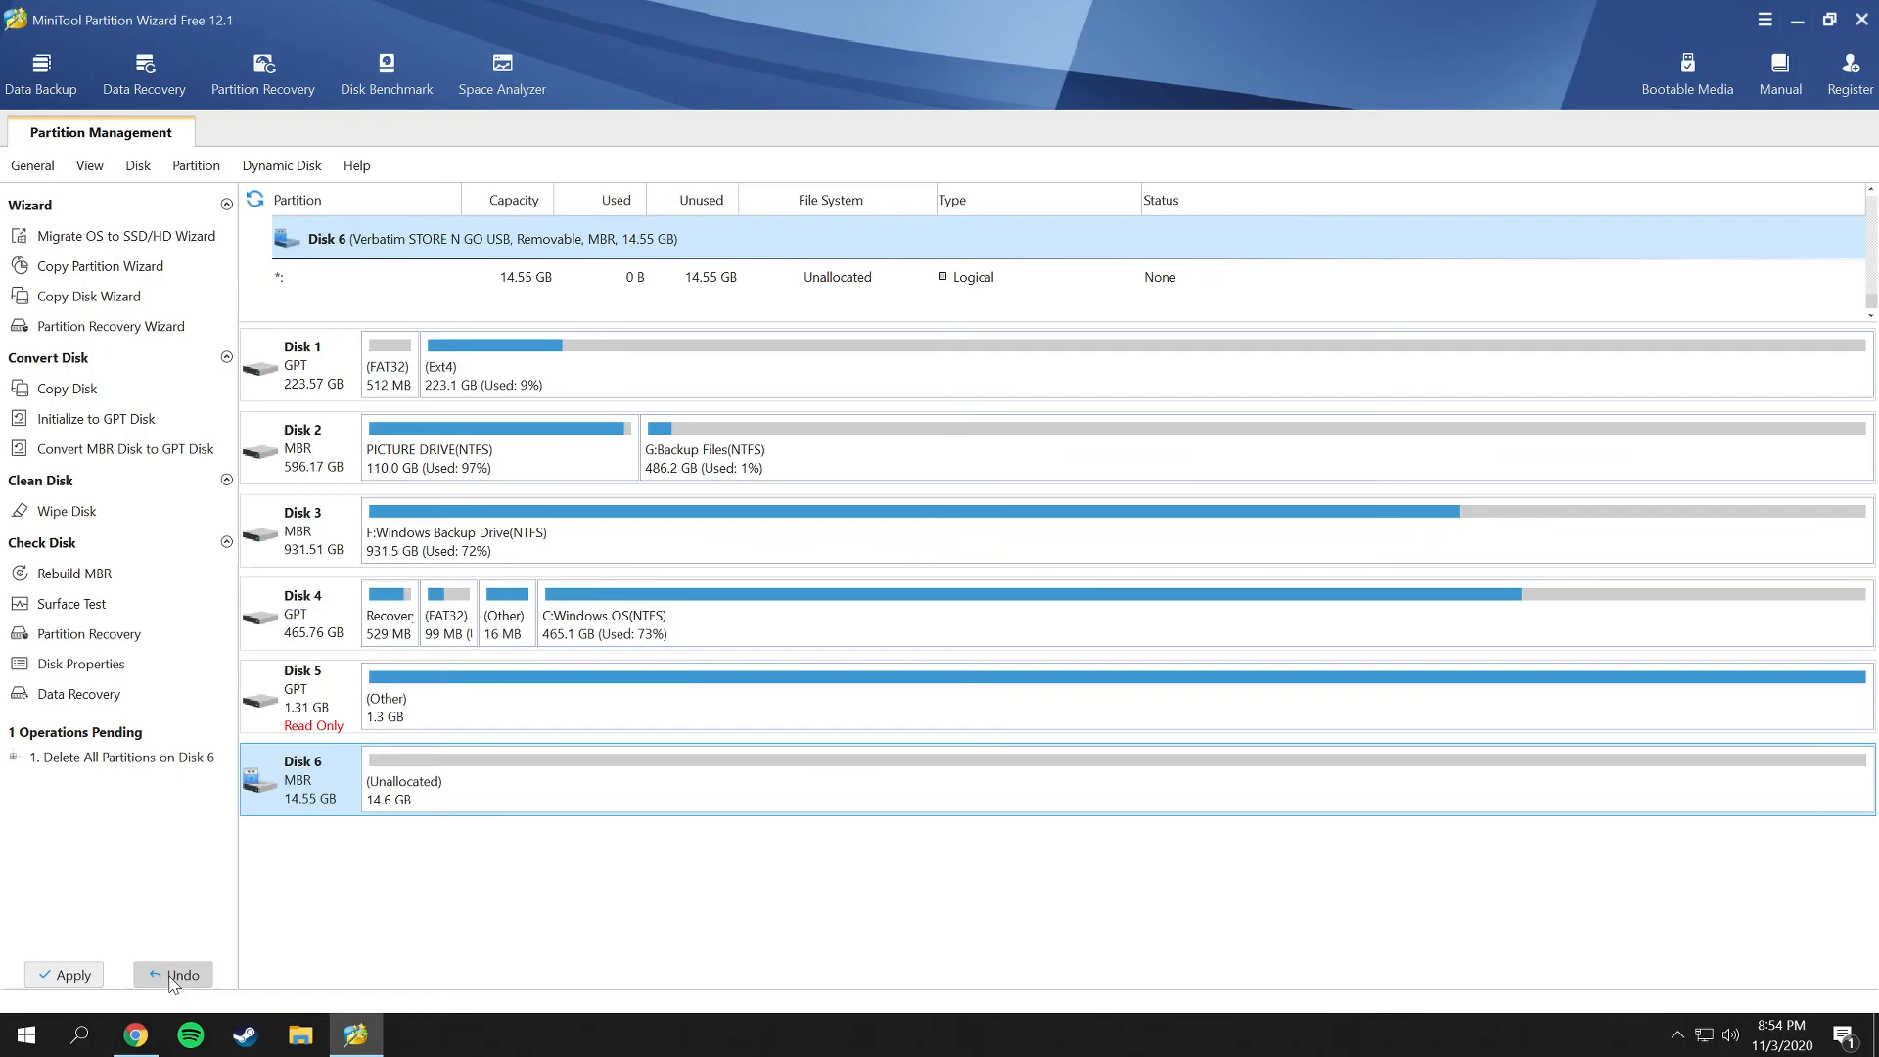
{"action": "mouse_move", "coordinate": [90, 951]}
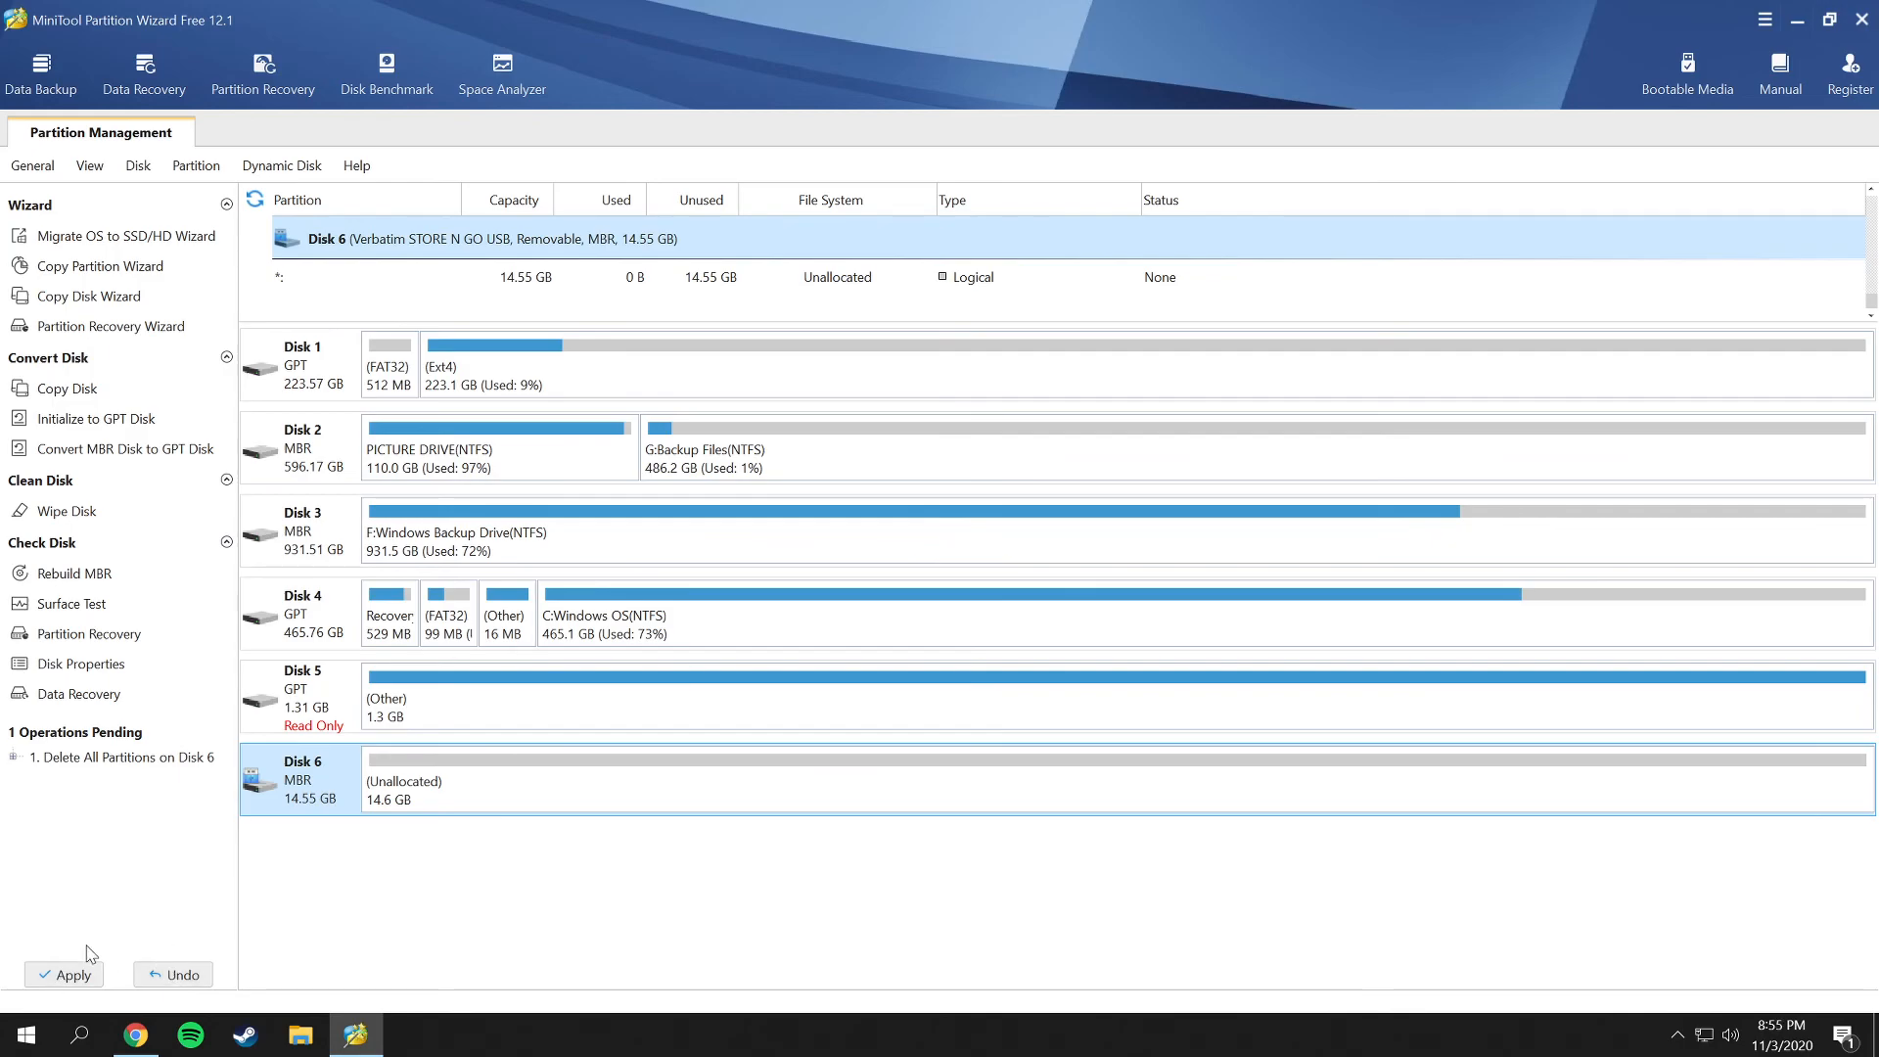
Apply the queued deletion so Disk 6 becomes 14.6 GB unallocated.
{"action": "left_click", "coordinate": [66, 975]}
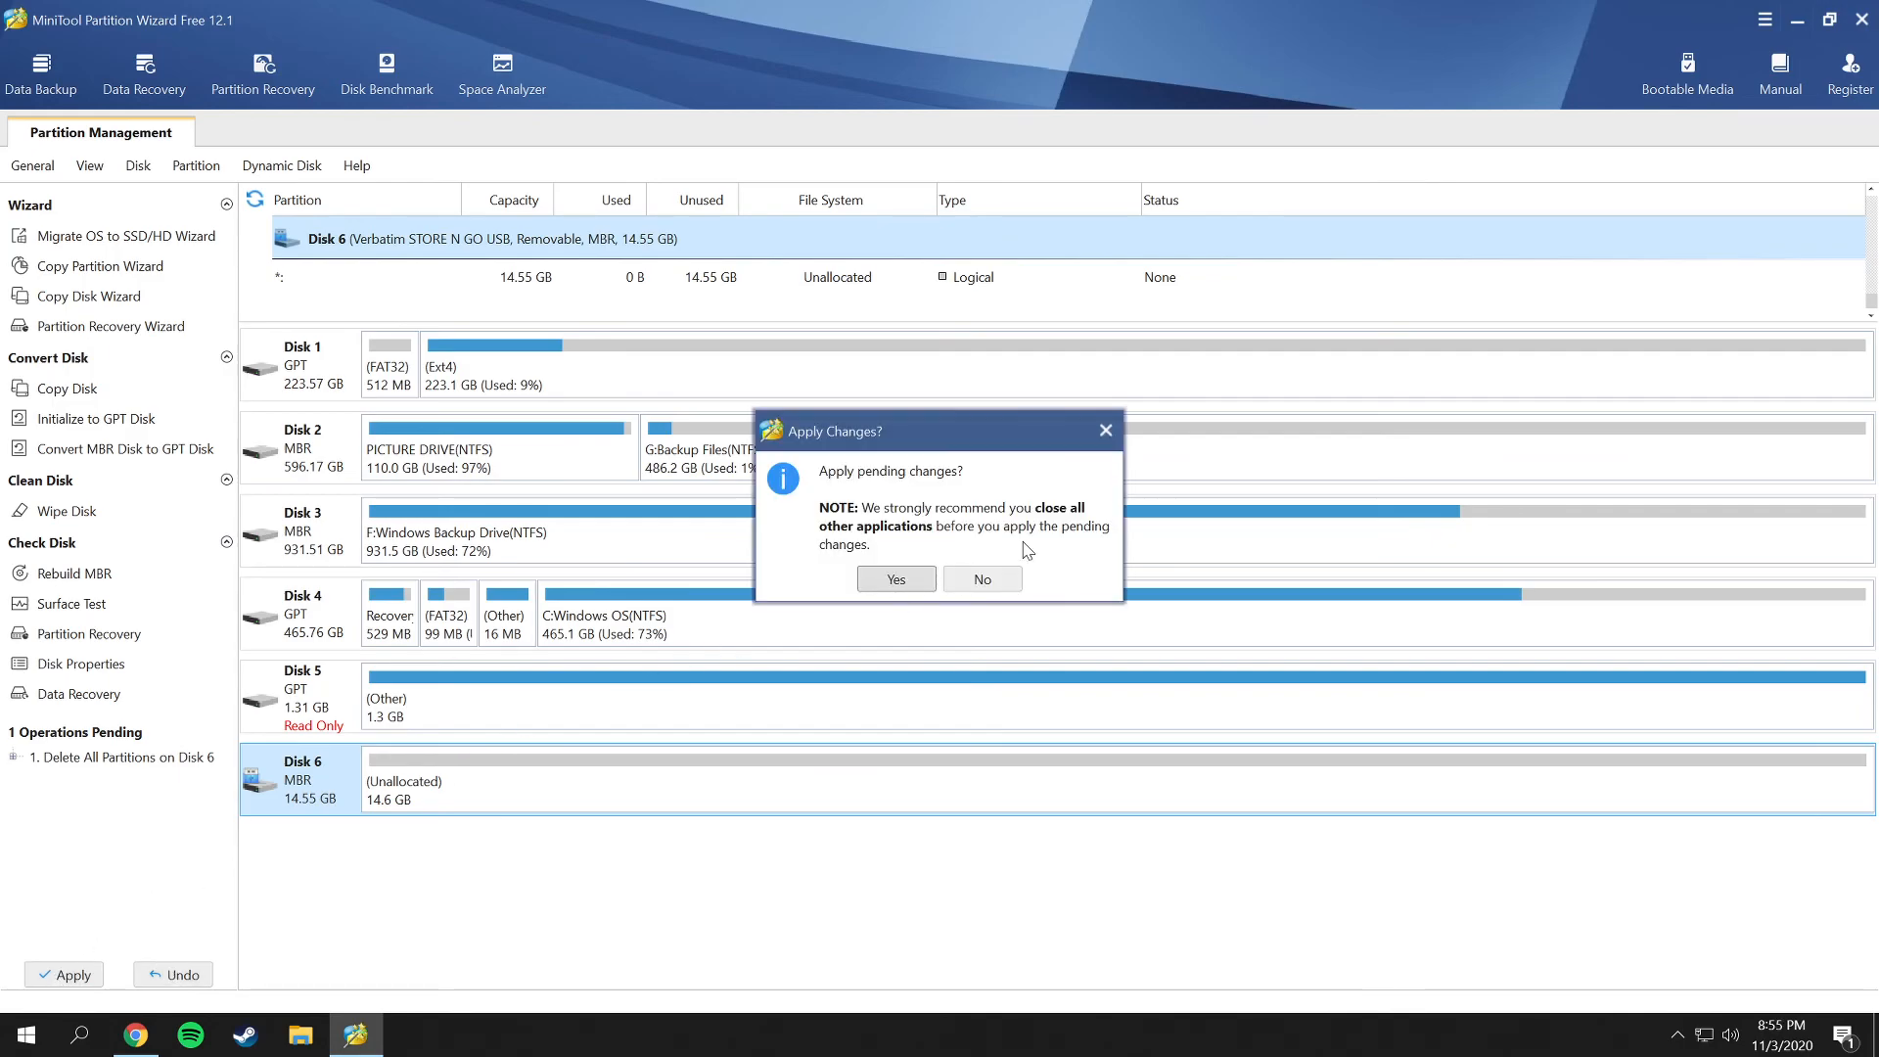
{"action": "mouse_move", "coordinate": [935, 487]}
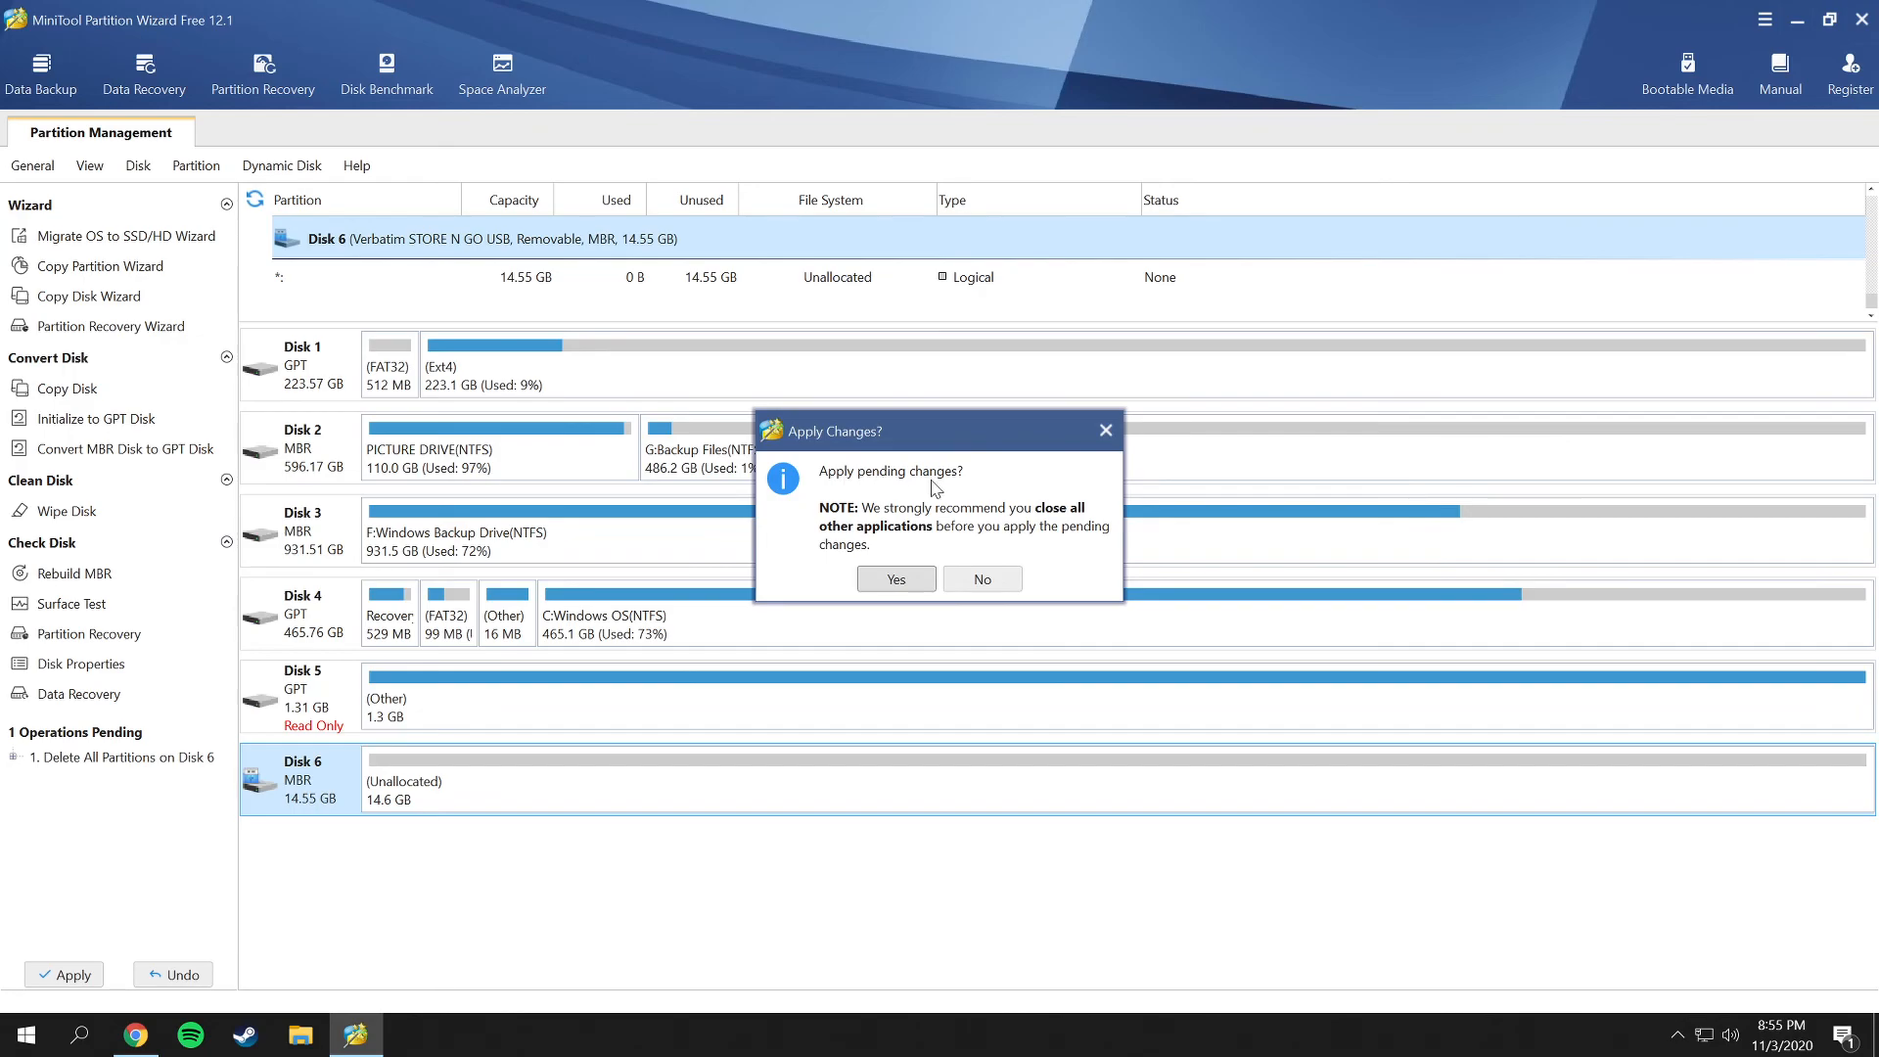
{"action": "mouse_move", "coordinate": [942, 528]}
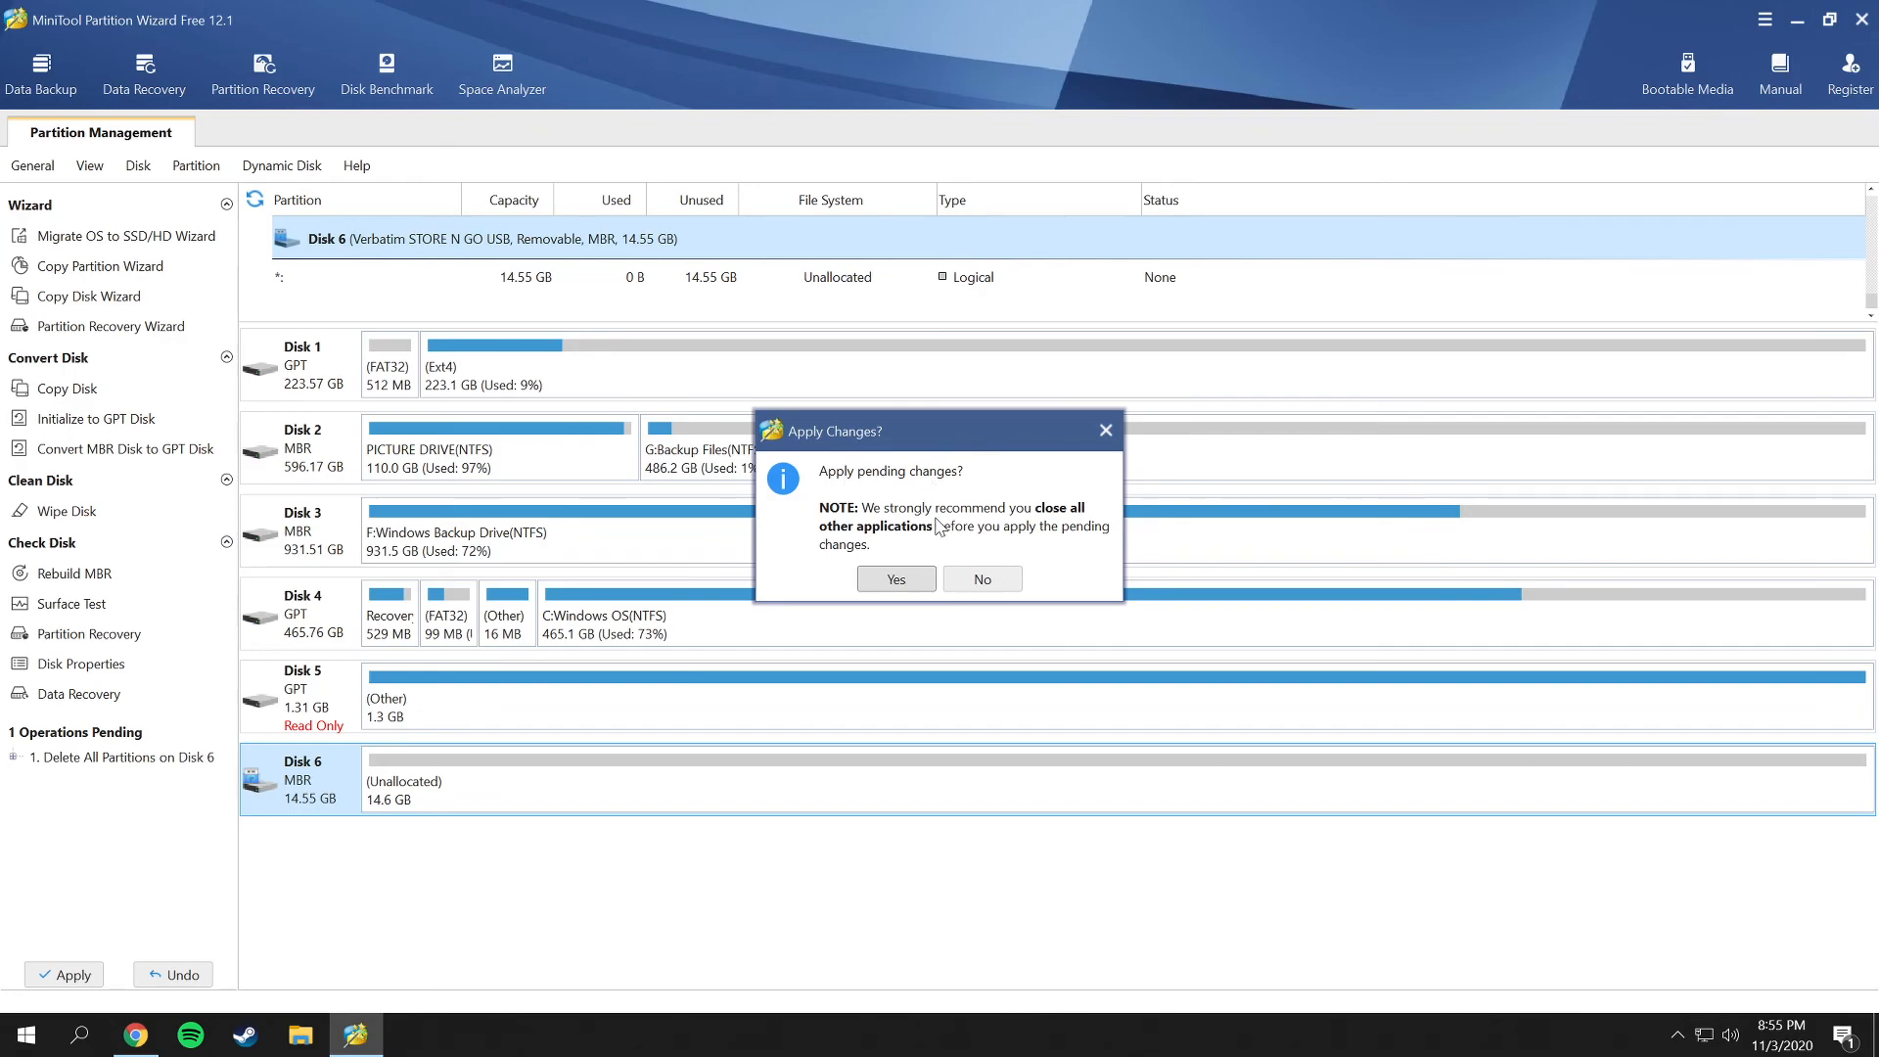
{"action": "mouse_move", "coordinate": [896, 580]}
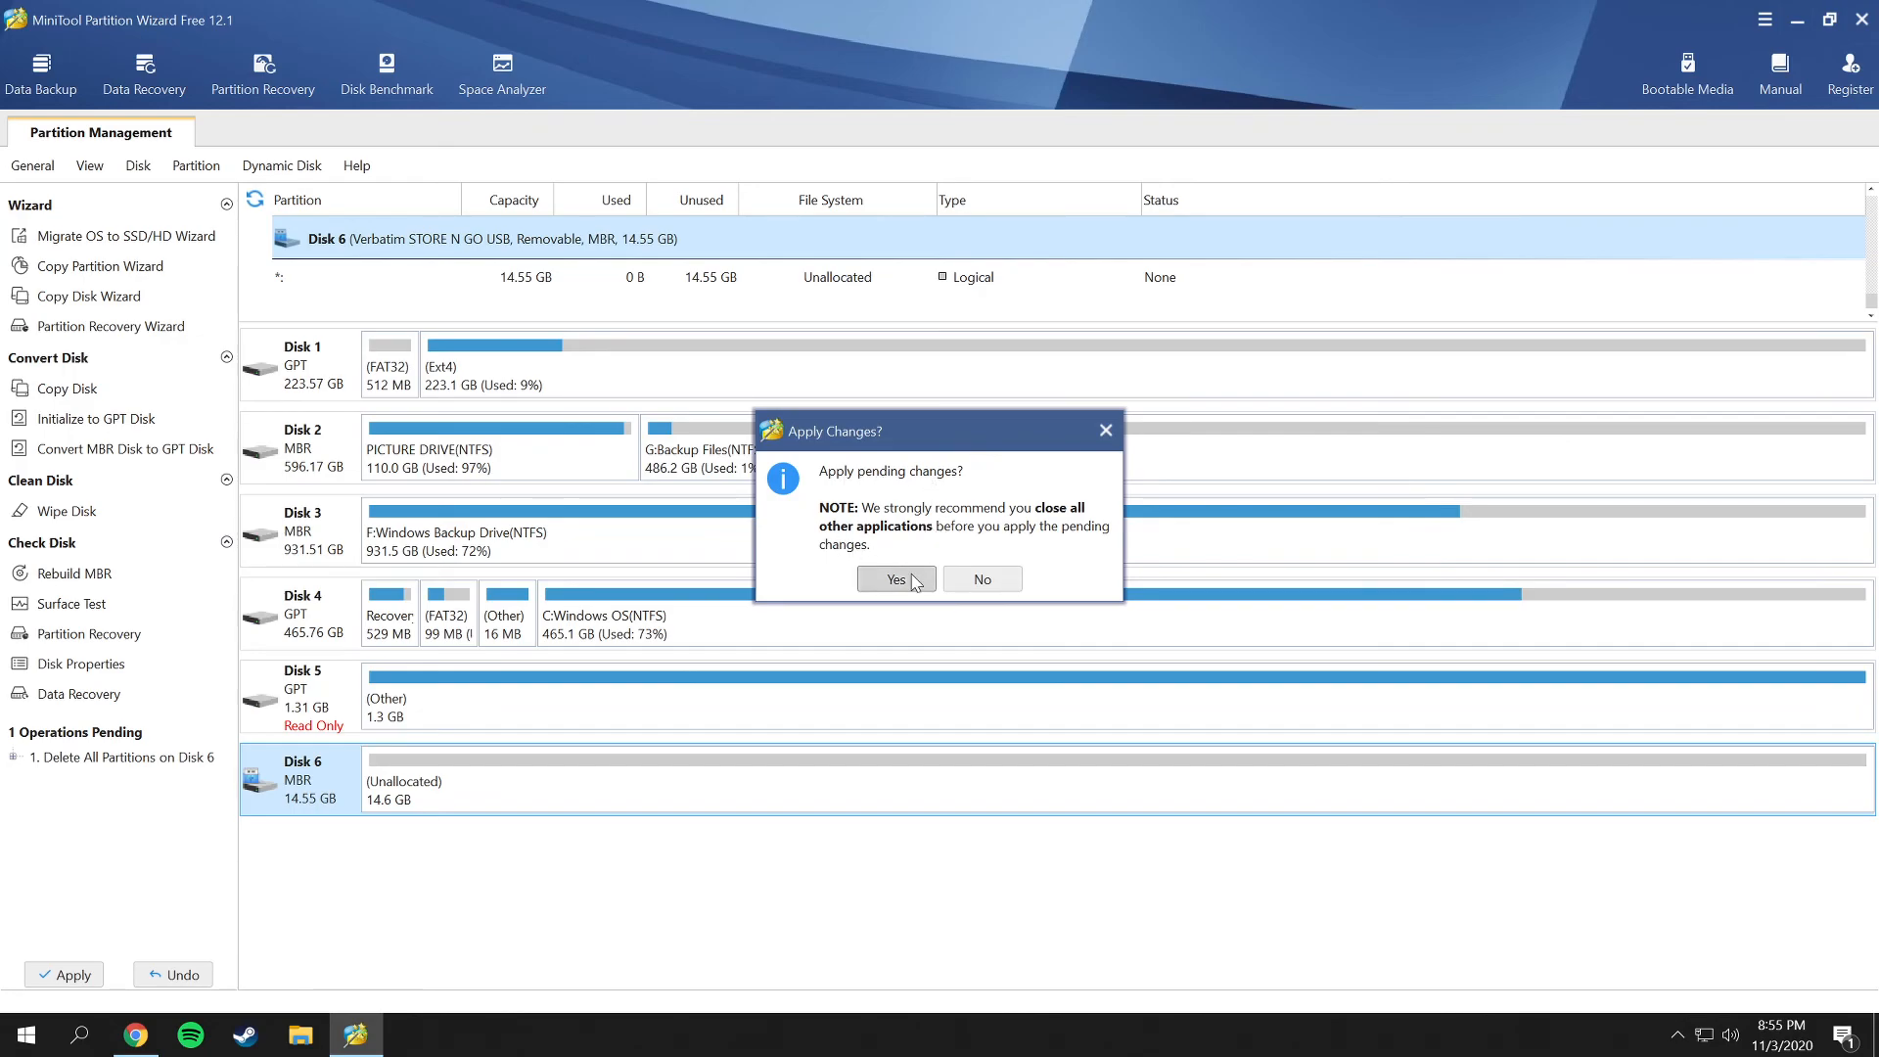
{"action": "left_click", "coordinate": [894, 579]}
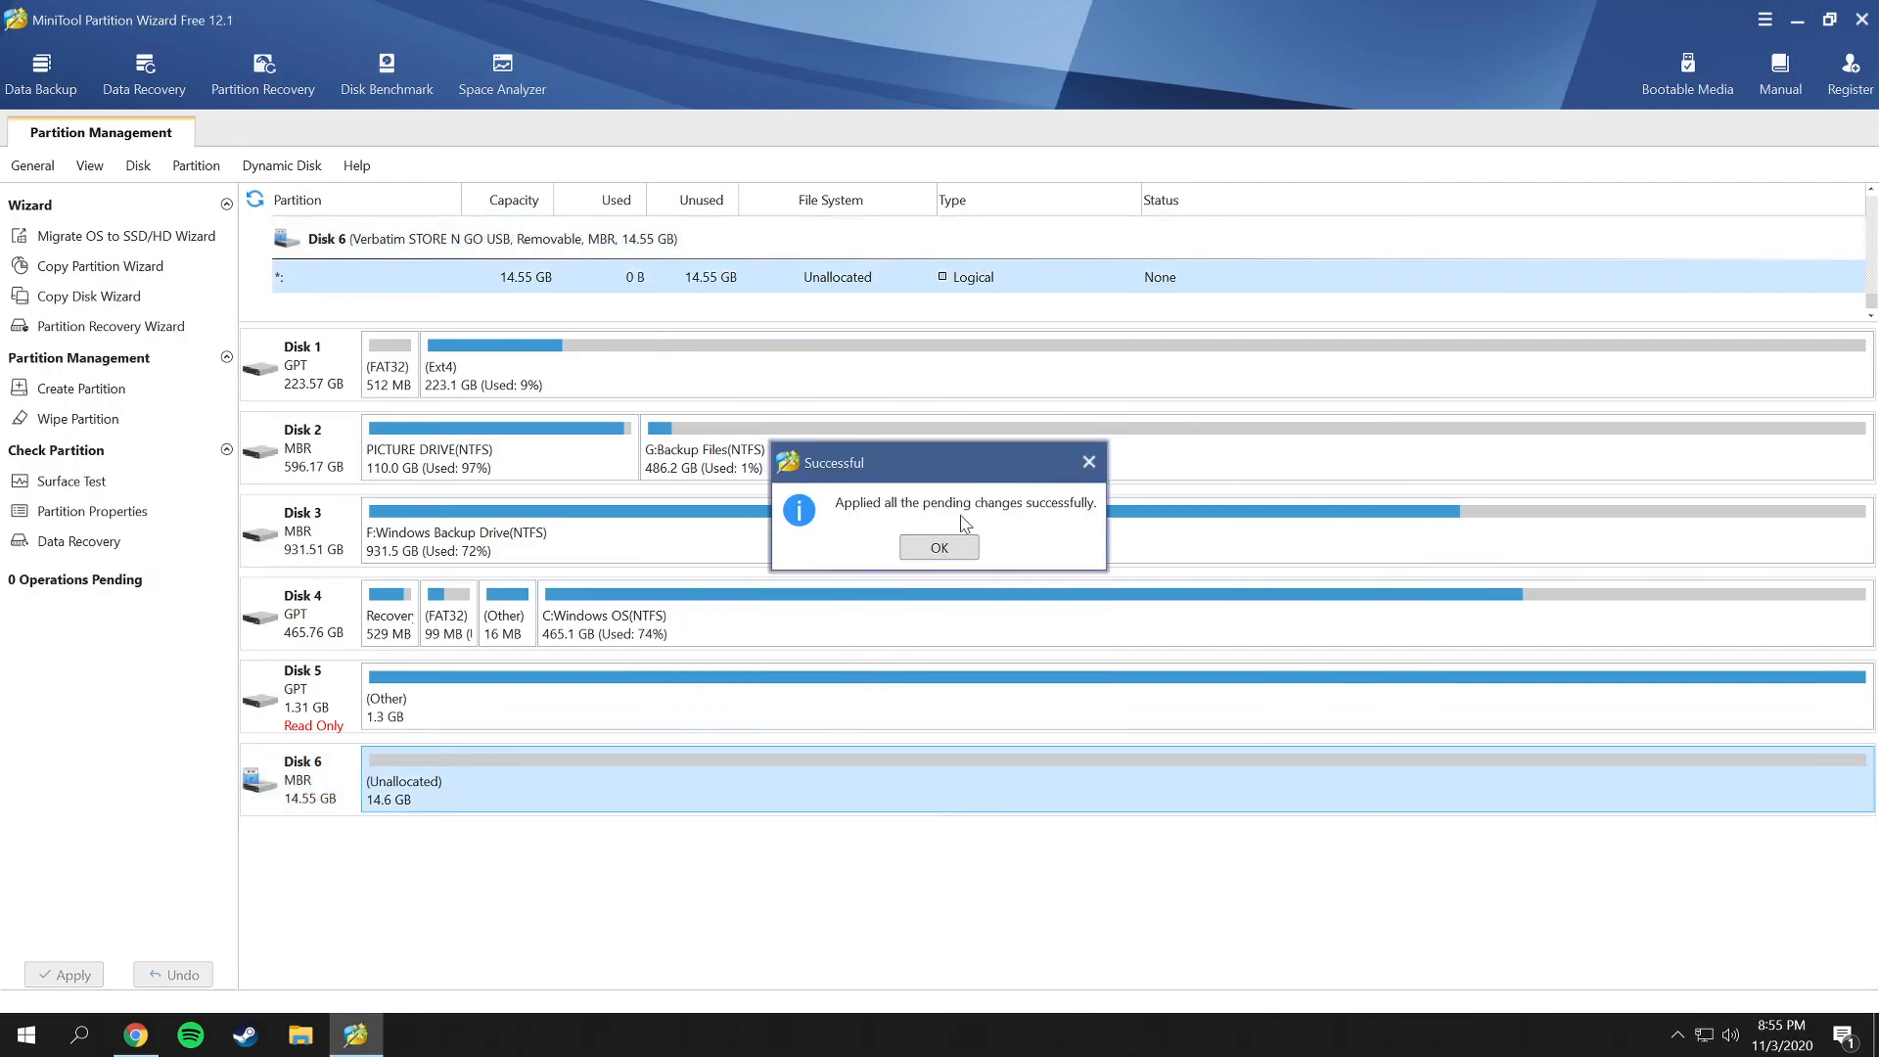
{"action": "mouse_move", "coordinate": [938, 546]}
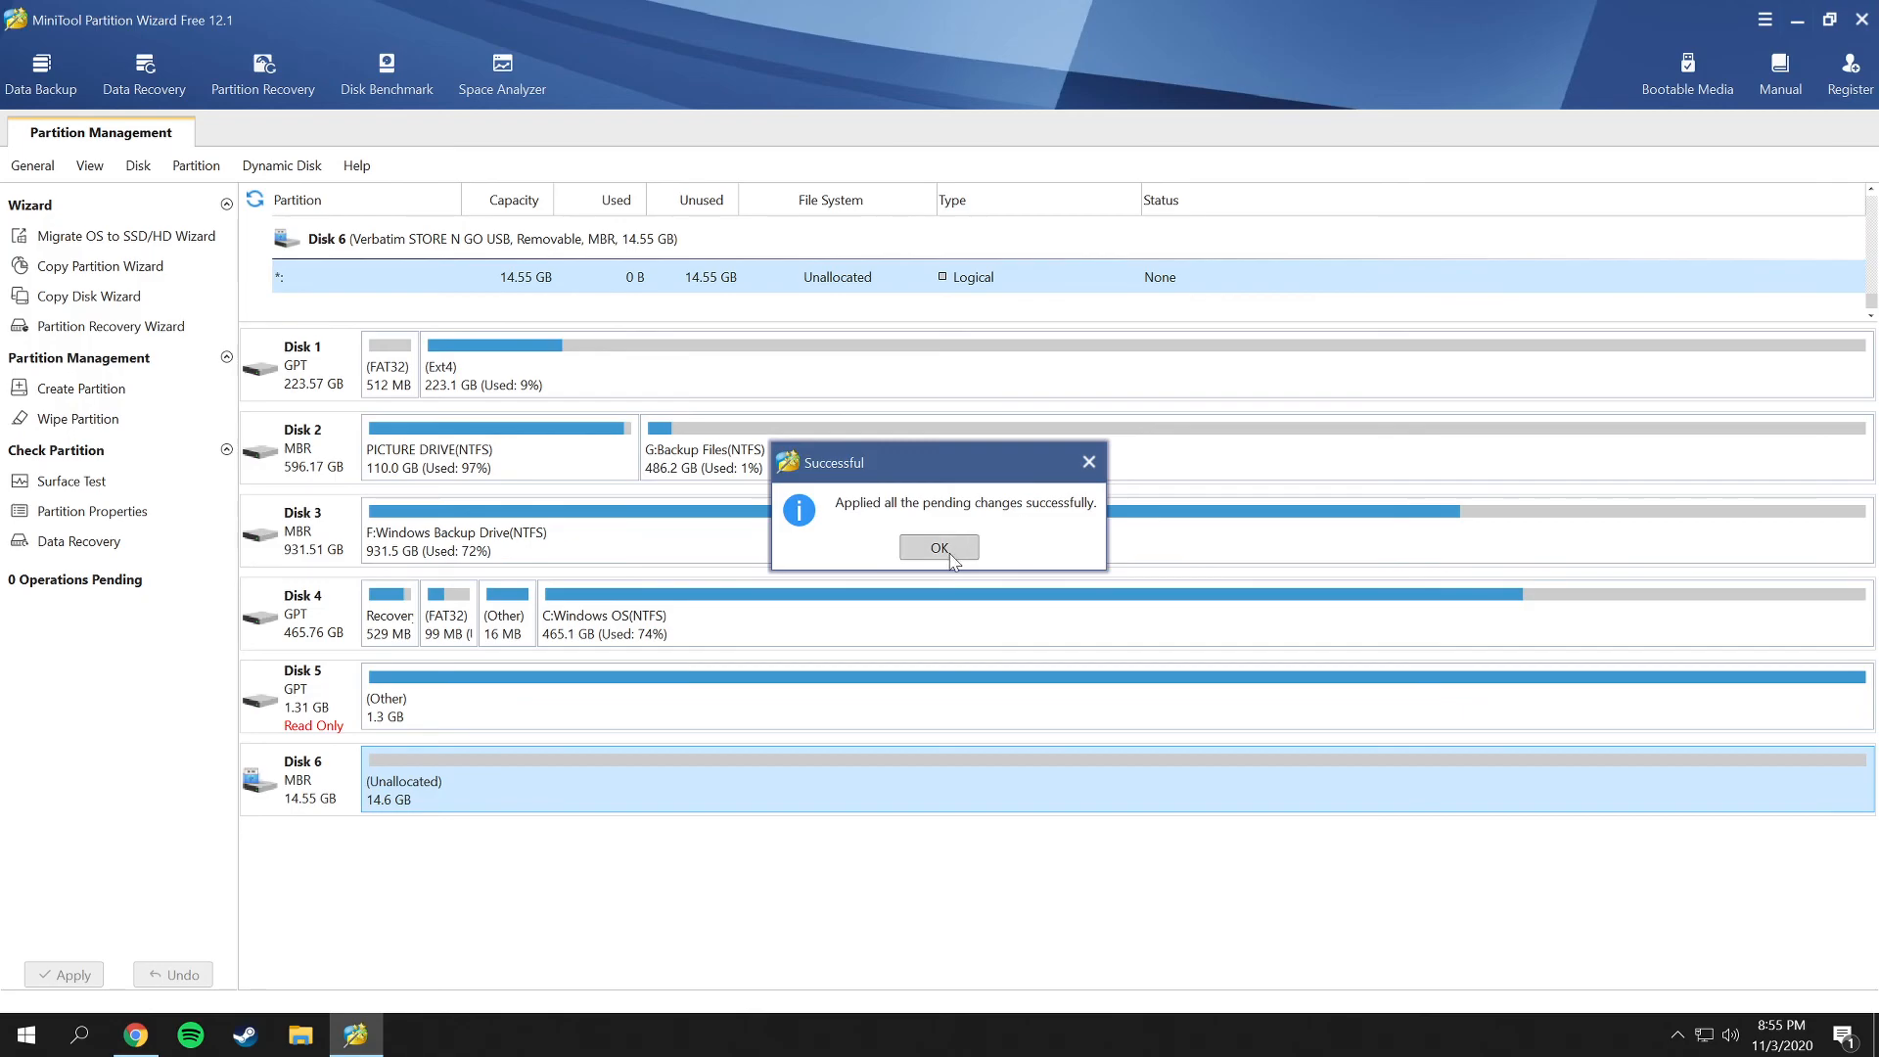
{"action": "left_click", "coordinate": [938, 546]}
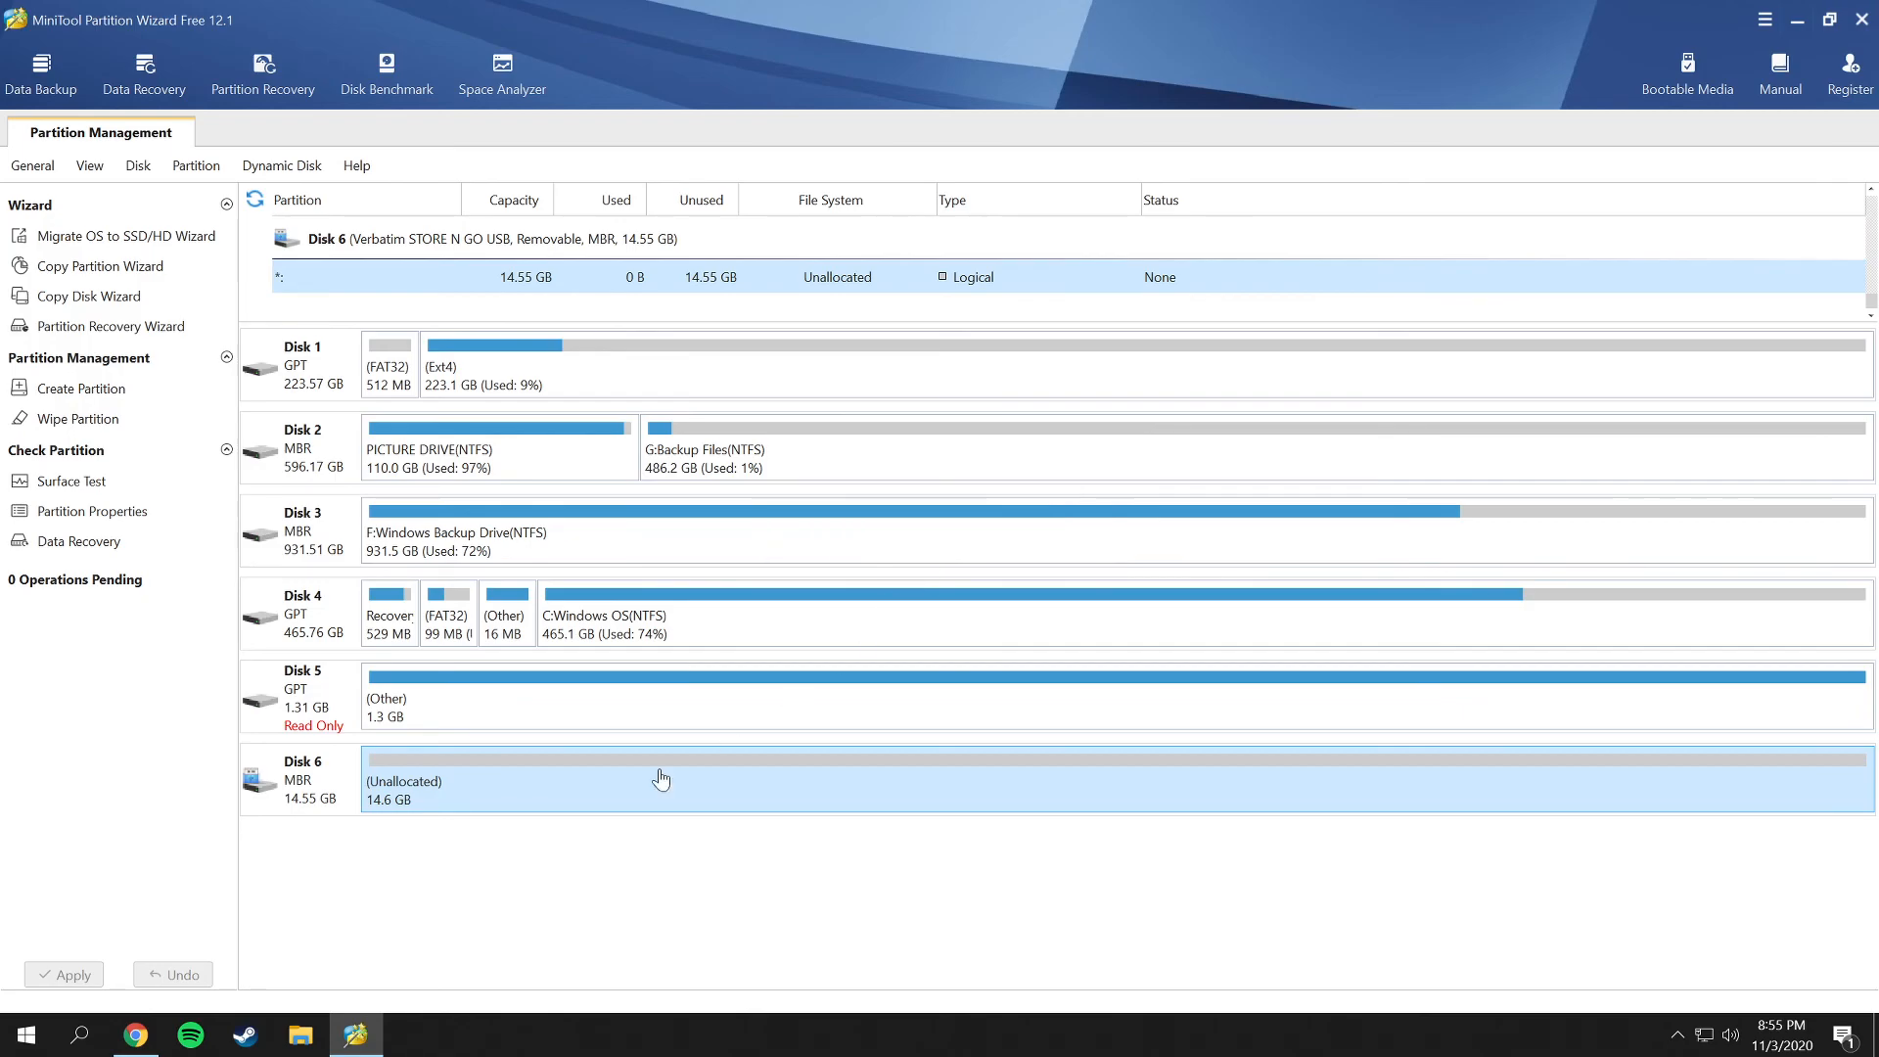
{"action": "mouse_move", "coordinate": [390, 808]}
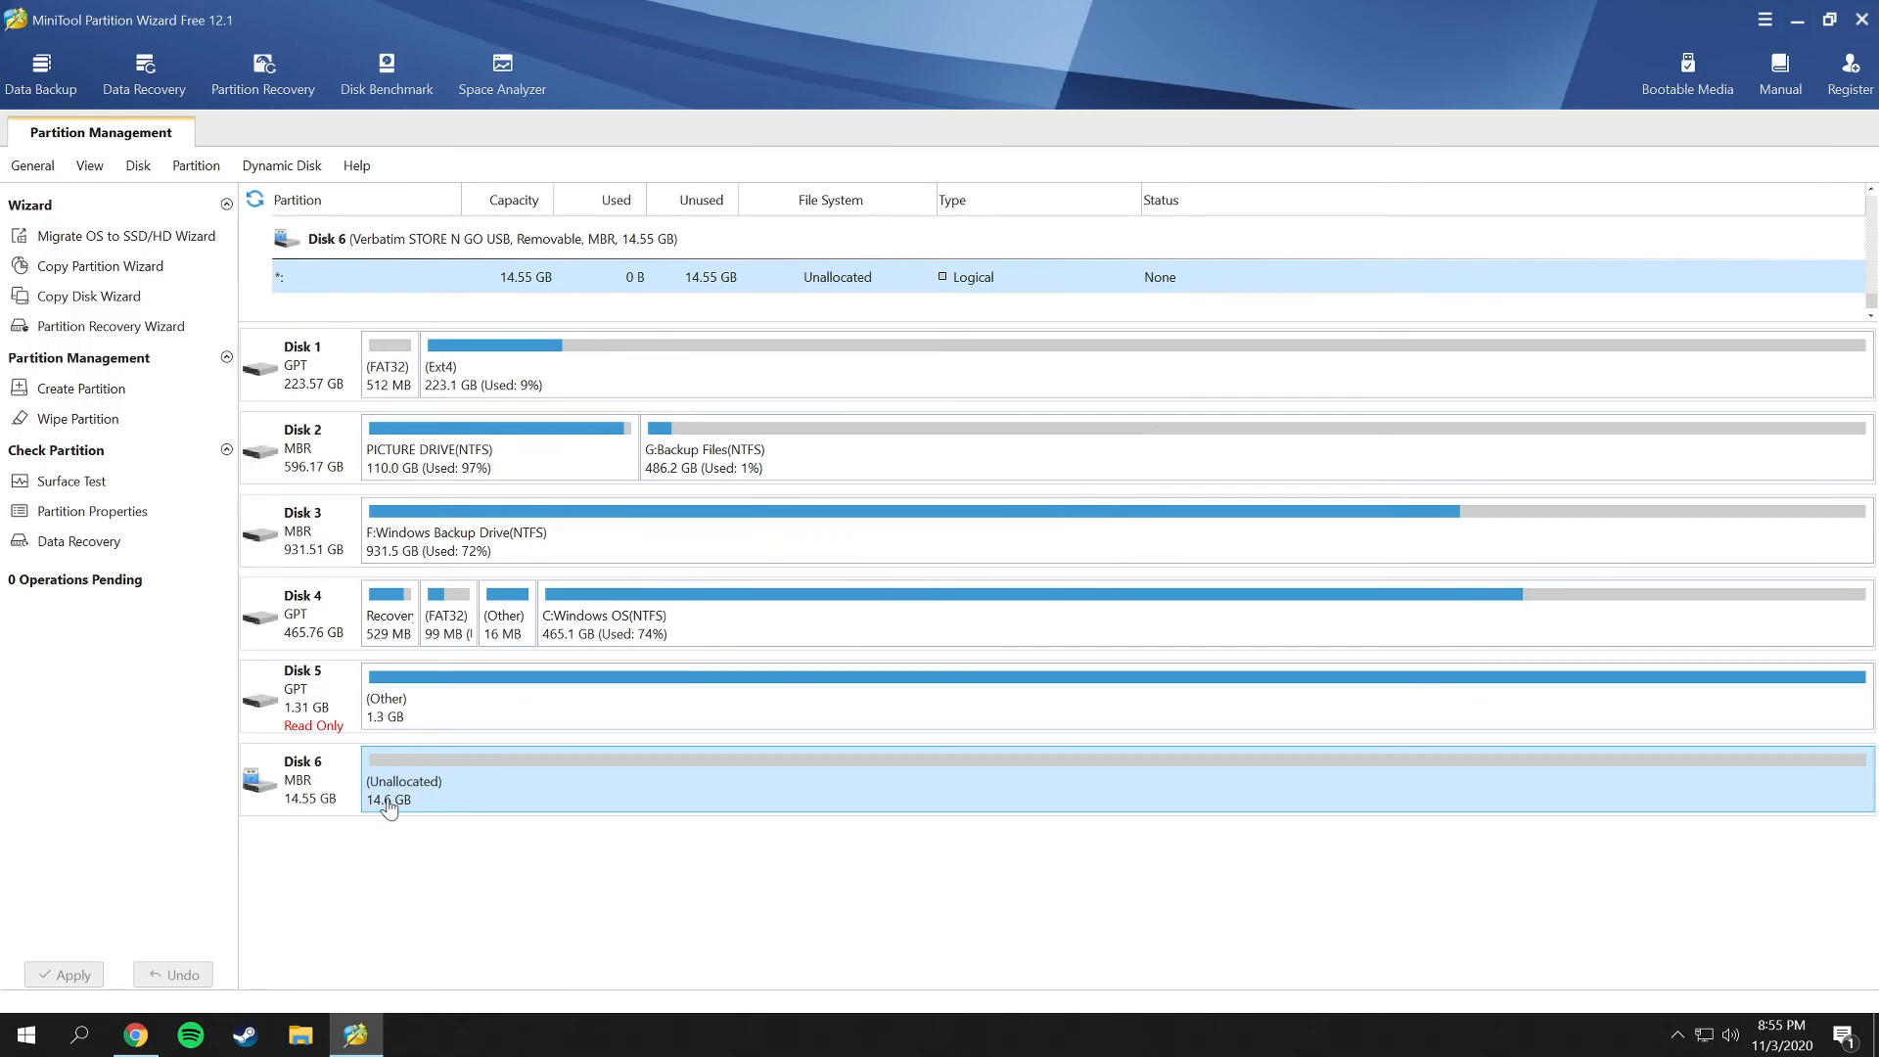
{"action": "mouse_move", "coordinate": [477, 800]}
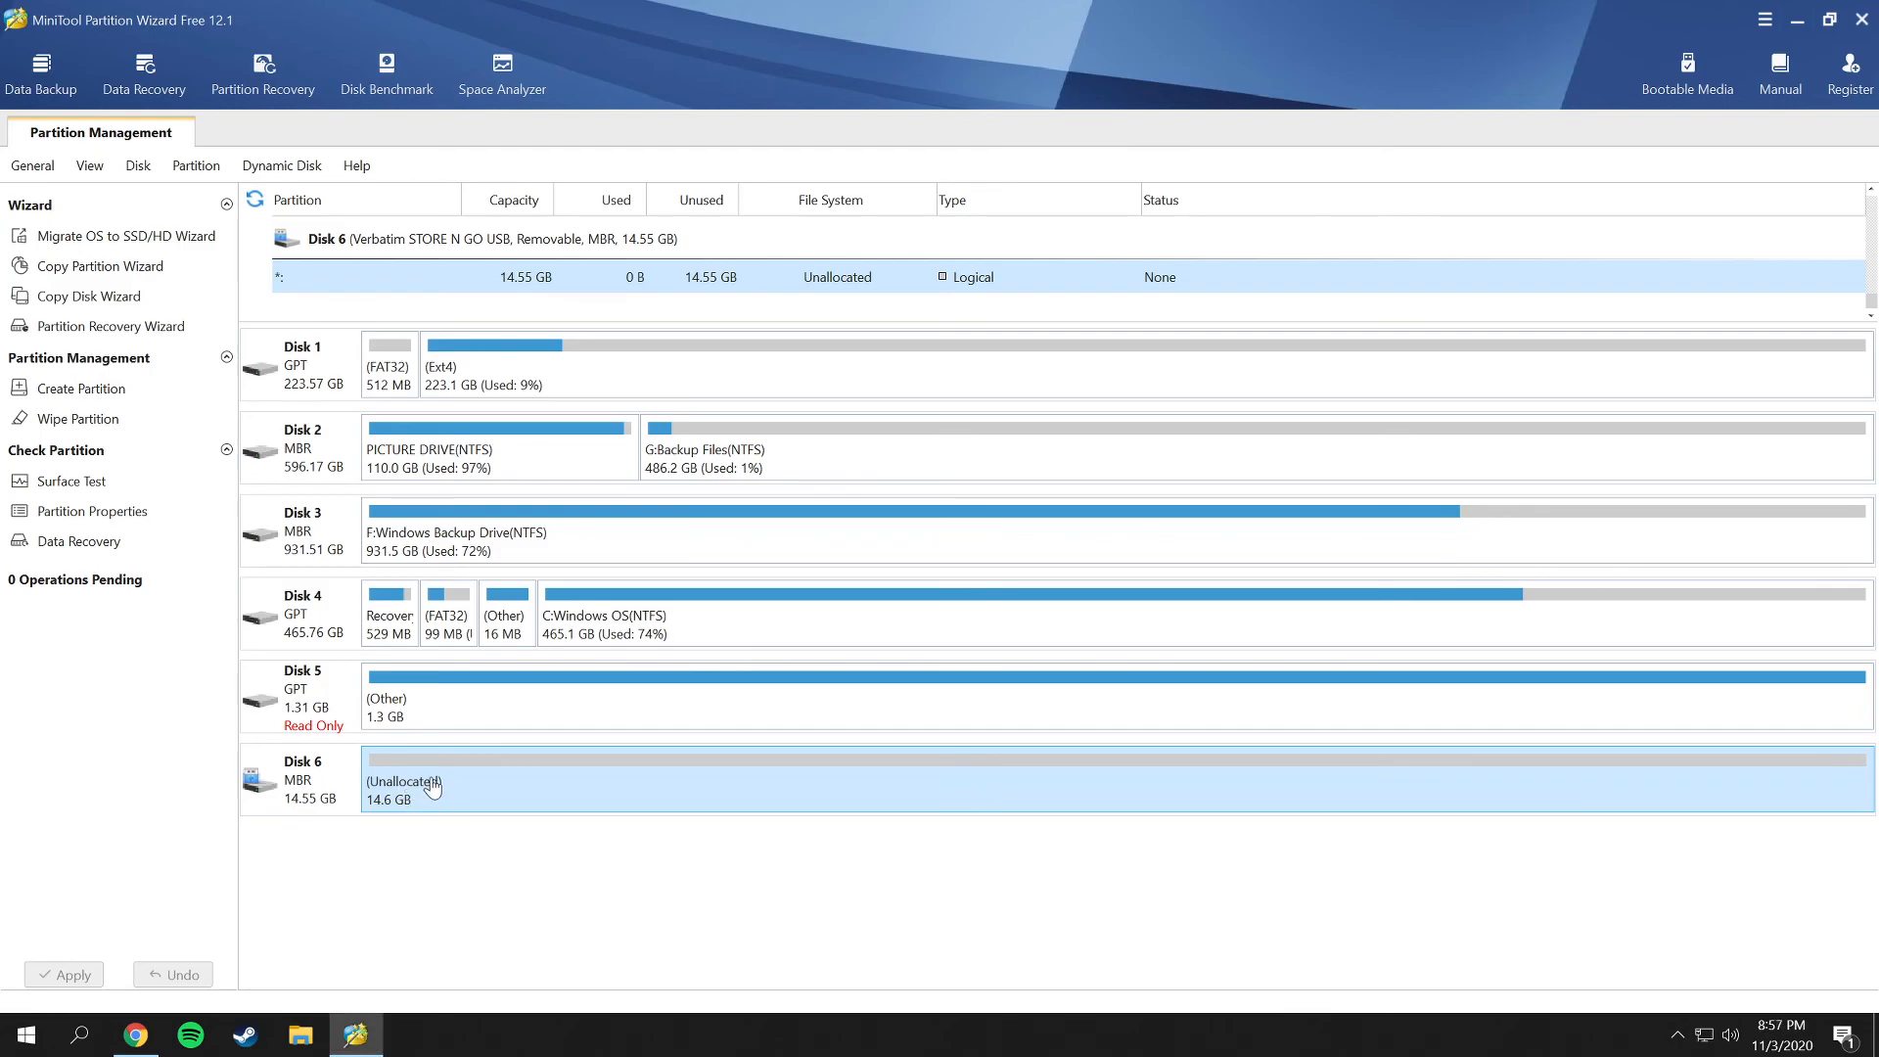
Start a new partition in Disk 6's unallocated space labelled USB, Primary, drive letter D:.
{"action": "right_click", "coordinate": [403, 781]}
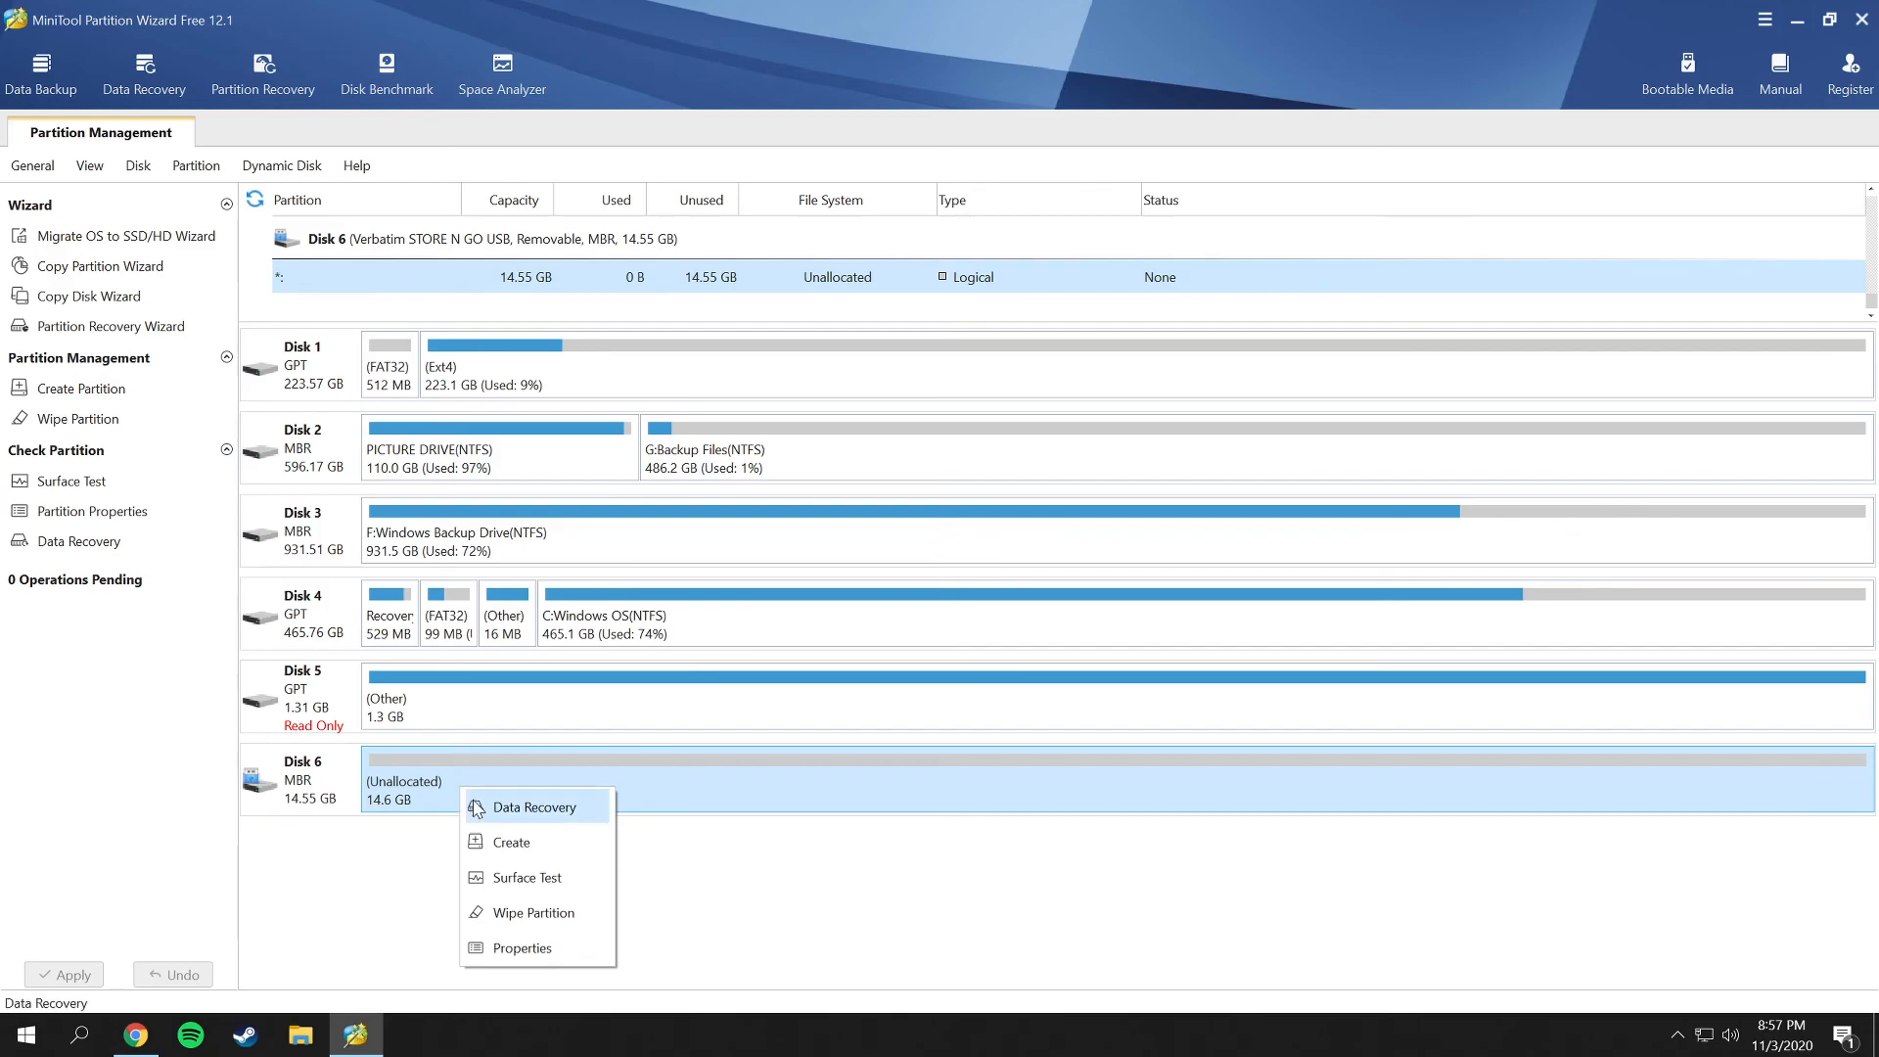
{"action": "left_click", "coordinate": [509, 842]}
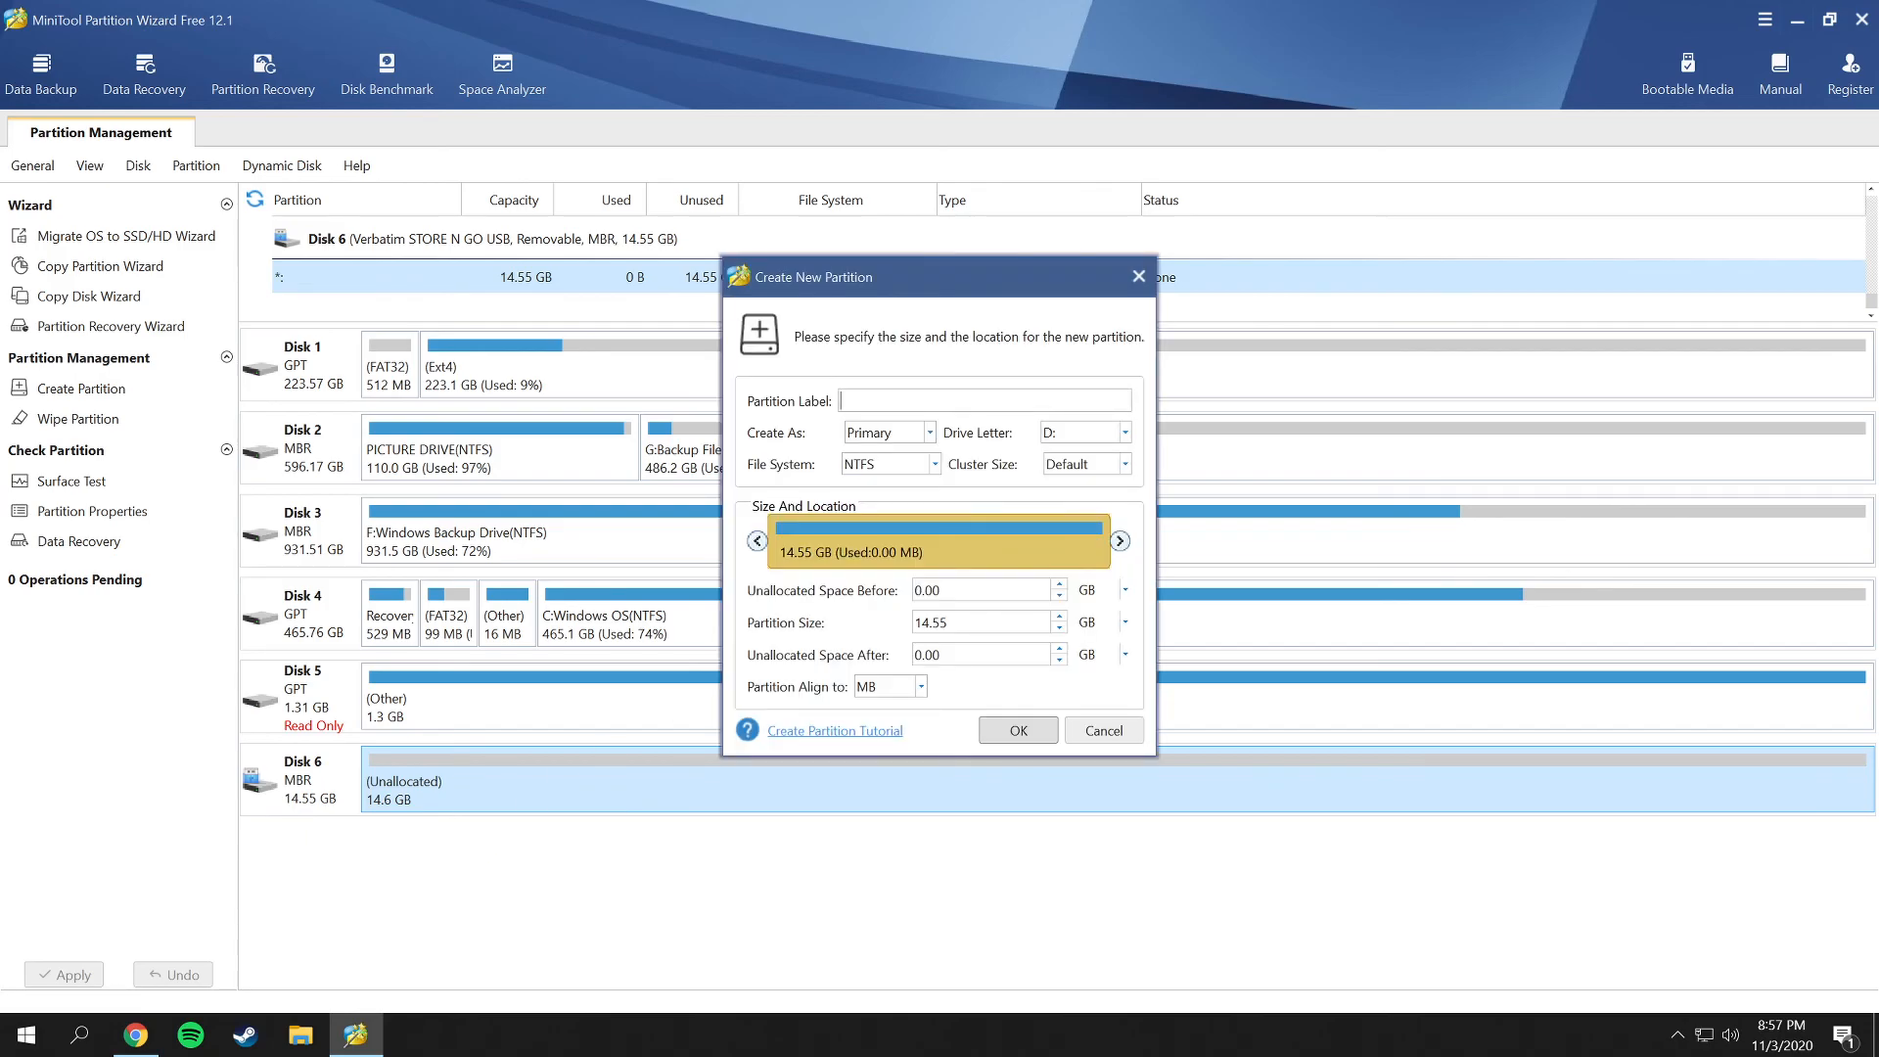
{"action": "type", "text": "USB"}
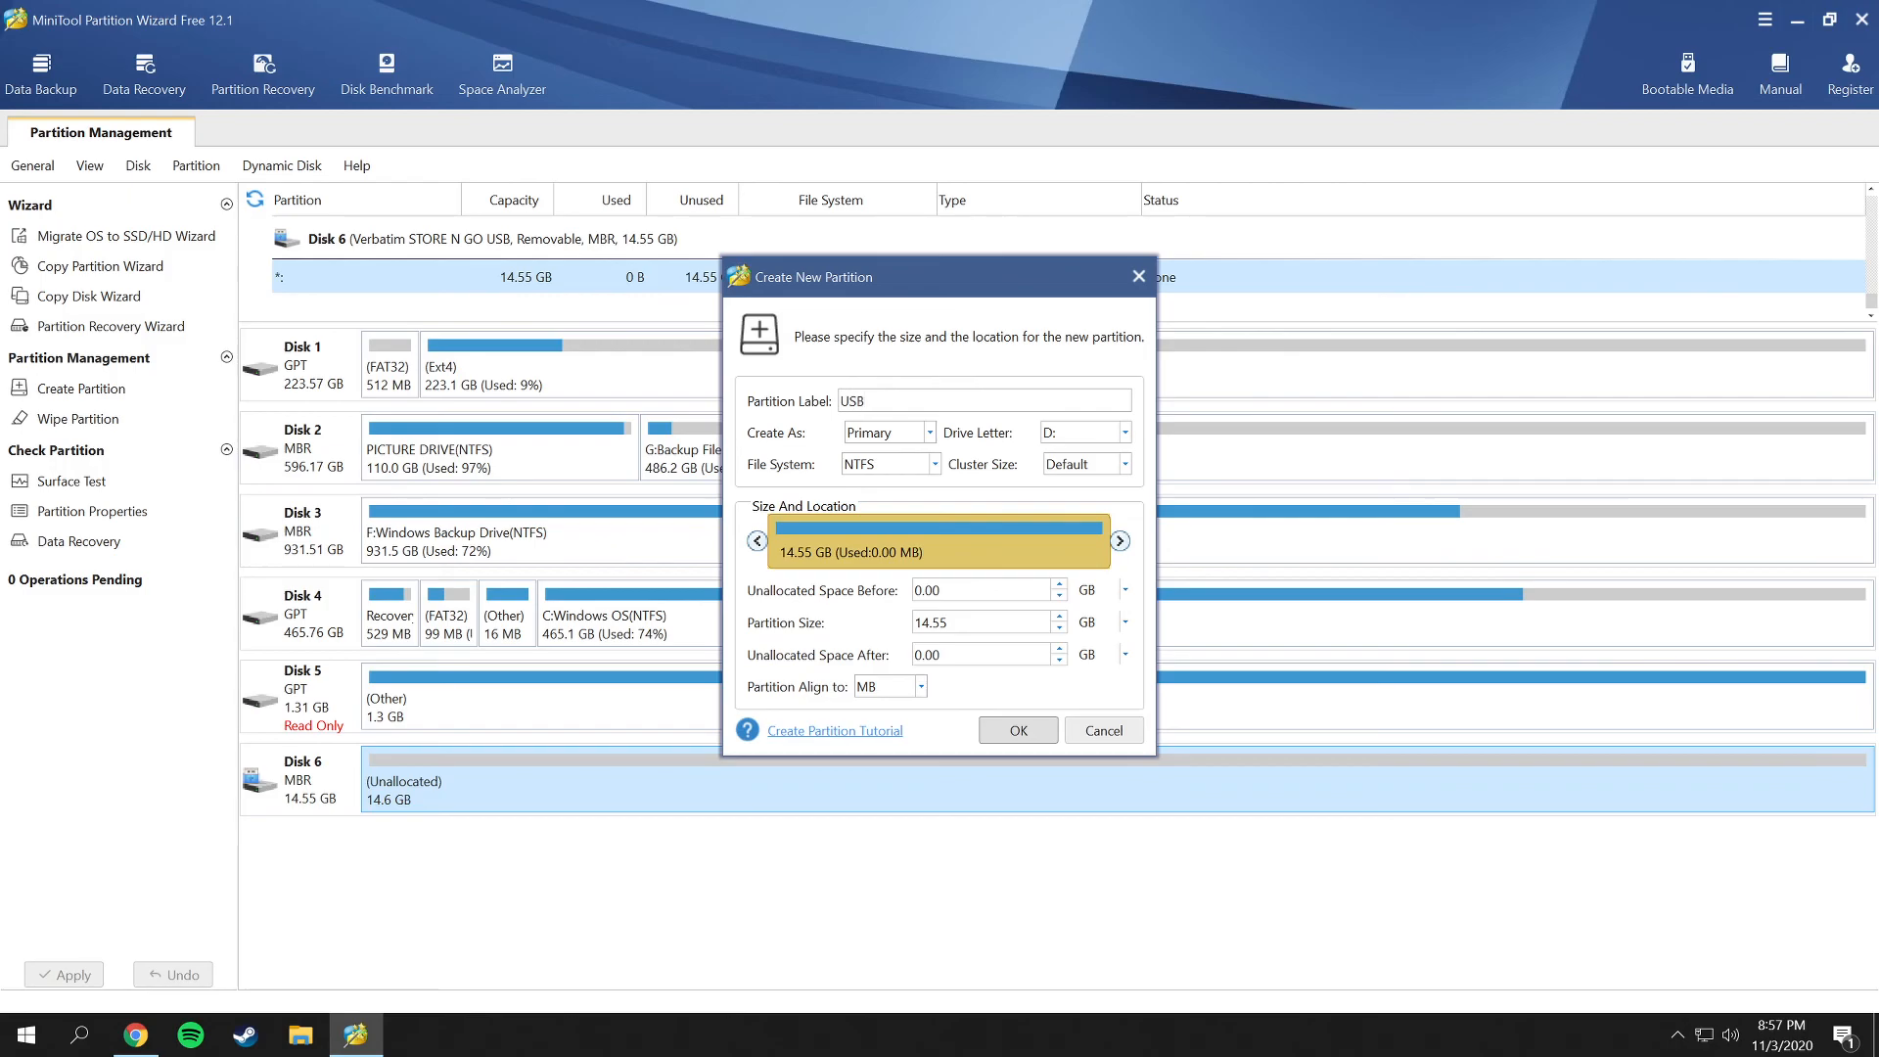
{"action": "mouse_move", "coordinate": [783, 447]}
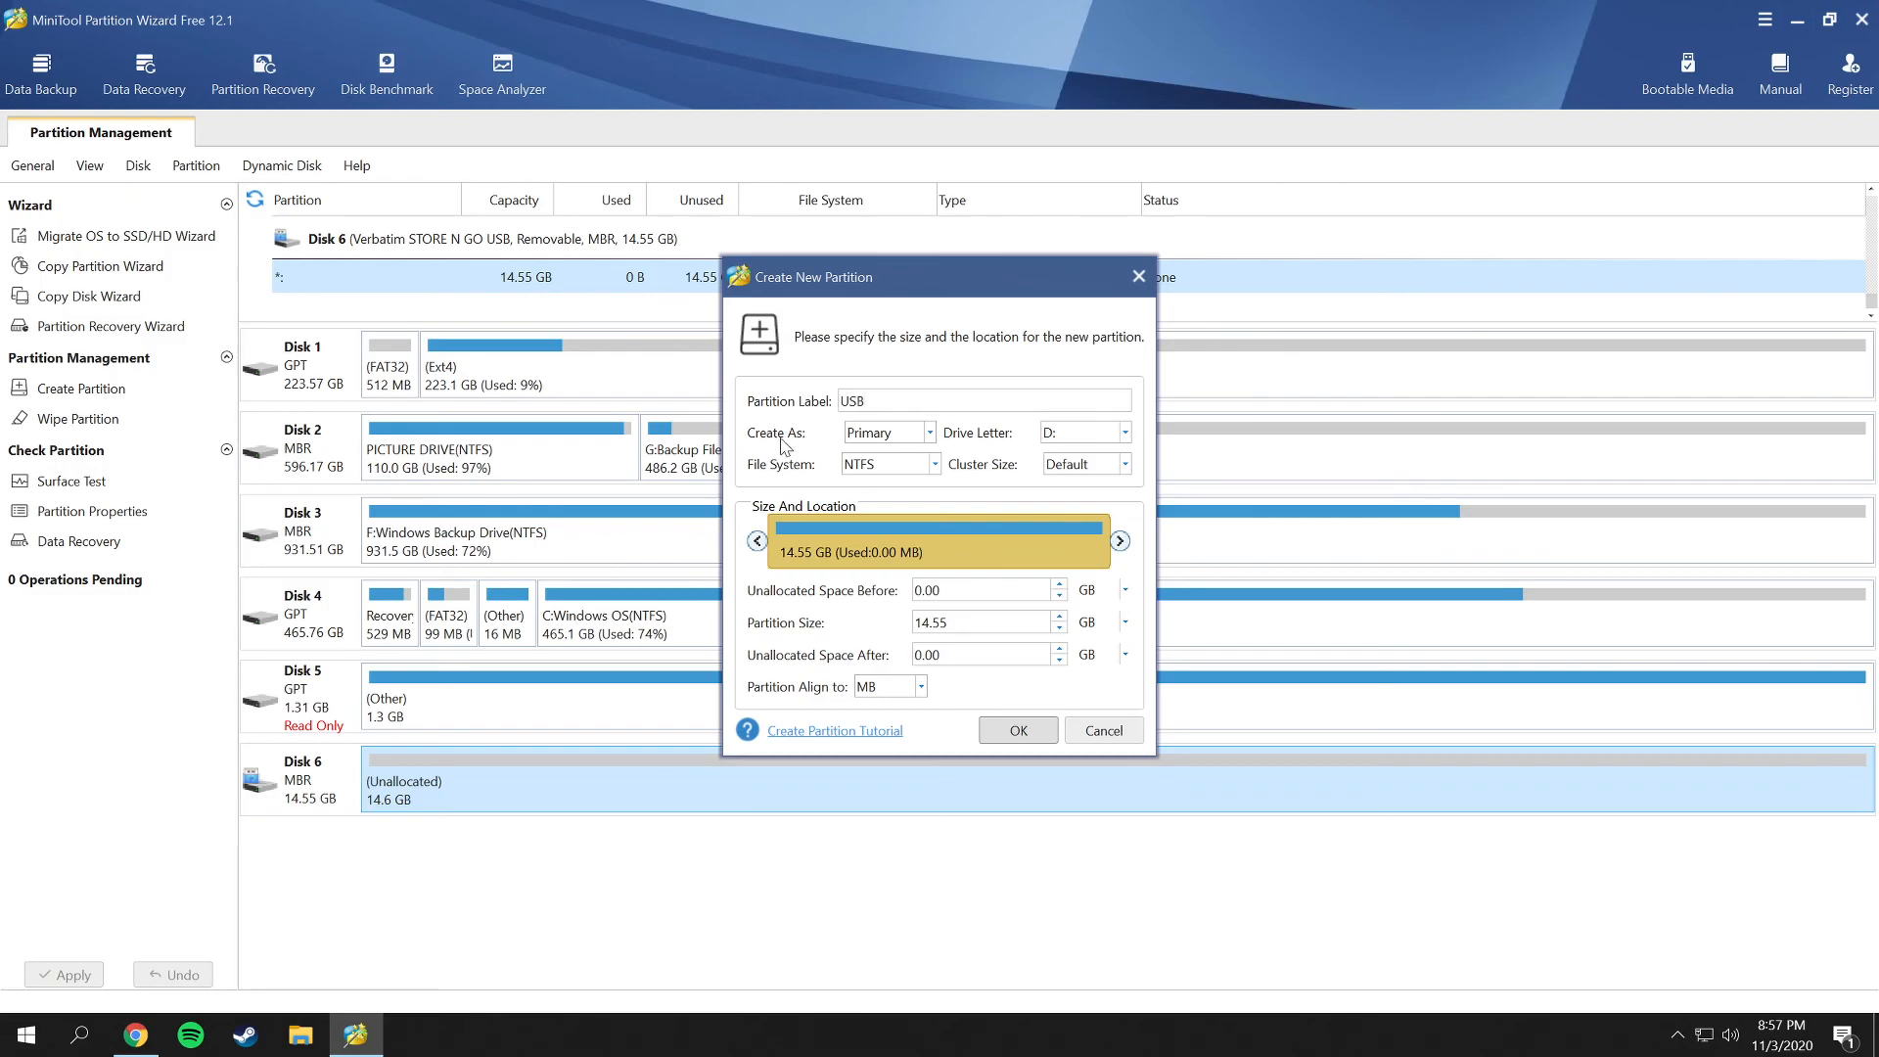
{"action": "left_click", "coordinate": [885, 433]}
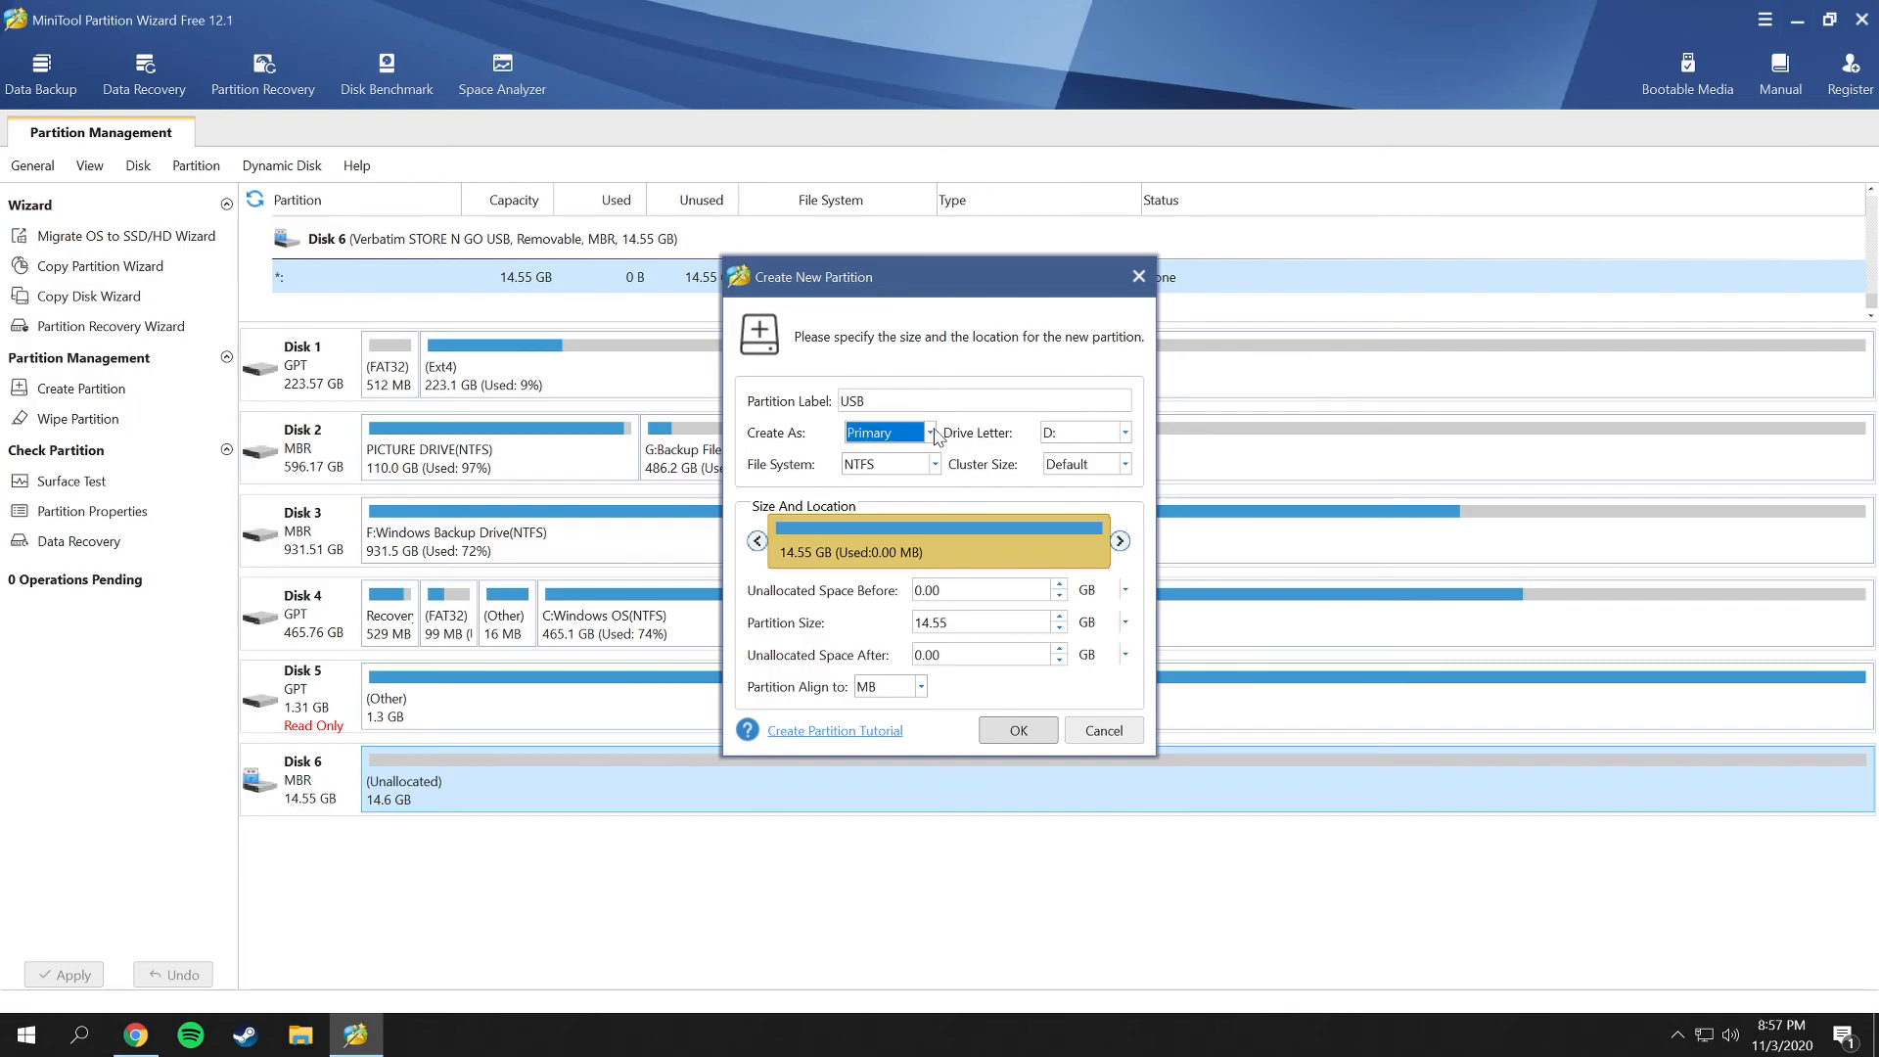
{"action": "mouse_move", "coordinate": [1114, 441]}
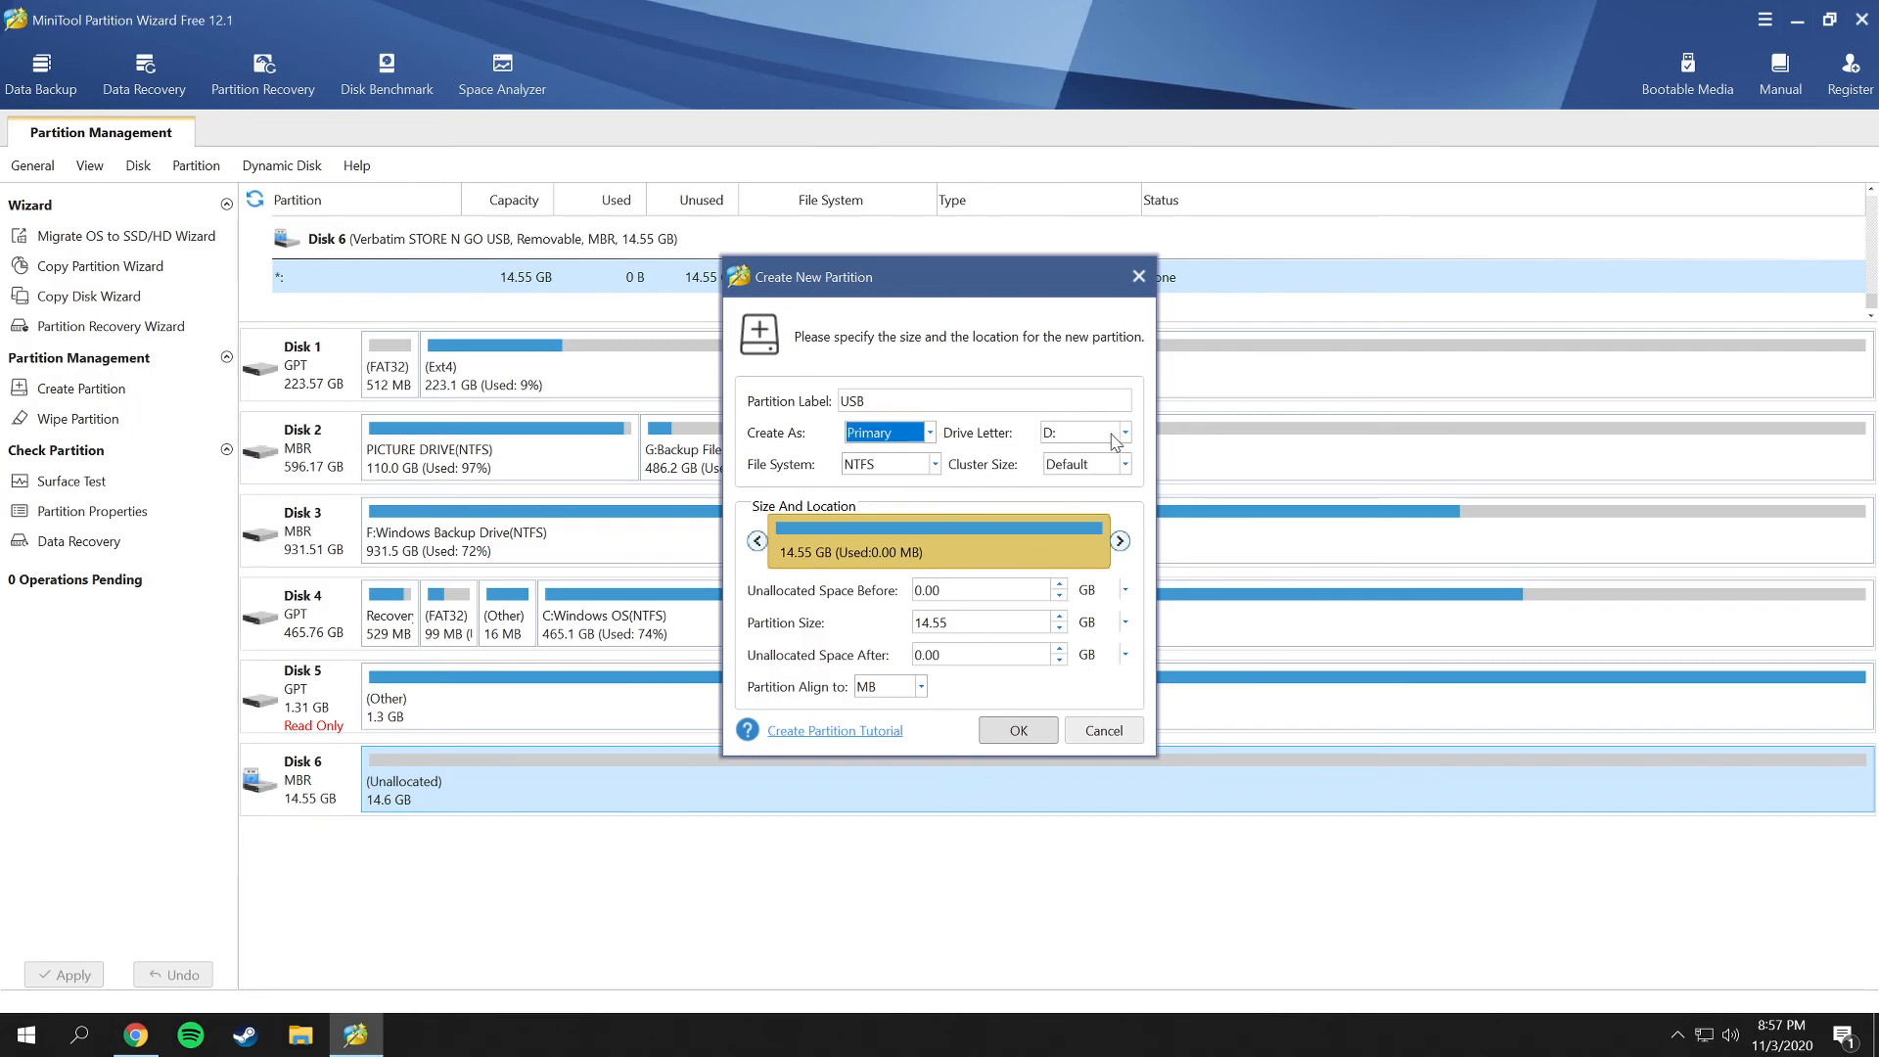
{"action": "left_click", "coordinate": [1119, 432]}
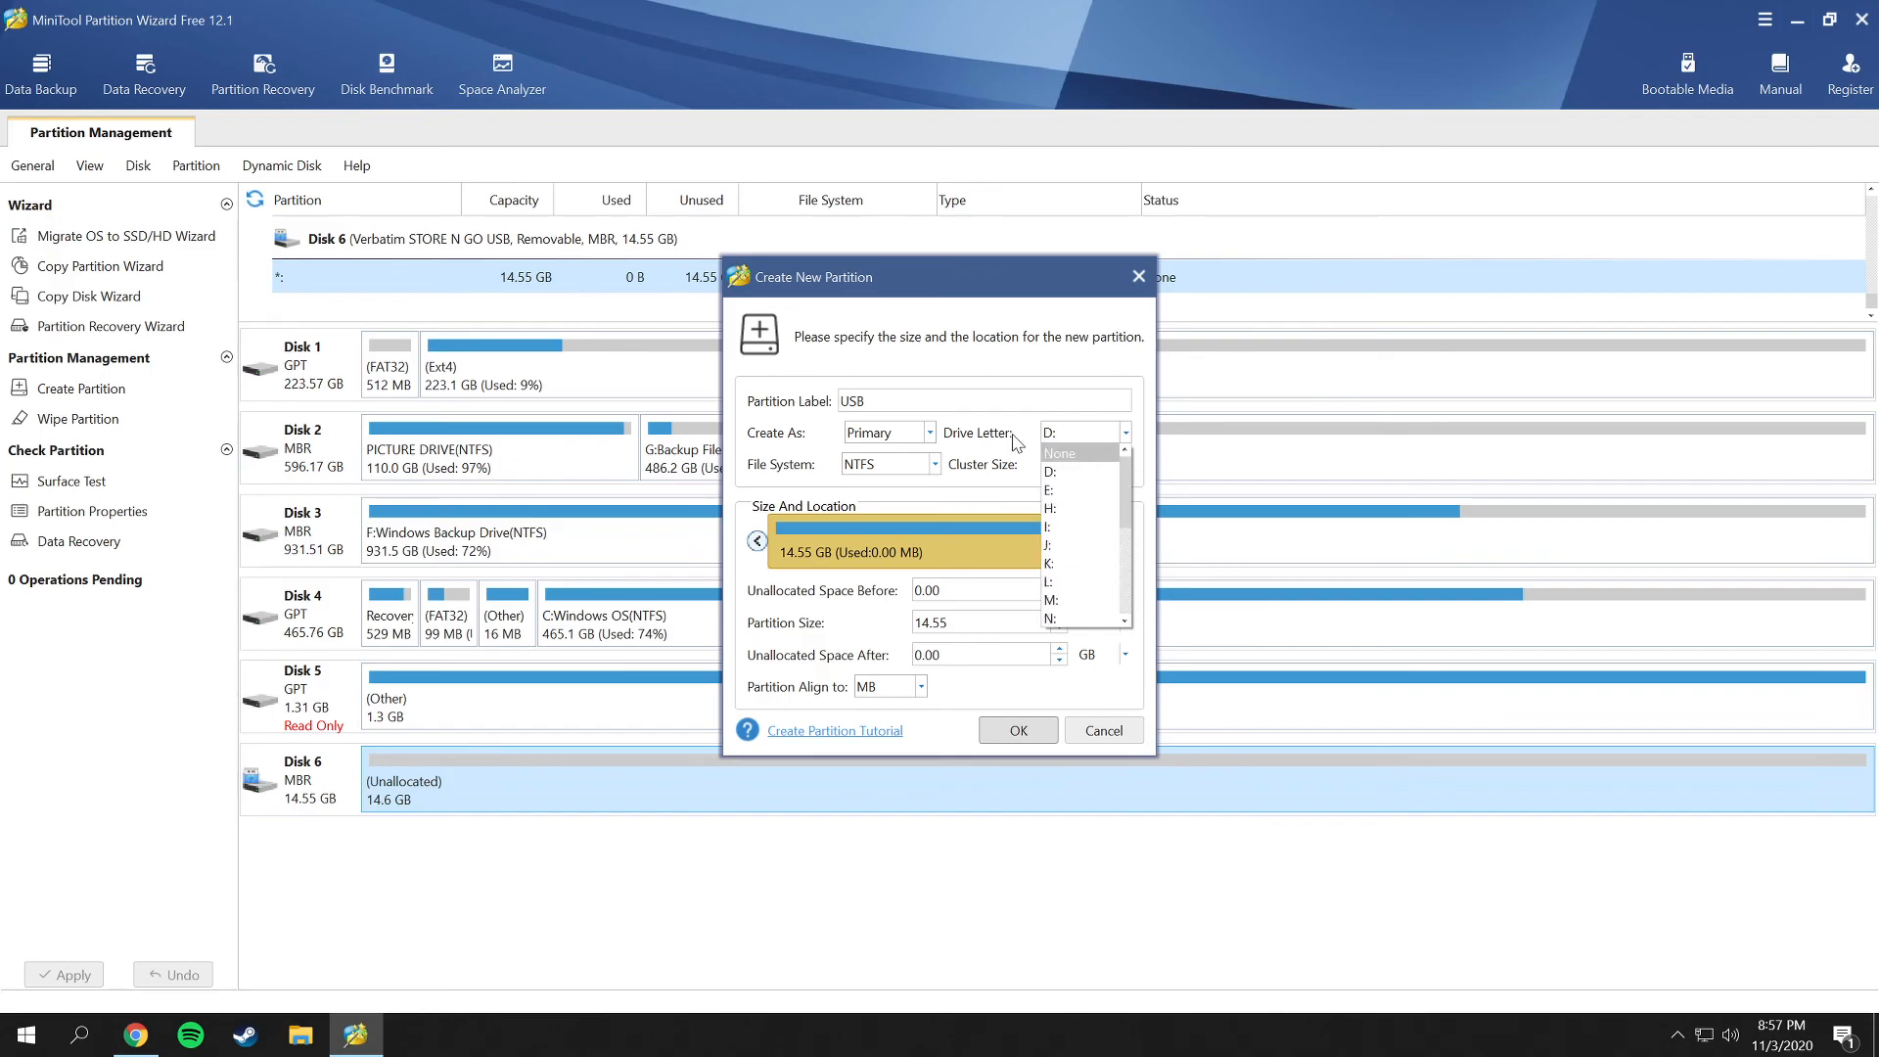
{"action": "left_click", "coordinate": [935, 466]}
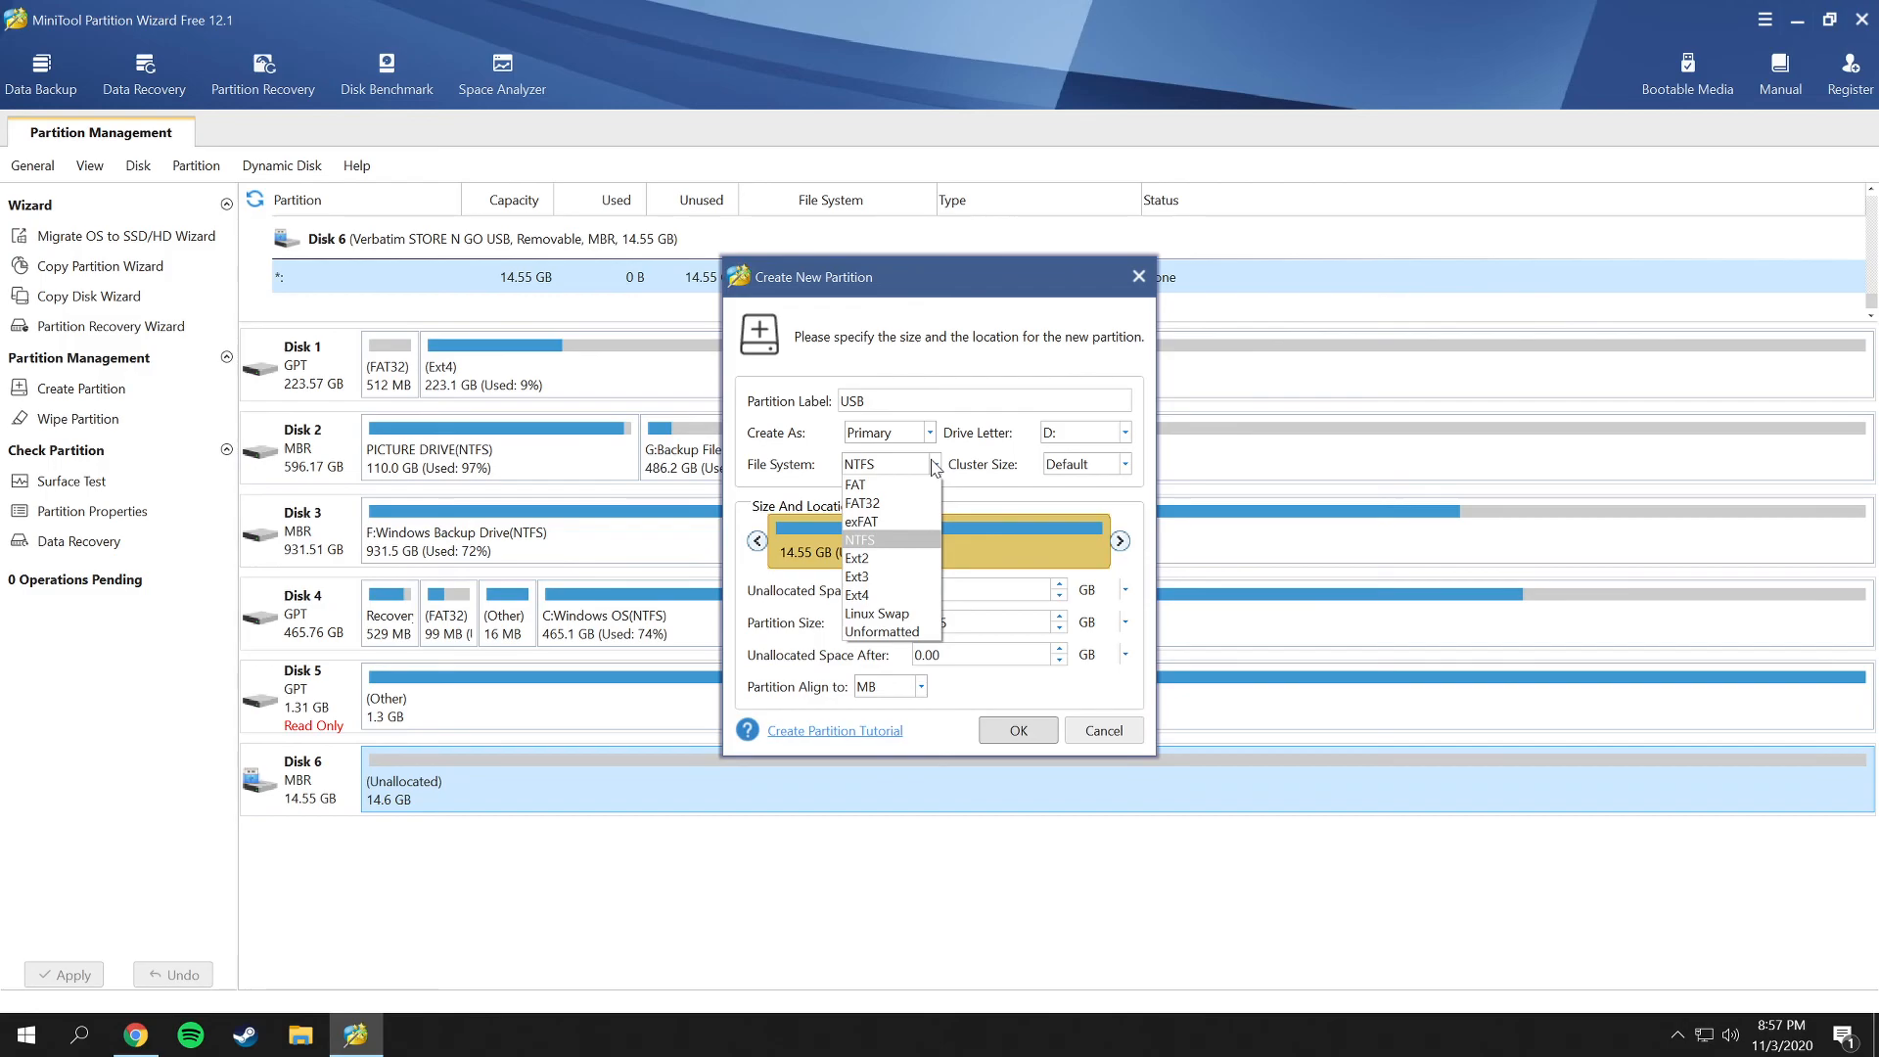
Keep NTFS, default cluster size and full size with Partition Align, and queue the partition.
{"action": "left_click", "coordinate": [857, 538]}
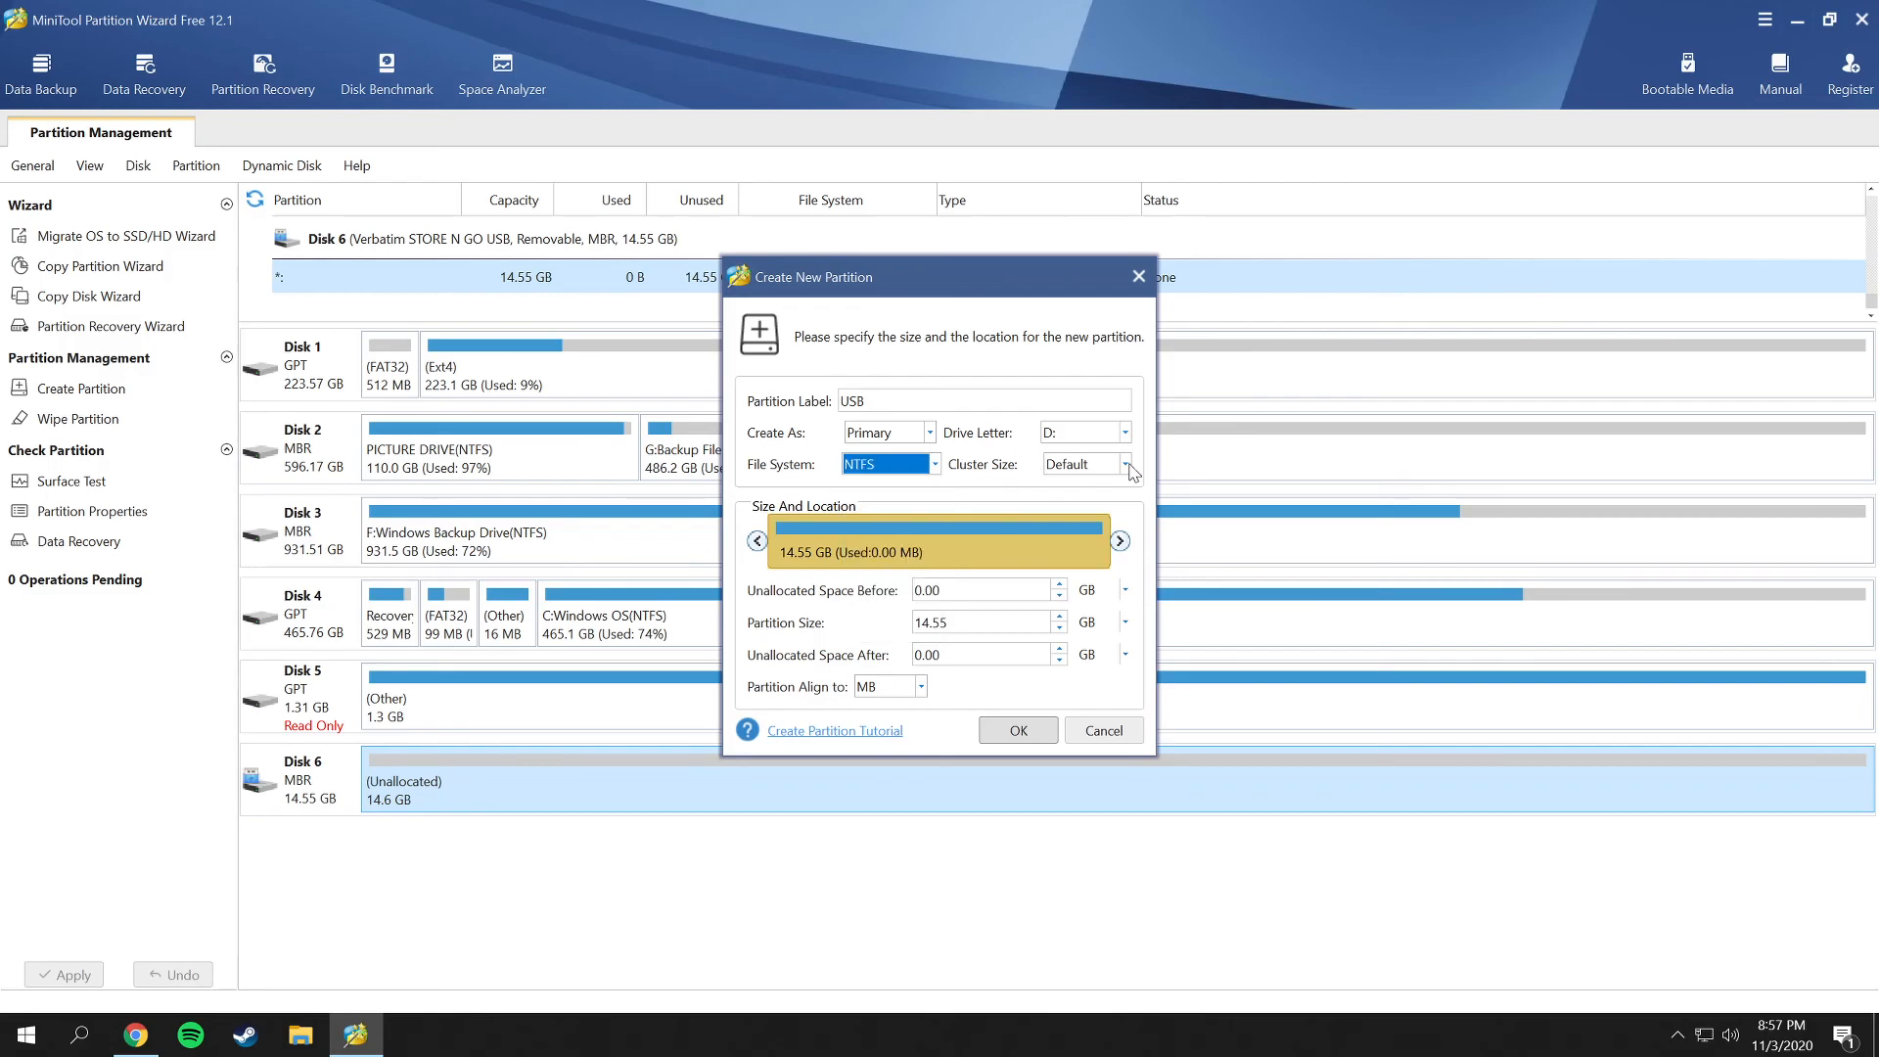
{"action": "left_click", "coordinate": [1125, 464]}
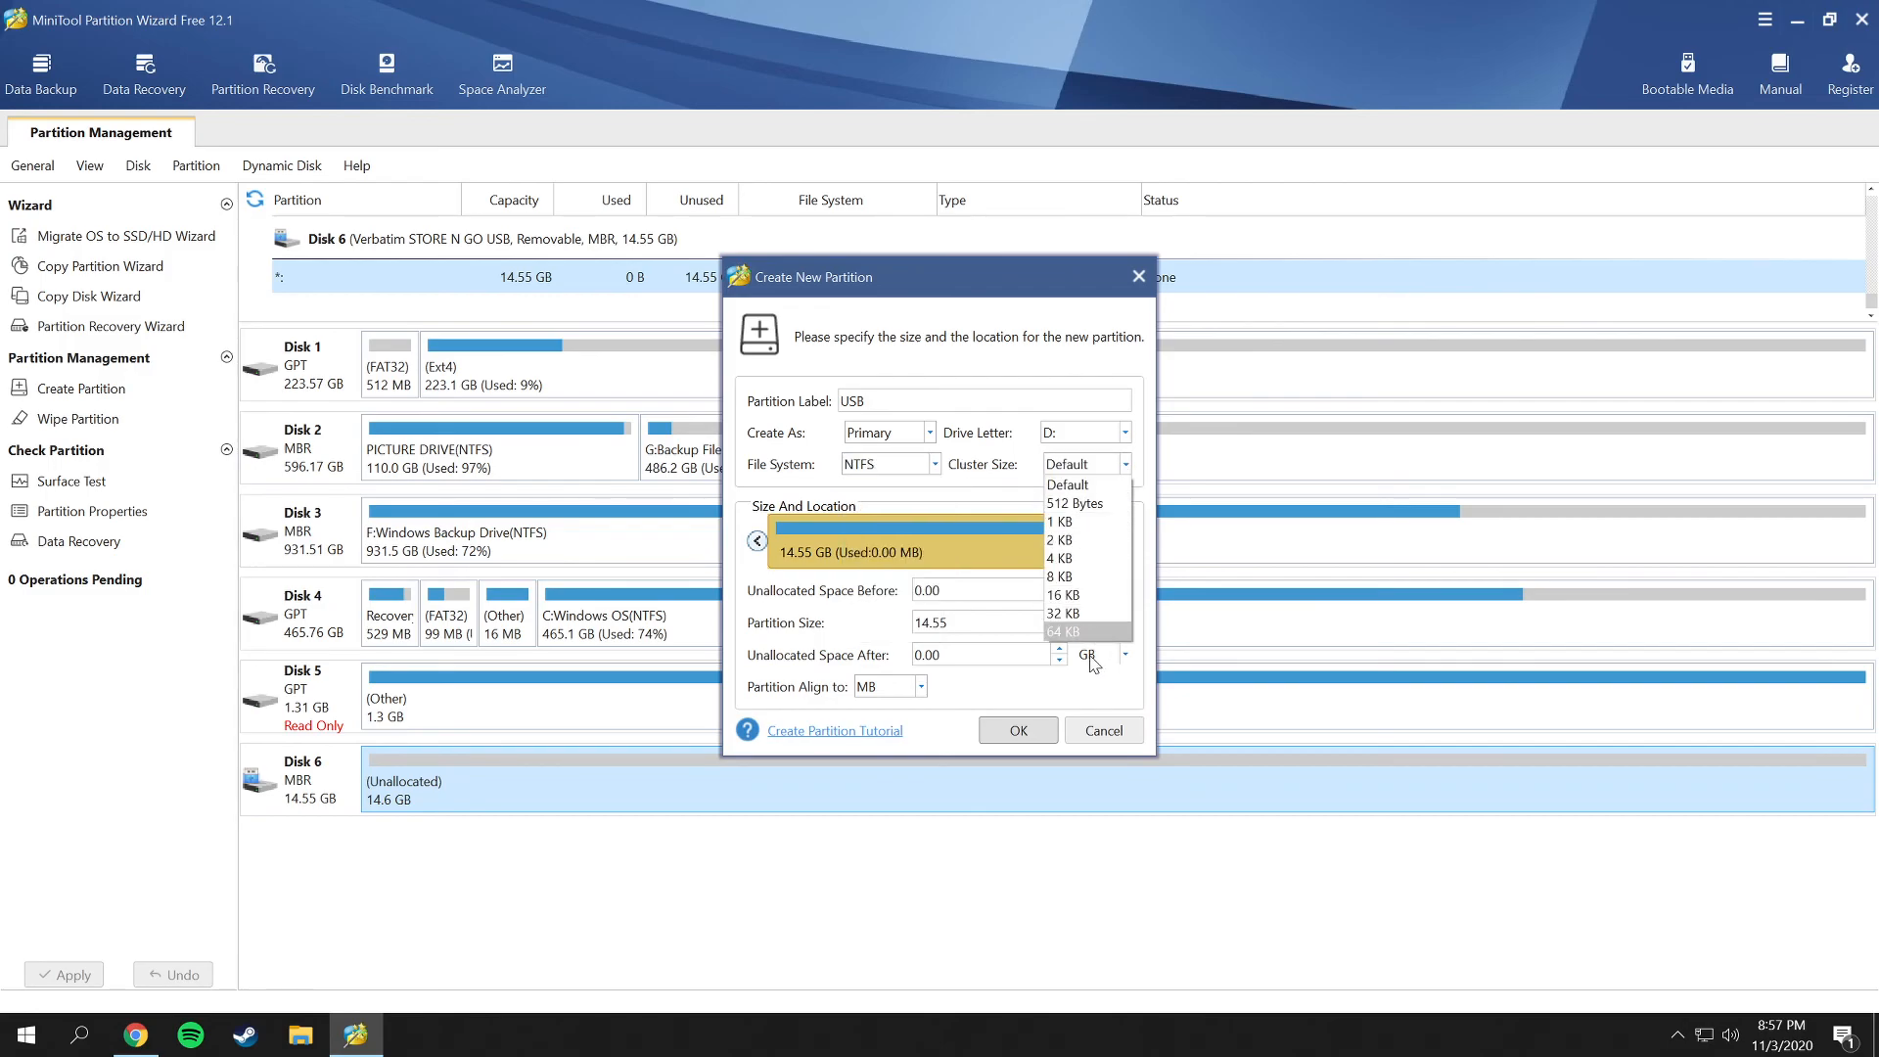
{"action": "left_click", "coordinate": [1064, 483]}
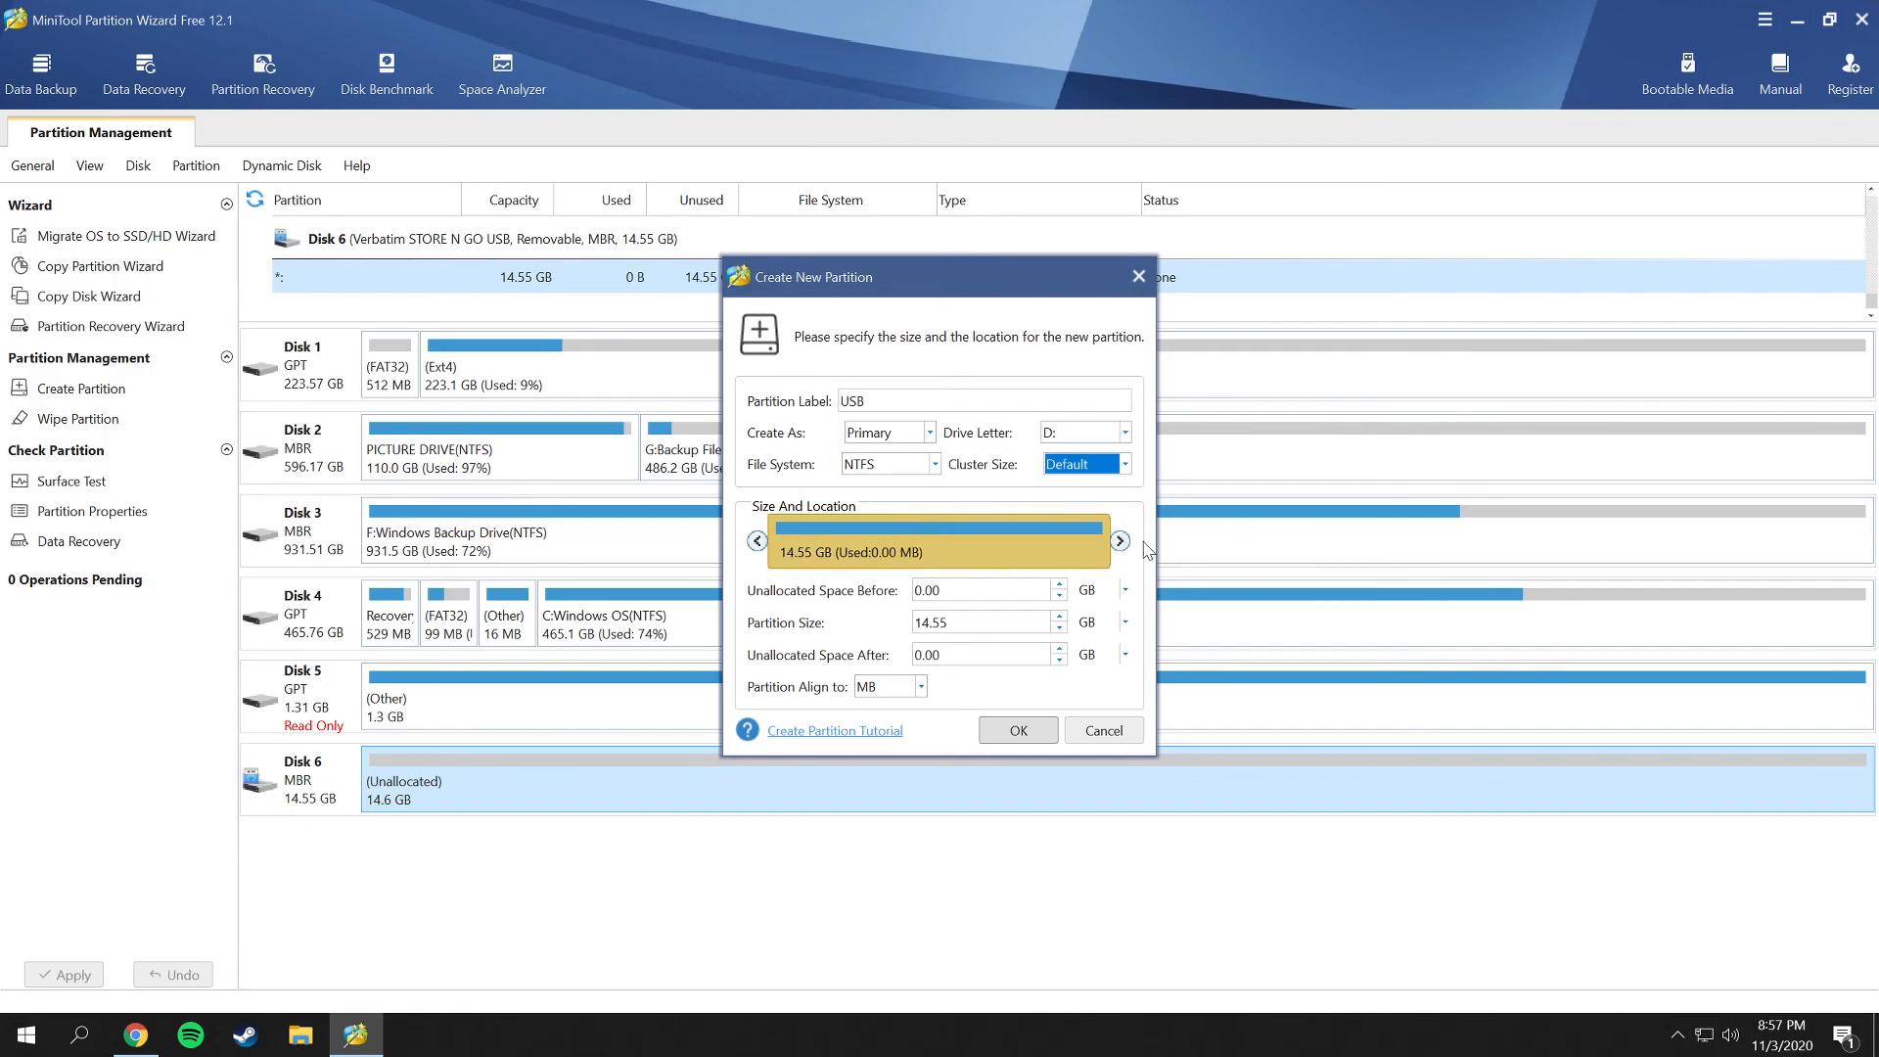
{"action": "mouse_move", "coordinate": [785, 563]}
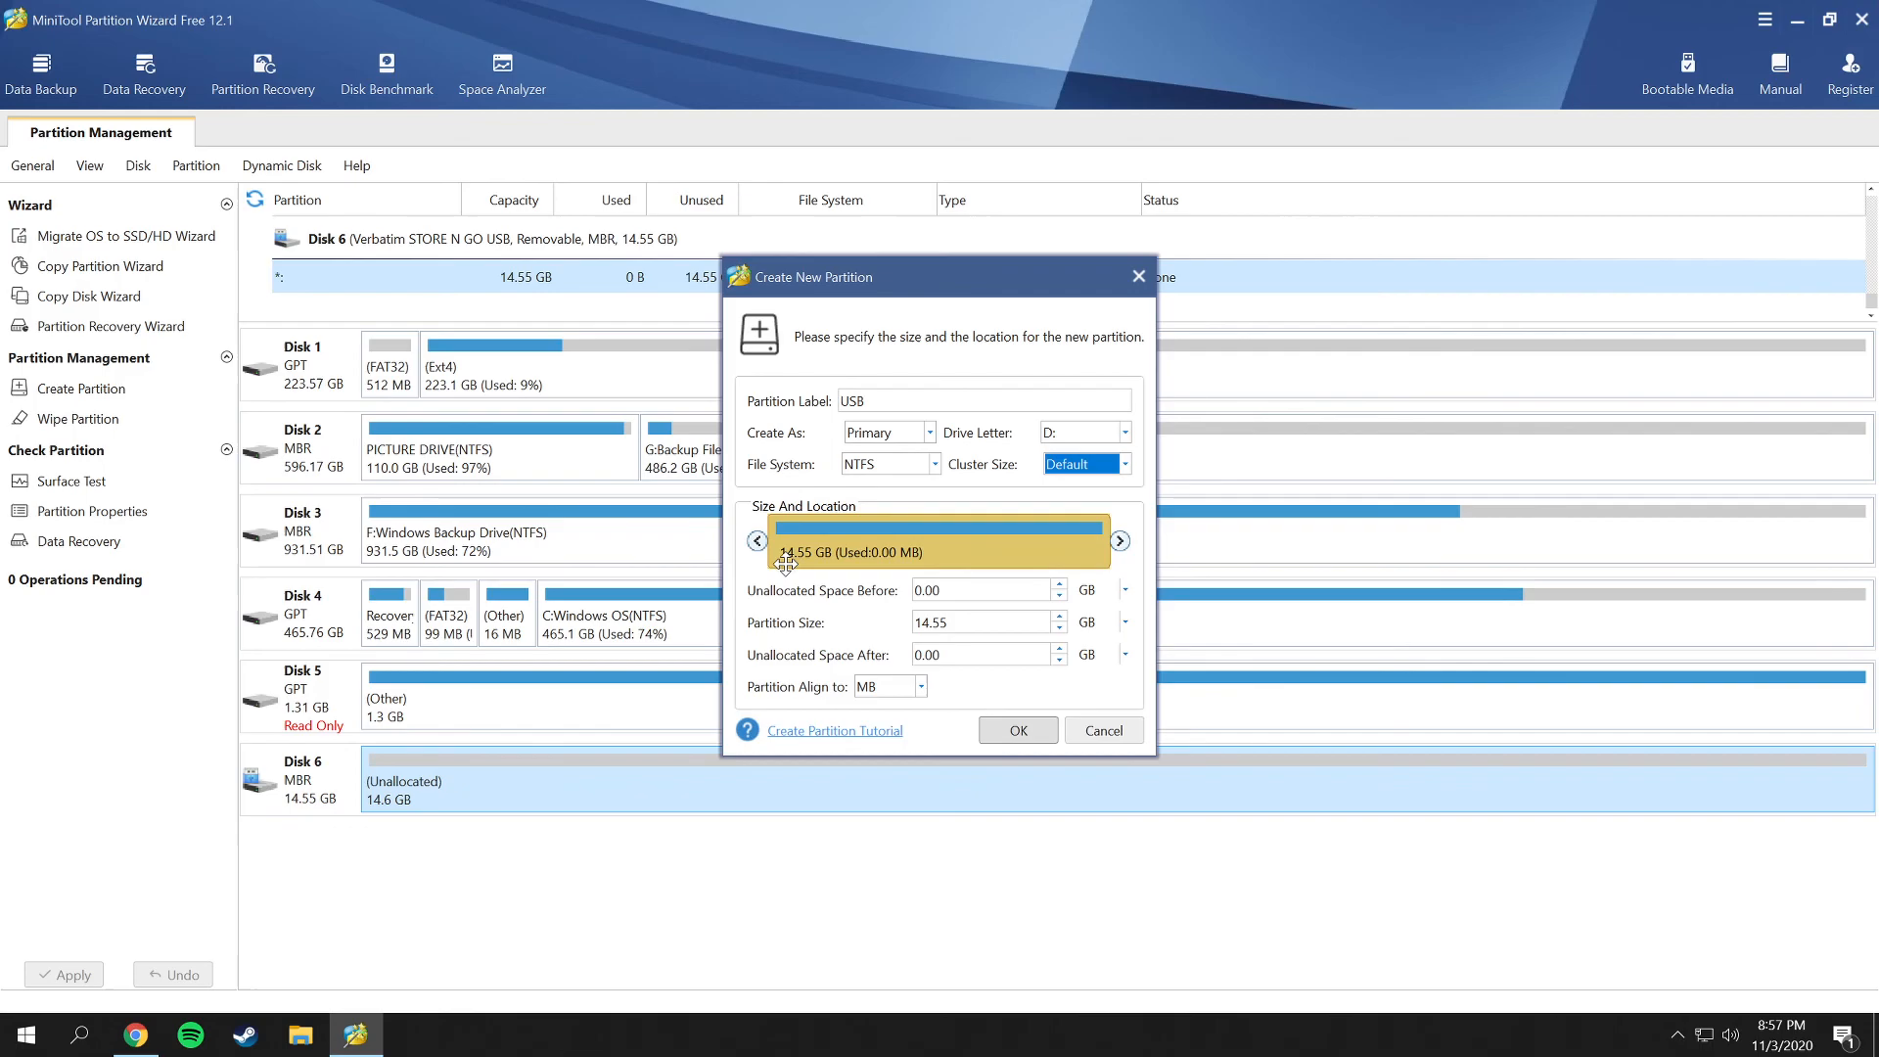
{"action": "mouse_move", "coordinate": [820, 603]}
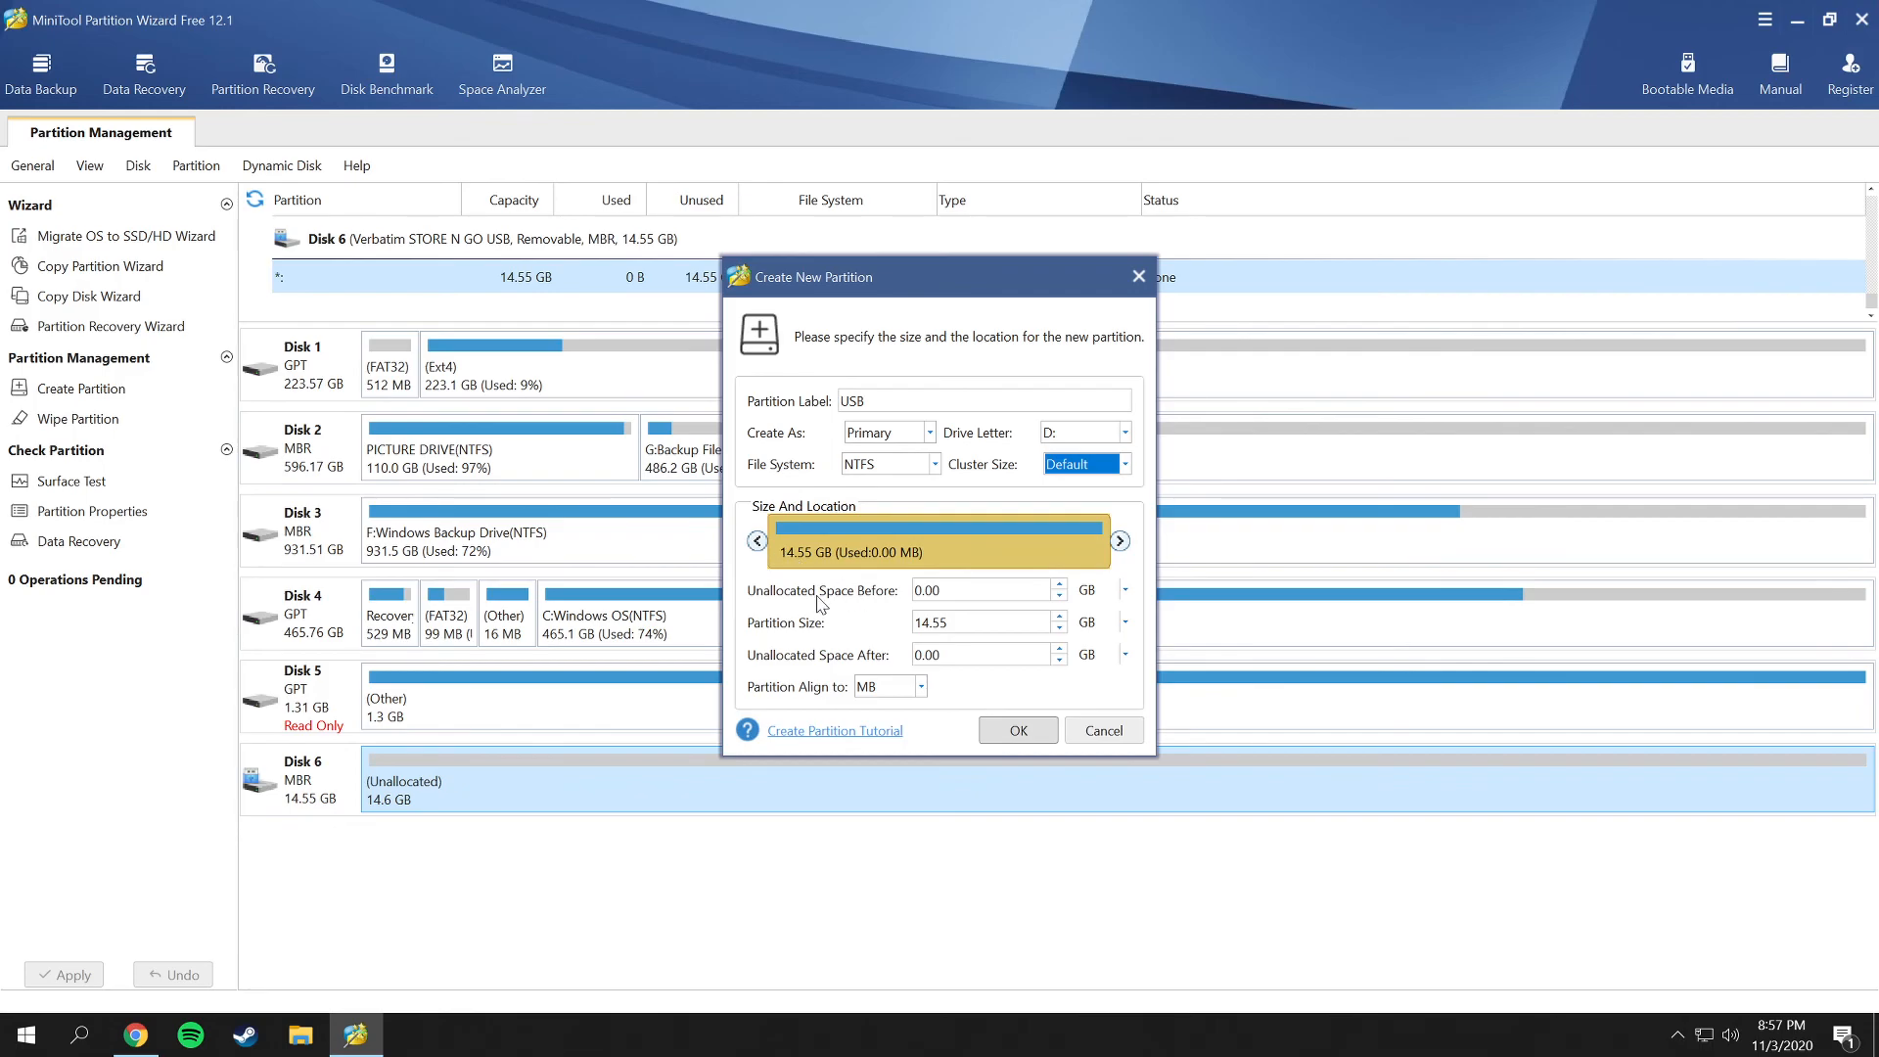
{"action": "mouse_move", "coordinate": [904, 636]}
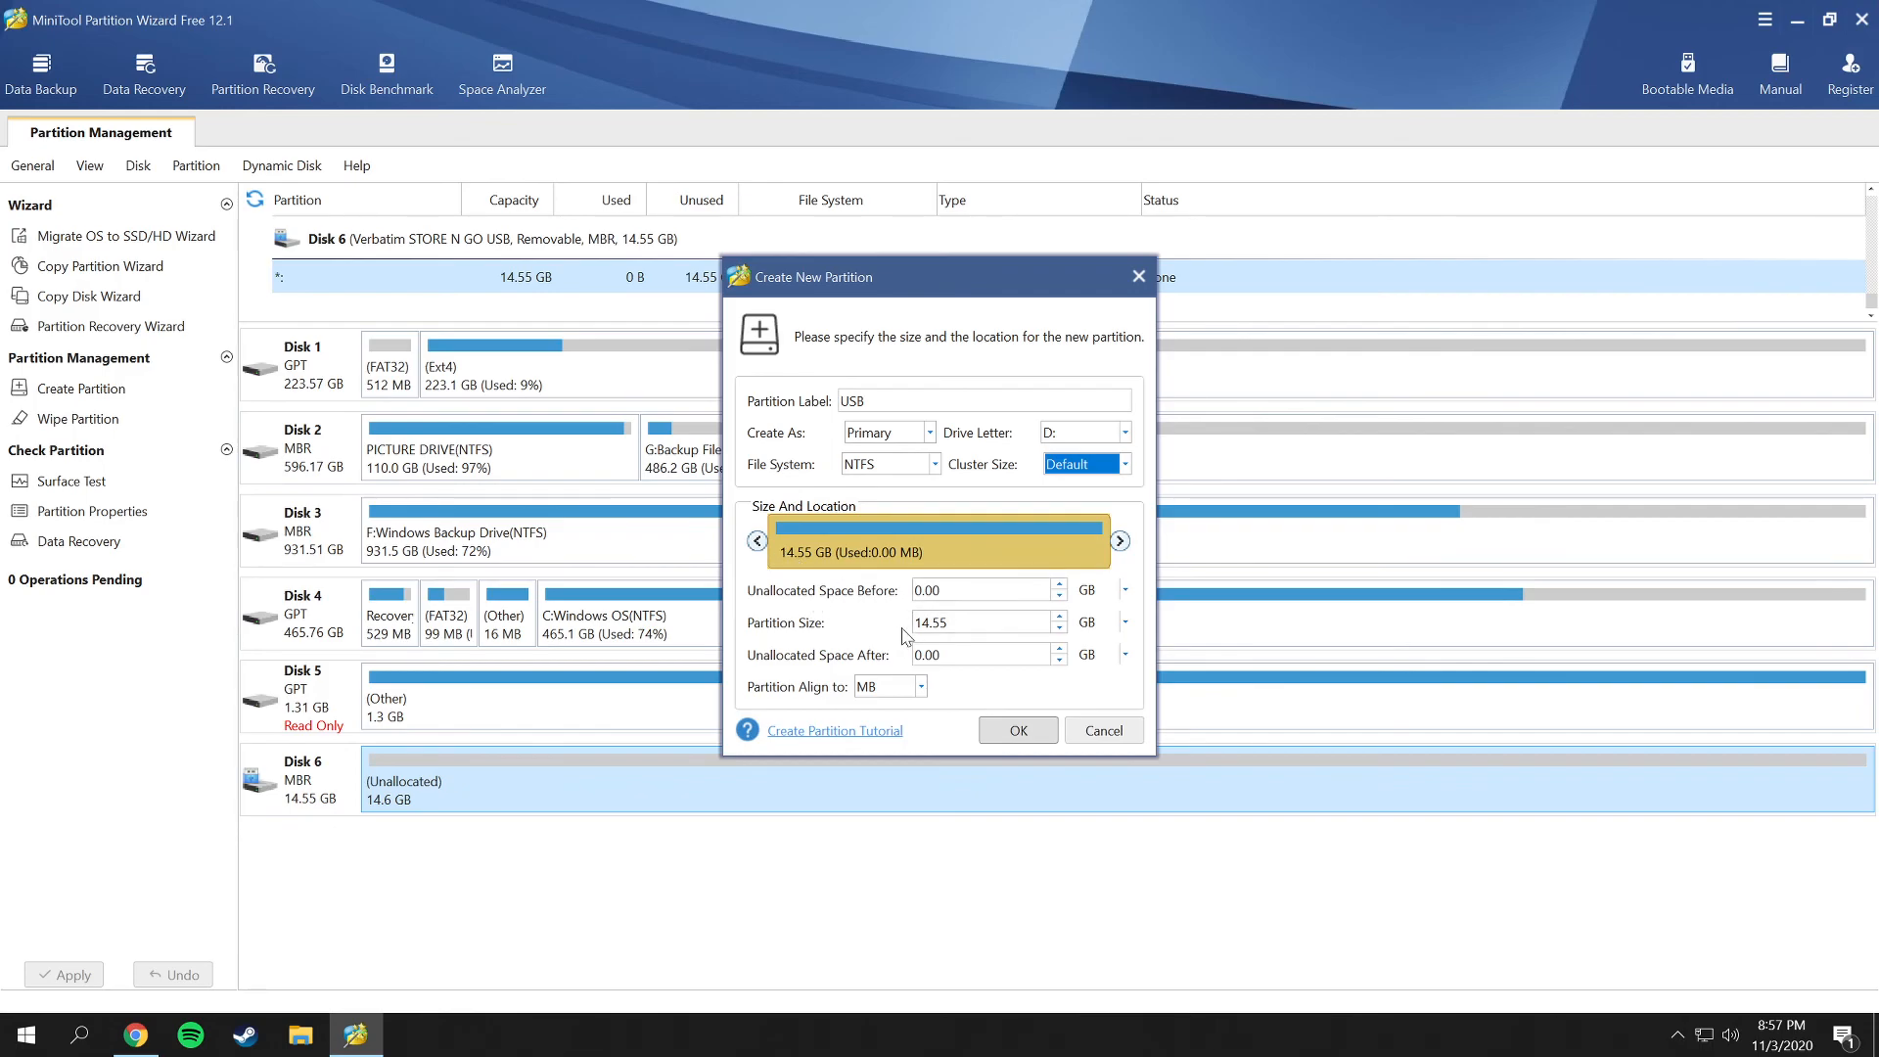
{"action": "mouse_move", "coordinate": [814, 702]}
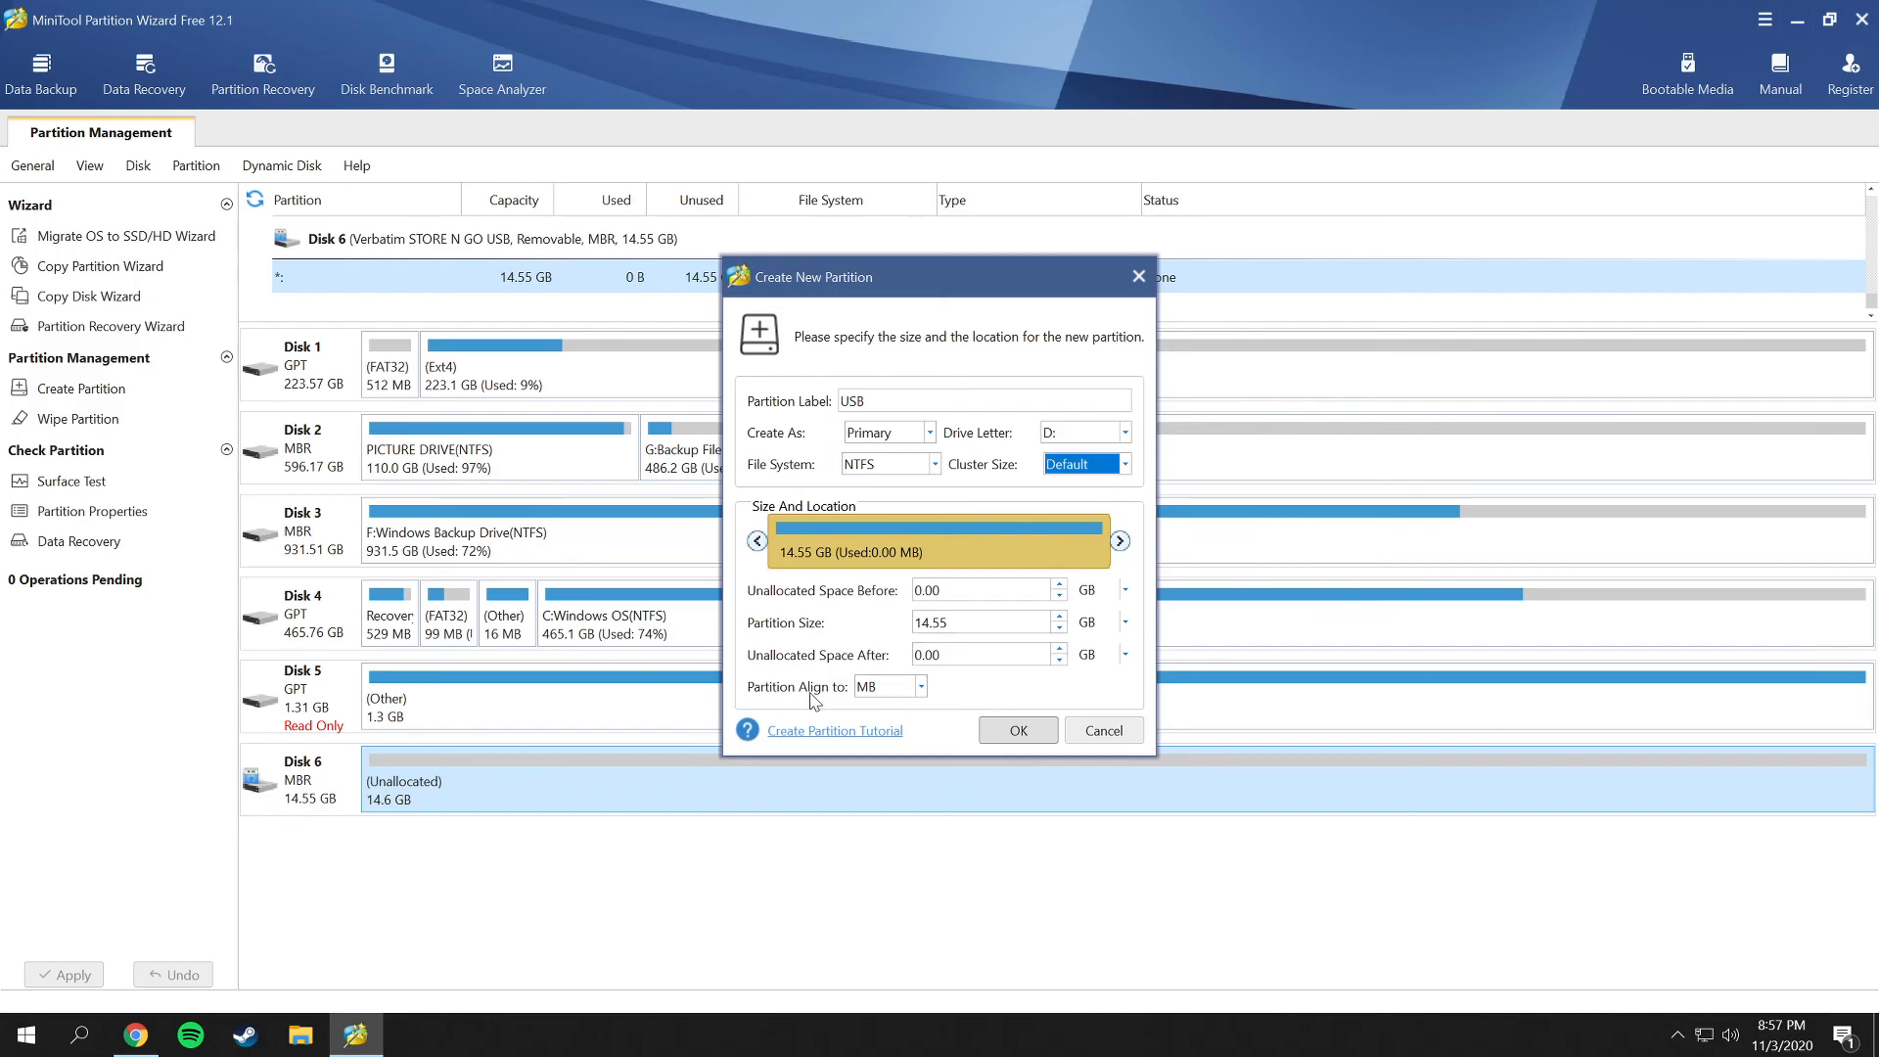
{"action": "left_click", "coordinate": [920, 685]}
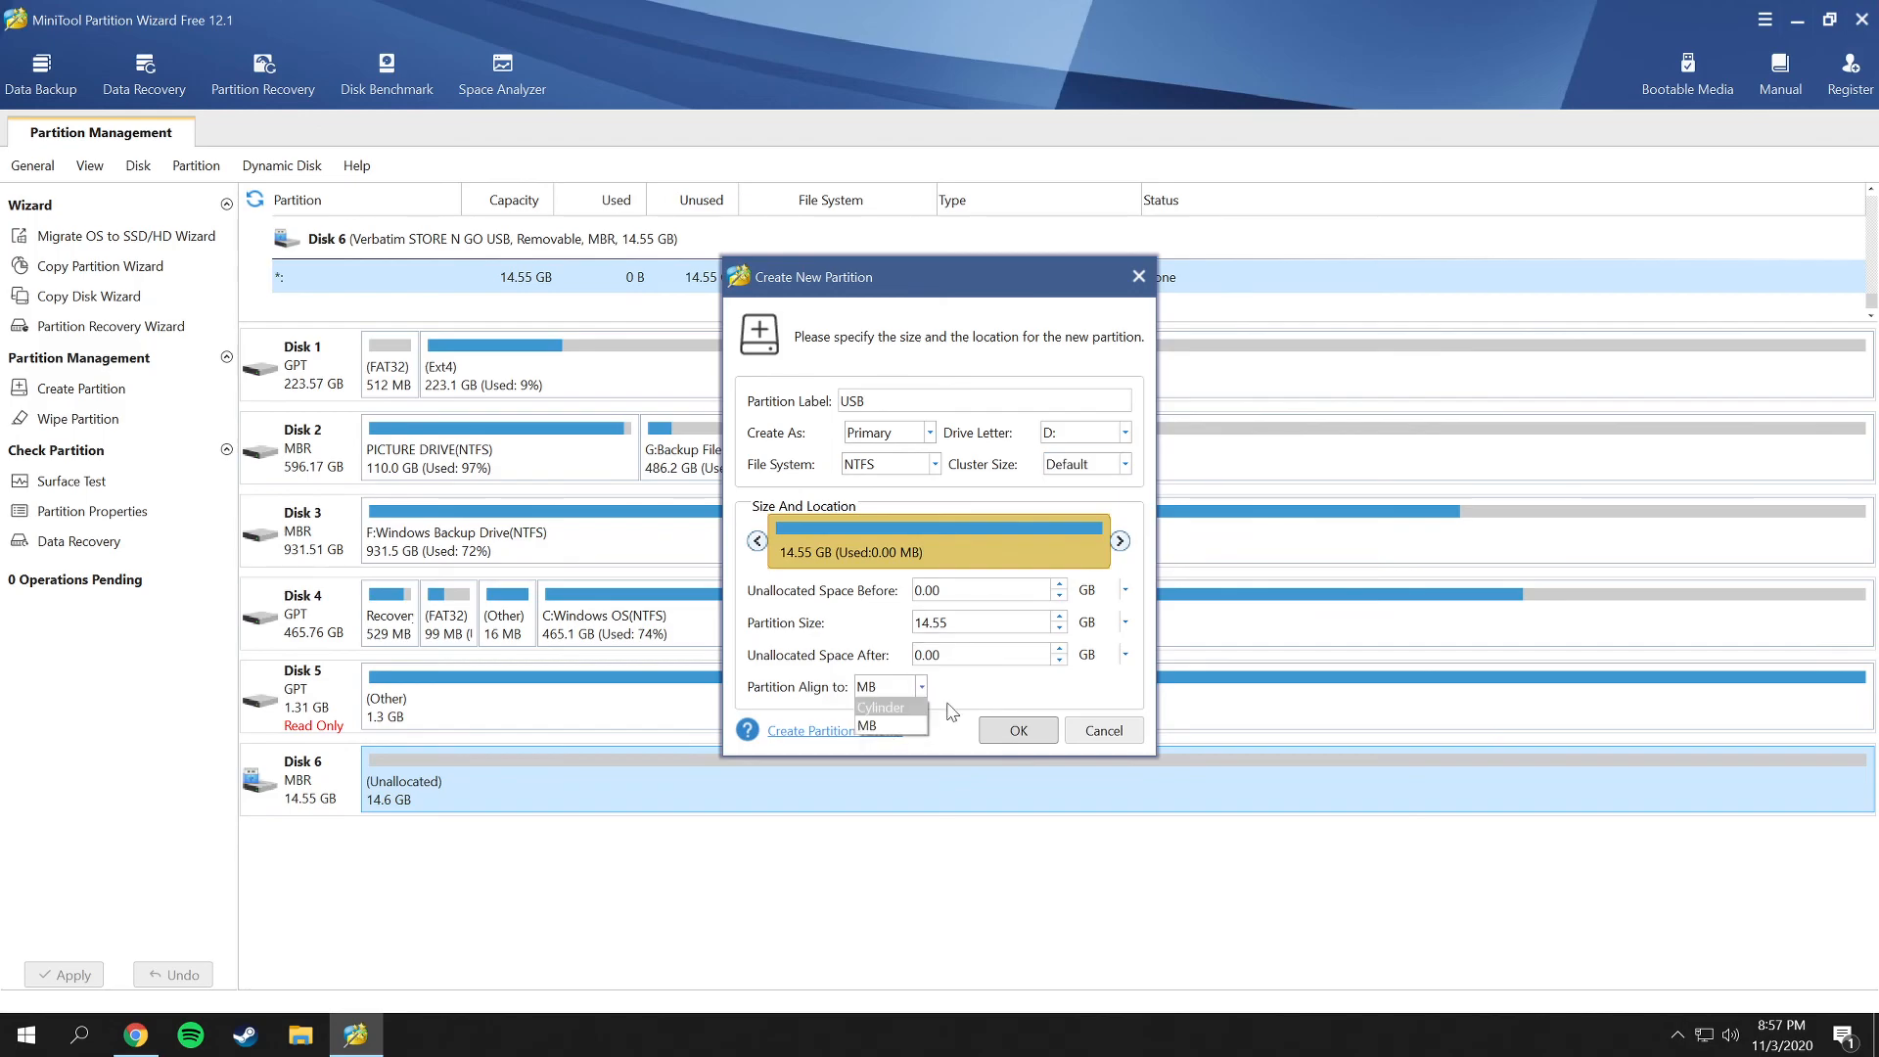
{"action": "left_click", "coordinate": [1016, 731]}
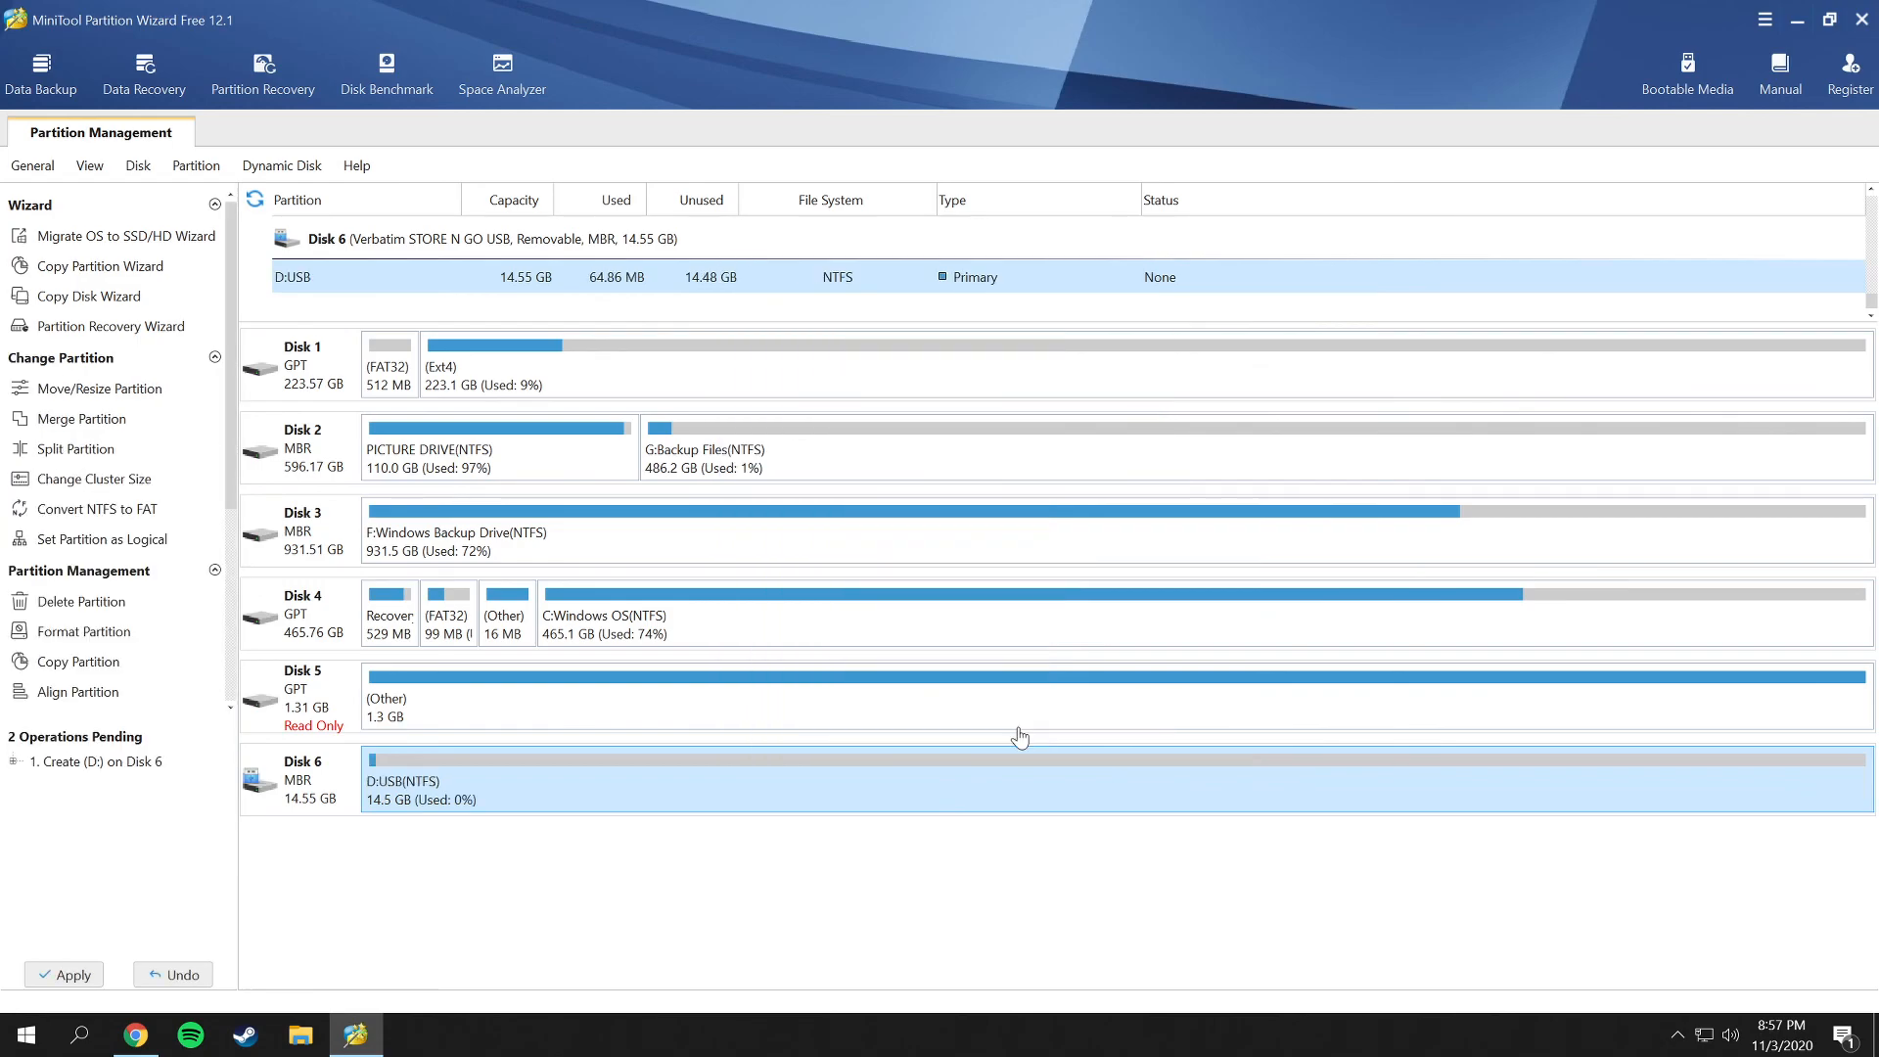
{"action": "mouse_move", "coordinate": [453, 798]}
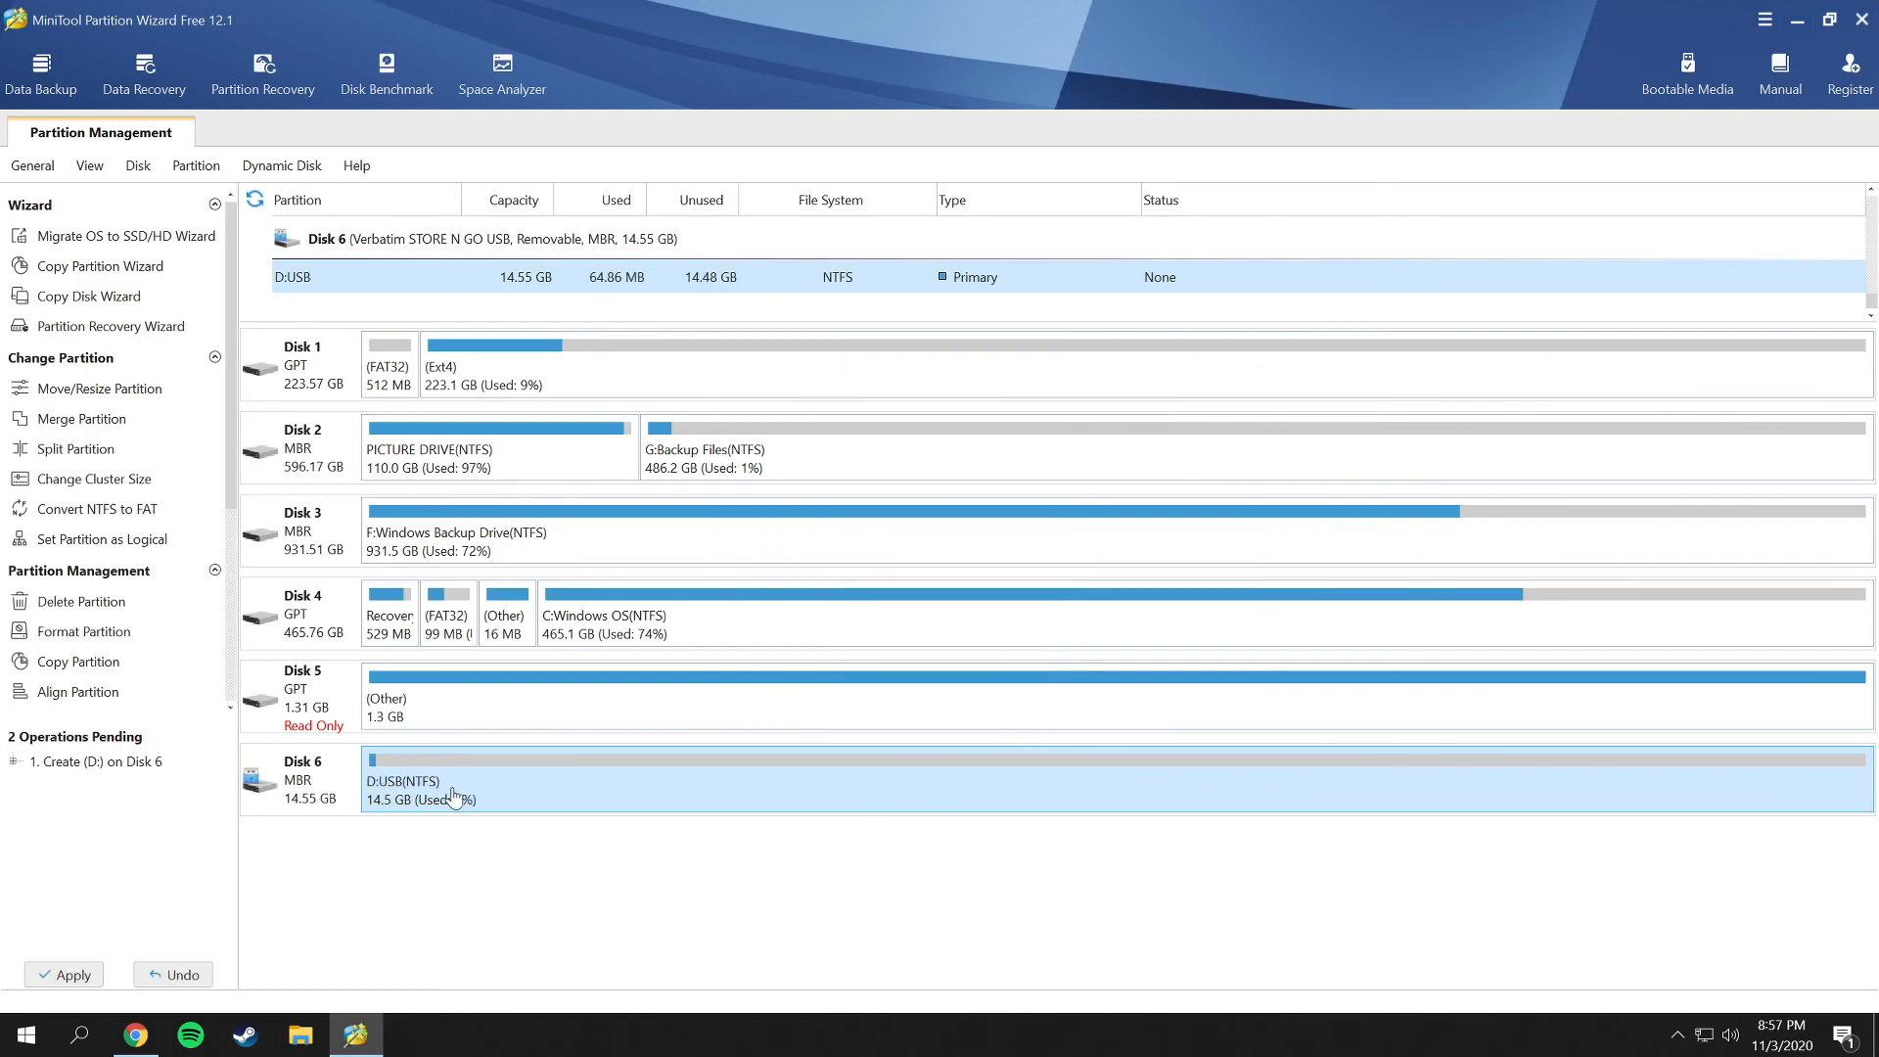
{"action": "mouse_move", "coordinate": [123, 914]}
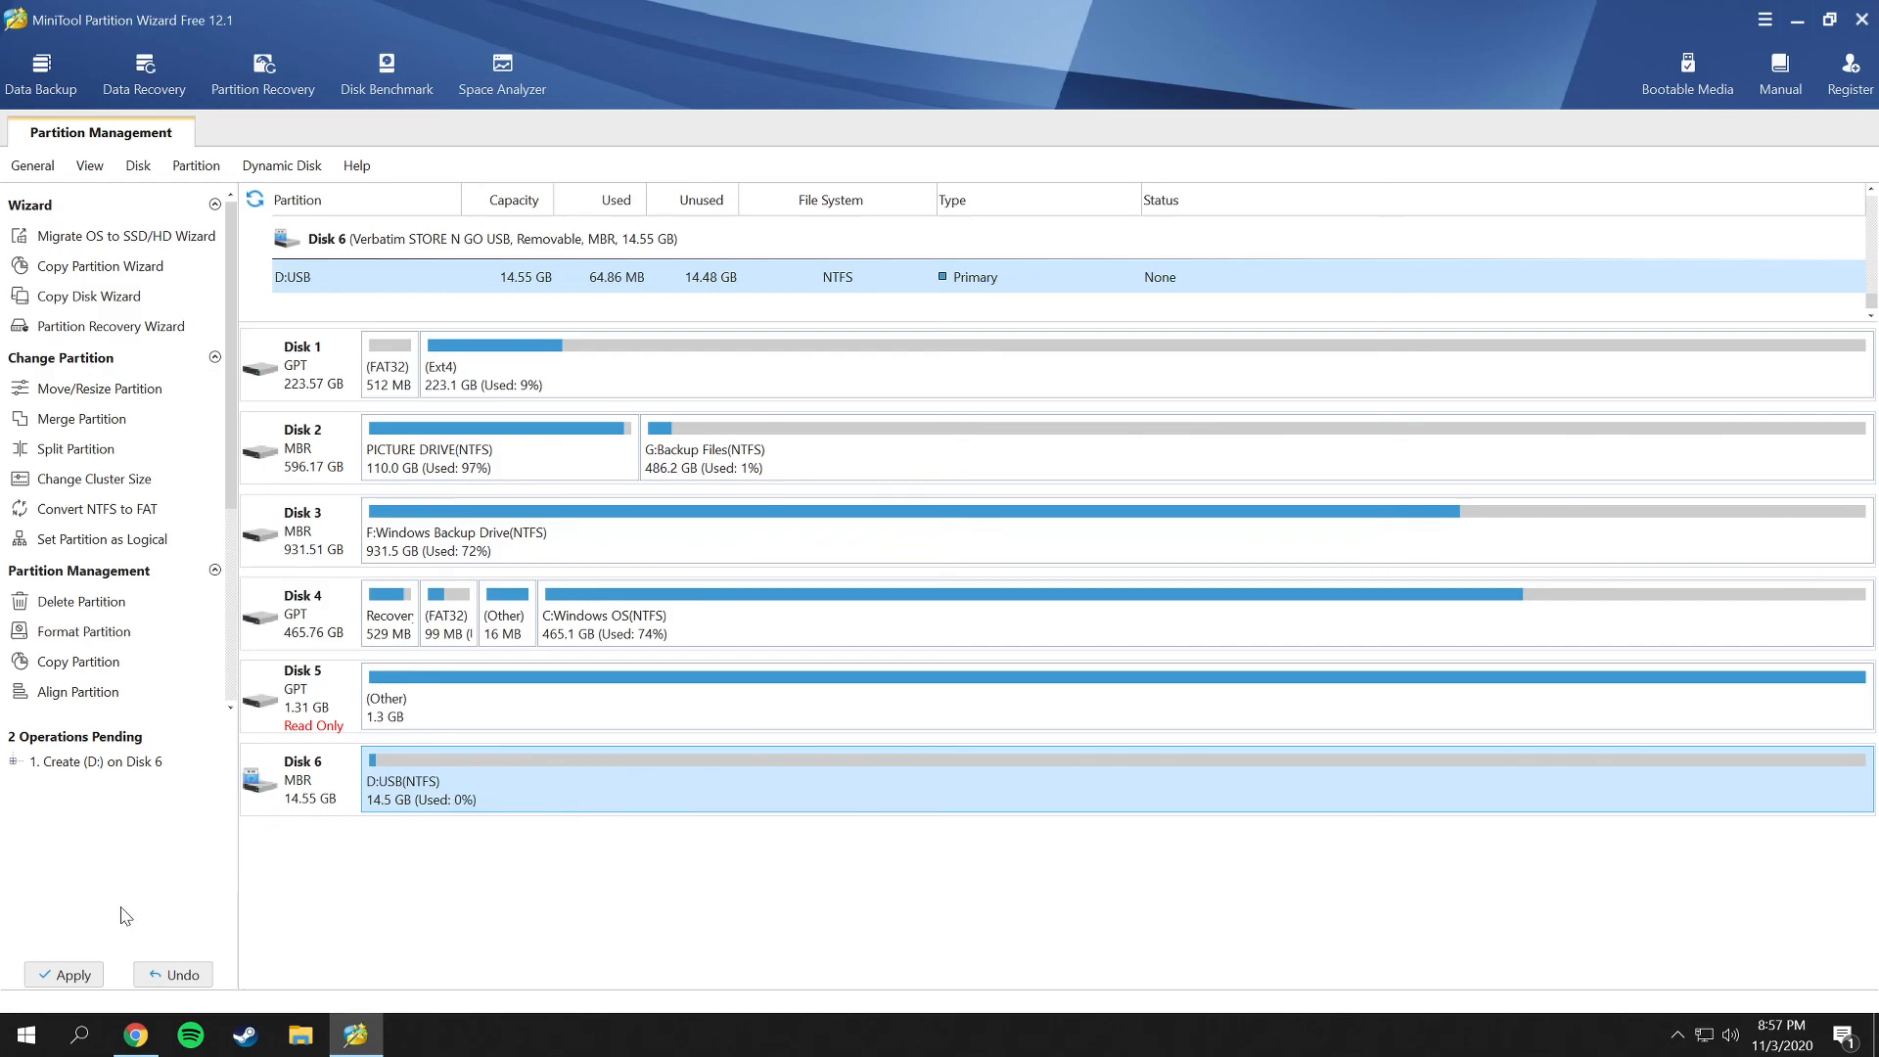
Apply the pending operations so Disk 6 holds the USB (D:) NTFS partition.
{"action": "left_click", "coordinate": [62, 972]}
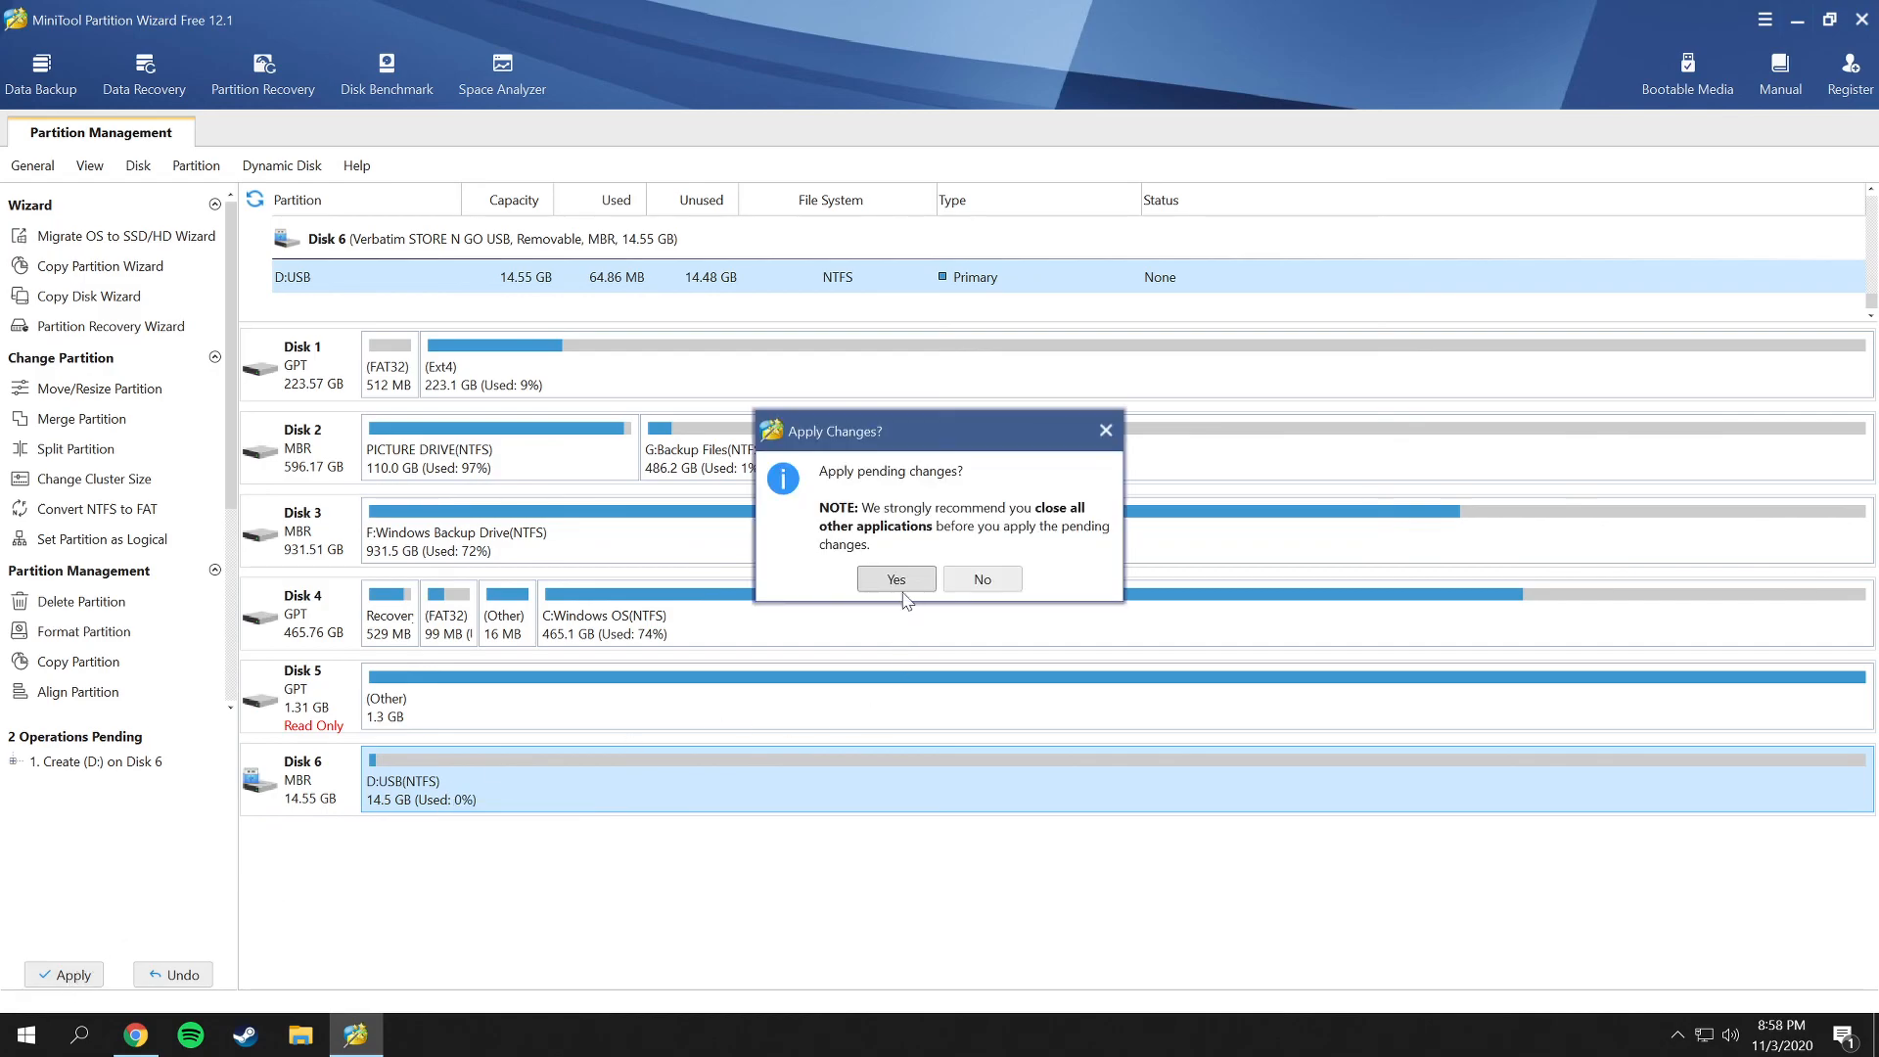
{"action": "mouse_move", "coordinate": [979, 484]}
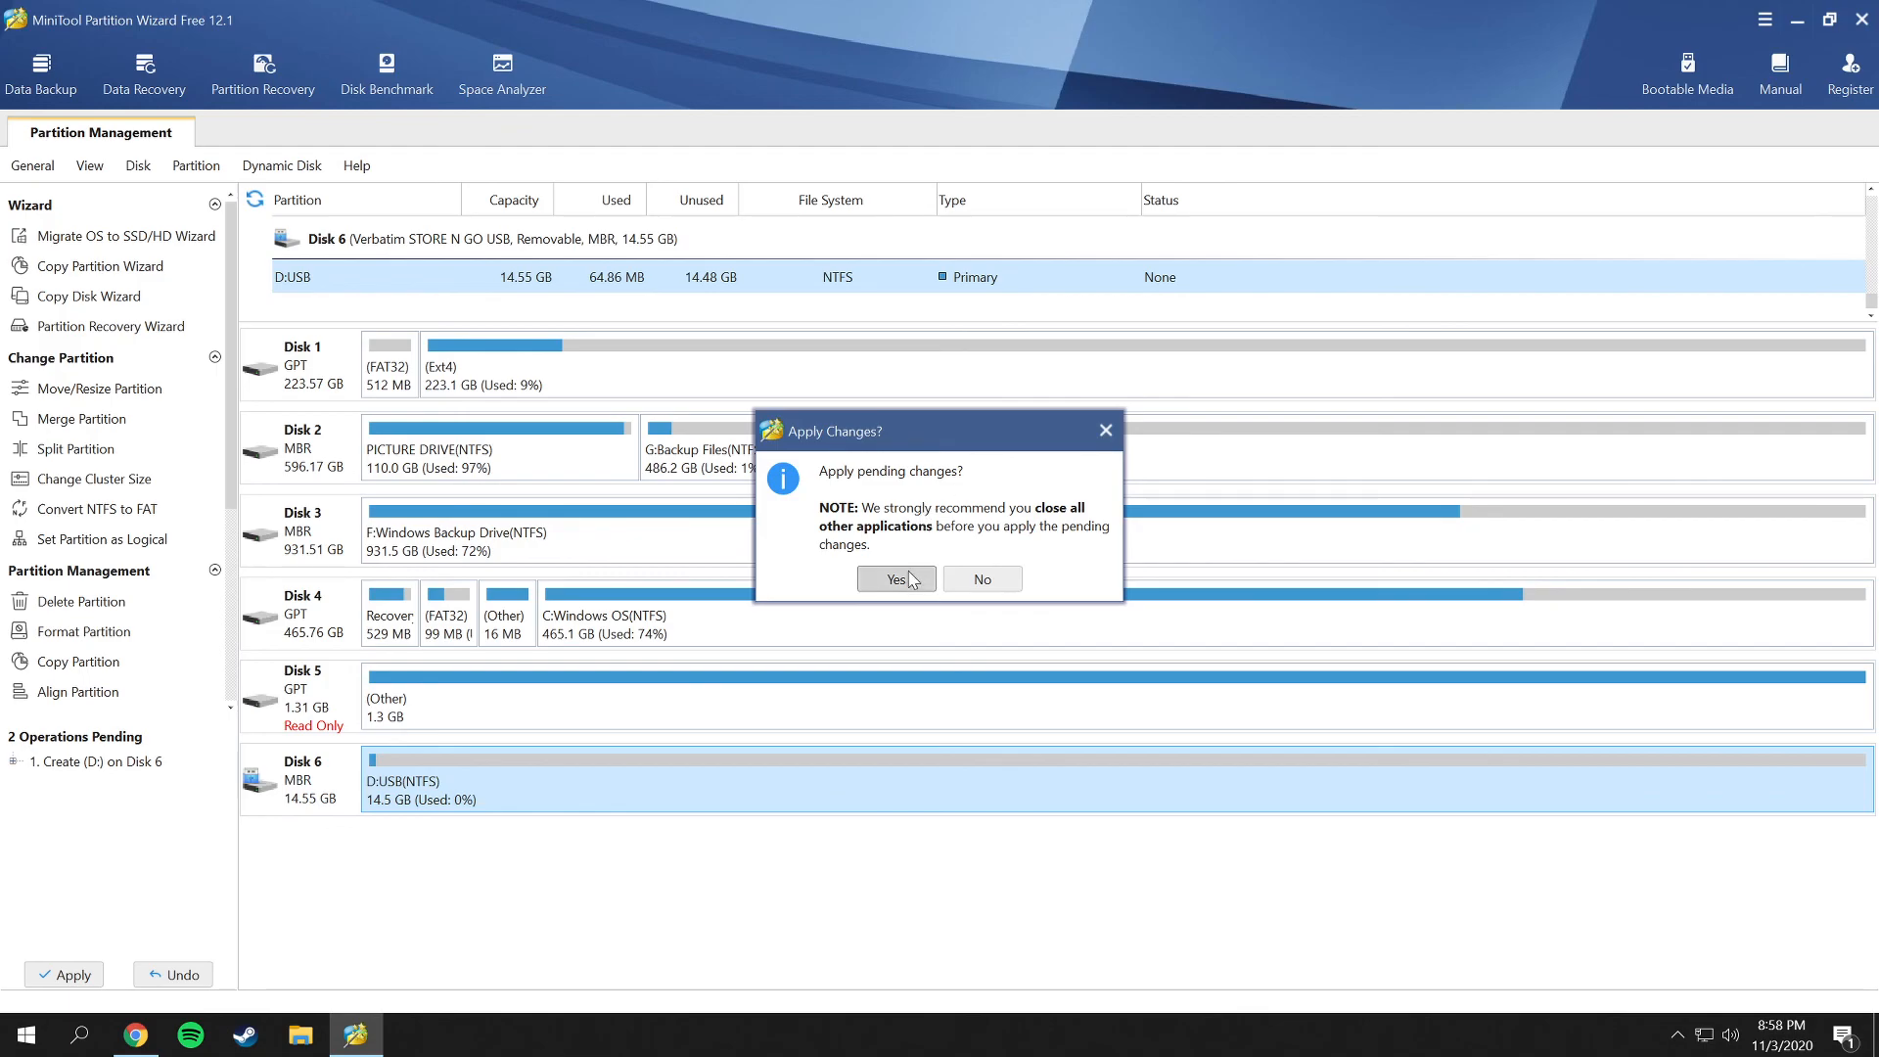
{"action": "left_click", "coordinate": [895, 579]}
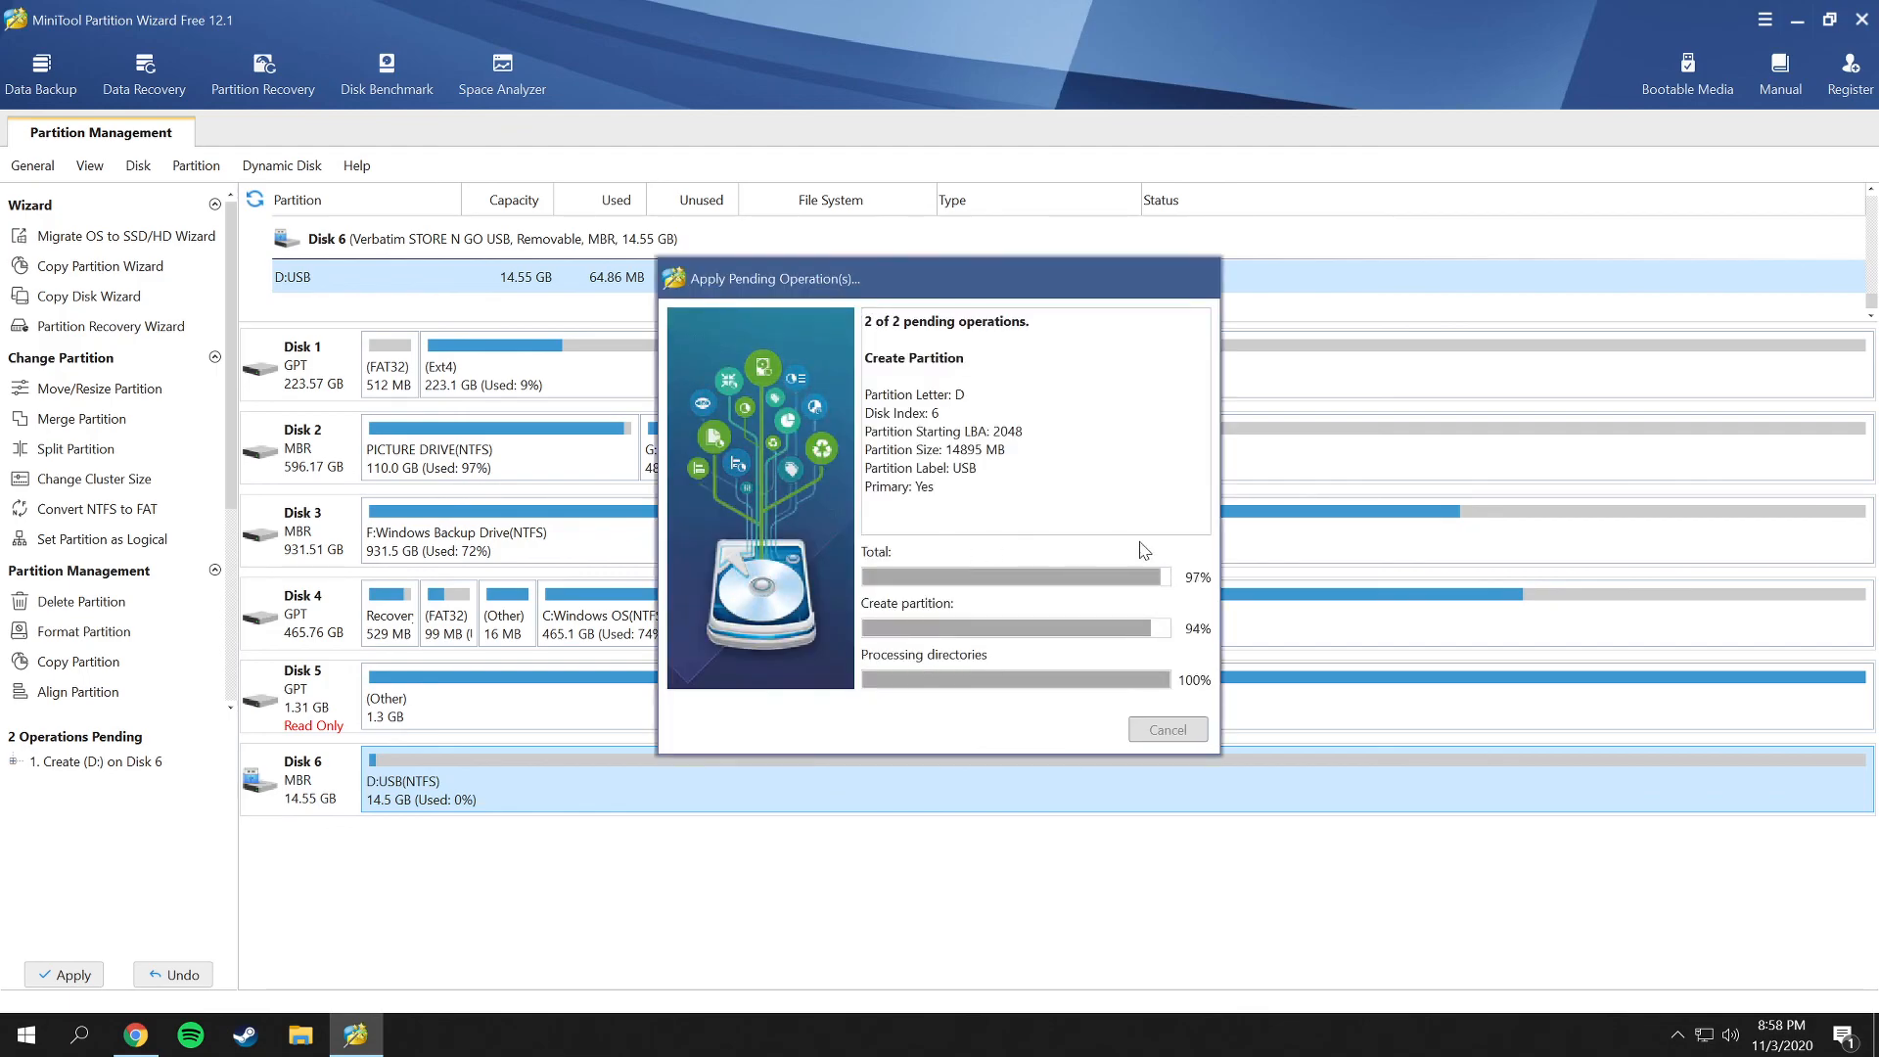
{"action": "mouse_move", "coordinate": [1019, 708]}
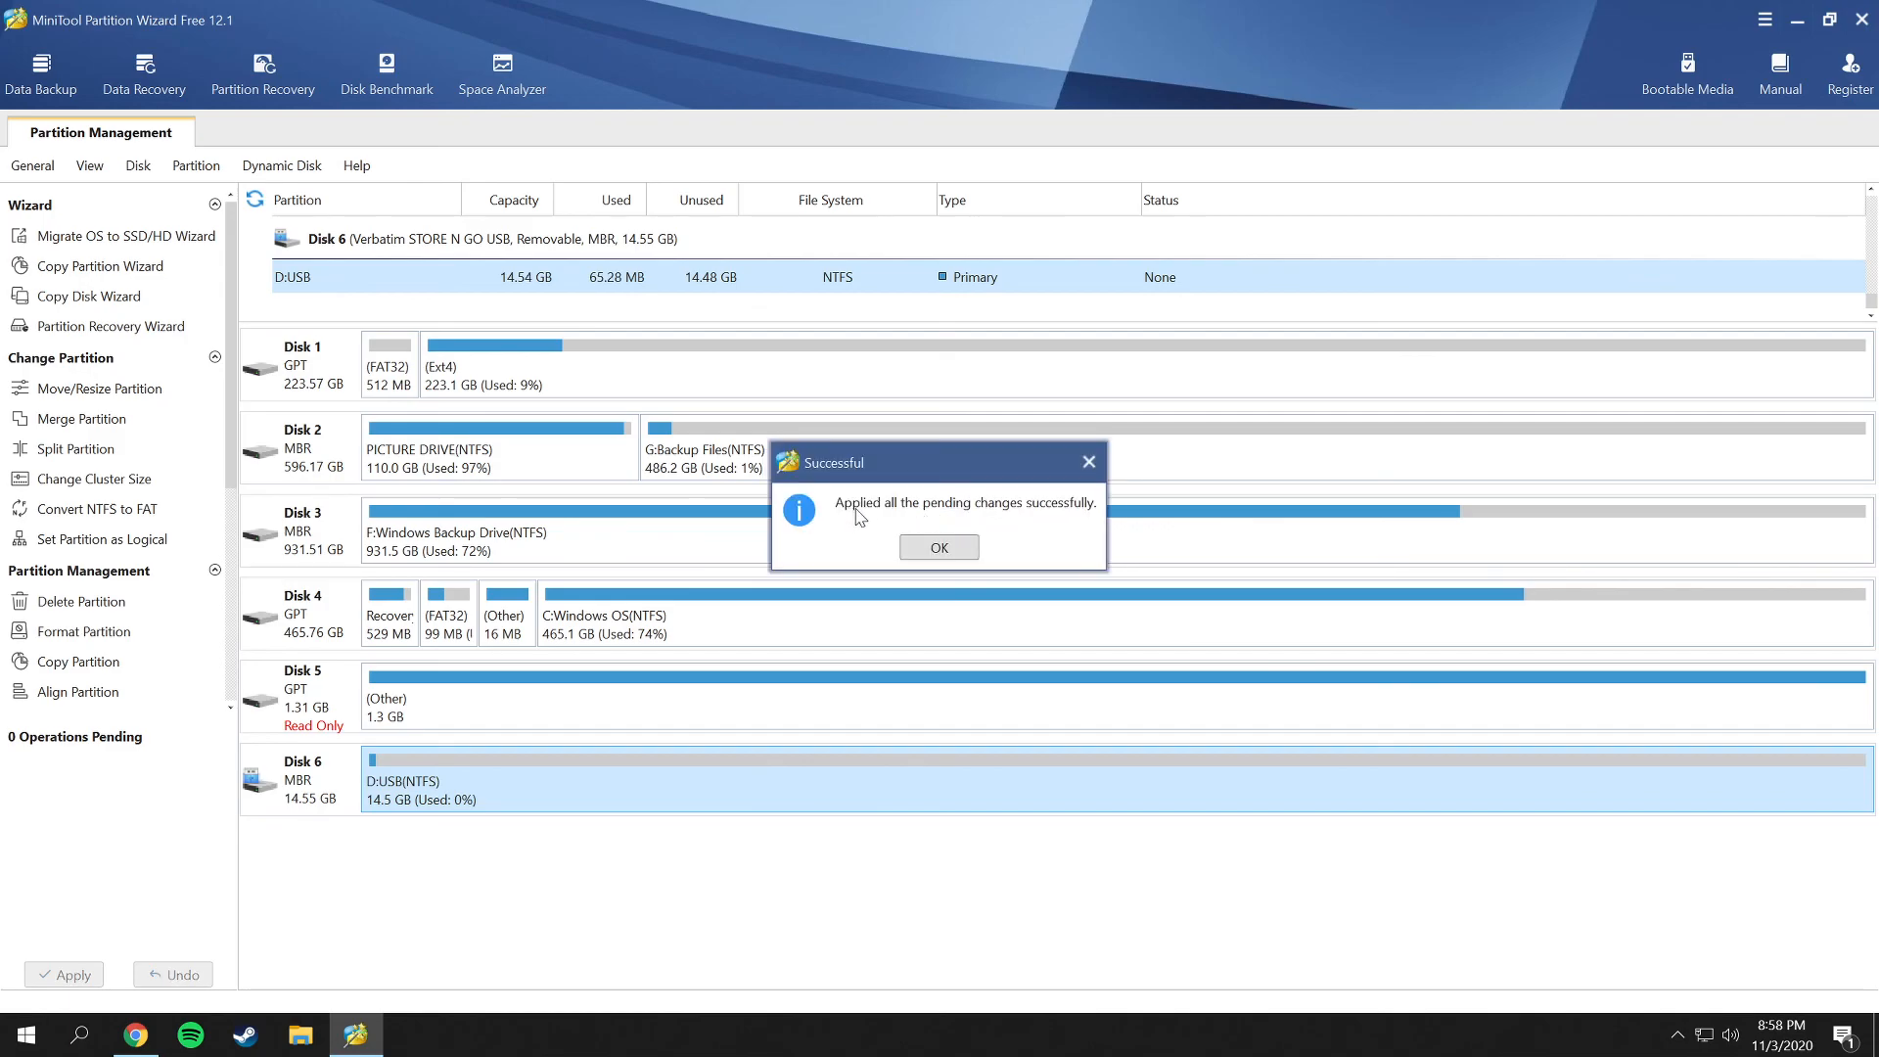
{"action": "mouse_move", "coordinate": [975, 517]}
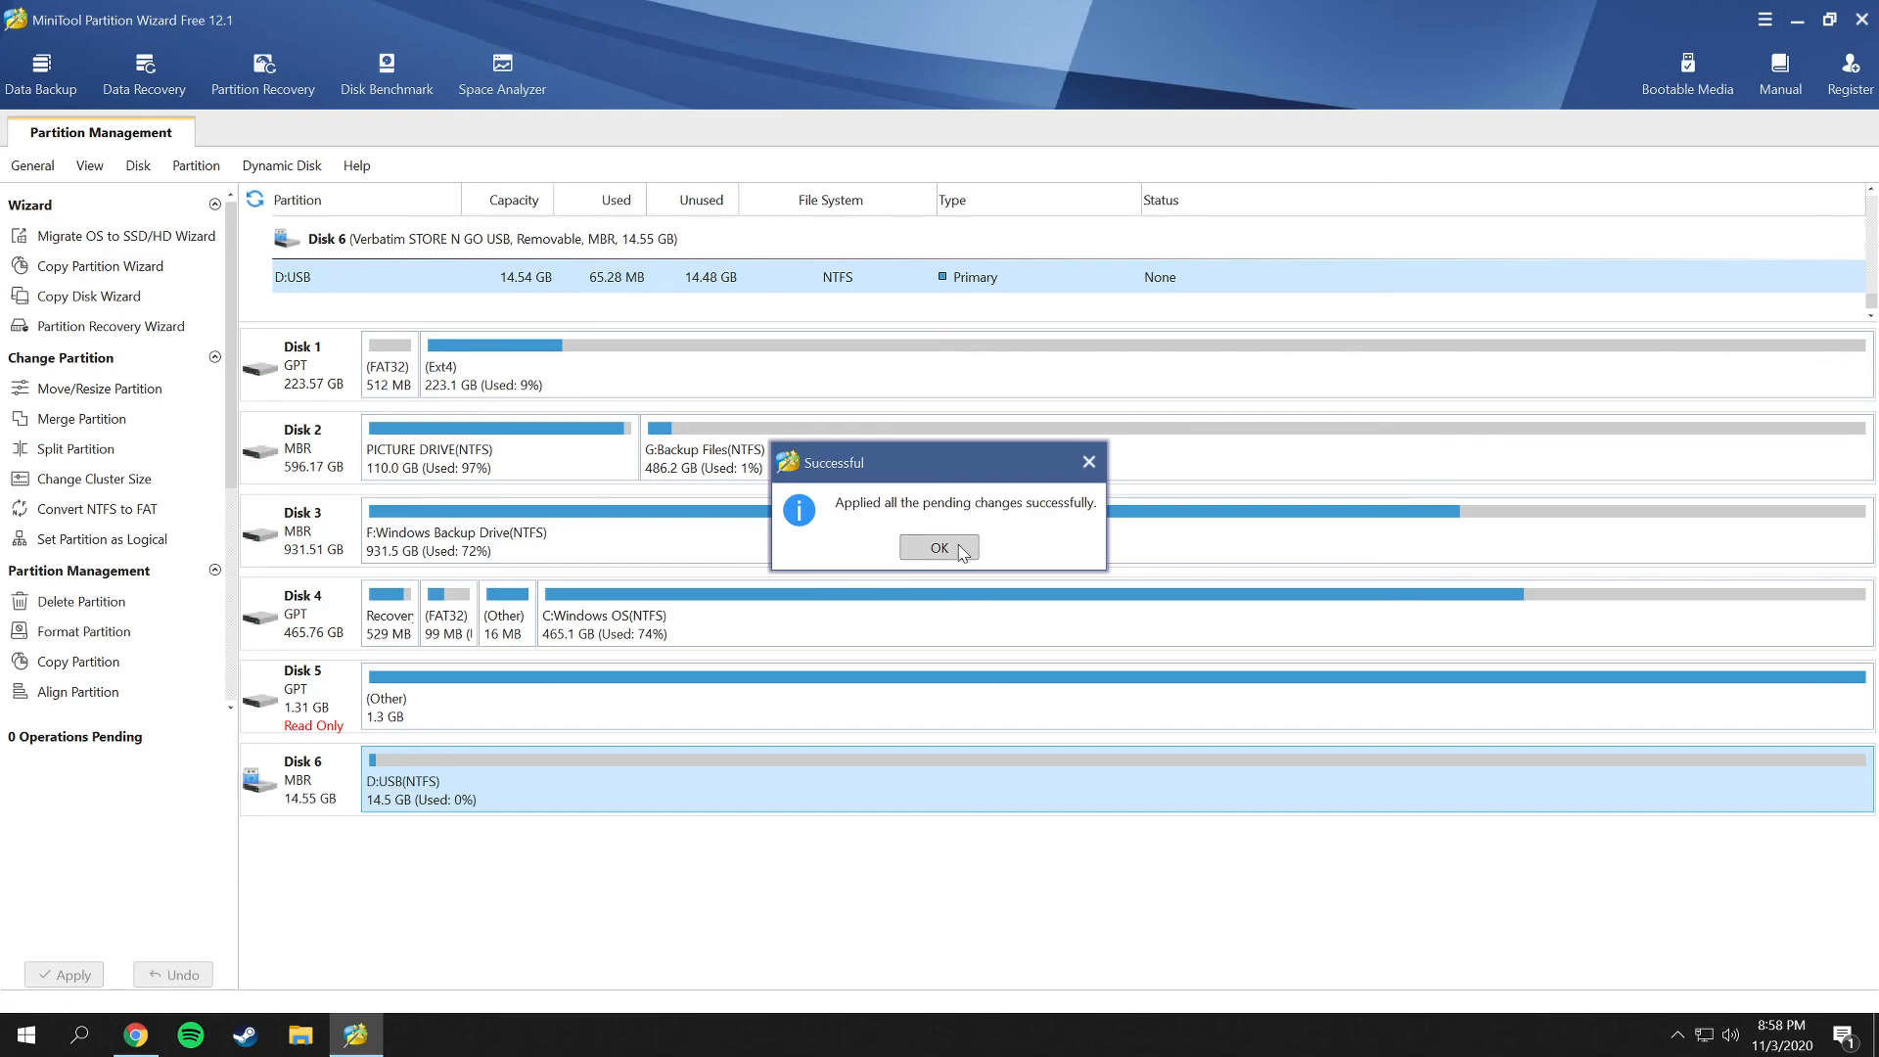
{"action": "left_click", "coordinate": [938, 546]}
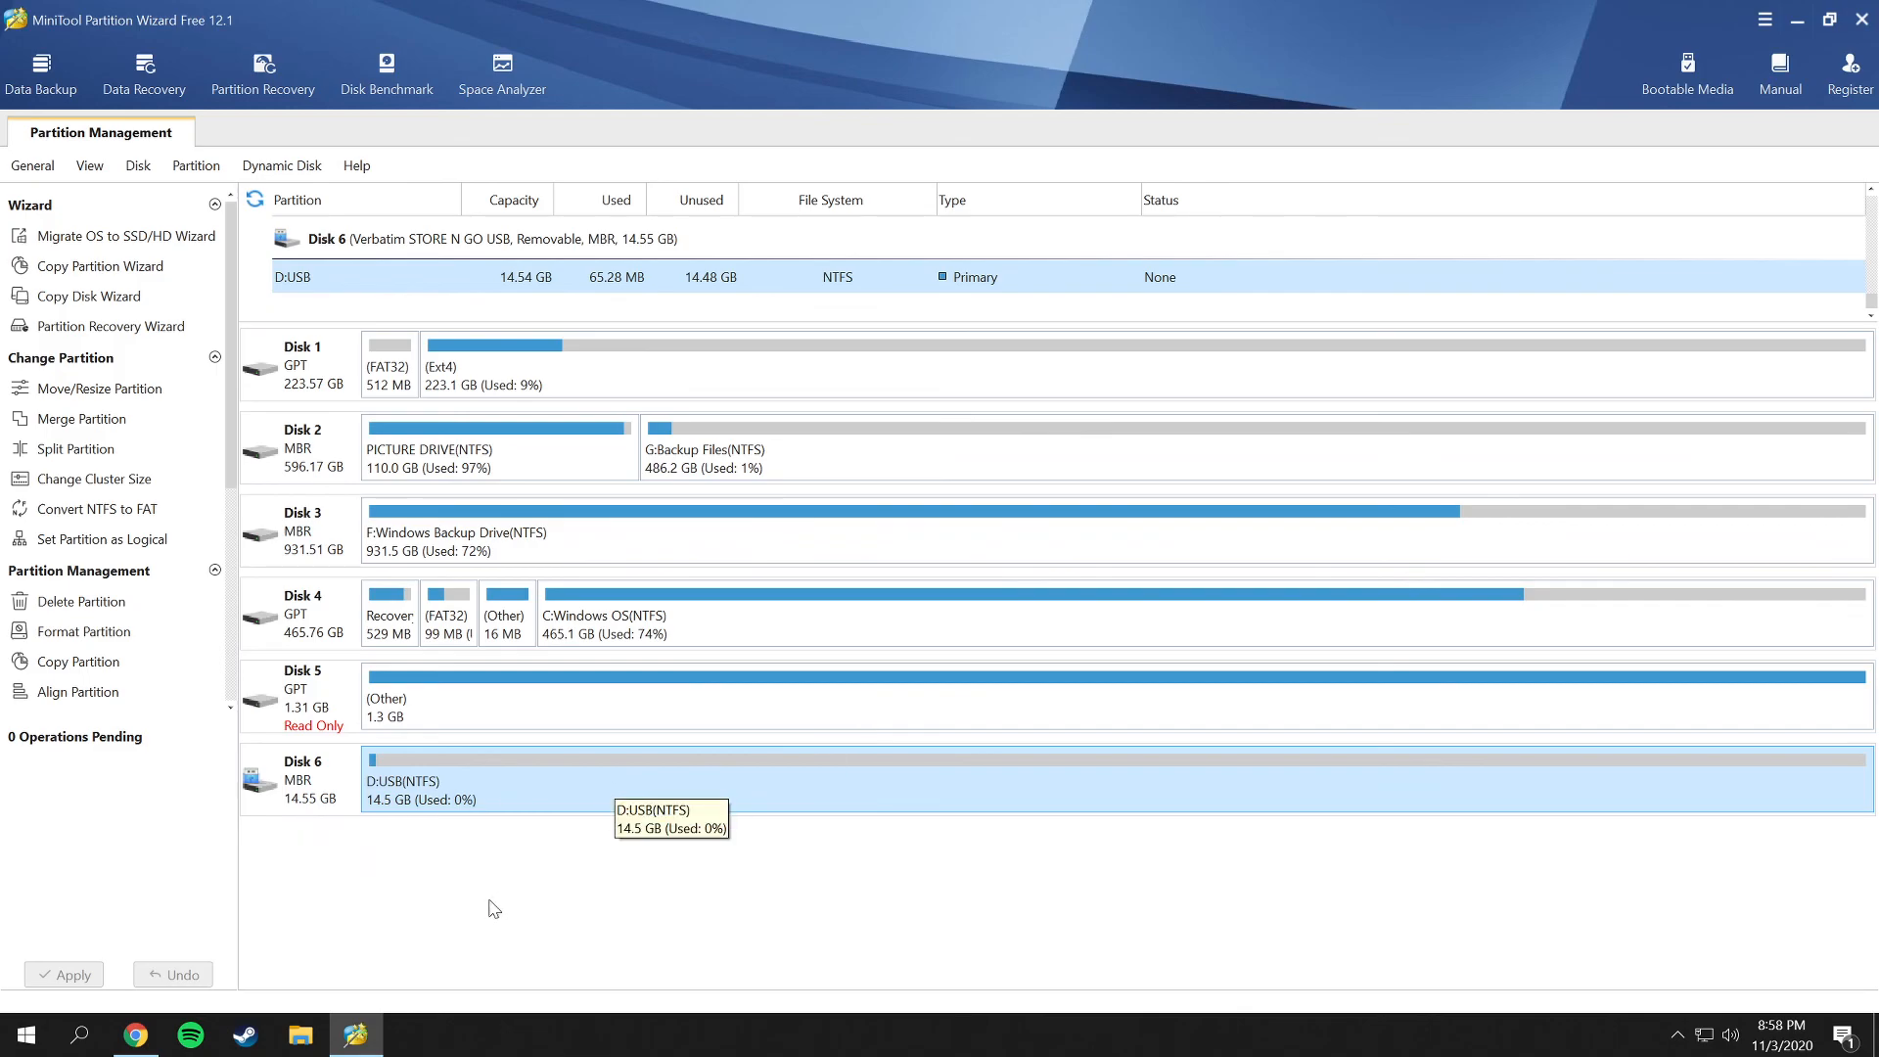
{"action": "mouse_move", "coordinate": [301, 1033]}
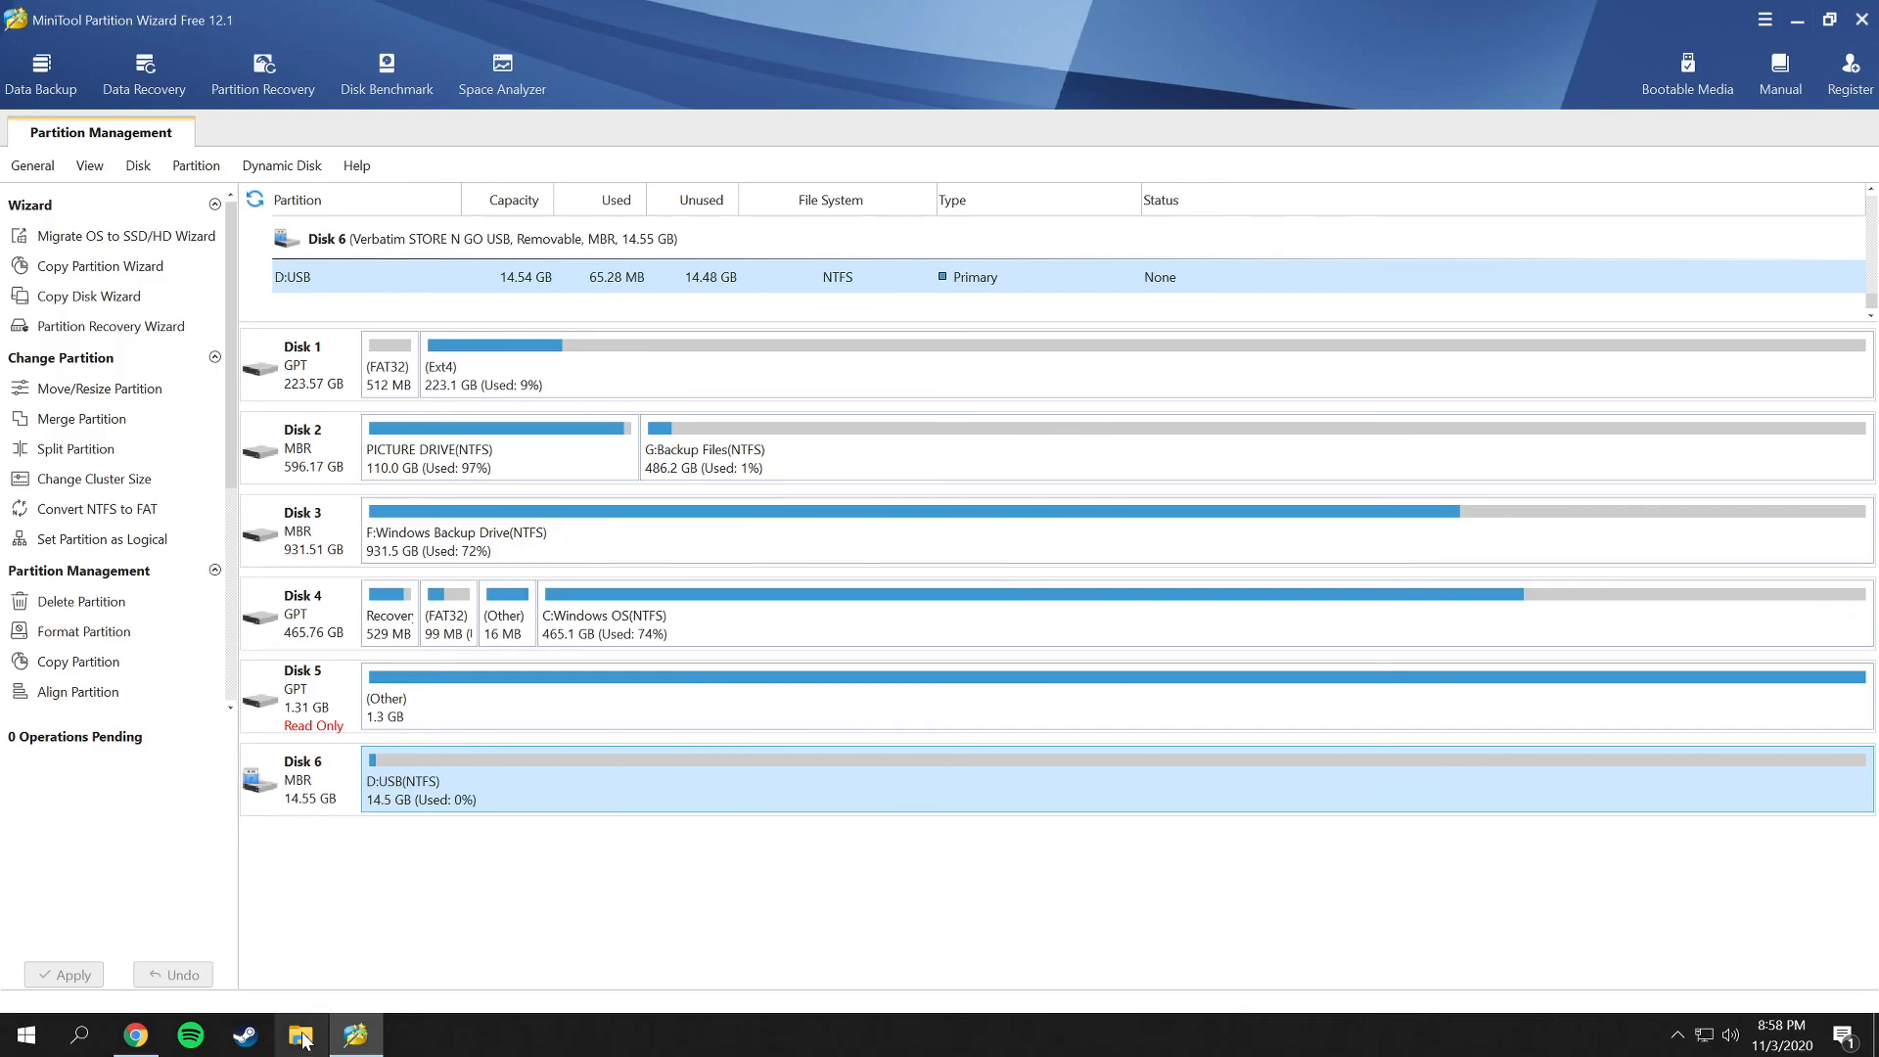
{"action": "left_click", "coordinate": [301, 1033]}
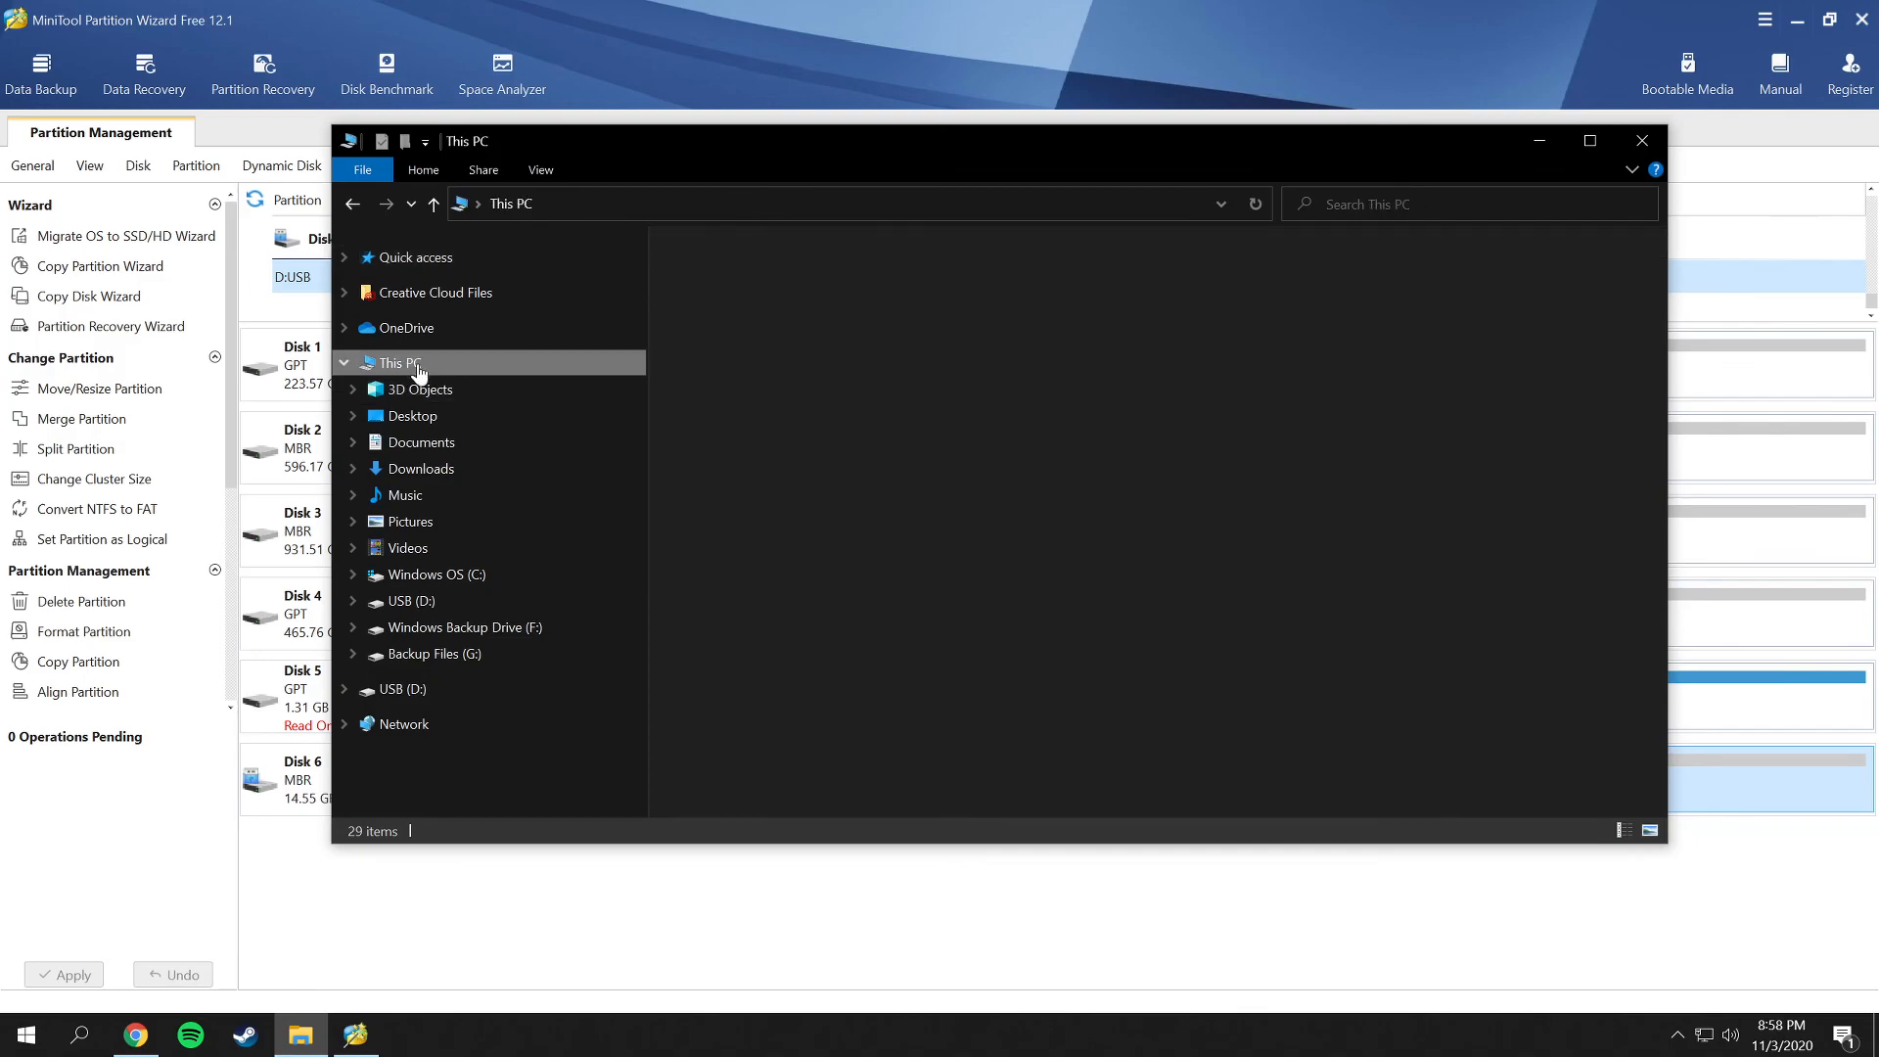
{"action": "left_click", "coordinate": [400, 362]}
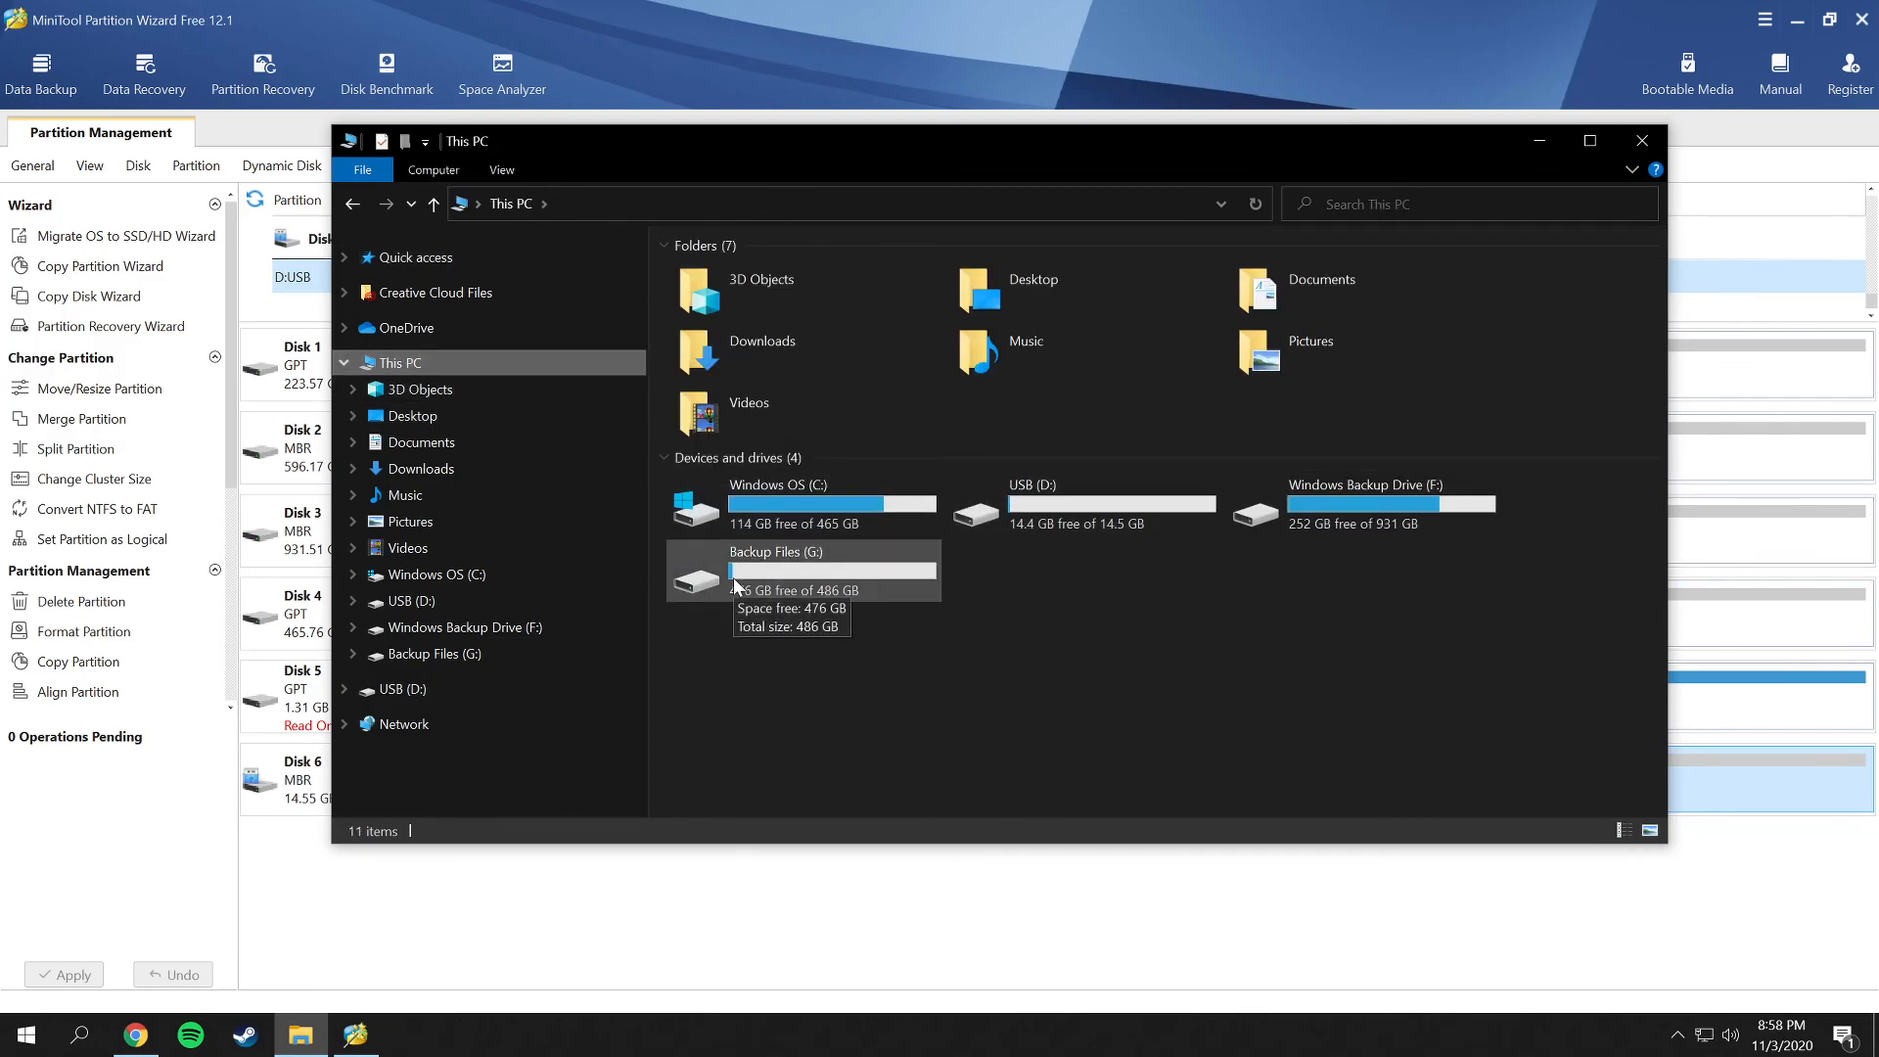
{"action": "left_click", "coordinate": [1078, 503]}
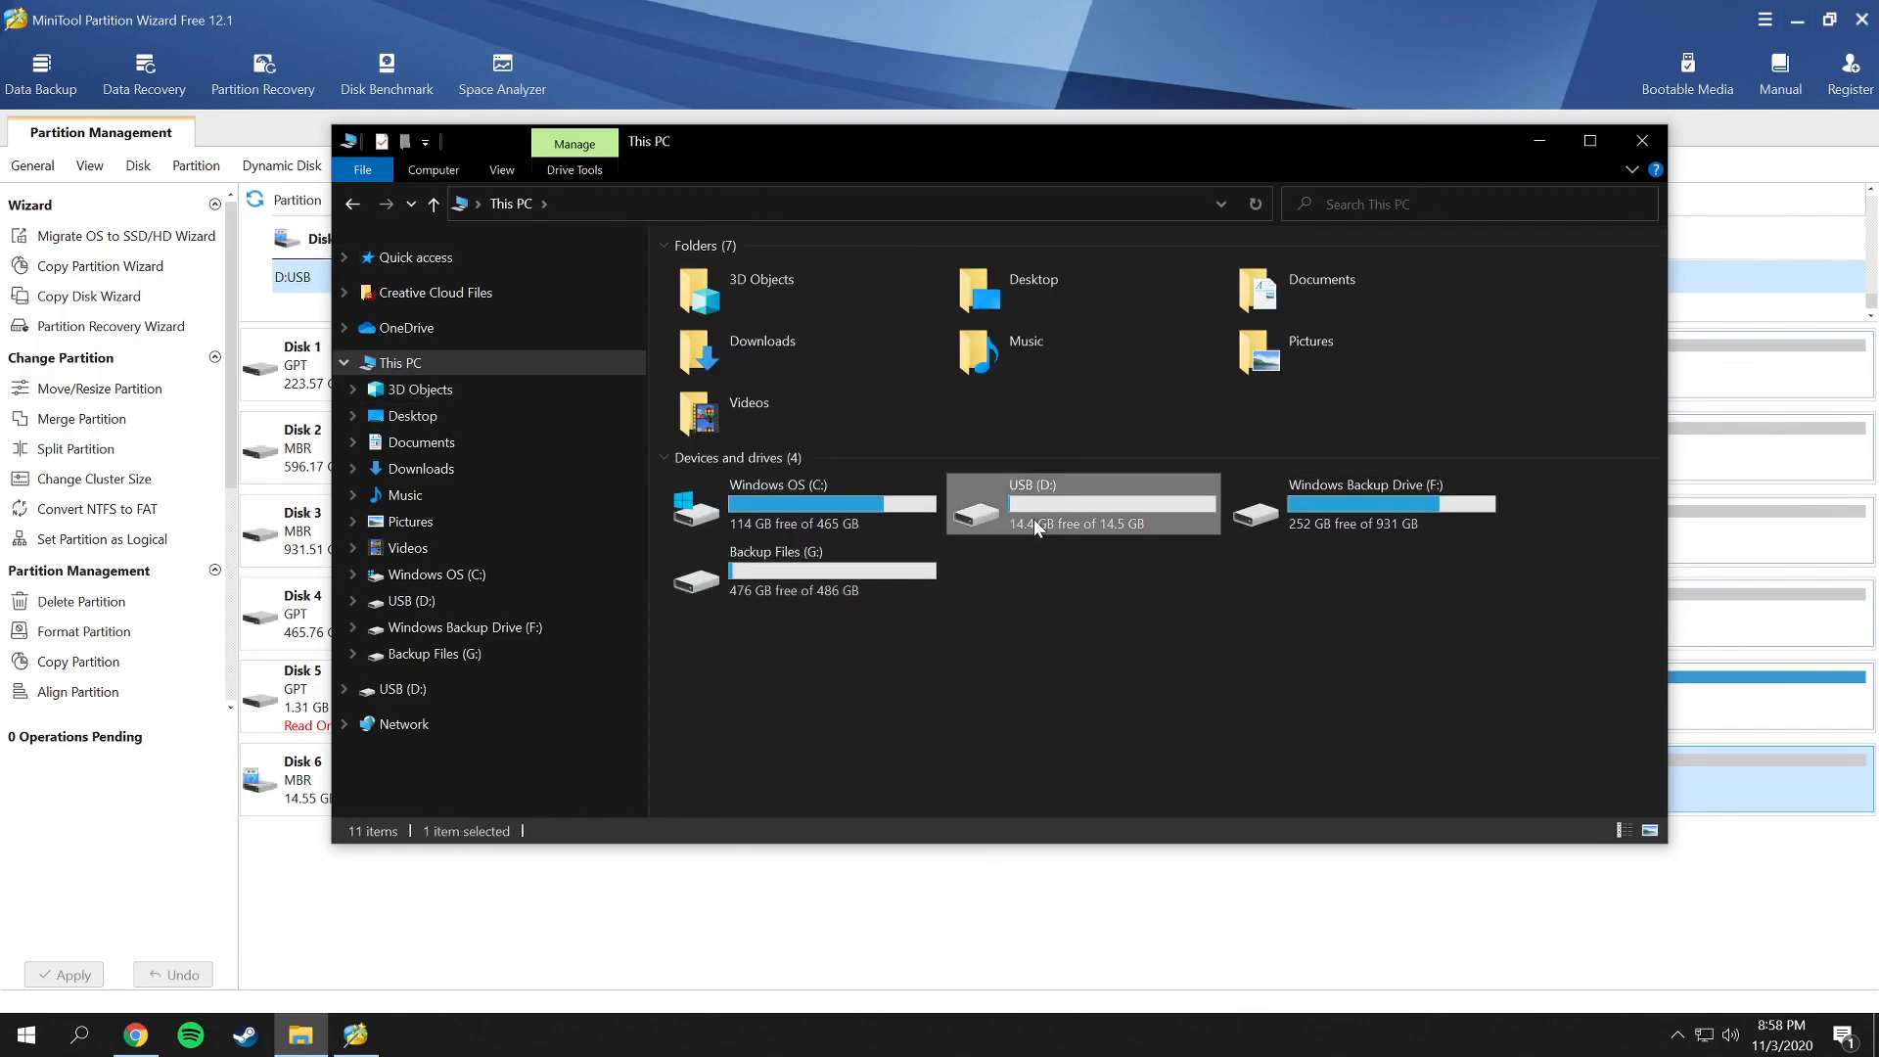
{"action": "double_click", "coordinate": [1080, 503]}
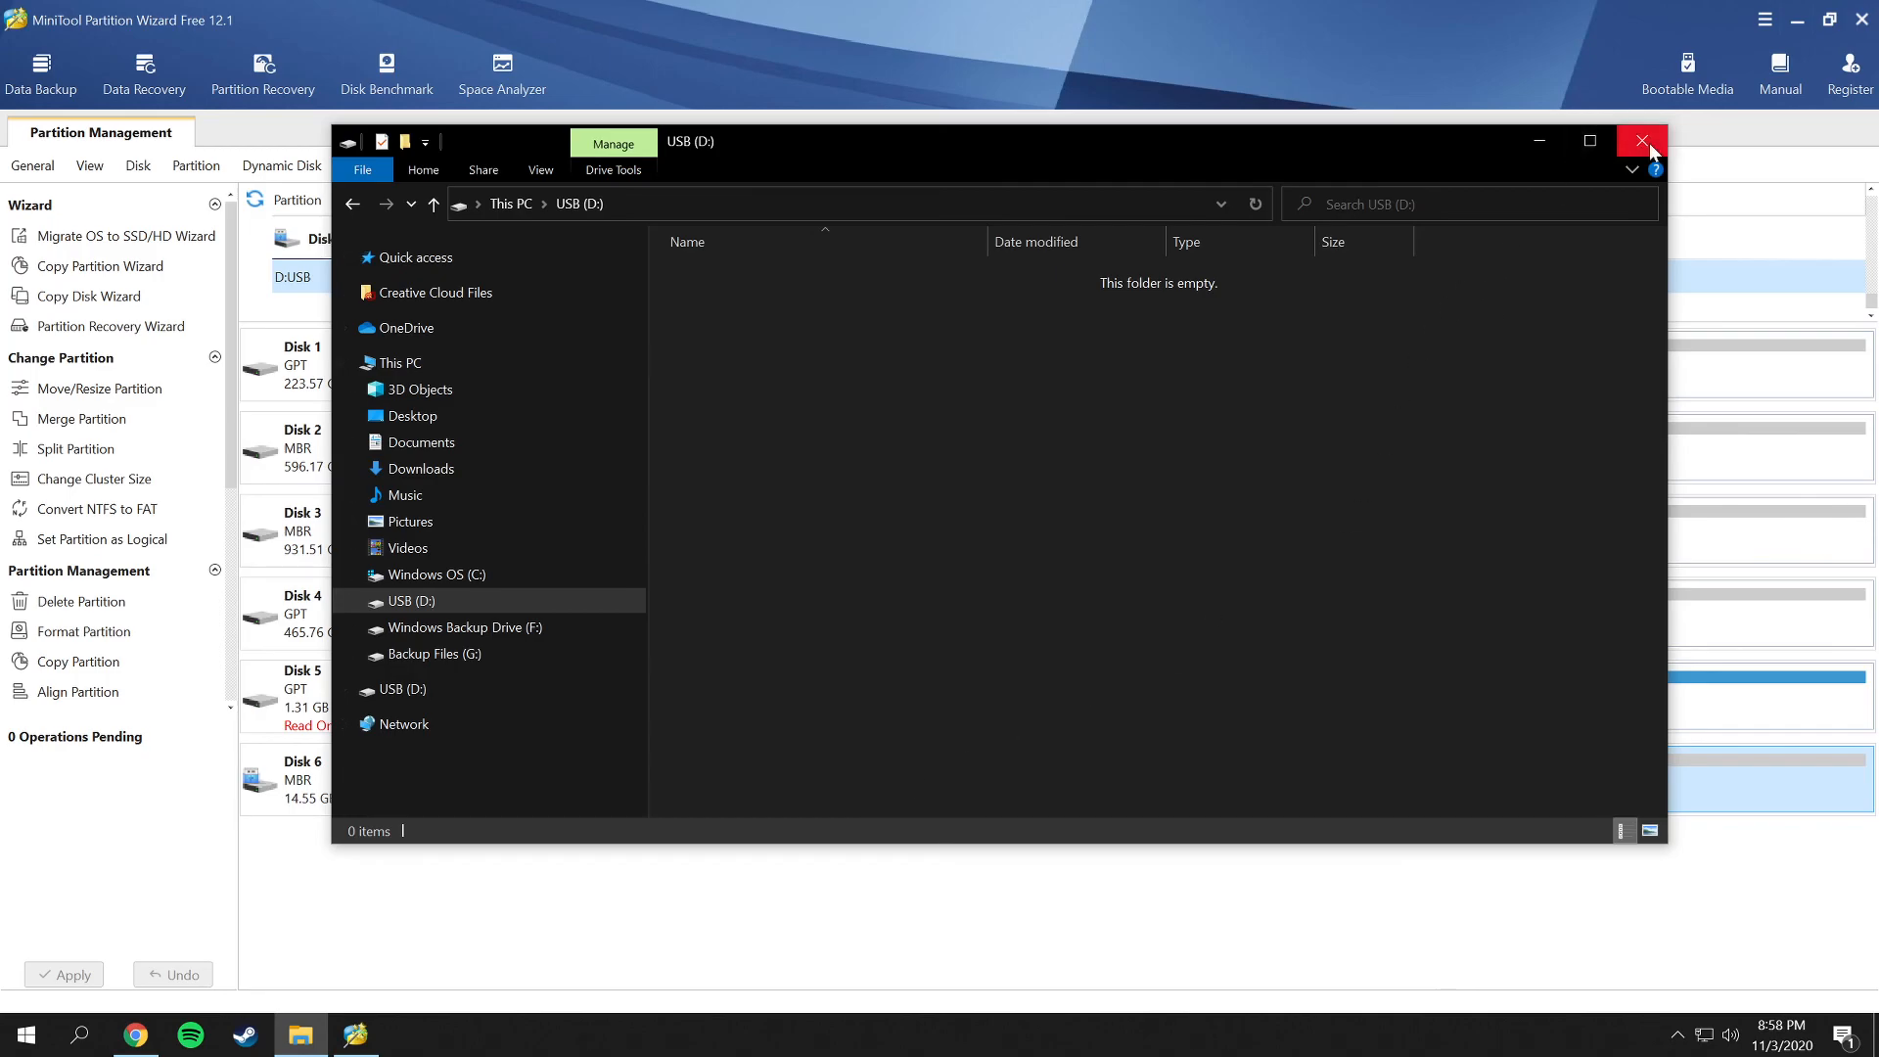
{"action": "left_click", "coordinate": [1640, 141]}
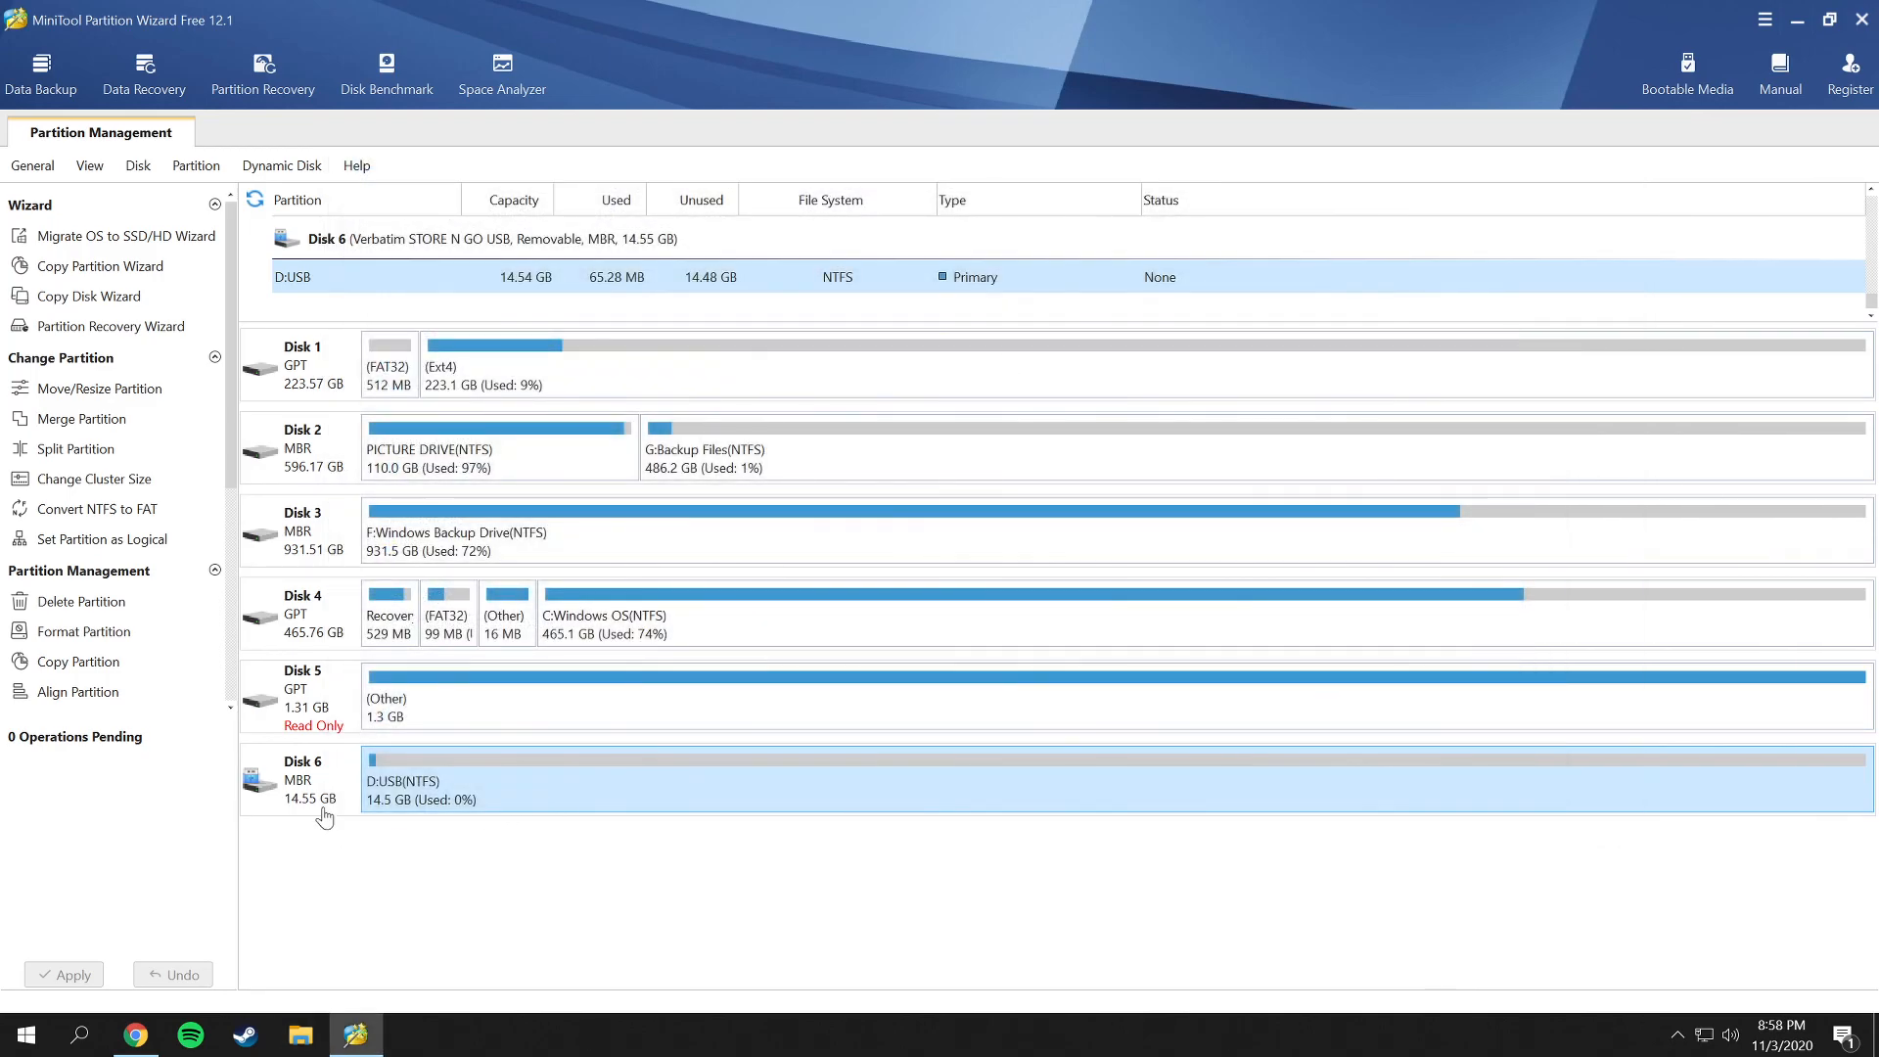
{"action": "mouse_move", "coordinate": [329, 378]}
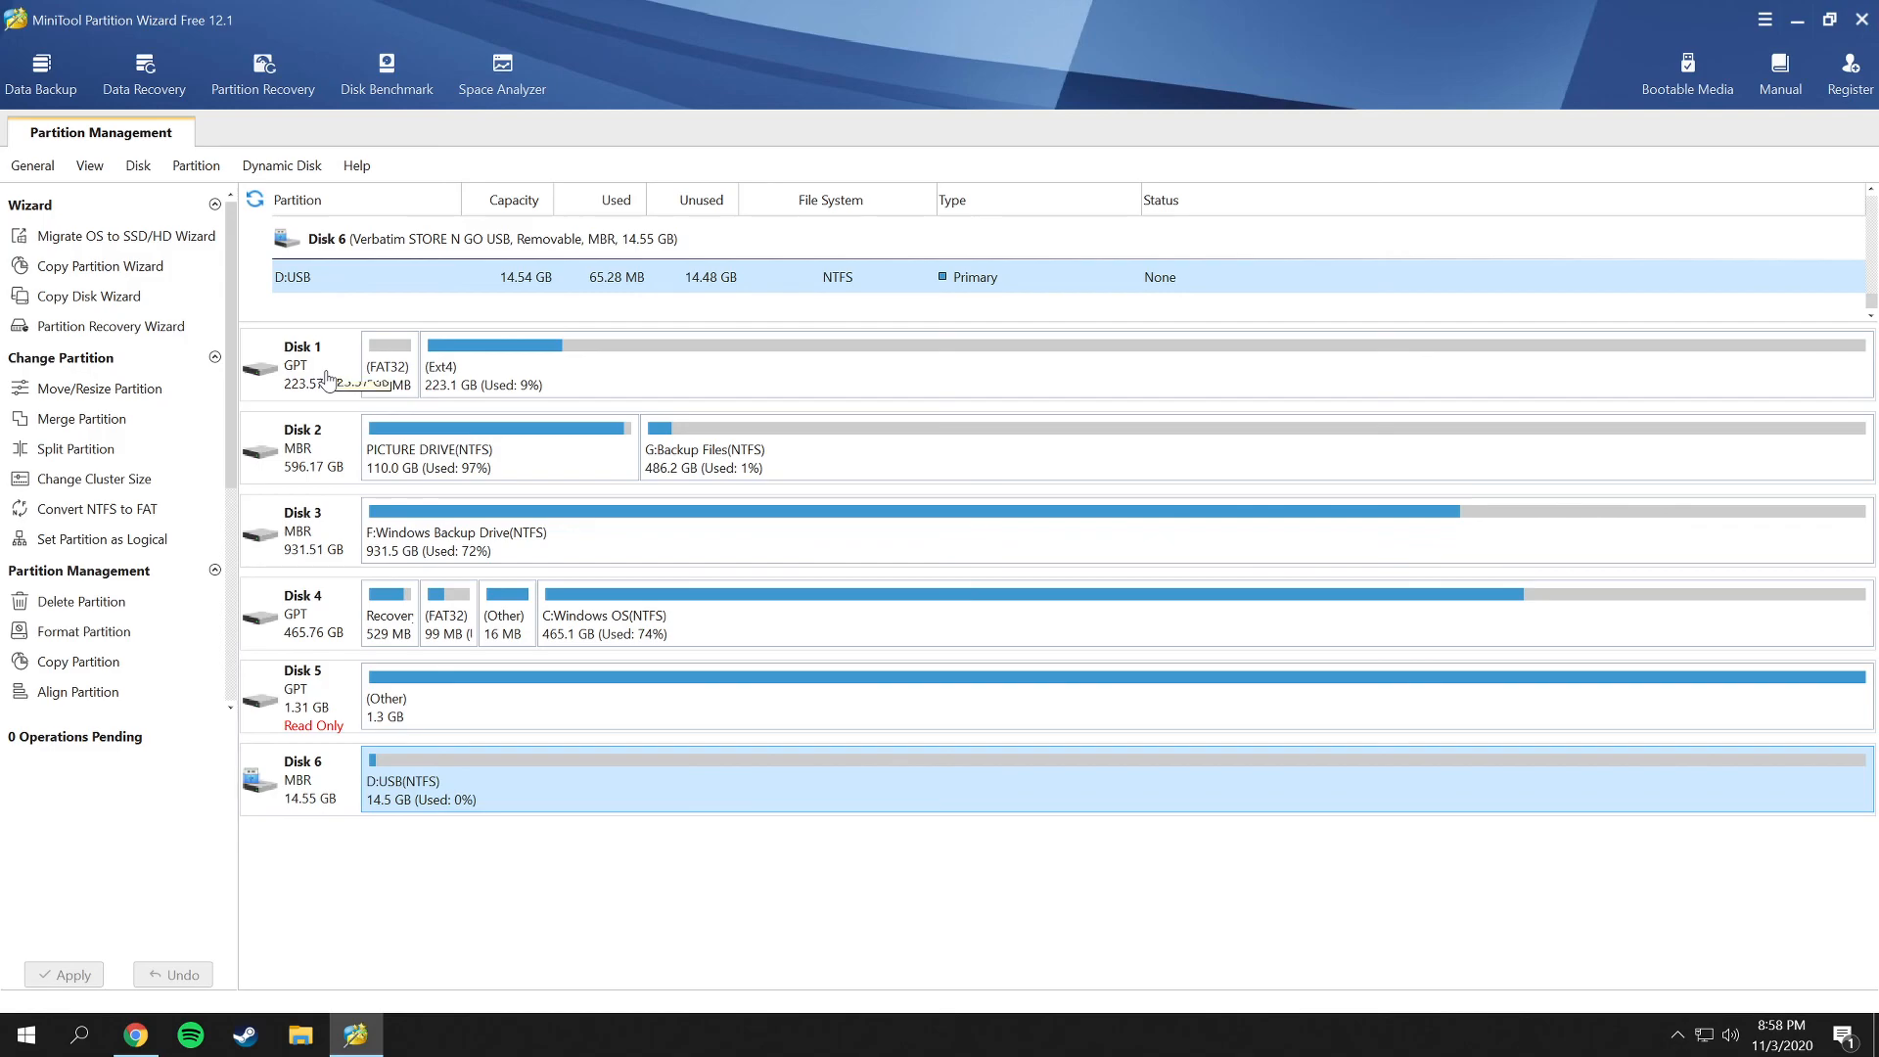
{"action": "mouse_move", "coordinate": [328, 378]}
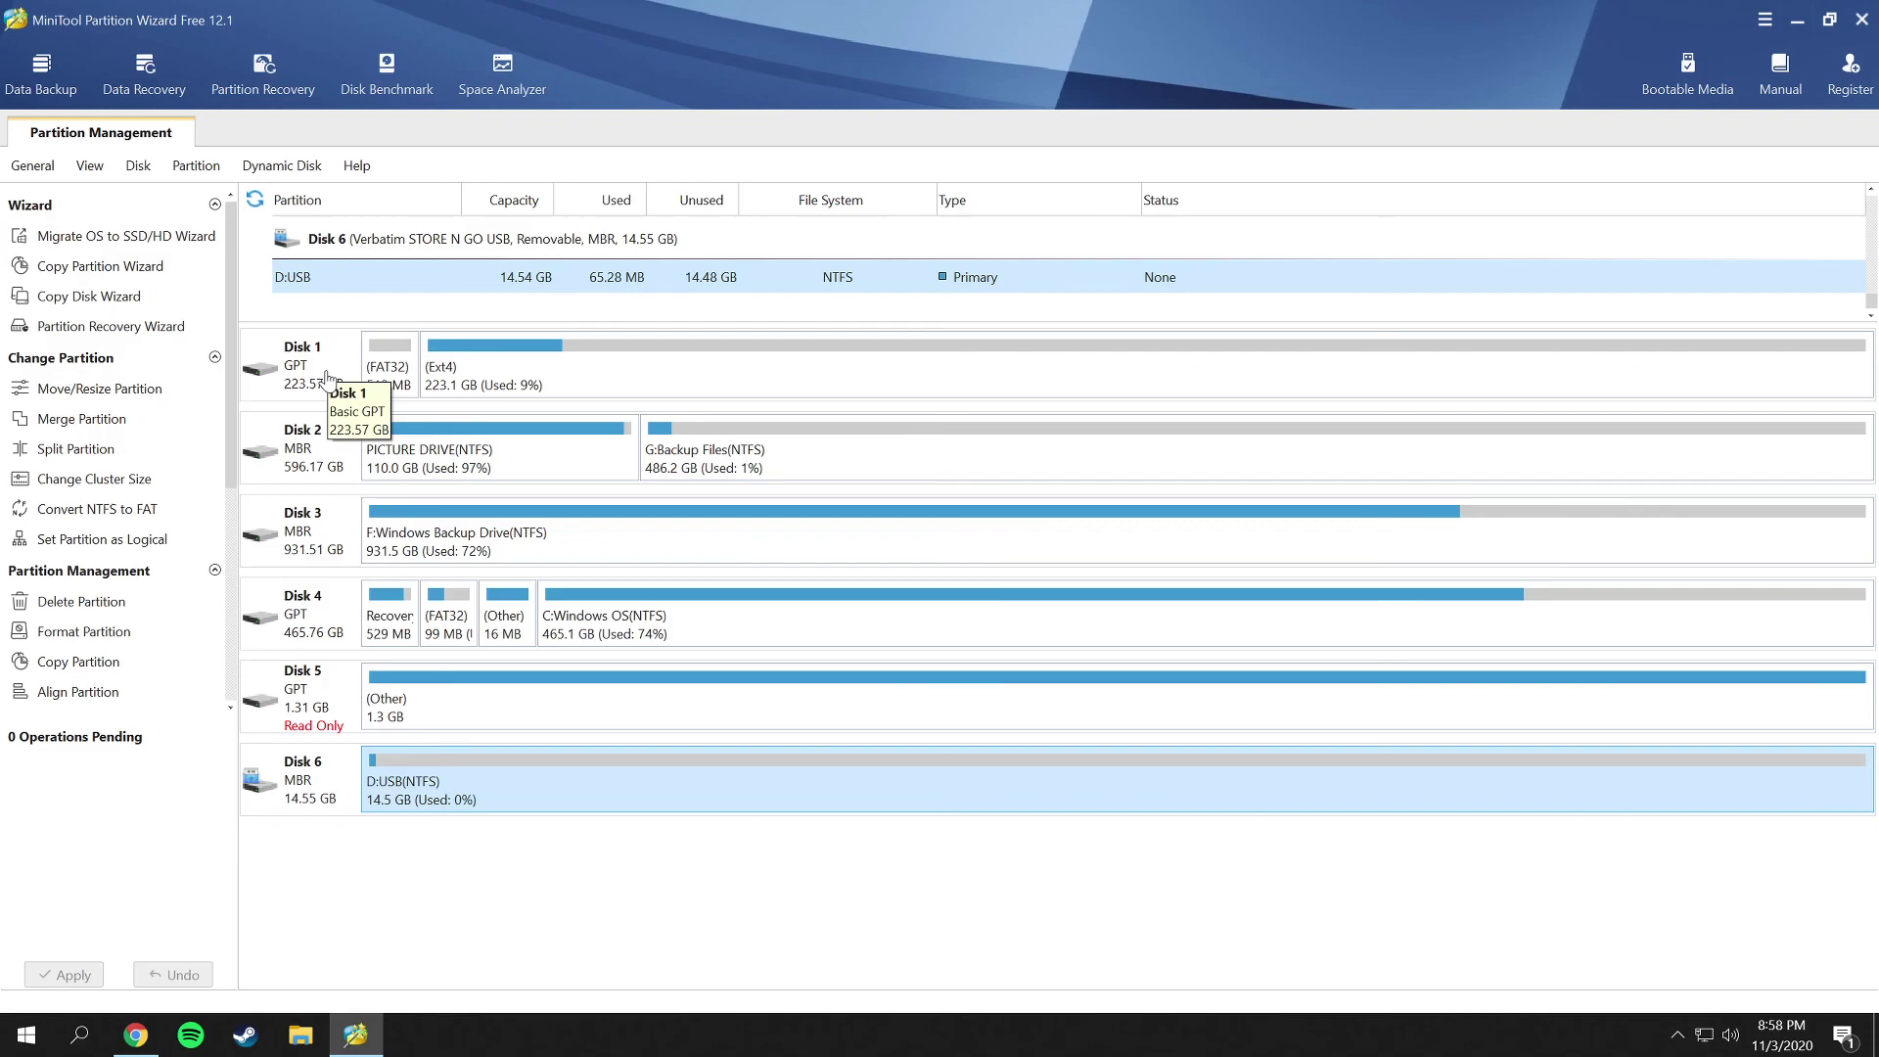
{"action": "mouse_move", "coordinate": [440, 427]}
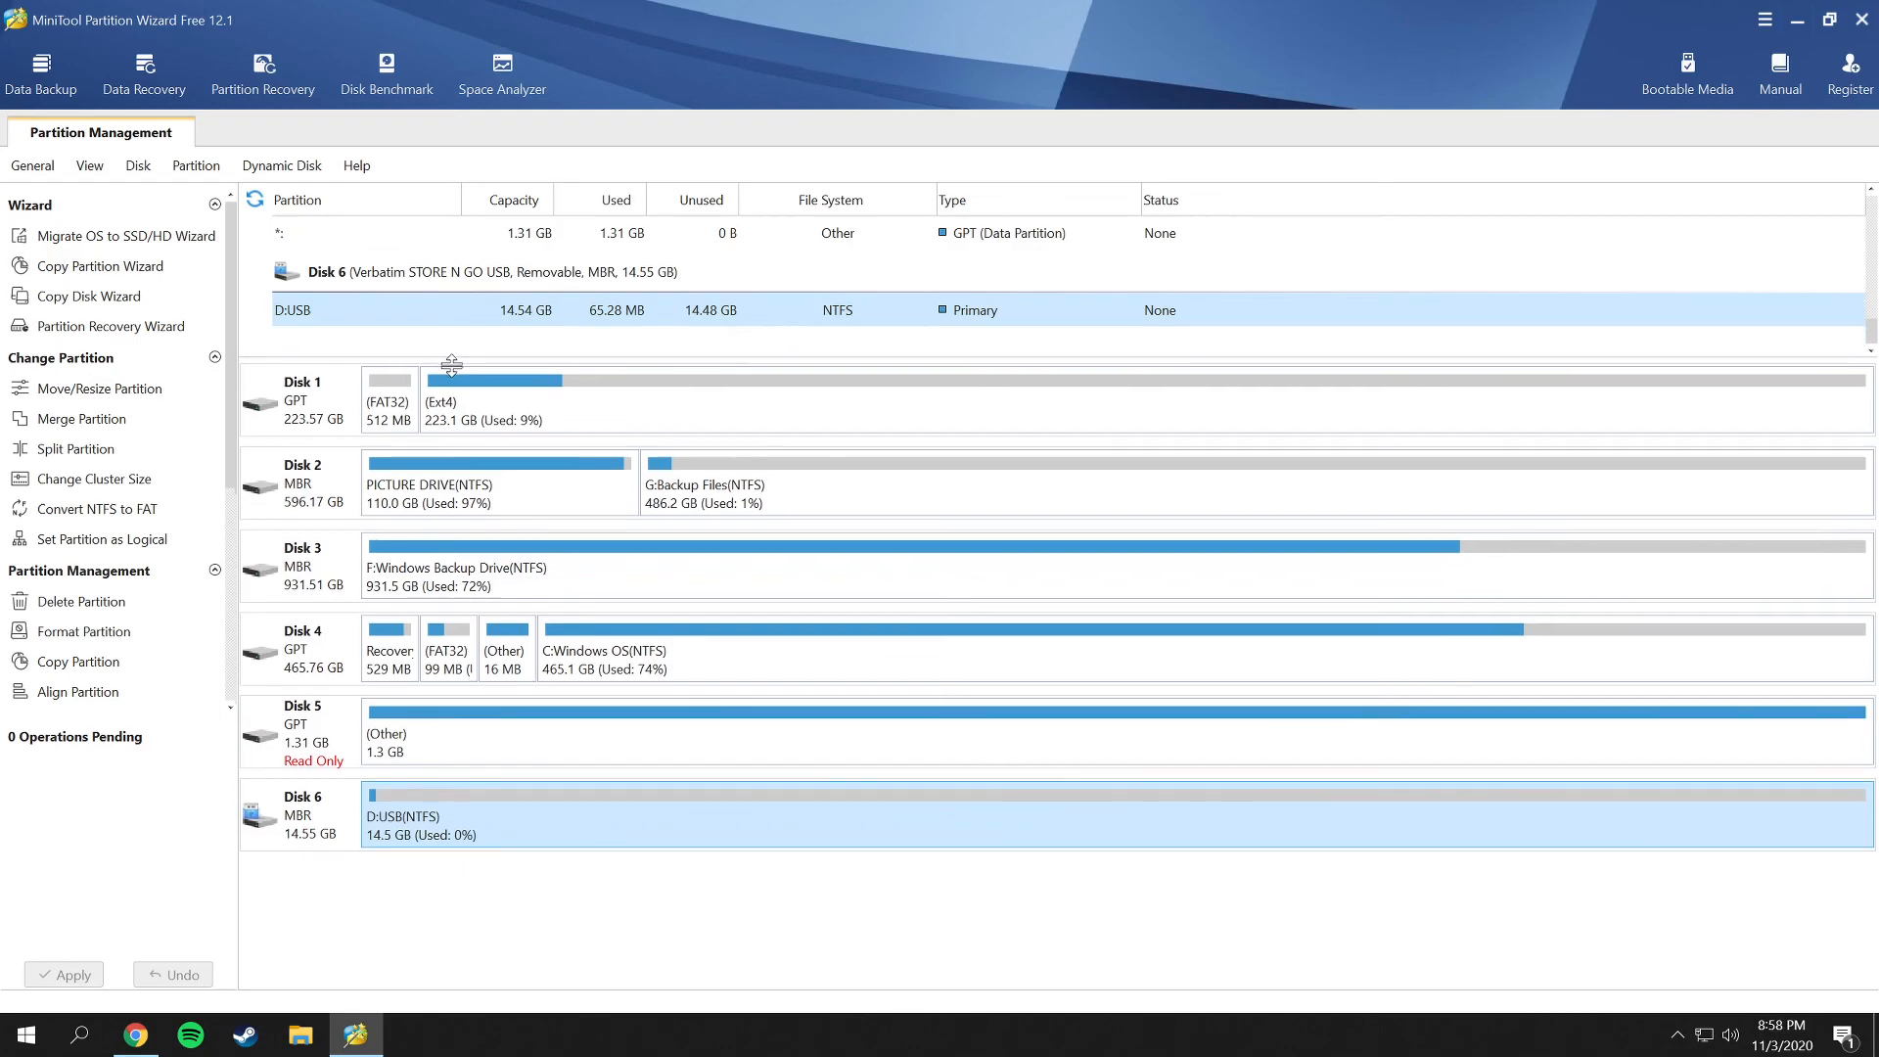
{"action": "left_click", "coordinate": [515, 468]}
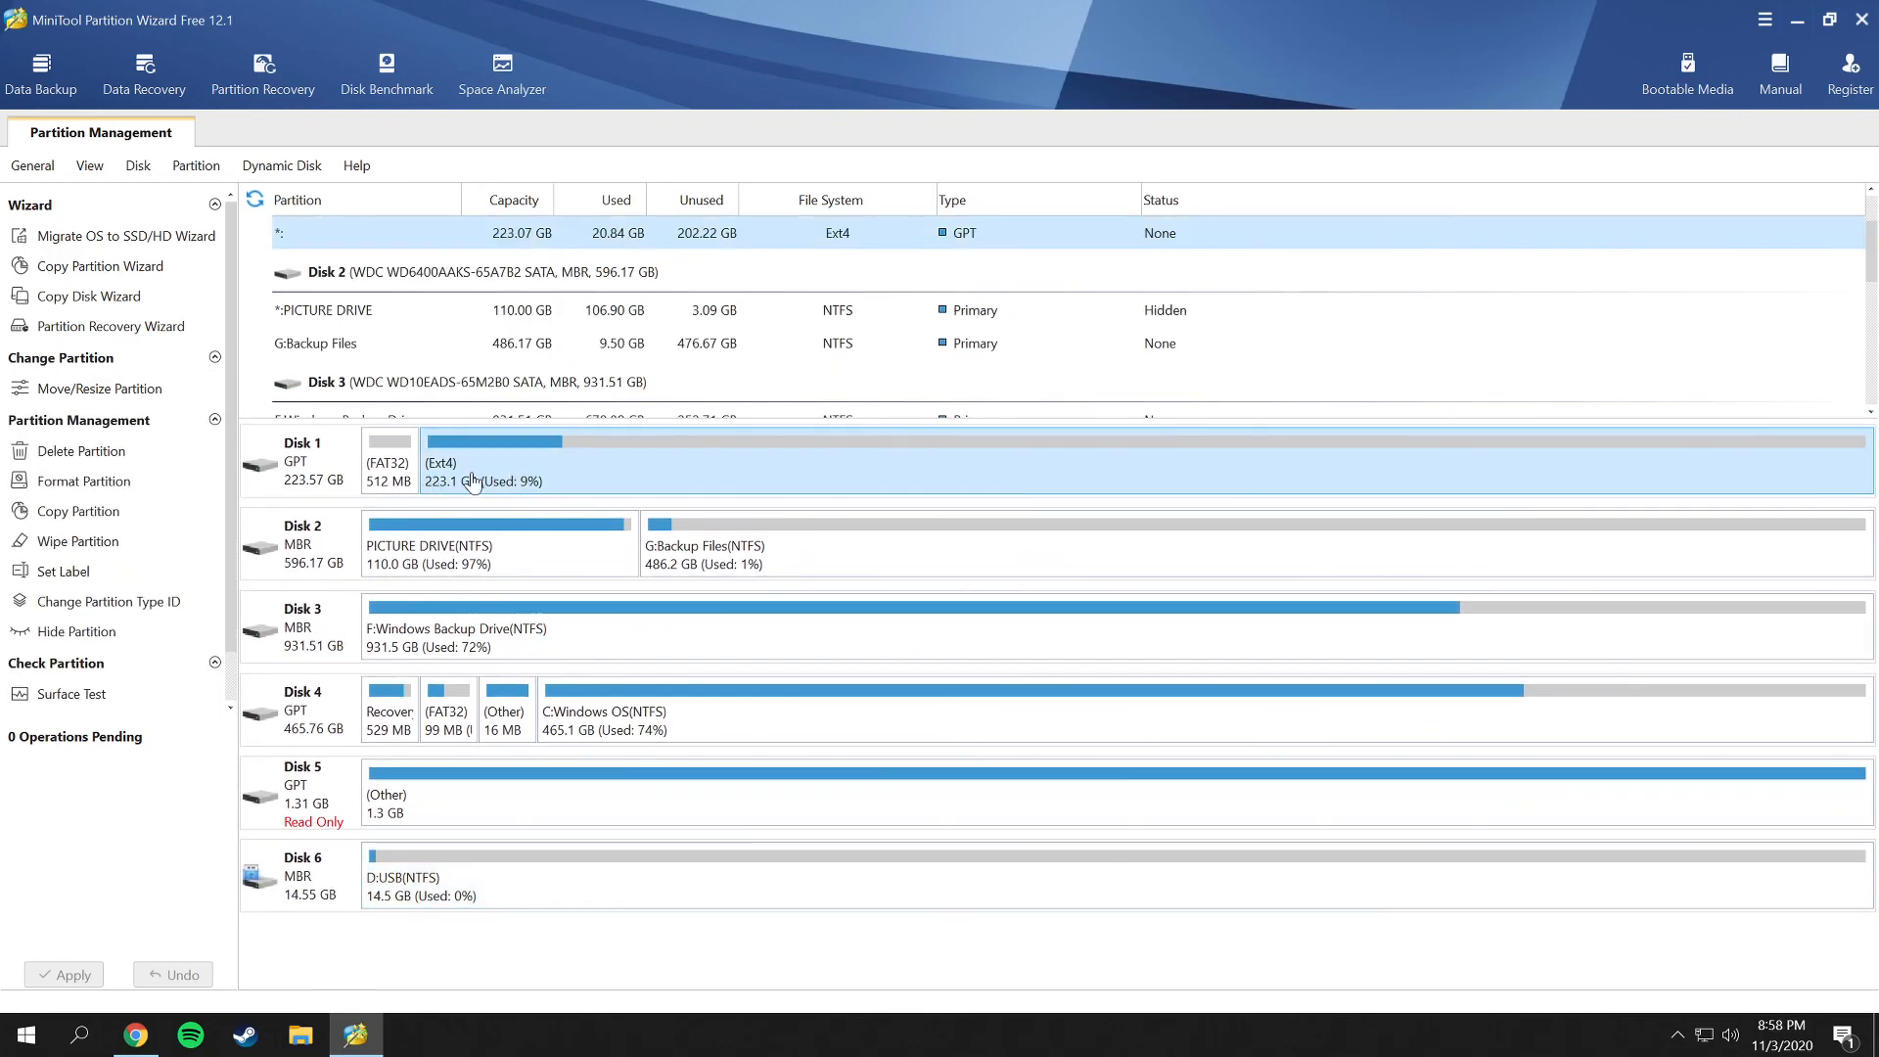
{"action": "mouse_move", "coordinate": [360, 491]}
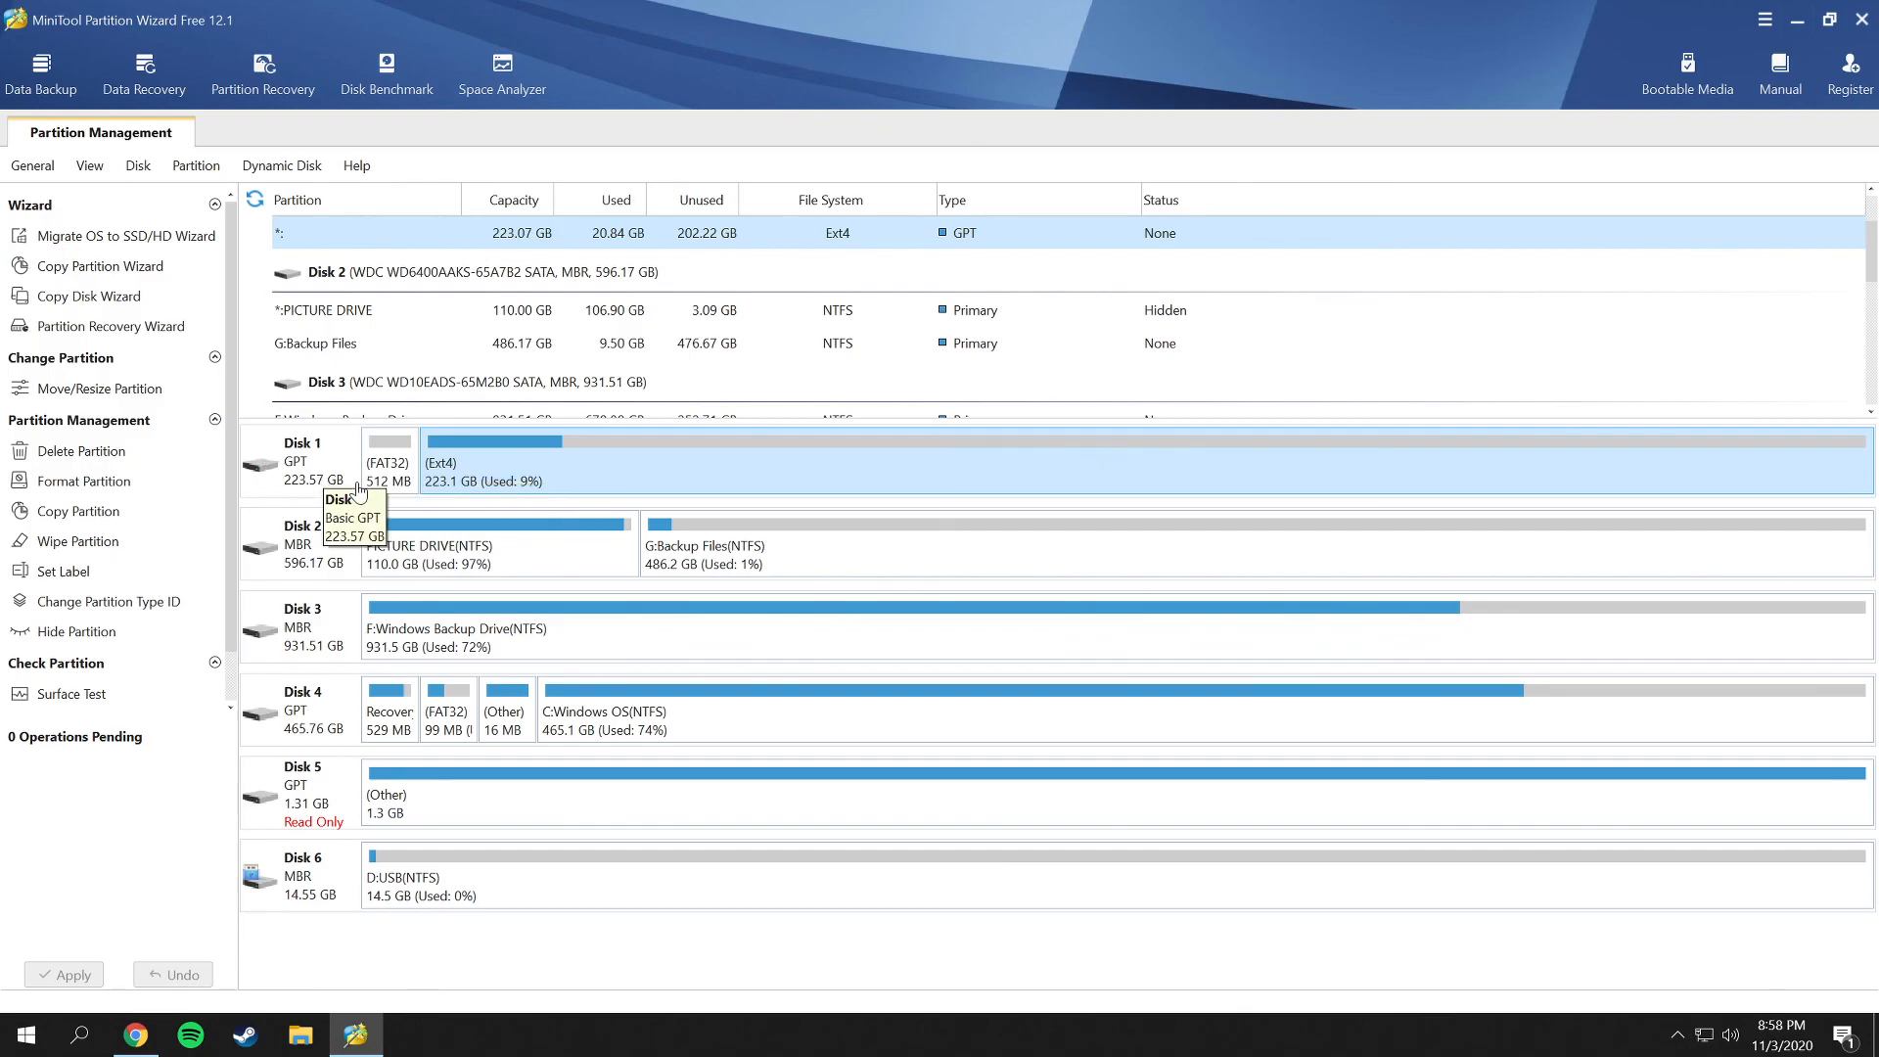
{"action": "right_click", "coordinate": [492, 462]}
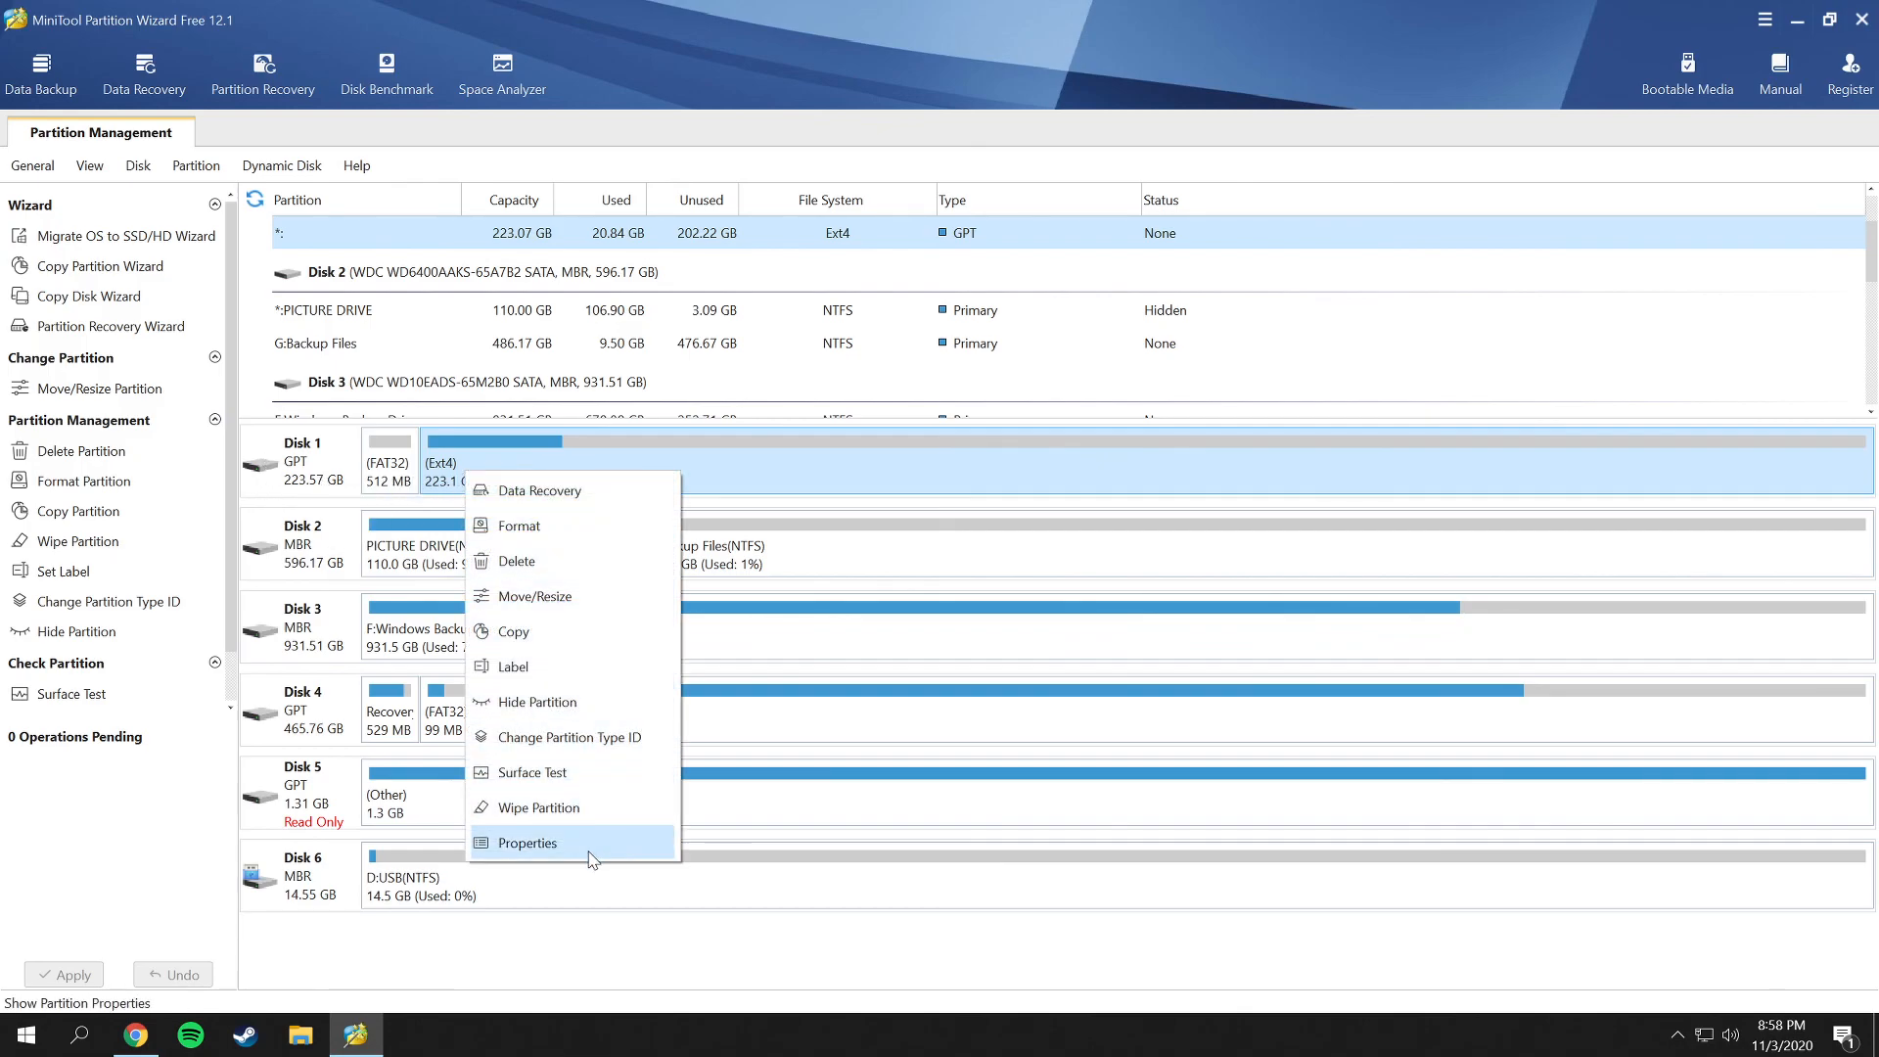
{"action": "mouse_move", "coordinate": [532, 771]}
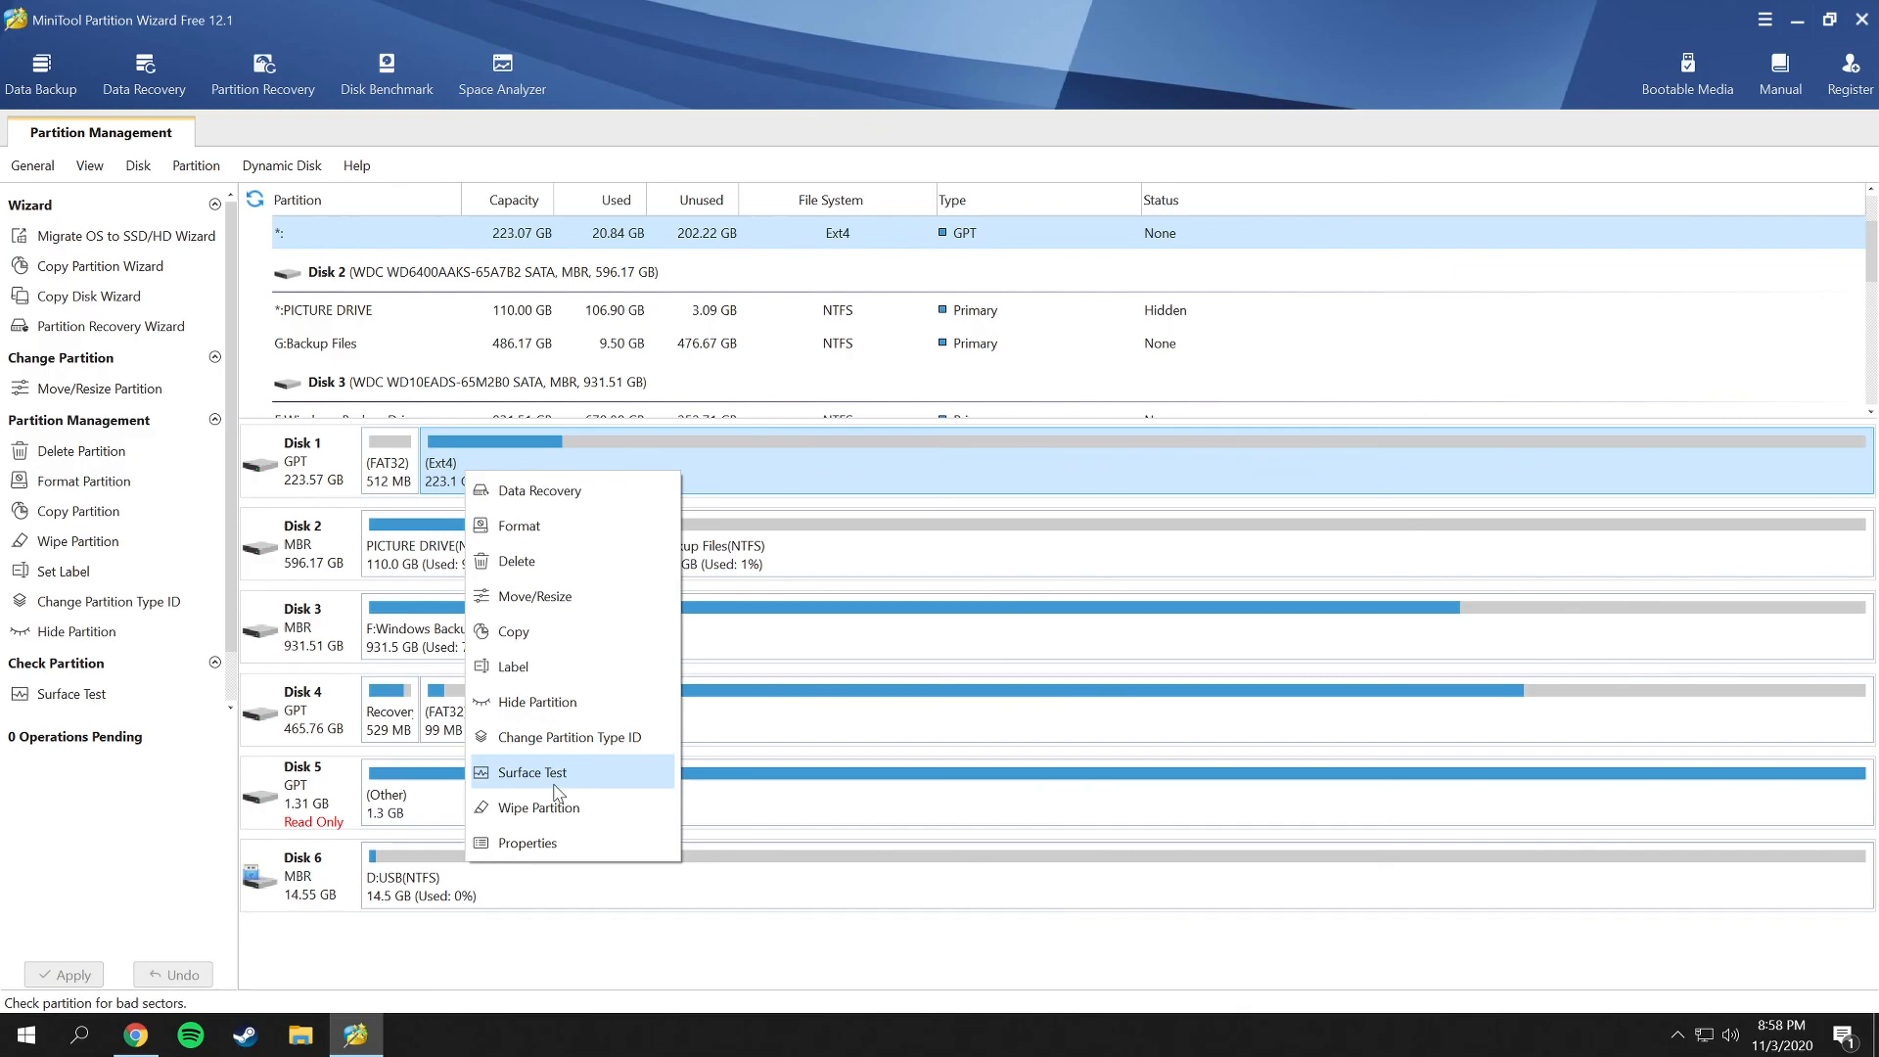
{"action": "left_click", "coordinate": [521, 951]}
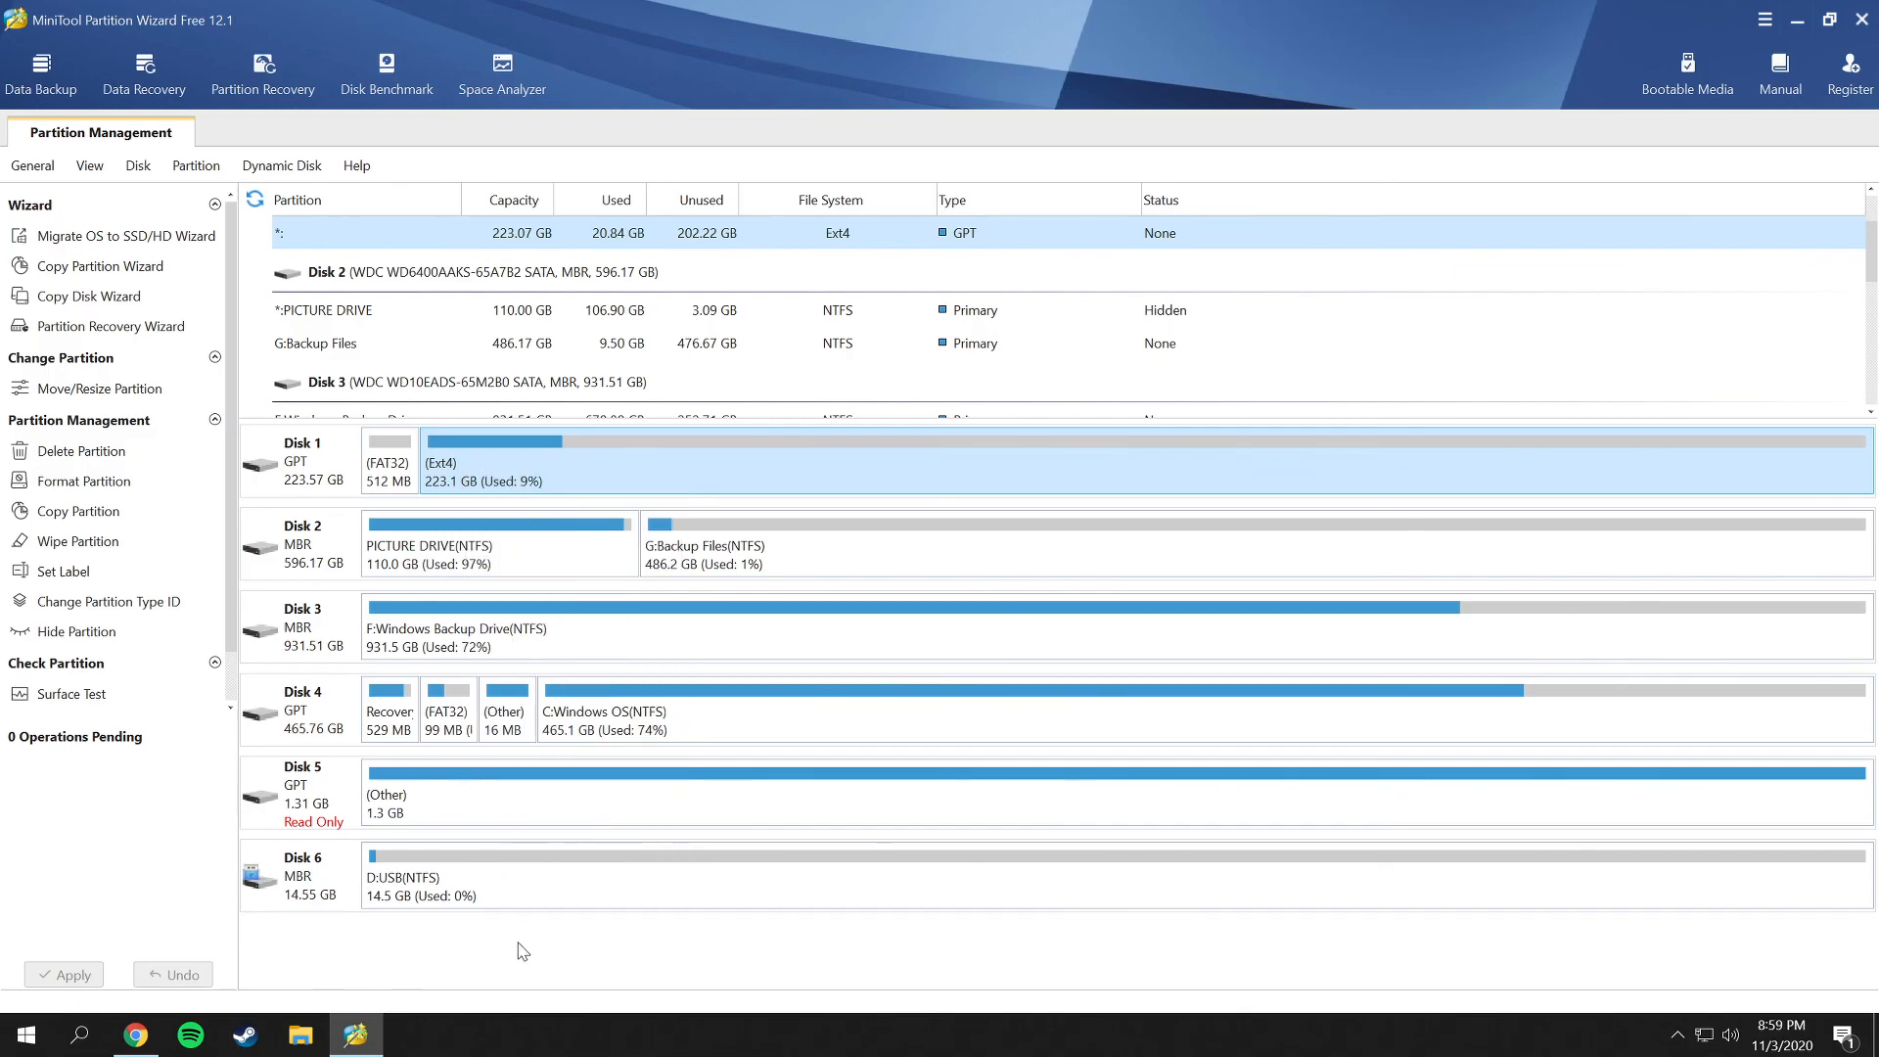
{"action": "mouse_move", "coordinate": [579, 429]}
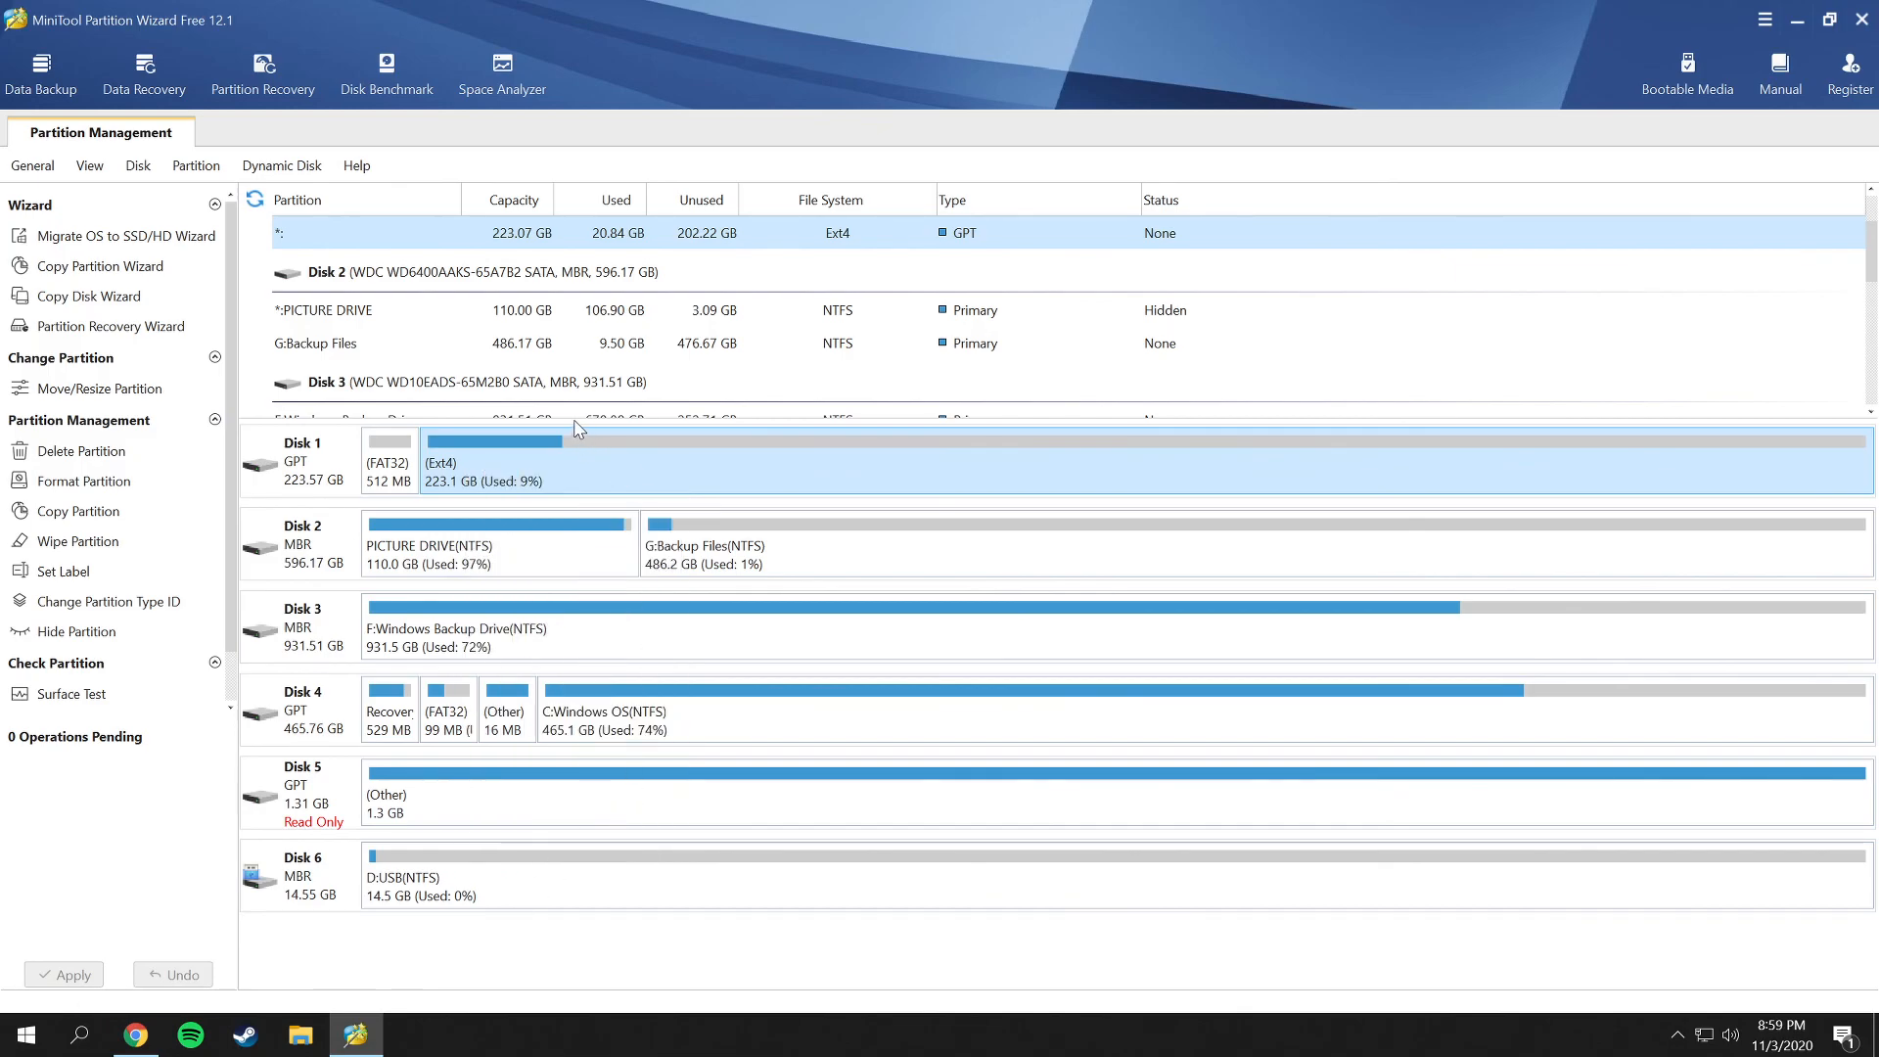
{"action": "scroll", "scroll_direction": "down", "scroll_amount": 3}
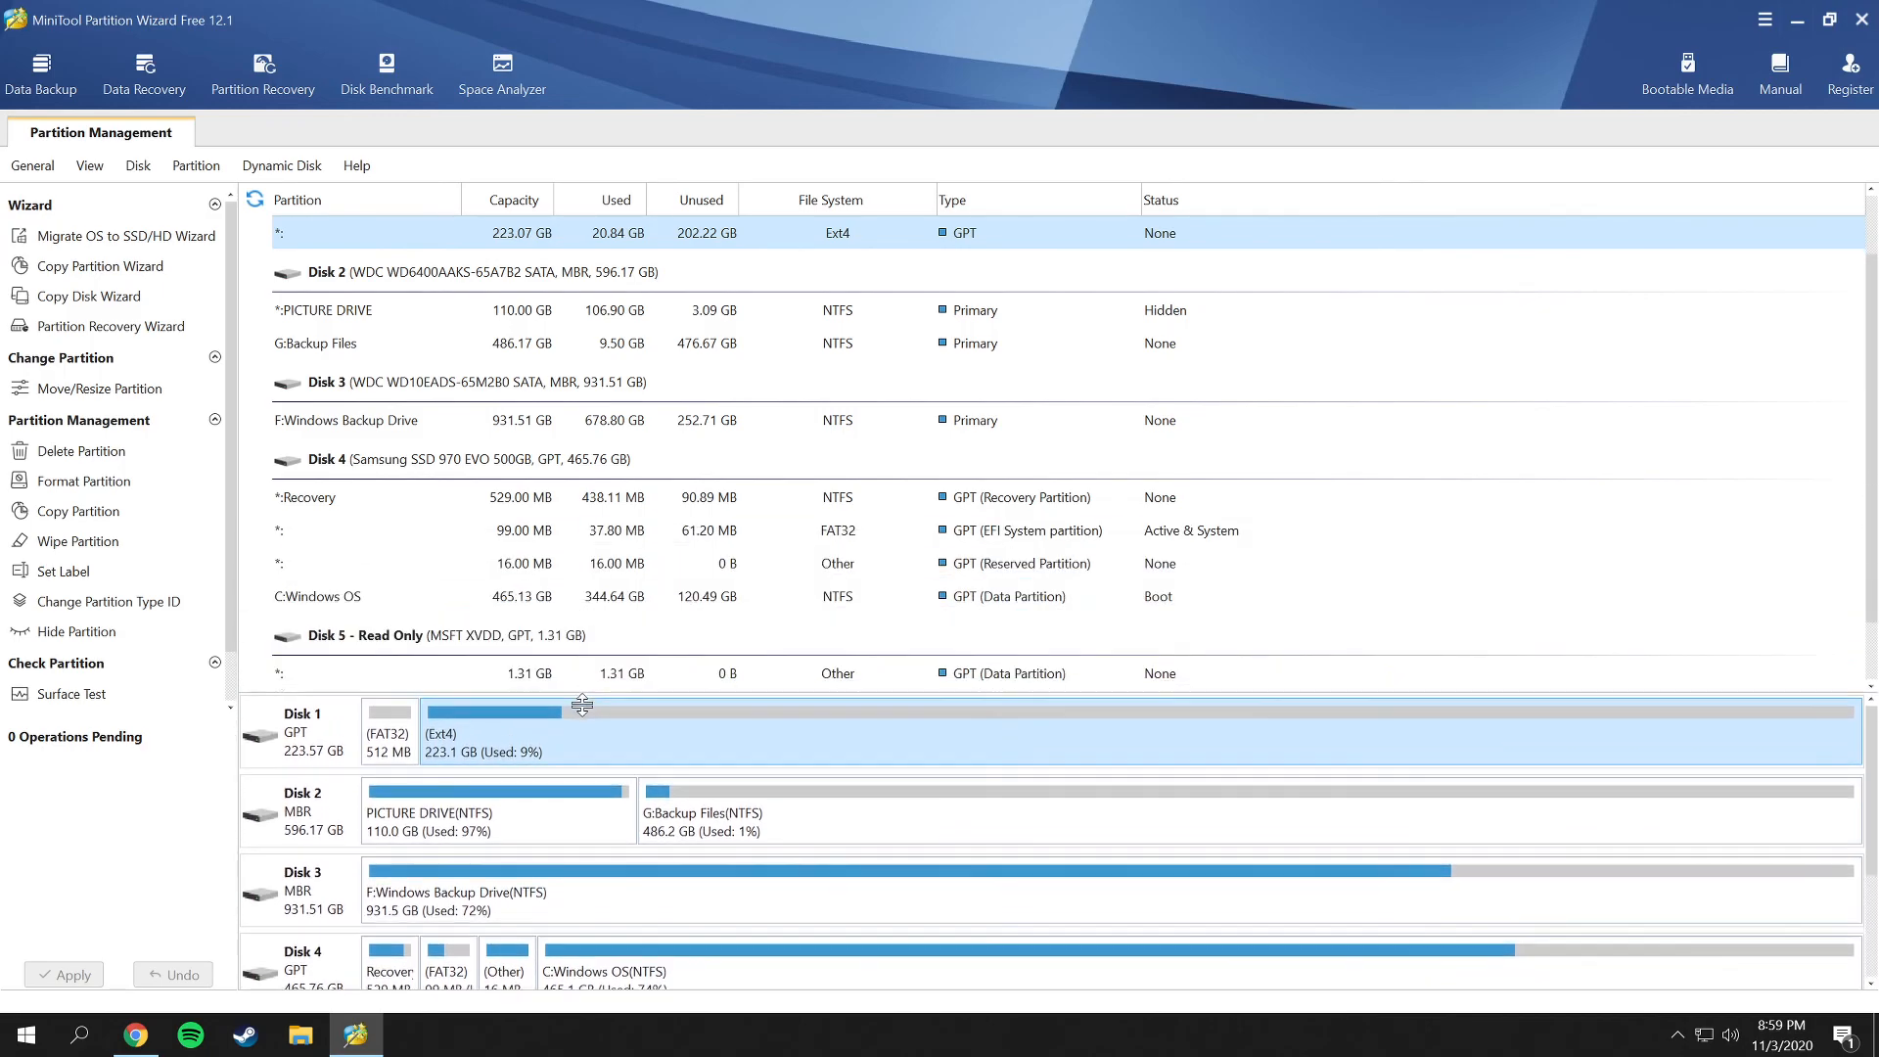
Browse Disk 4's C:Windows OS and Disk 5's partition rows and enlarge the disk map.
{"action": "scroll", "scroll_direction": "up", "scroll_amount": 3}
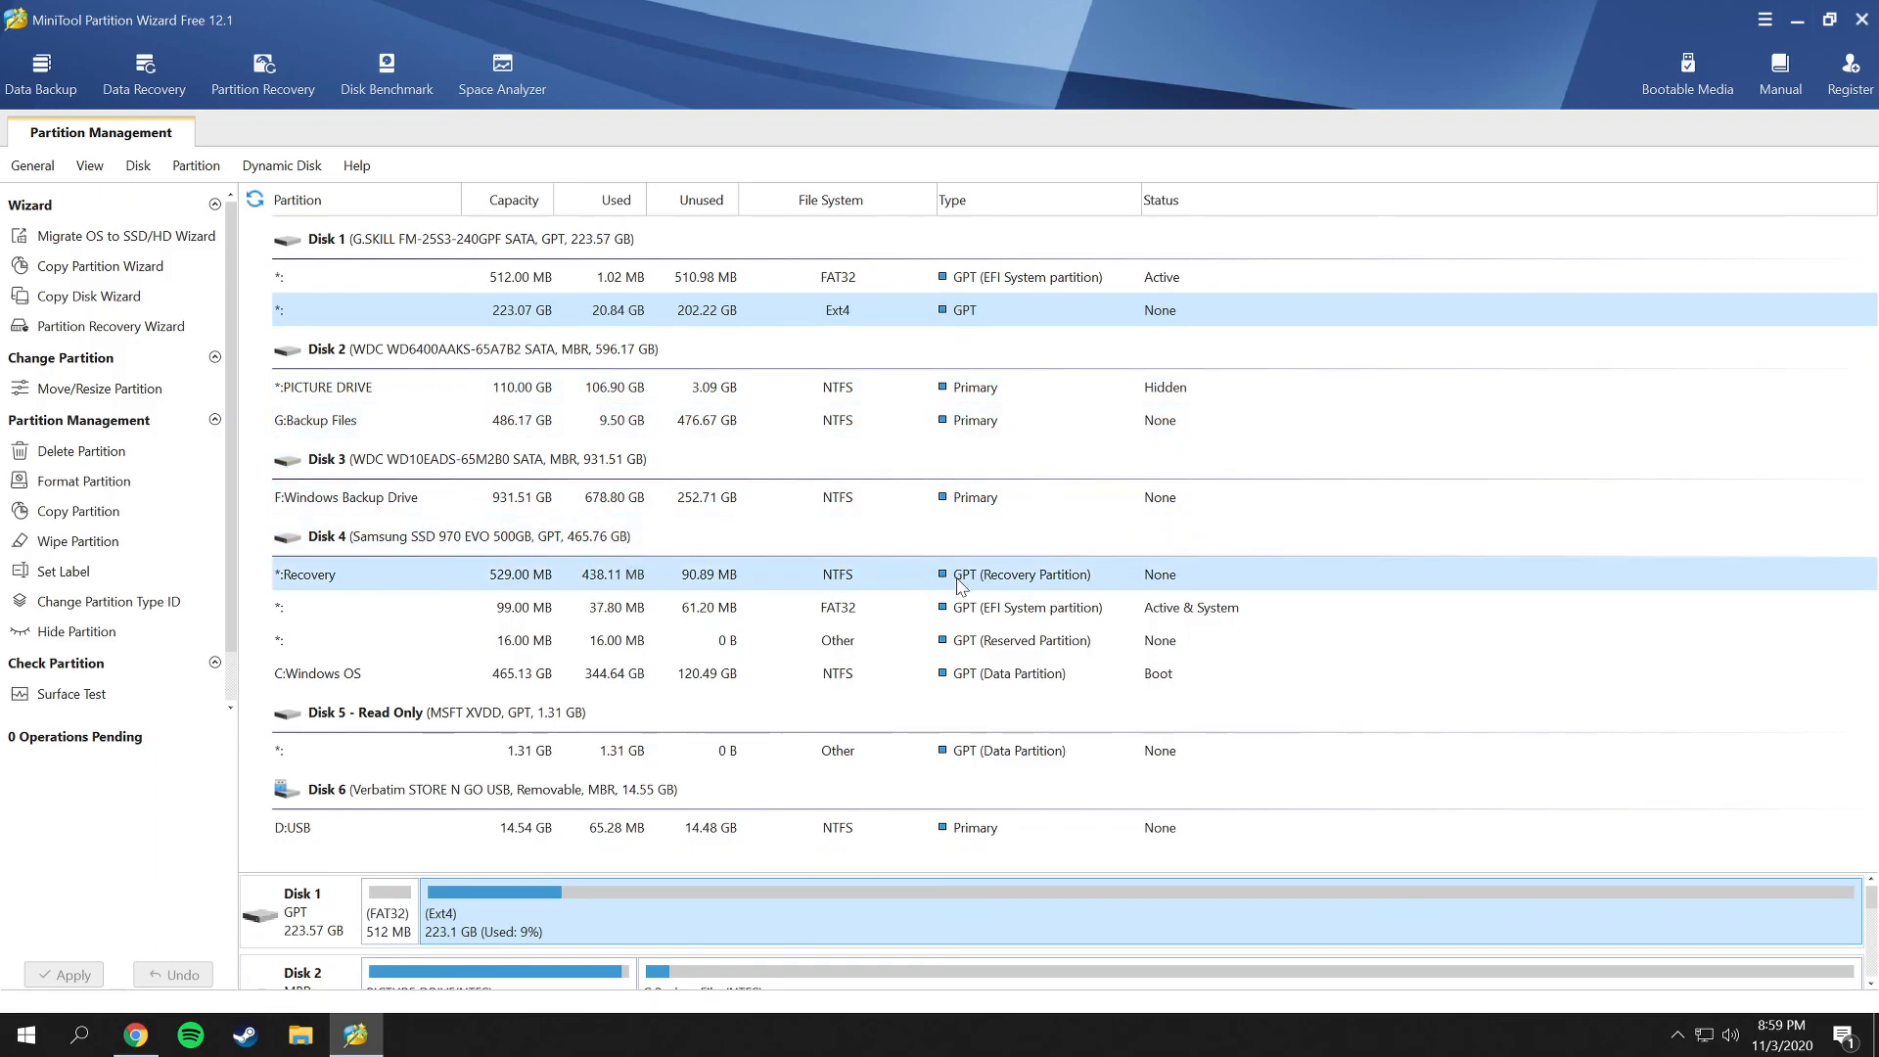
{"action": "left_click", "coordinate": [444, 537]}
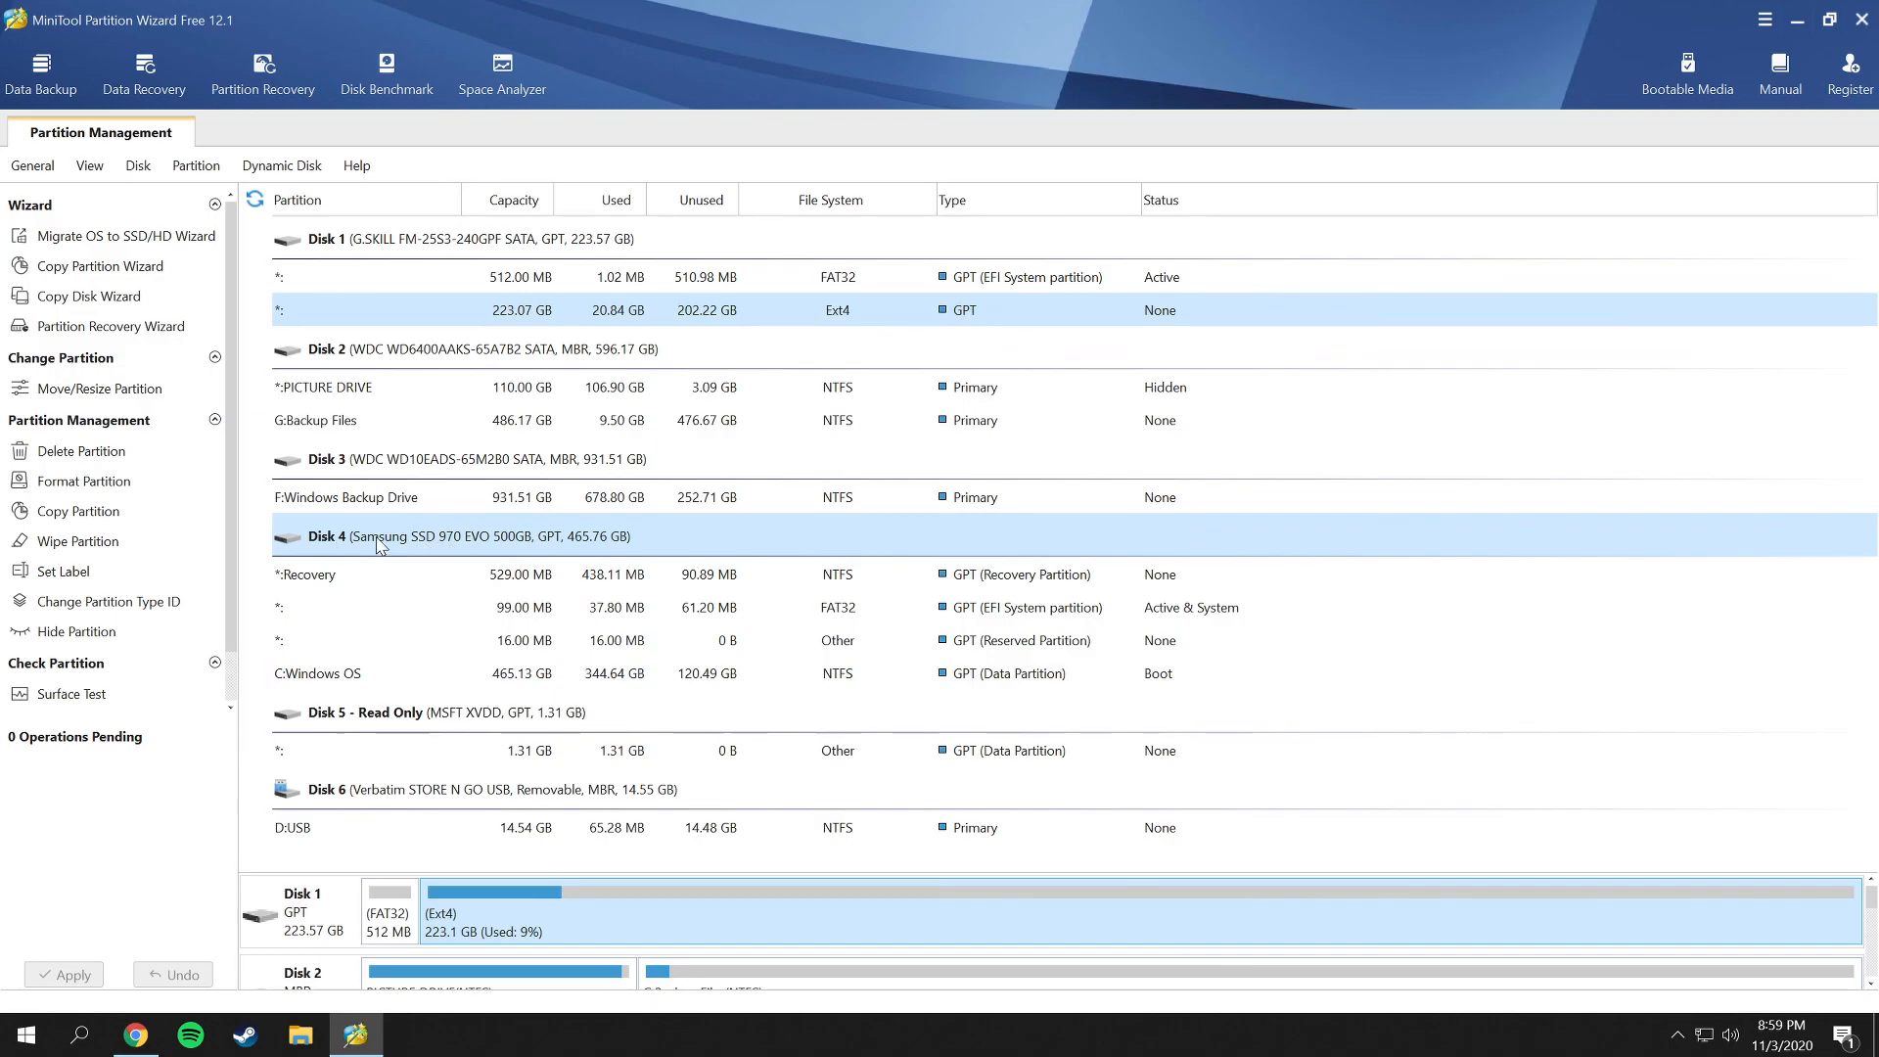
{"action": "mouse_move", "coordinate": [638, 548]}
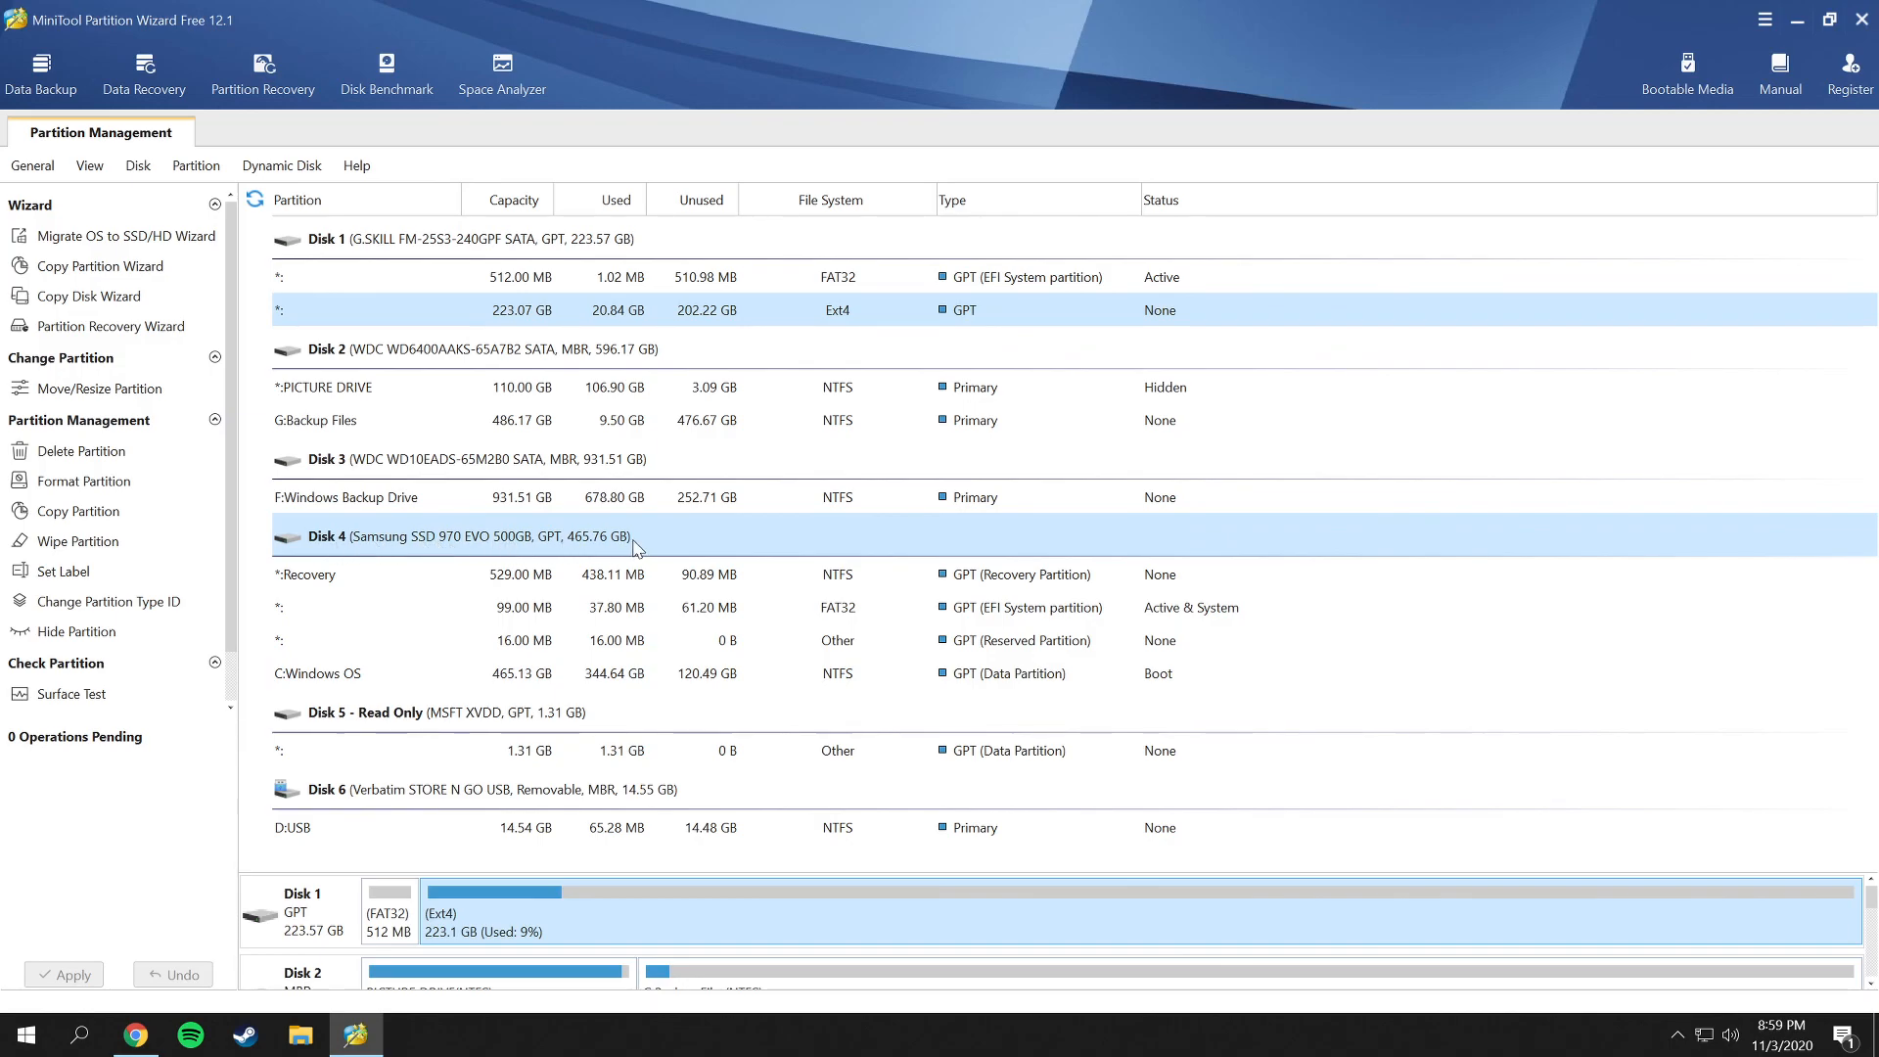
{"action": "left_click", "coordinate": [317, 671]}
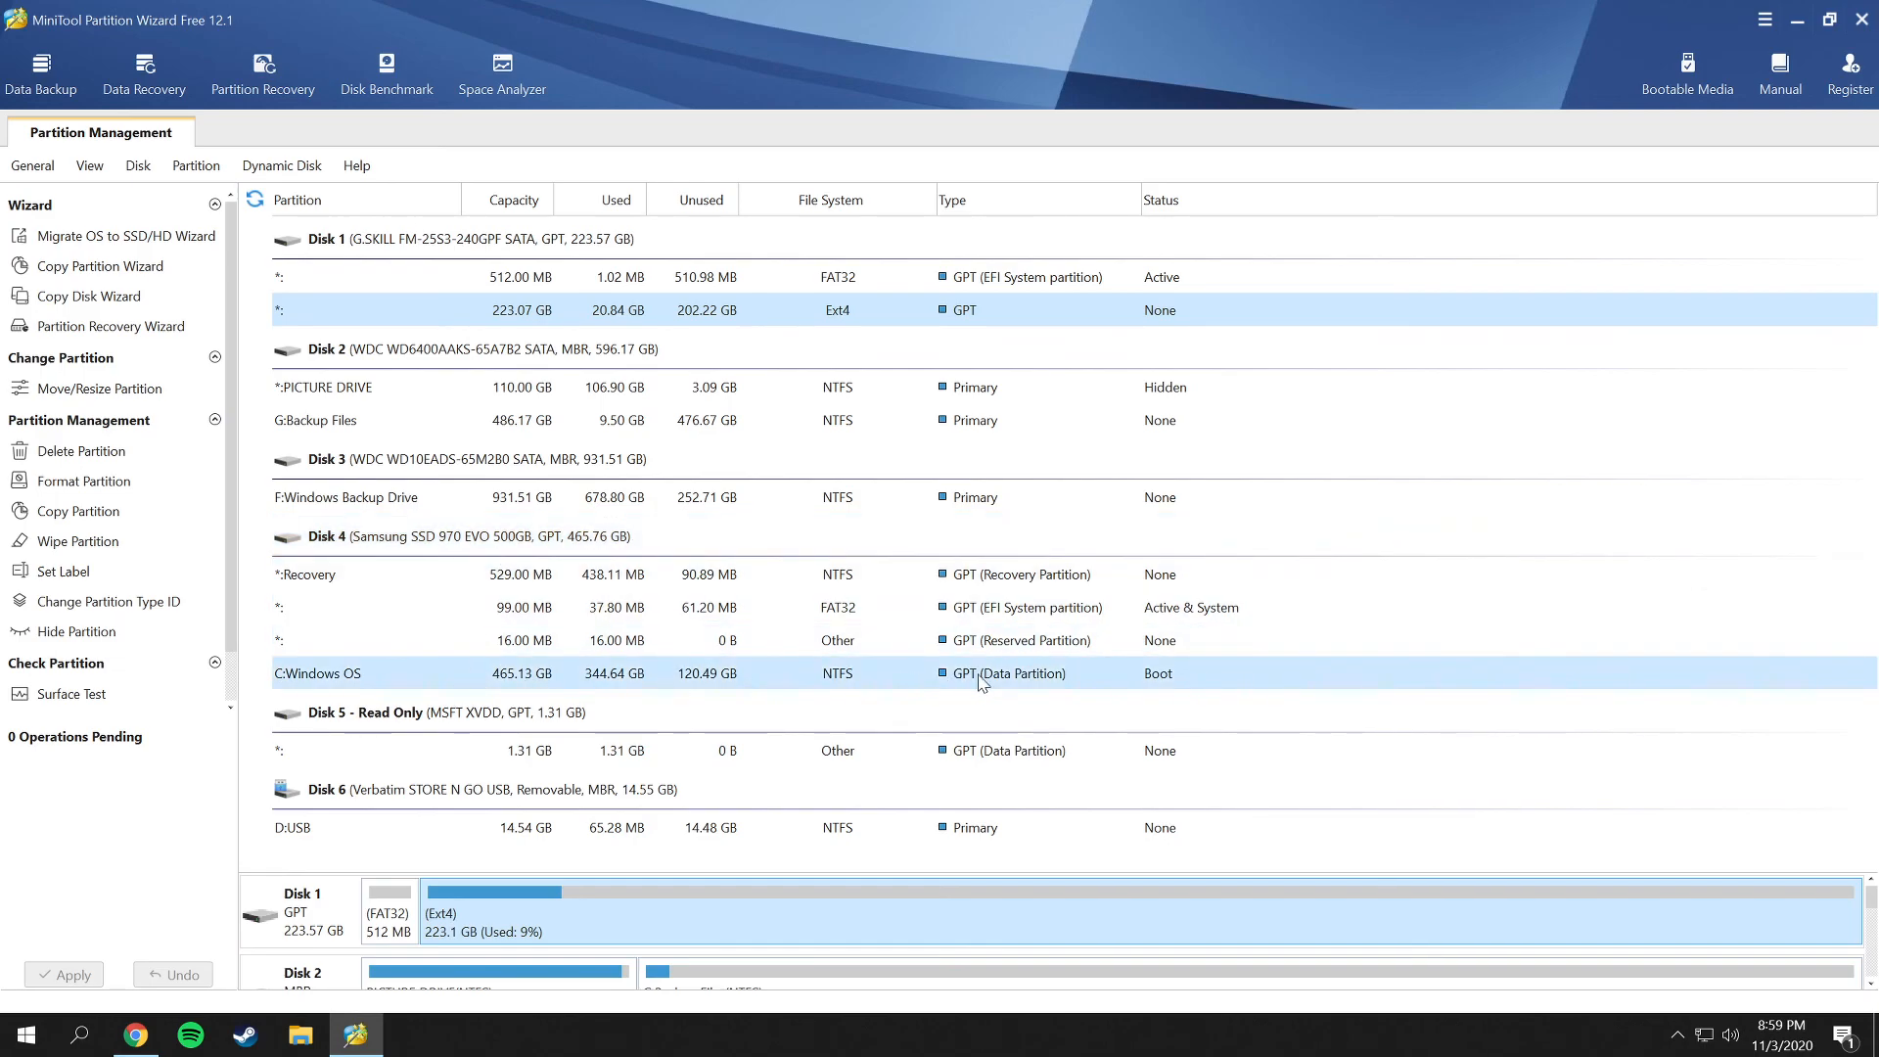
{"action": "left_click", "coordinate": [1006, 750]}
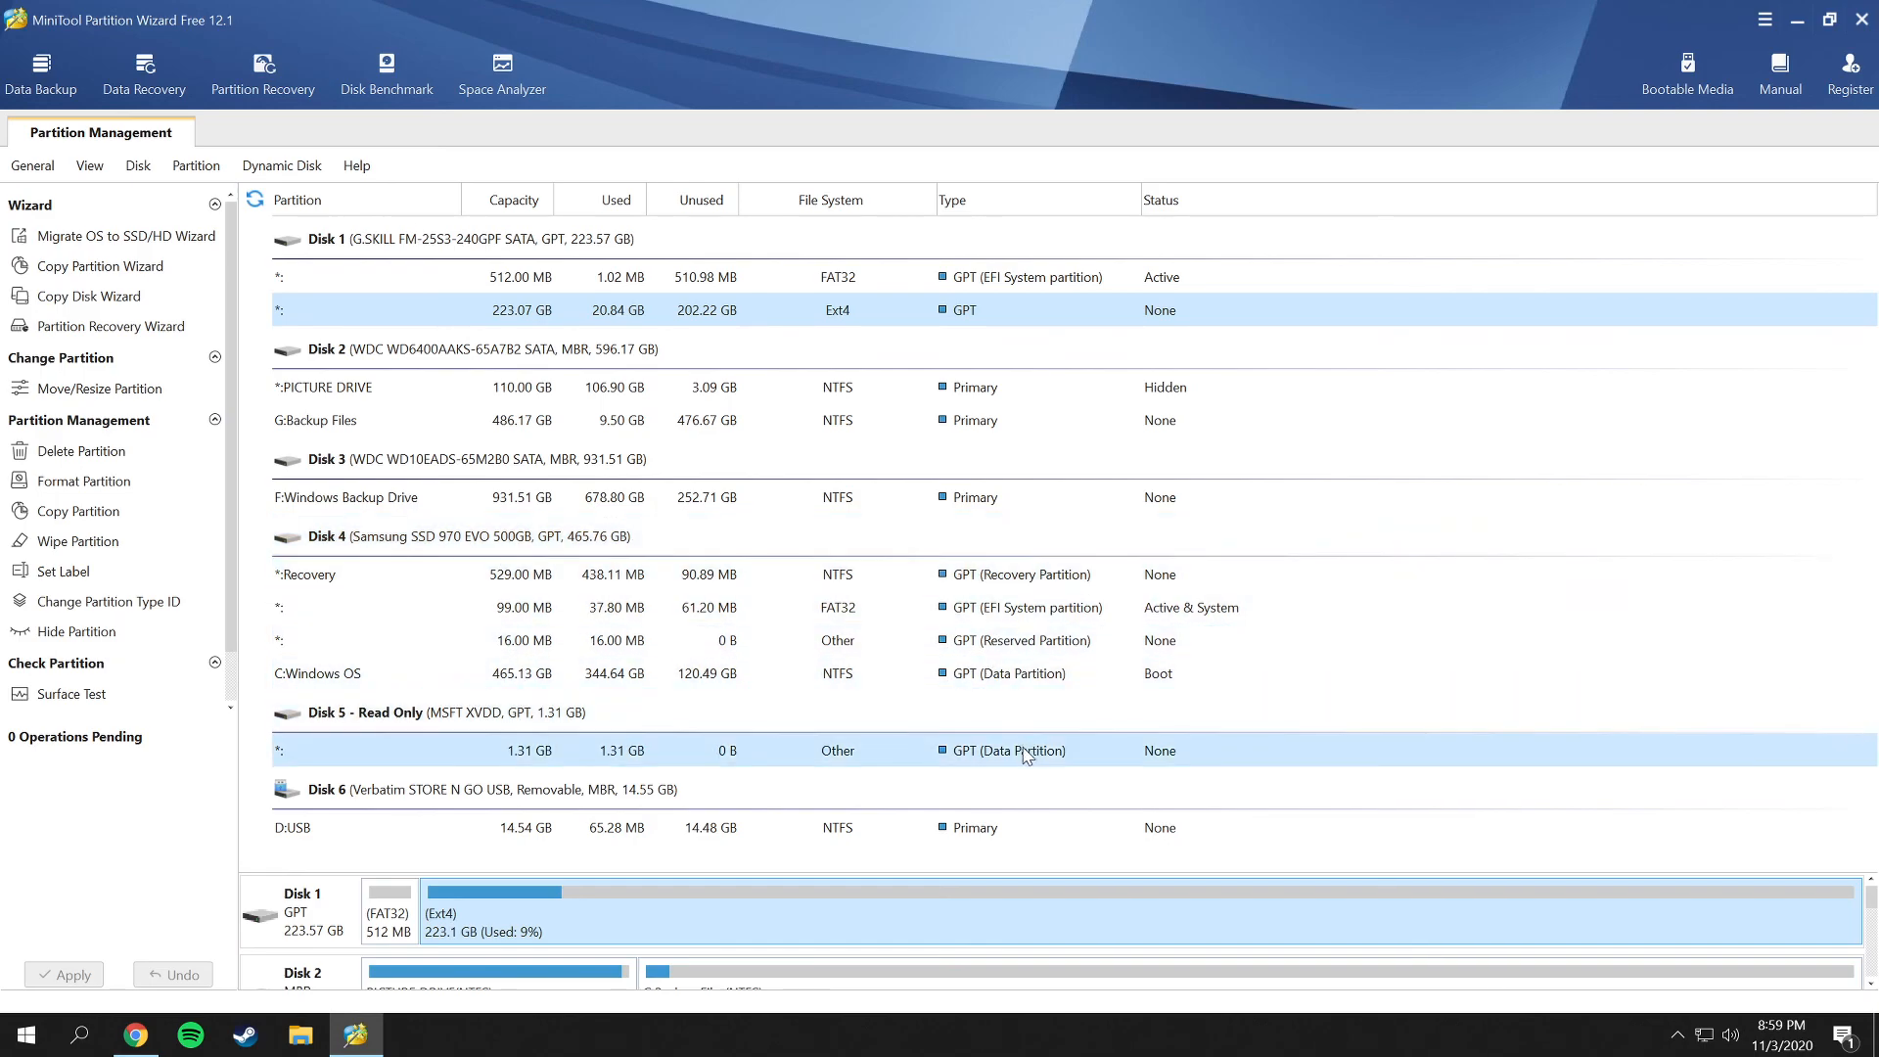
{"action": "left_click", "coordinate": [1043, 606]}
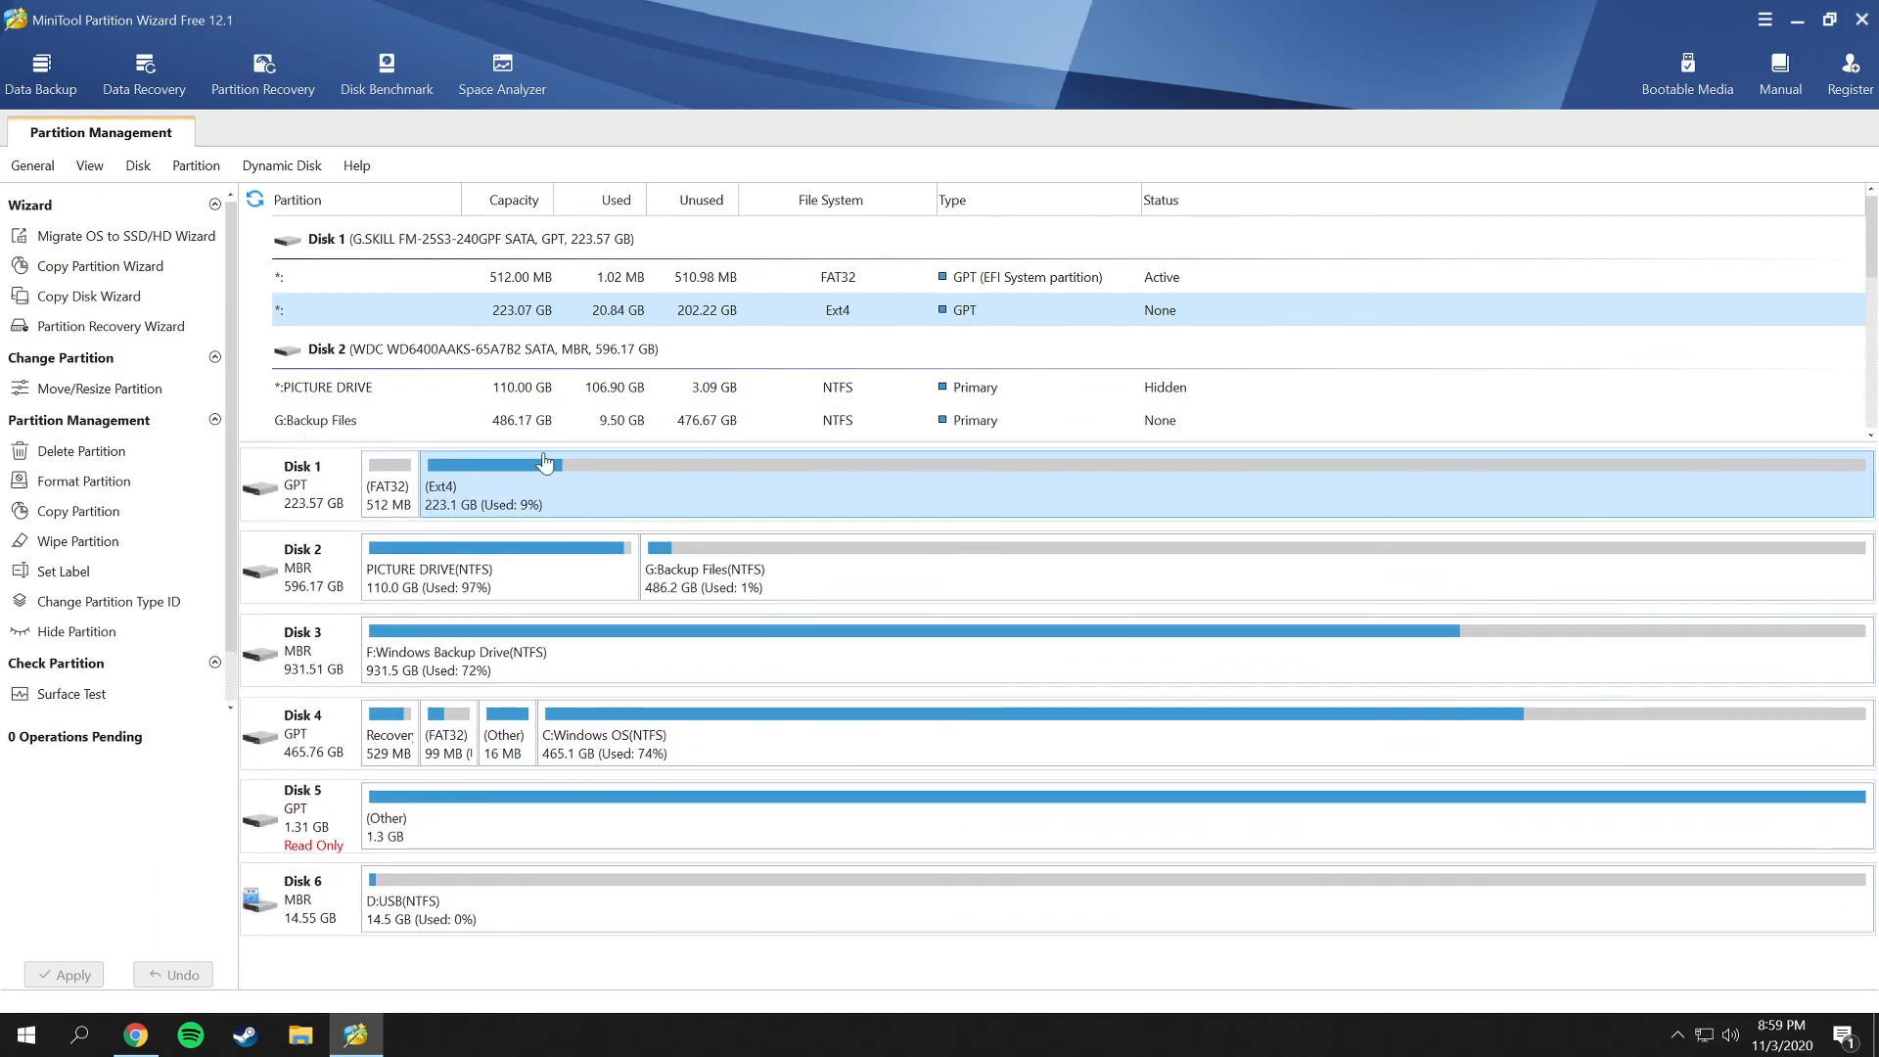
{"action": "mouse_move", "coordinate": [348, 575]}
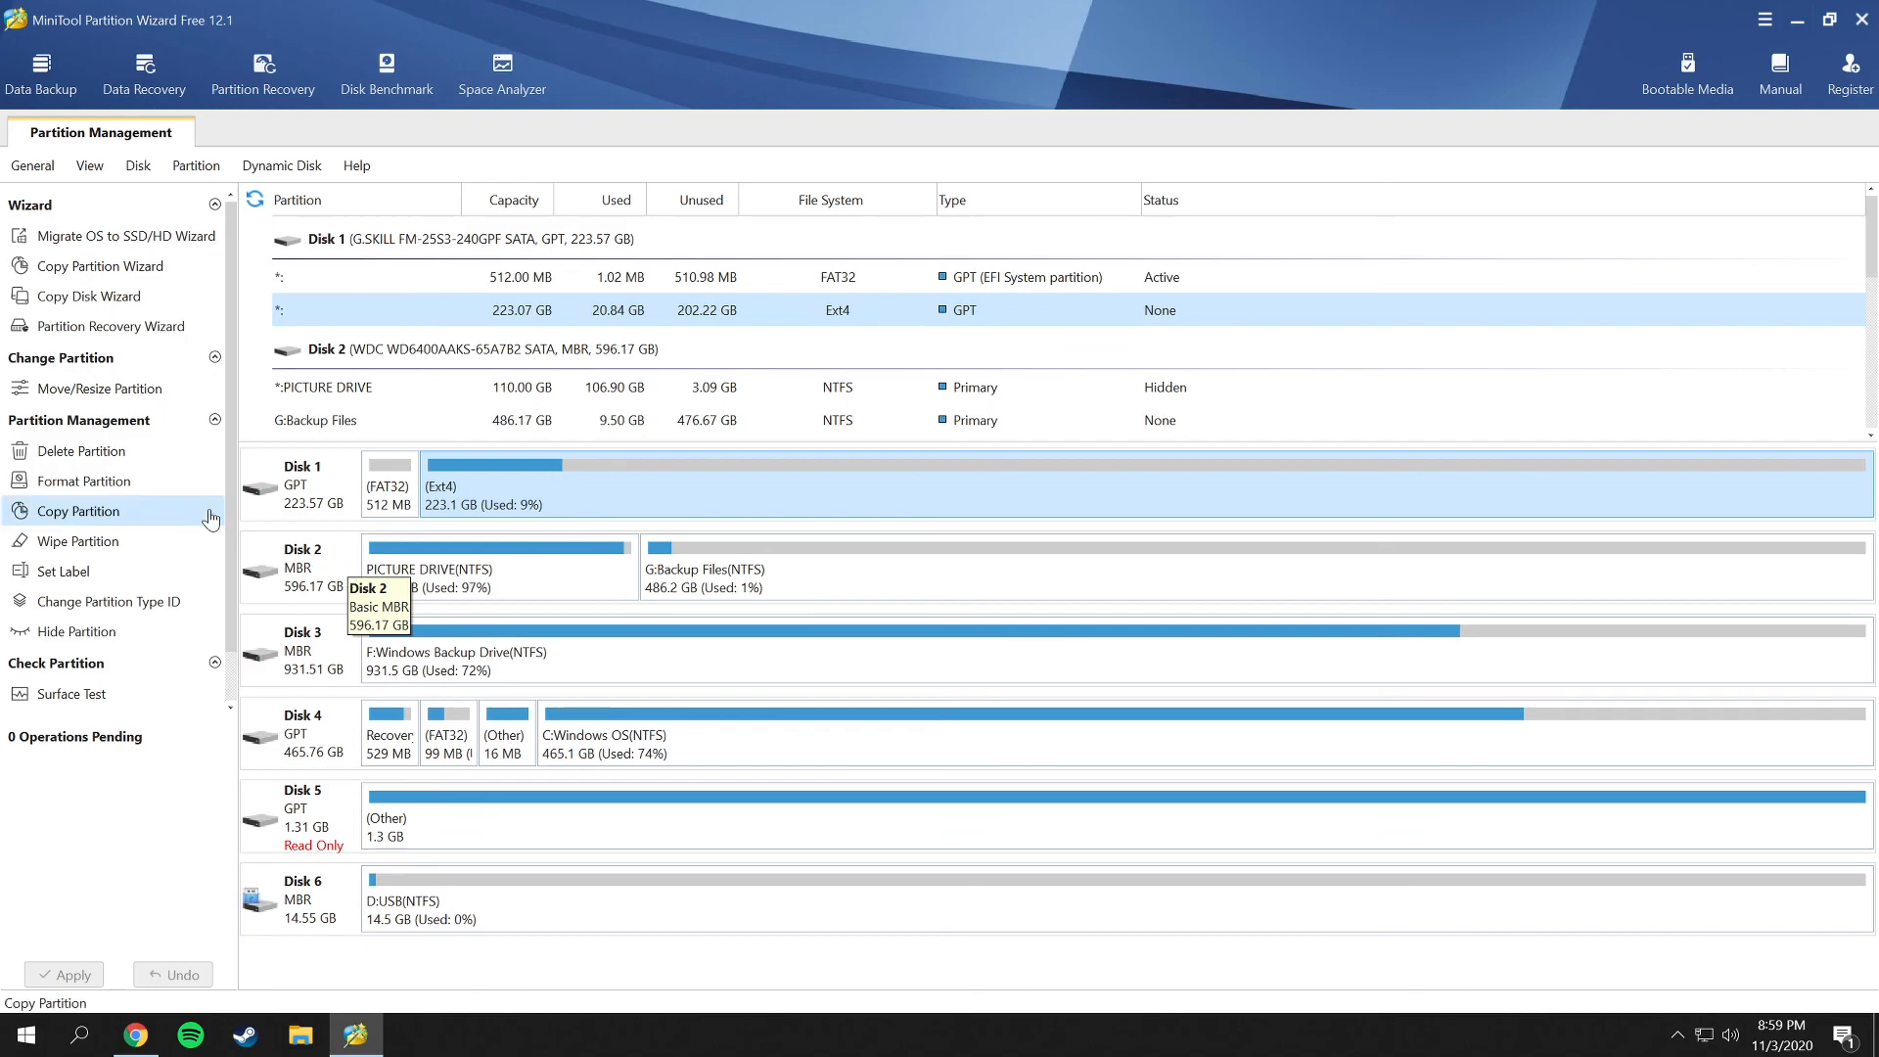
{"action": "mouse_move", "coordinate": [114, 237]}
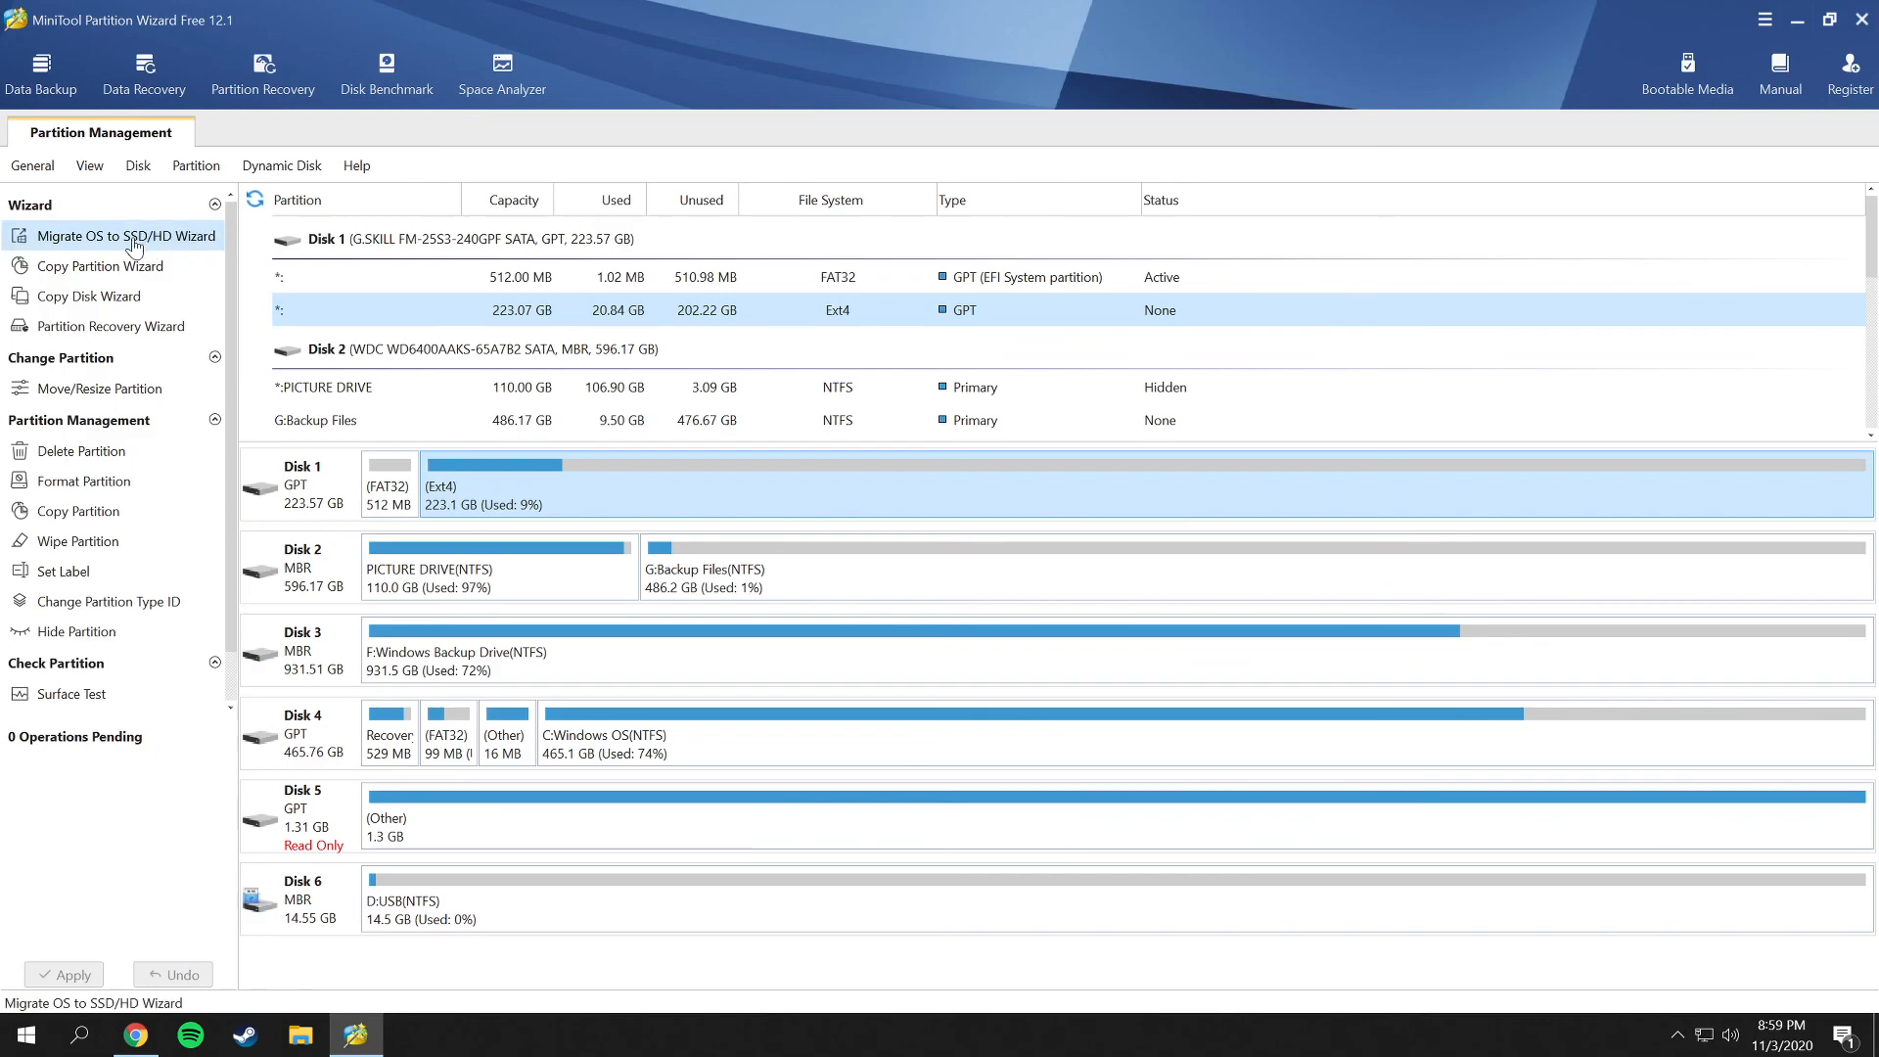
{"action": "mouse_move", "coordinate": [135, 248]}
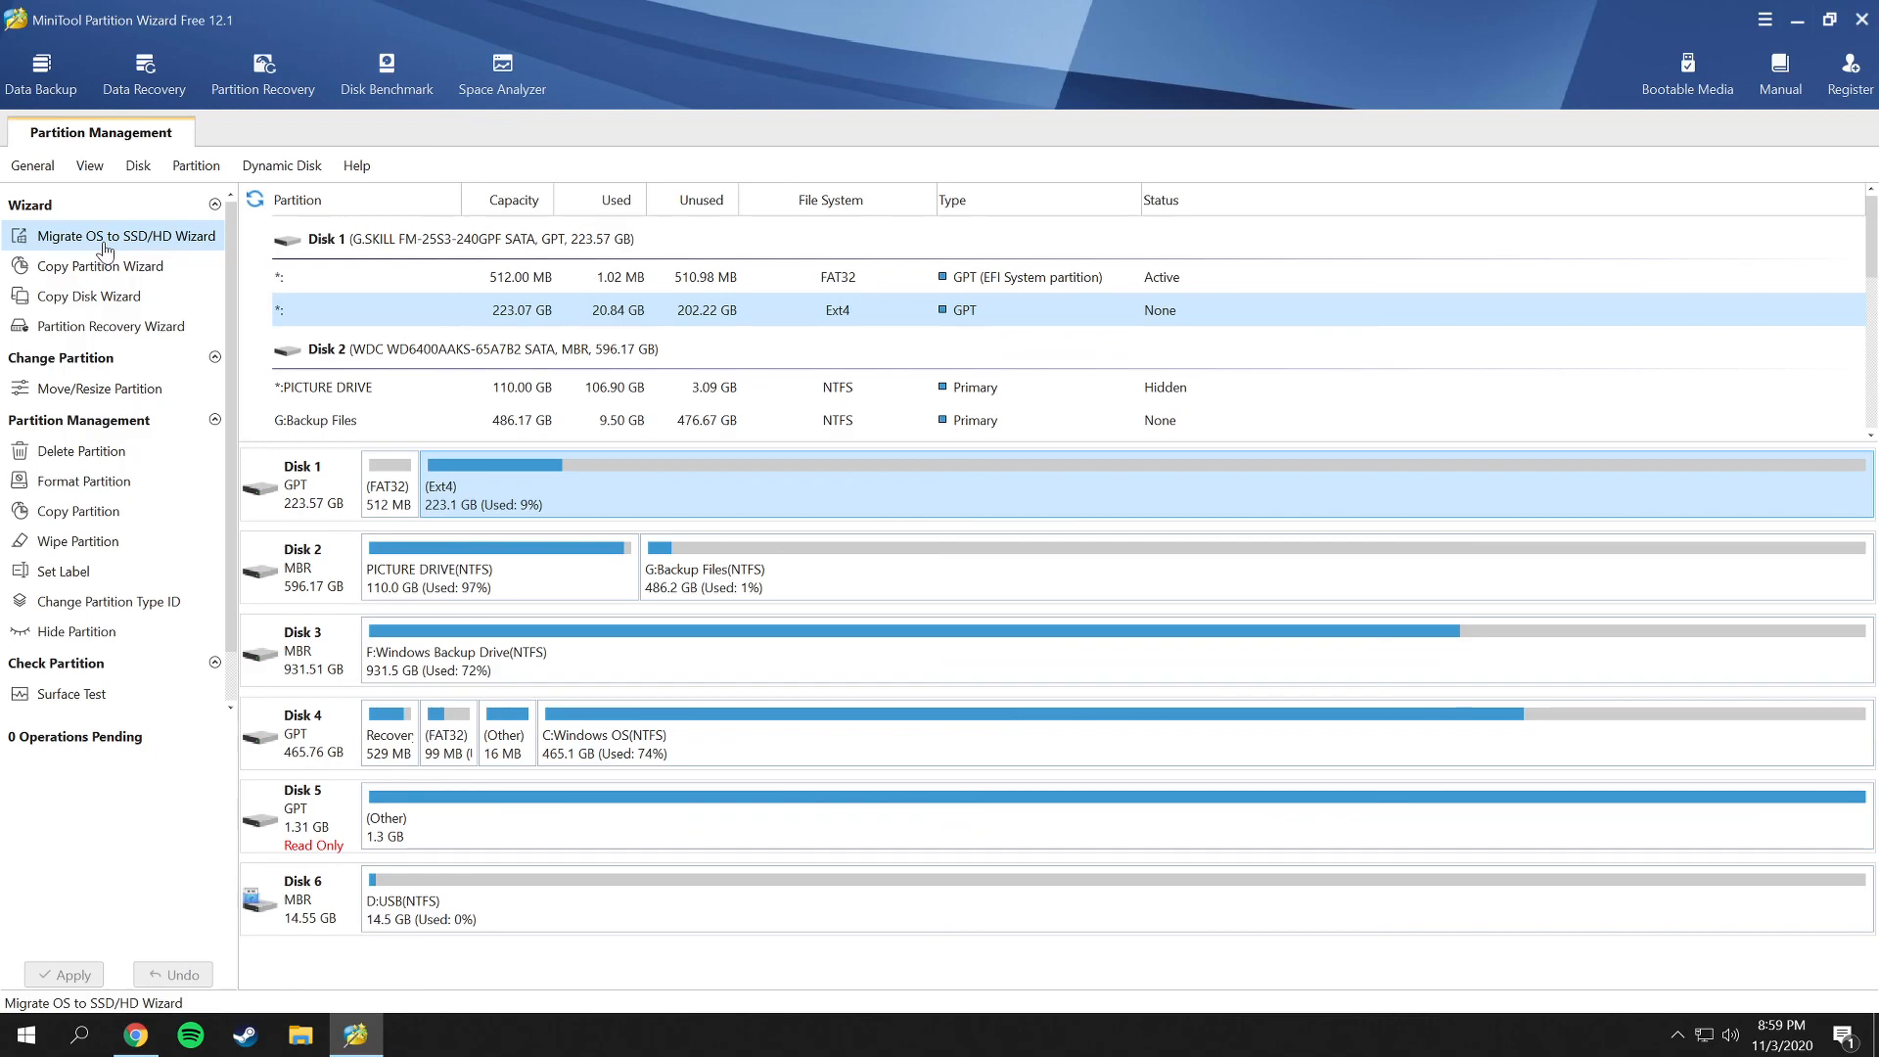
{"action": "mouse_move", "coordinate": [100, 264]}
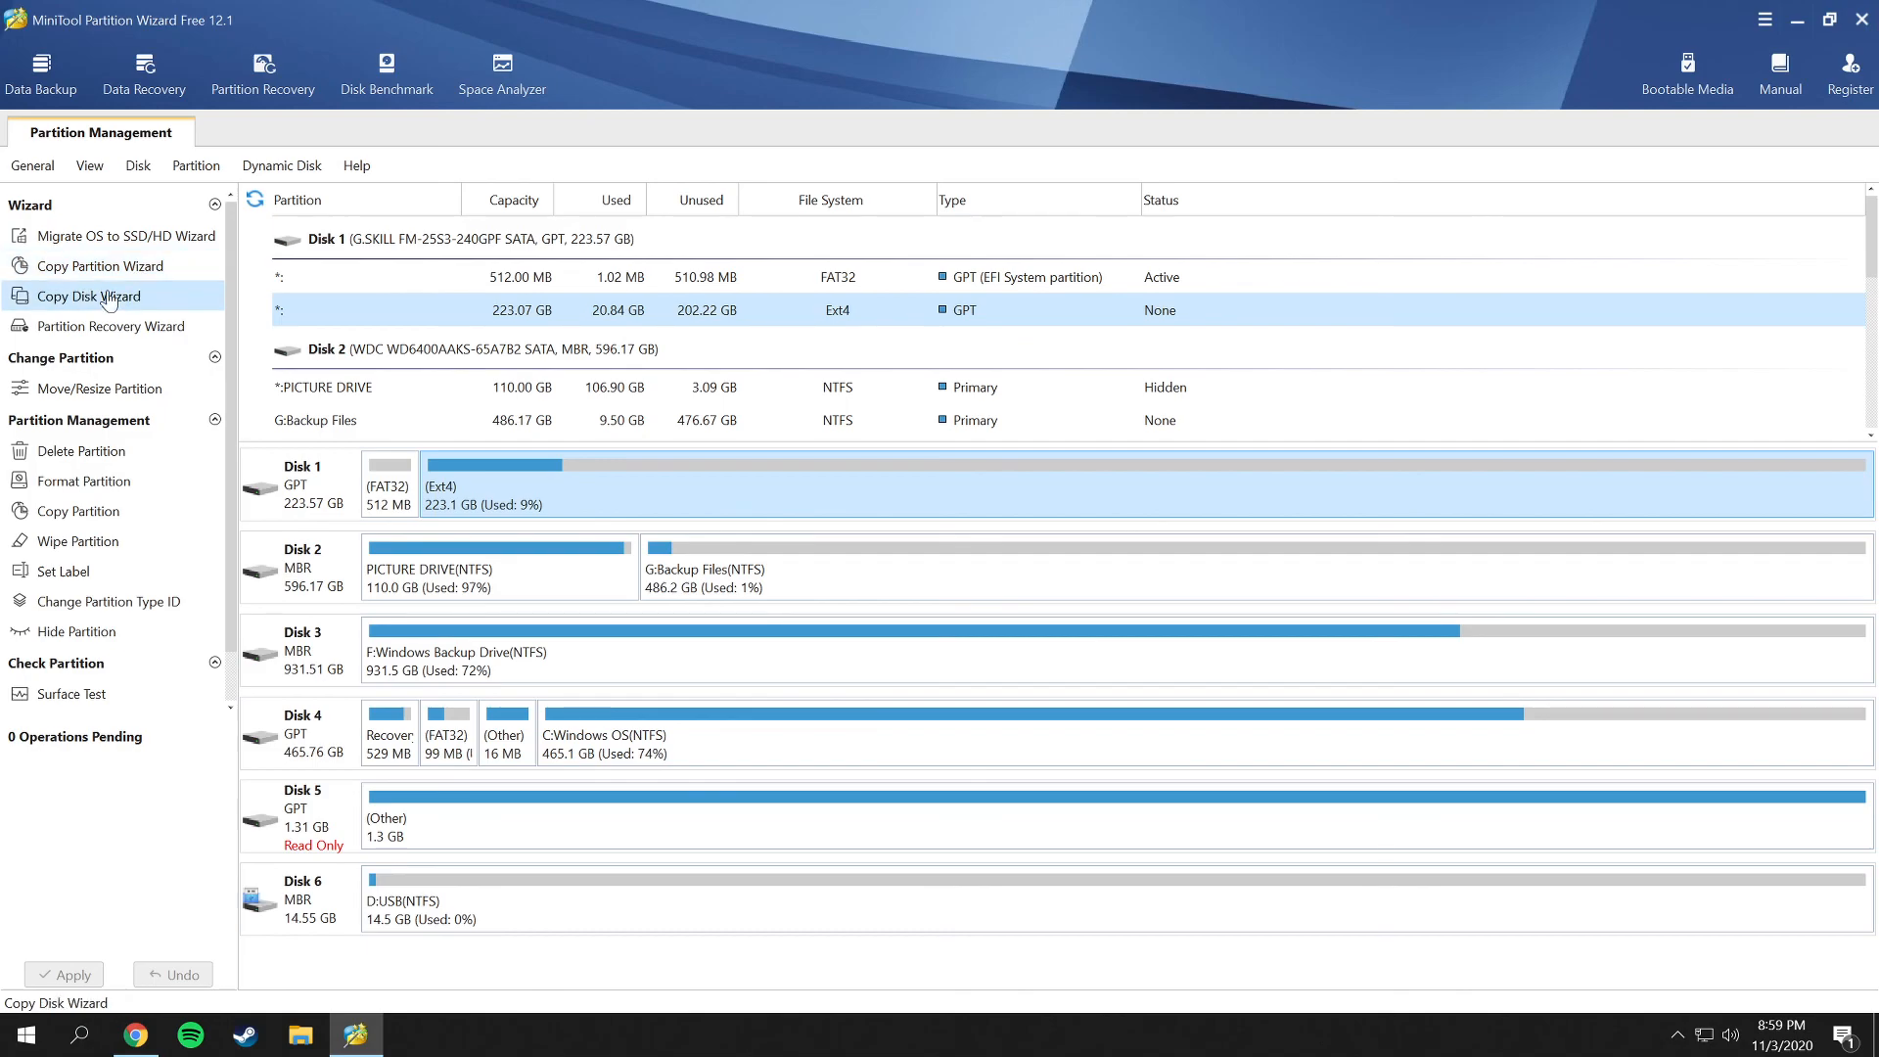
{"action": "mouse_move", "coordinate": [113, 327]}
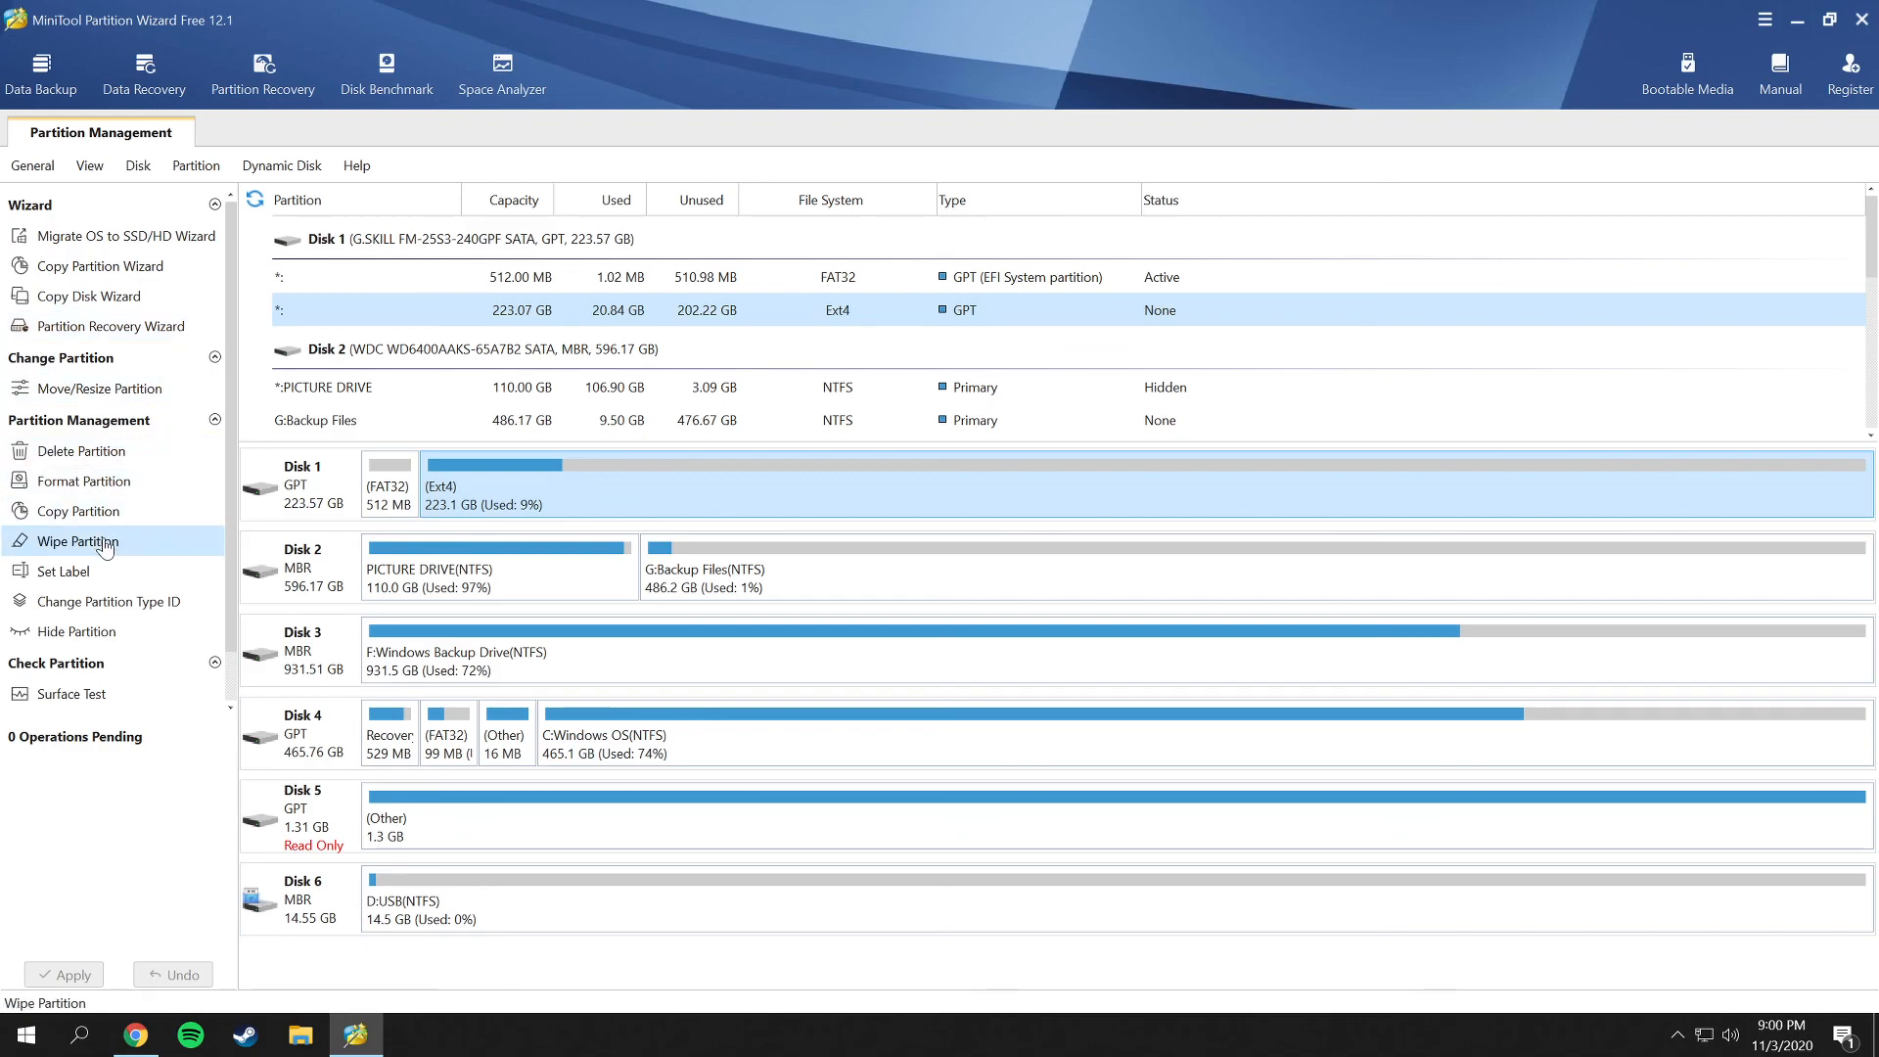
{"action": "mouse_move", "coordinate": [125, 605]}
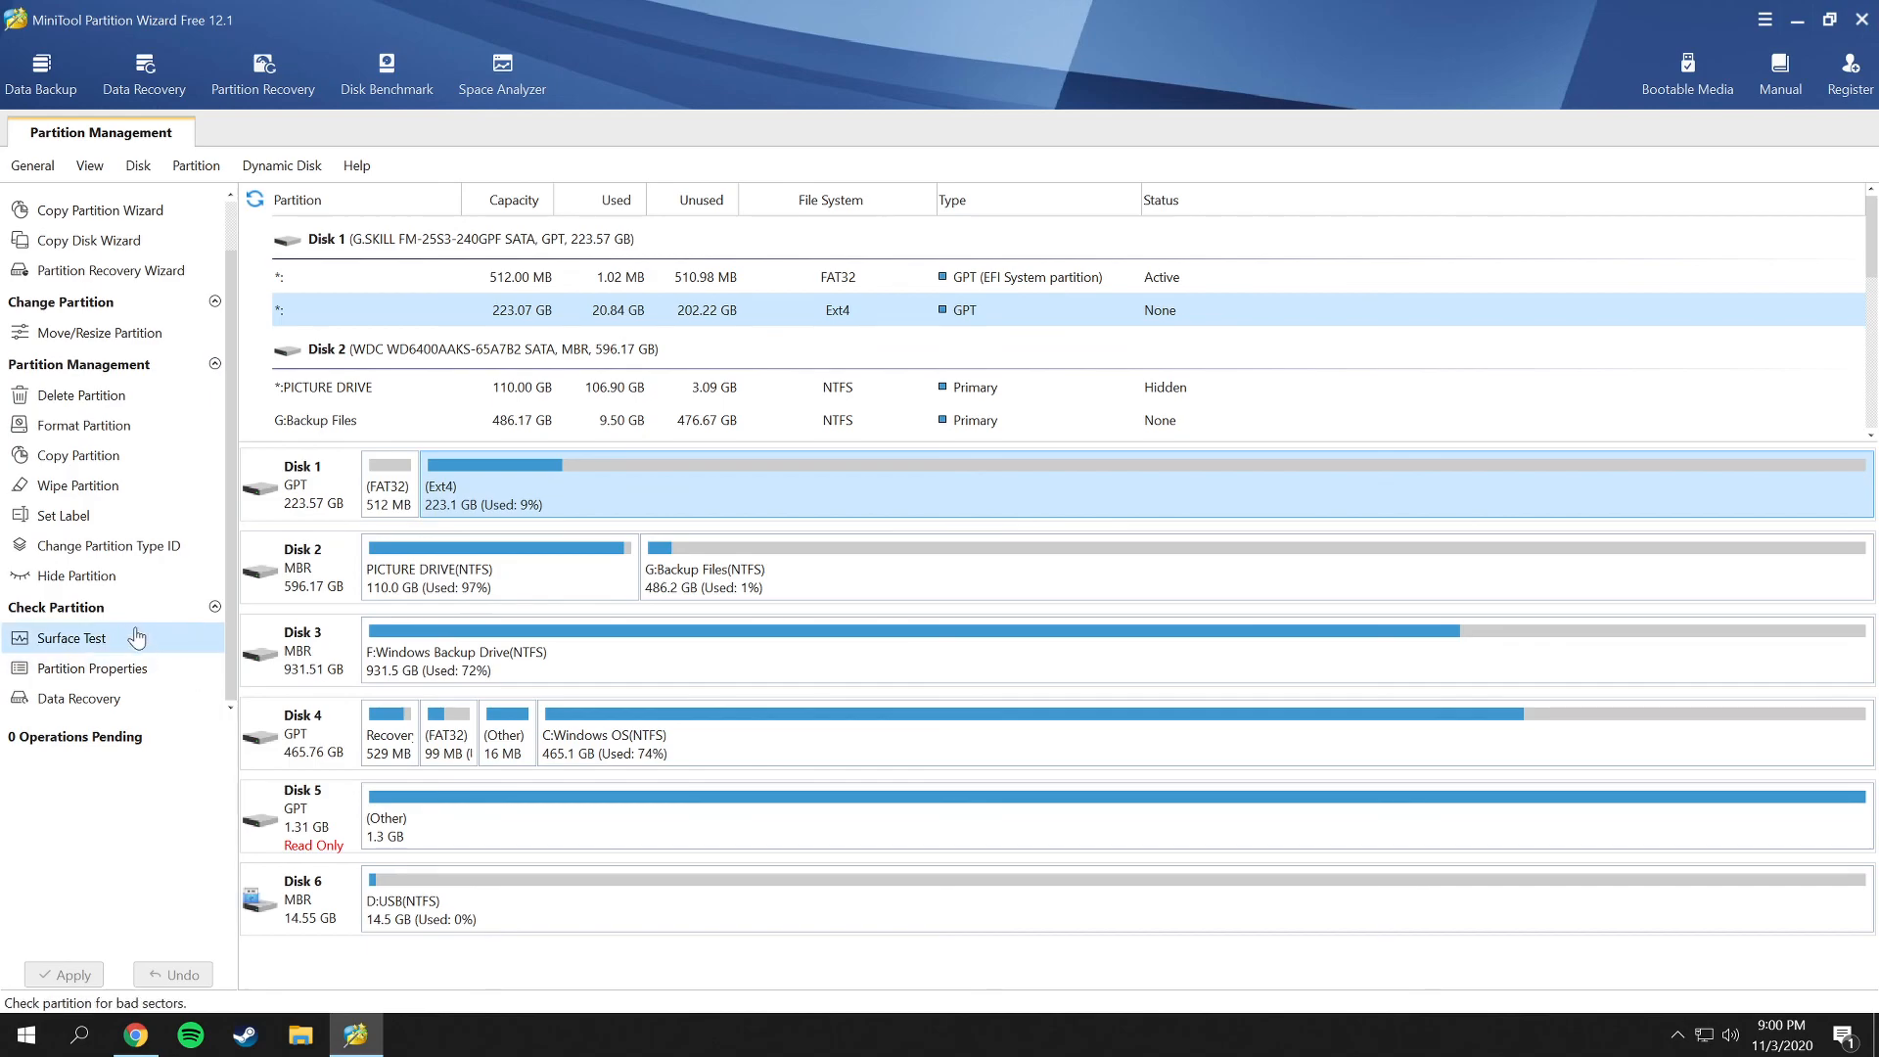
Show the Dynamic Disk menu, whose volume operations are all unavailable.
{"action": "scroll", "scroll_direction": "up", "scroll_amount": 3}
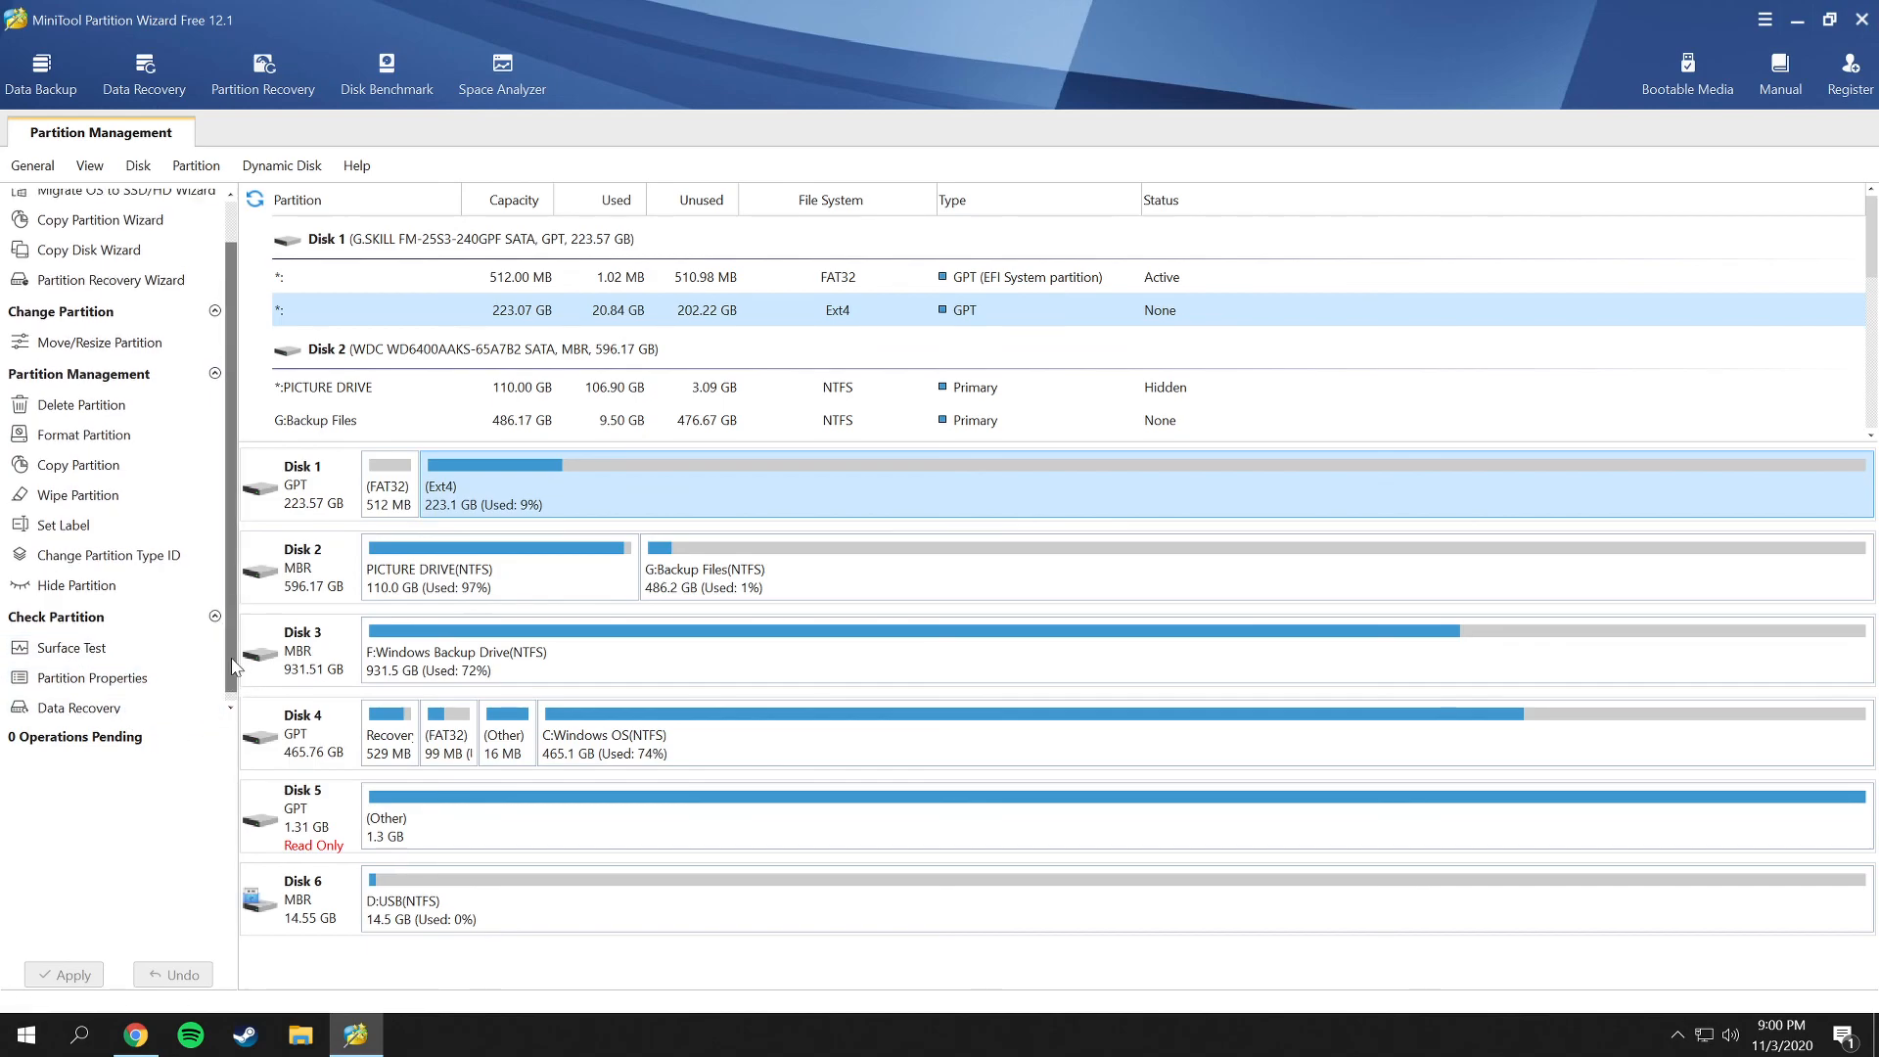
{"action": "scroll", "scroll_direction": "up", "scroll_amount": 3}
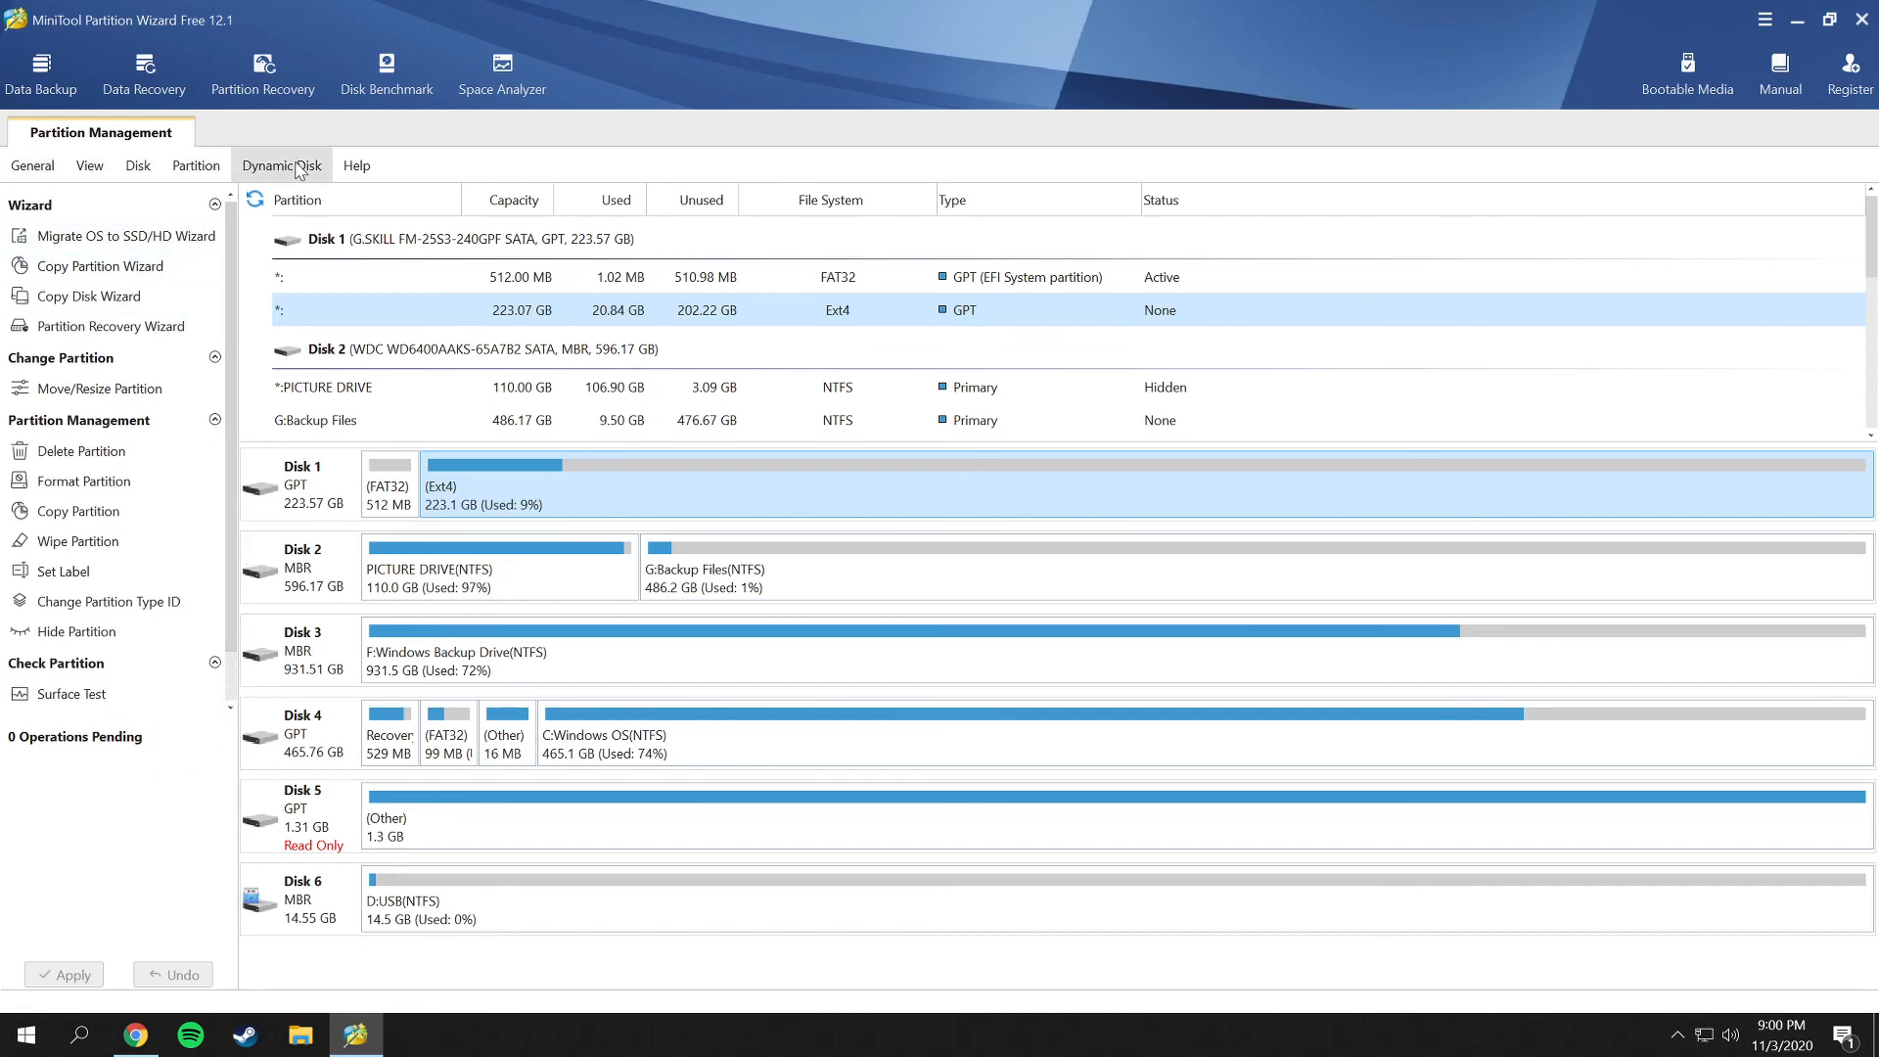
{"action": "left_click", "coordinate": [280, 164]}
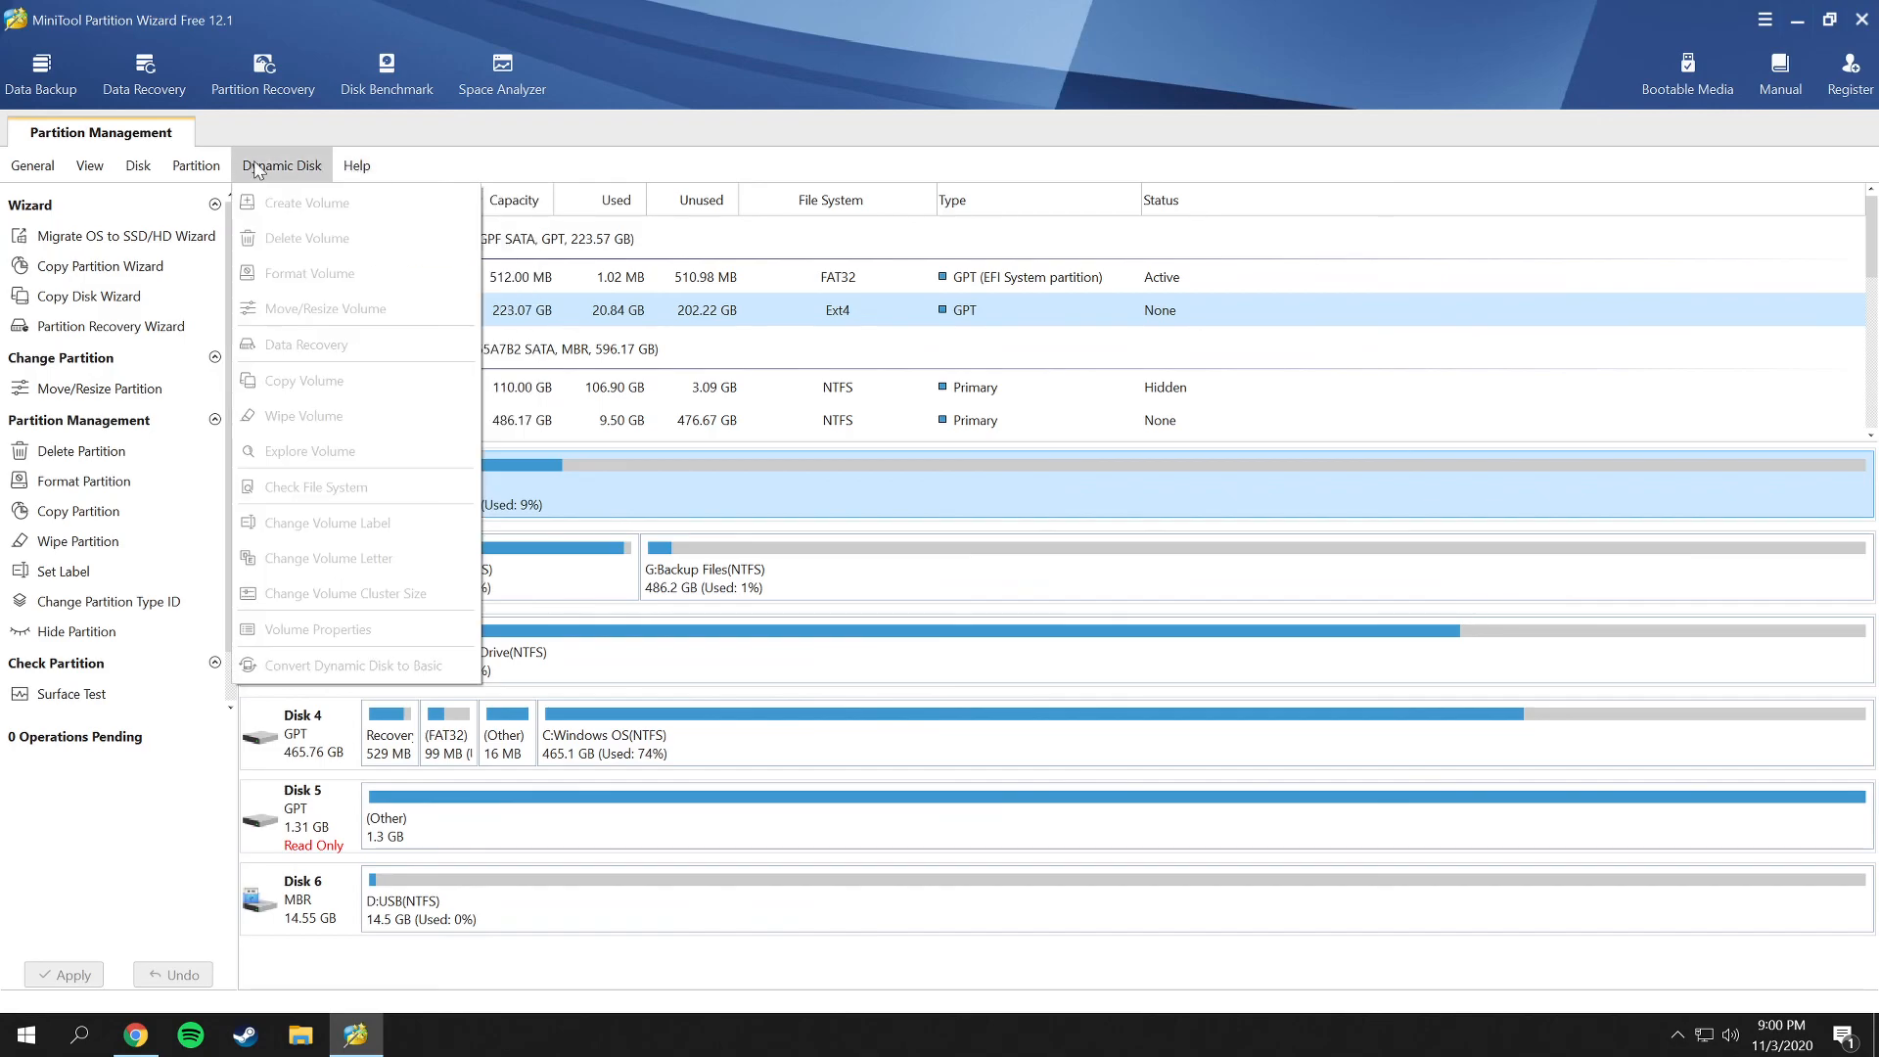
Dismiss the Dynamic Disk operations menu and minimize MiniTool Partition Wizard to the desktop.
{"action": "left_click", "coordinate": [33, 164]}
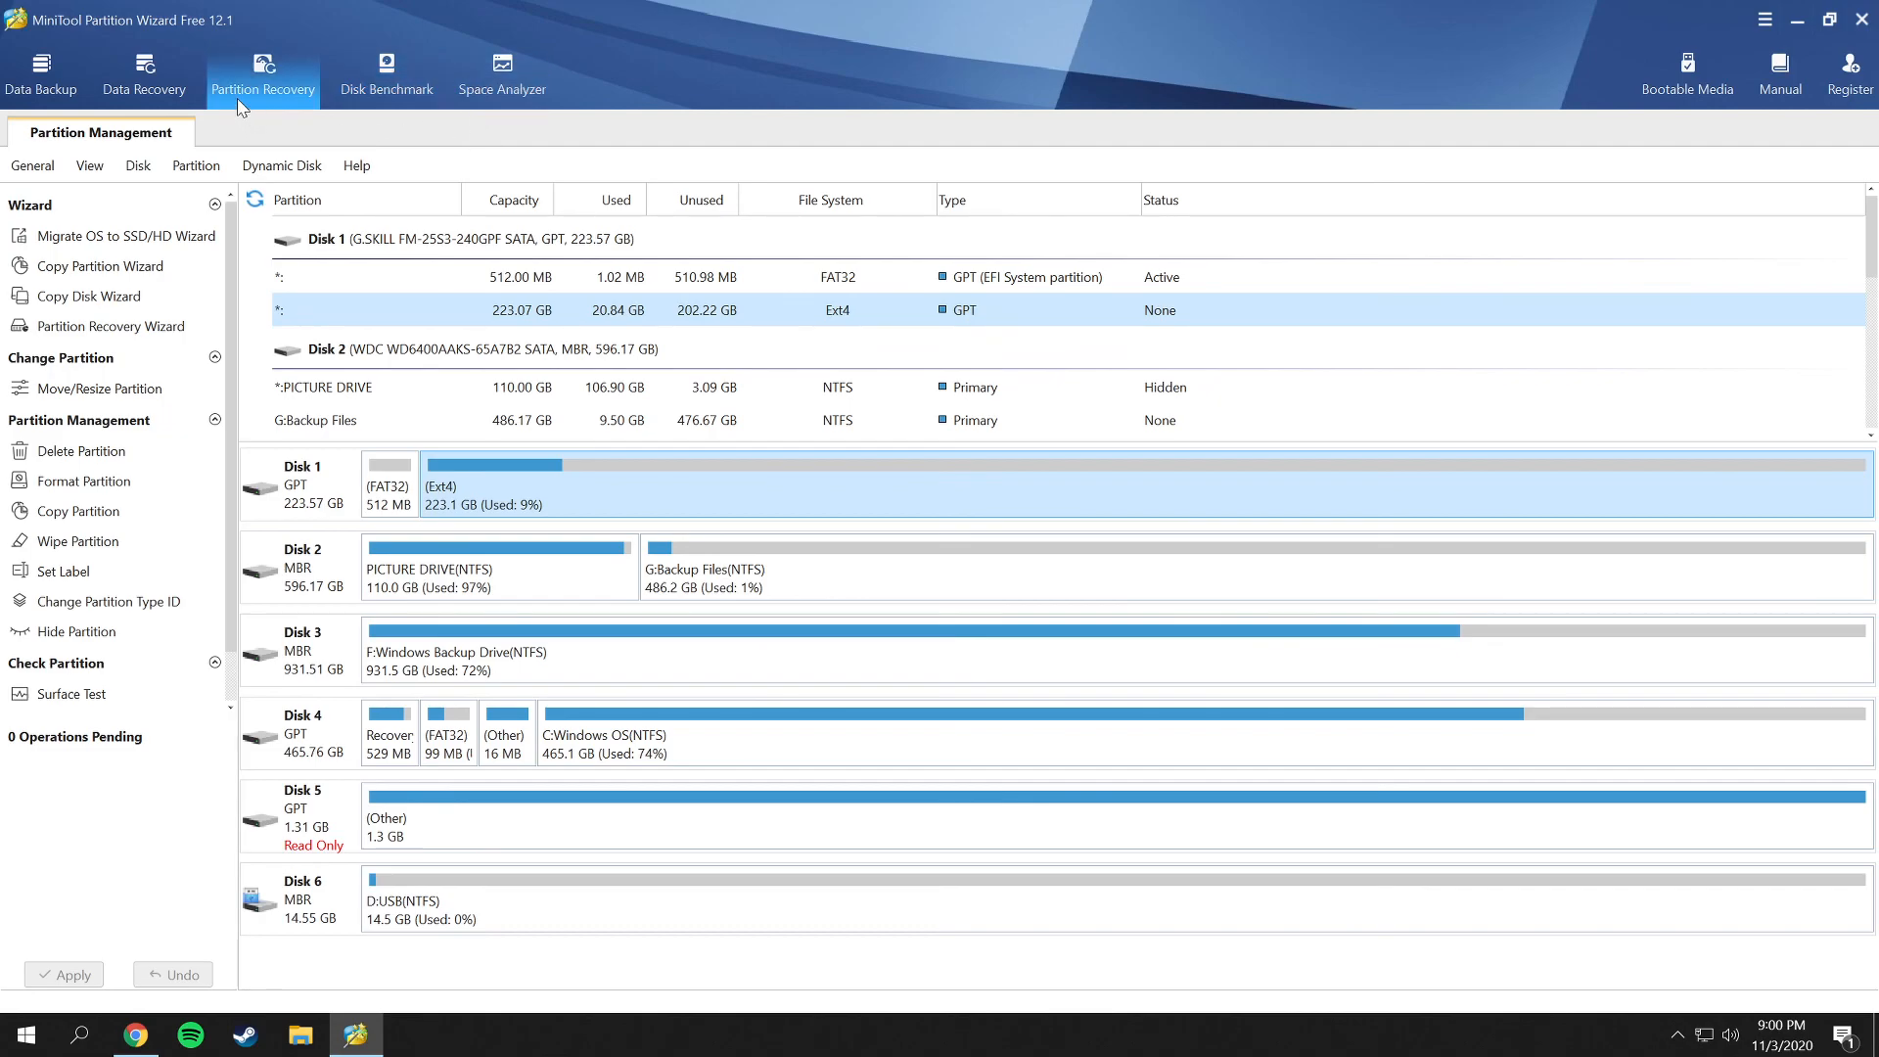
{"action": "mouse_move", "coordinate": [143, 73]}
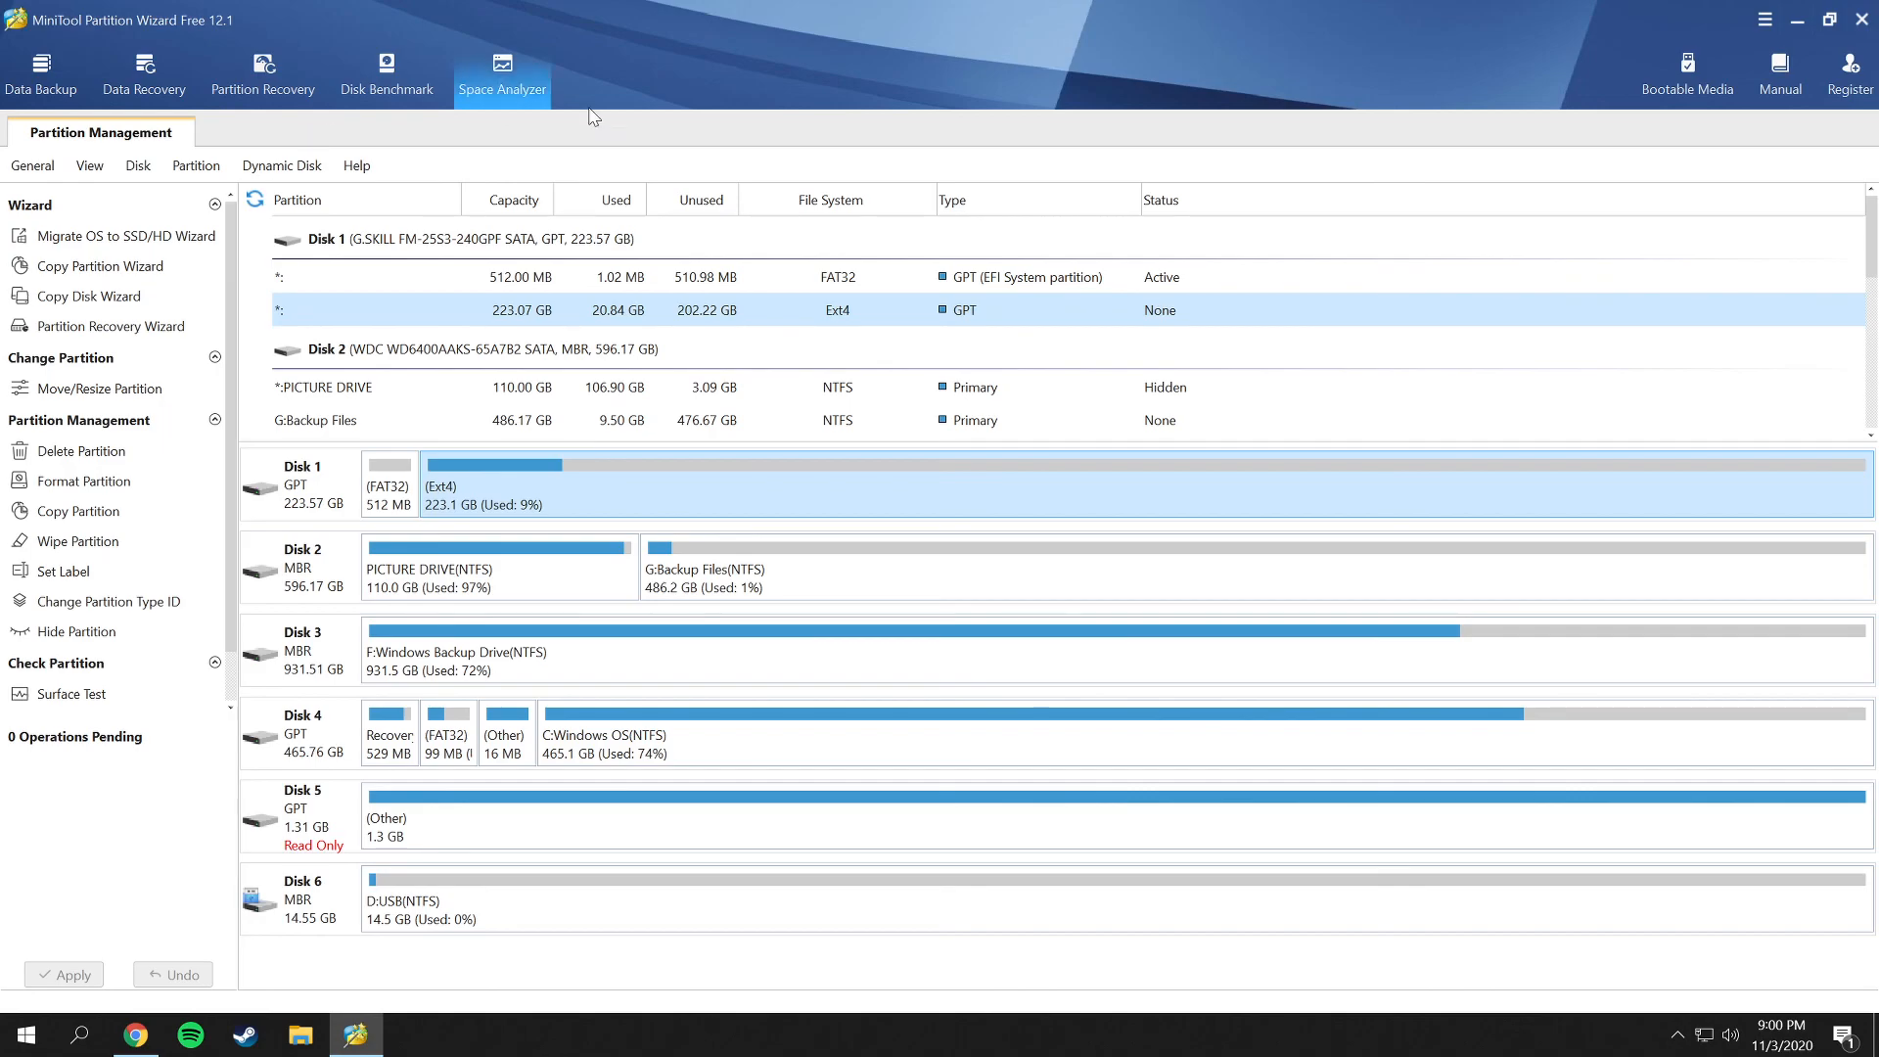
{"action": "mouse_move", "coordinate": [1687, 74]}
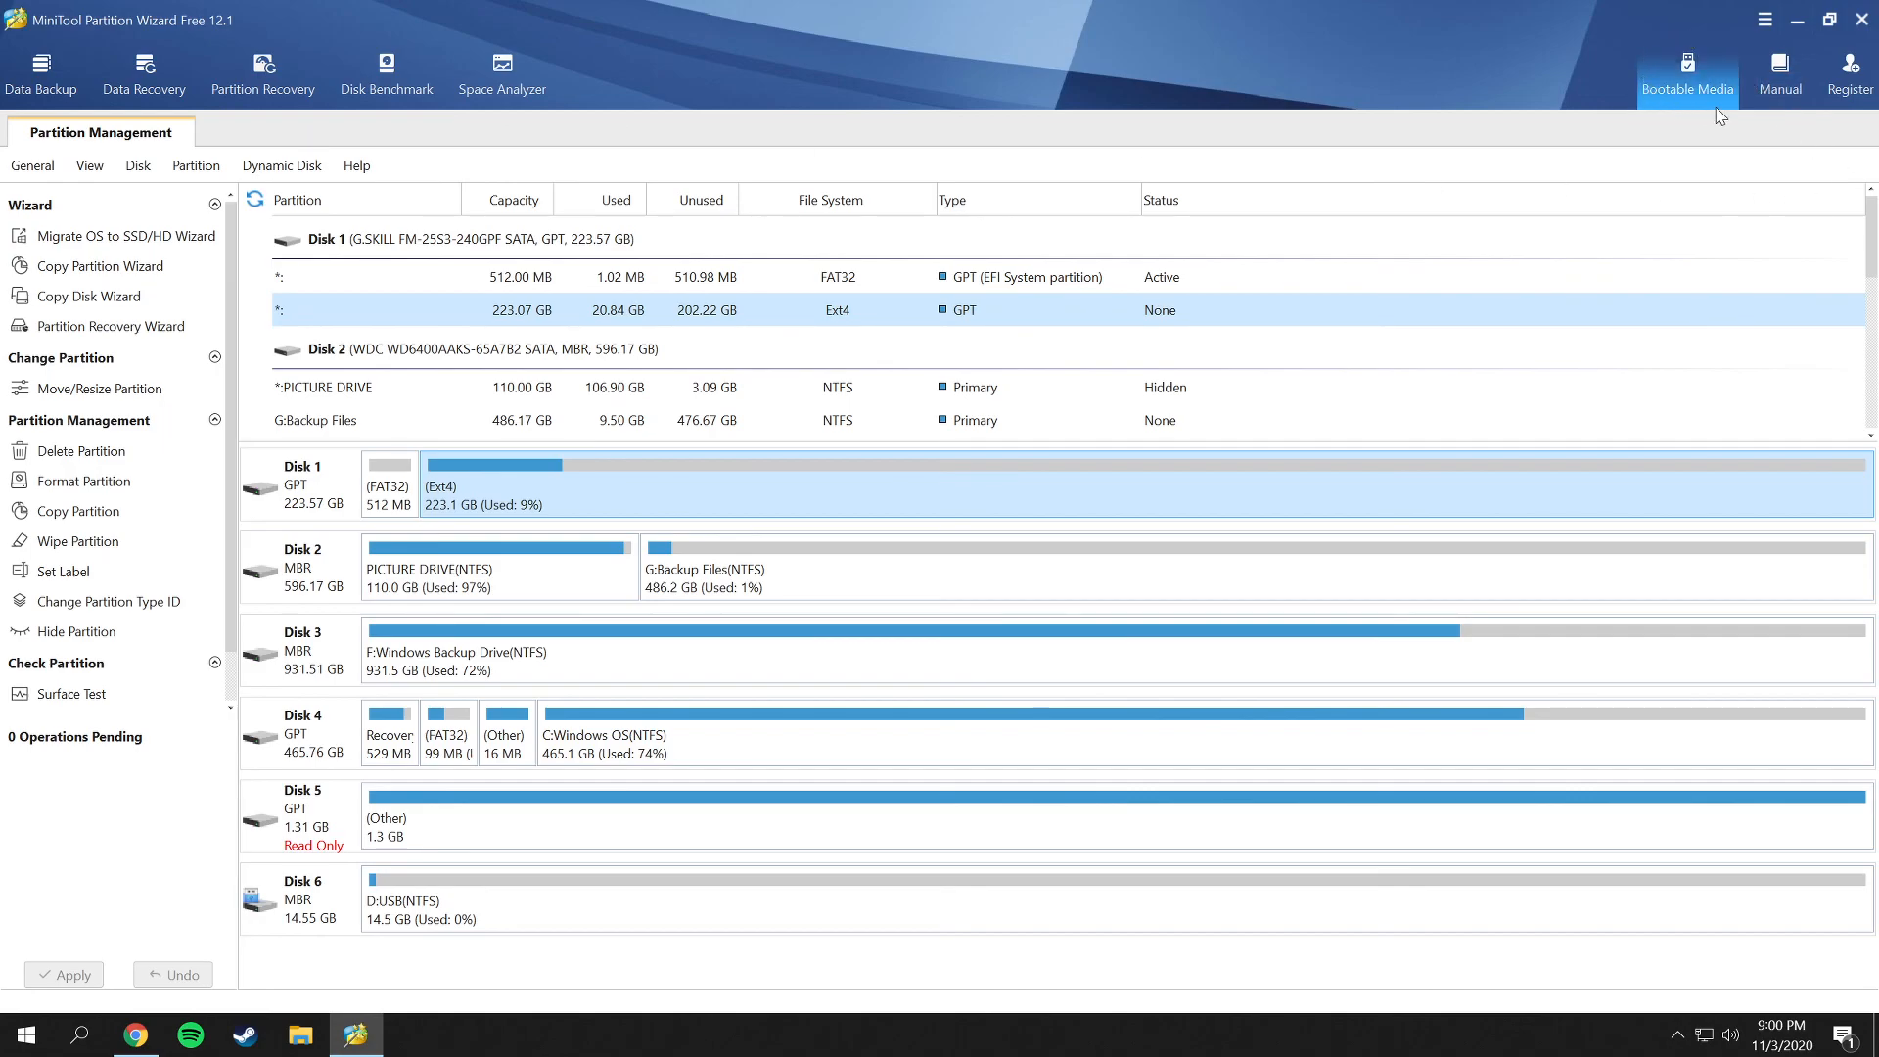
{"action": "mouse_move", "coordinate": [1538, 145]}
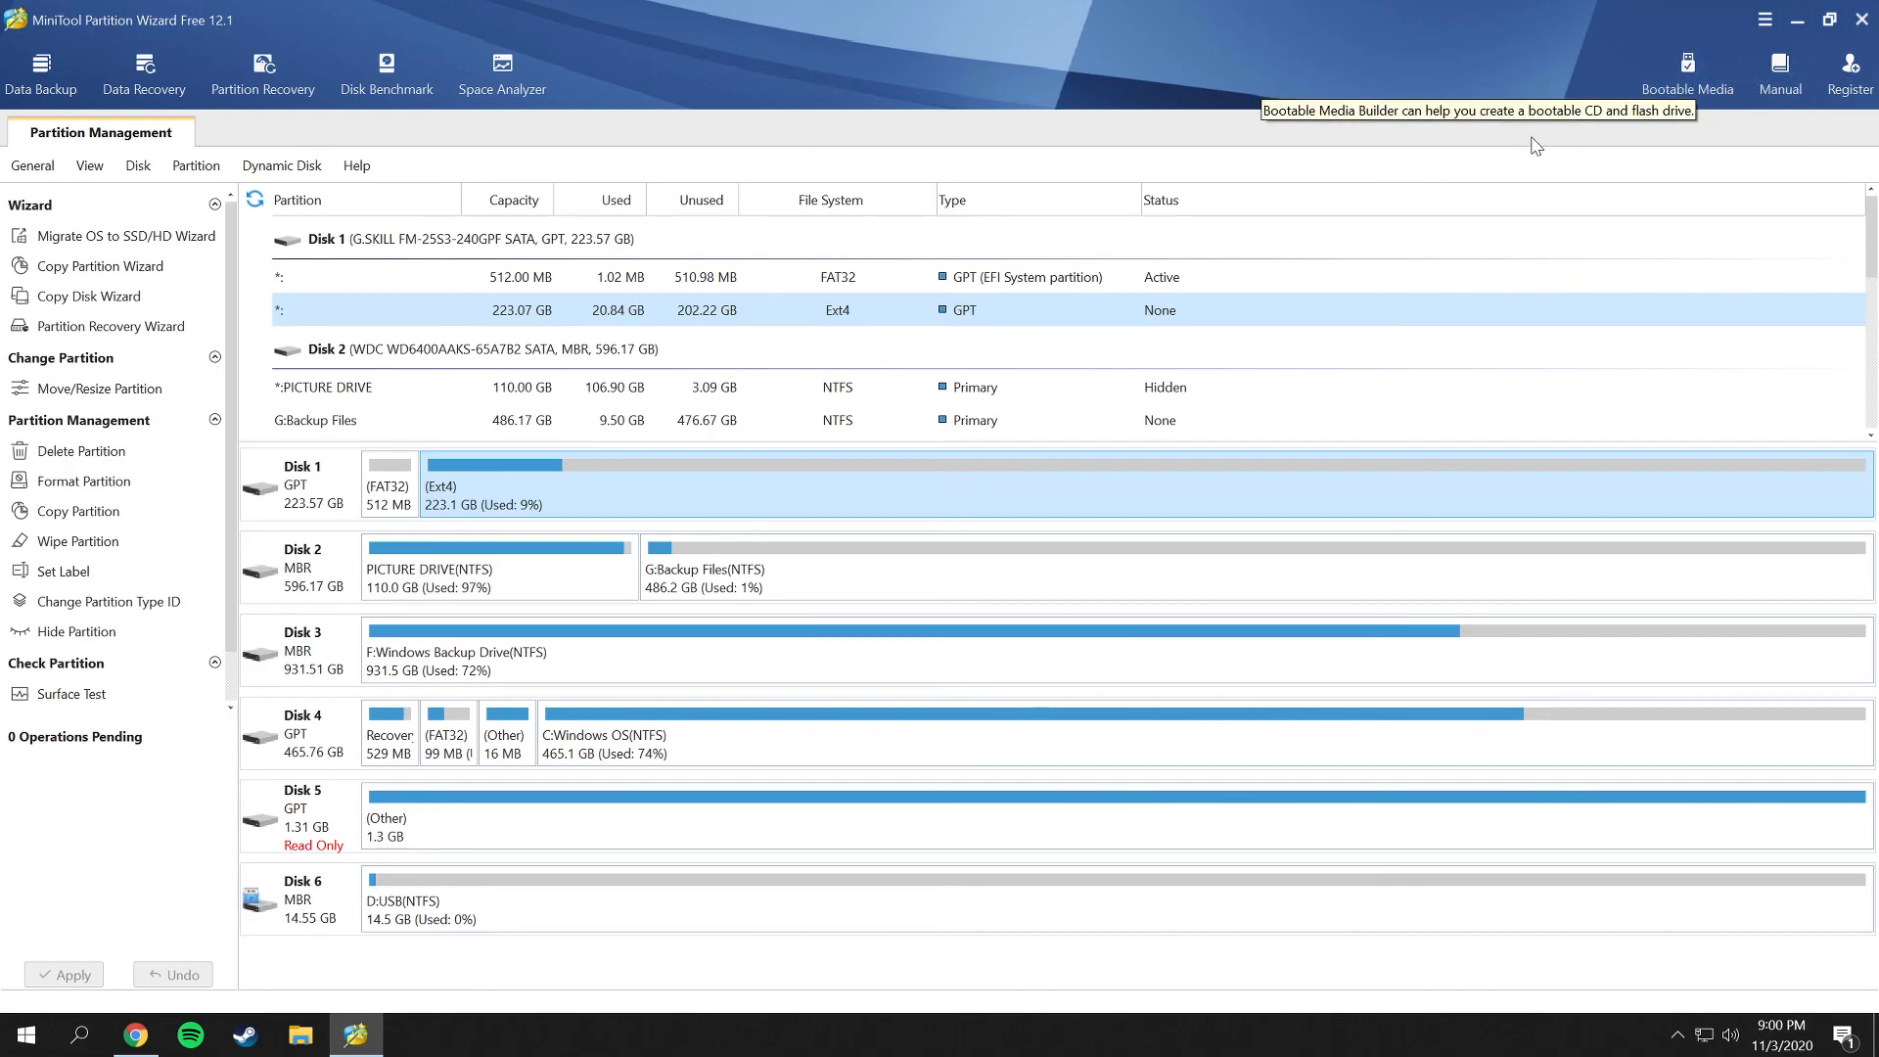
{"action": "mouse_move", "coordinate": [1449, 135]}
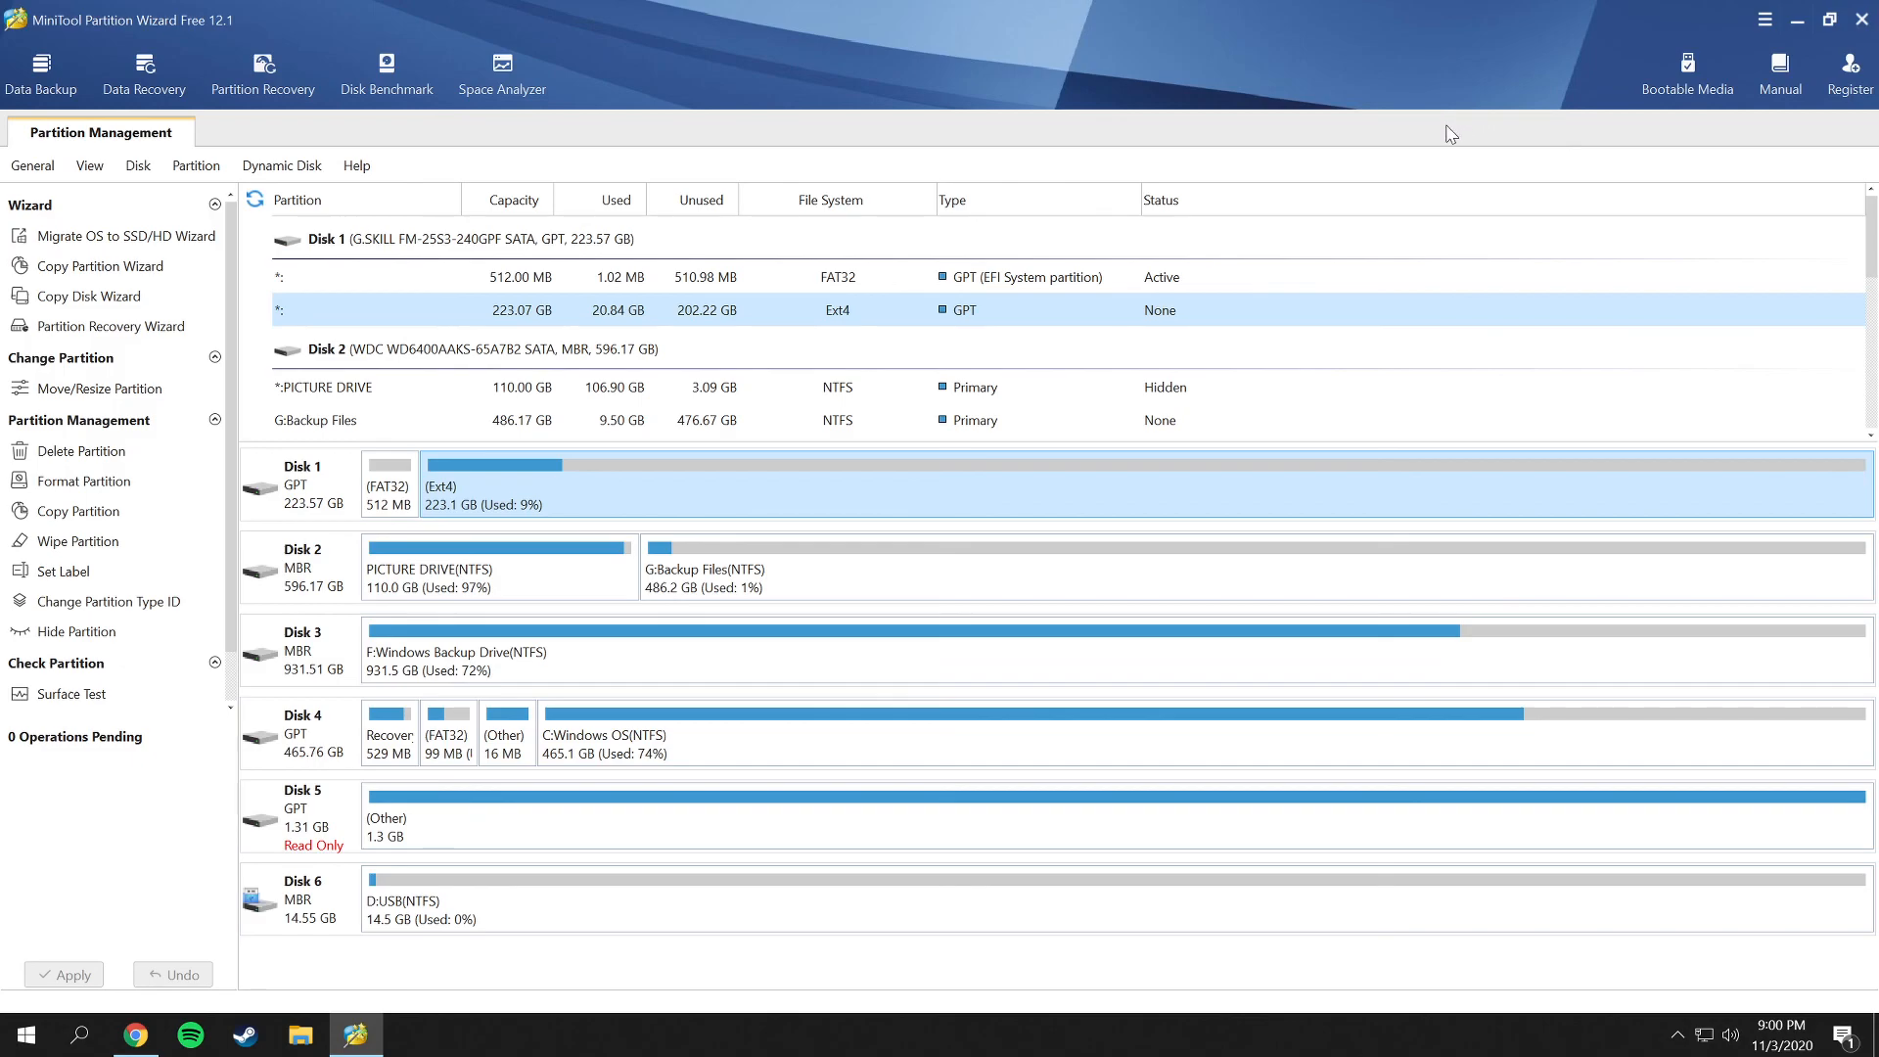
{"action": "mouse_move", "coordinate": [1562, 123]}
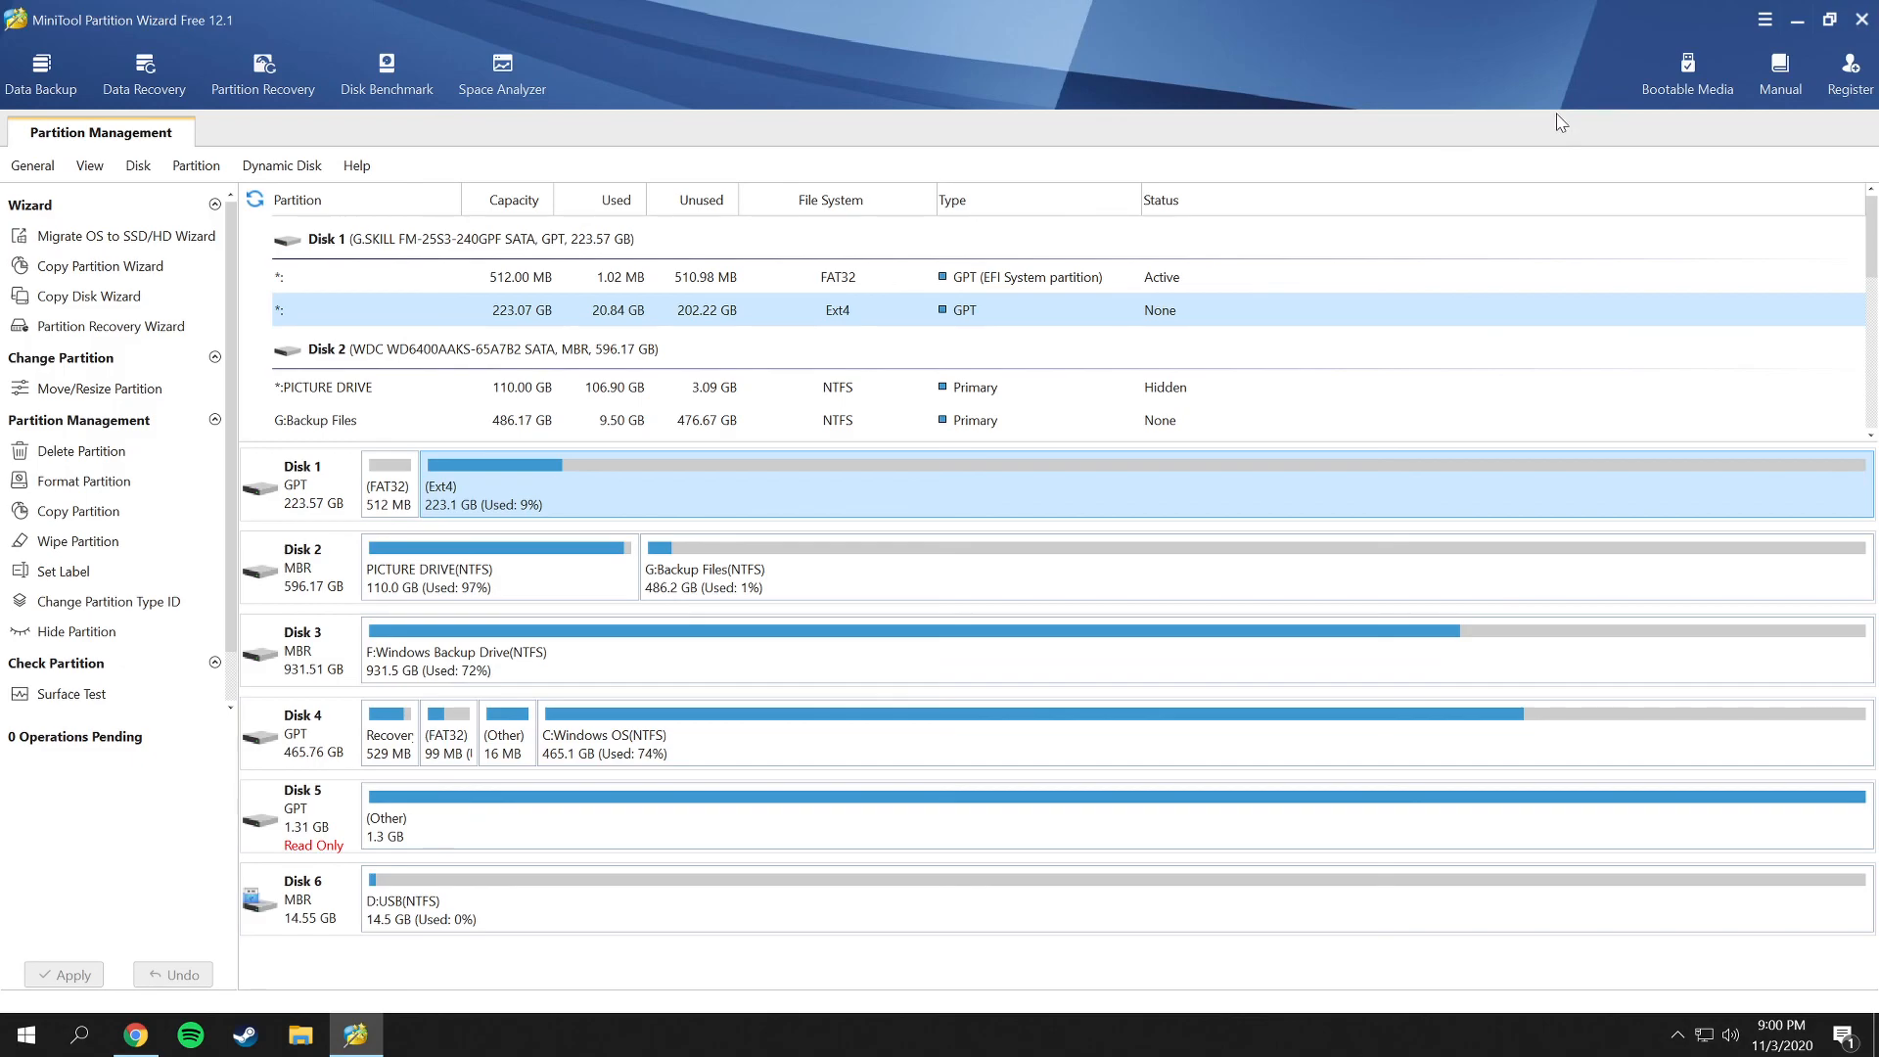
{"action": "mouse_move", "coordinate": [1579, 143]}
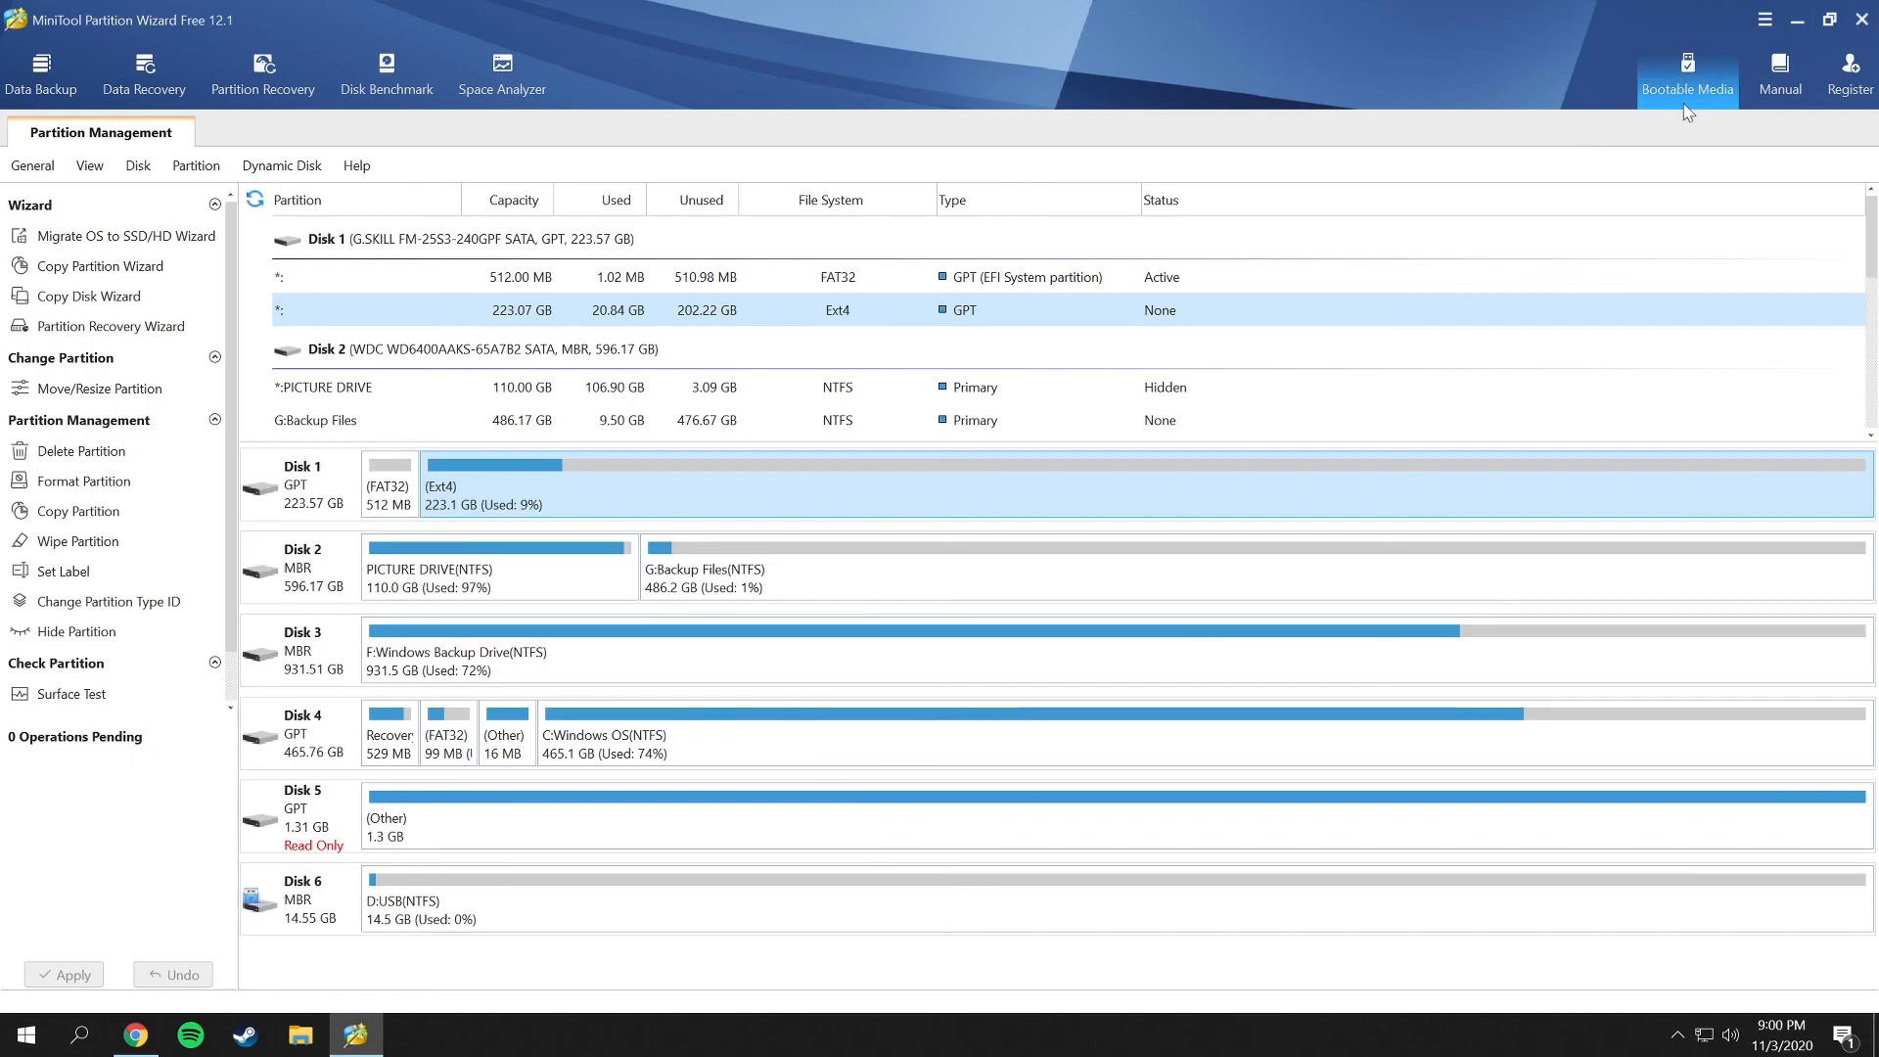
{"action": "mouse_move", "coordinate": [1562, 135]}
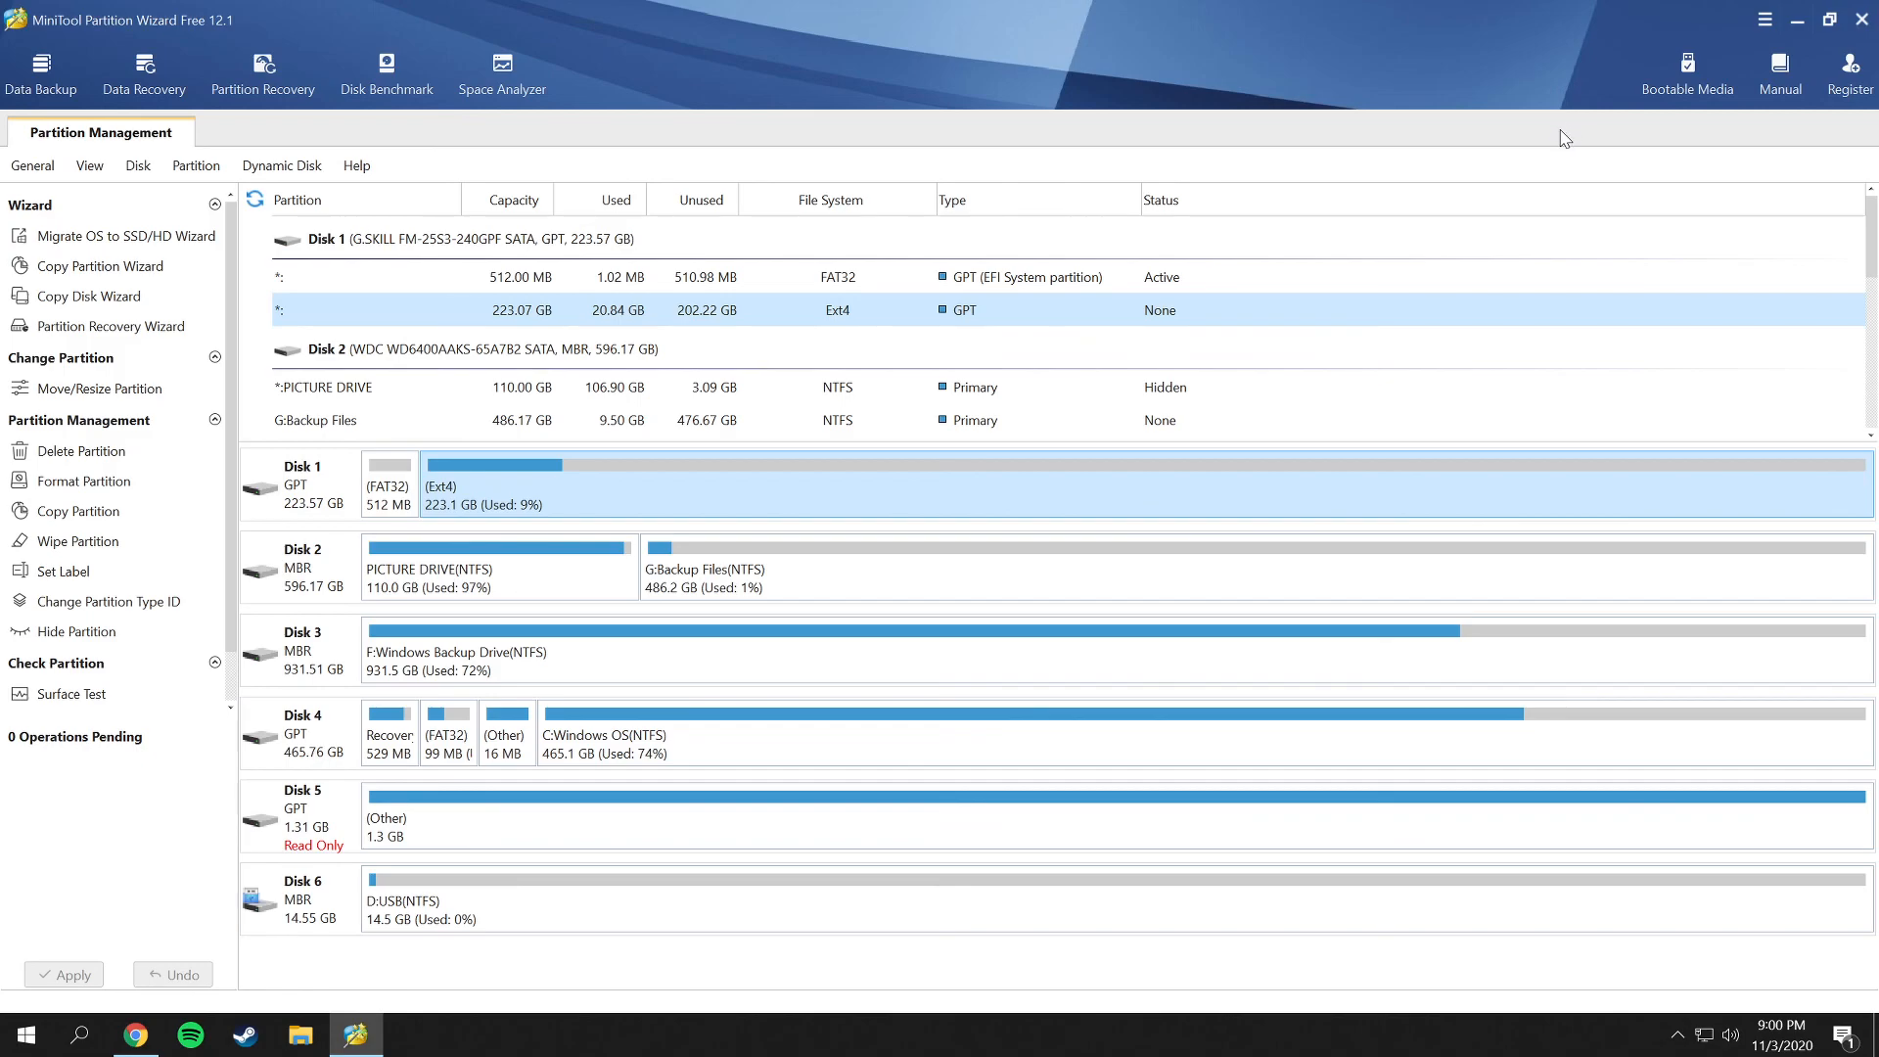
{"action": "mouse_move", "coordinate": [1828, 20]}
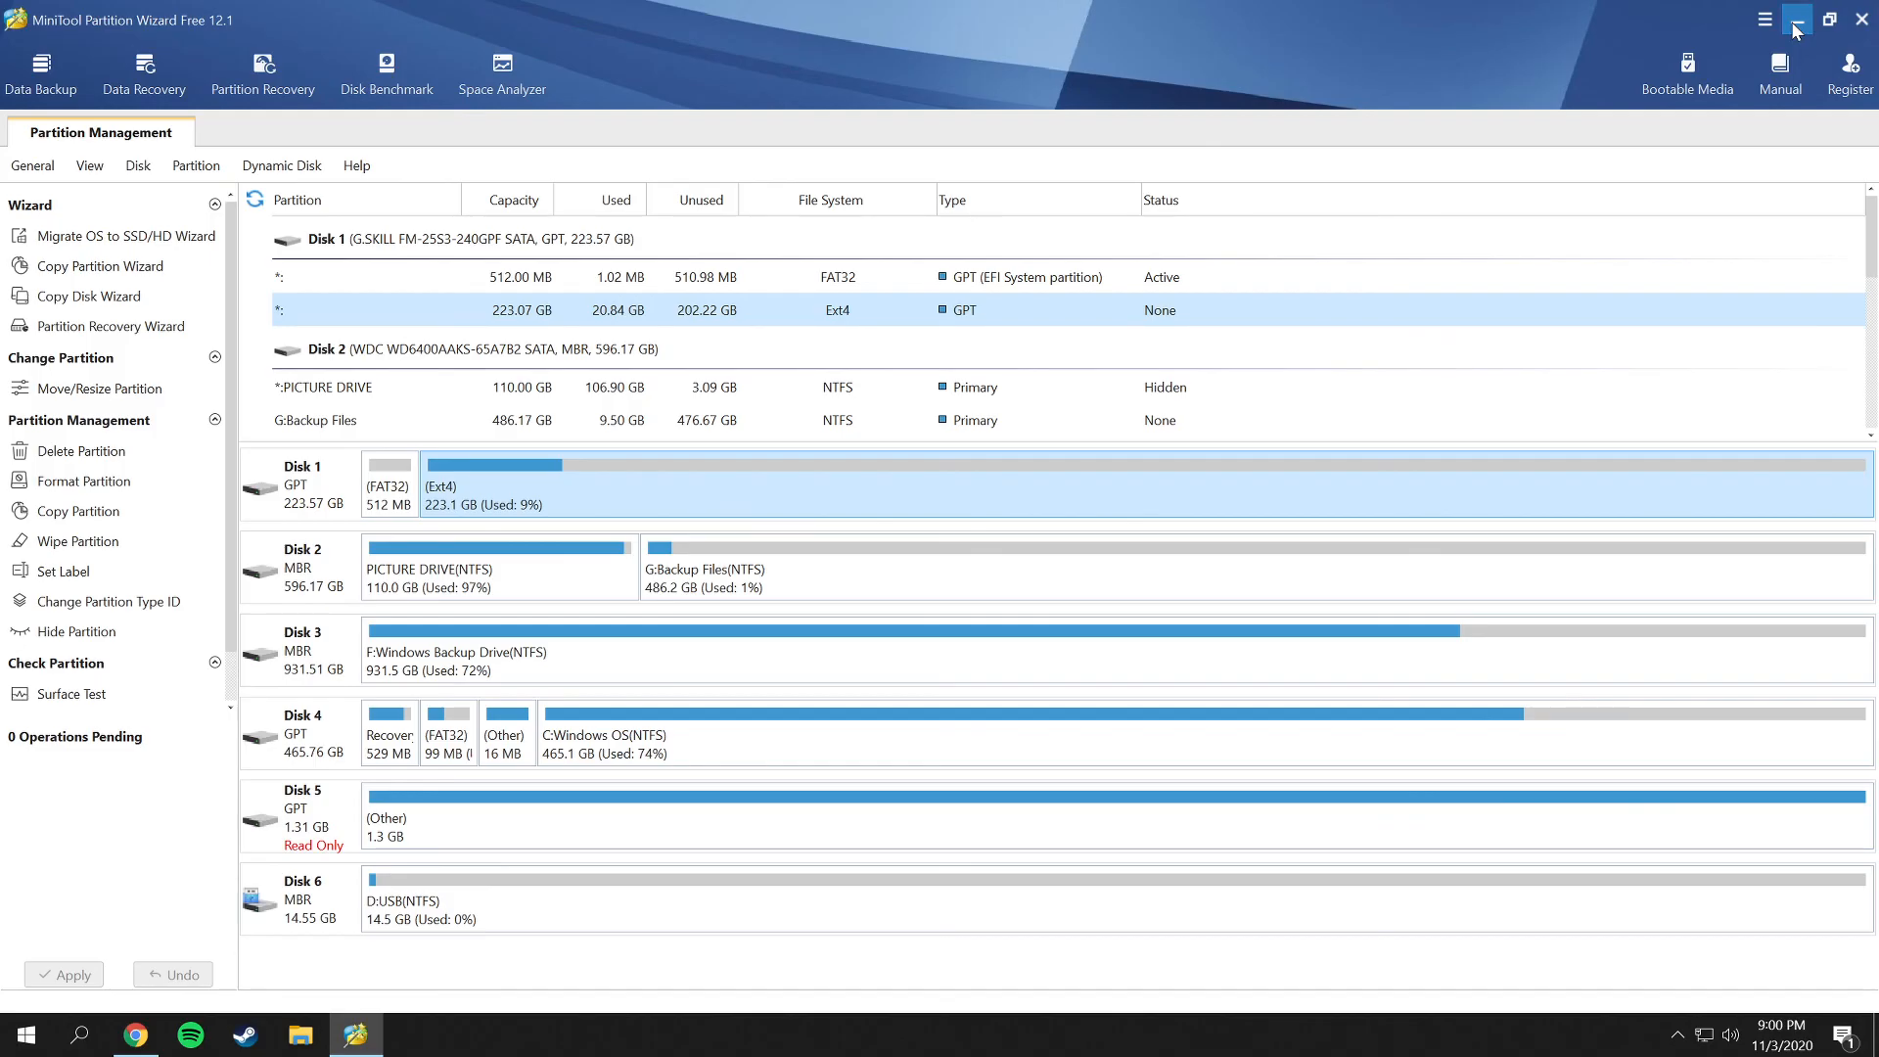
{"action": "left_click", "coordinate": [1828, 20]}
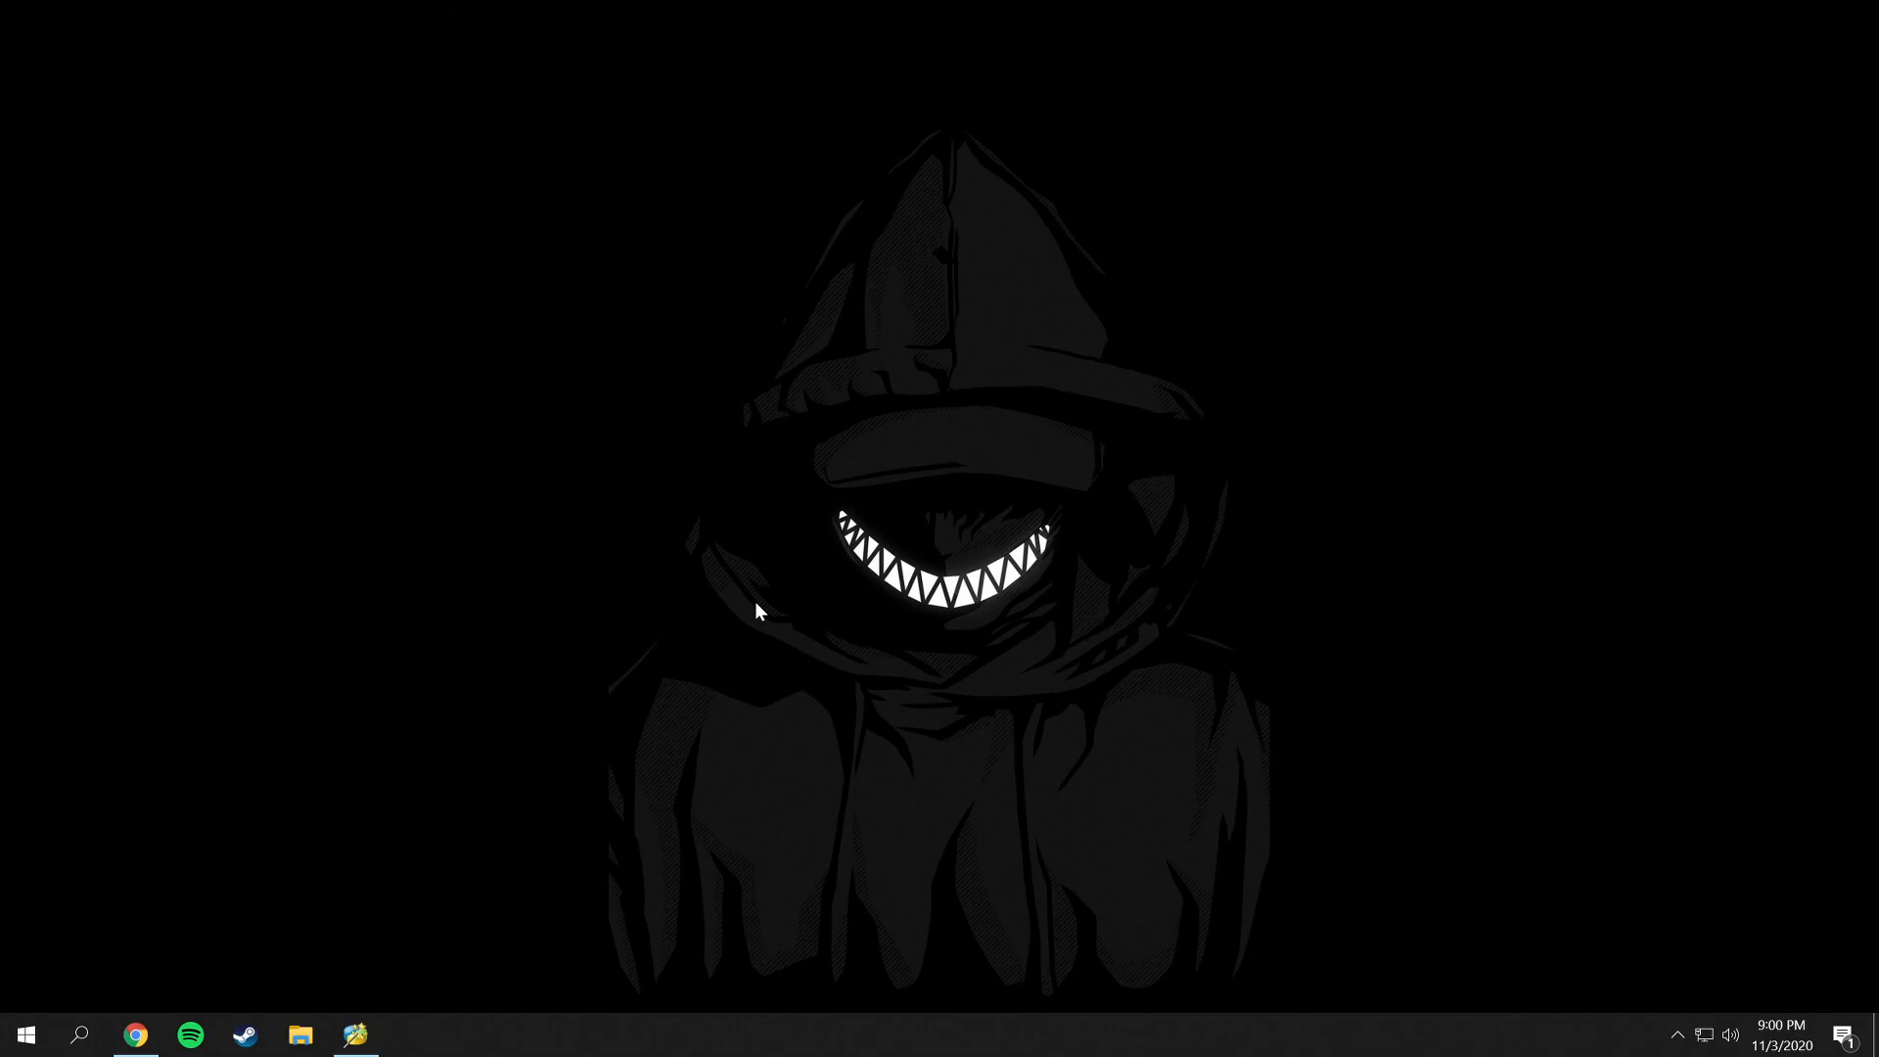
{"action": "mouse_move", "coordinate": [755, 627]}
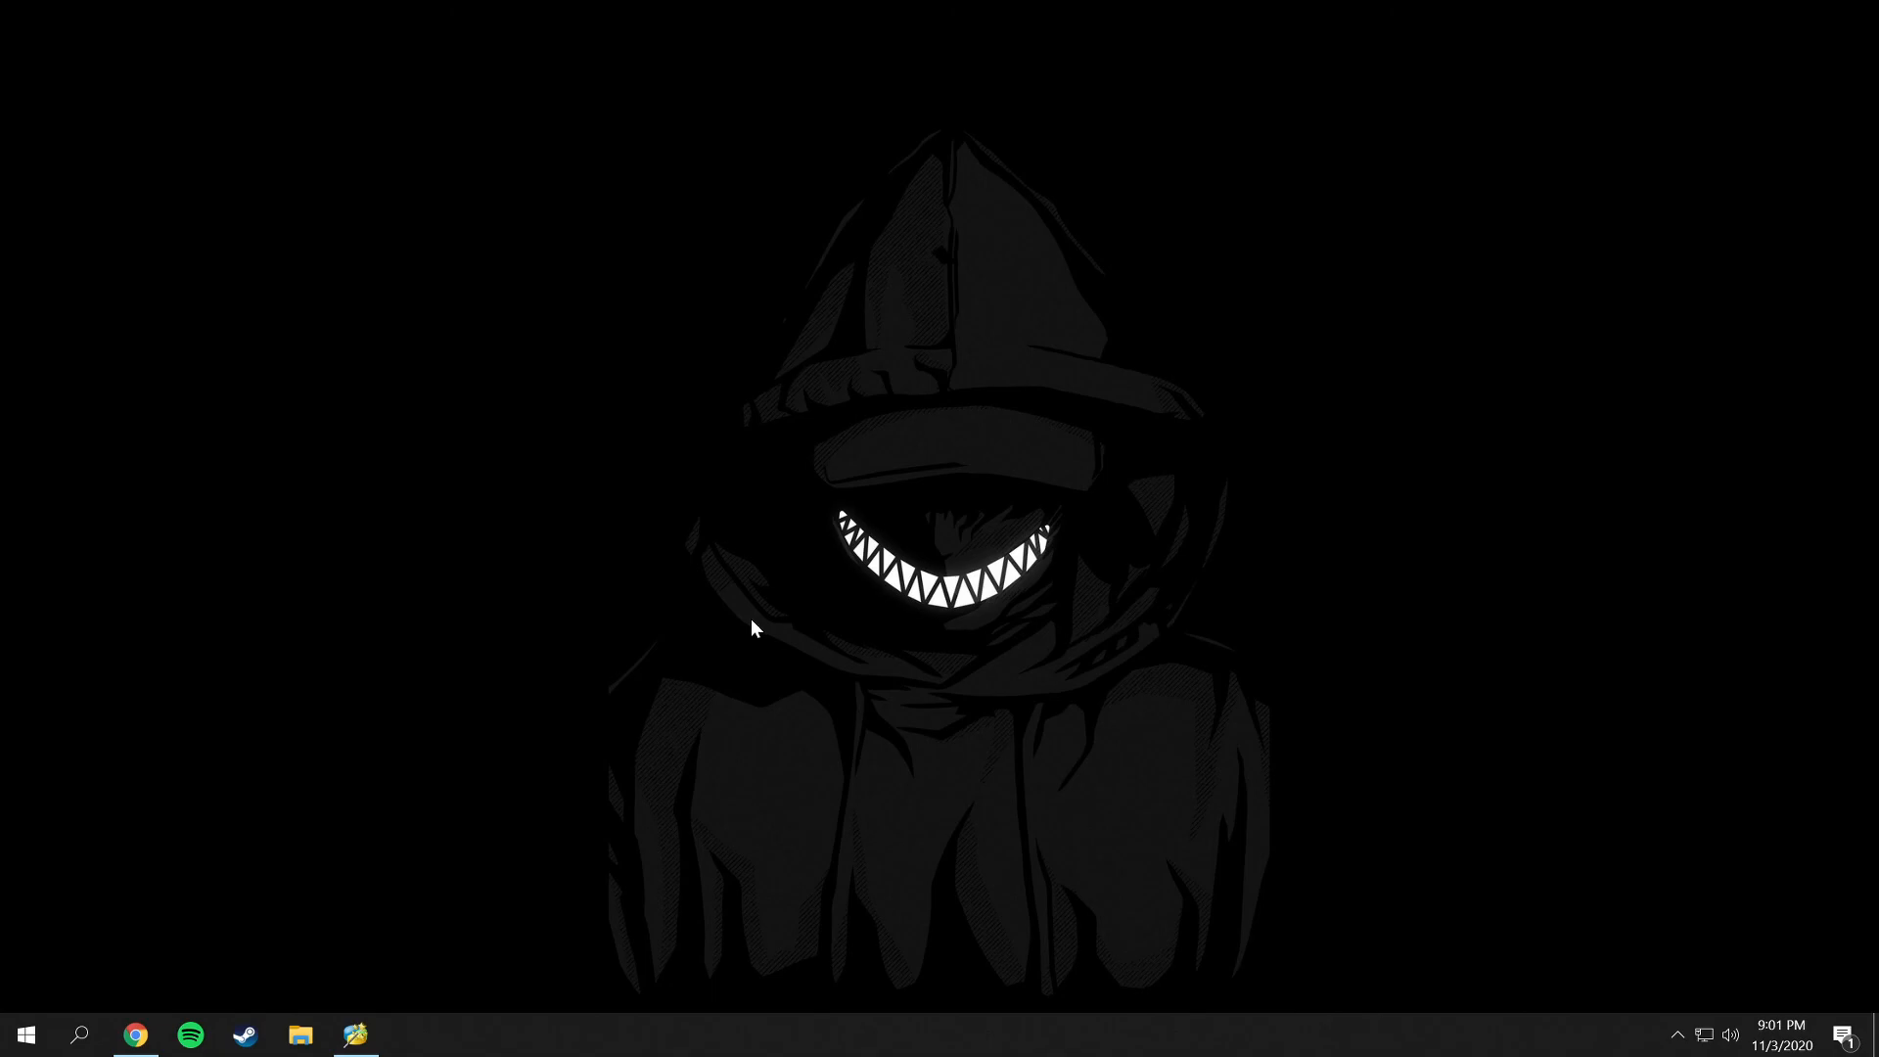
{"action": "mouse_move", "coordinate": [722, 624]}
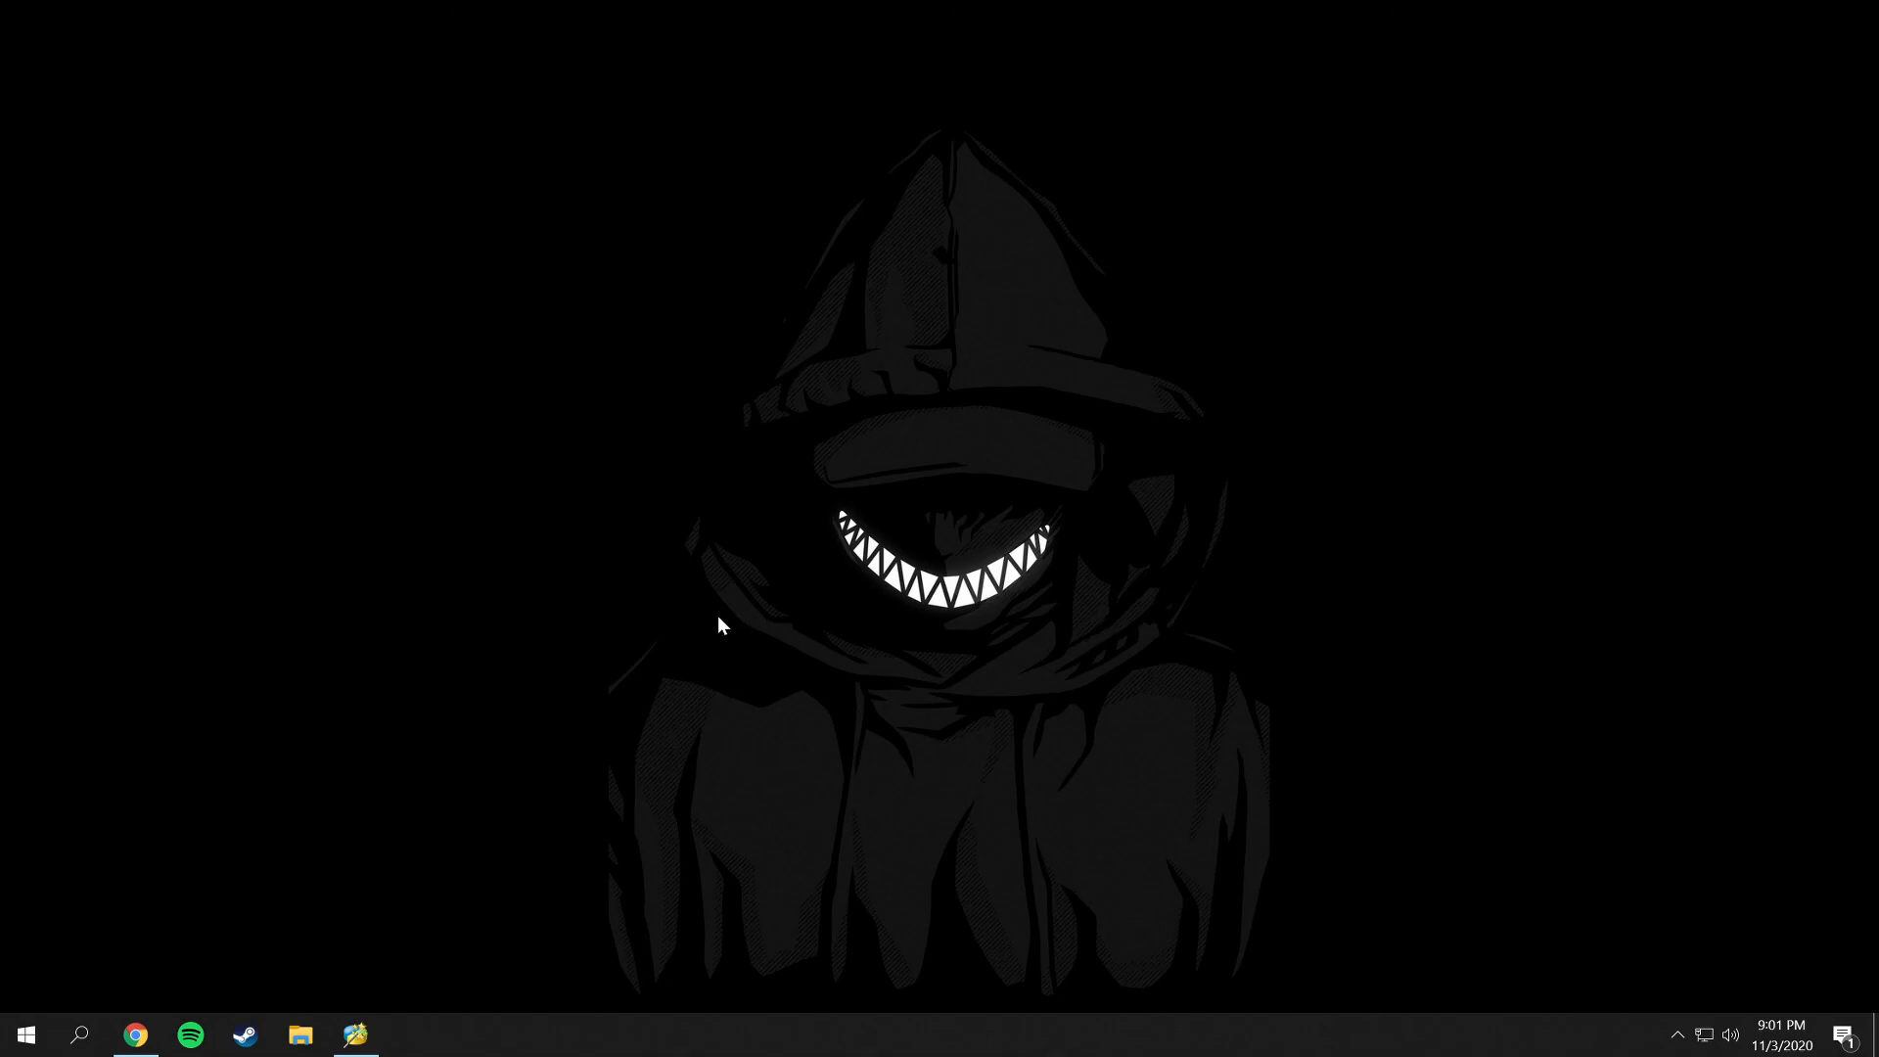